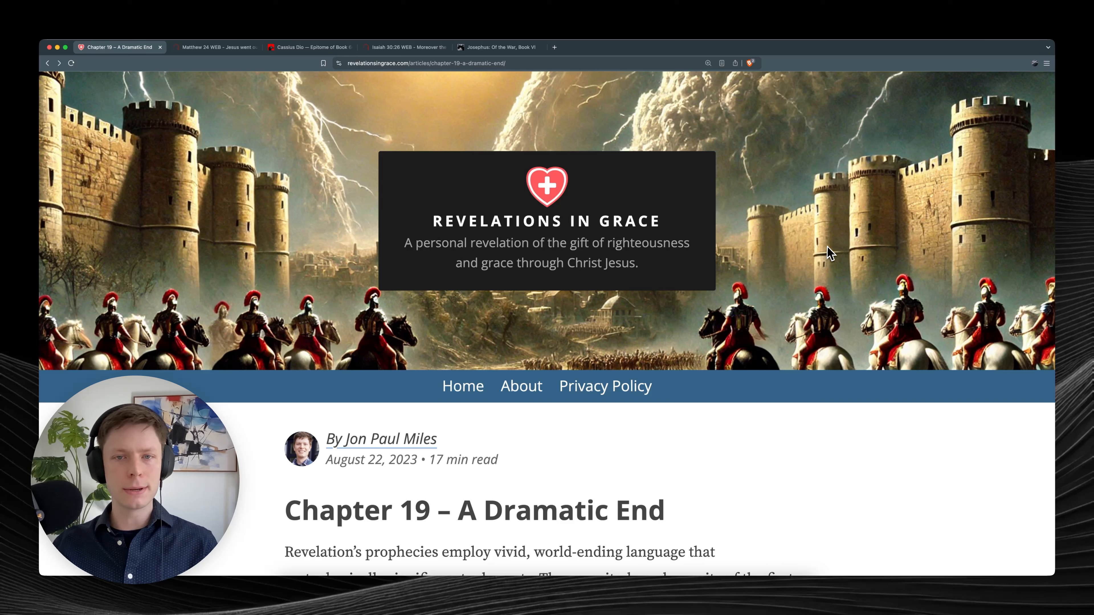
{"action": "mouse_move", "coordinate": [840, 270]}
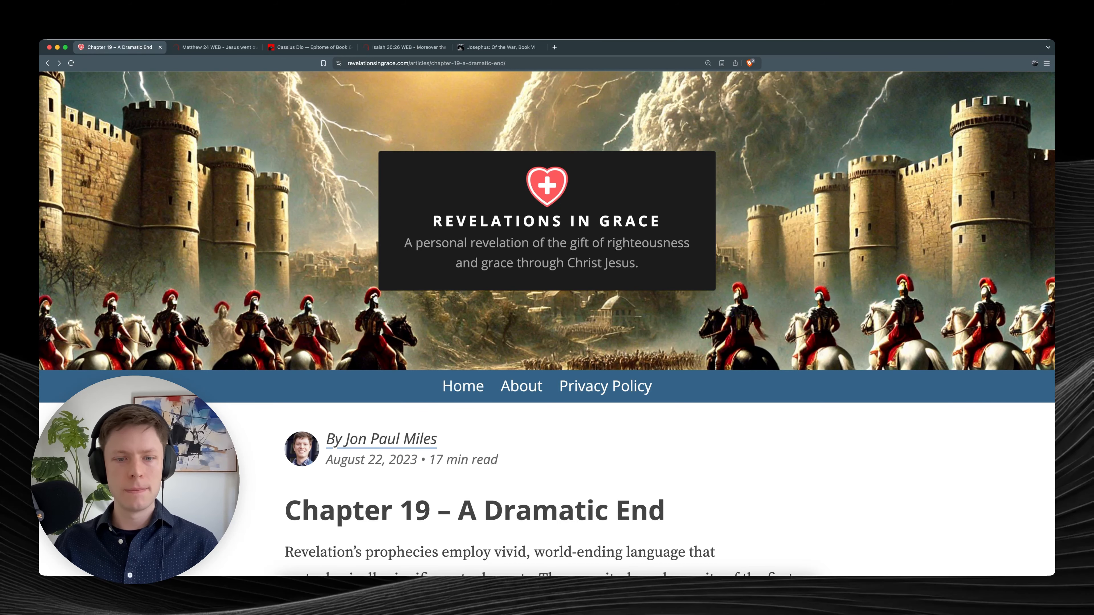
Scroll down the Chapter 19 article introduction toward the 'Thrown Into Darkness' heading.
{"action": "scroll", "scroll_direction": "down", "scroll_amount": 3}
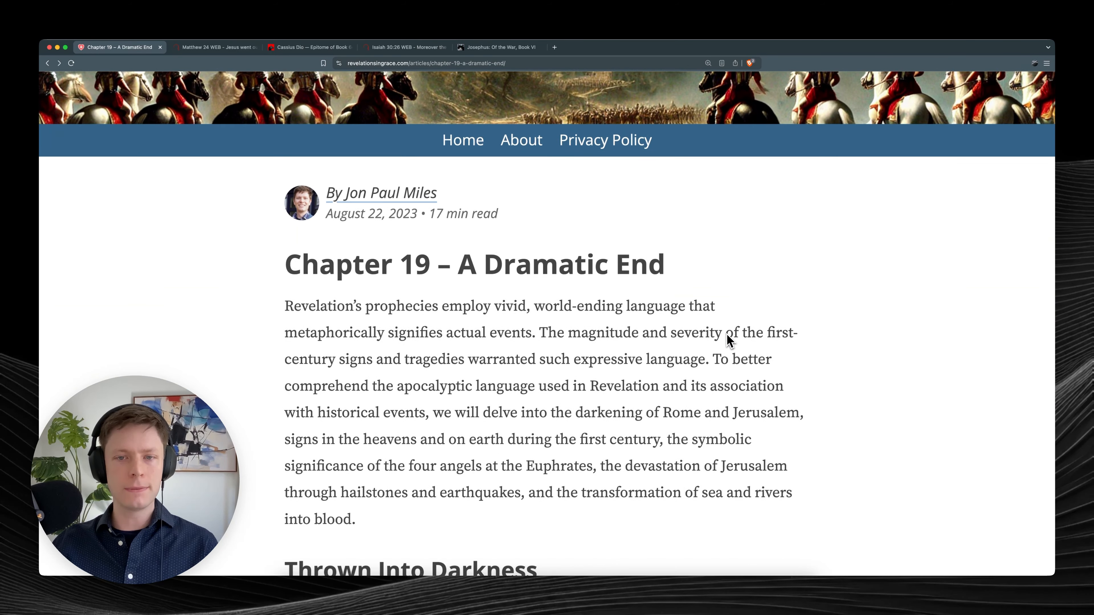
{"action": "scroll", "scroll_direction": "down", "scroll_amount": 3}
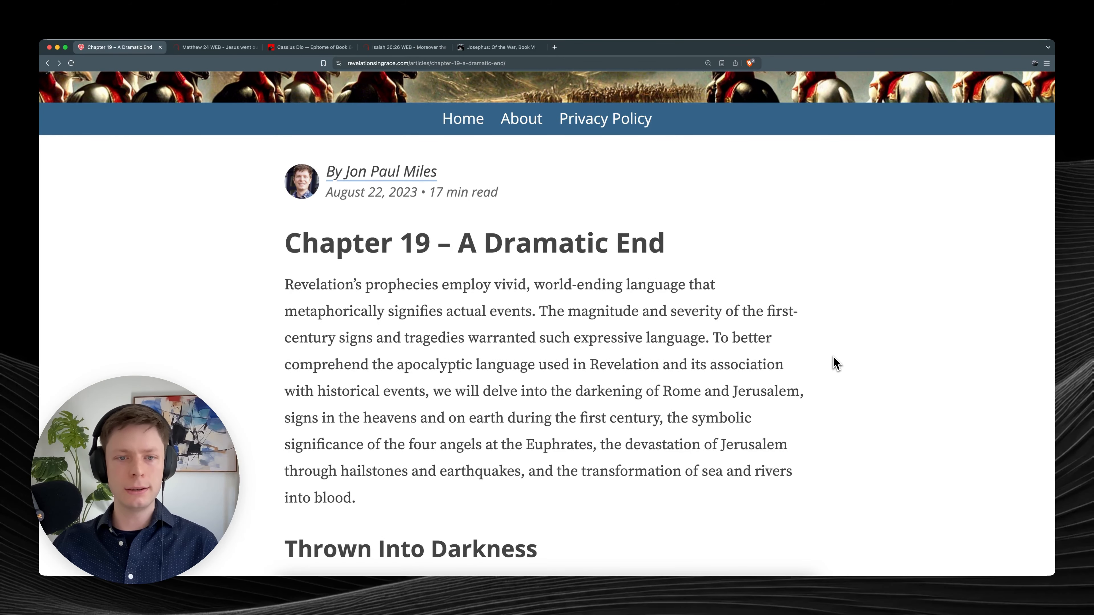
{"action": "mouse_move", "coordinate": [507, 226]}
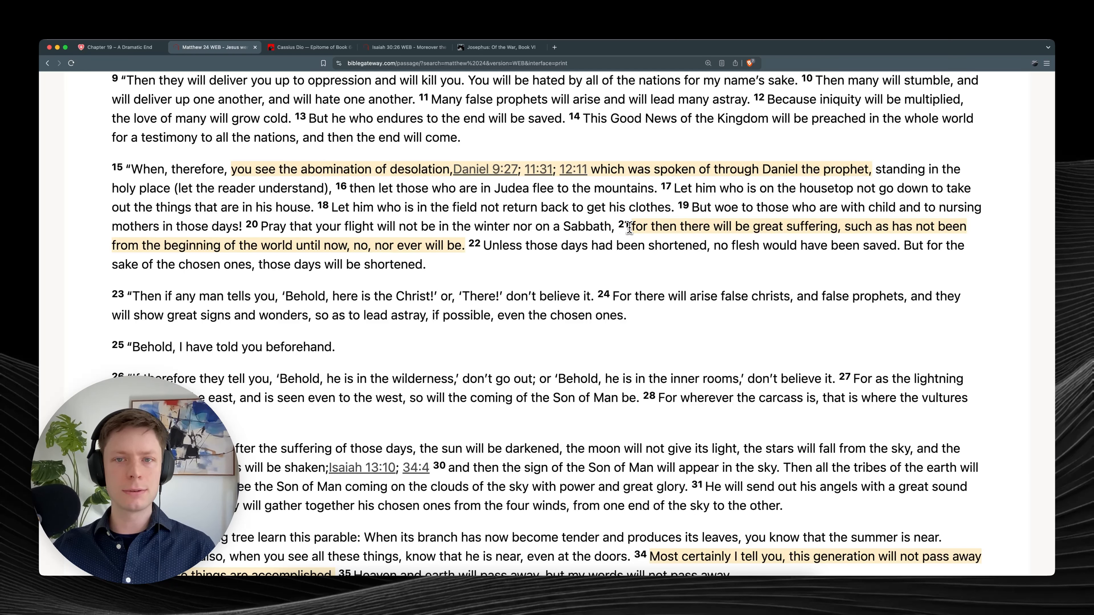
Mark Matthew 24:21's great-suffering clause, read down to verse 34, then return to Chapter 19.
{"action": "left_click_drag", "start_coordinate": [628, 226], "coordinate": [464, 245]}
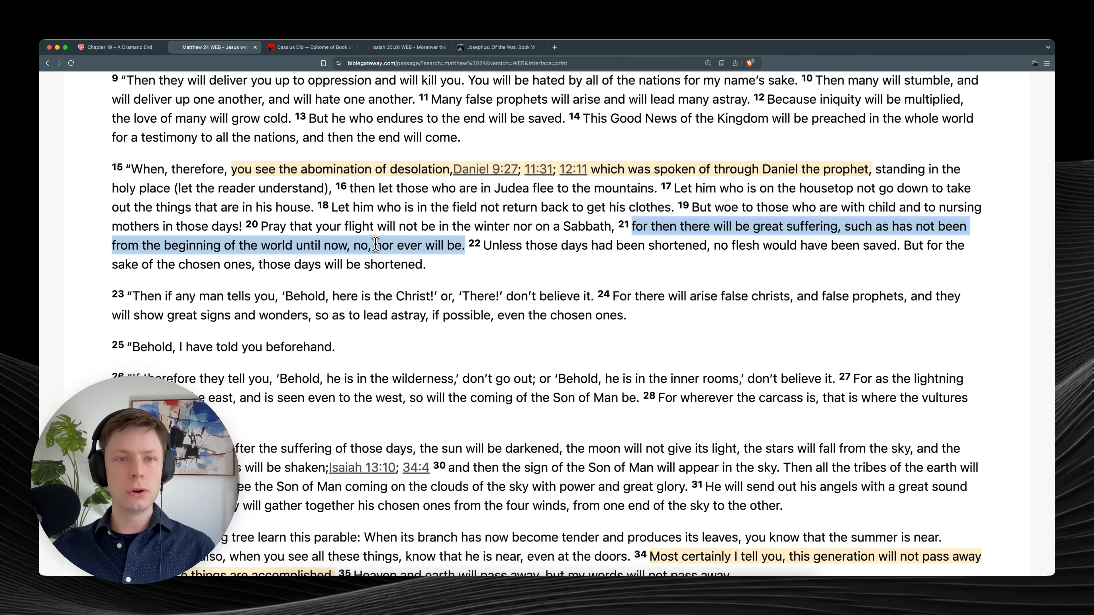
{"action": "scroll", "scroll_direction": "down", "scroll_amount": 3}
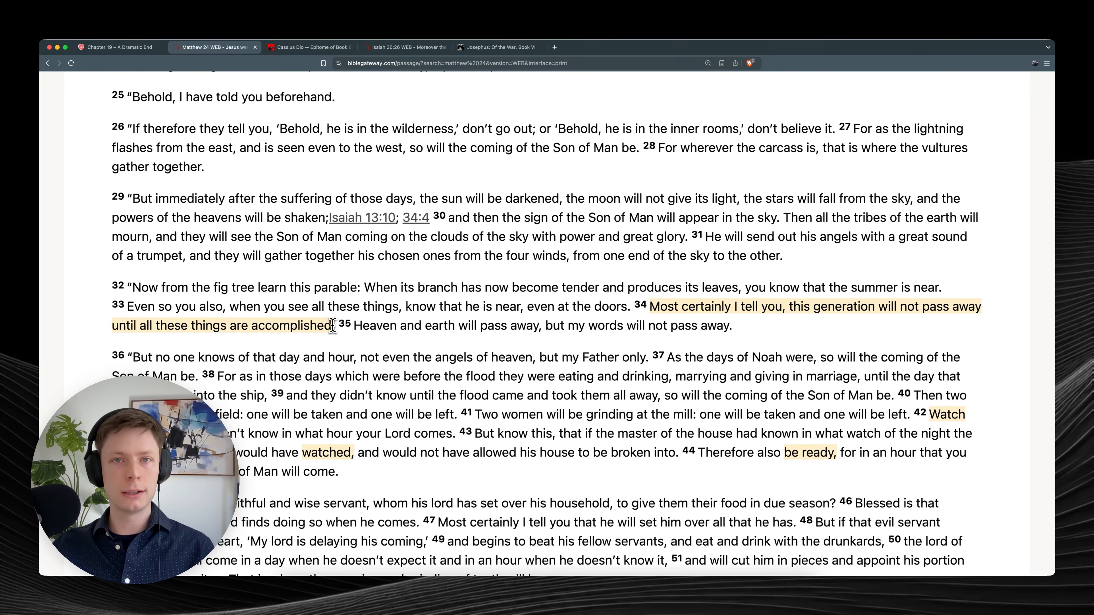
{"action": "left_click", "coordinate": [115, 47]}
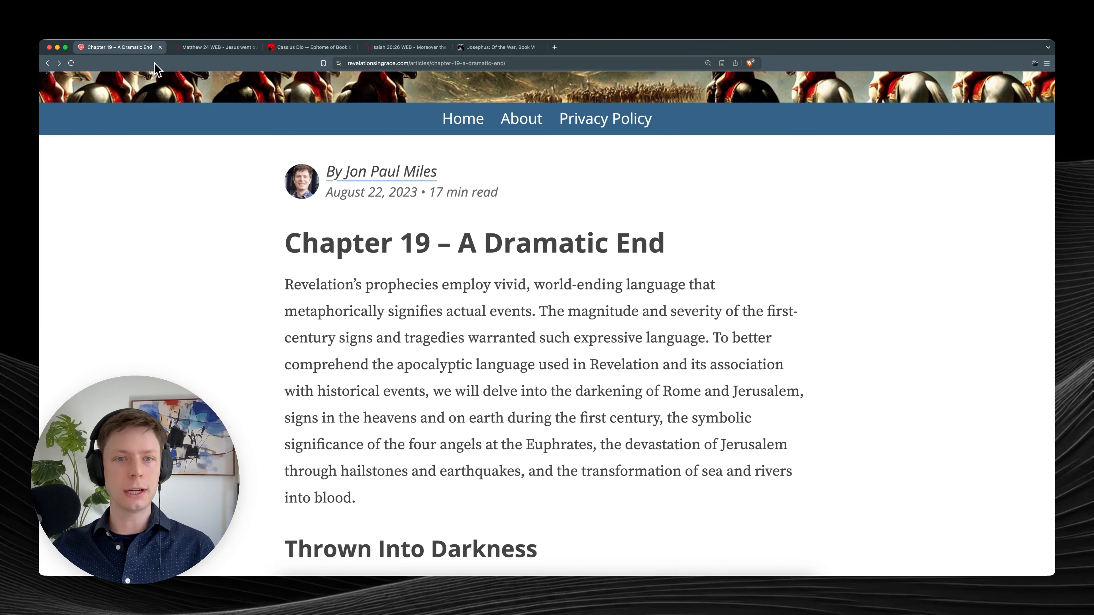
{"action": "mouse_move", "coordinate": [518, 334]}
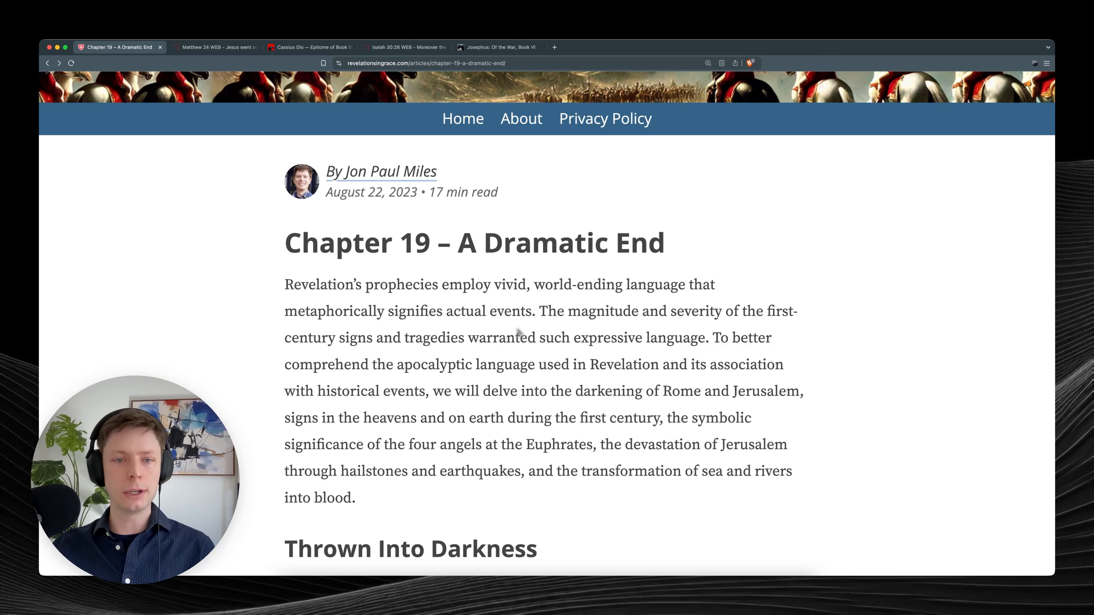
{"action": "mouse_move", "coordinate": [530, 345]}
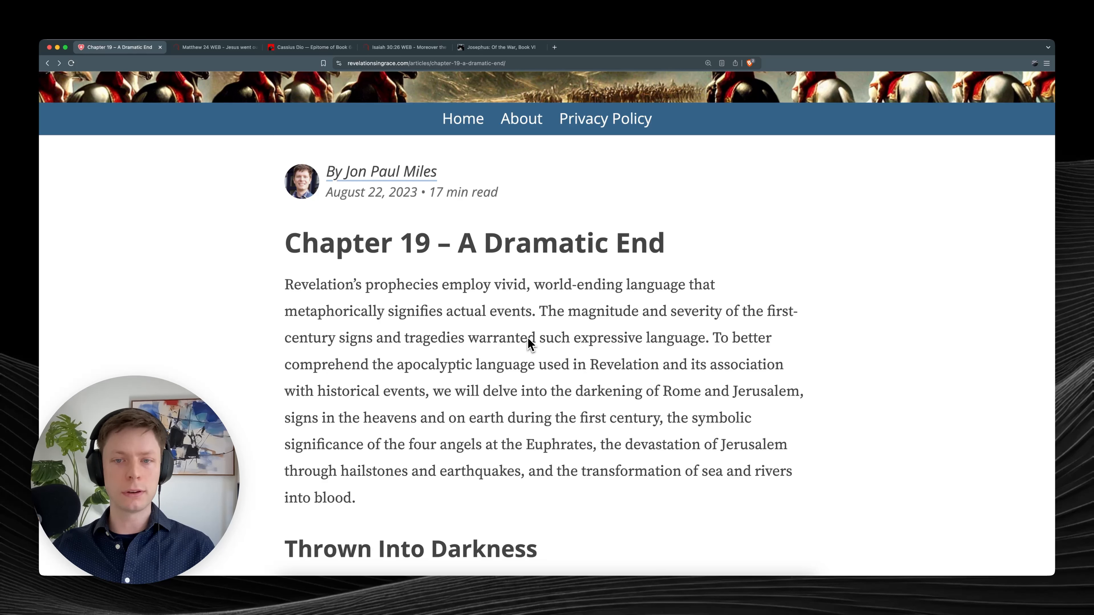
Scroll into the 'Thrown Into Darkness' section and its Revelation 16:10-11 quote.
{"action": "scroll", "scroll_direction": "down", "scroll_amount": 3}
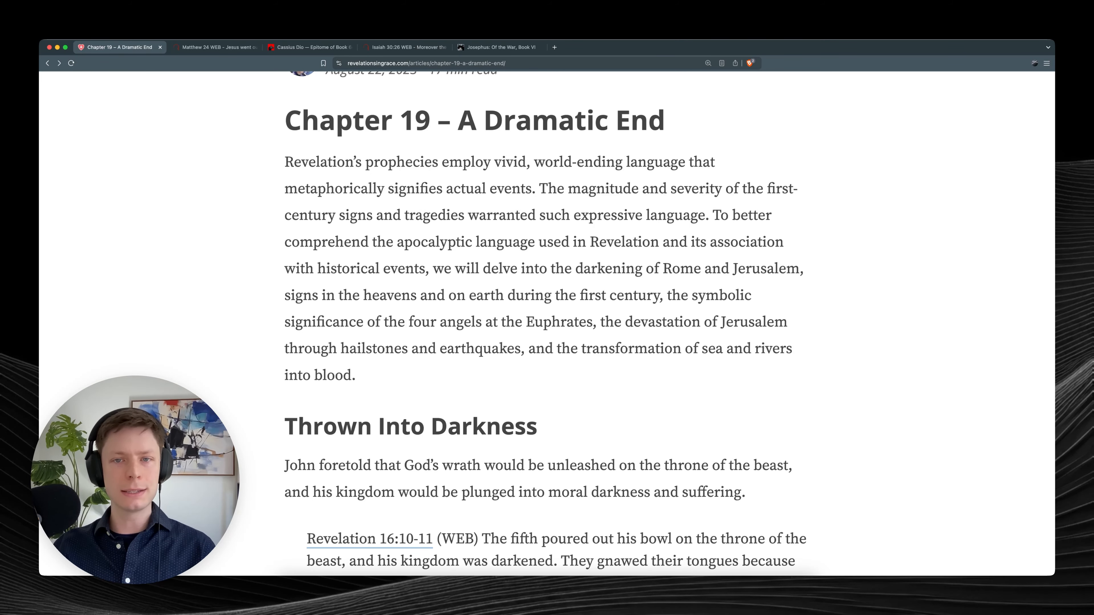
{"action": "scroll", "scroll_direction": "down", "scroll_amount": 3}
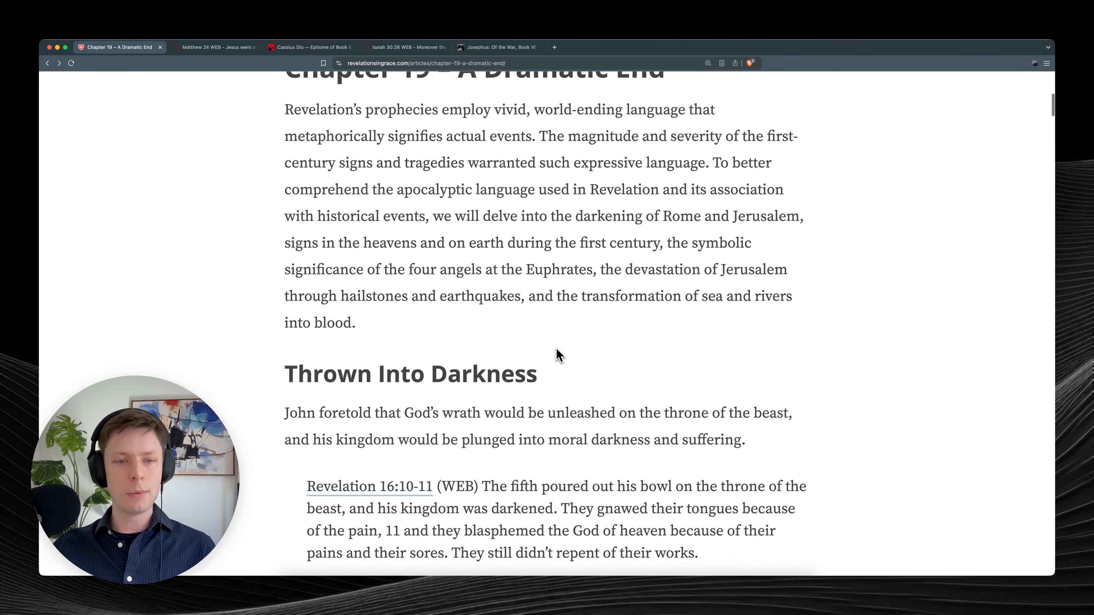
{"action": "scroll", "scroll_direction": "down", "scroll_amount": 3}
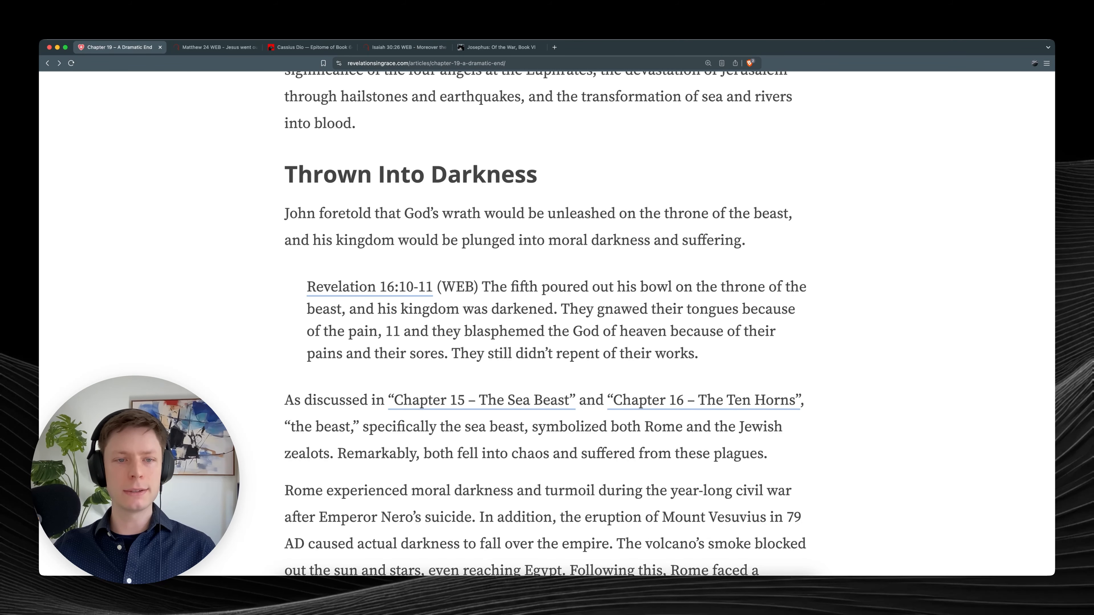
{"action": "mouse_move", "coordinate": [571, 314]}
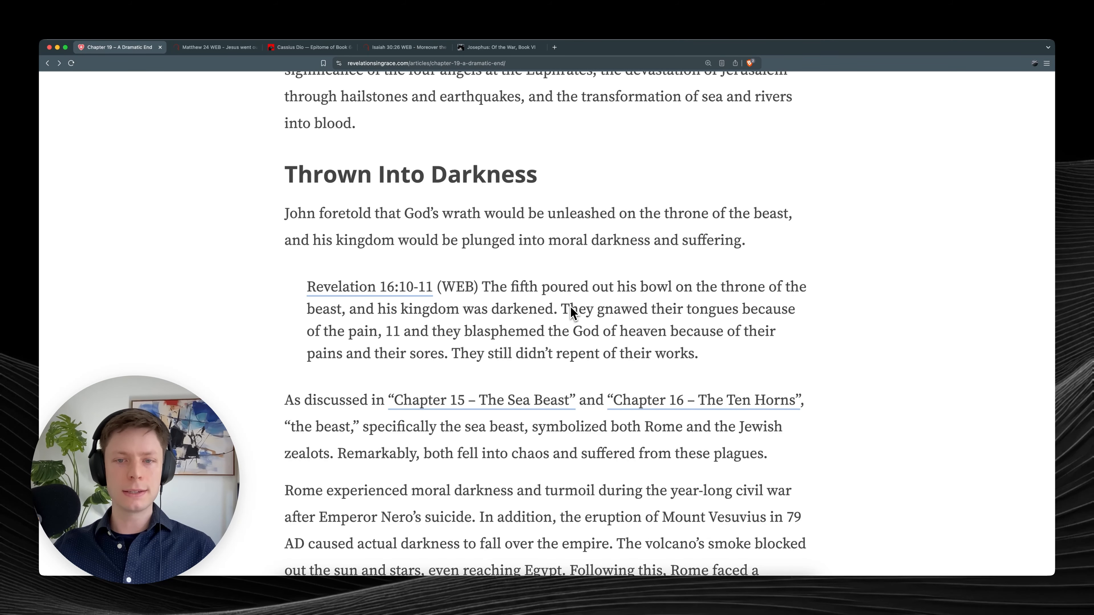
Continue down through Rome's moral darkness and Vesuvius to the Cassius Dio quote.
{"action": "scroll", "scroll_direction": "down", "scroll_amount": 3}
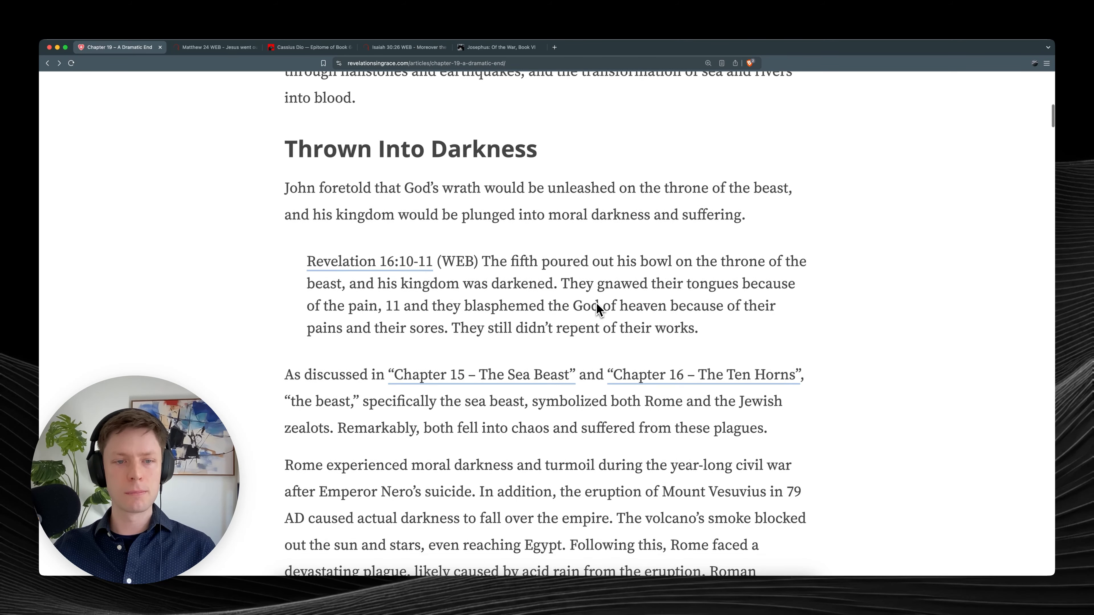
{"action": "scroll", "scroll_direction": "down", "scroll_amount": 3}
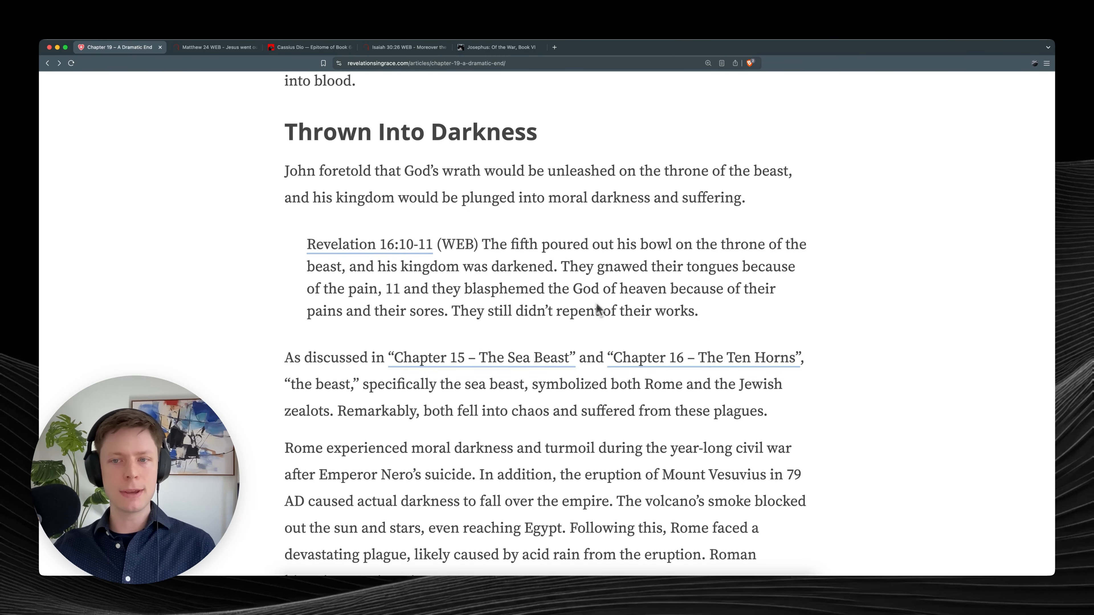
{"action": "scroll", "scroll_direction": "down", "scroll_amount": 3}
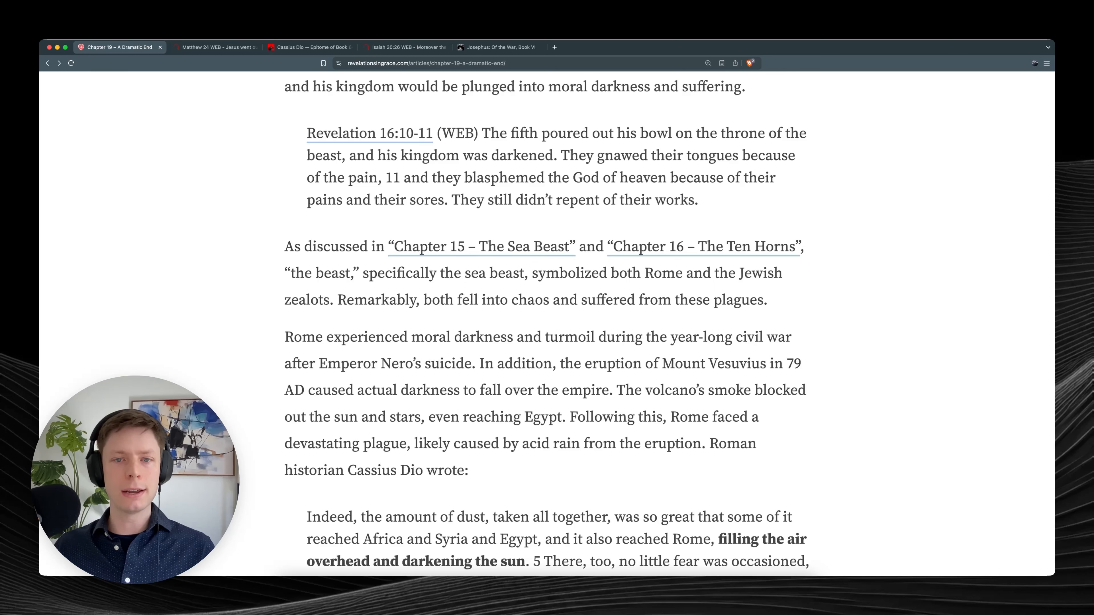
Scroll past the Cassius Dio dust quote toward the Jewish zealots paragraph.
{"action": "scroll", "scroll_direction": "down", "scroll_amount": 3}
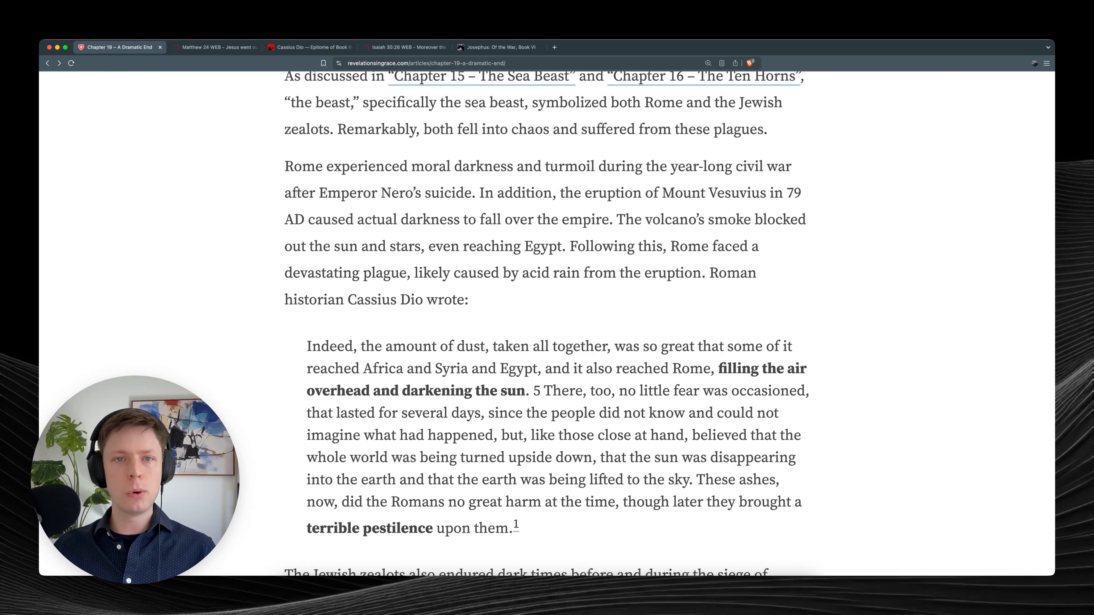
{"action": "mouse_move", "coordinate": [495, 204]}
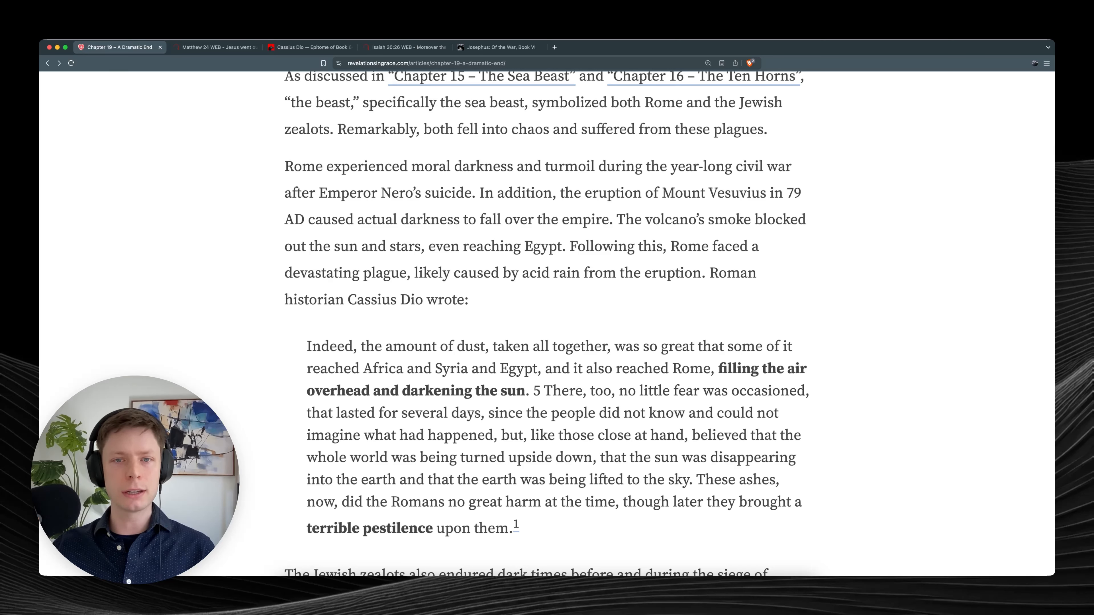
{"action": "mouse_move", "coordinate": [593, 215]}
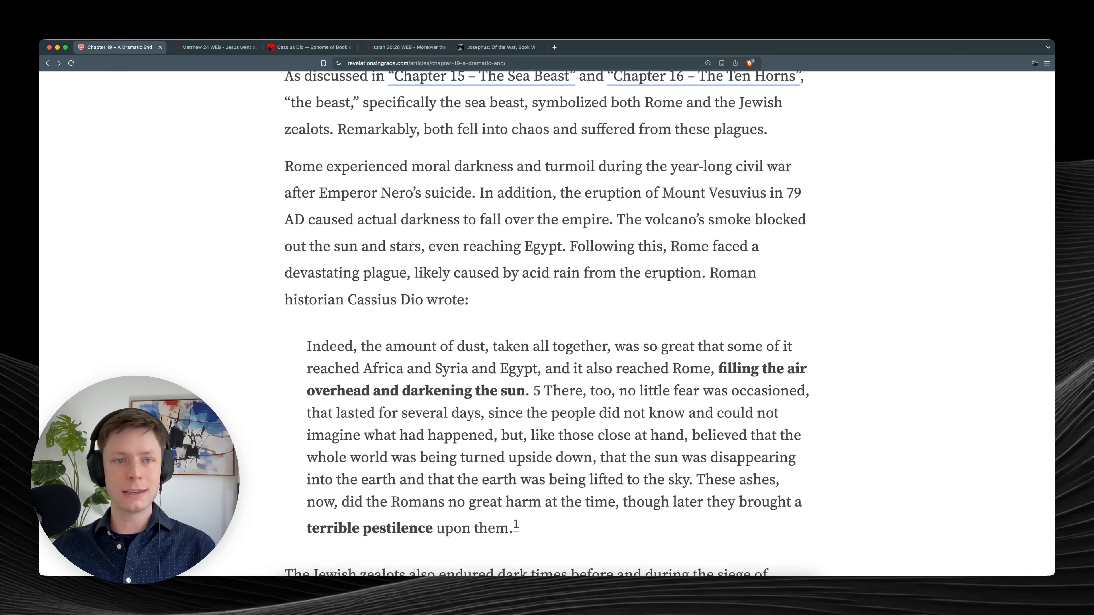
{"action": "mouse_move", "coordinate": [602, 224]}
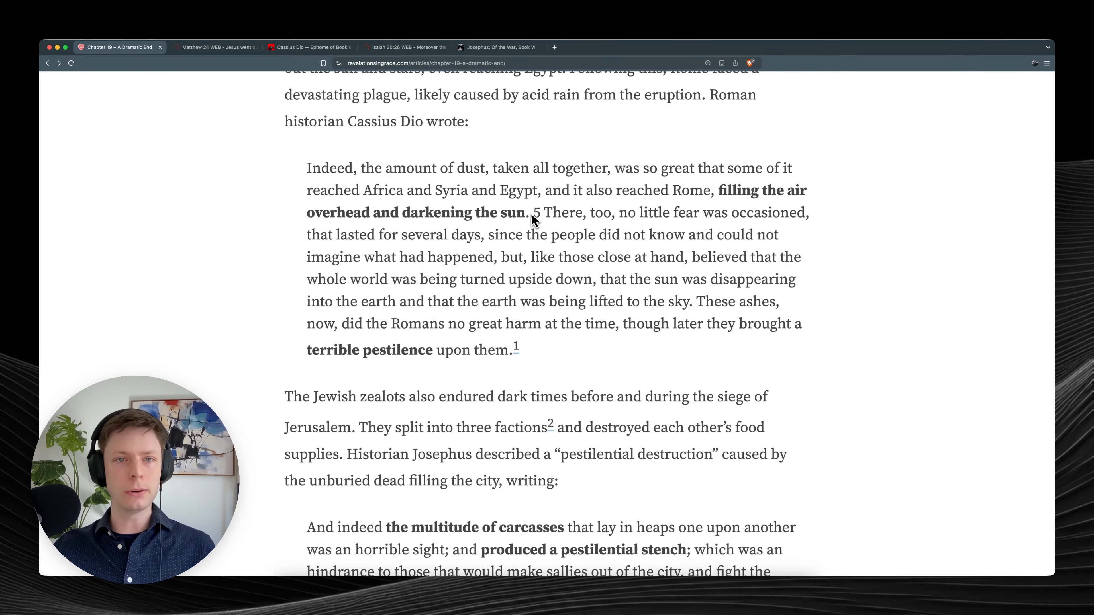
Mark the Cassius Dio dust quote from its opening line through Africa, Syria and Egypt.
{"action": "left_click_drag", "start_coordinate": [307, 168], "coordinate": [519, 169]}
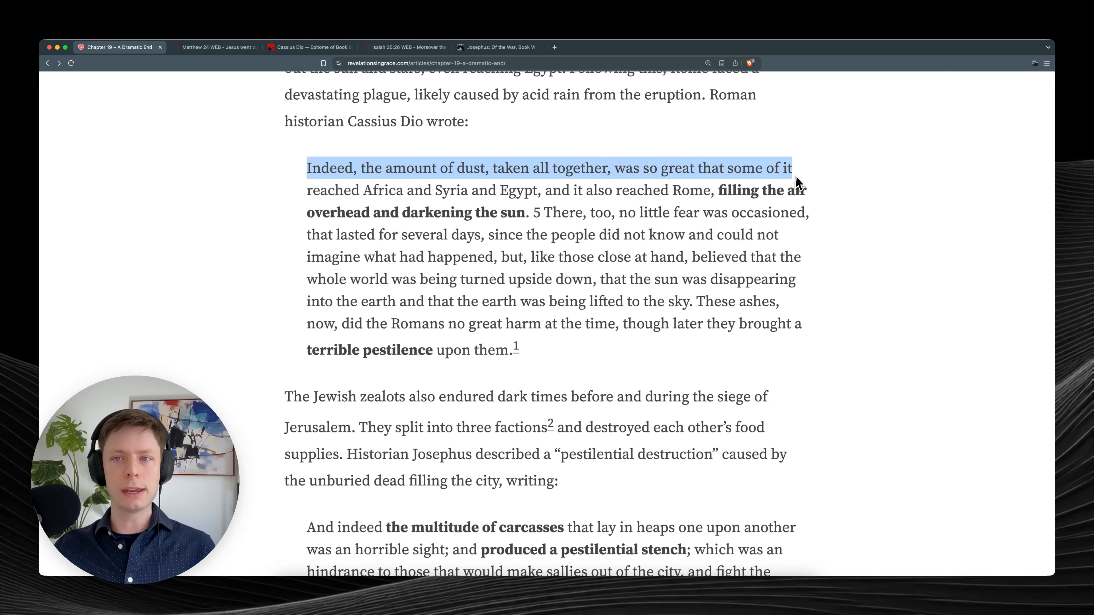
{"action": "left_click_drag", "start_coordinate": [799, 181], "coordinate": [505, 197]}
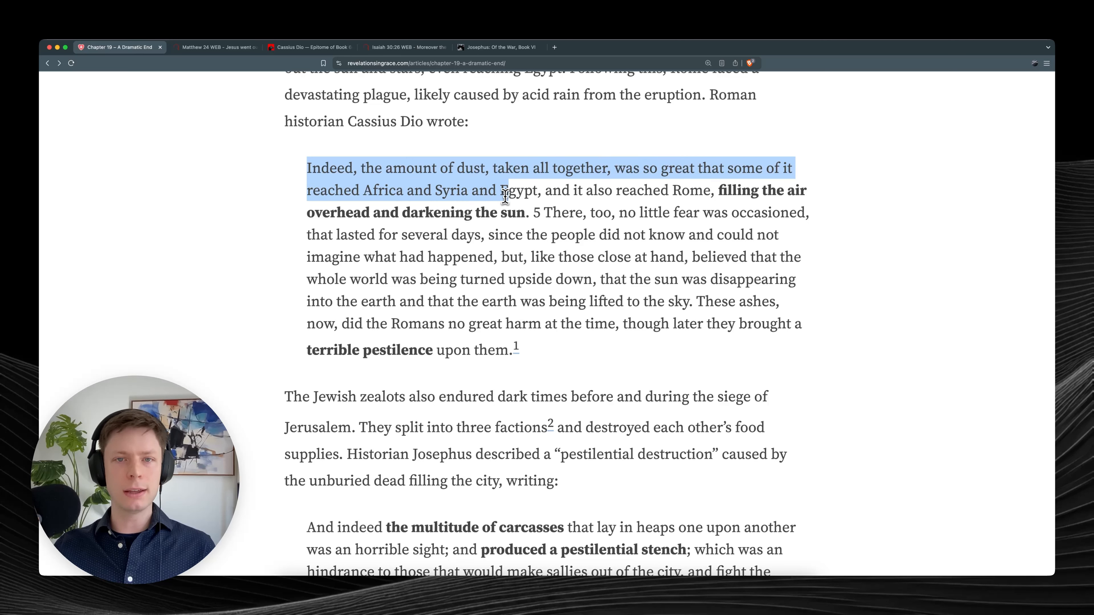
{"action": "left_click_drag", "start_coordinate": [507, 191], "coordinate": [697, 190]}
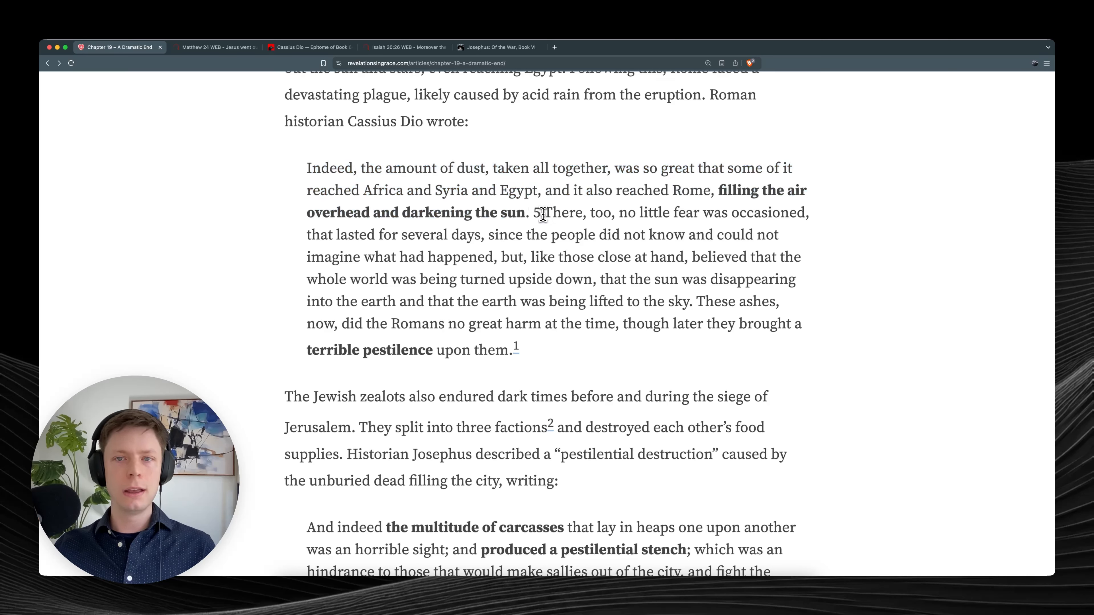
{"action": "left_click_drag", "start_coordinate": [543, 213], "coordinate": [808, 213]}
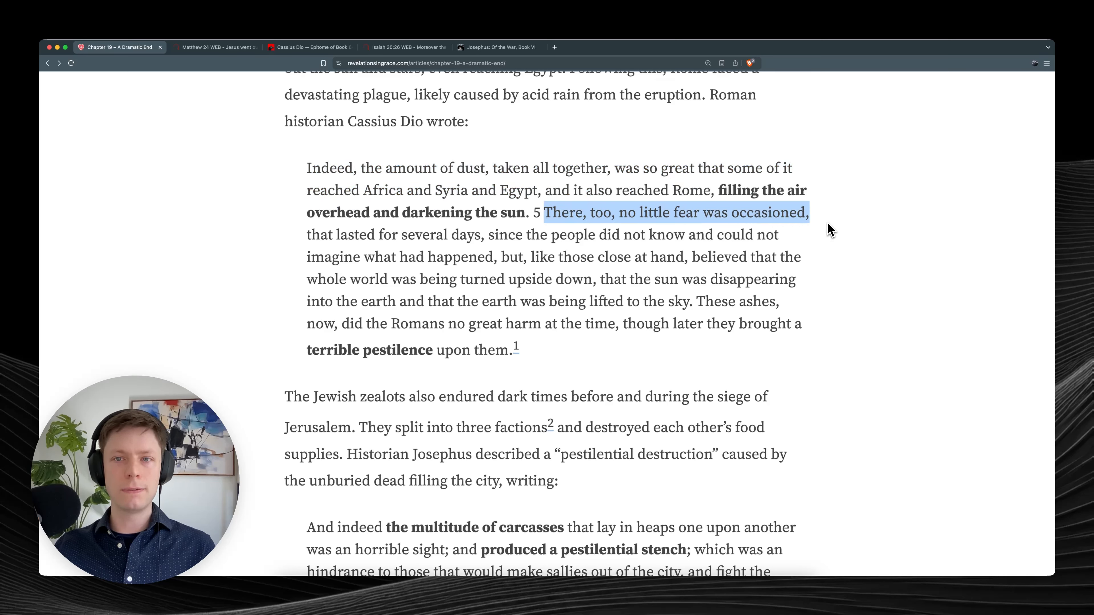
Extend the marking through the several-days fear sentence, then clear the selection.
{"action": "left_click_drag", "start_coordinate": [809, 212], "coordinate": [422, 236]}
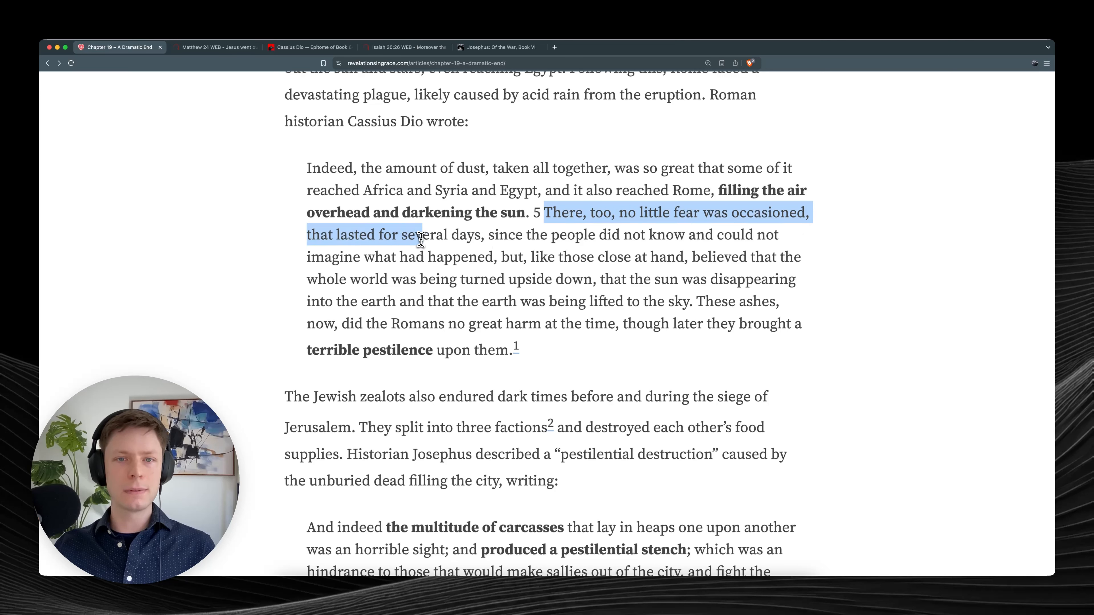
{"action": "left_click_drag", "start_coordinate": [418, 234], "coordinate": [642, 234]}
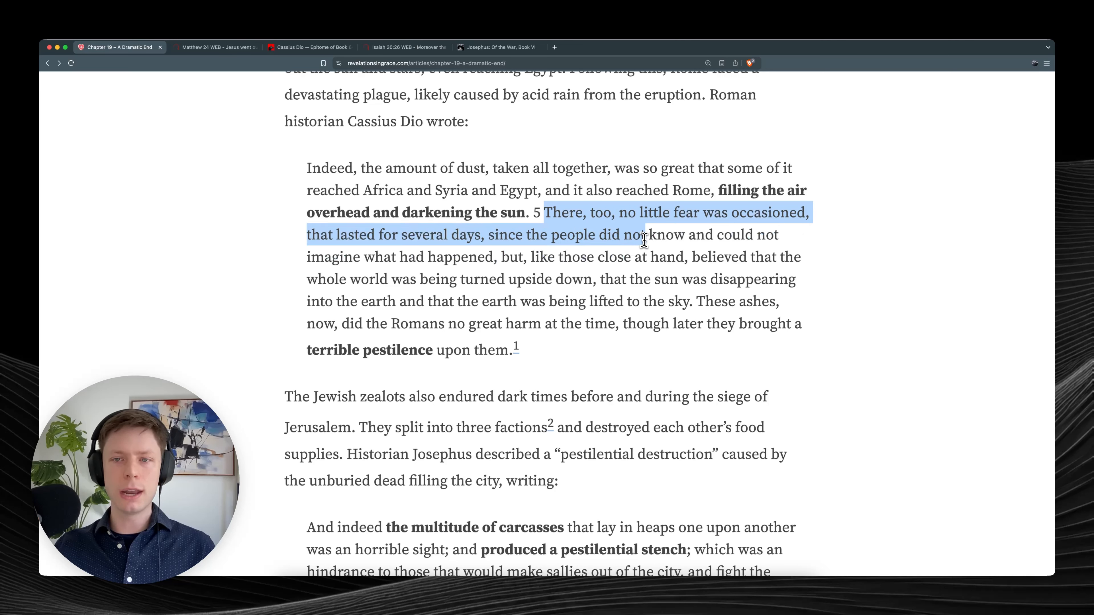
{"action": "left_click_drag", "start_coordinate": [646, 234], "coordinate": [522, 257]}
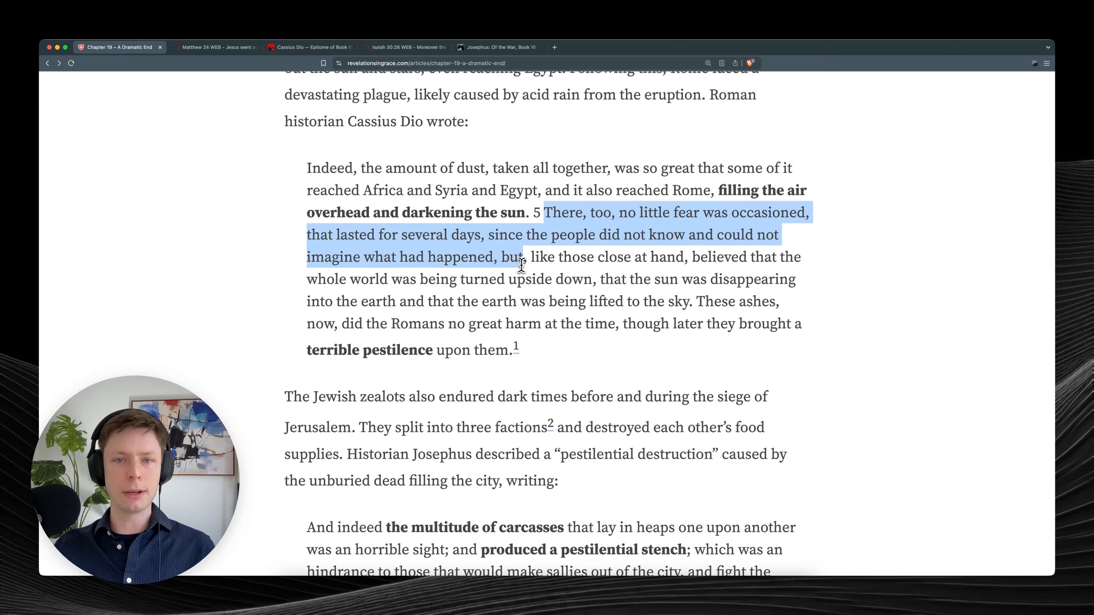
{"action": "left_click", "coordinate": [715, 256]}
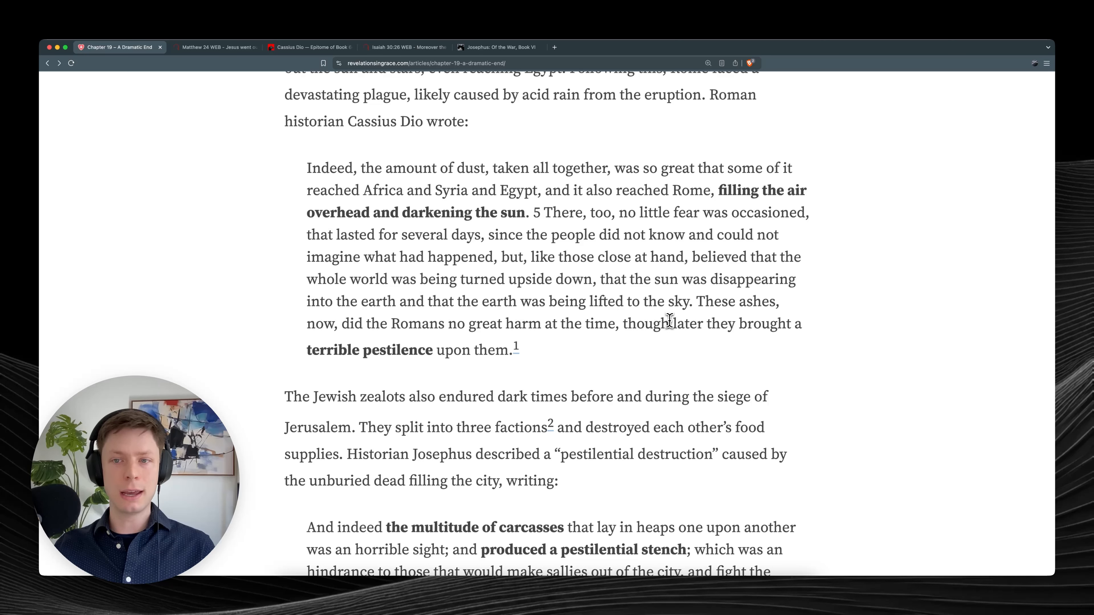
{"action": "mouse_move", "coordinate": [344, 337]}
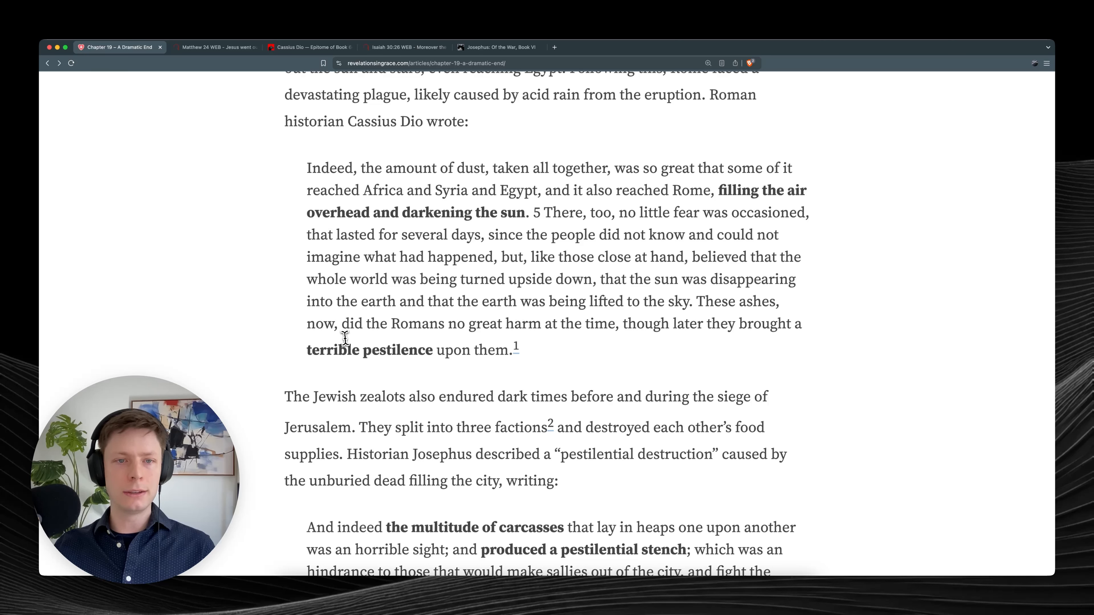
{"action": "mouse_move", "coordinate": [575, 336]}
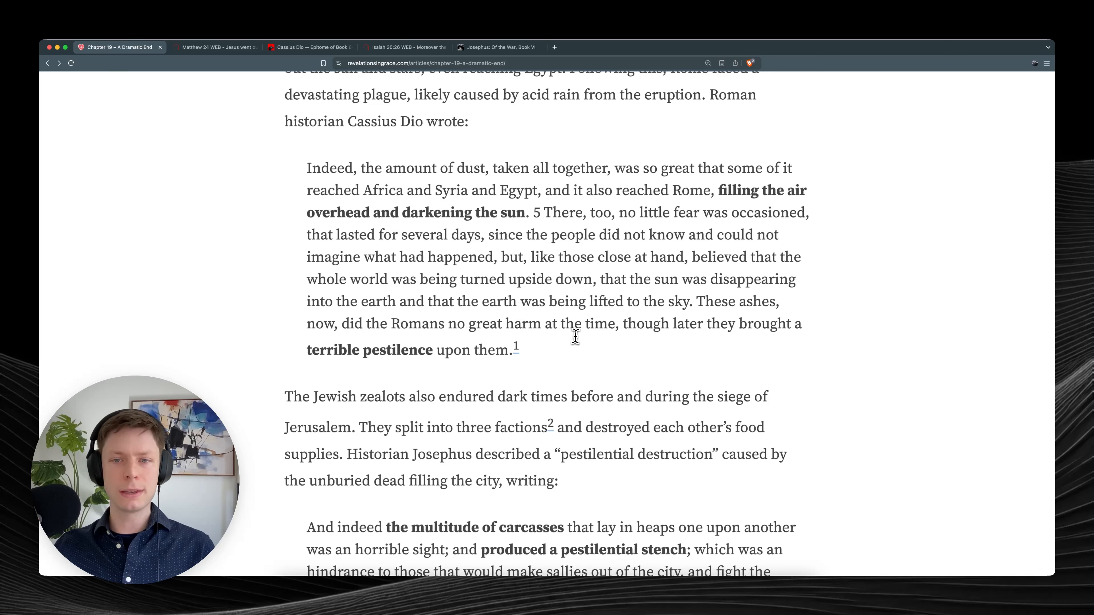
{"action": "mouse_move", "coordinate": [721, 334]}
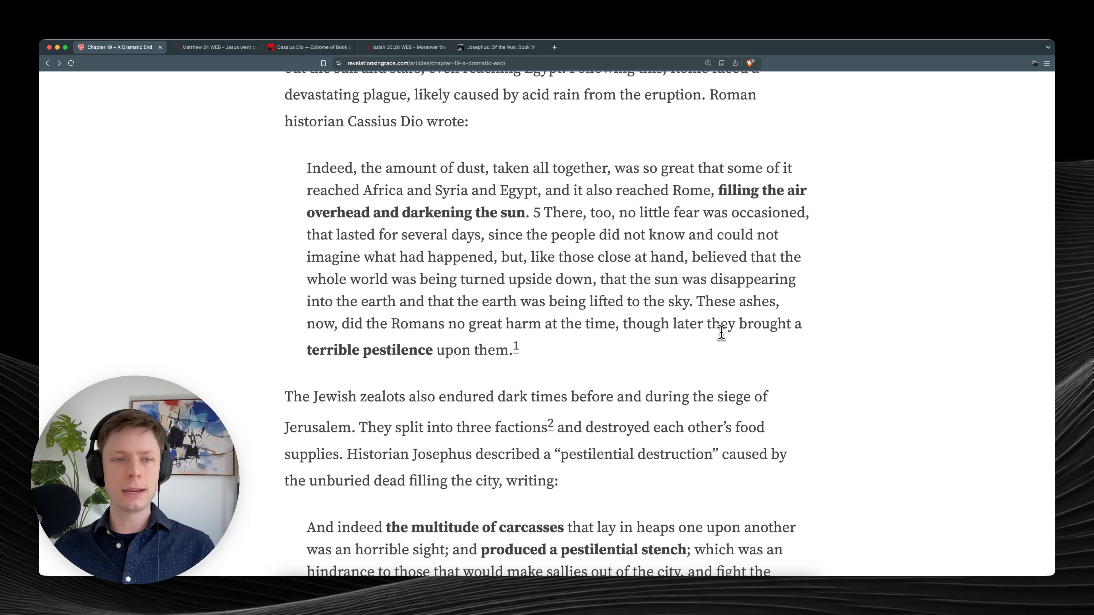
{"action": "mouse_move", "coordinate": [572, 362]}
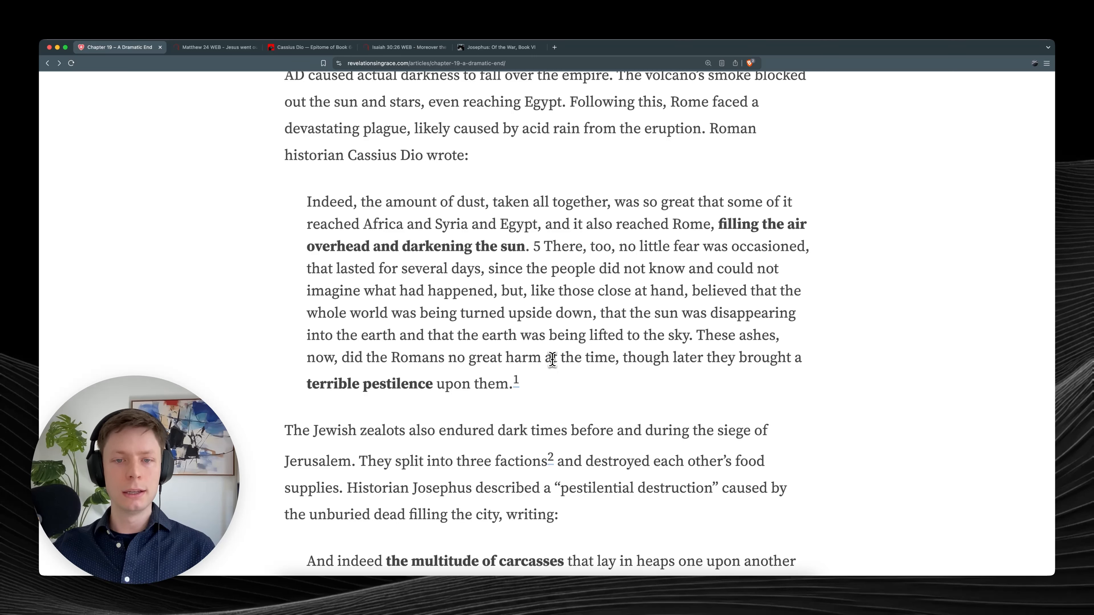
Scroll through Josephus's siege accounts of heaped carcasses and pestilence.
{"action": "scroll", "scroll_direction": "down", "scroll_amount": 3}
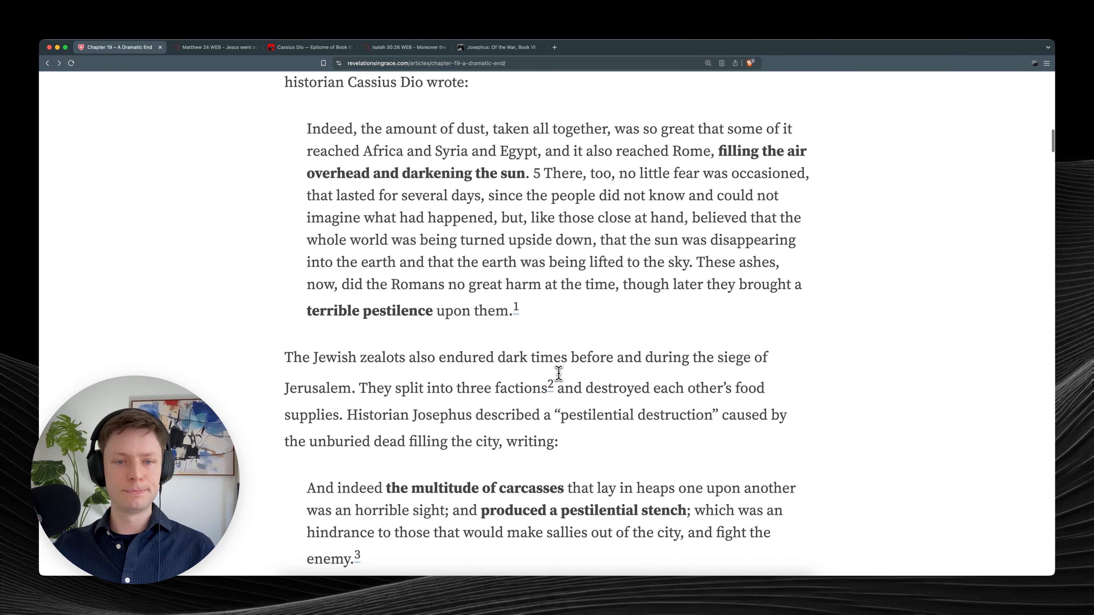
{"action": "scroll", "scroll_direction": "down", "scroll_amount": 3}
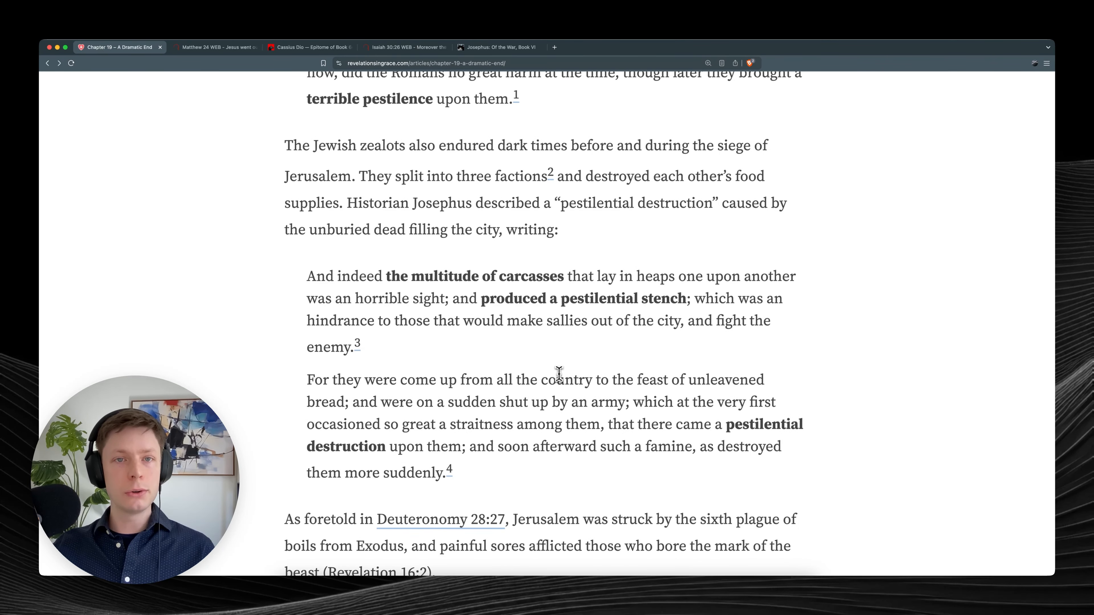
{"action": "scroll", "scroll_direction": "down", "scroll_amount": 3}
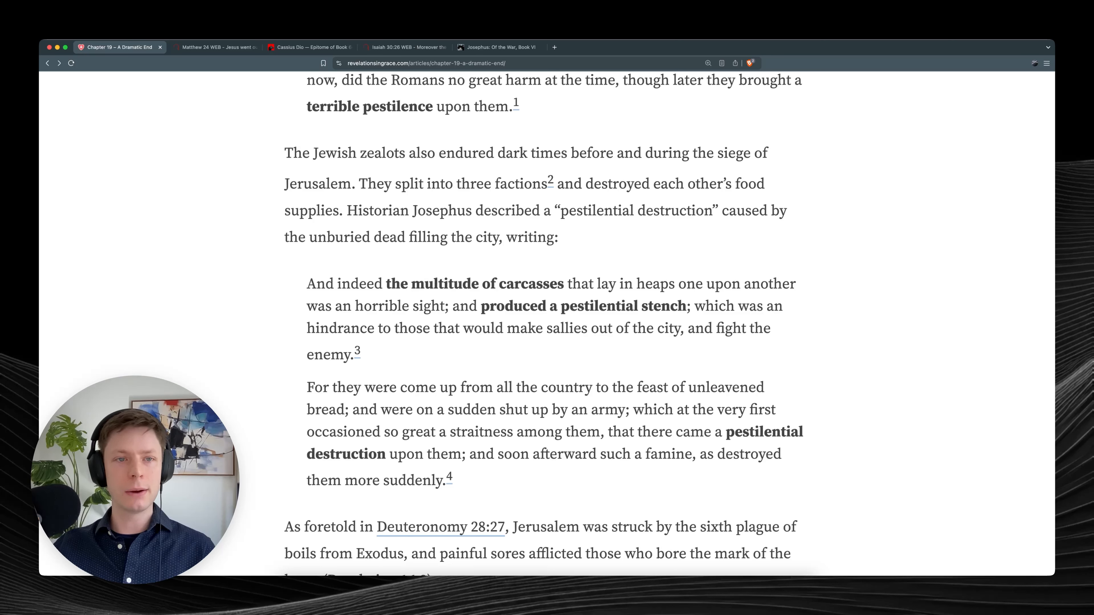
{"action": "mouse_move", "coordinate": [586, 255]}
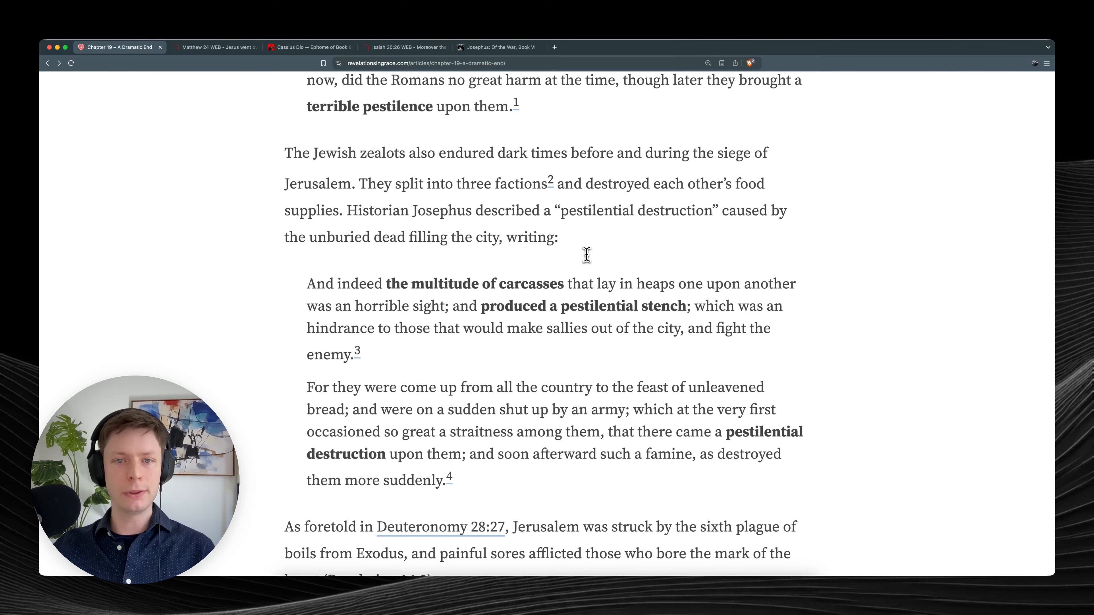
Read on past the Deuteronomy 28:27 boils paragraph to the Signs in the Heavens heading.
{"action": "scroll", "scroll_direction": "down", "scroll_amount": 3}
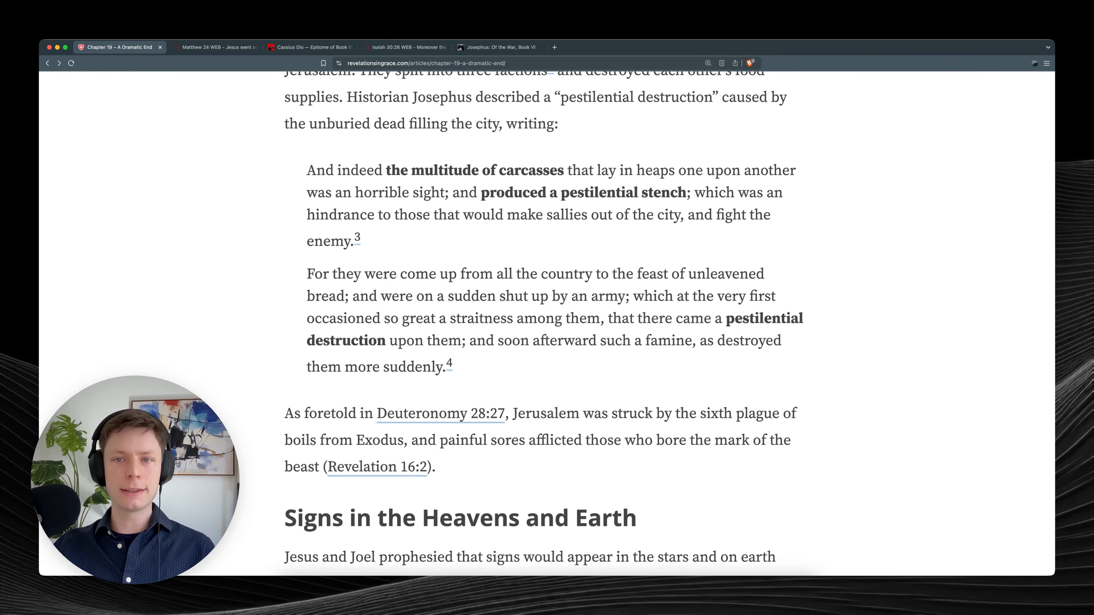
{"action": "scroll", "scroll_direction": "down", "scroll_amount": 3}
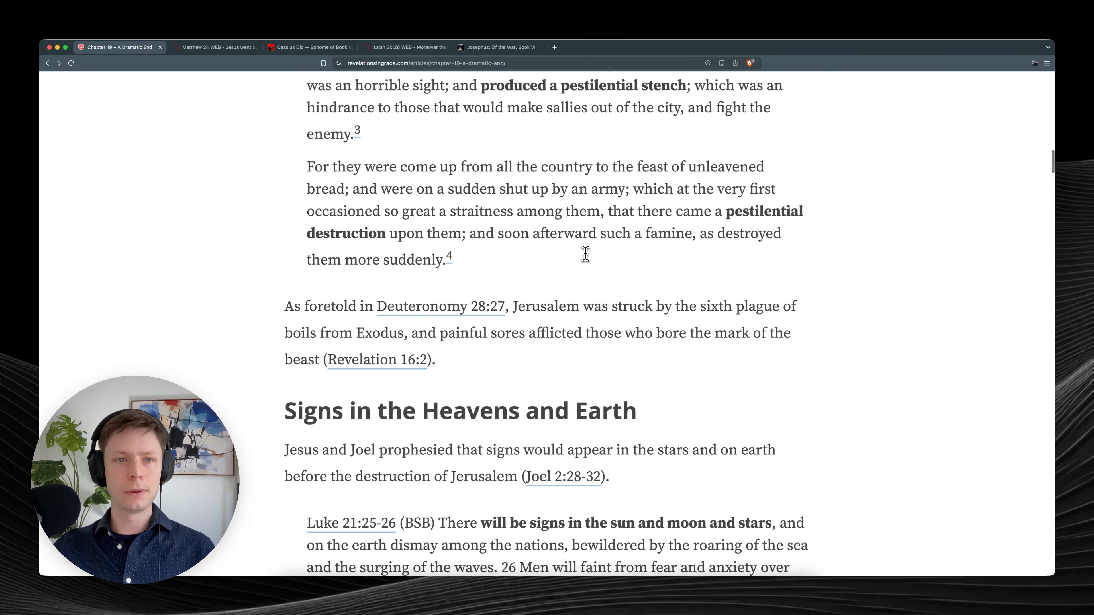
{"action": "scroll", "scroll_direction": "down", "scroll_amount": 3}
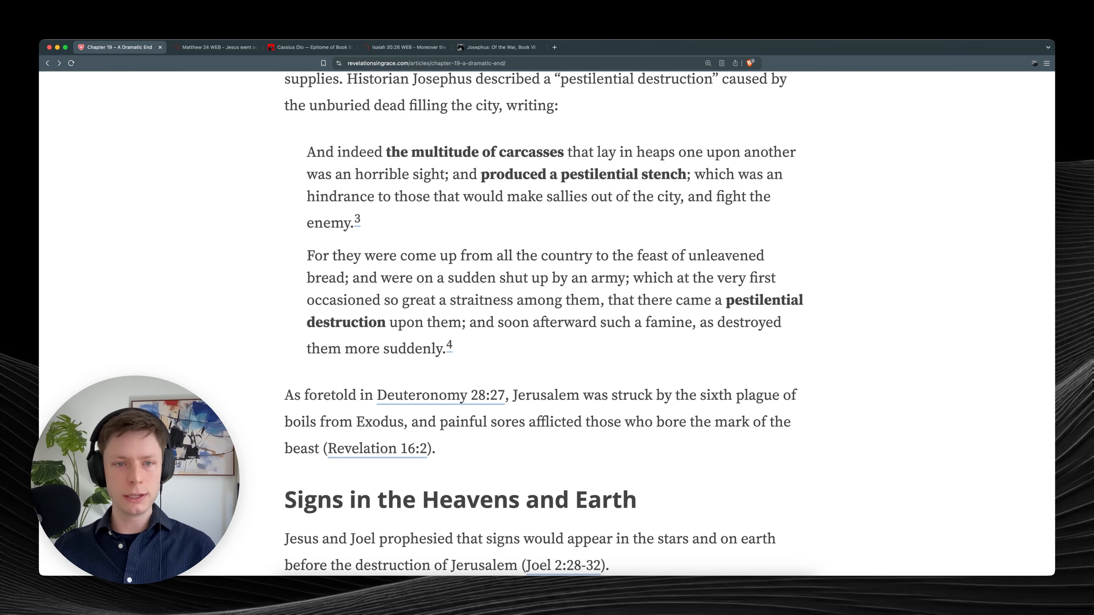
{"action": "scroll", "scroll_direction": "down", "scroll_amount": 3}
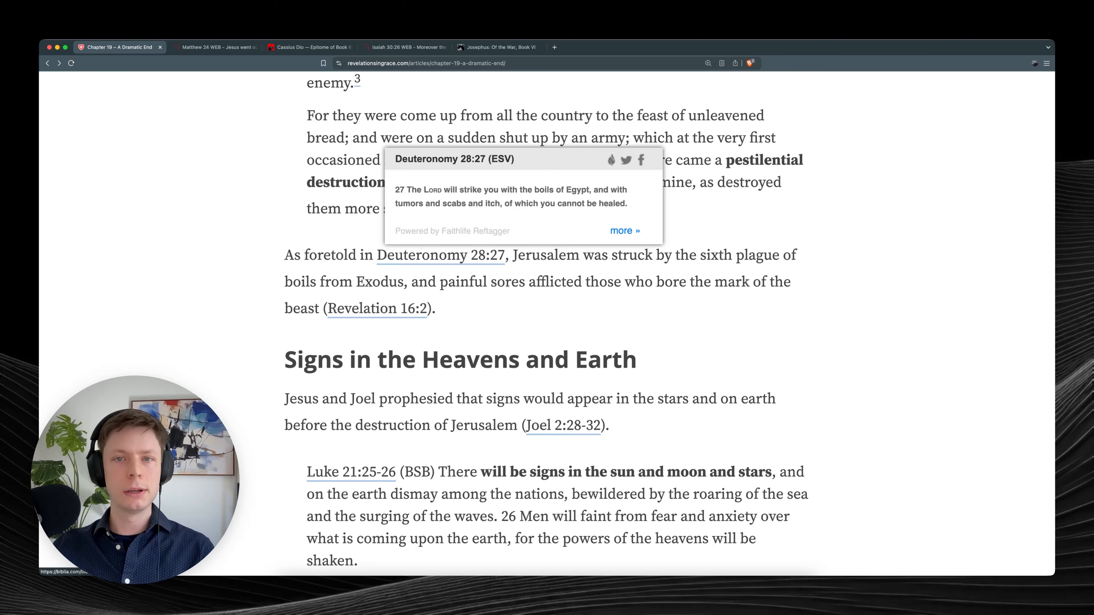
{"action": "mouse_move", "coordinate": [453, 264]}
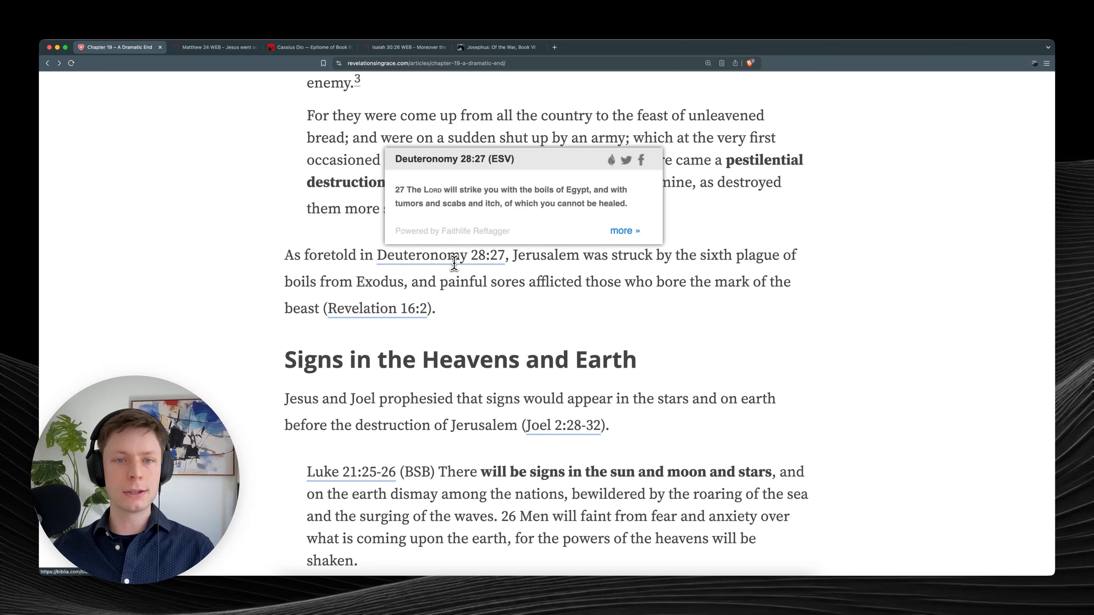
{"action": "mouse_move", "coordinate": [513, 257]}
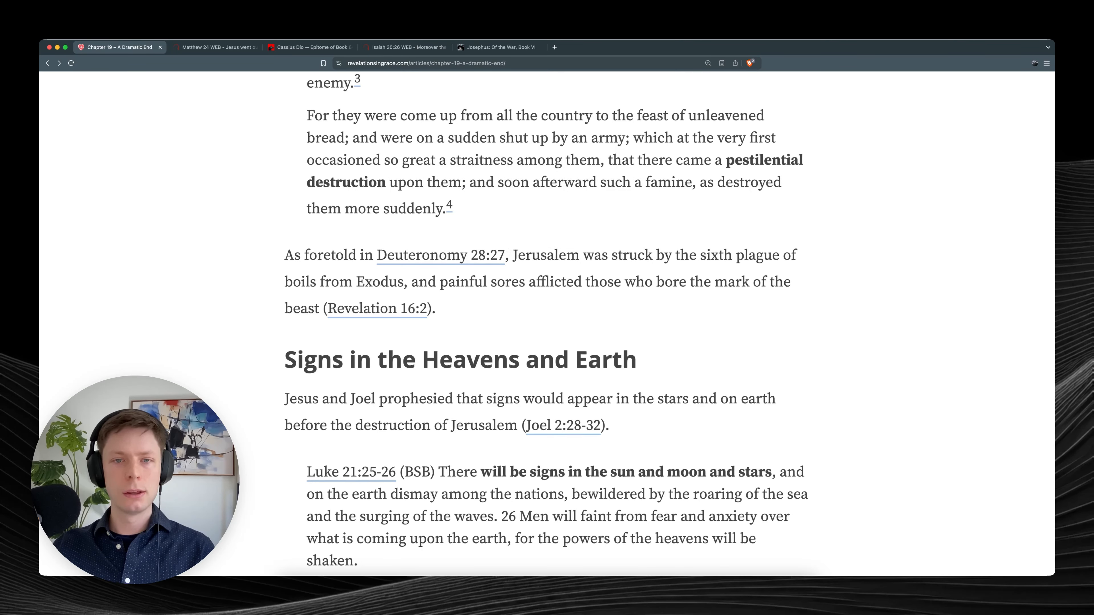
{"action": "left_click_drag", "start_coordinate": [511, 255], "coordinate": [435, 308]}
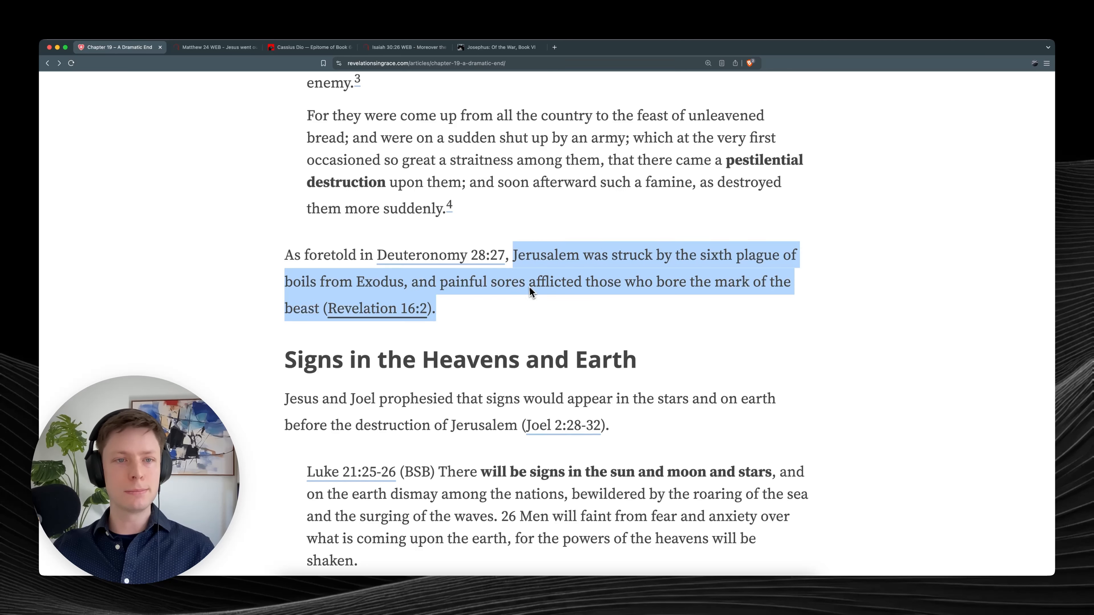
{"action": "left_click", "coordinate": [423, 281]}
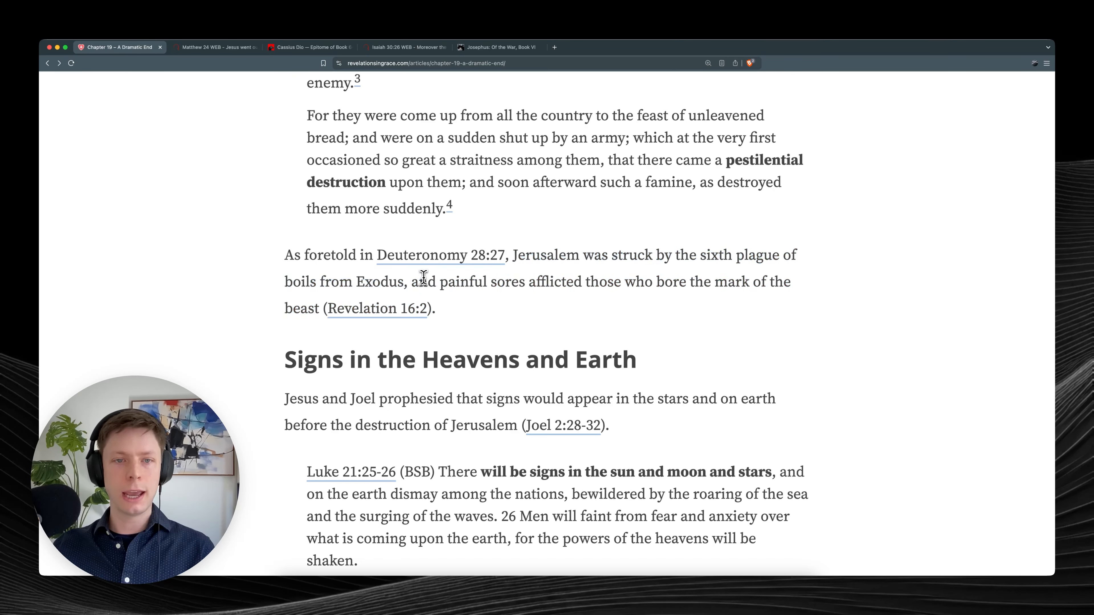
{"action": "mouse_move", "coordinate": [376, 308]}
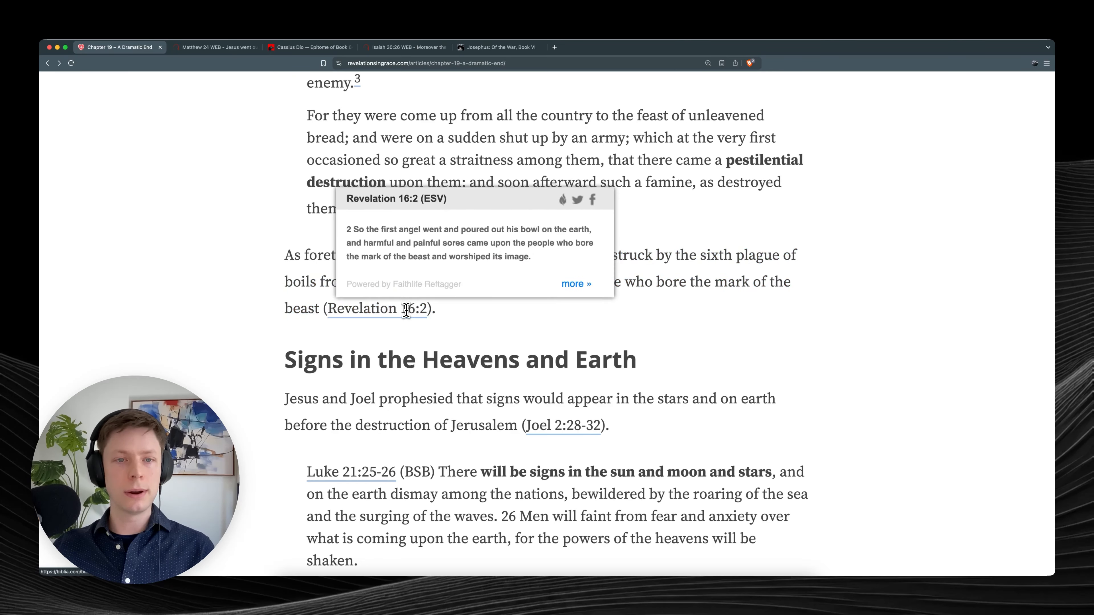
{"action": "mouse_move", "coordinate": [382, 314]}
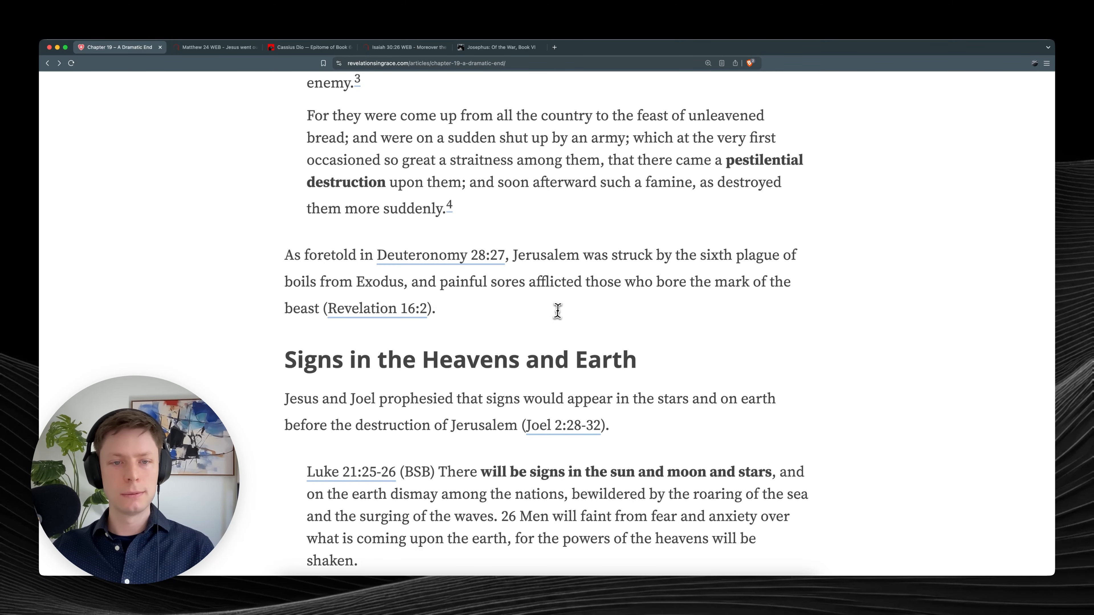
{"action": "scroll", "scroll_direction": "down", "scroll_amount": 3}
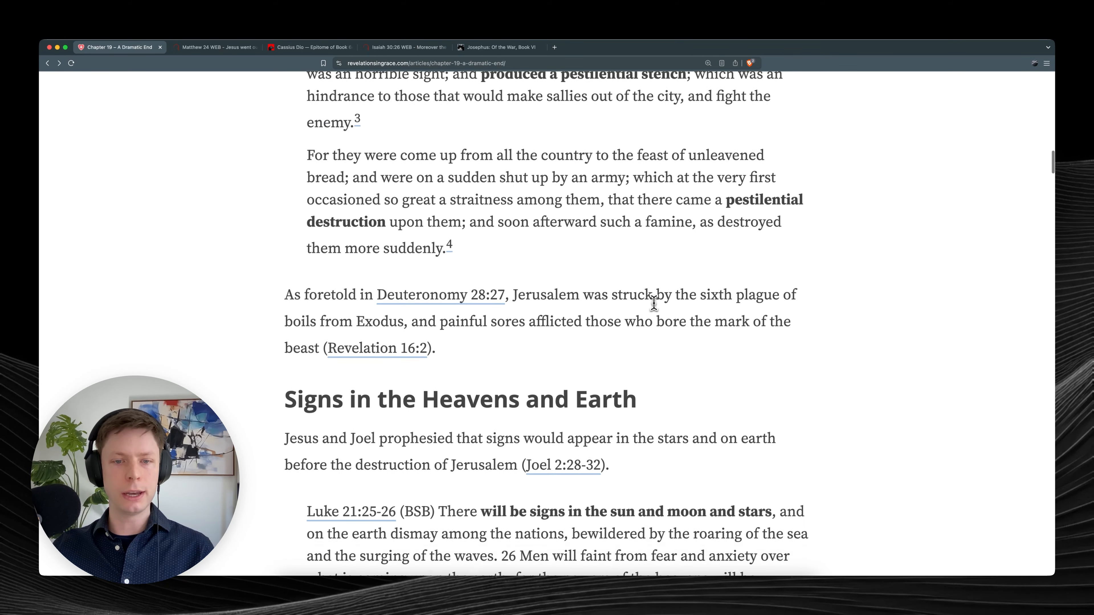
Scroll past the Luke, Acts 2:19-20 and Matthew 24:29 quotes.
{"action": "scroll", "scroll_direction": "down", "scroll_amount": 3}
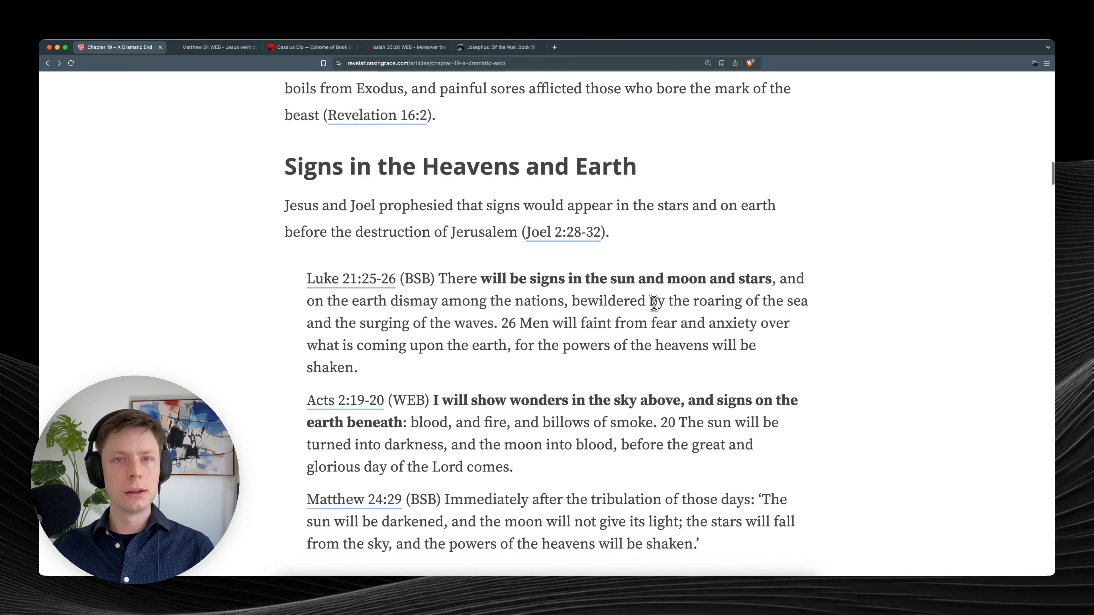
{"action": "scroll", "scroll_direction": "down", "scroll_amount": 3}
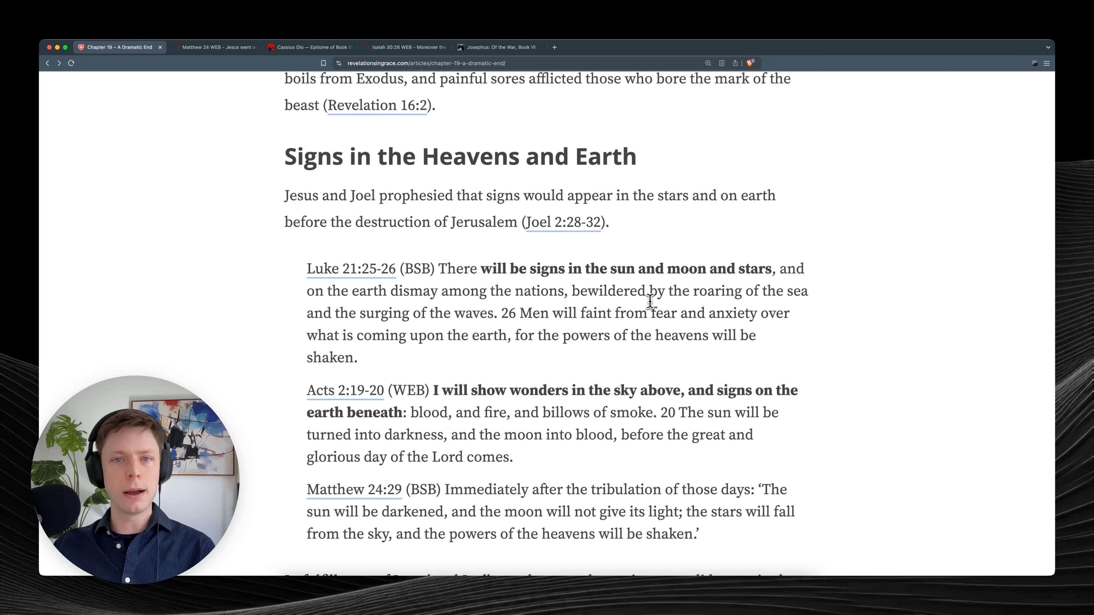
{"action": "mouse_move", "coordinate": [666, 258]}
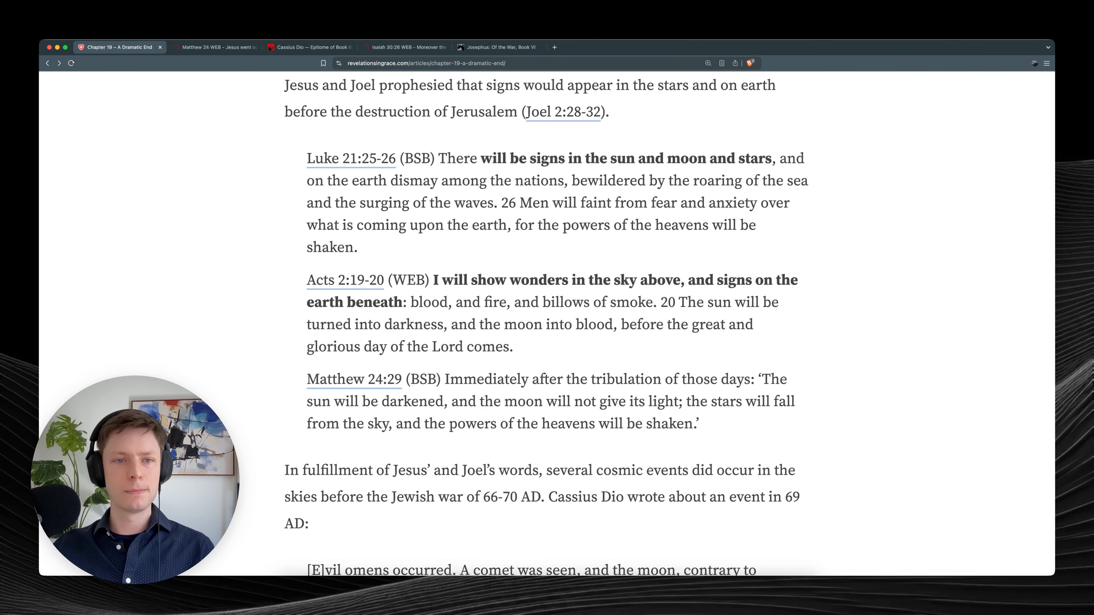
{"action": "scroll", "scroll_direction": "down", "scroll_amount": 3}
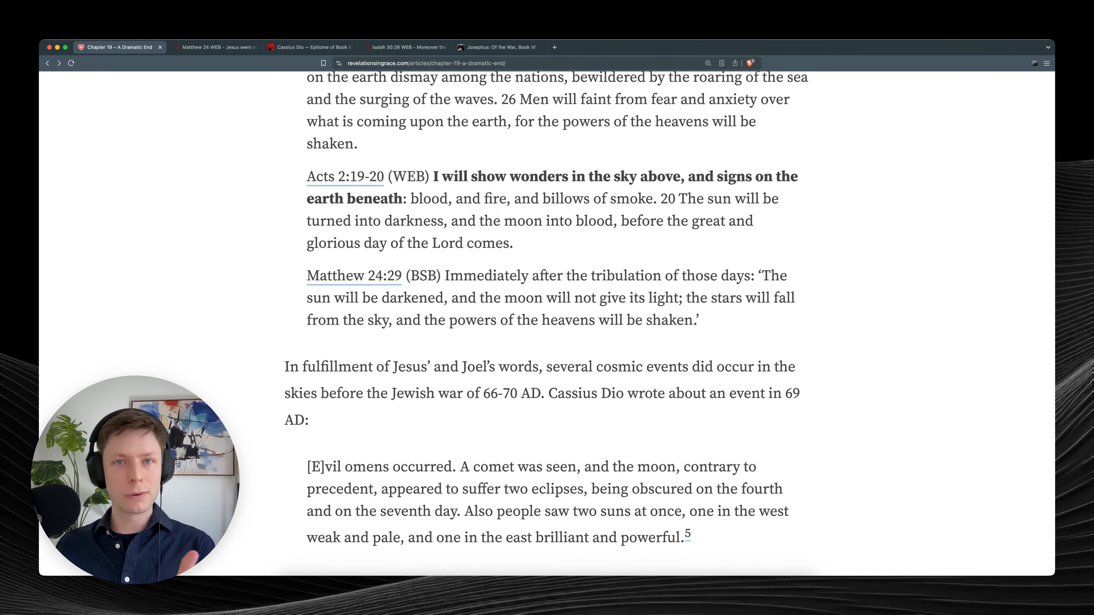
{"action": "mouse_move", "coordinate": [475, 192]}
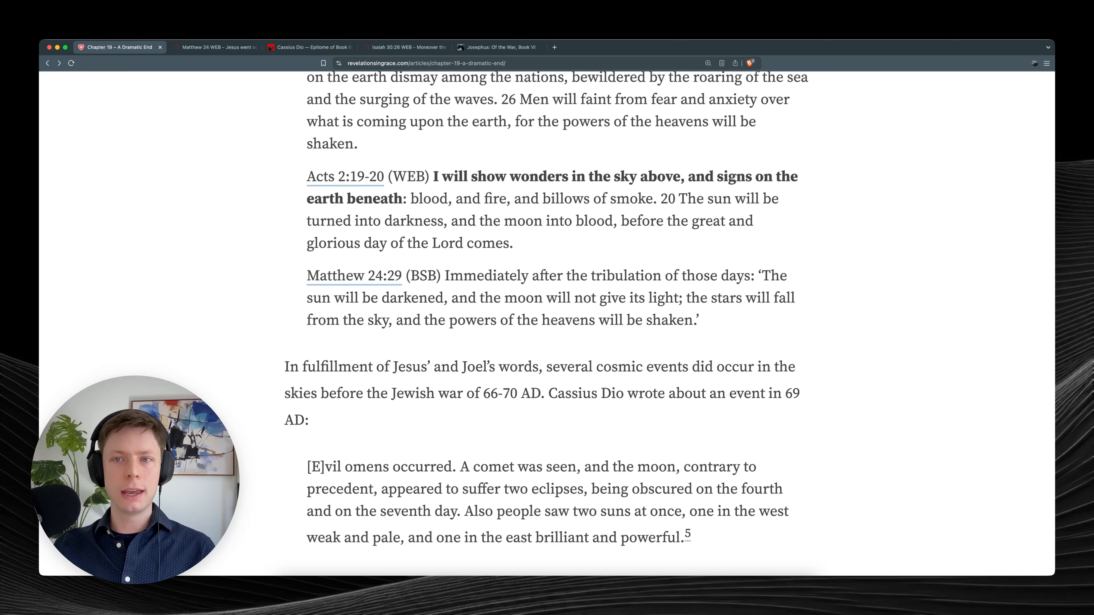
{"action": "mouse_move", "coordinate": [442, 214]}
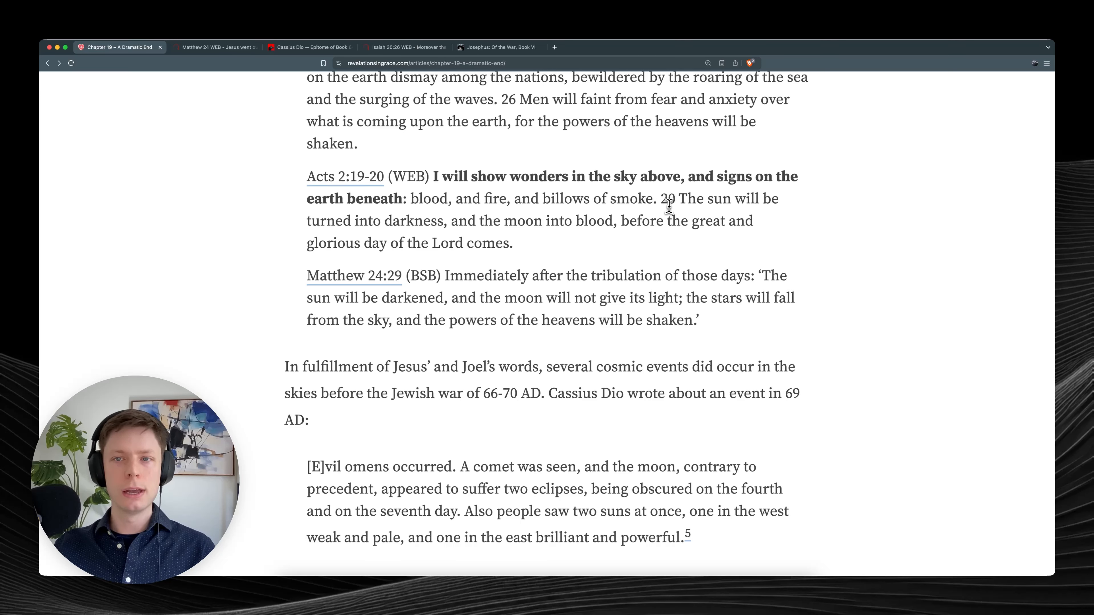
{"action": "mouse_move", "coordinate": [454, 230]}
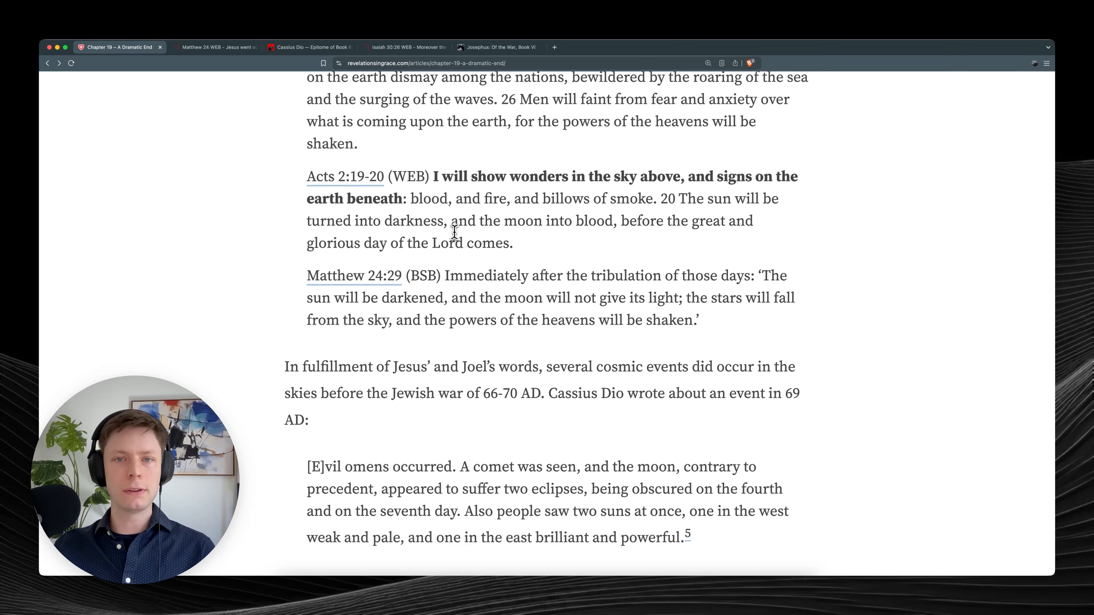
{"action": "mouse_move", "coordinate": [703, 235]}
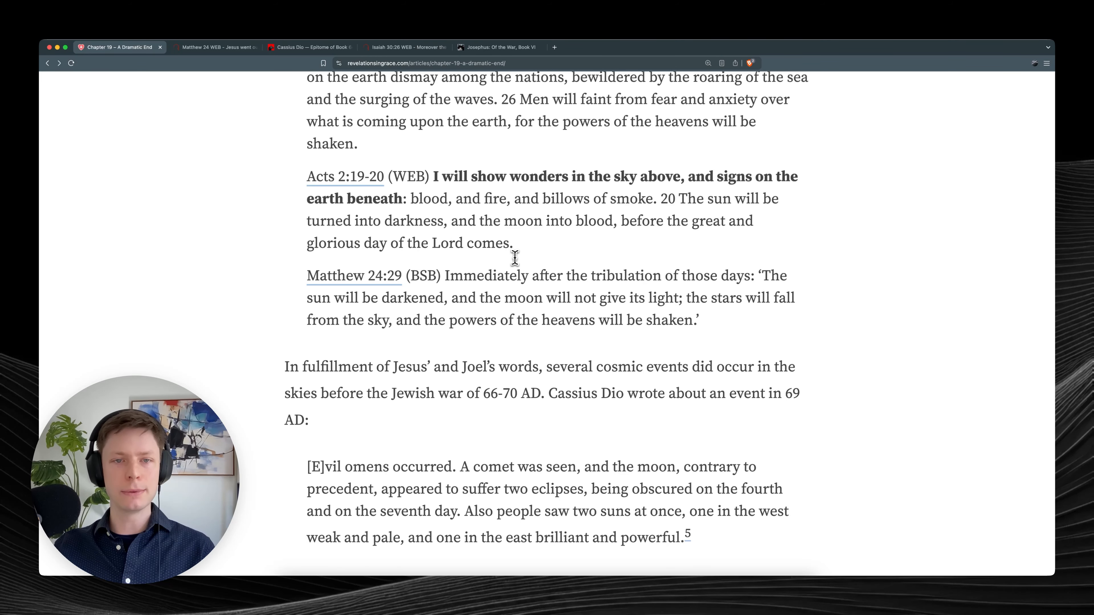
Continue through Cassius Dio's comet-and-two-suns omen to the Isaiah 30:26 section.
{"action": "scroll", "scroll_direction": "down", "scroll_amount": 3}
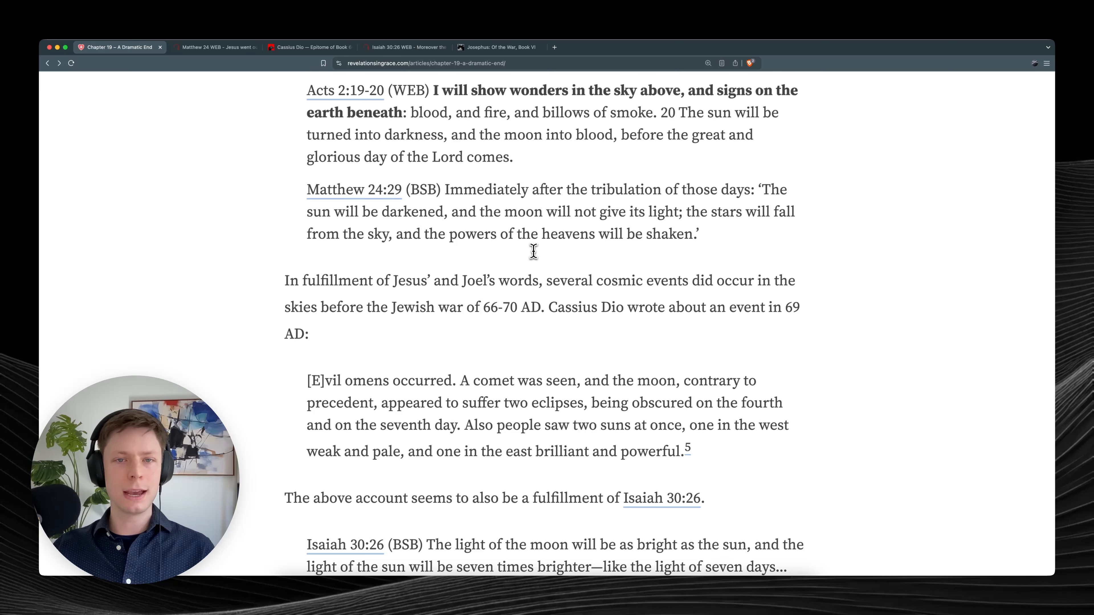
{"action": "mouse_move", "coordinate": [678, 251]}
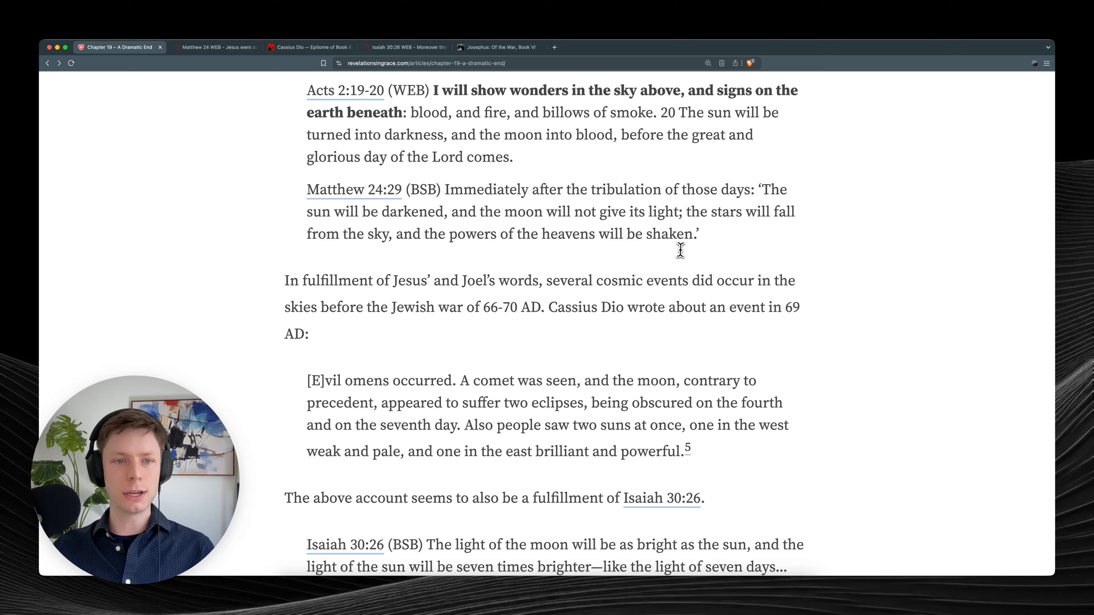
{"action": "scroll", "scroll_direction": "down", "scroll_amount": 3}
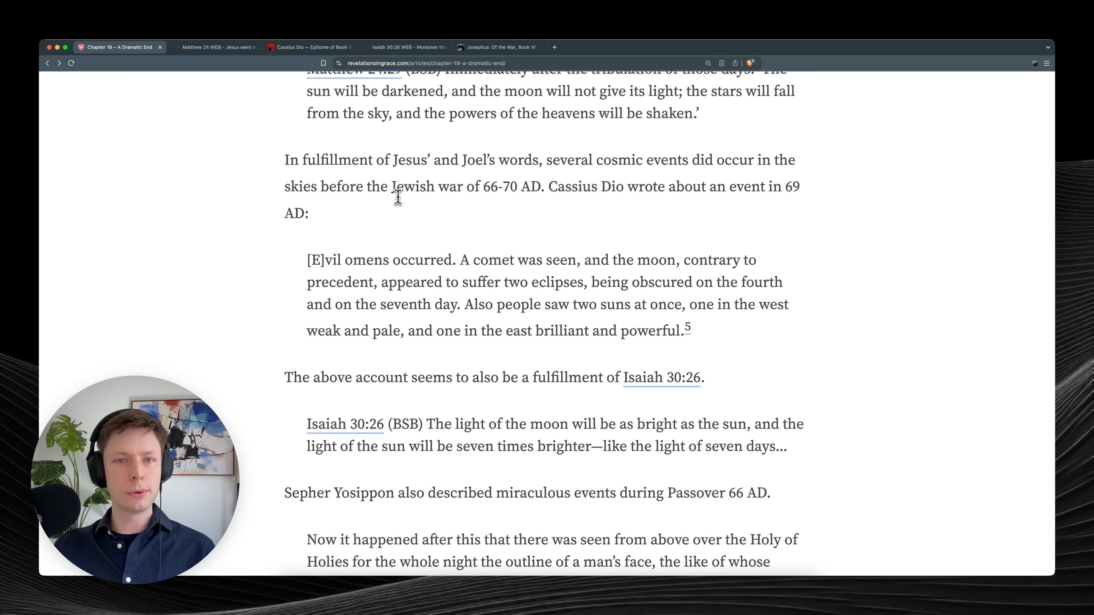
{"action": "mouse_move", "coordinate": [365, 186]}
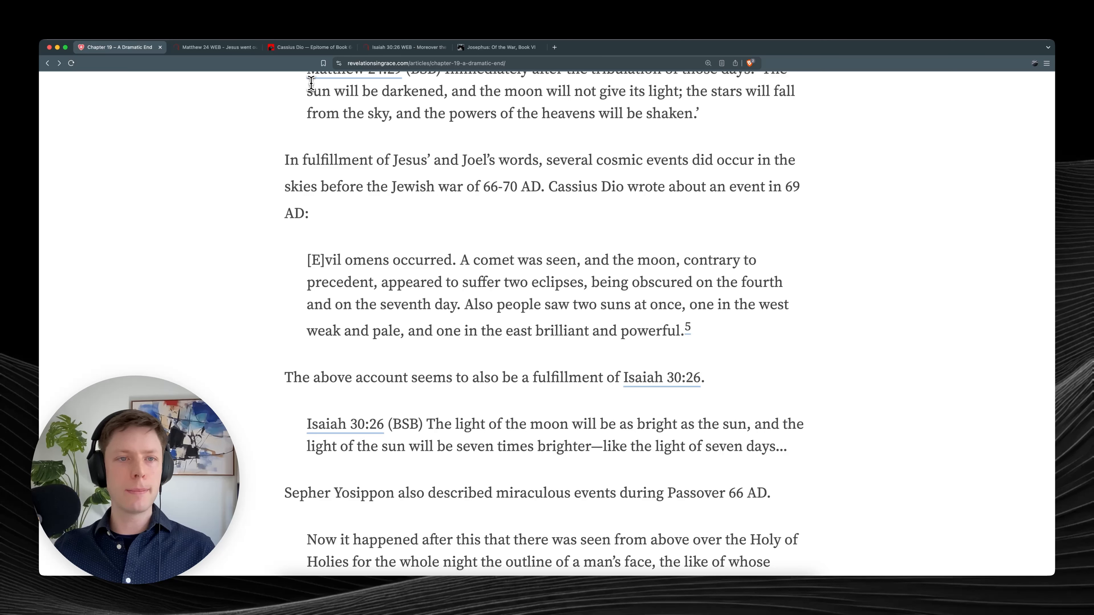
{"action": "left_click", "coordinate": [307, 47]}
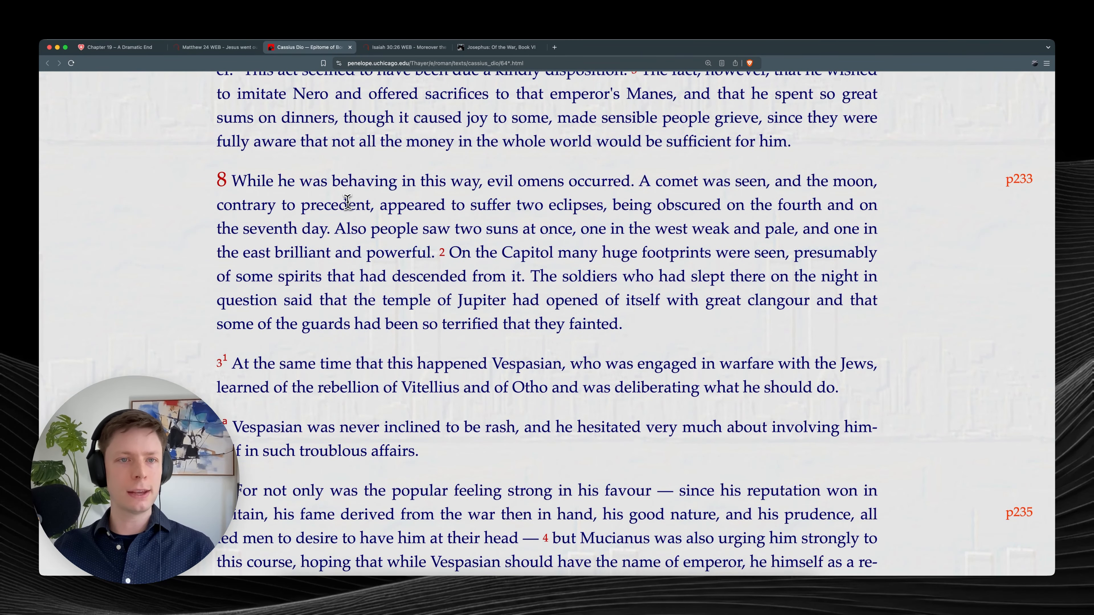
{"action": "left_click_drag", "start_coordinate": [233, 181], "coordinate": [619, 324]}
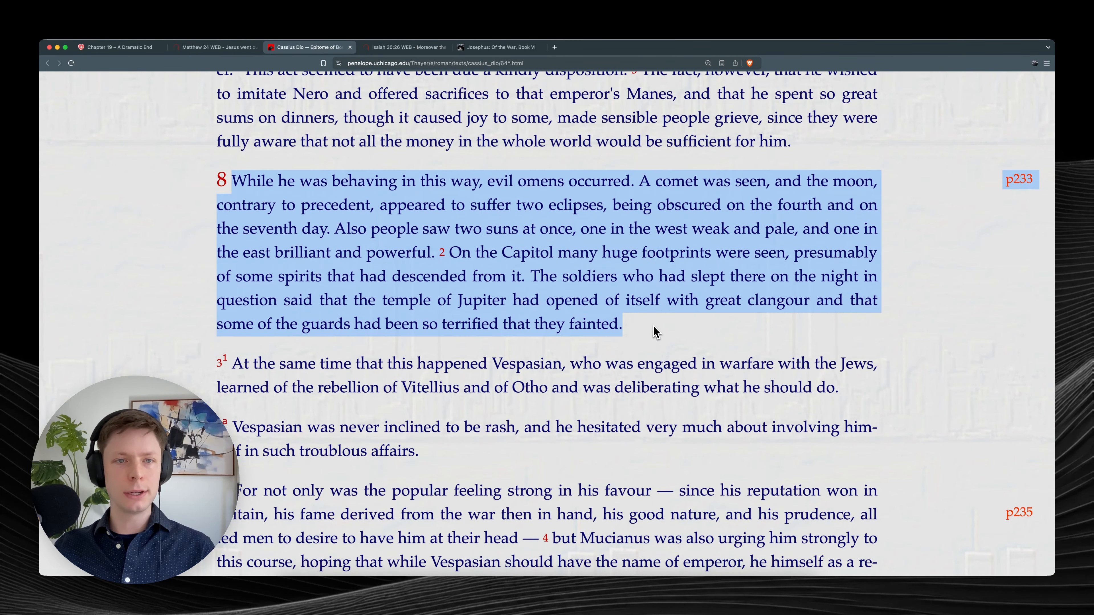
{"action": "left_click", "coordinate": [655, 330]}
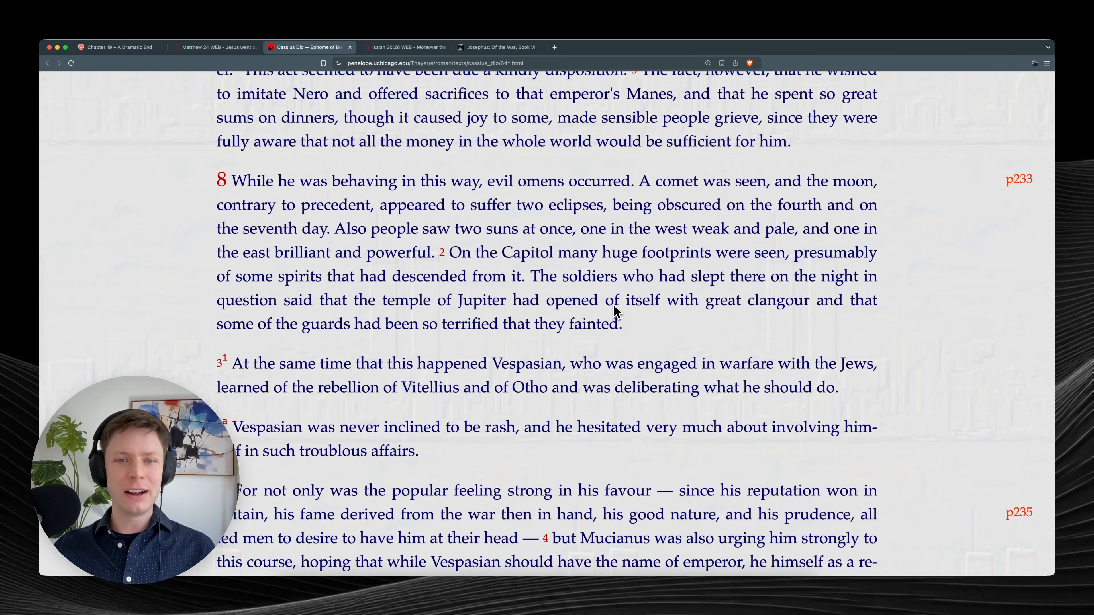
{"action": "mouse_move", "coordinate": [610, 313]}
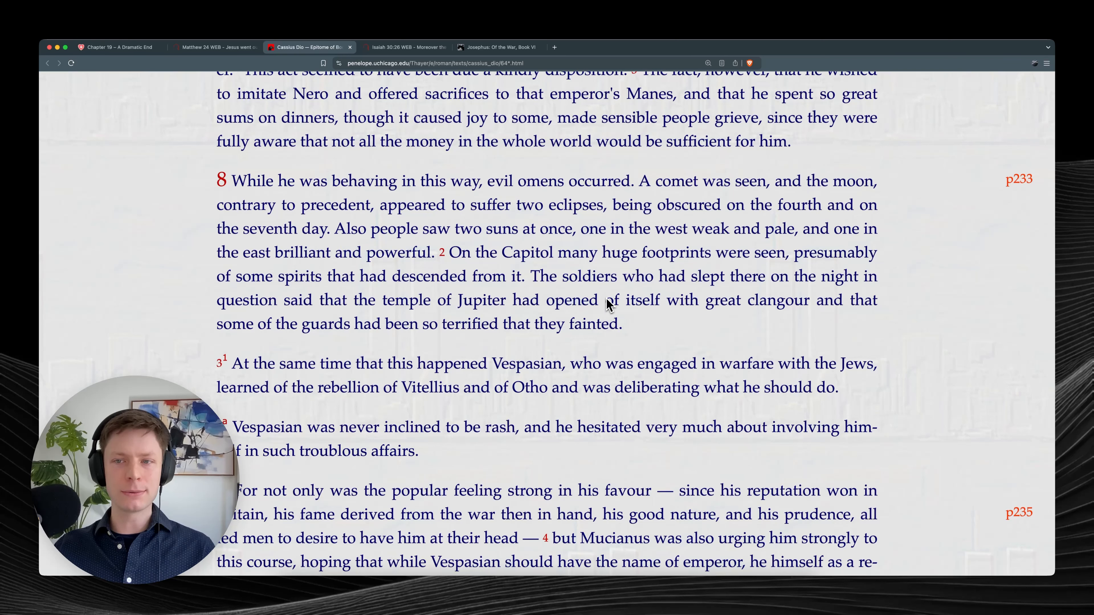
{"action": "mouse_move", "coordinate": [437, 299]}
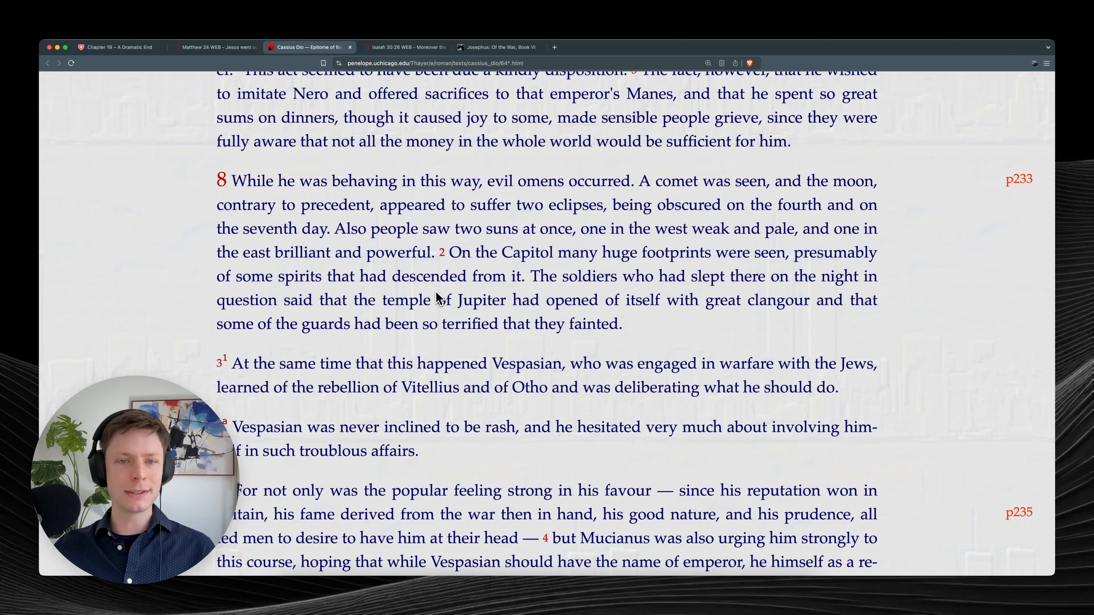
{"action": "mouse_move", "coordinate": [535, 285]}
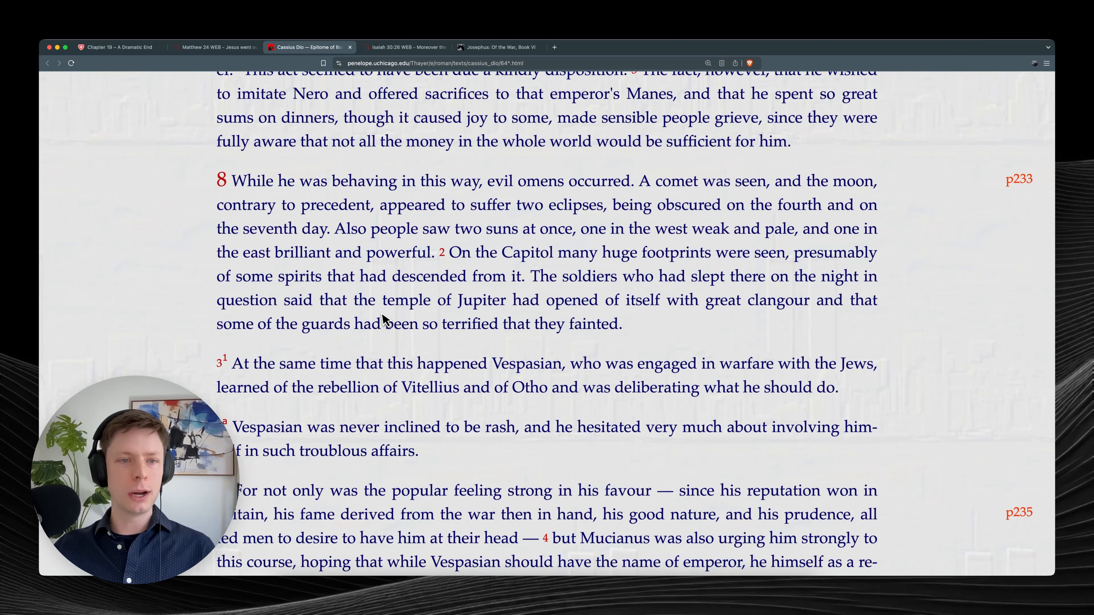
{"action": "mouse_move", "coordinate": [579, 320]}
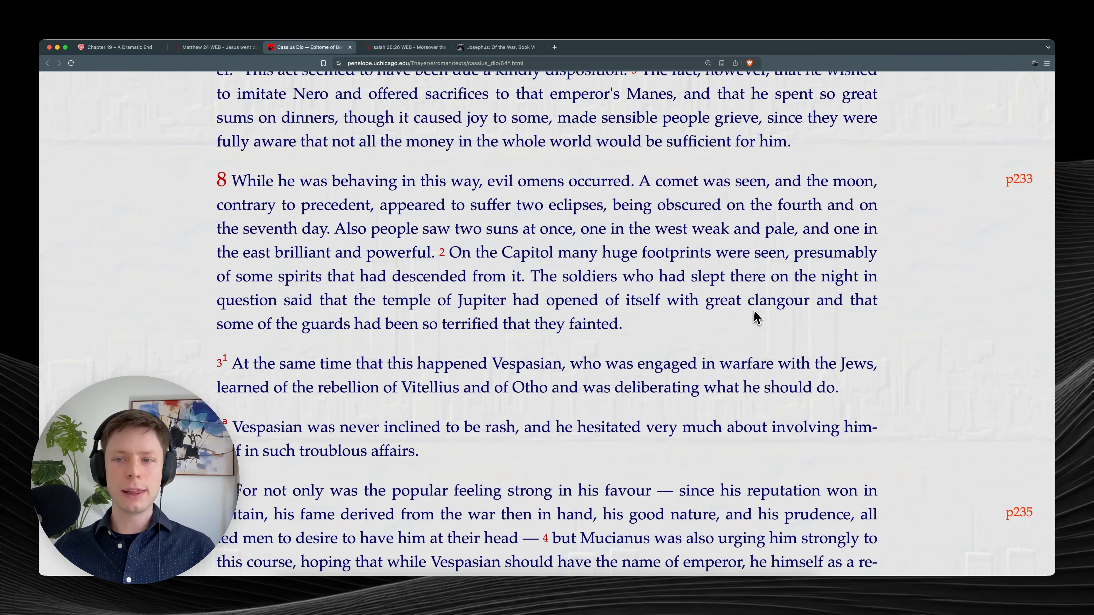
{"action": "mouse_move", "coordinate": [429, 356]}
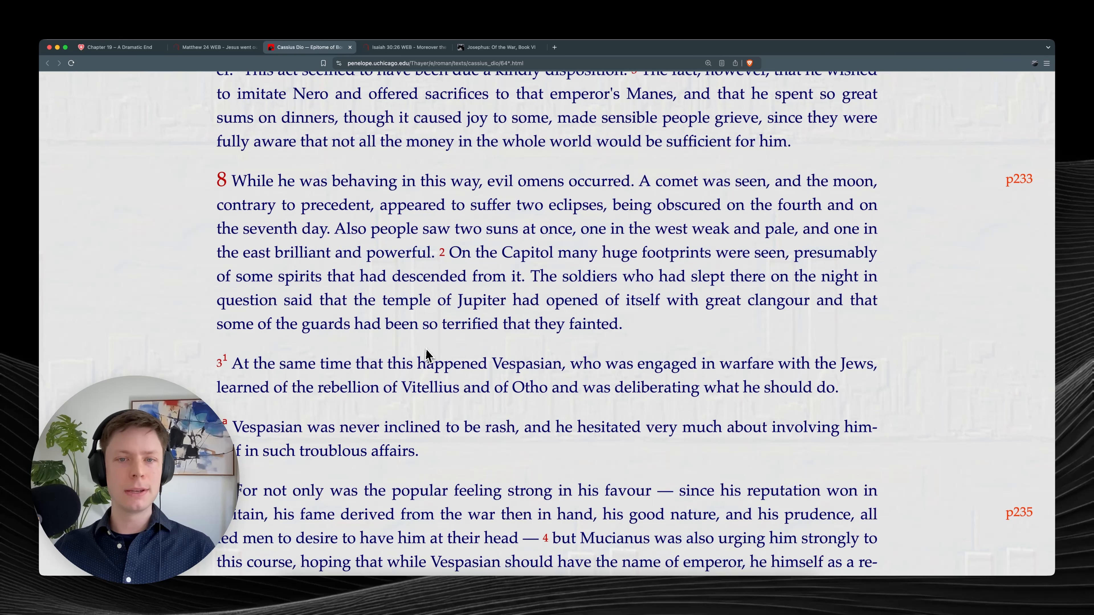
{"action": "mouse_move", "coordinate": [593, 347]}
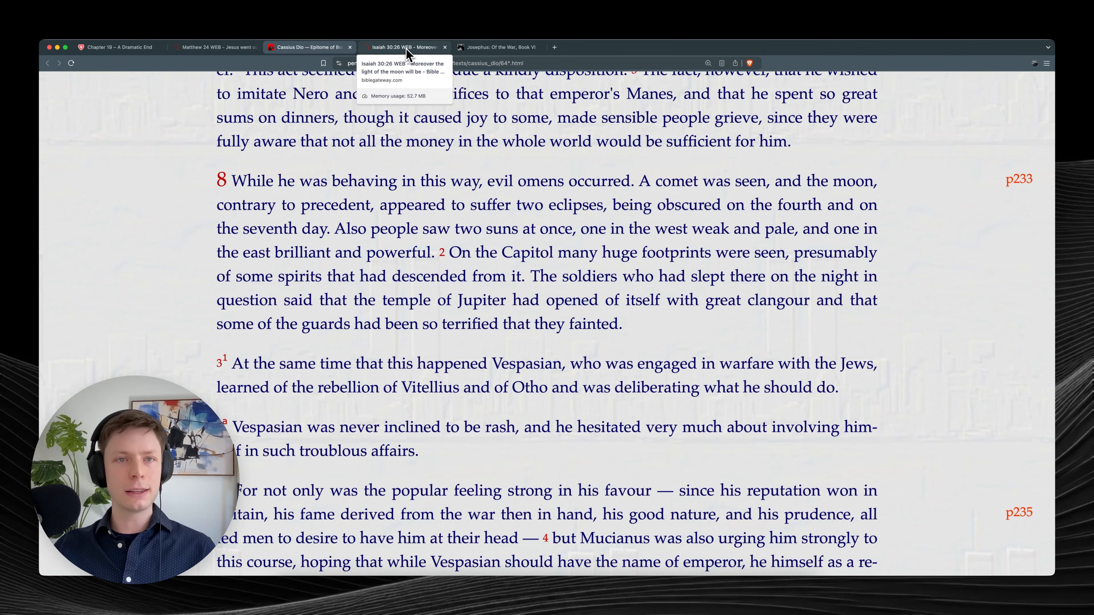
View Isaiah 30:26 on Bible Gateway, comparing briefly with the Cassius Dio omens tab.
{"action": "left_click", "coordinate": [402, 46]}
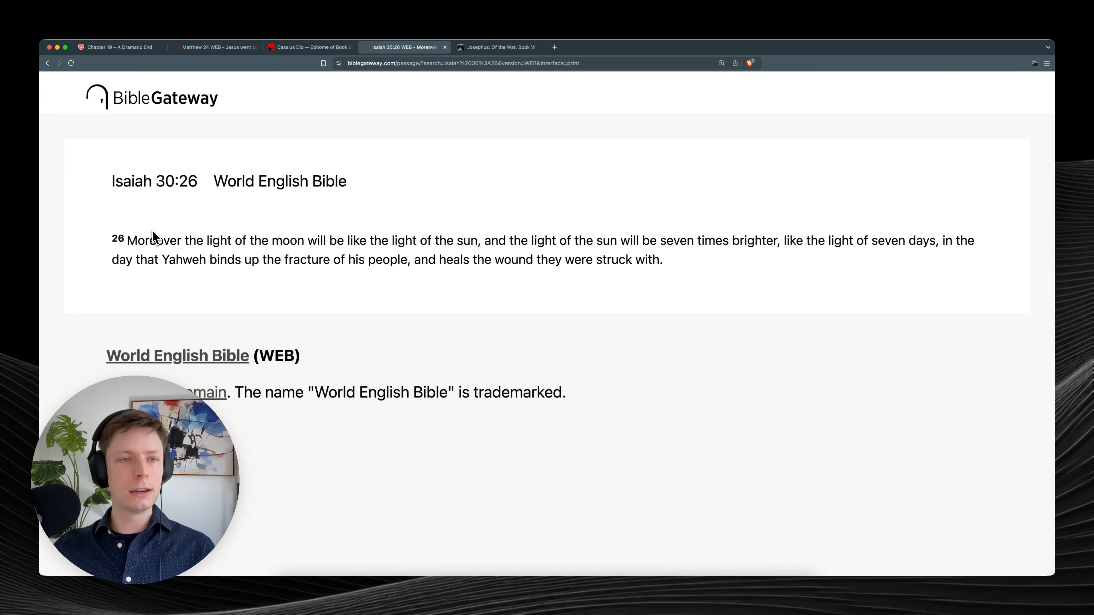
{"action": "mouse_move", "coordinate": [164, 262]}
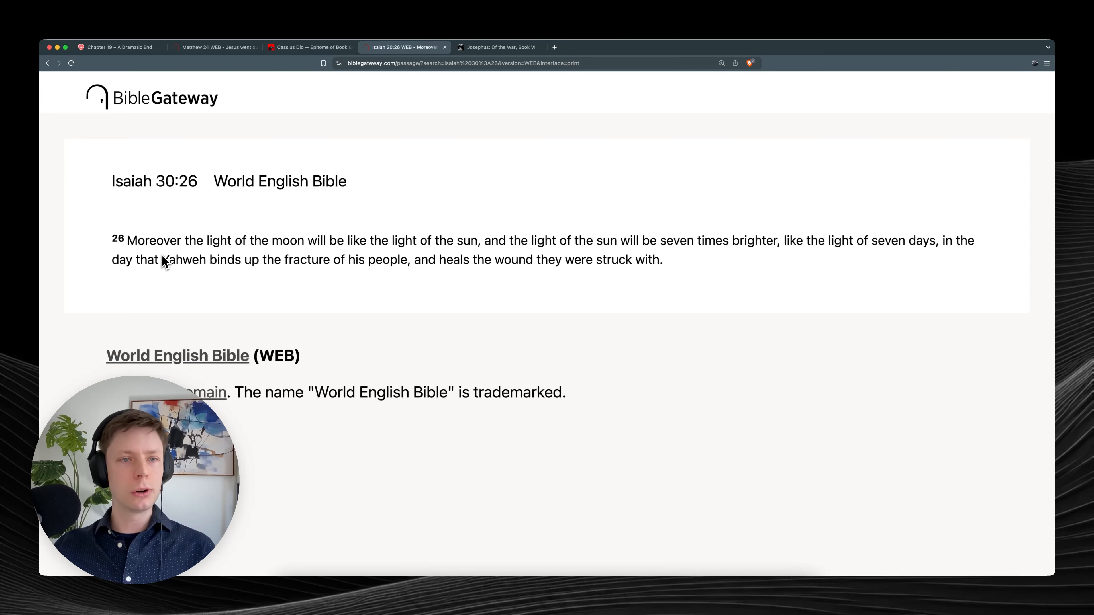
{"action": "mouse_move", "coordinate": [363, 256]}
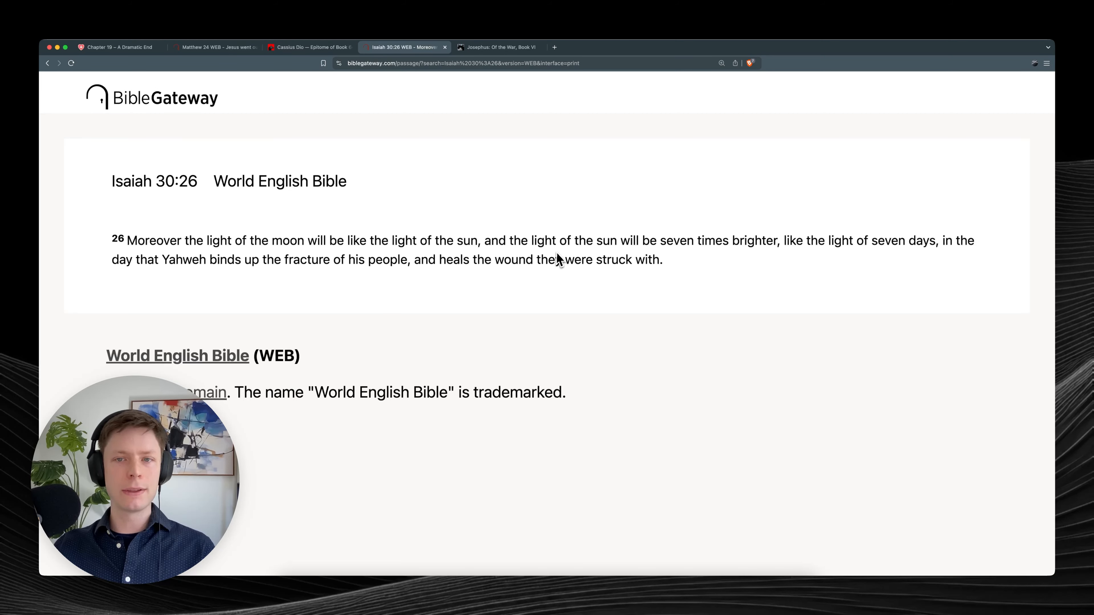
{"action": "mouse_move", "coordinate": [787, 260]}
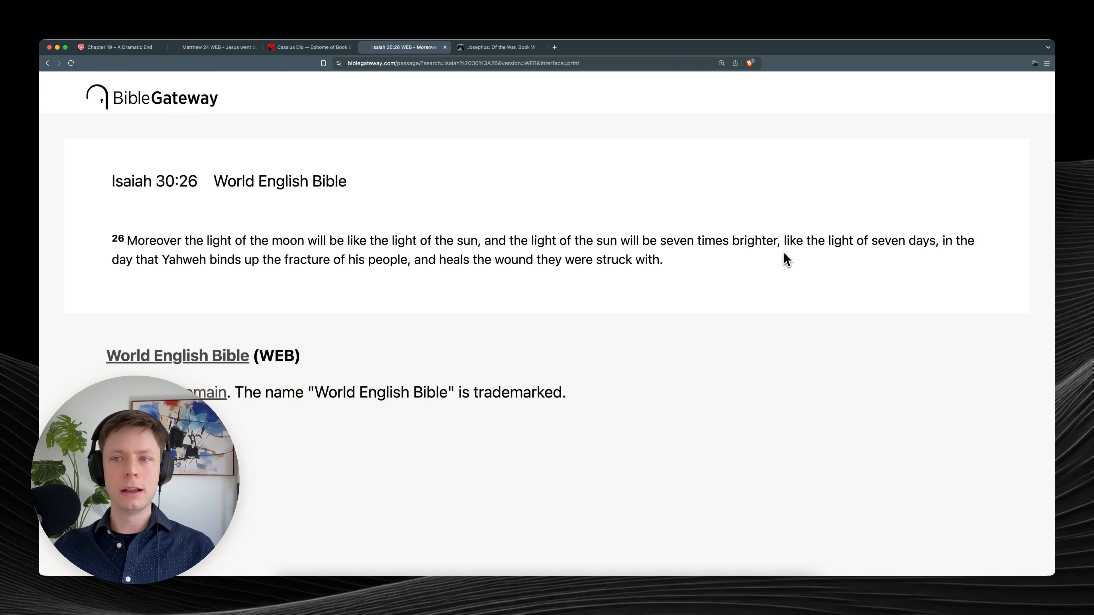
{"action": "mouse_move", "coordinate": [932, 261]}
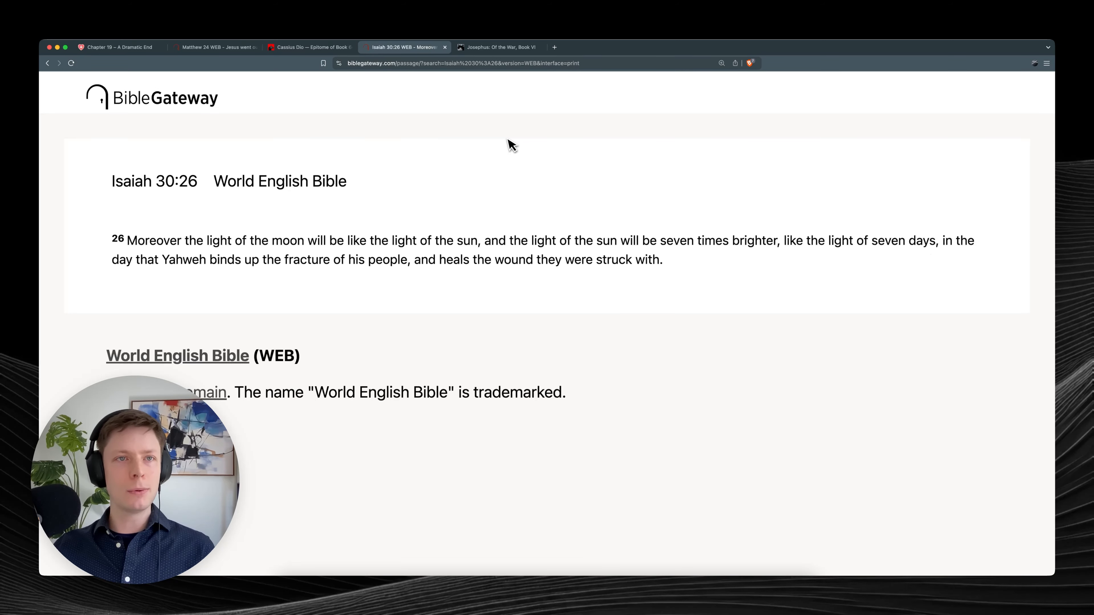
{"action": "left_click", "coordinate": [307, 46]}
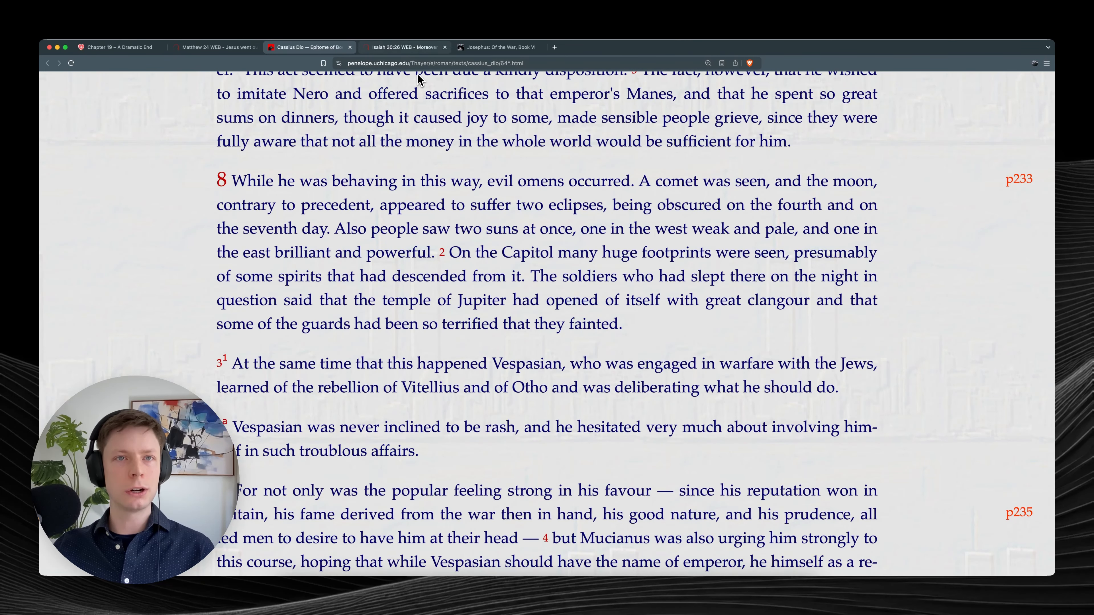
{"action": "left_click", "coordinate": [403, 47]}
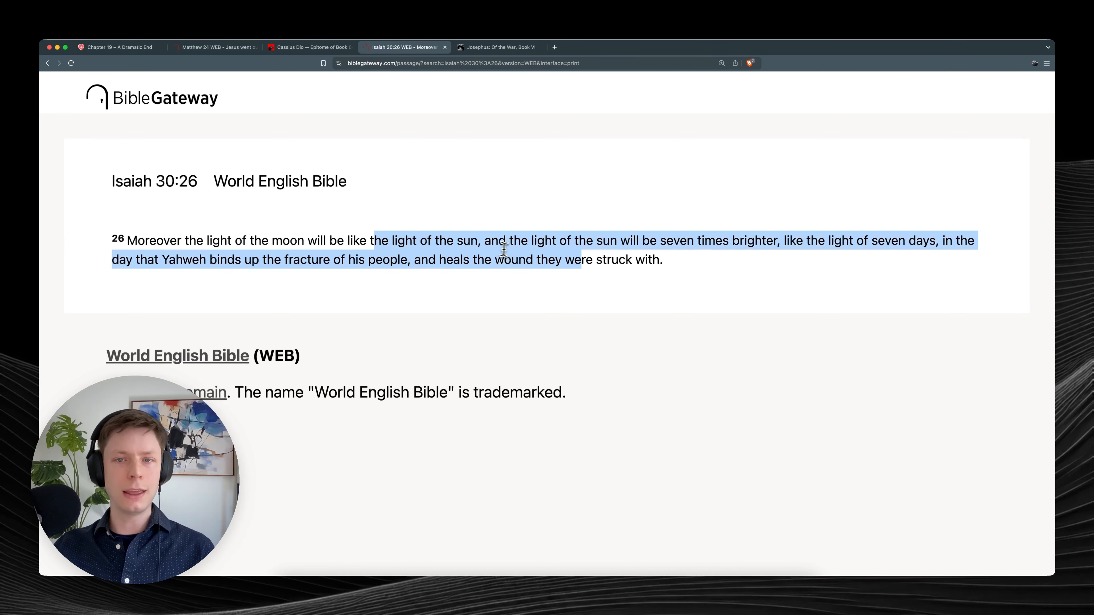
{"action": "left_click", "coordinate": [777, 246]}
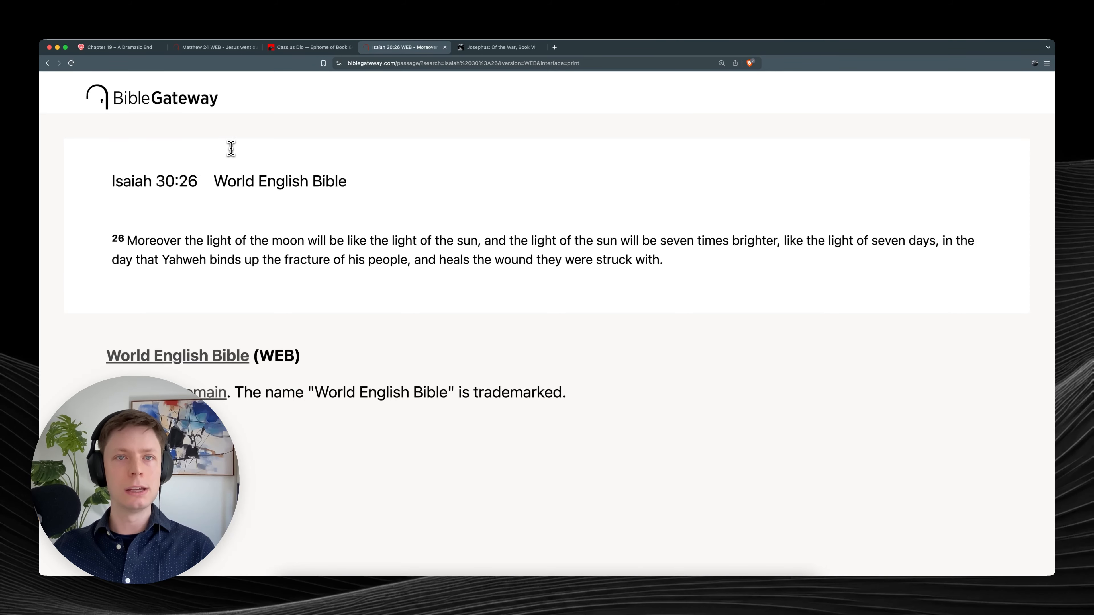
Return to the Chapter 19 article and scroll to the Sepher Yosippon and Josephus quotations.
{"action": "left_click", "coordinate": [118, 46]}
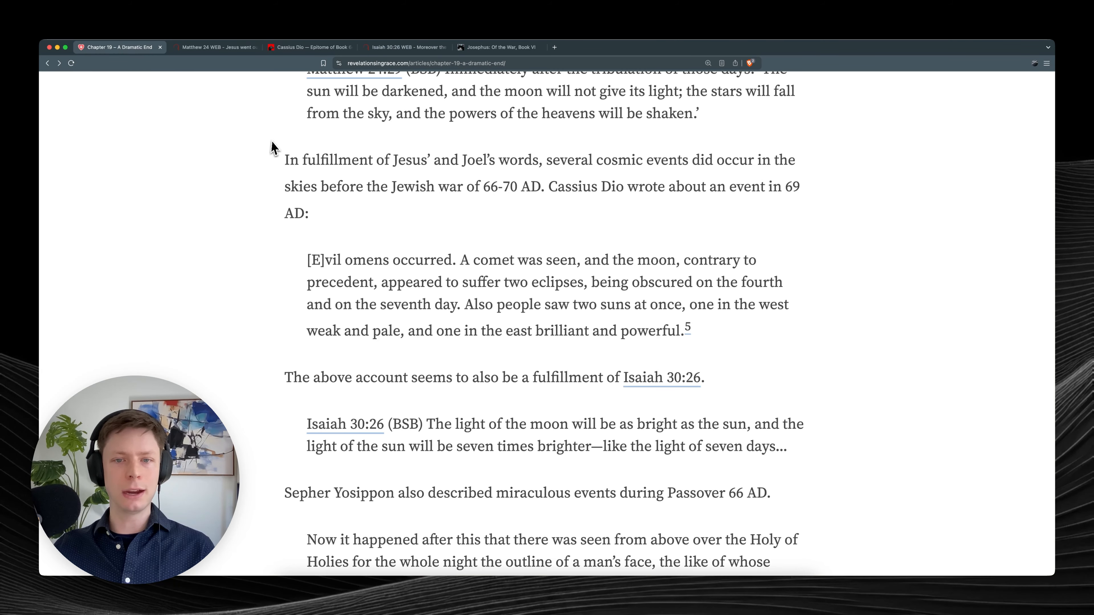
{"action": "scroll", "scroll_direction": "down", "scroll_amount": 3}
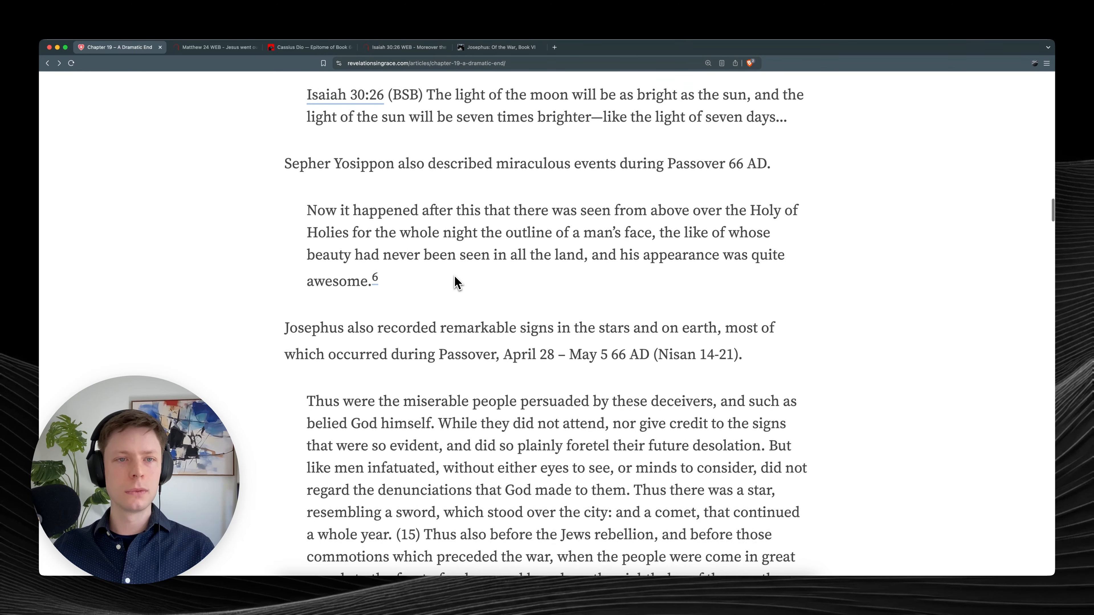
{"action": "scroll", "scroll_direction": "down", "scroll_amount": 3}
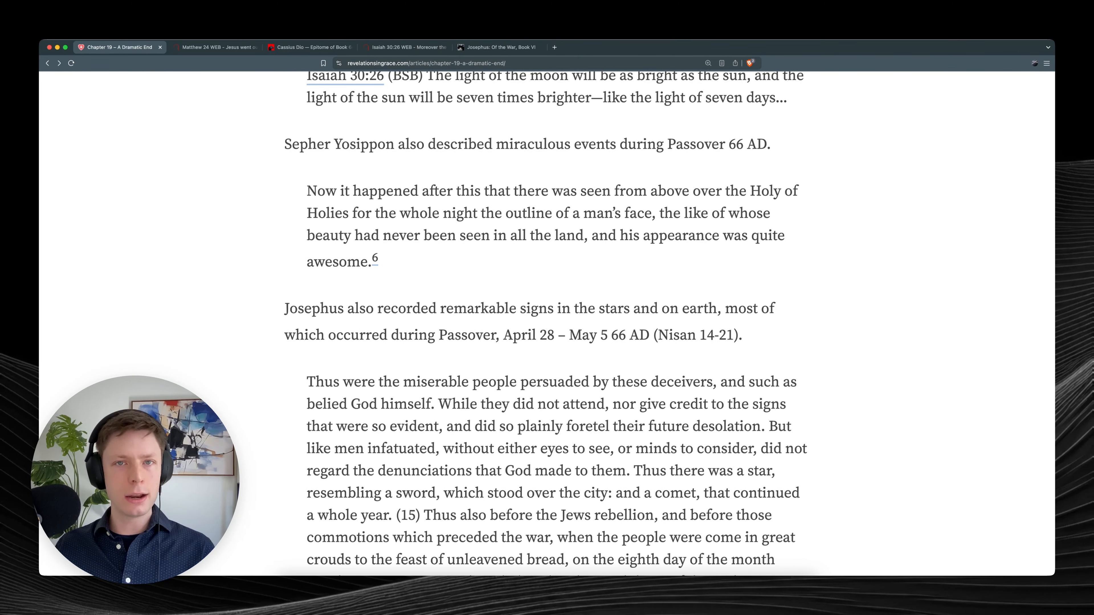
{"action": "mouse_move", "coordinate": [423, 230]}
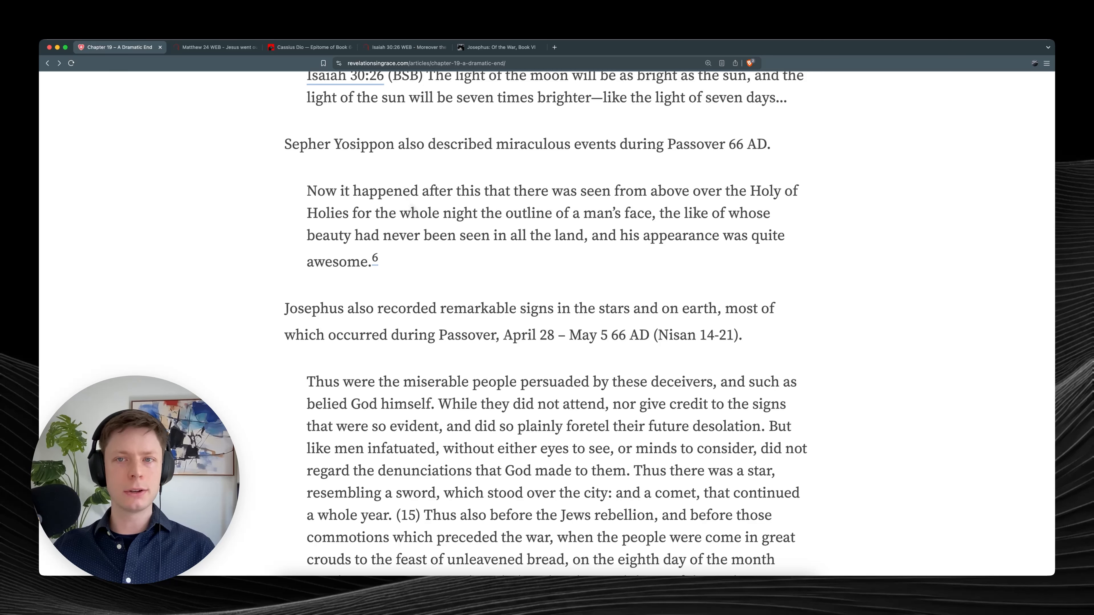
{"action": "mouse_move", "coordinate": [379, 214]}
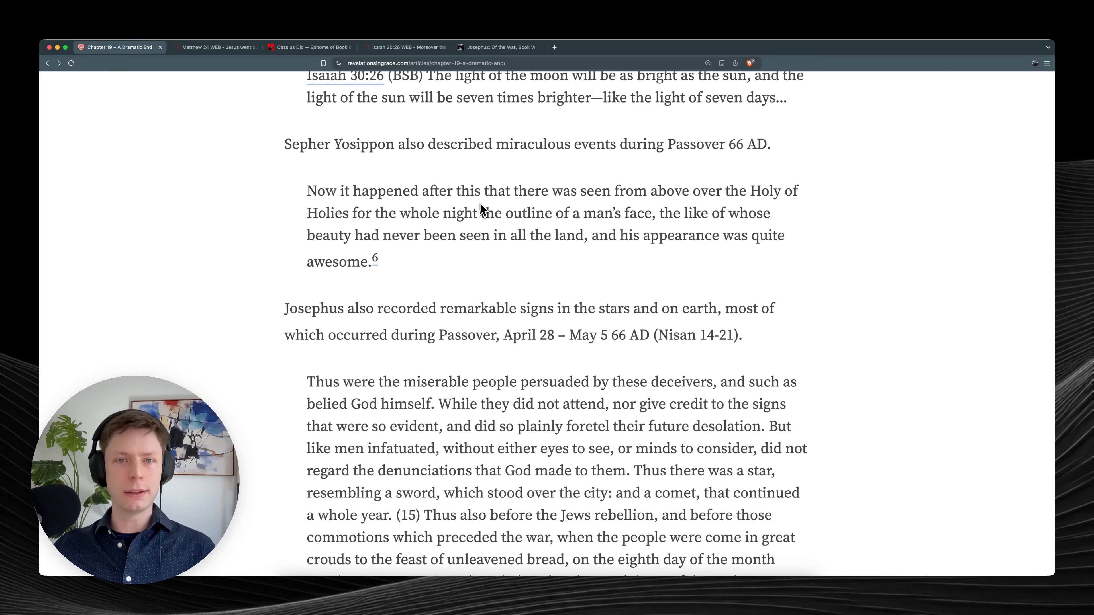
{"action": "mouse_move", "coordinate": [690, 214]}
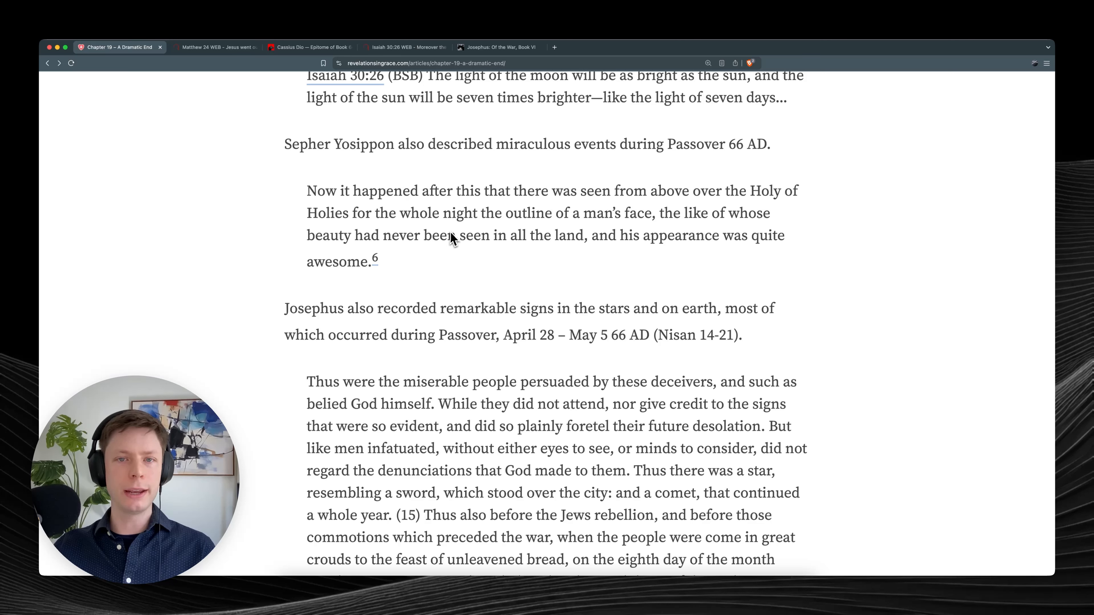
{"action": "mouse_move", "coordinate": [642, 239]}
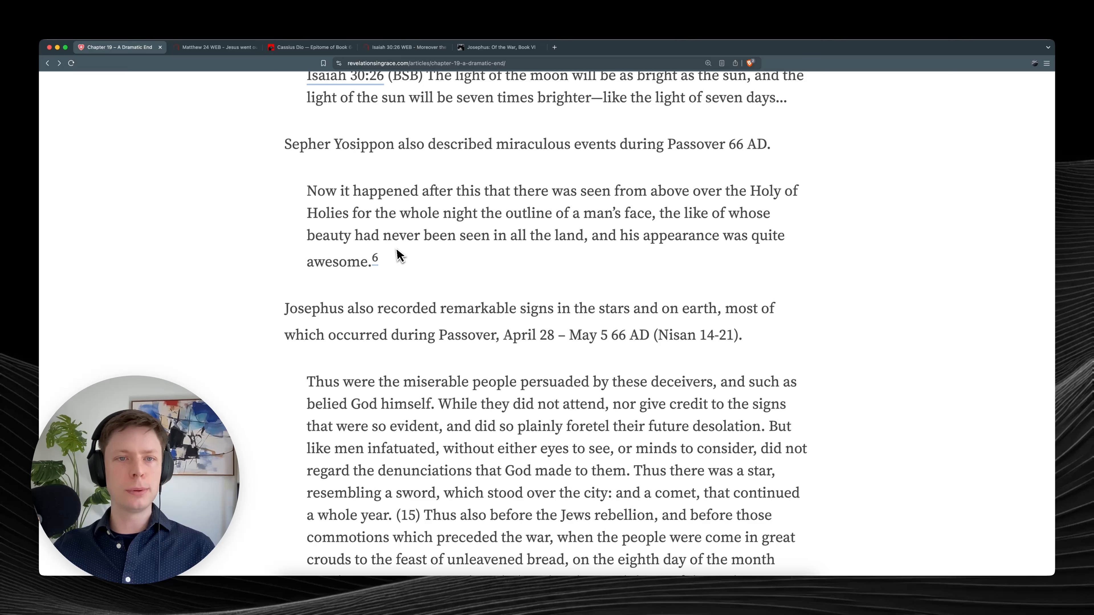
{"action": "mouse_move", "coordinate": [607, 262]}
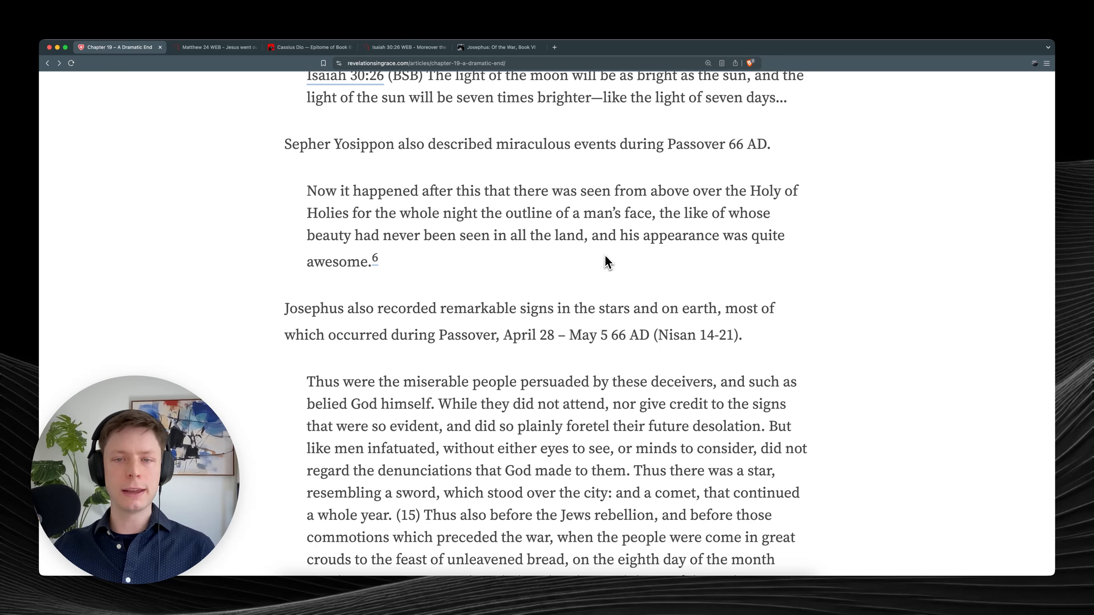
{"action": "mouse_move", "coordinate": [355, 279]}
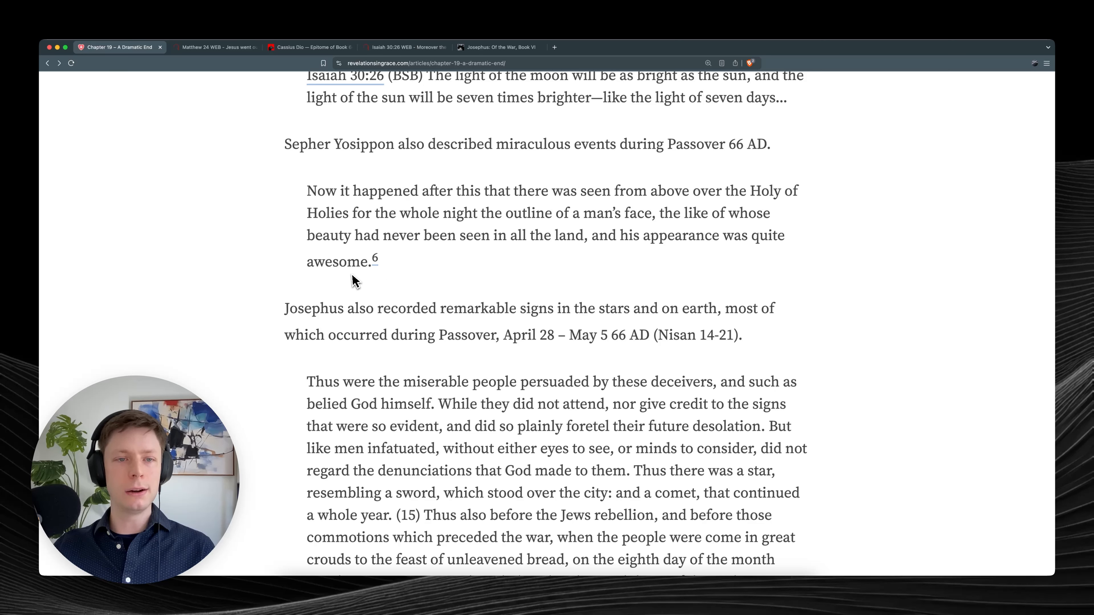
{"action": "mouse_move", "coordinate": [382, 284]}
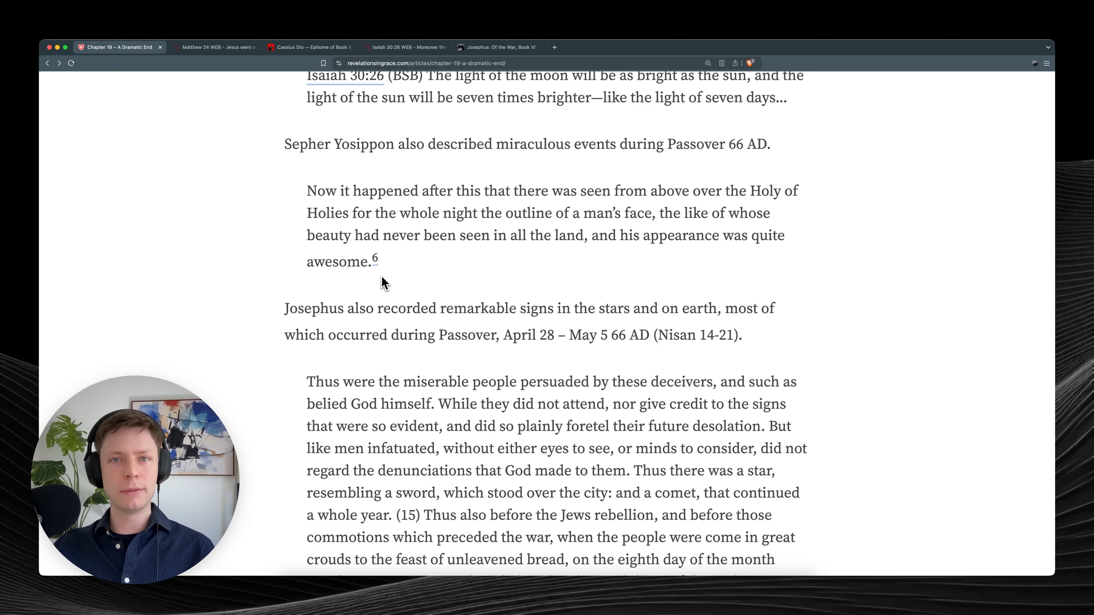
{"action": "mouse_move", "coordinate": [401, 286]}
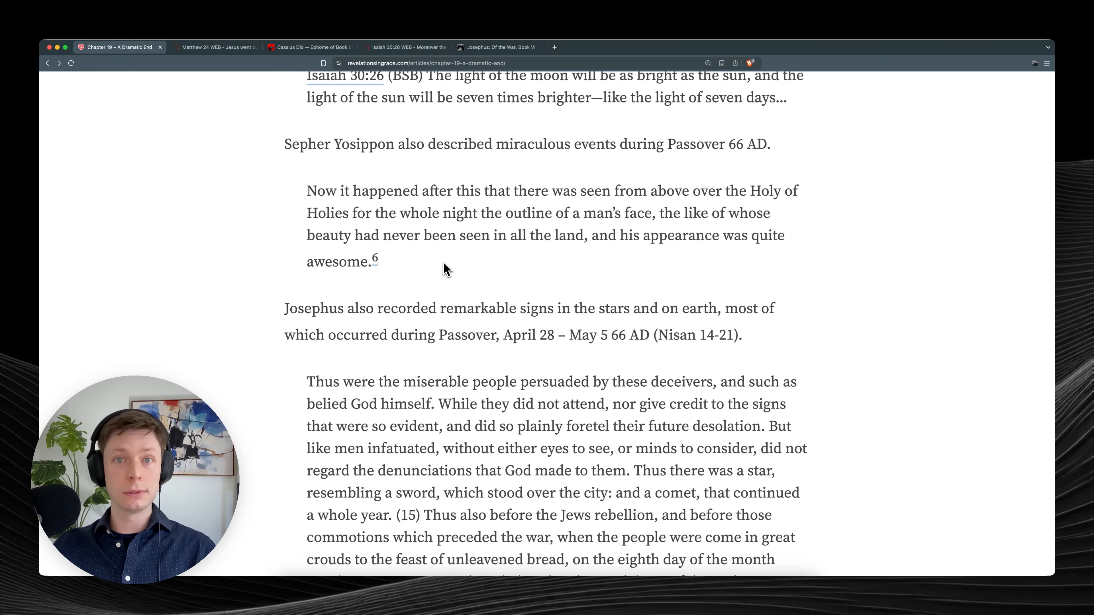
Scroll through Josephus's sword-star quote, then switch to the Josephus: Of the War source text.
{"action": "scroll", "scroll_direction": "down", "scroll_amount": 3}
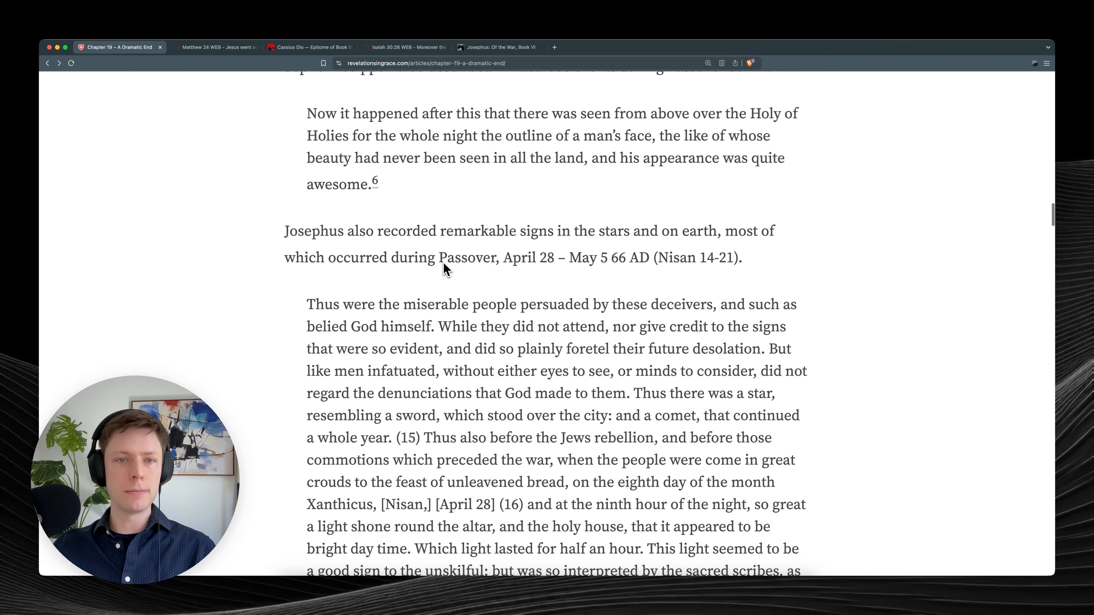
{"action": "scroll", "scroll_direction": "down", "scroll_amount": 3}
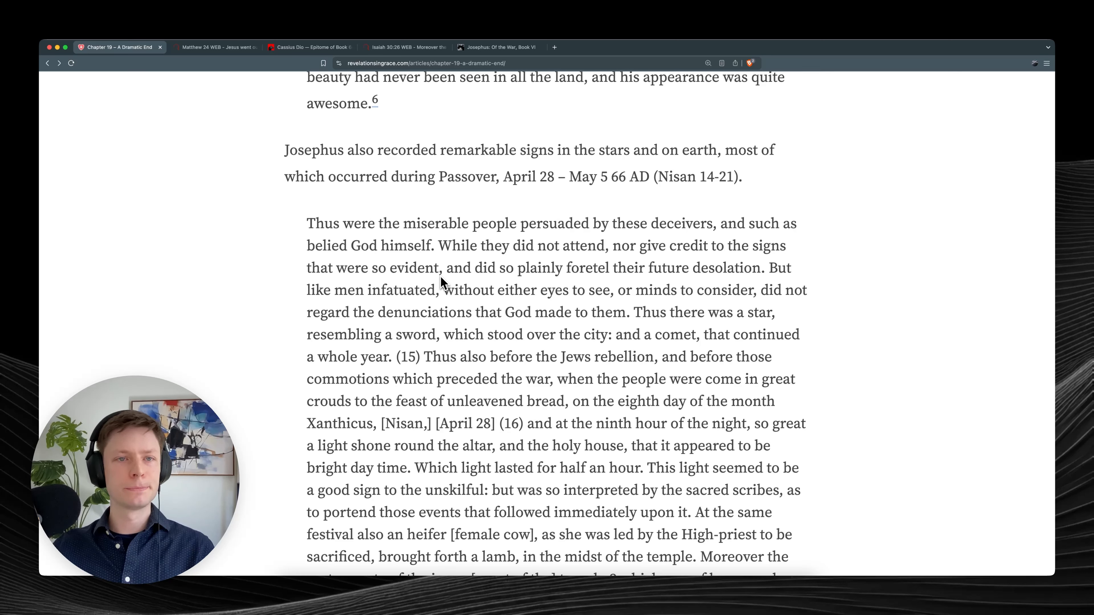
{"action": "mouse_move", "coordinate": [388, 168]}
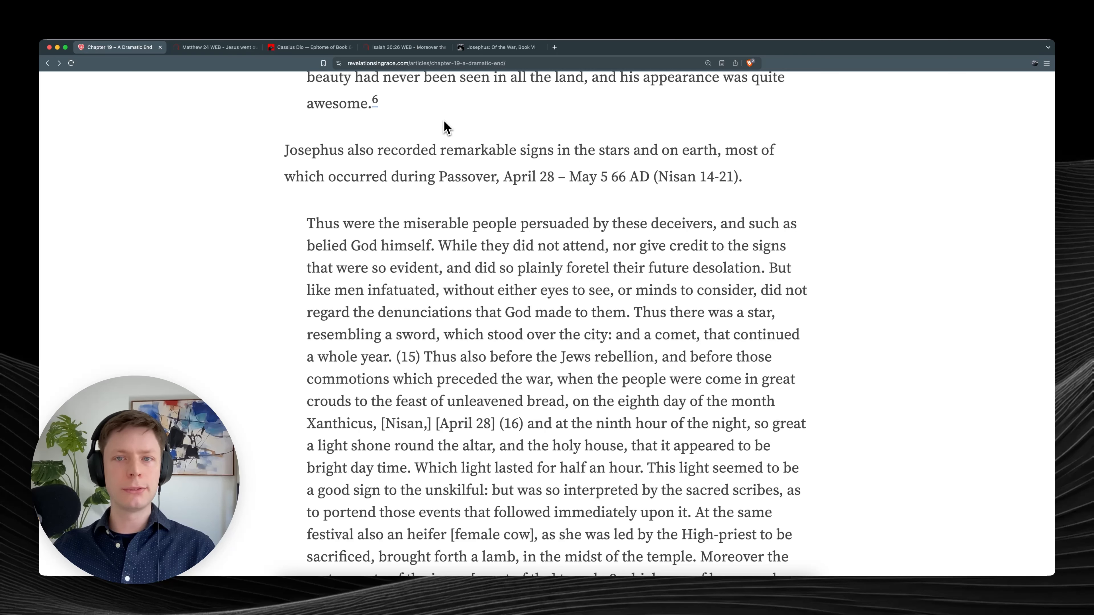
{"action": "mouse_move", "coordinate": [469, 118]}
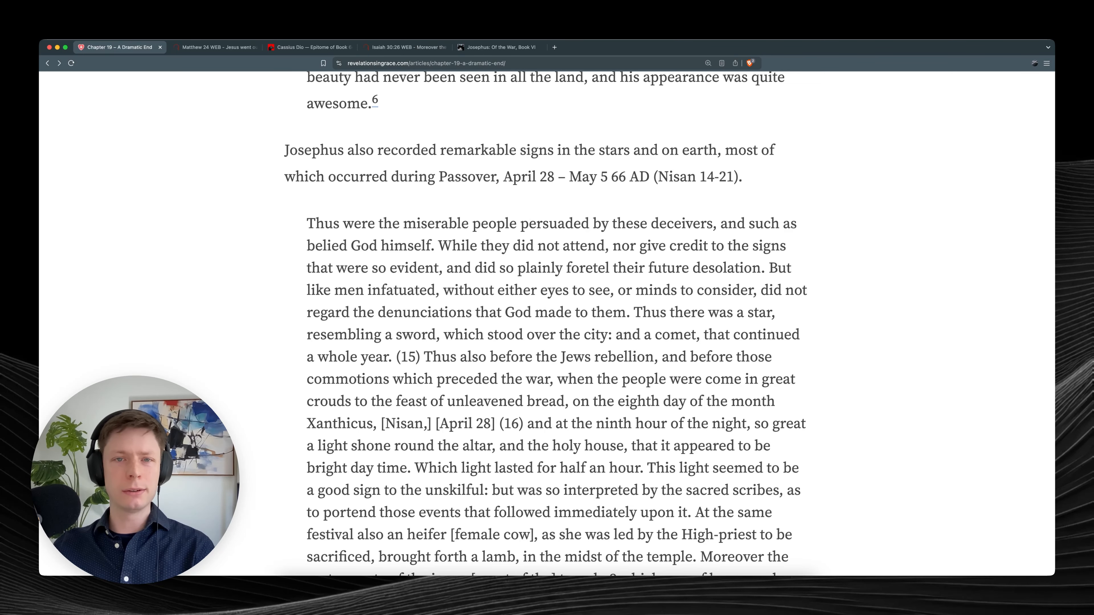
{"action": "mouse_move", "coordinate": [471, 118]}
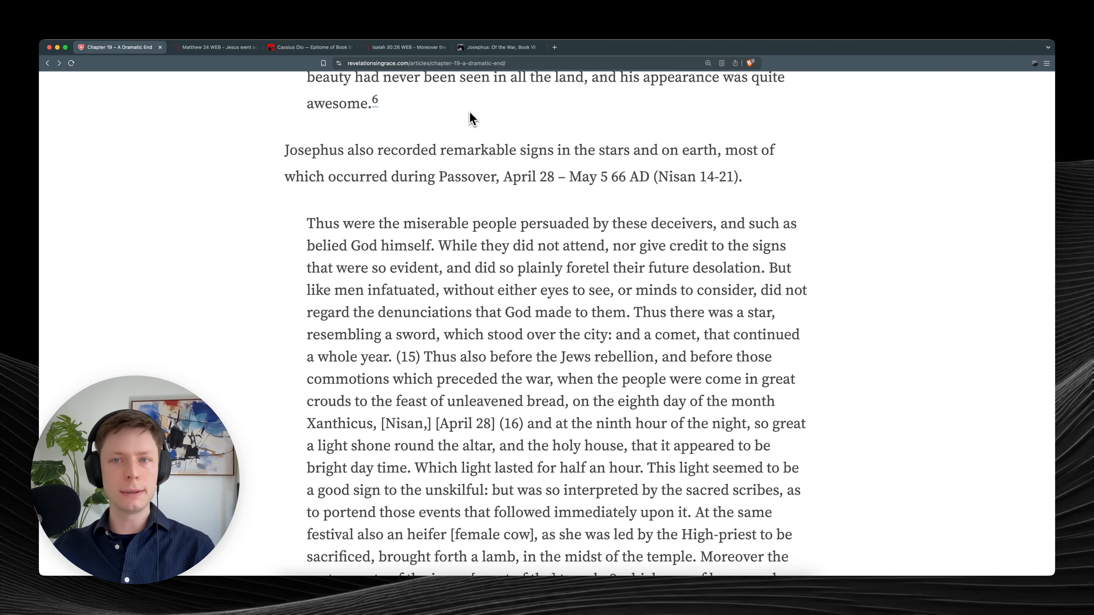
{"action": "left_click", "coordinate": [498, 47]}
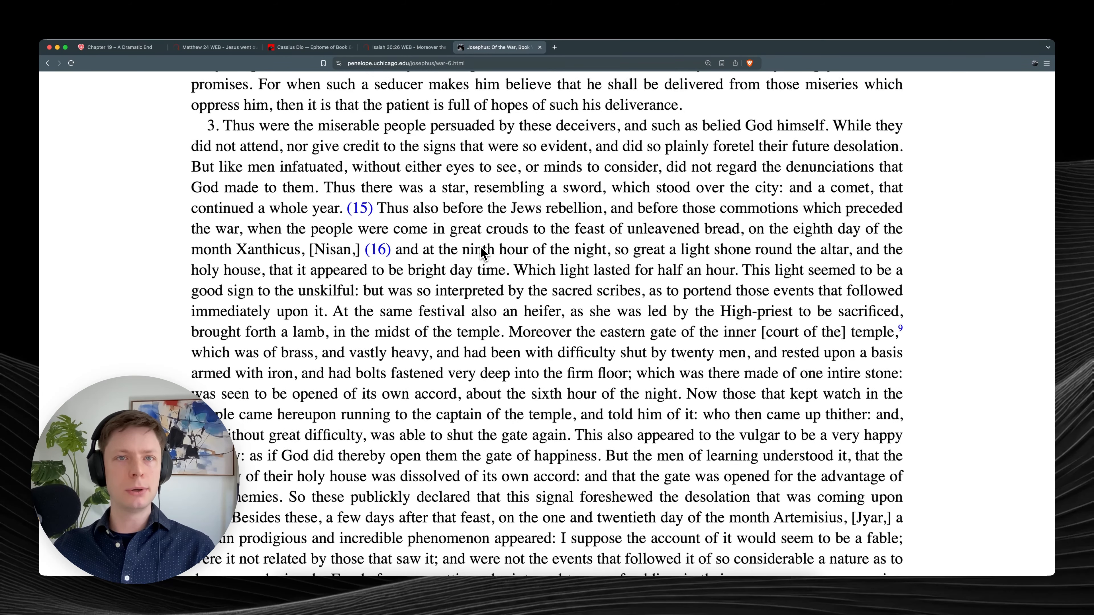
Scroll the Josephus War page to the eastern gate and Pentecost passage in section 3.
{"action": "scroll", "scroll_direction": "down", "scroll_amount": 3}
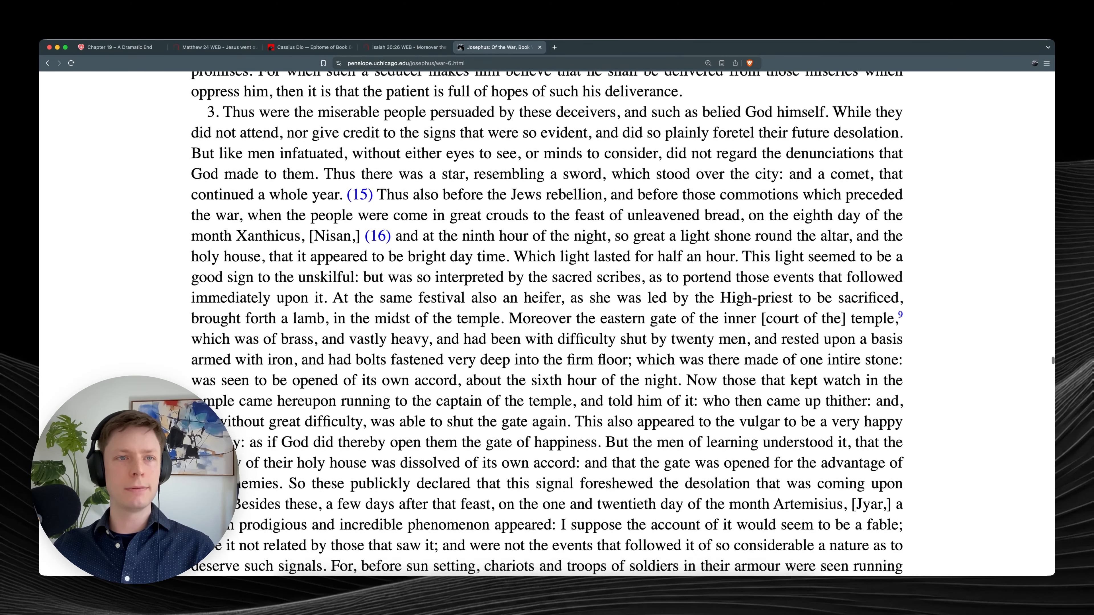
{"action": "scroll", "scroll_direction": "down", "scroll_amount": 3}
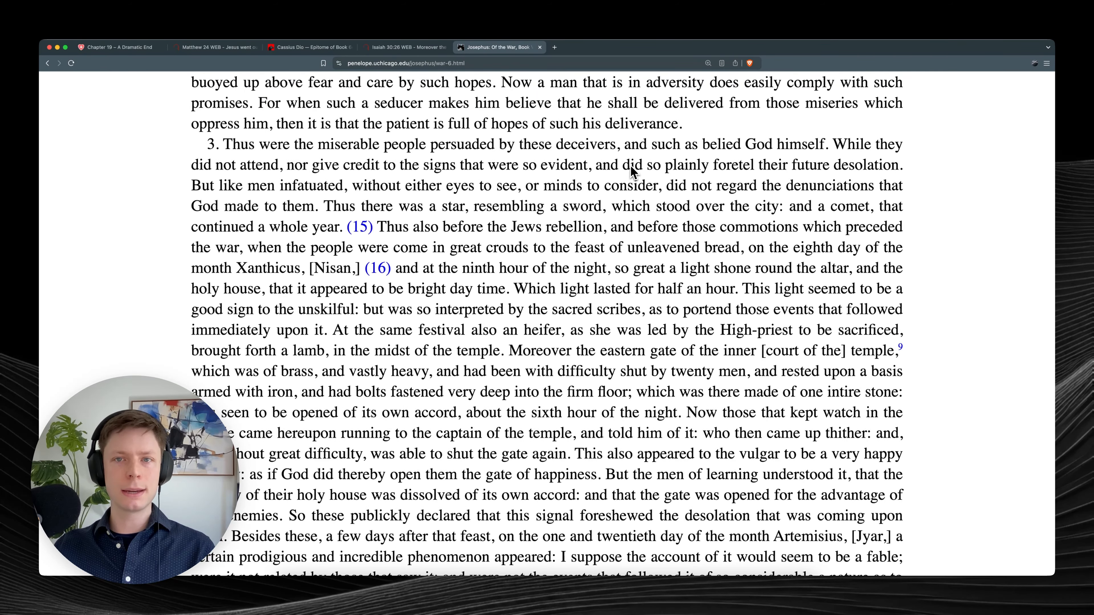
{"action": "mouse_move", "coordinate": [761, 167]}
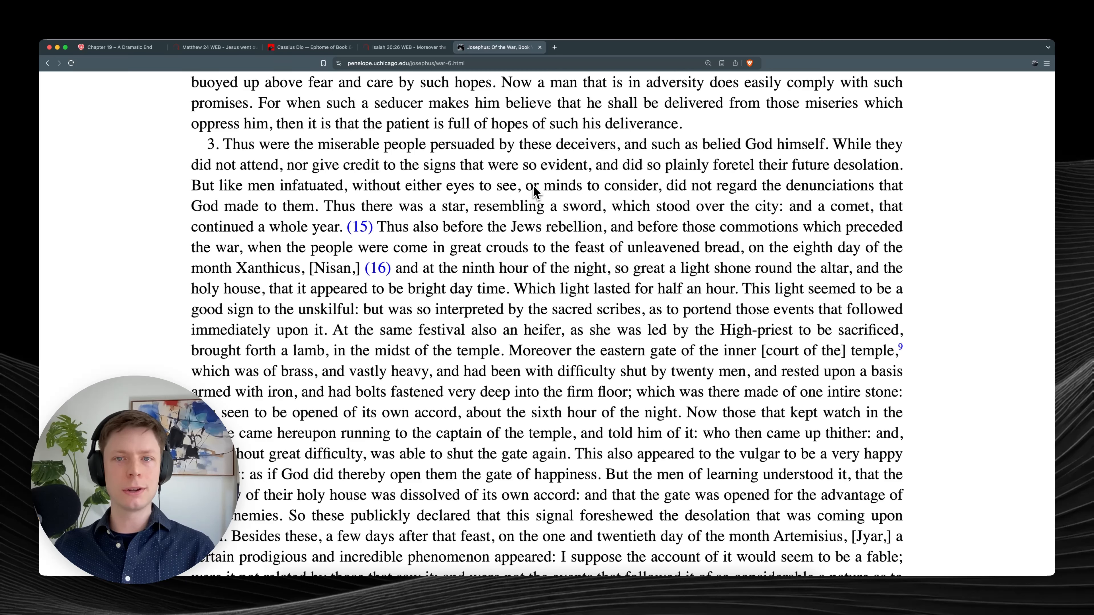
{"action": "mouse_move", "coordinate": [729, 188]}
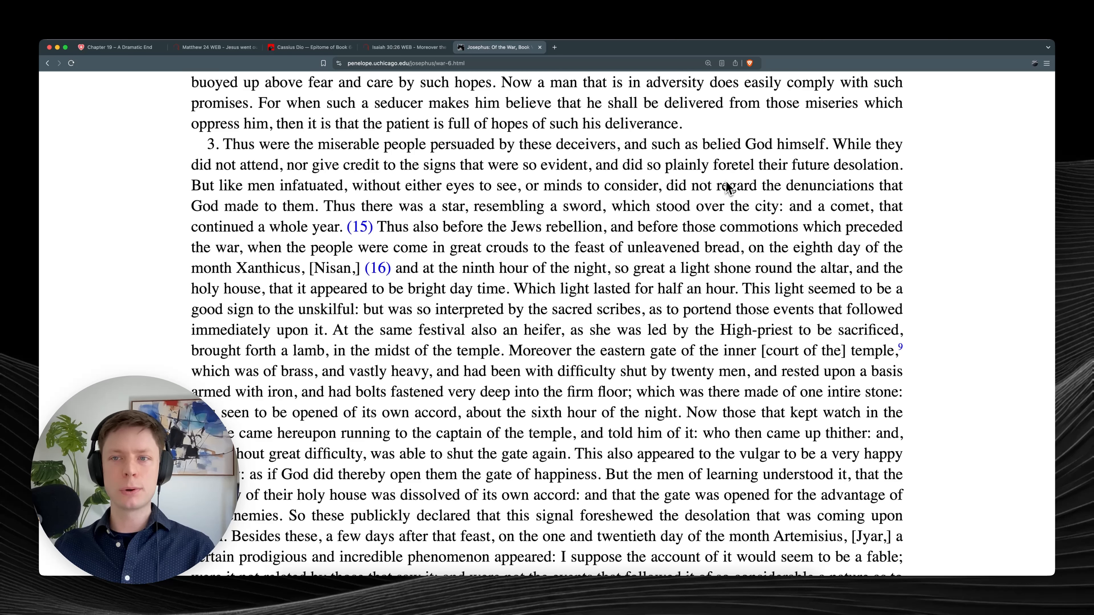
{"action": "mouse_move", "coordinate": [271, 201]}
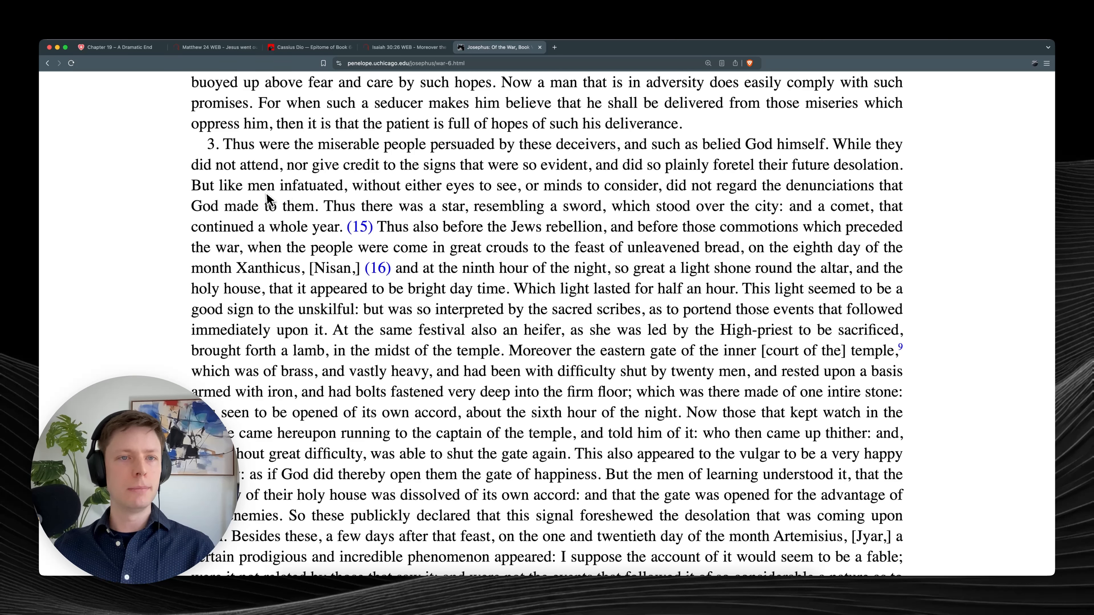
{"action": "mouse_move", "coordinate": [419, 212]}
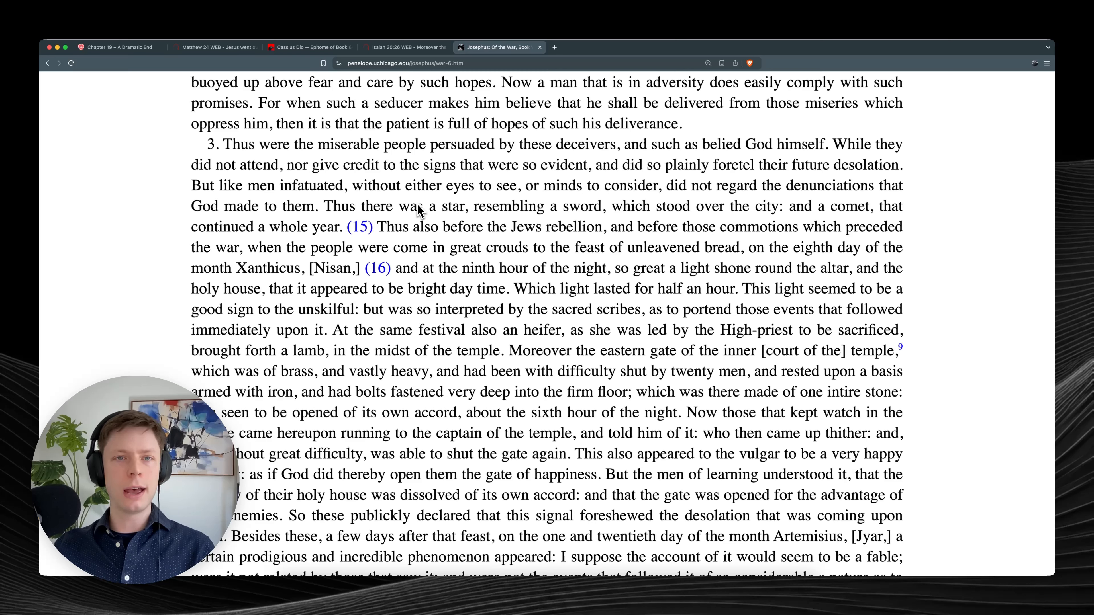
{"action": "mouse_move", "coordinate": [635, 214]}
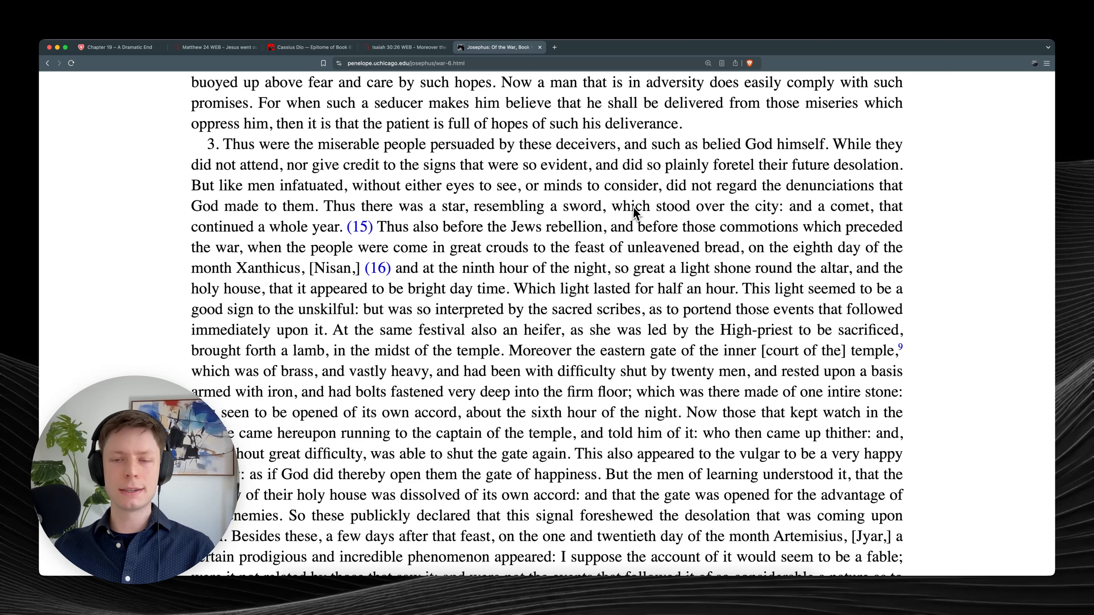
{"action": "mouse_move", "coordinate": [799, 212]}
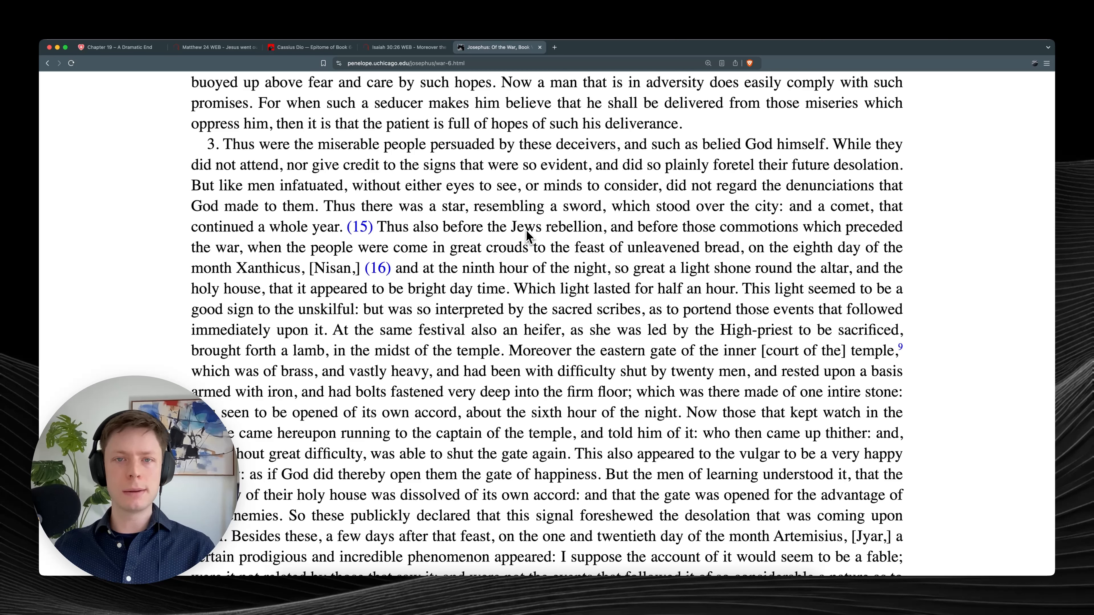
{"action": "mouse_move", "coordinate": [746, 230]}
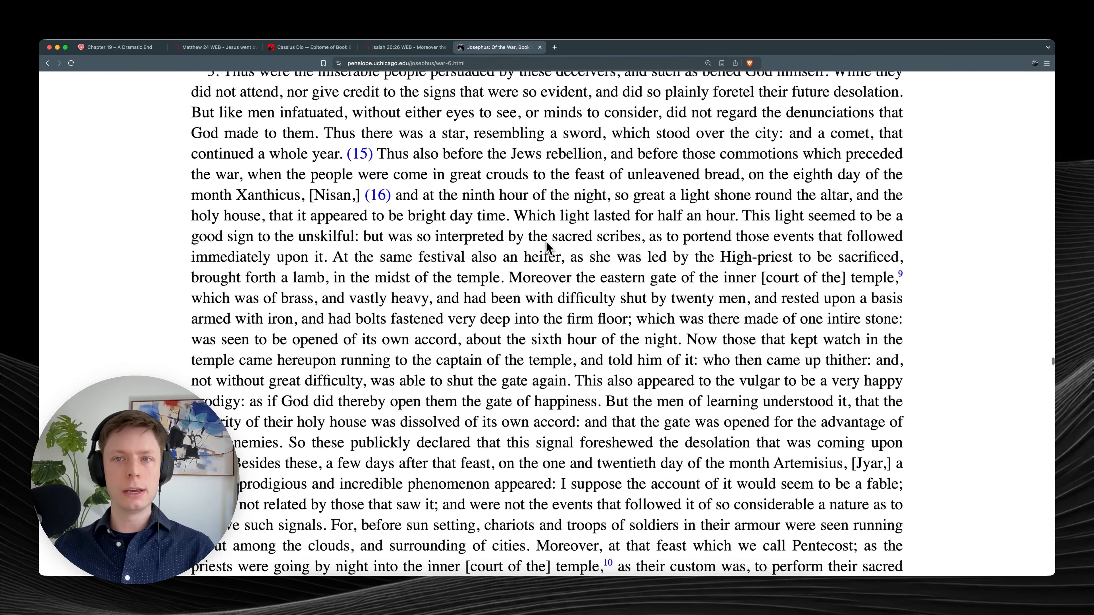
{"action": "mouse_move", "coordinate": [610, 173]}
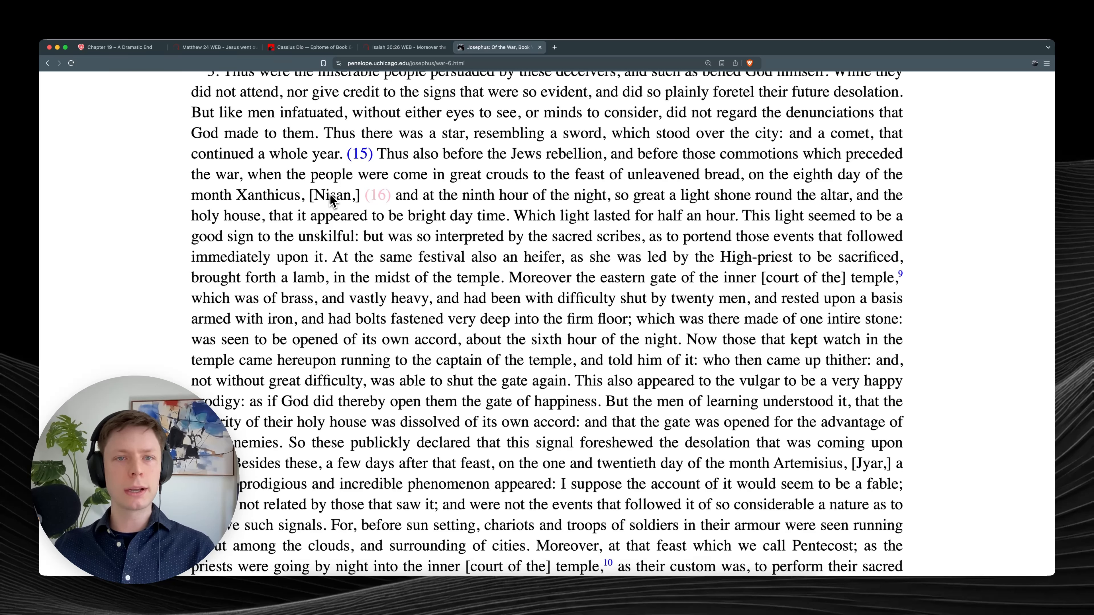
{"action": "mouse_move", "coordinate": [605, 198]}
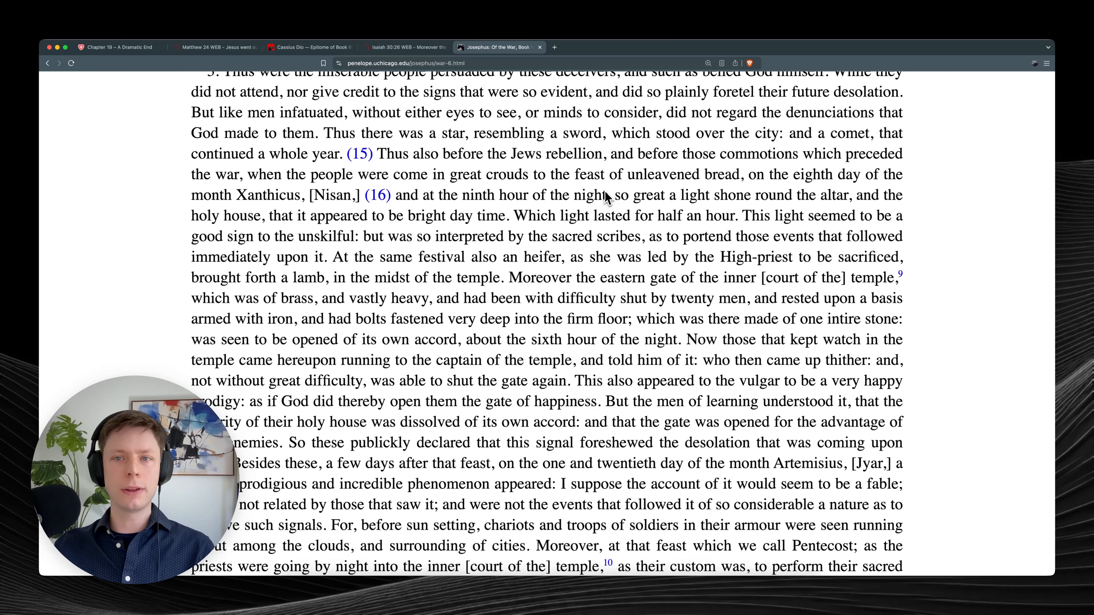
{"action": "mouse_move", "coordinate": [851, 199]}
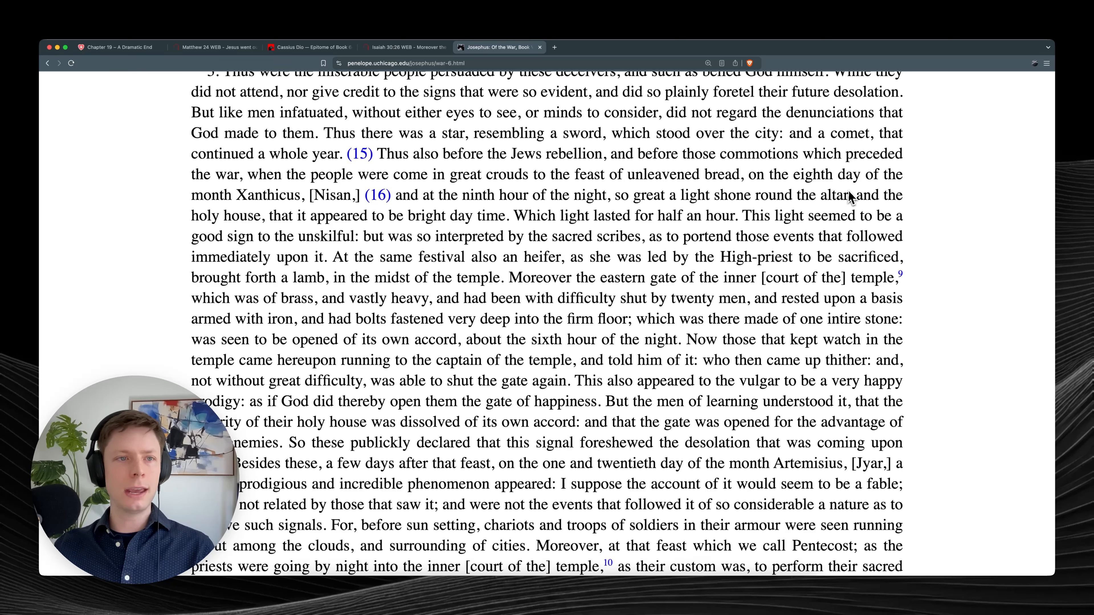
{"action": "mouse_move", "coordinate": [296, 217]}
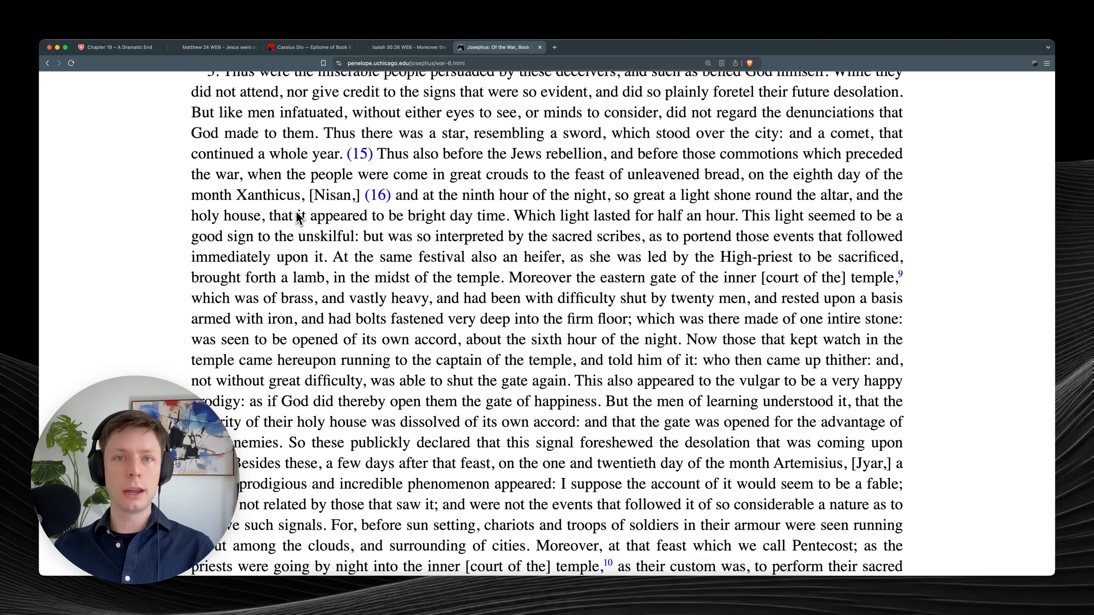
{"action": "mouse_move", "coordinate": [361, 220]}
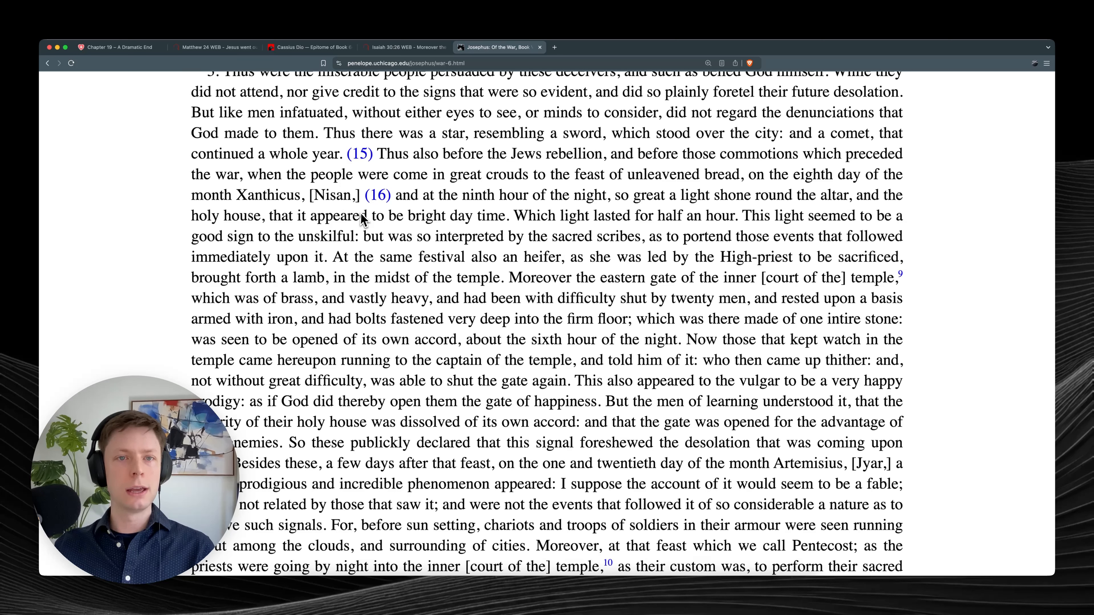
{"action": "mouse_move", "coordinate": [569, 217]}
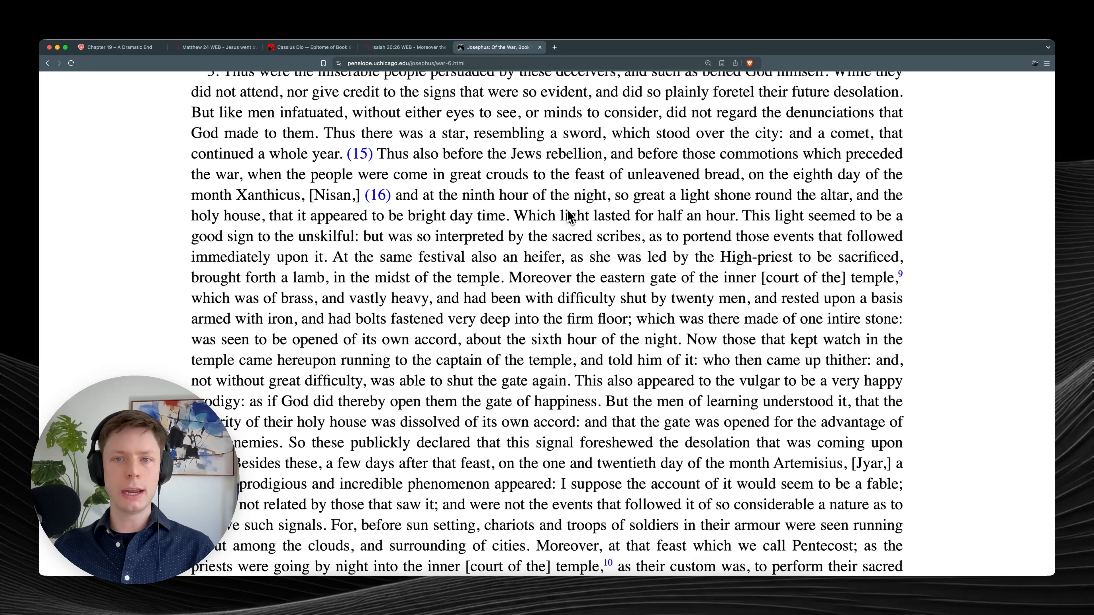
{"action": "mouse_move", "coordinate": [739, 225]}
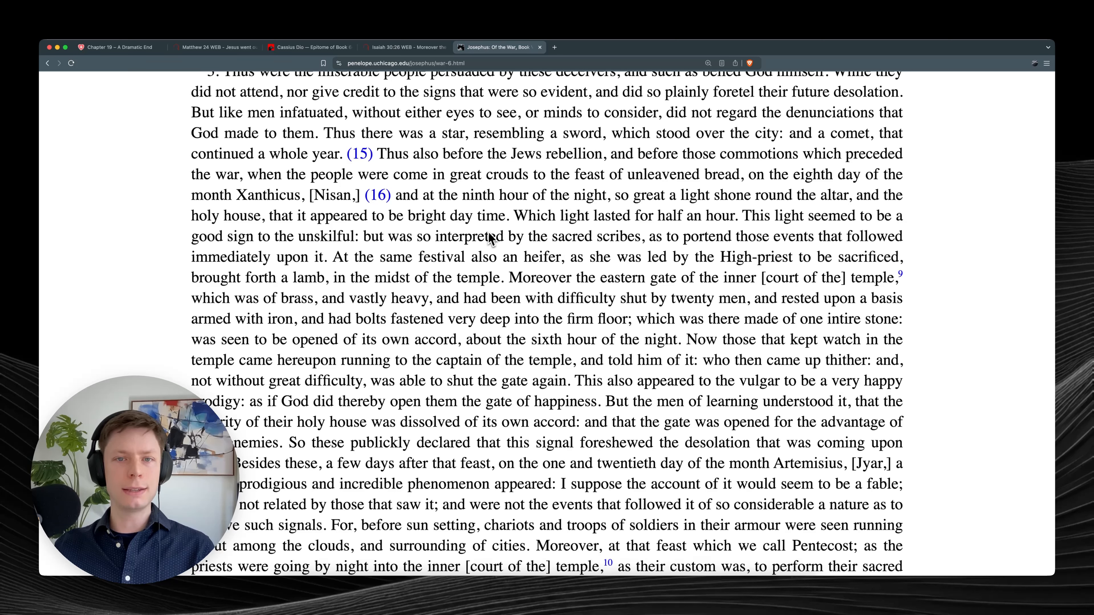
{"action": "mouse_move", "coordinate": [642, 240]}
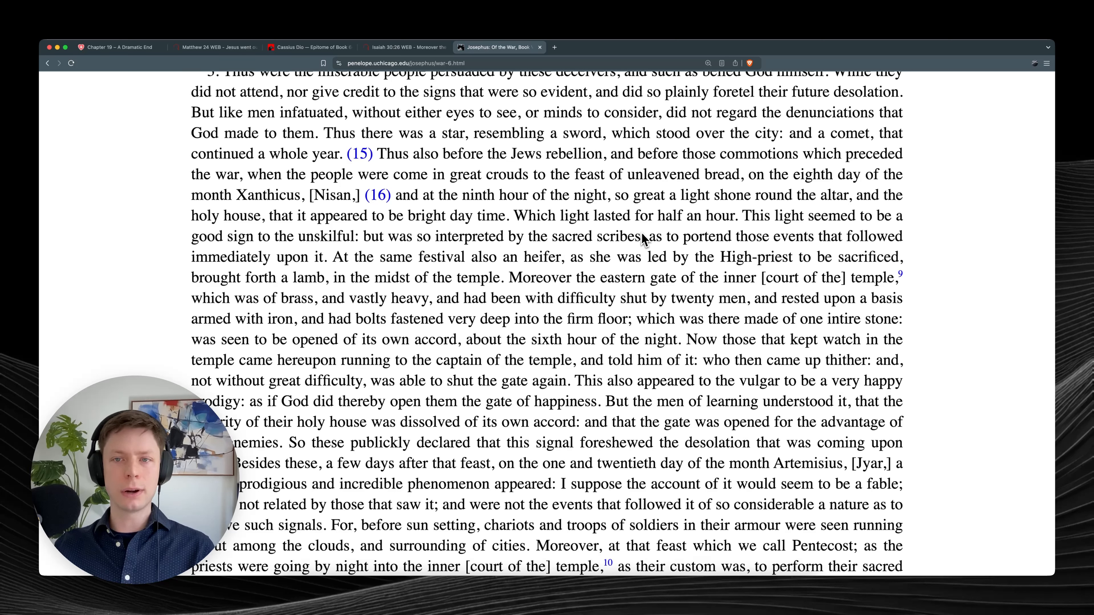
{"action": "mouse_move", "coordinate": [813, 241]}
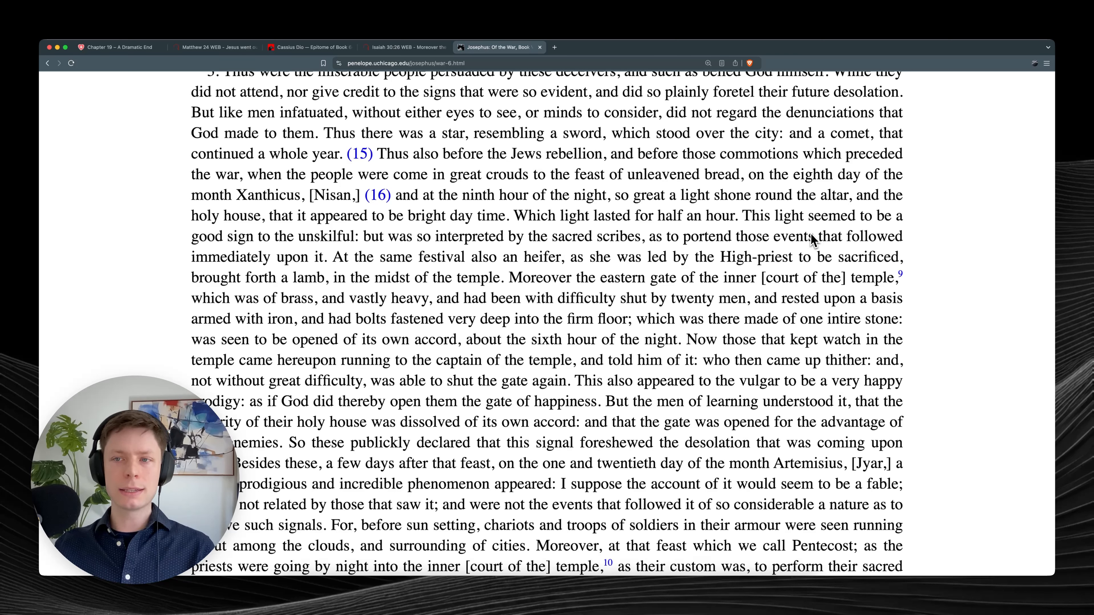
{"action": "mouse_move", "coordinate": [351, 264]}
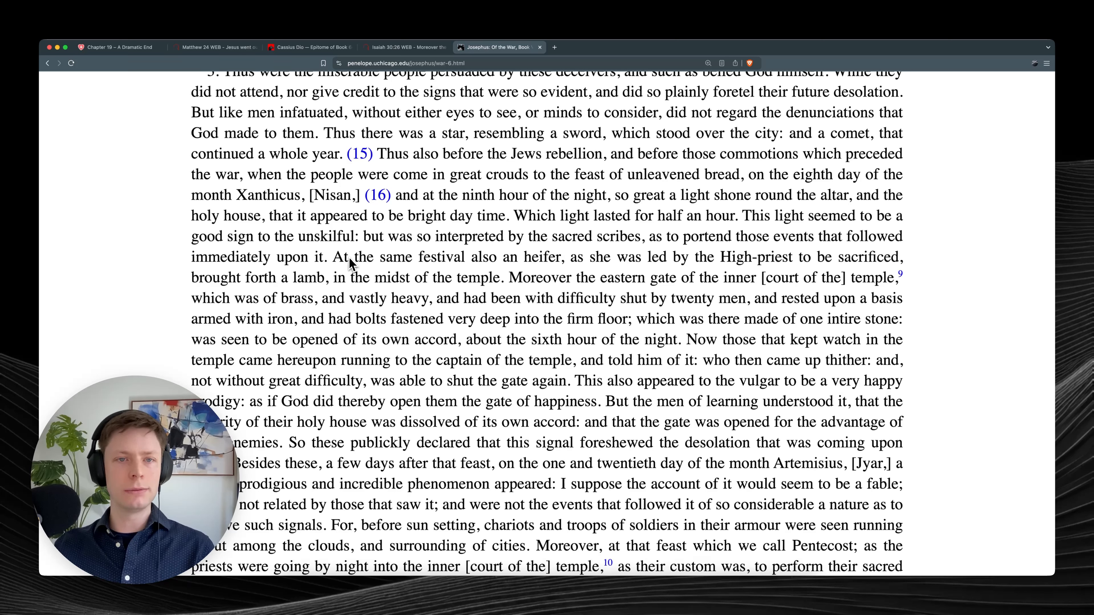
{"action": "mouse_move", "coordinate": [541, 261]}
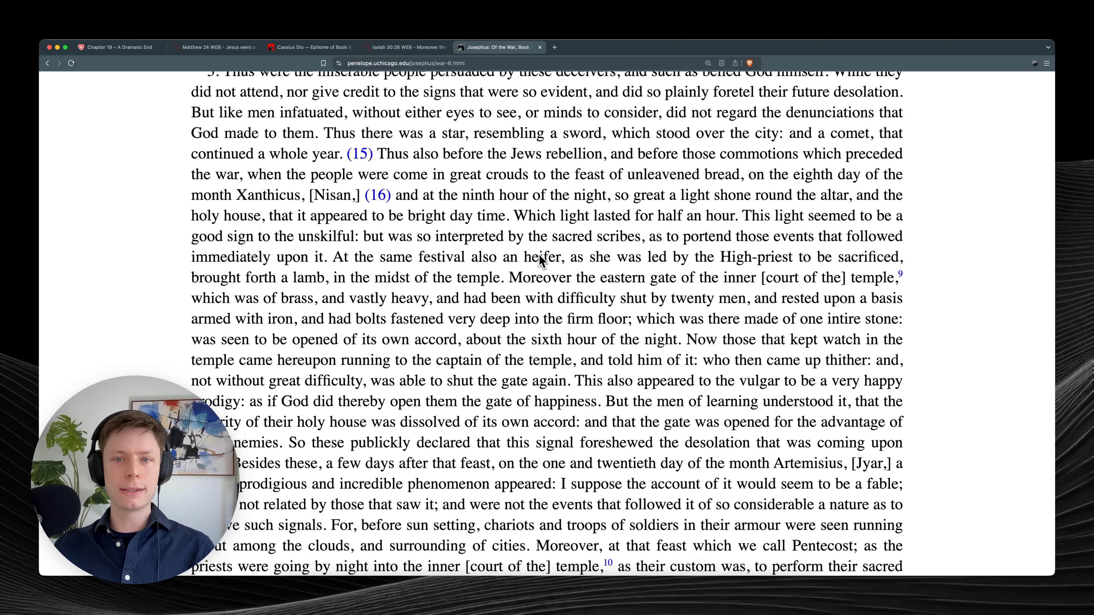
{"action": "mouse_move", "coordinate": [673, 269]}
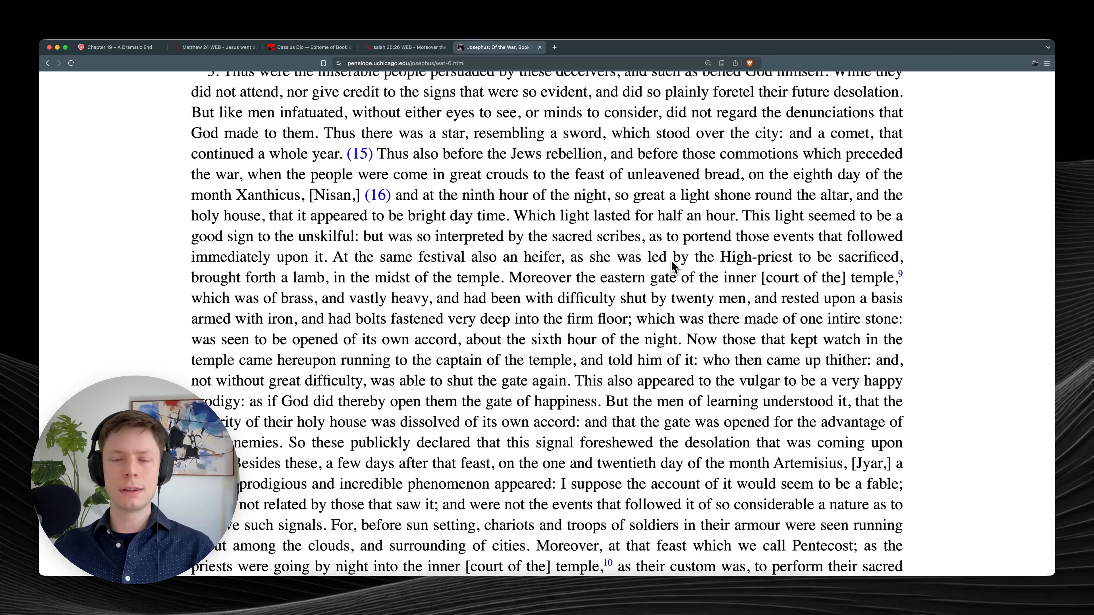
{"action": "mouse_move", "coordinate": [264, 279]}
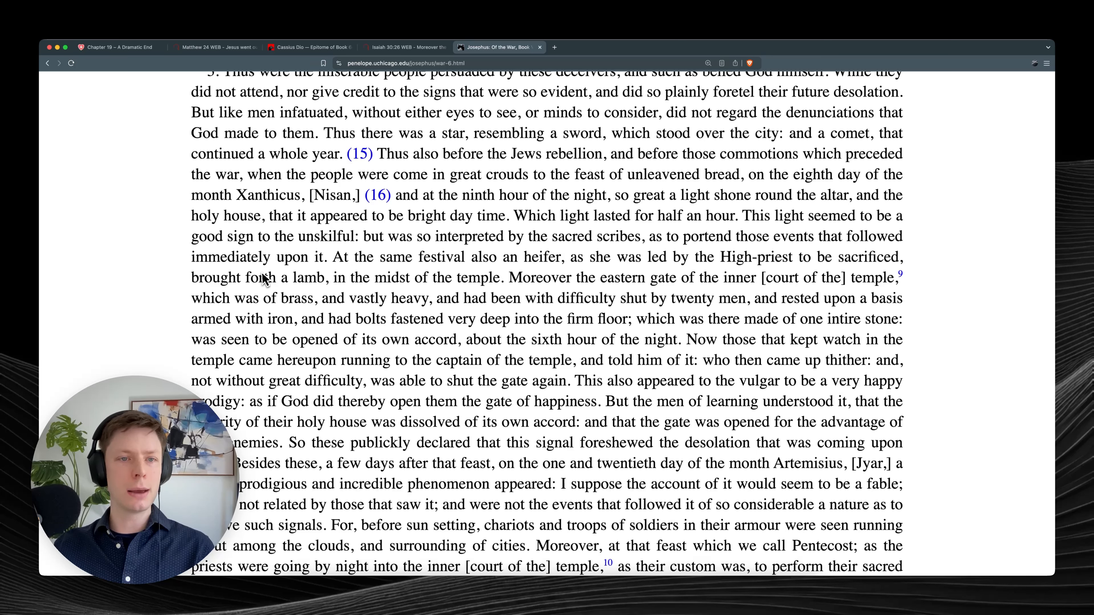
{"action": "mouse_move", "coordinate": [413, 283]}
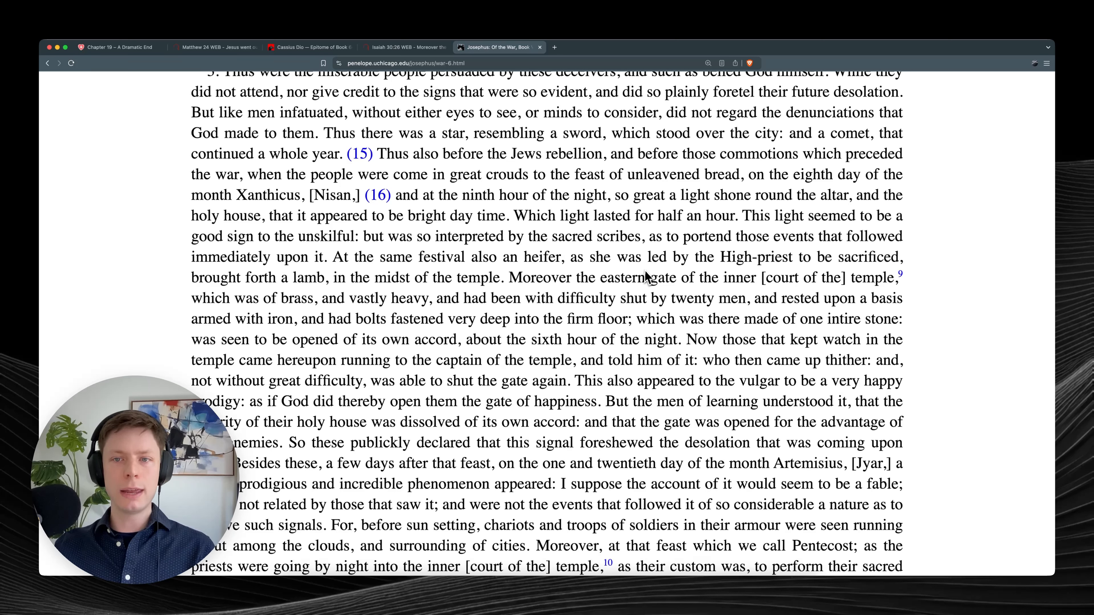
{"action": "mouse_move", "coordinate": [349, 292]}
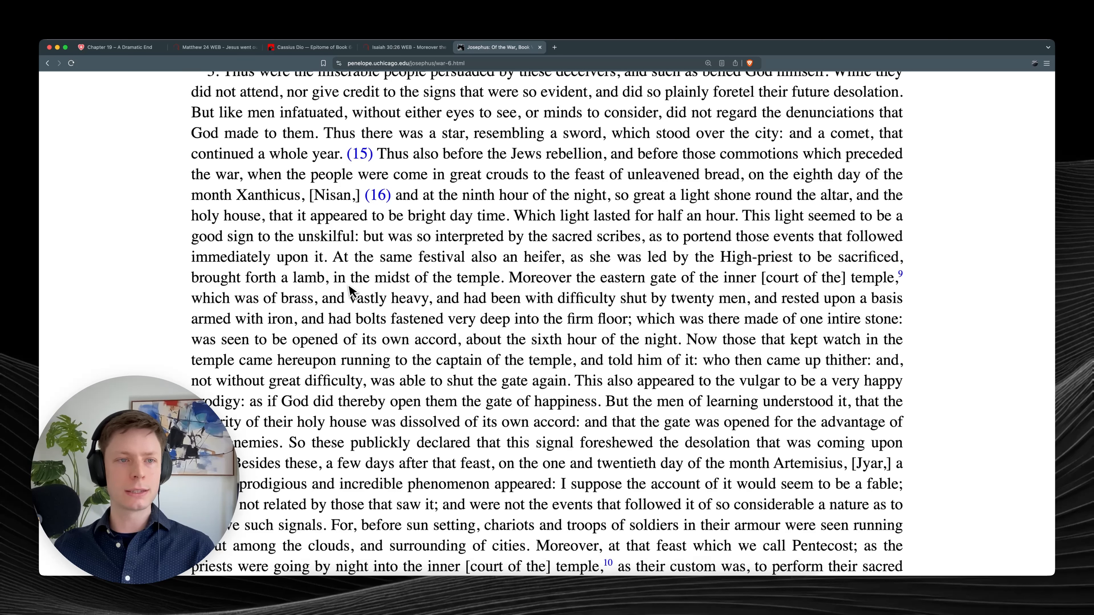
{"action": "mouse_move", "coordinate": [373, 301]}
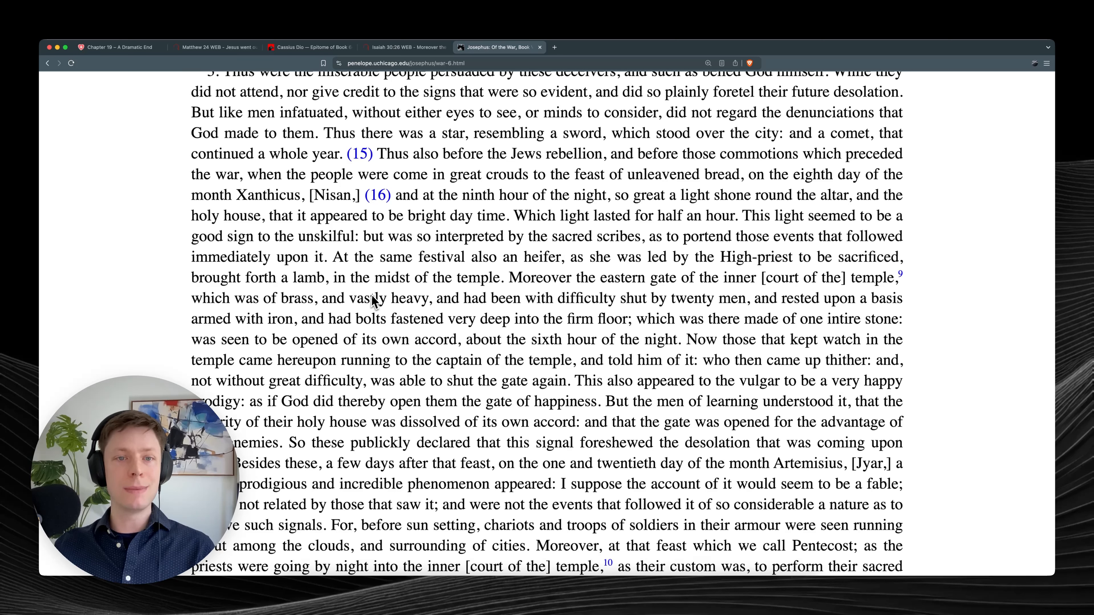
{"action": "mouse_move", "coordinate": [488, 298]}
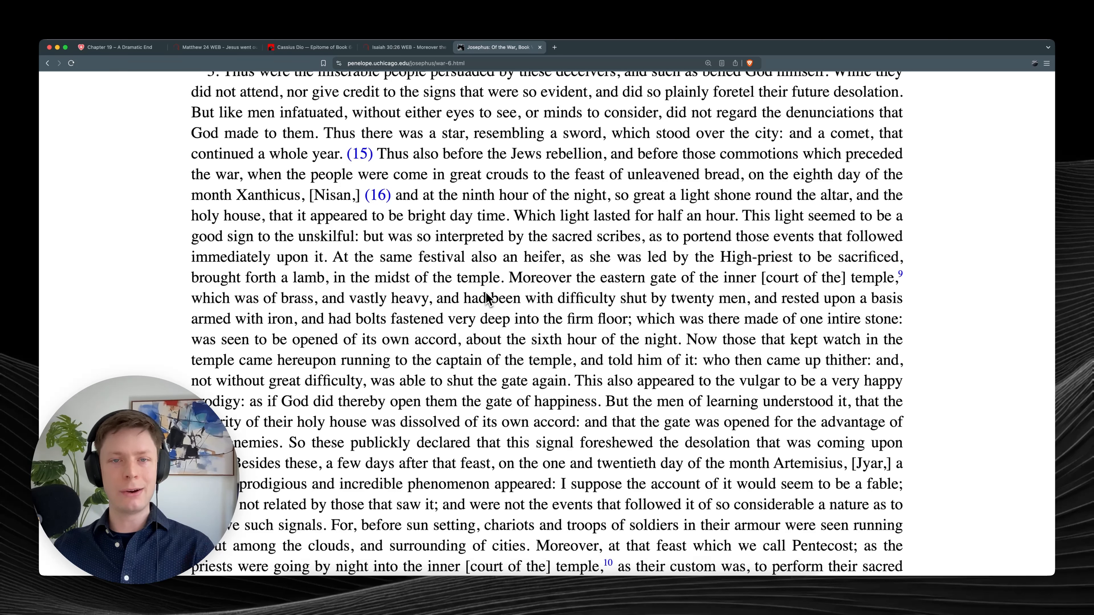
{"action": "mouse_move", "coordinate": [515, 301]}
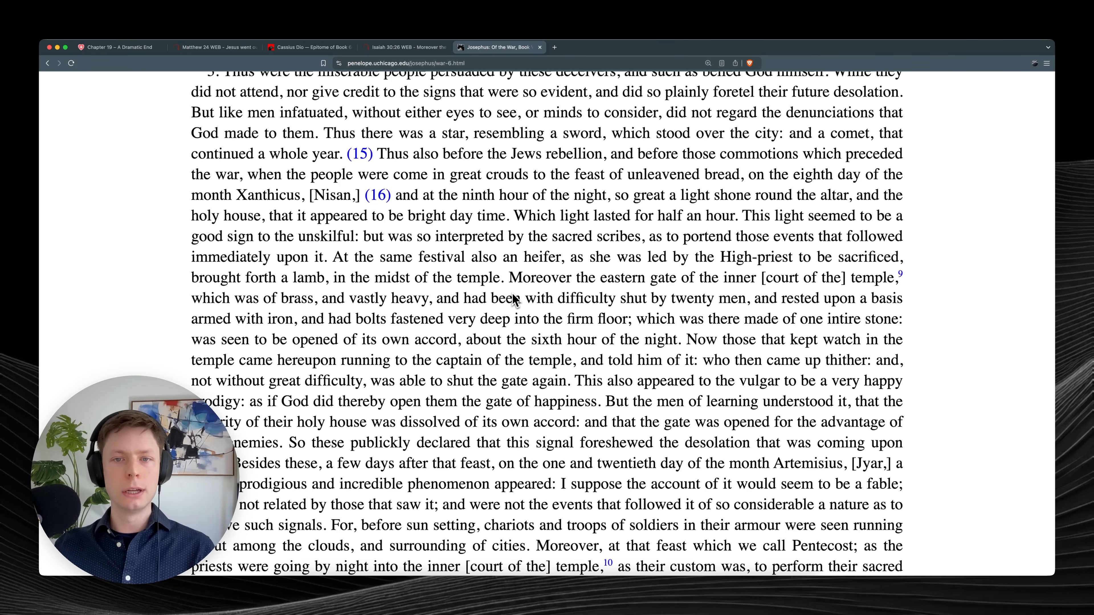
Finish the Josephus War passage and switch back to the Chapter 19 – A Dramatic End article.
{"action": "scroll", "scroll_direction": "down", "scroll_amount": 3}
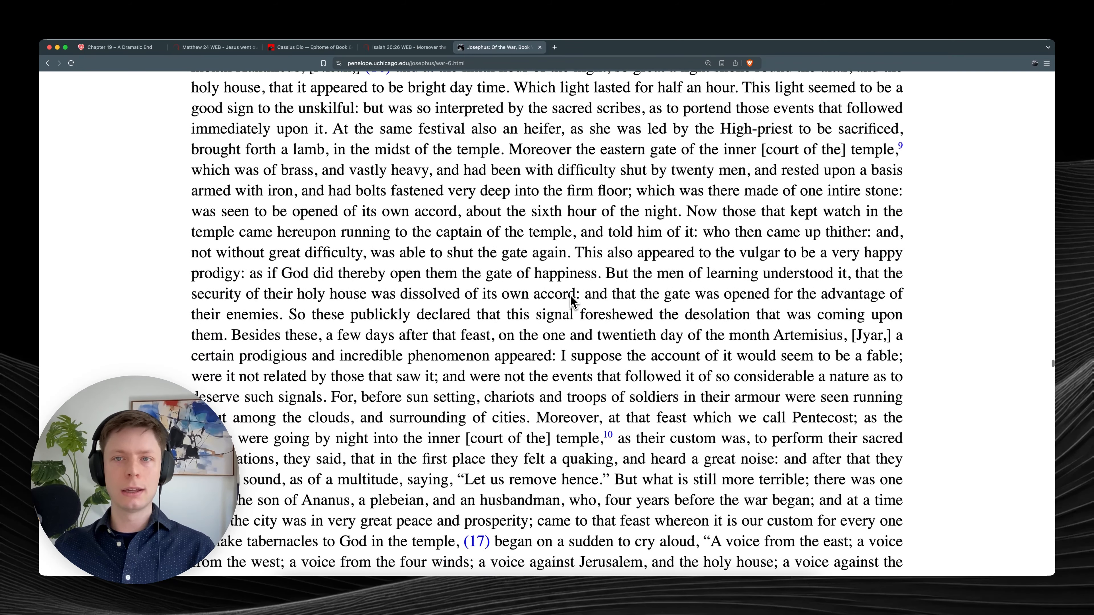
{"action": "mouse_move", "coordinate": [475, 161]}
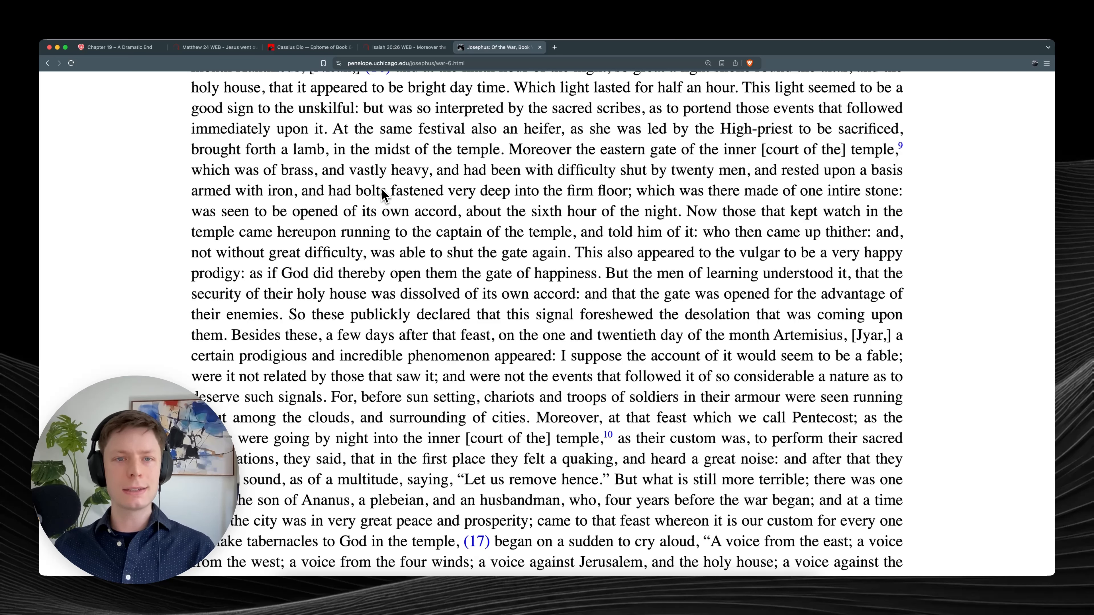
{"action": "mouse_move", "coordinate": [593, 199]}
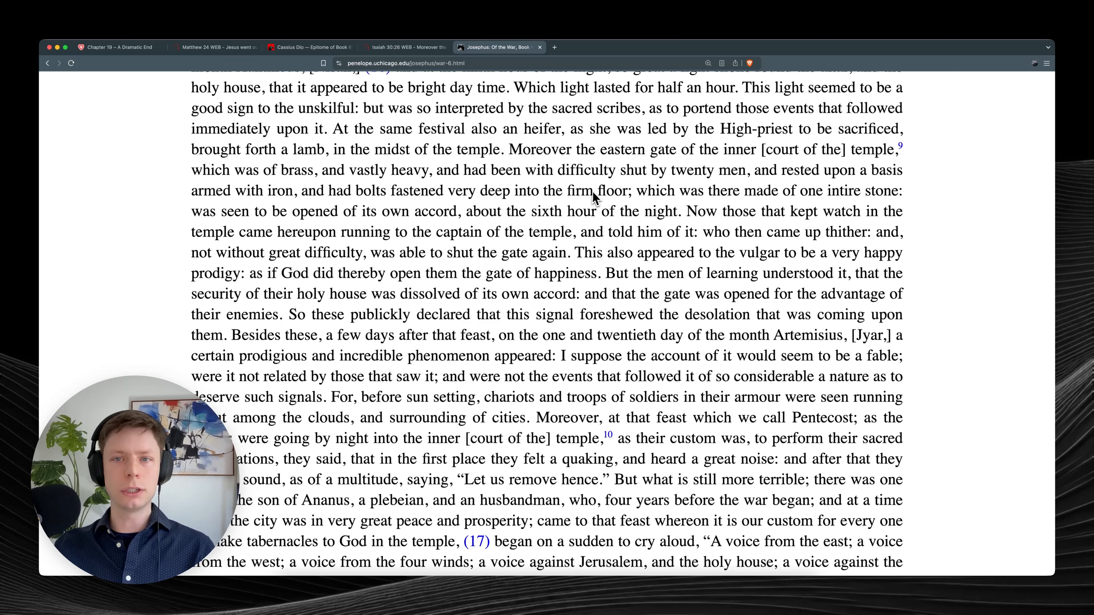
{"action": "mouse_move", "coordinate": [809, 195]}
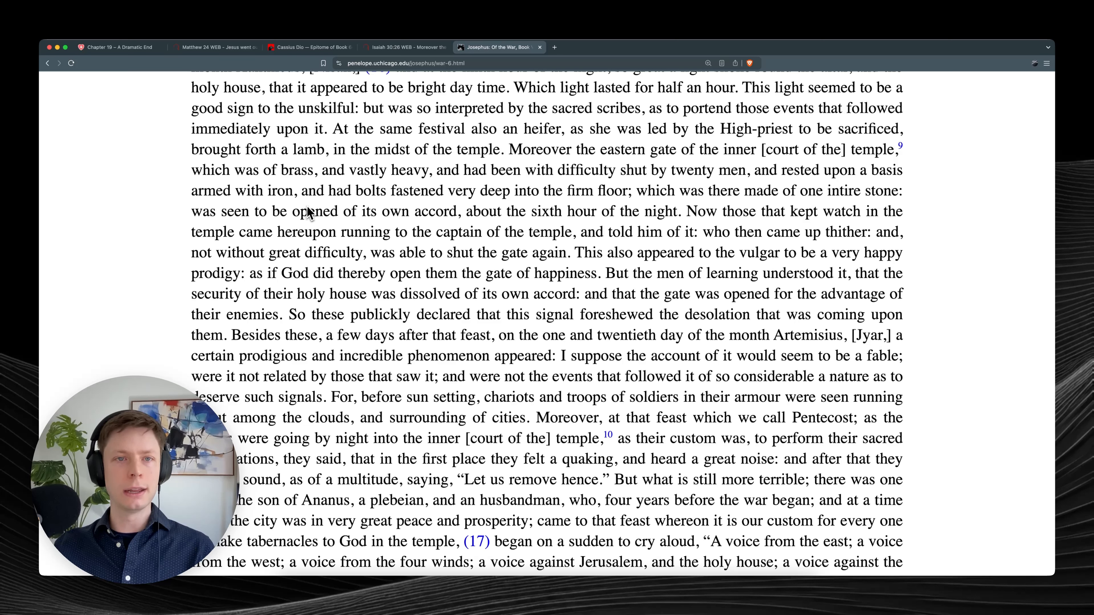
{"action": "mouse_move", "coordinate": [501, 216]}
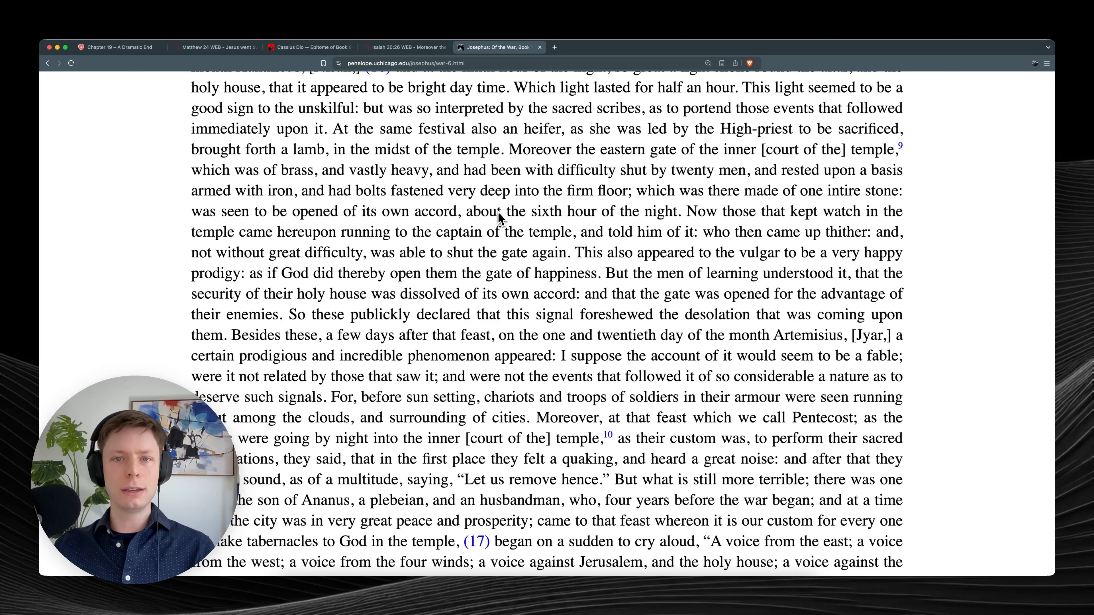
{"action": "mouse_move", "coordinate": [664, 211]}
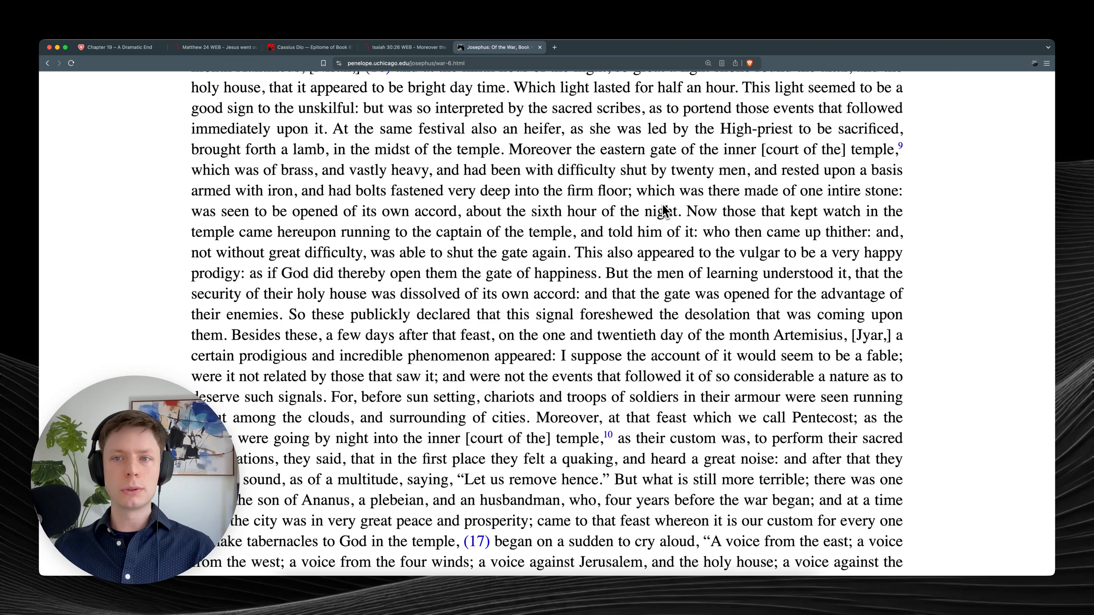
{"action": "mouse_move", "coordinate": [659, 218]}
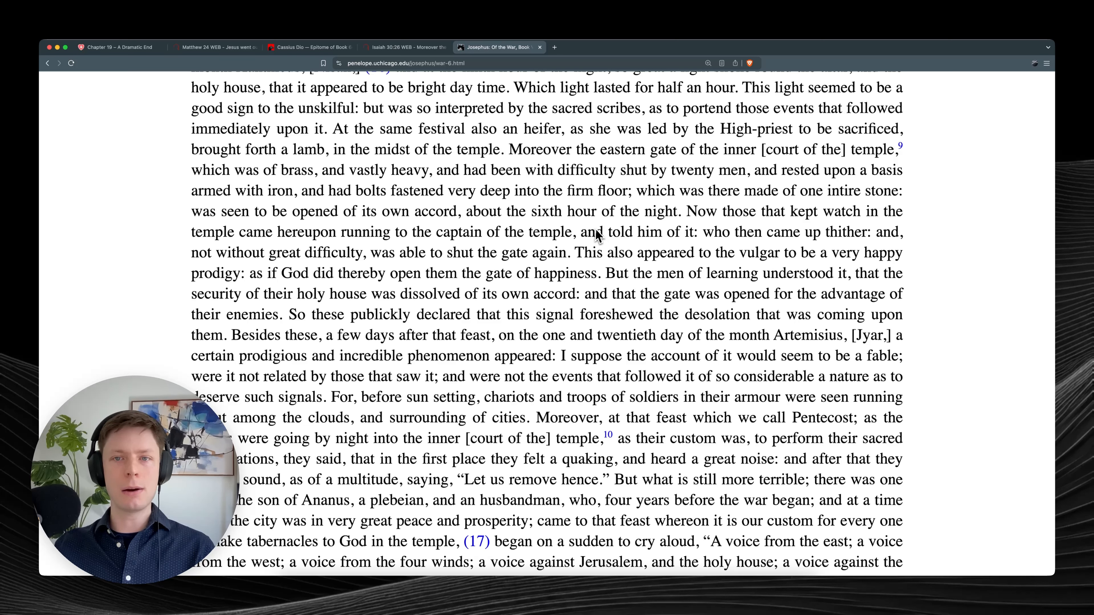
{"action": "mouse_move", "coordinate": [711, 234]}
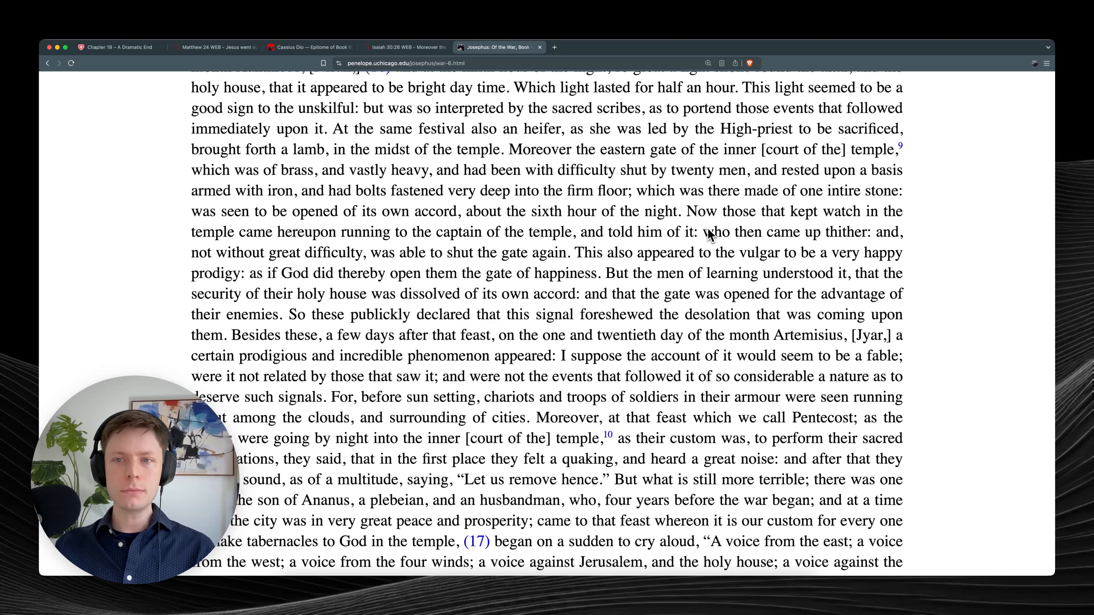
{"action": "mouse_move", "coordinate": [469, 237]}
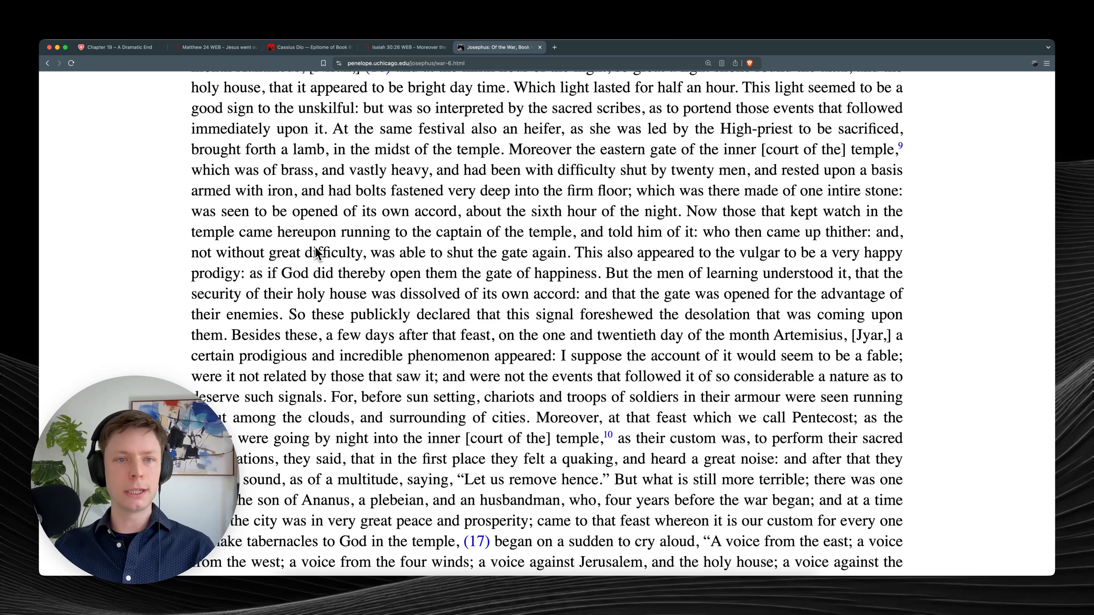
{"action": "mouse_move", "coordinate": [547, 255]}
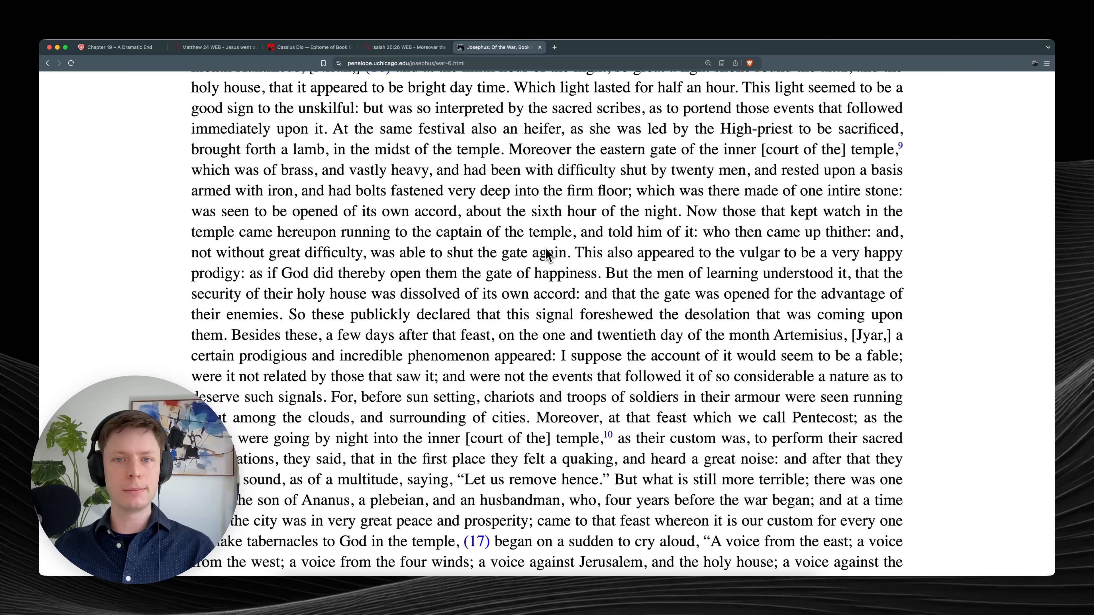
{"action": "mouse_move", "coordinate": [702, 253]}
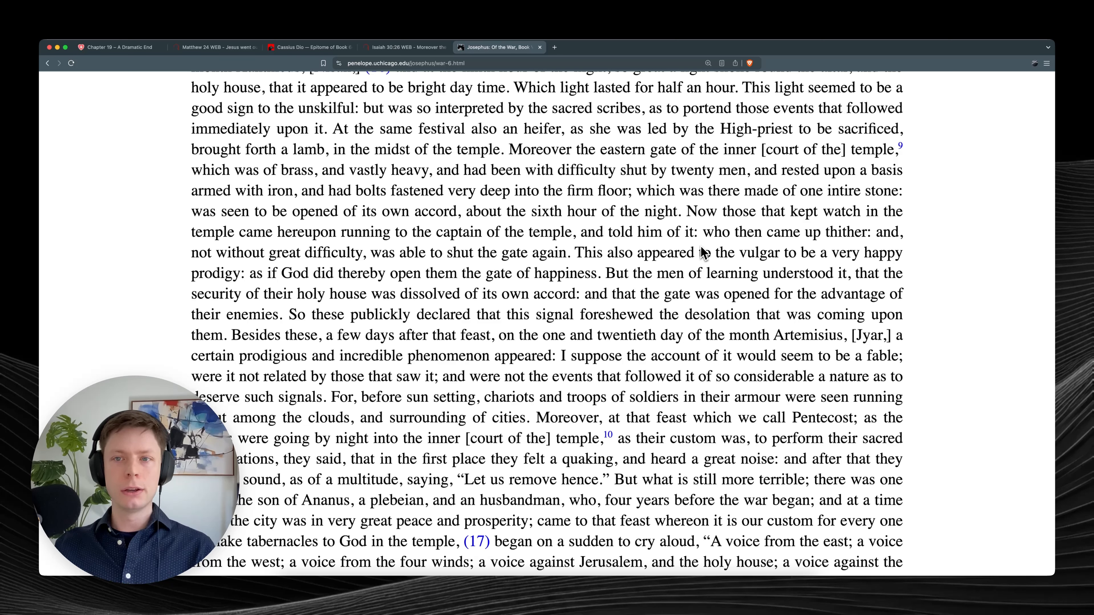
{"action": "mouse_move", "coordinate": [844, 252]}
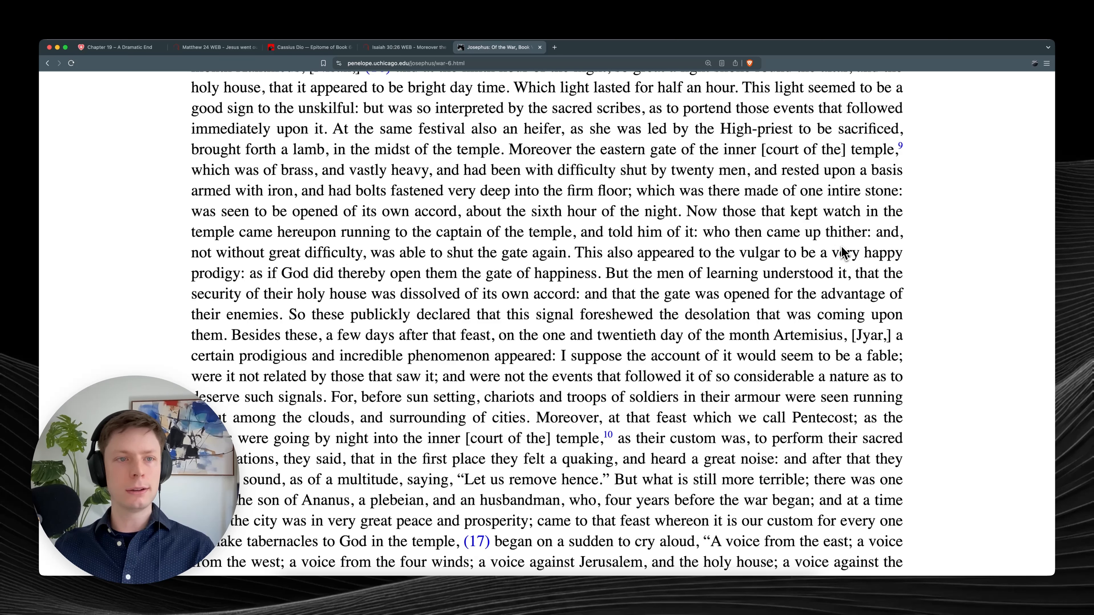
{"action": "mouse_move", "coordinate": [369, 276]}
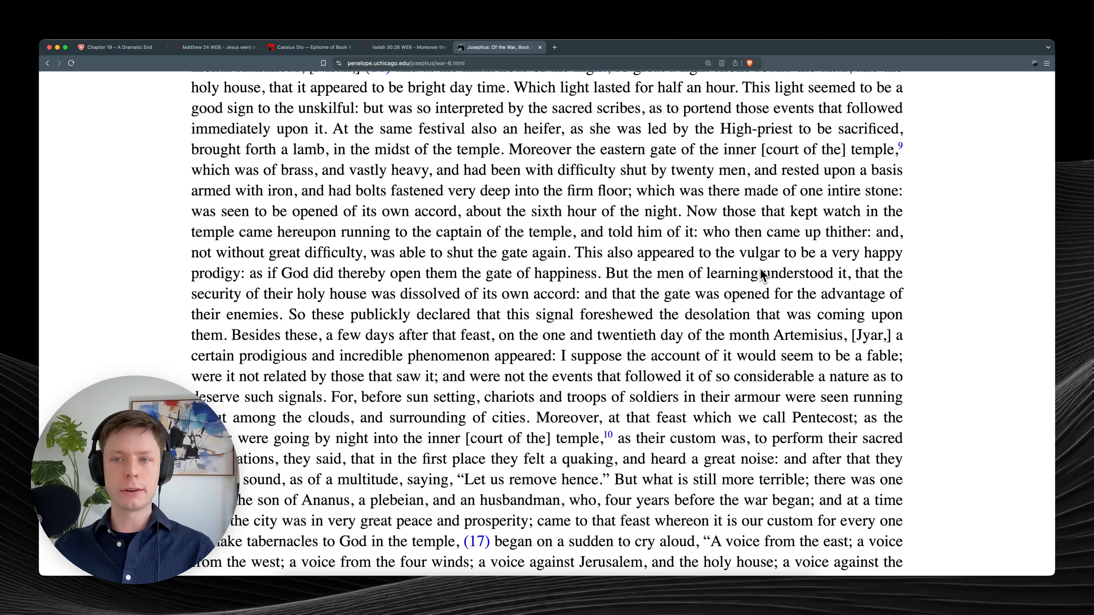
{"action": "mouse_move", "coordinate": [253, 296]}
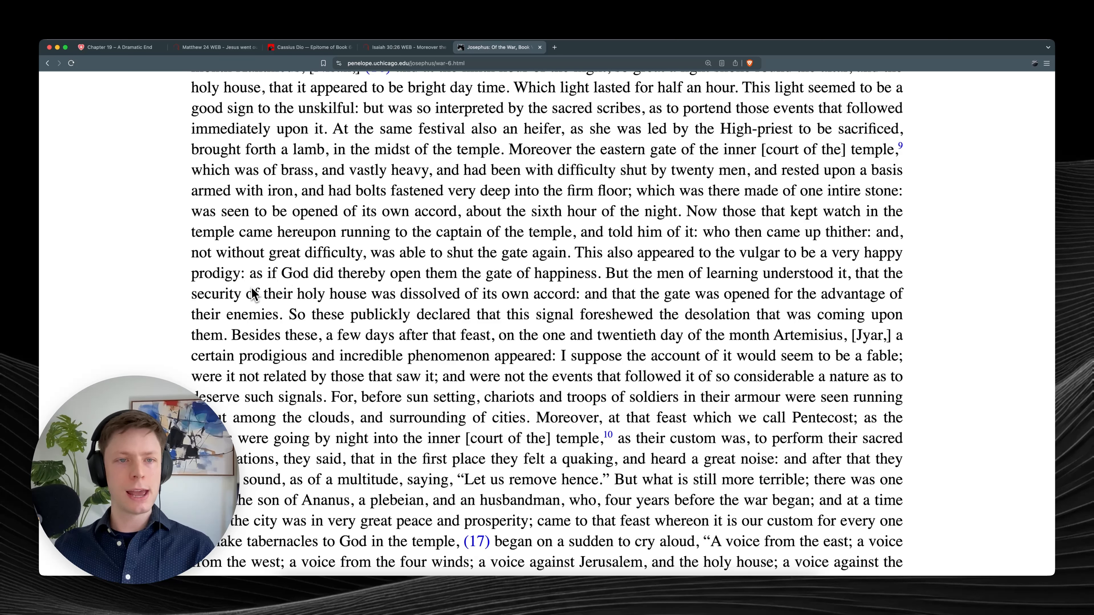
{"action": "mouse_move", "coordinate": [447, 298]}
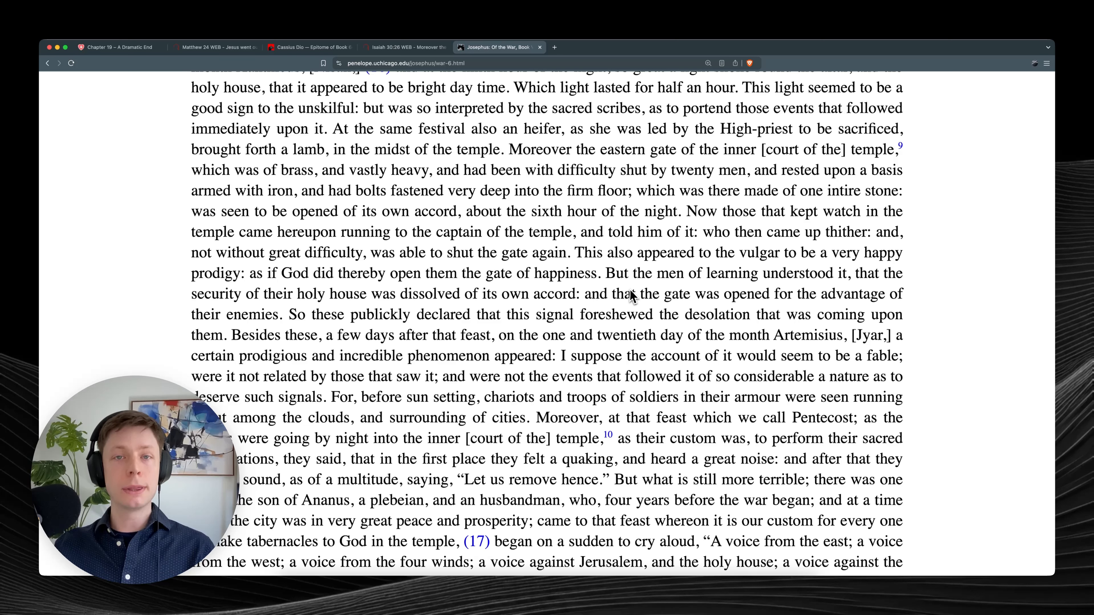
{"action": "mouse_move", "coordinate": [642, 295]}
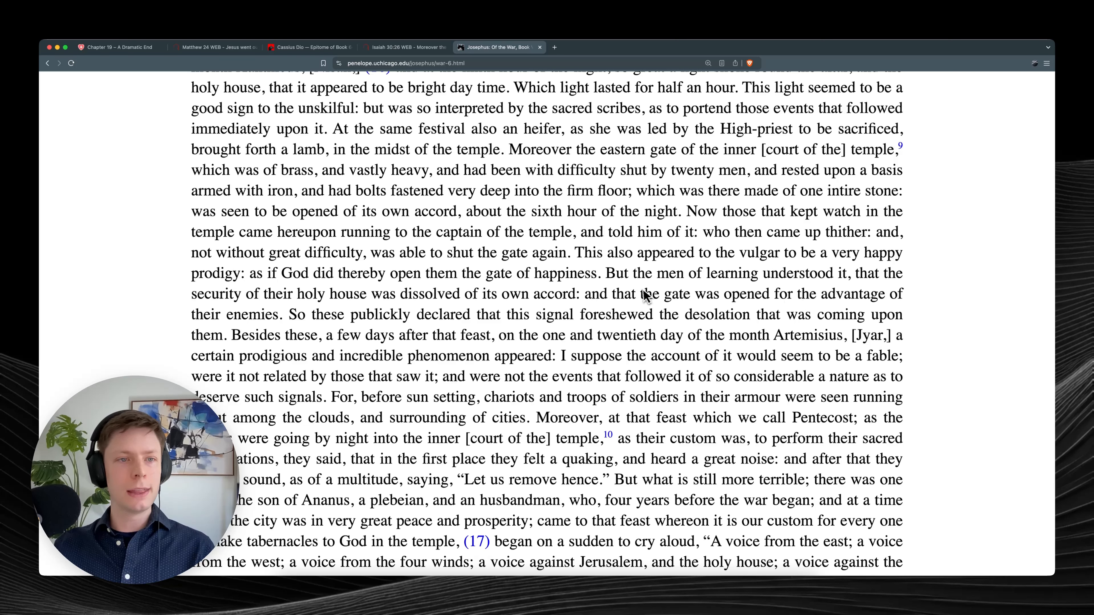
{"action": "mouse_move", "coordinate": [391, 314]}
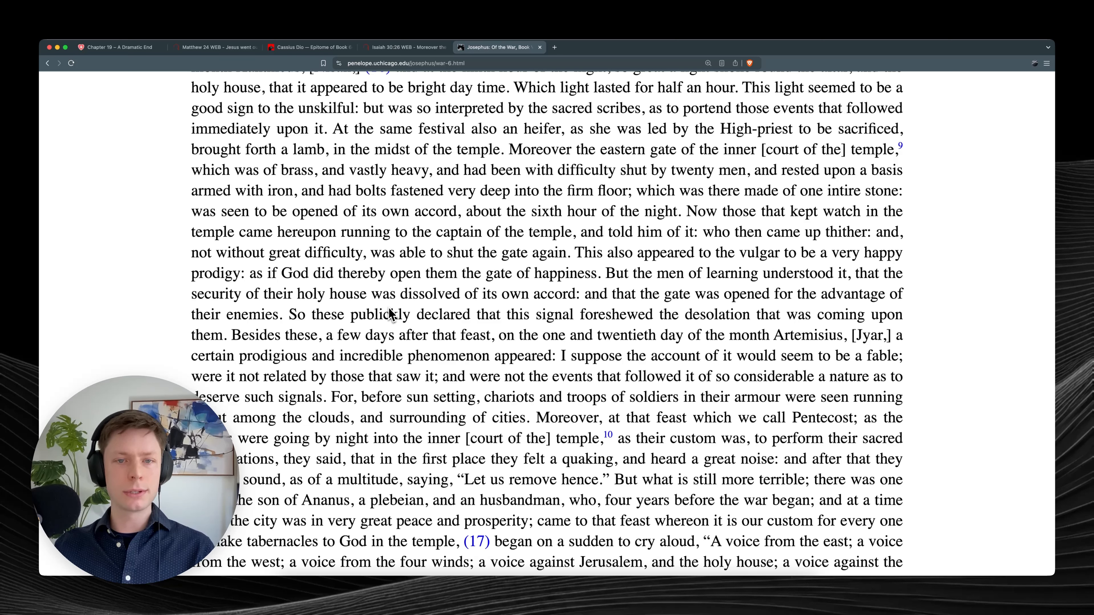
{"action": "mouse_move", "coordinate": [643, 317]}
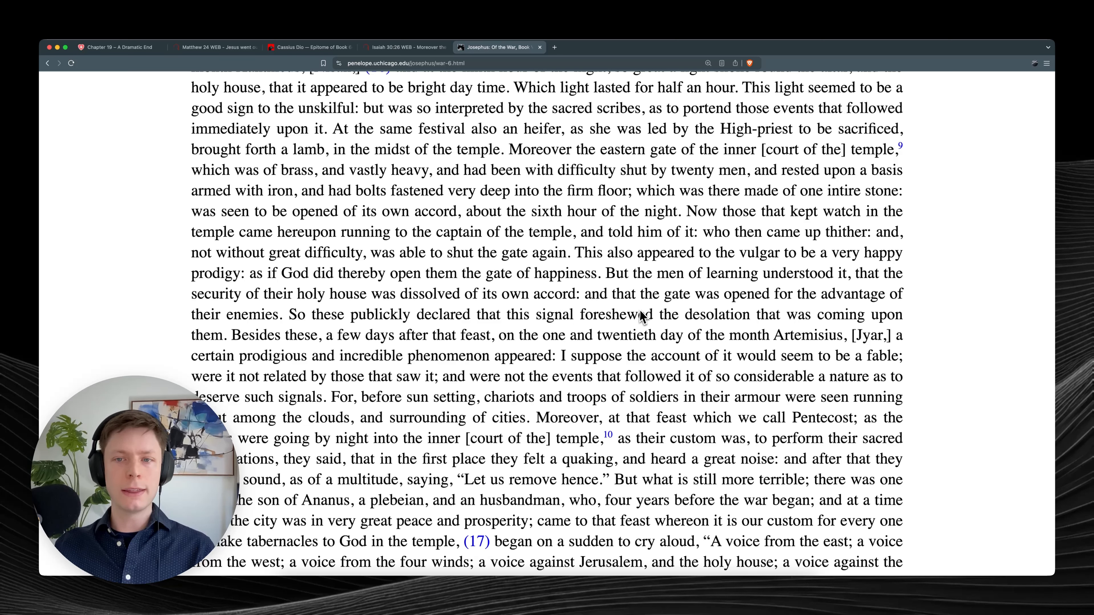
{"action": "mouse_move", "coordinate": [809, 314]}
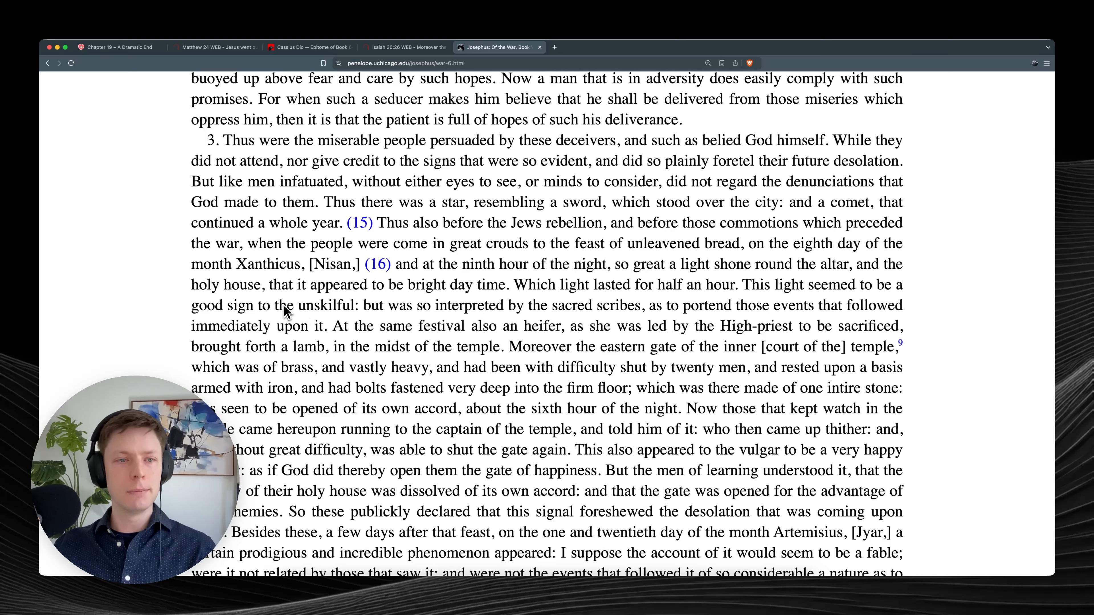
{"action": "mouse_move", "coordinate": [347, 324]}
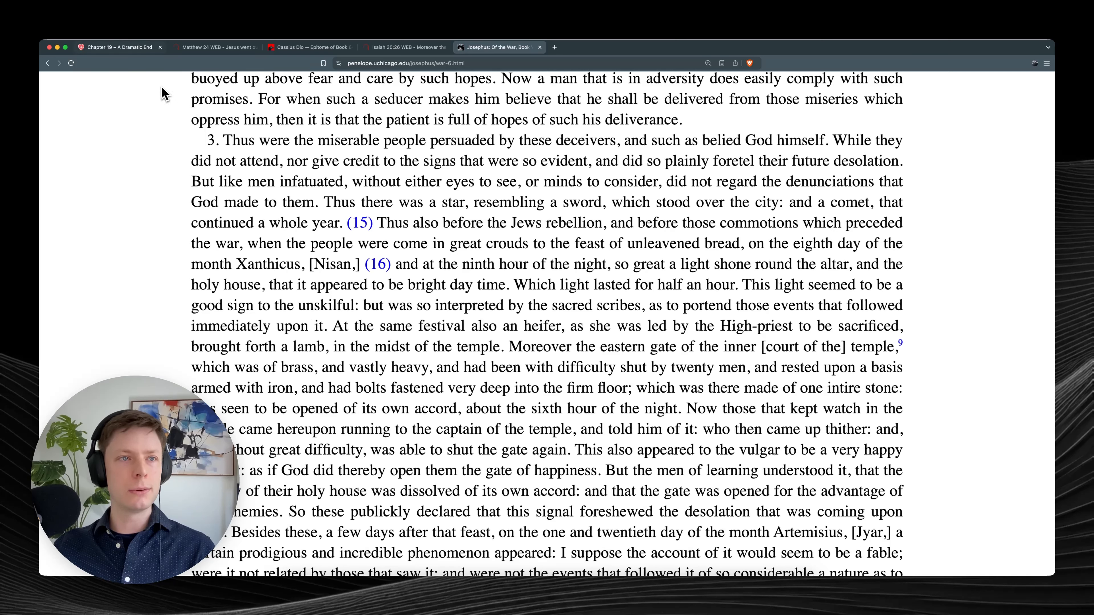
{"action": "left_click", "coordinate": [118, 46]}
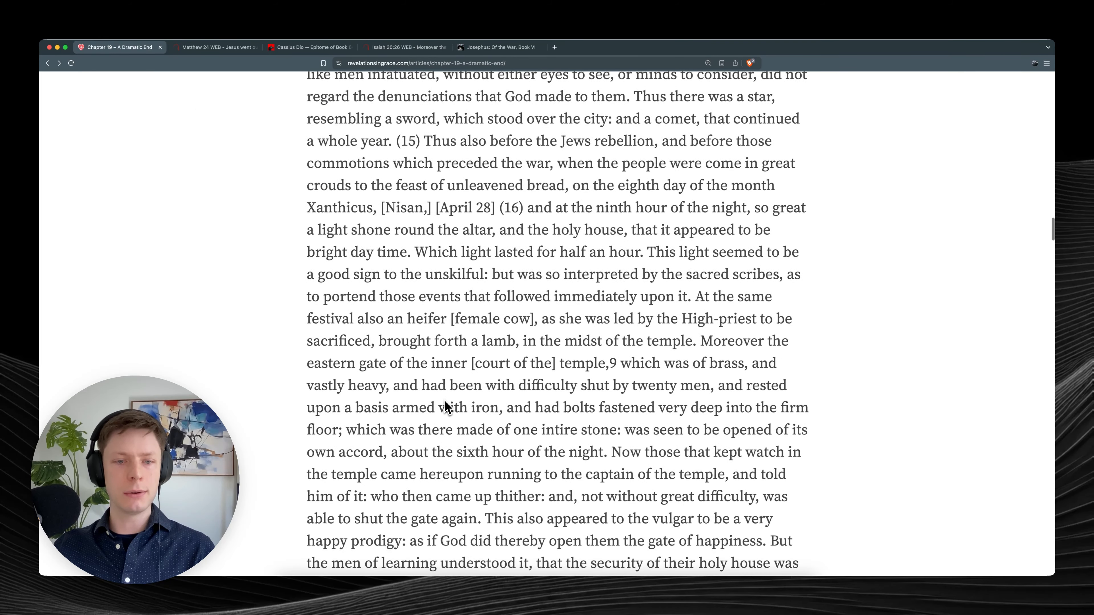
Read past the Josephus quote and the Luke, Acts and Matthew verses to The Four Angels at Euphrates heading.
{"action": "scroll", "scroll_direction": "down", "scroll_amount": 3}
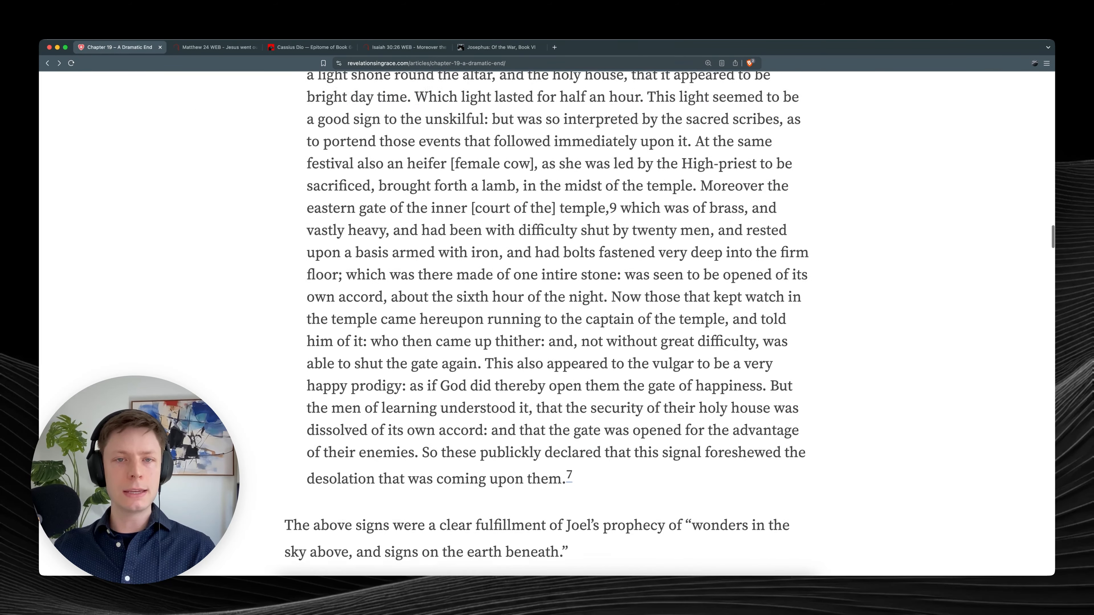
{"action": "scroll", "scroll_direction": "down", "scroll_amount": 3}
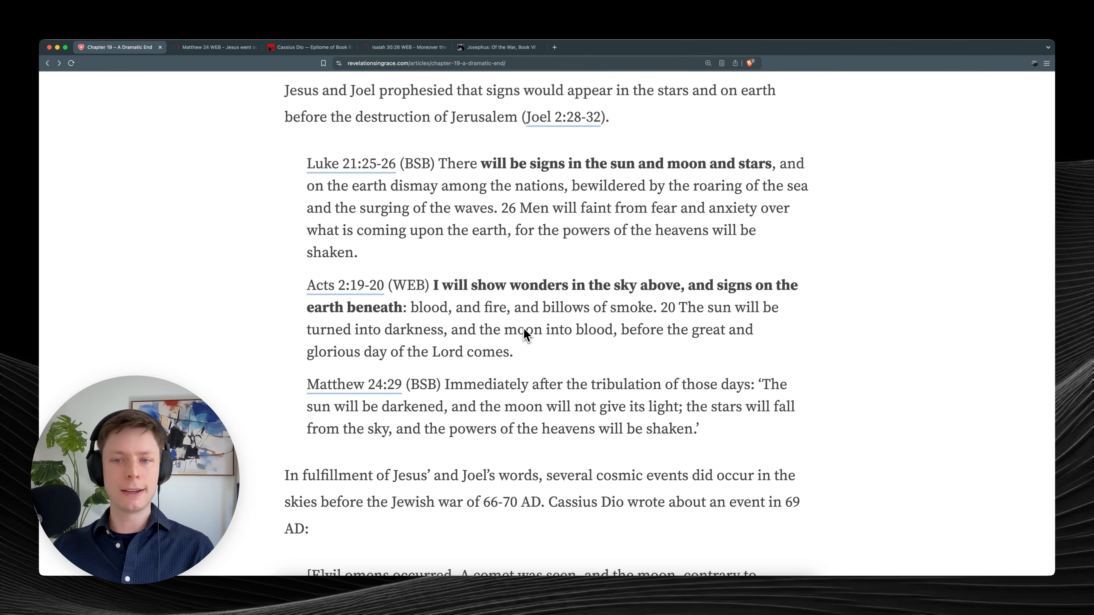
{"action": "scroll", "scroll_direction": "down", "scroll_amount": 3}
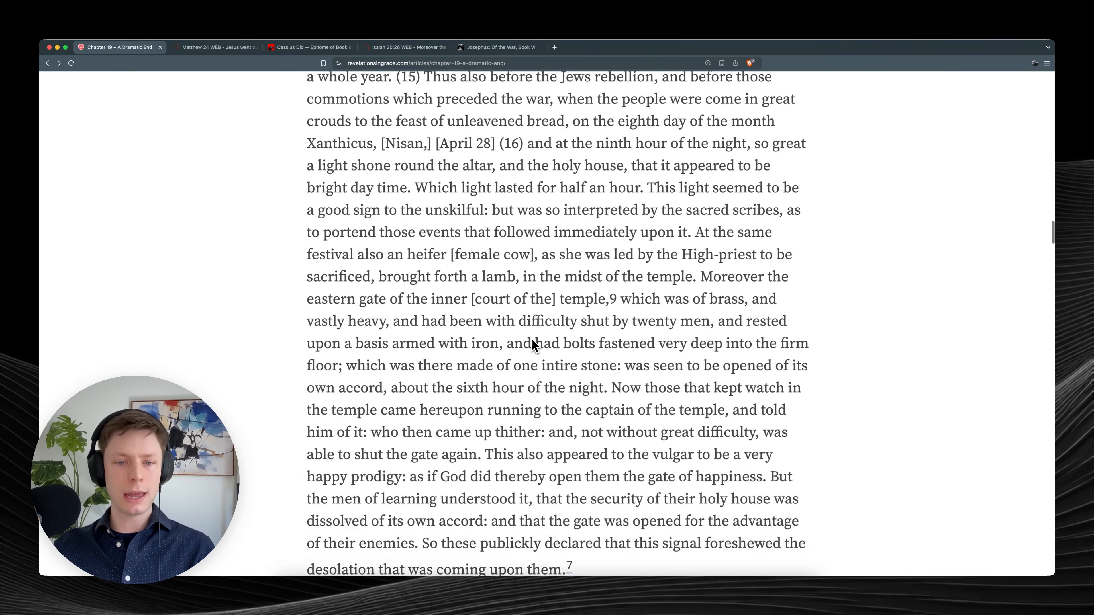
{"action": "scroll", "scroll_direction": "down", "scroll_amount": 3}
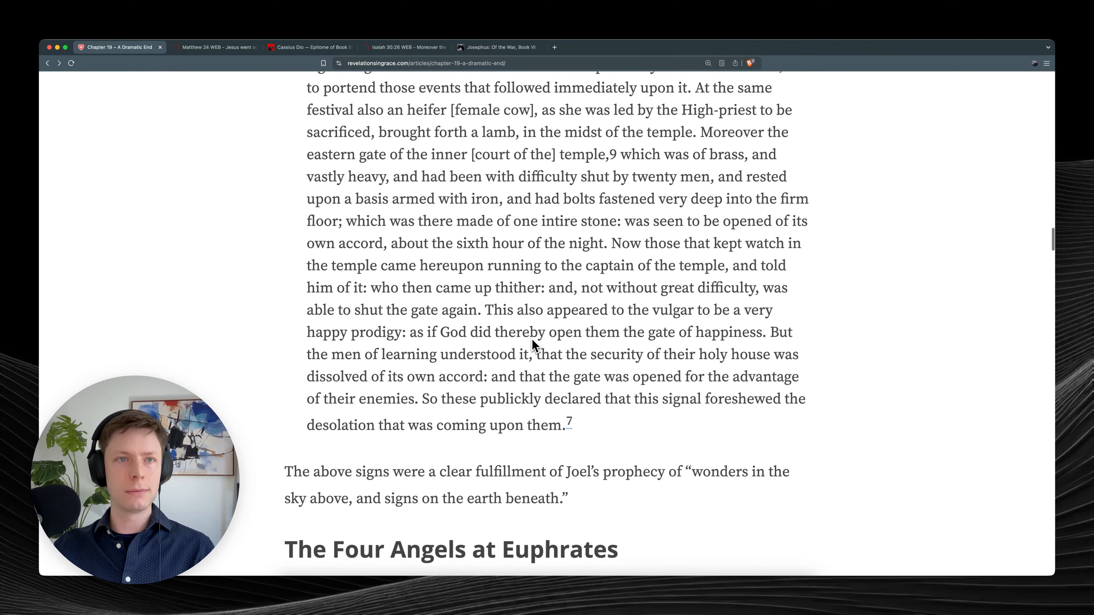
{"action": "scroll", "scroll_direction": "down", "scroll_amount": 3}
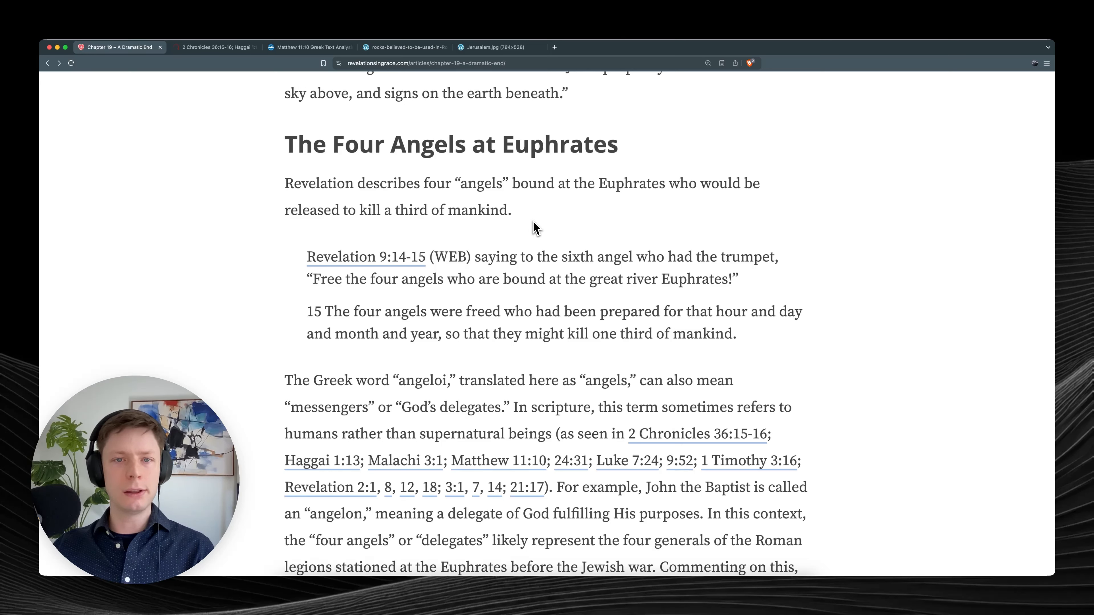
Read the Four Angels section, briefly marking the word 'angels' in verse 15.
{"action": "scroll", "scroll_direction": "down", "scroll_amount": 3}
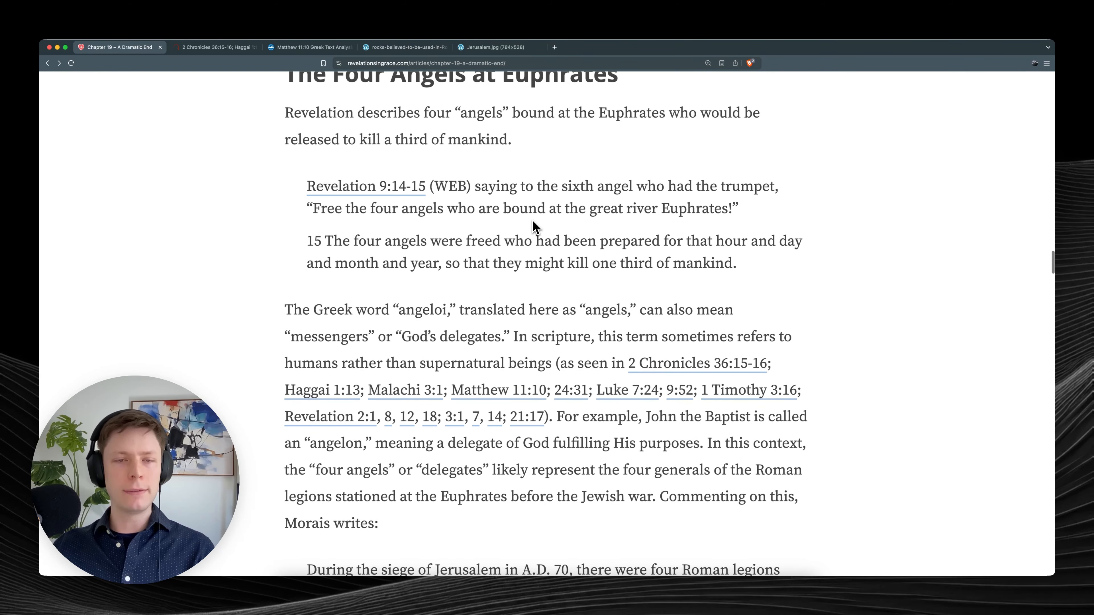
{"action": "mouse_move", "coordinate": [476, 215]}
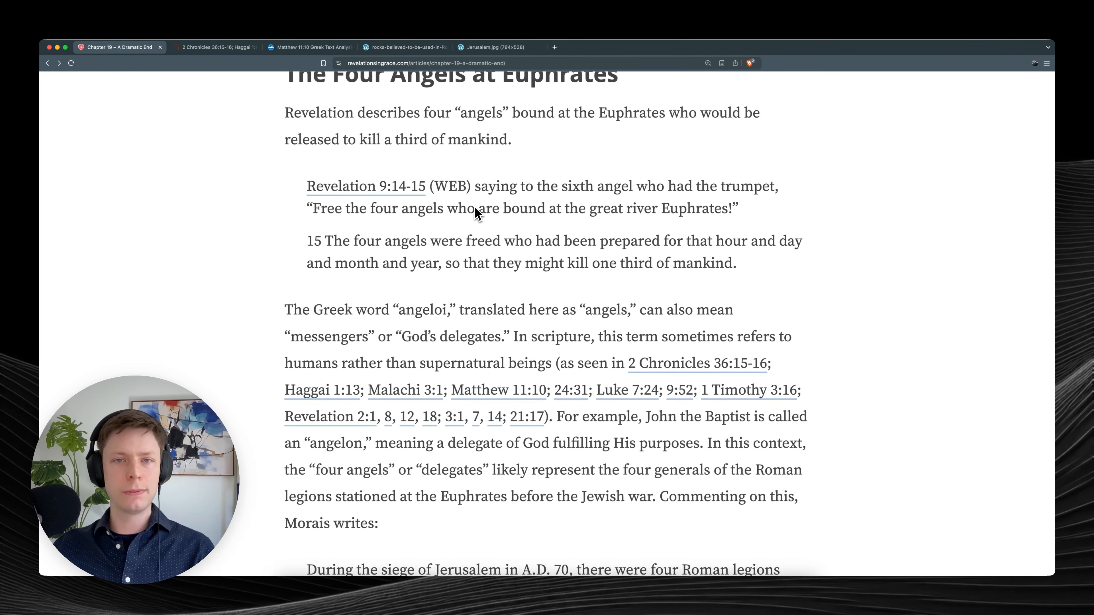
{"action": "mouse_move", "coordinate": [479, 197]}
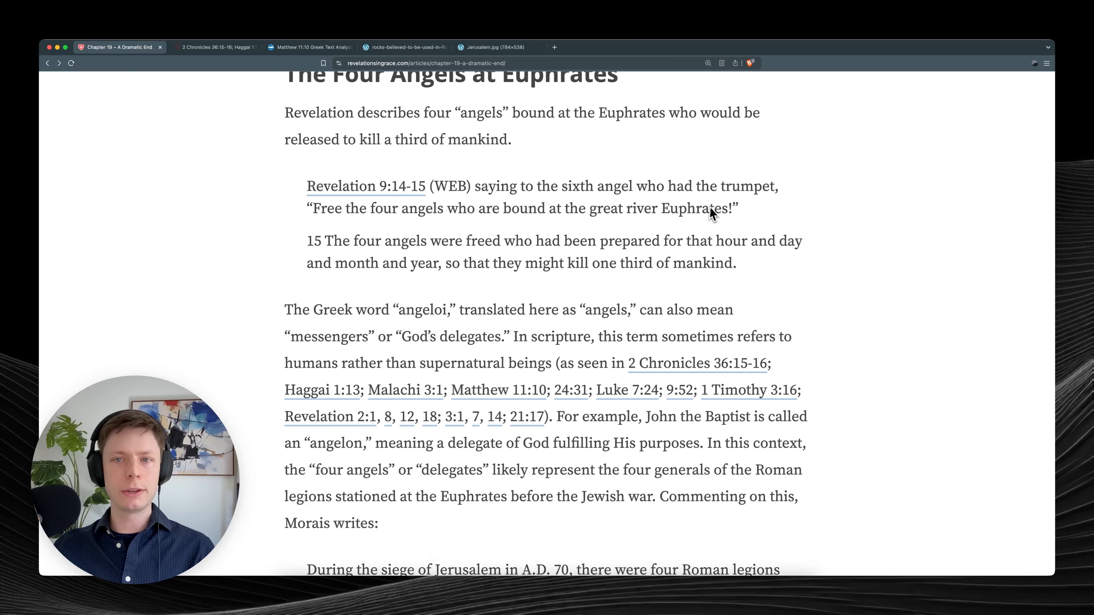
{"action": "mouse_move", "coordinate": [454, 230]}
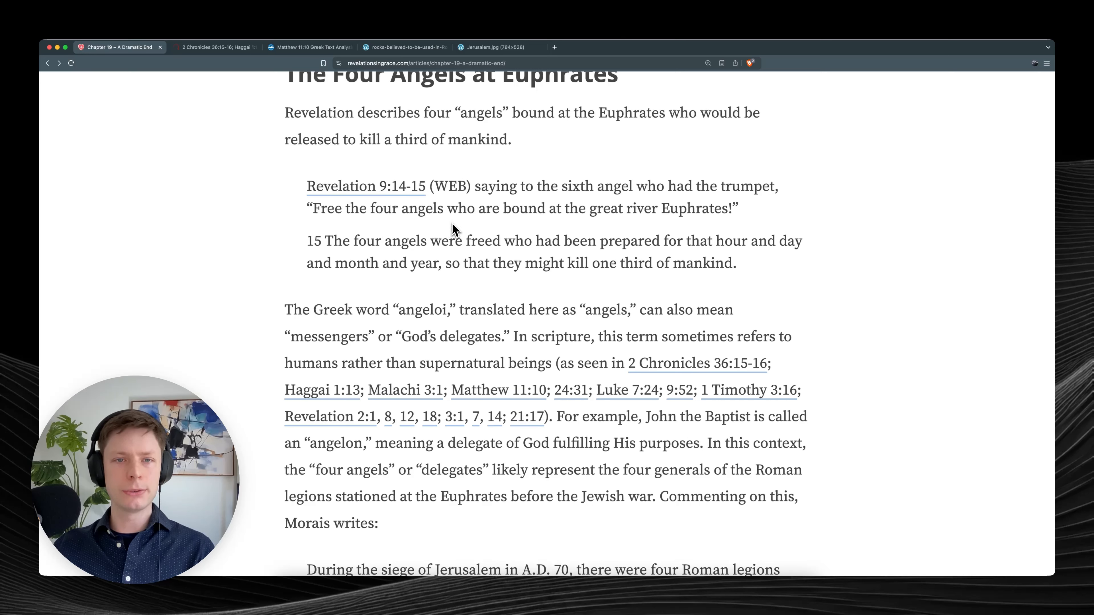
{"action": "mouse_move", "coordinate": [702, 225]}
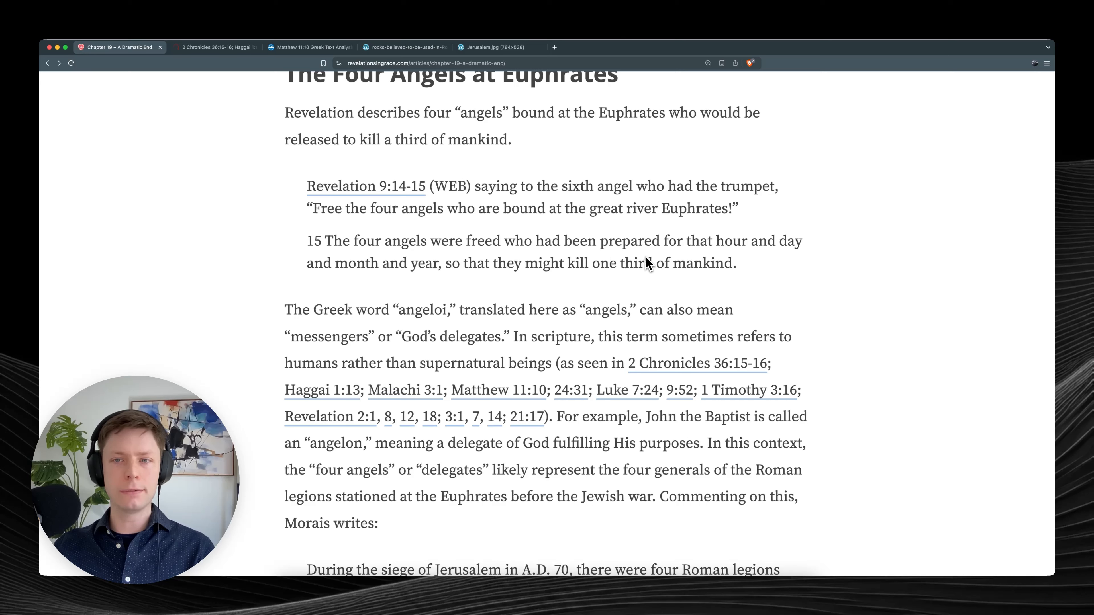
{"action": "mouse_move", "coordinate": [385, 284]}
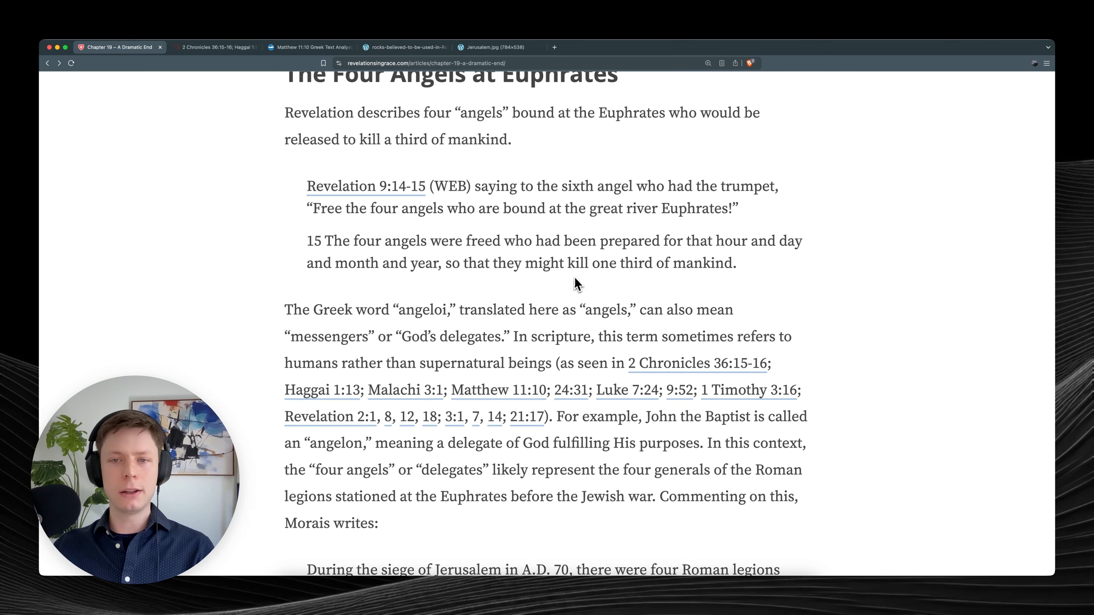
{"action": "mouse_move", "coordinate": [762, 280]}
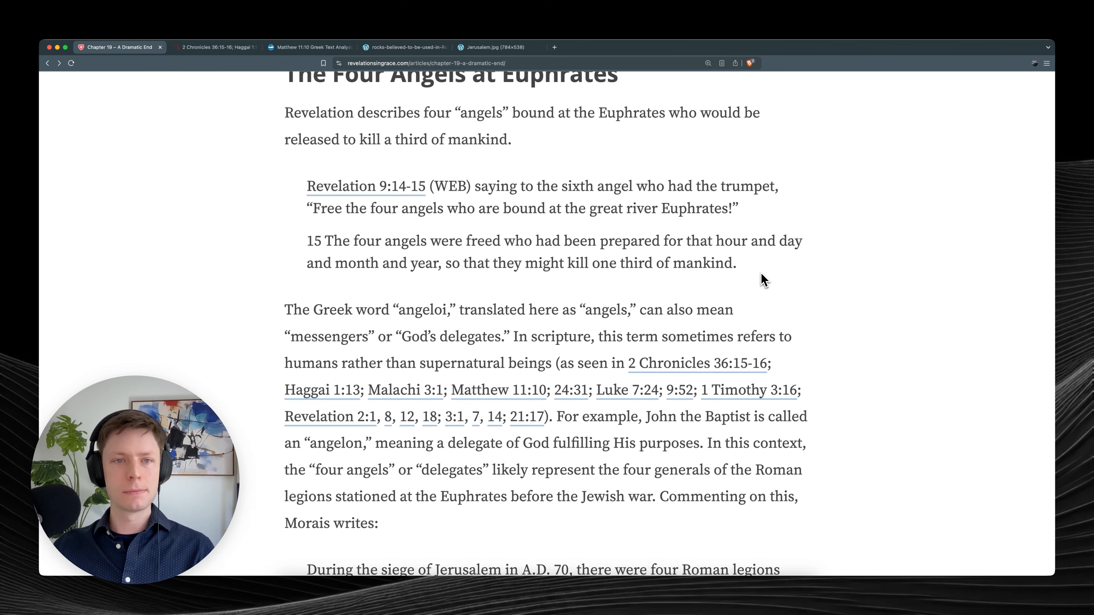
{"action": "double_click", "coordinate": [405, 220]}
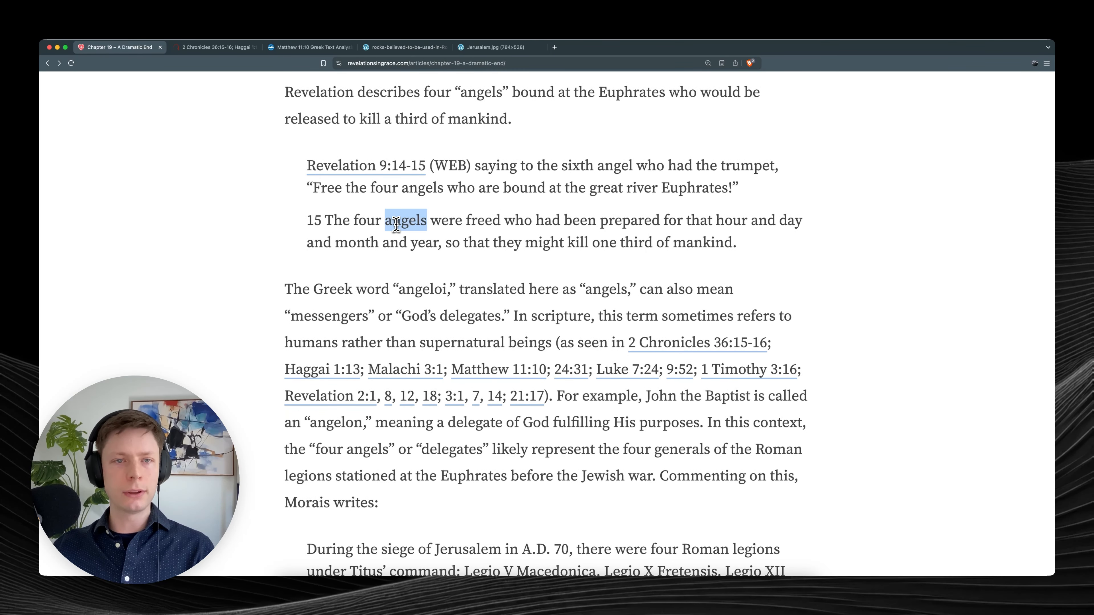
{"action": "mouse_move", "coordinate": [413, 279]}
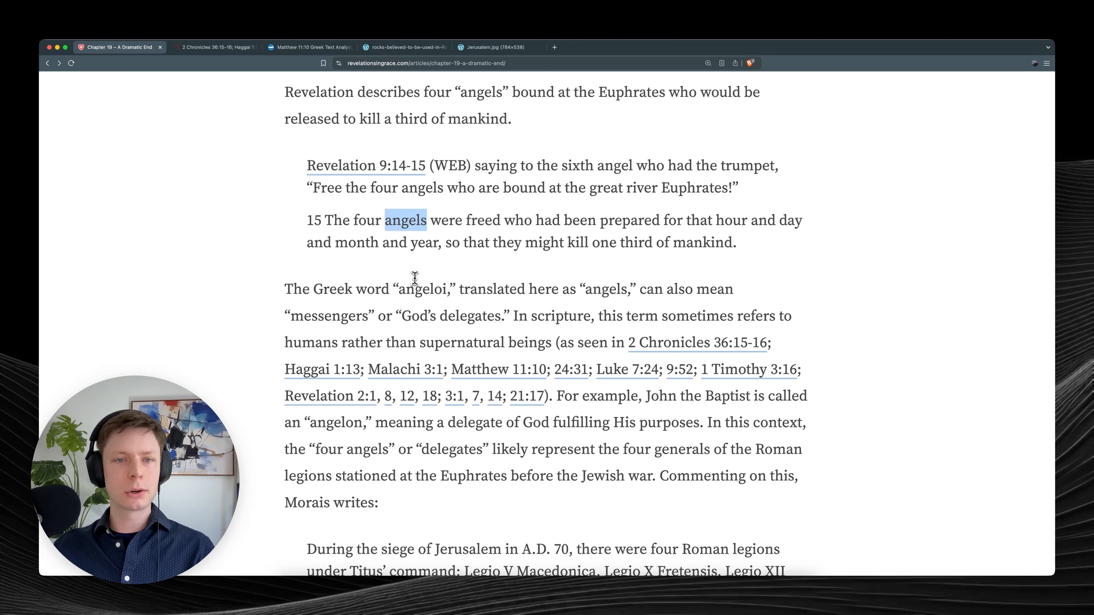
{"action": "double_click", "coordinate": [422, 289]}
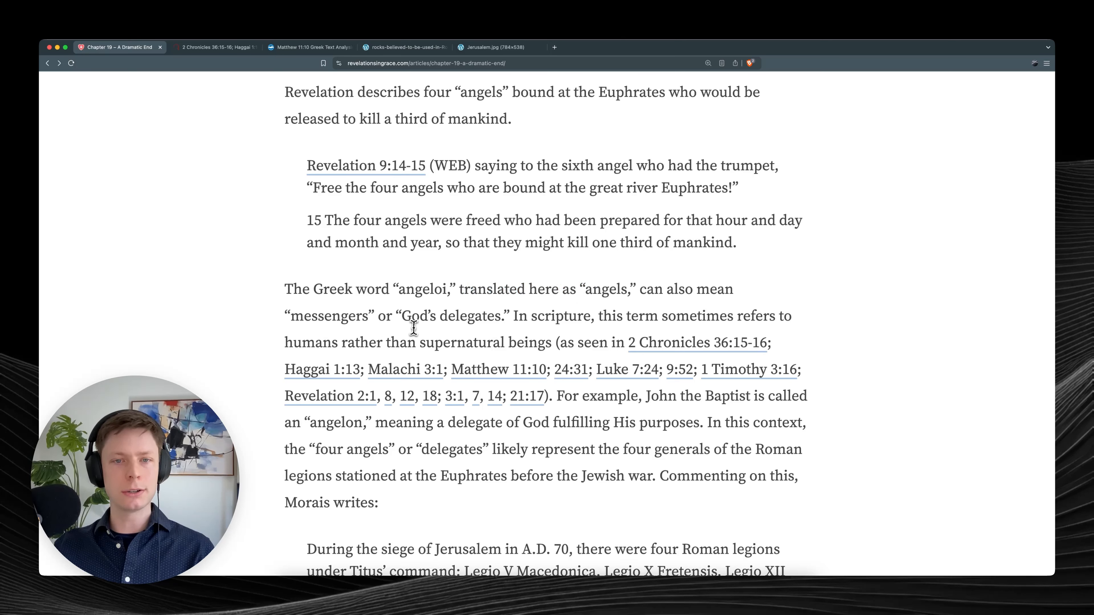
{"action": "mouse_move", "coordinate": [501, 329]}
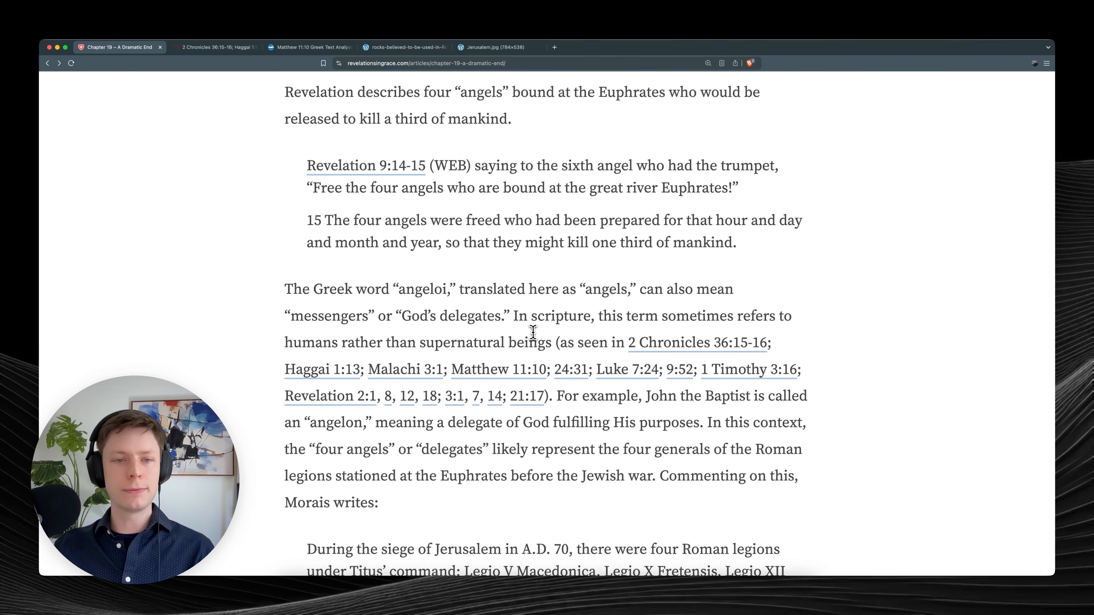
Switch to the Bible Gateway passages for 2 Chronicles 36:15-16 and Haggai 1:13.
{"action": "scroll", "scroll_direction": "down", "scroll_amount": 3}
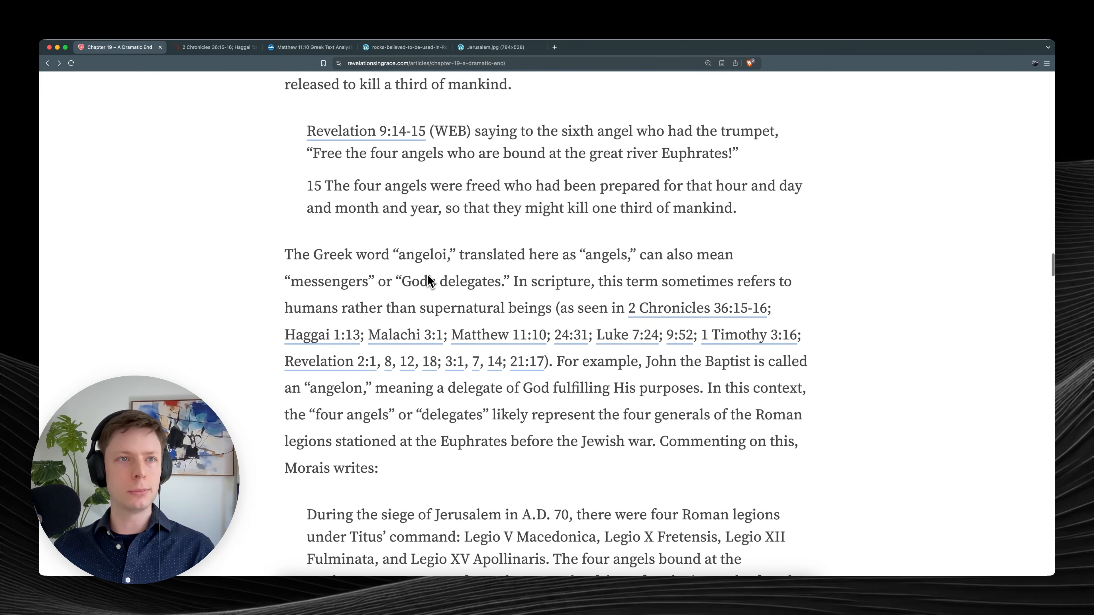
{"action": "left_click", "coordinate": [214, 46]}
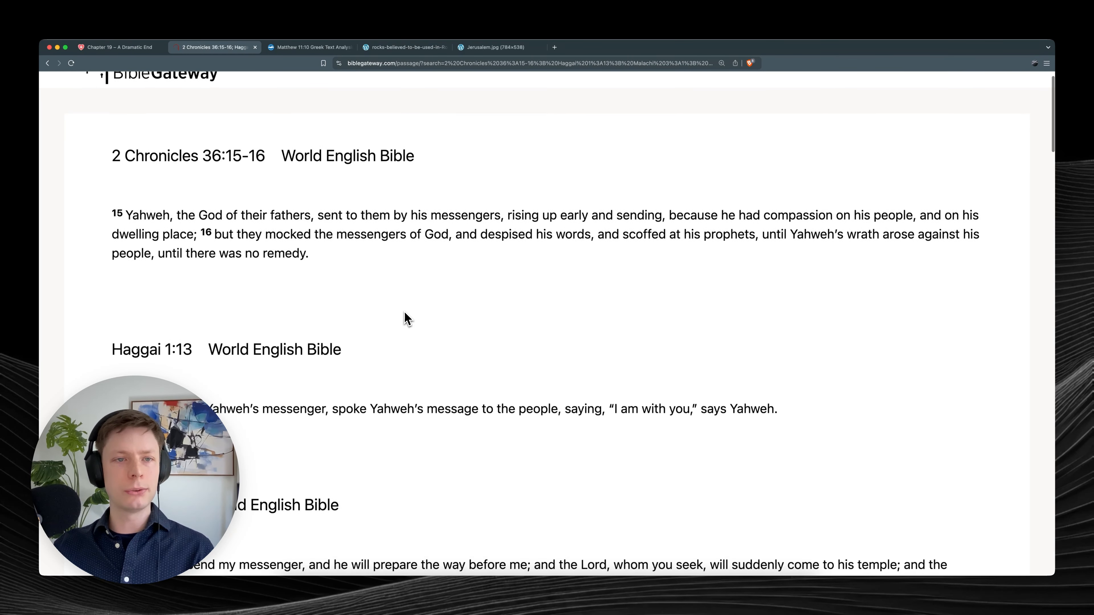
Read down through Malachi 3:1 to Matthew 11:7-11, marking phrases, then view Bible Hub's Matthew 11:10 Greek analysis.
{"action": "scroll", "scroll_direction": "down", "scroll_amount": 3}
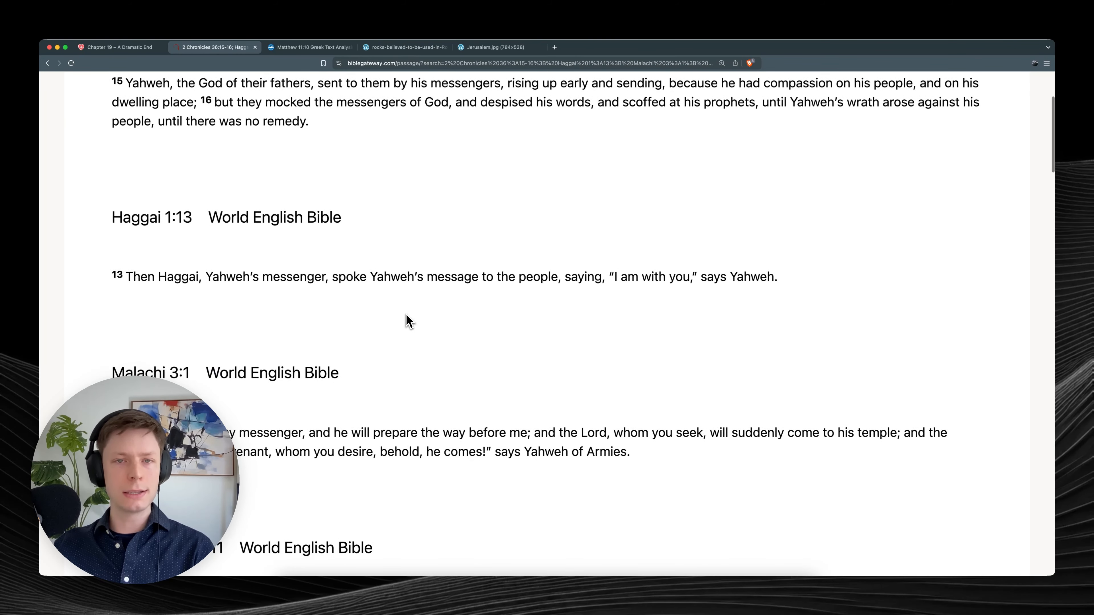
{"action": "scroll", "scroll_direction": "down", "scroll_amount": 3}
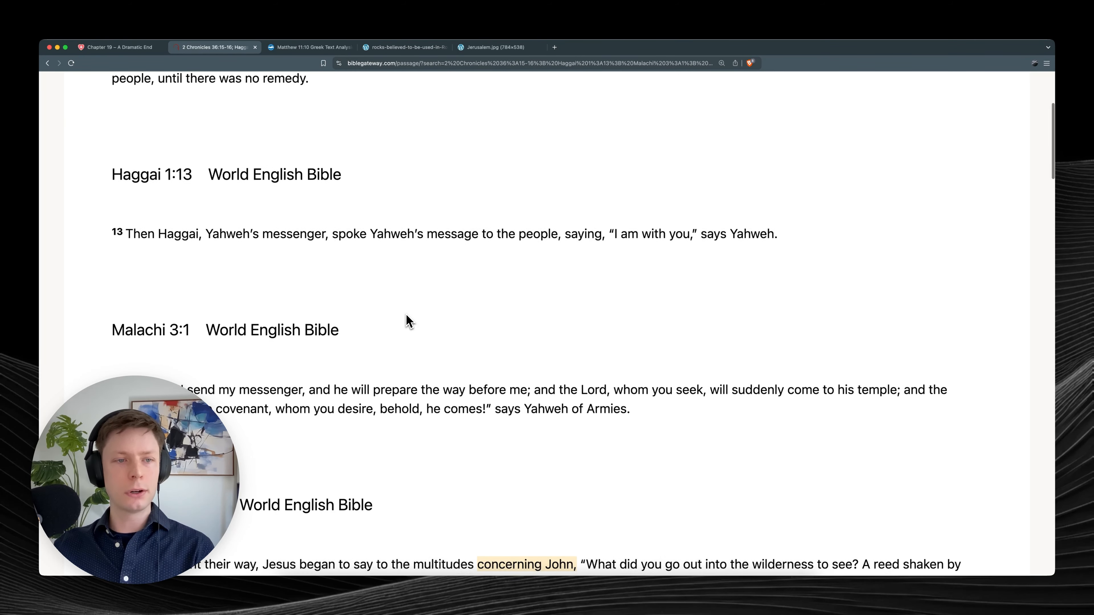
{"action": "scroll", "scroll_direction": "down", "scroll_amount": 3}
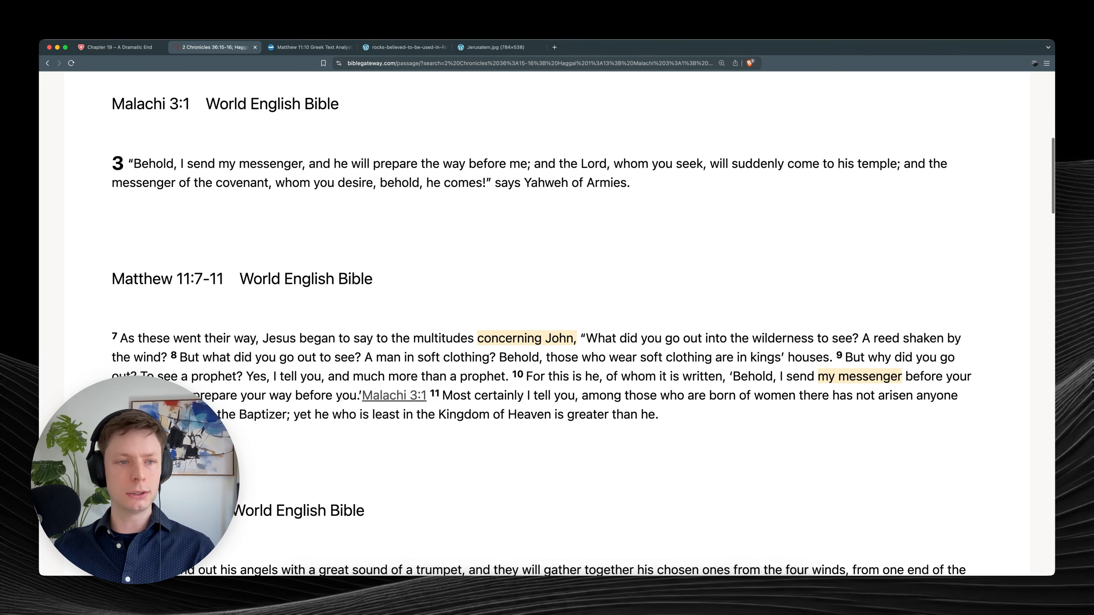
{"action": "scroll", "scroll_direction": "down", "scroll_amount": 3}
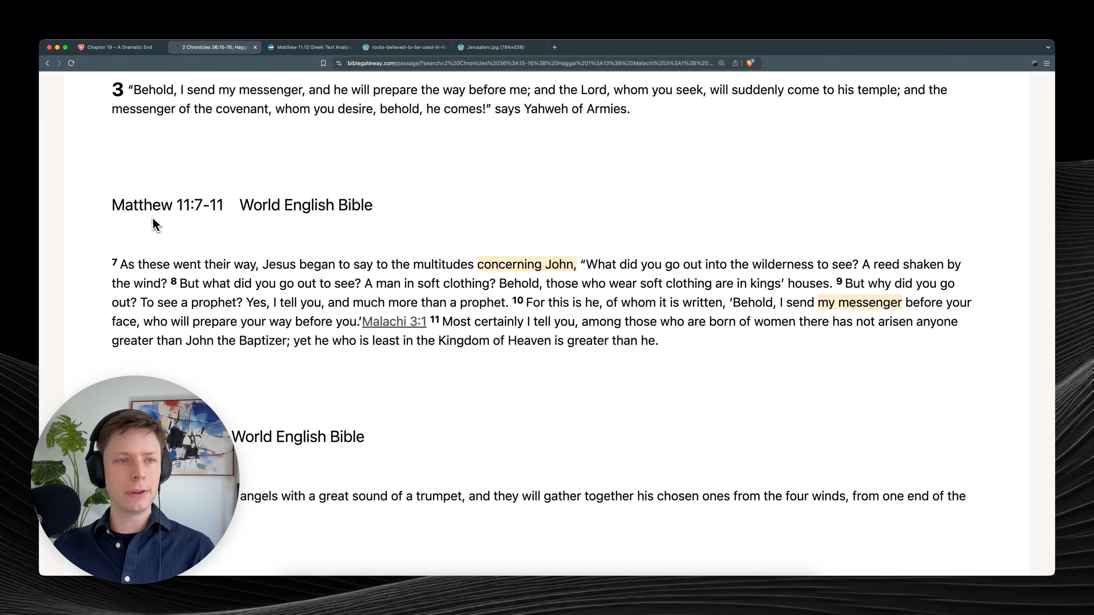
{"action": "left_click_drag", "start_coordinate": [433, 264], "coordinate": [578, 271]}
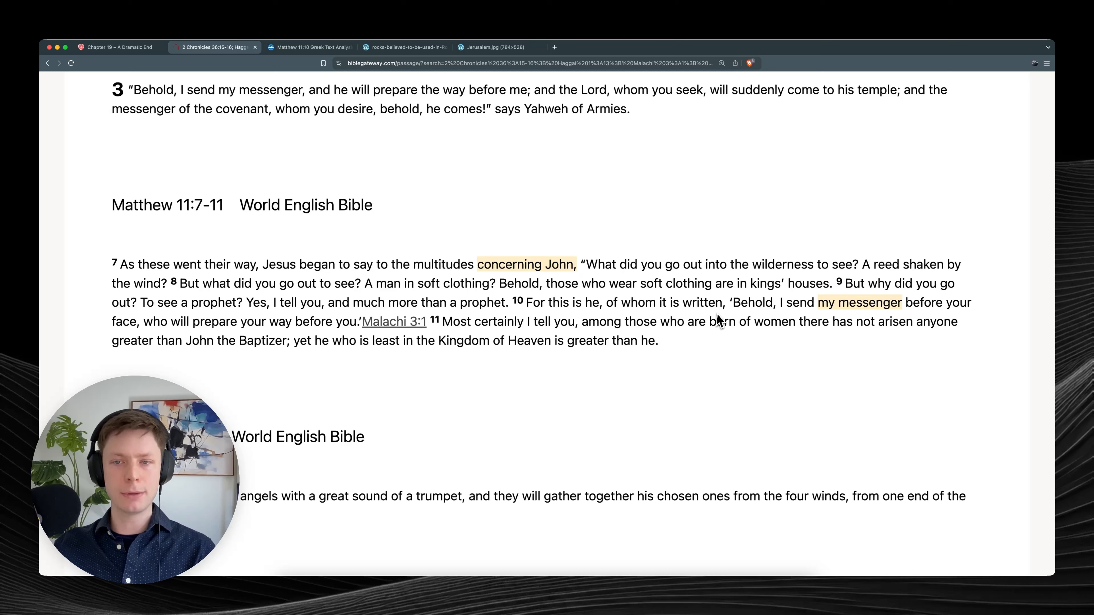
{"action": "left_click_drag", "start_coordinate": [731, 302], "coordinate": [901, 302]}
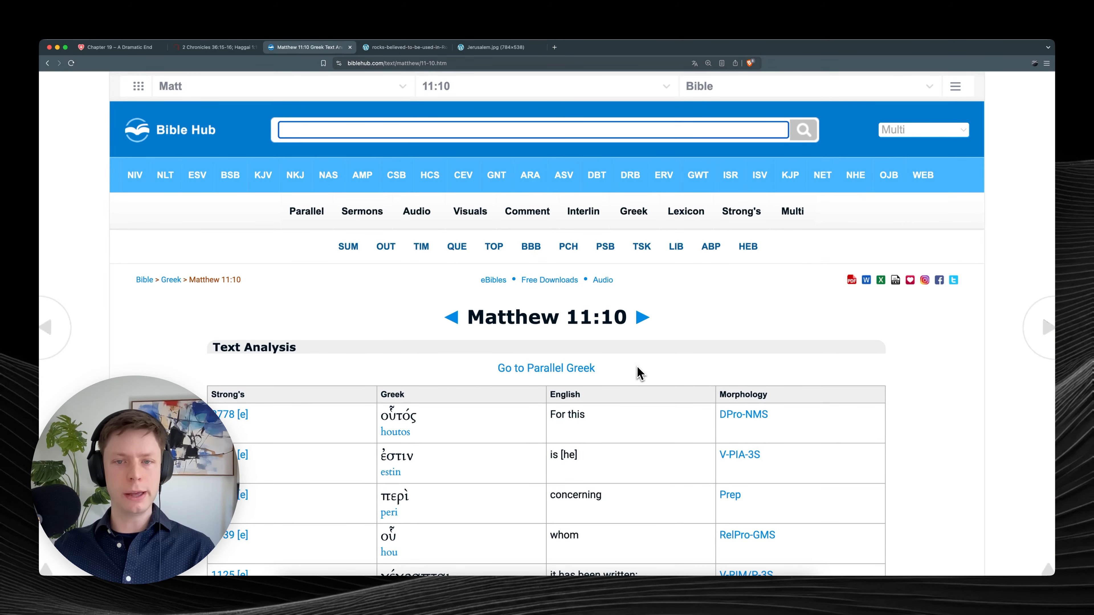
Look up Strong's entry 32 'aggelos' (angel, messenger) for angelon in the Matthew 11:10 analysis.
{"action": "scroll", "scroll_direction": "down", "scroll_amount": 3}
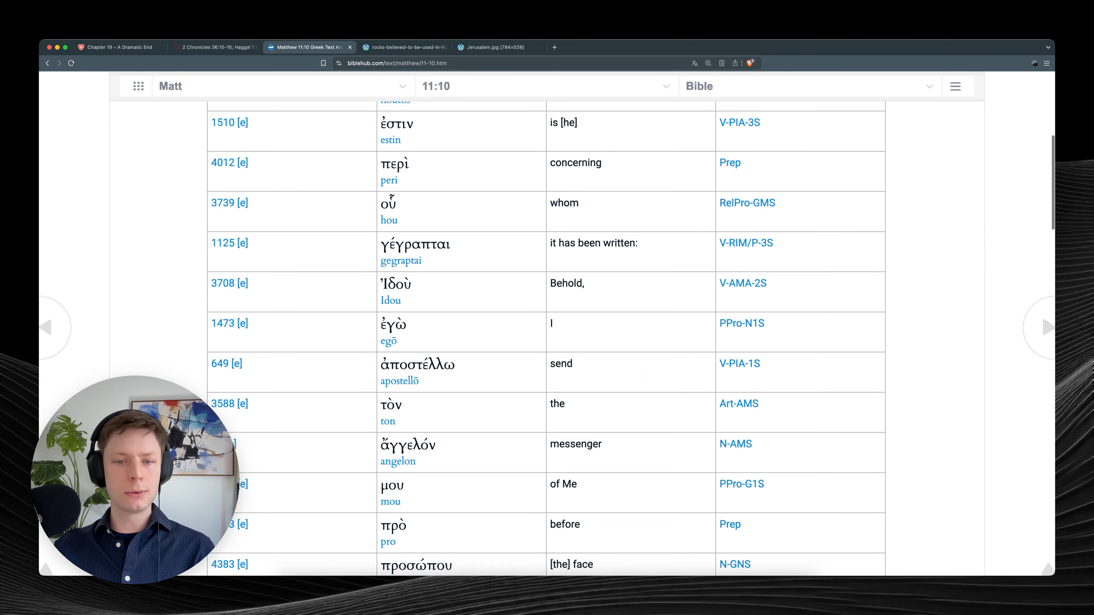
{"action": "scroll", "scroll_direction": "down", "scroll_amount": 3}
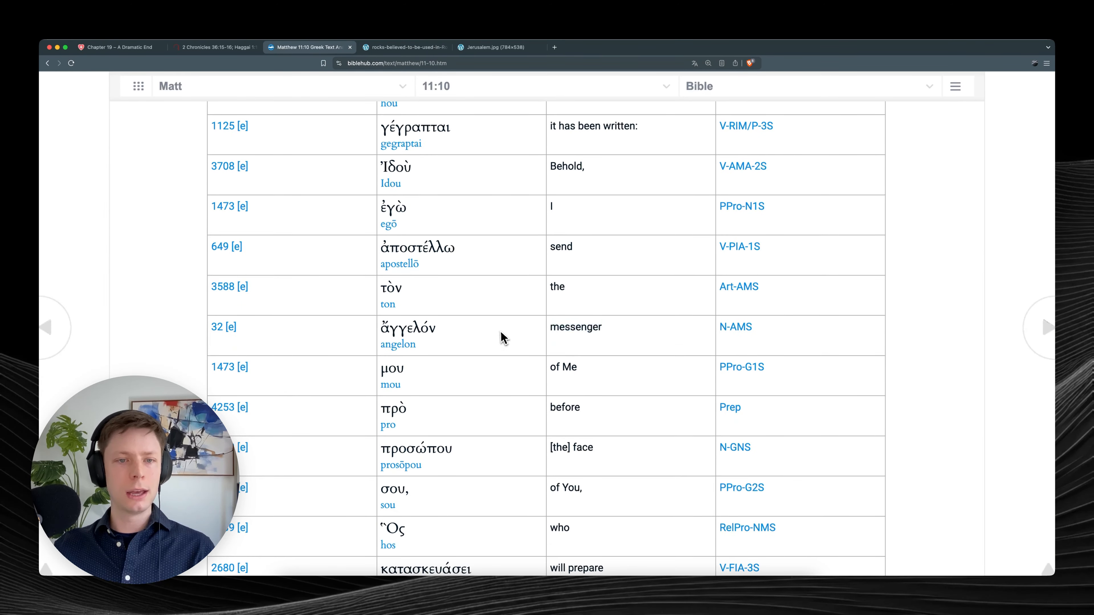
{"action": "left_click", "coordinate": [223, 326]}
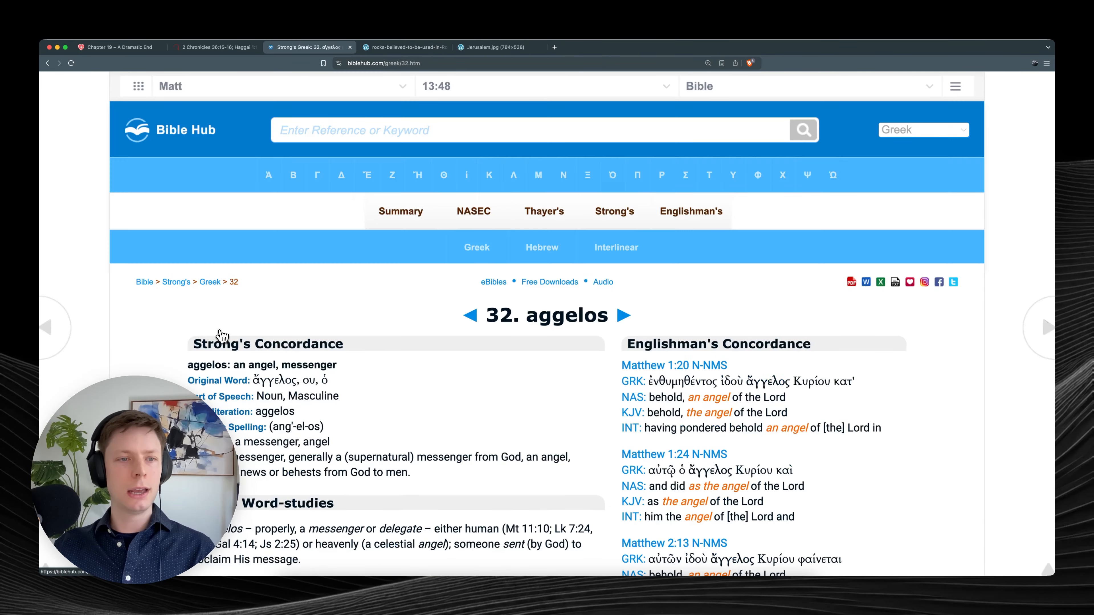
{"action": "scroll", "scroll_direction": "down", "scroll_amount": 3}
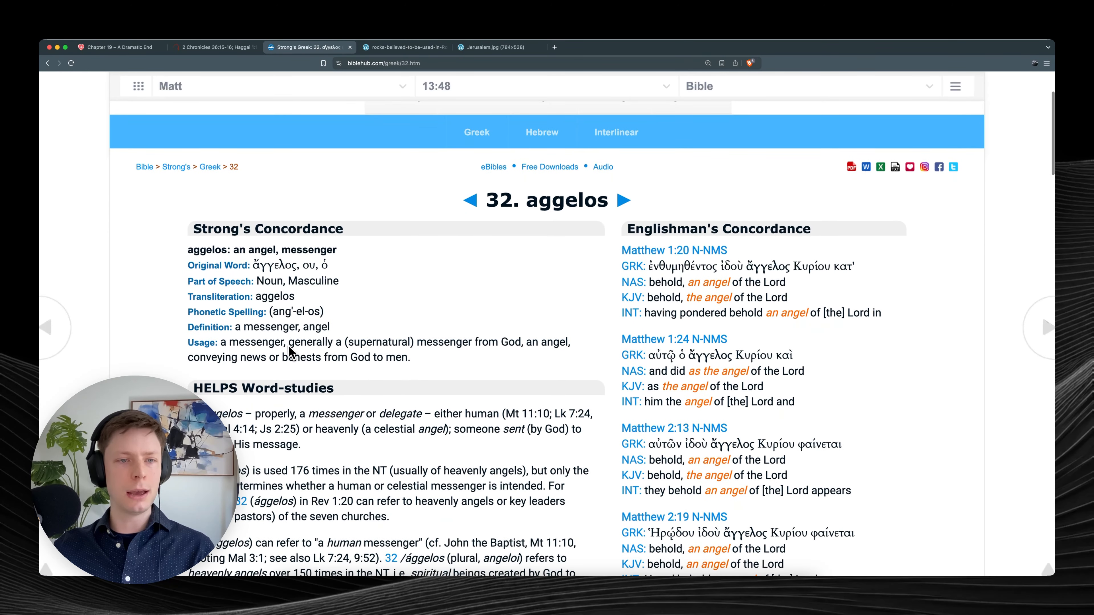
{"action": "mouse_move", "coordinate": [357, 337]}
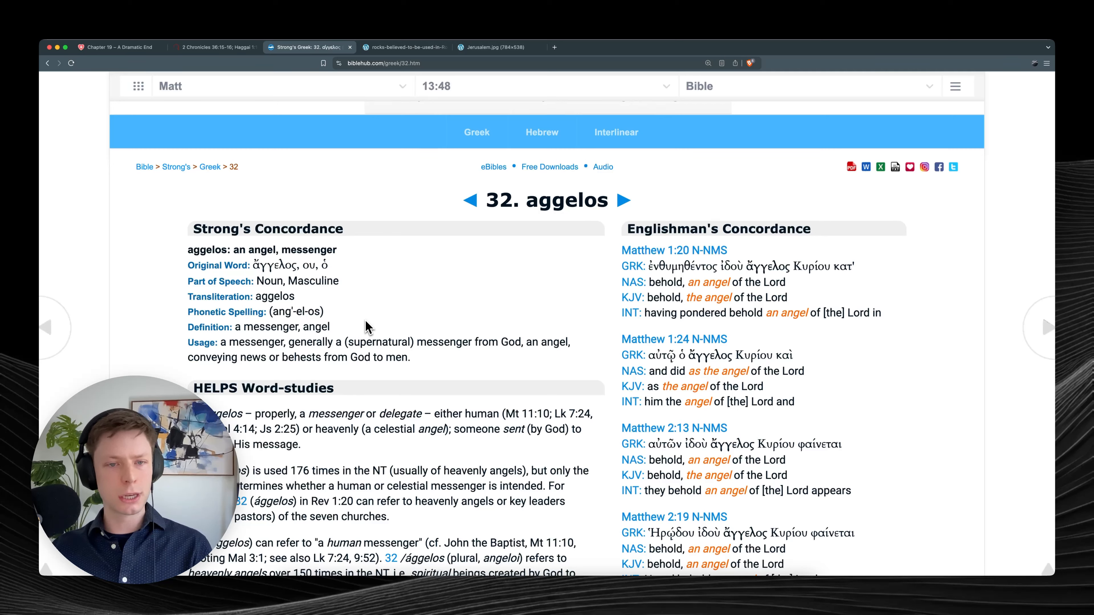
{"action": "mouse_move", "coordinate": [287, 350]}
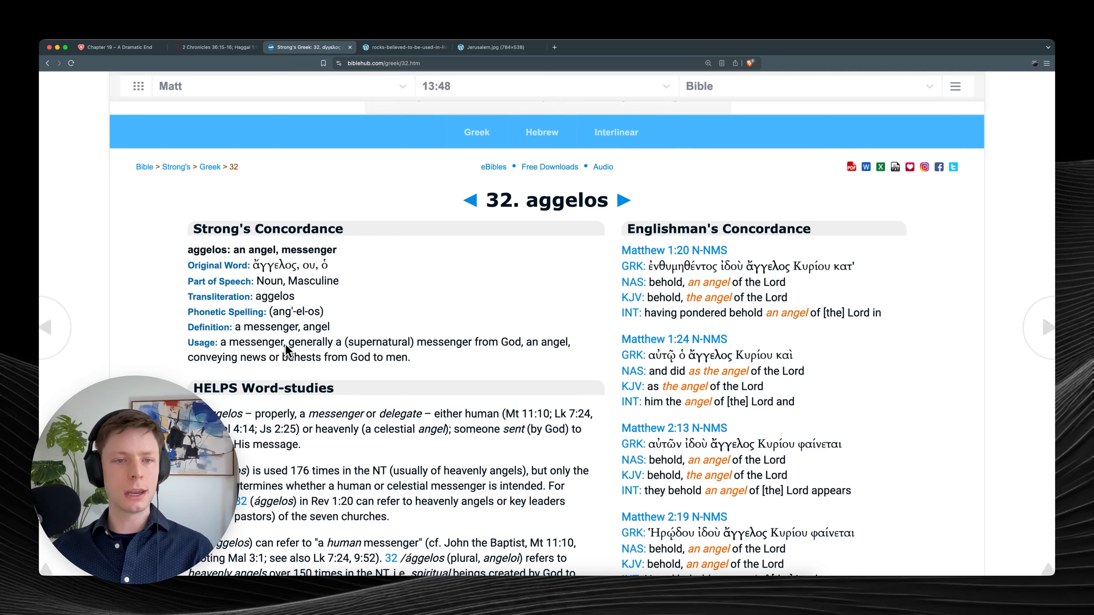
{"action": "left_click_drag", "start_coordinate": [266, 341], "coordinate": [522, 341]}
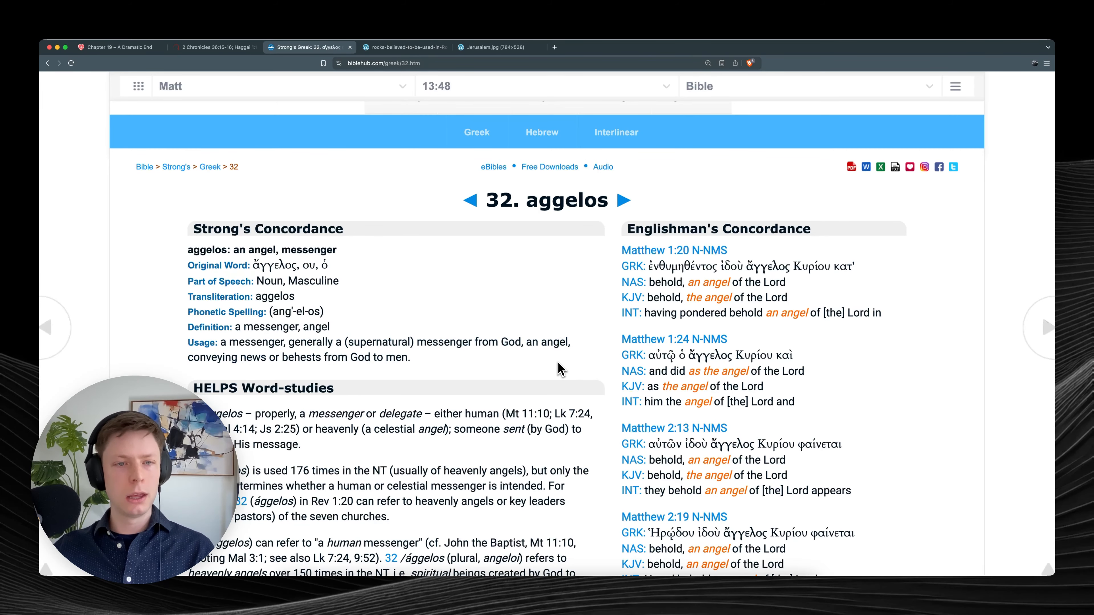
Return to the Chapter 19 article's Four Angels section.
{"action": "left_click", "coordinate": [115, 46]}
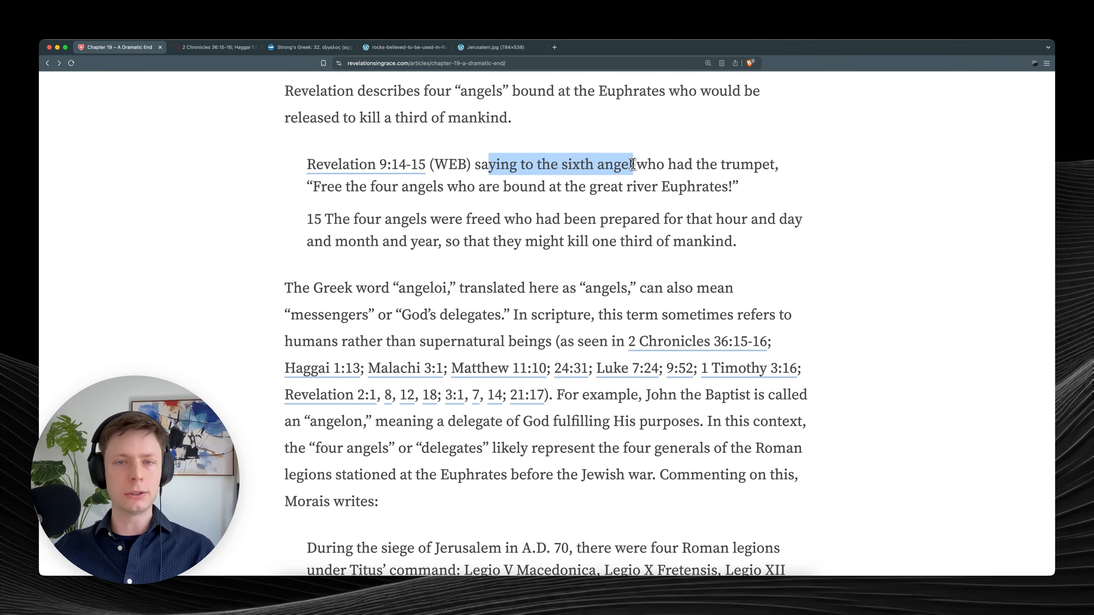
Clear the Revelation quote highlight, mark a phrase, and read on through the Four Angels section.
{"action": "left_click", "coordinate": [547, 175]}
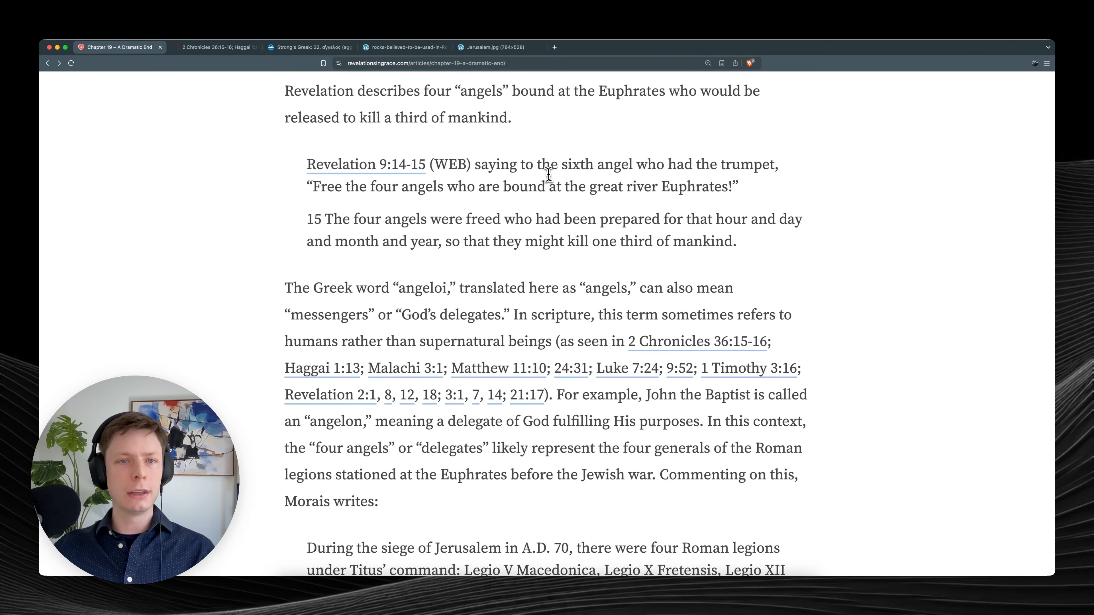
{"action": "left_click_drag", "start_coordinate": [312, 187], "coordinate": [442, 186]}
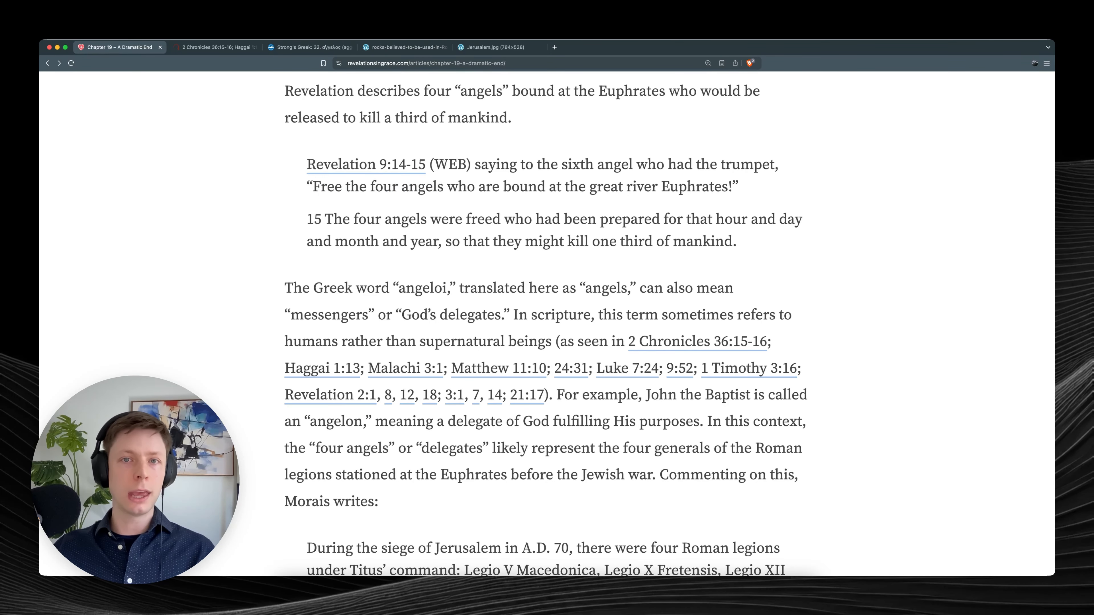
{"action": "scroll", "scroll_direction": "down", "scroll_amount": 3}
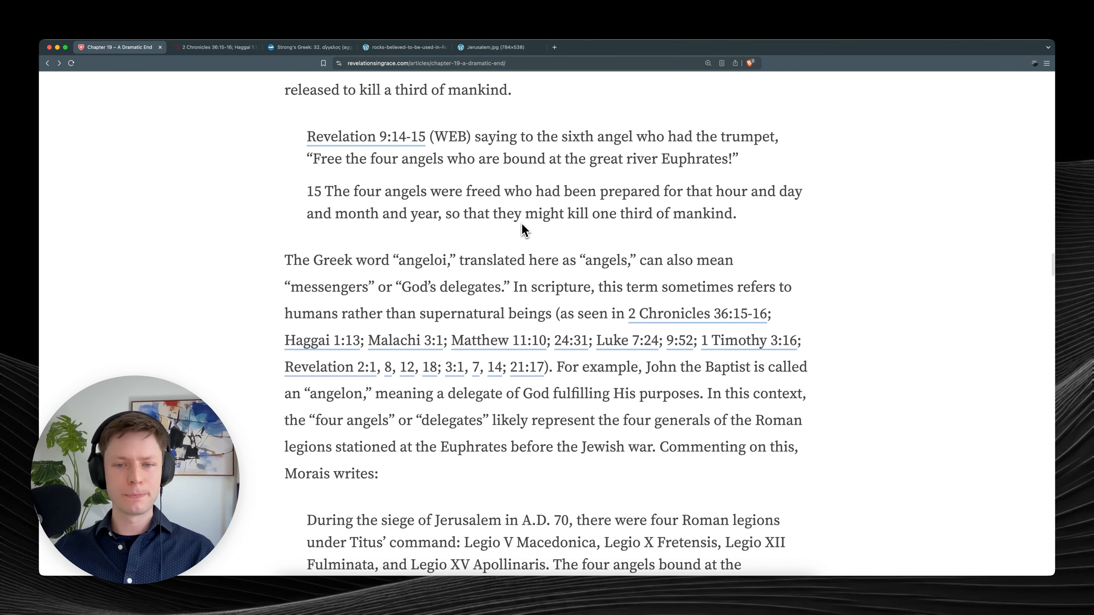
{"action": "scroll", "scroll_direction": "down", "scroll_amount": 3}
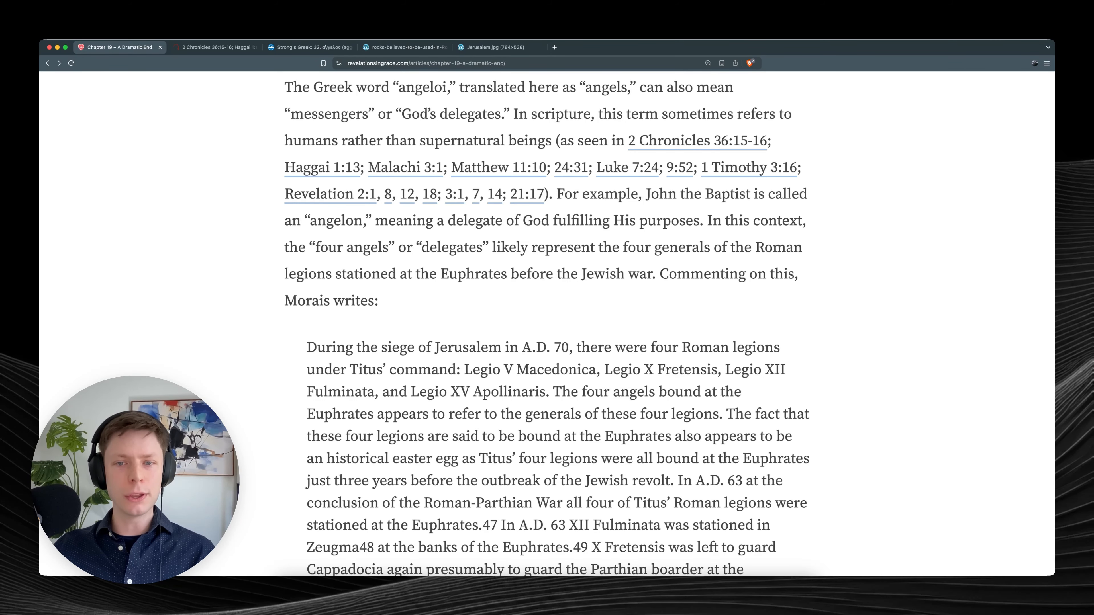
{"action": "scroll", "scroll_direction": "down", "scroll_amount": 3}
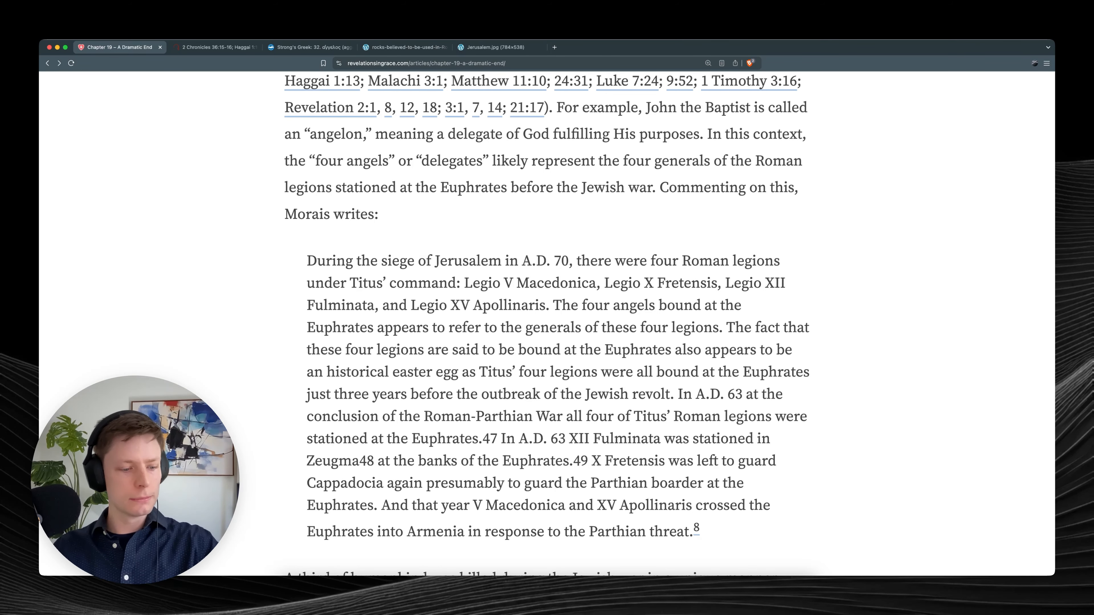
Continue down to Morais' quotation about Titus' four Roman legions at the Euphrates in A.D. 63.
{"action": "scroll", "scroll_direction": "down", "scroll_amount": 3}
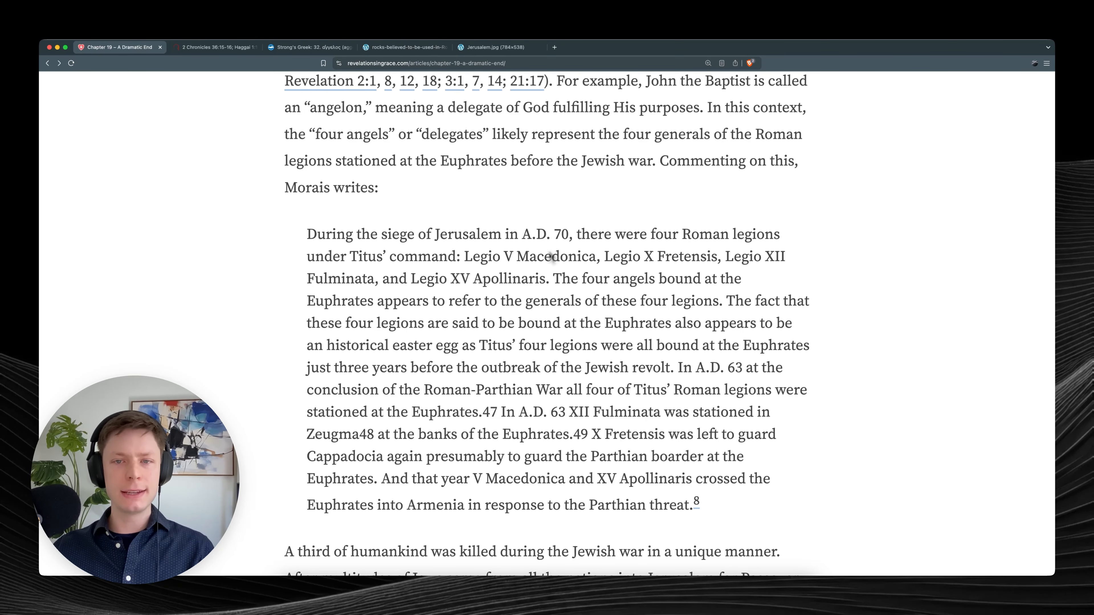
{"action": "scroll", "scroll_direction": "down", "scroll_amount": 3}
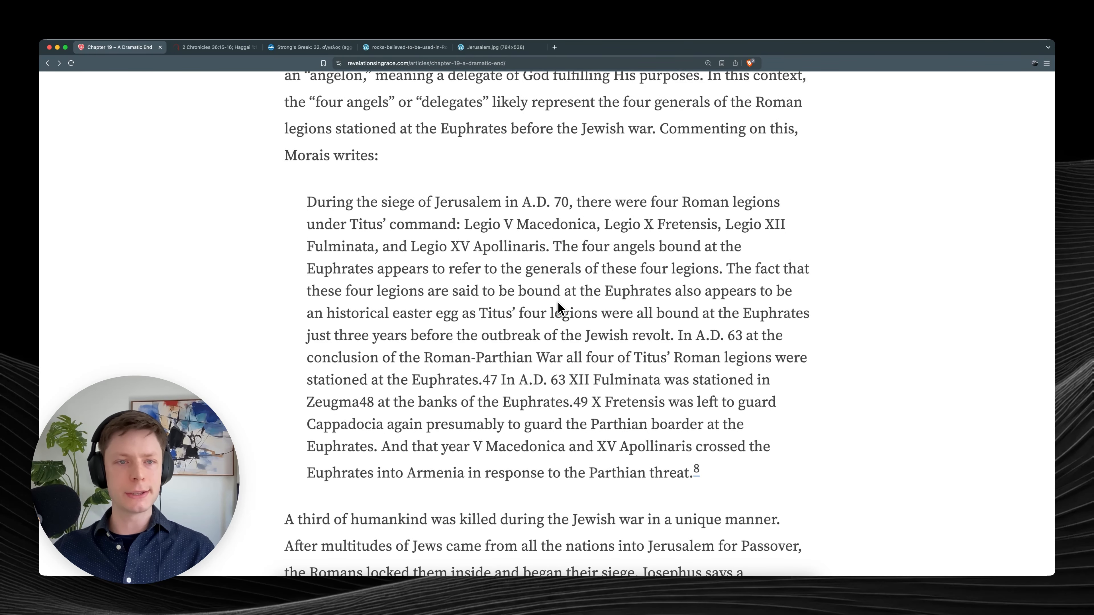
{"action": "mouse_move", "coordinate": [511, 258]}
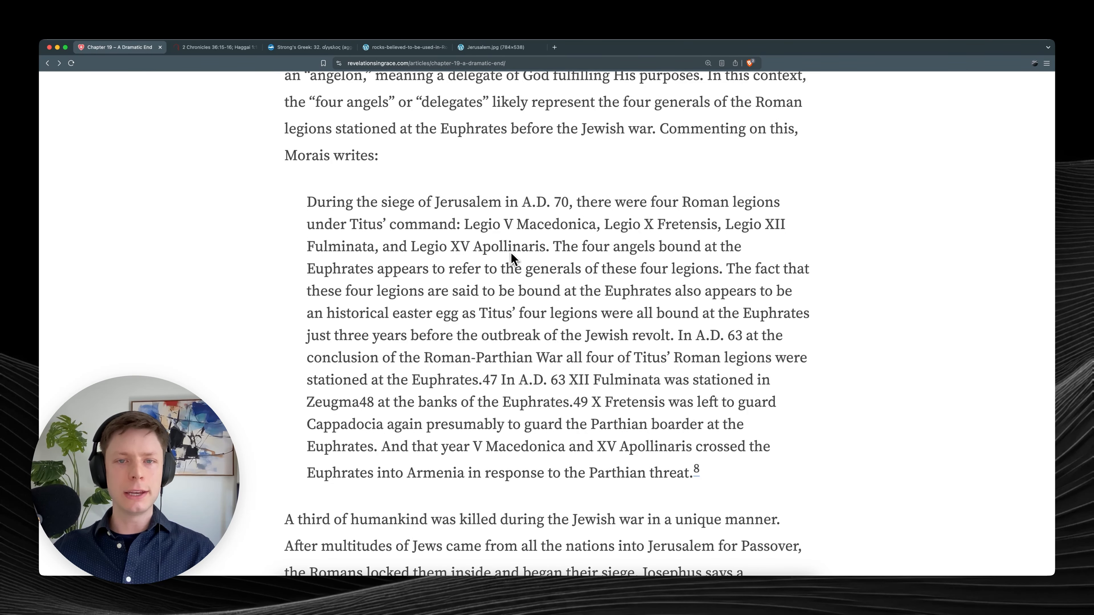
{"action": "mouse_move", "coordinate": [601, 236]}
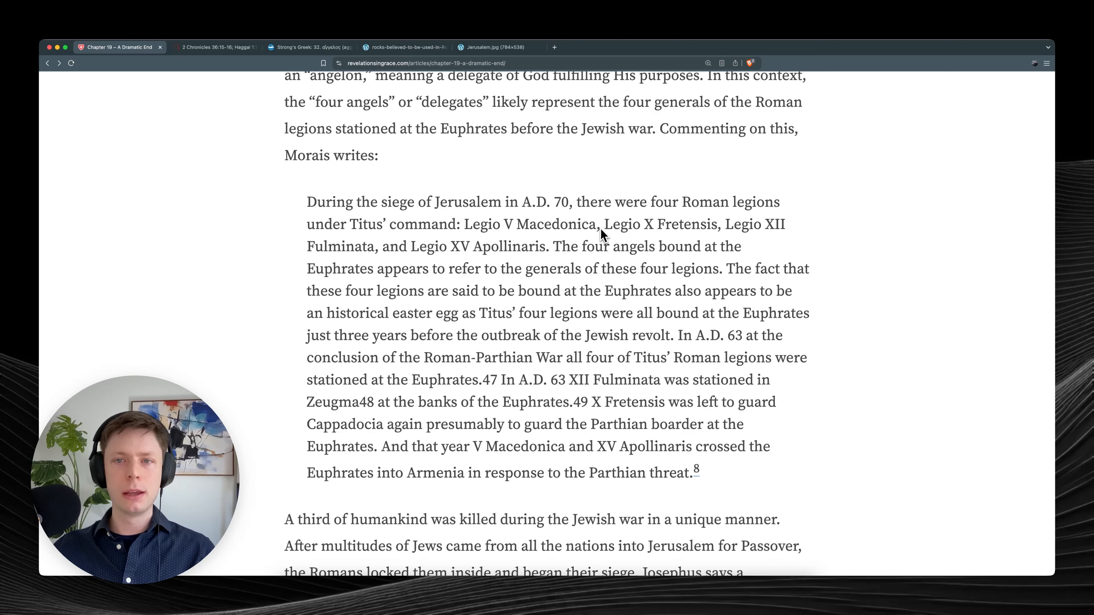
{"action": "mouse_move", "coordinate": [715, 236]}
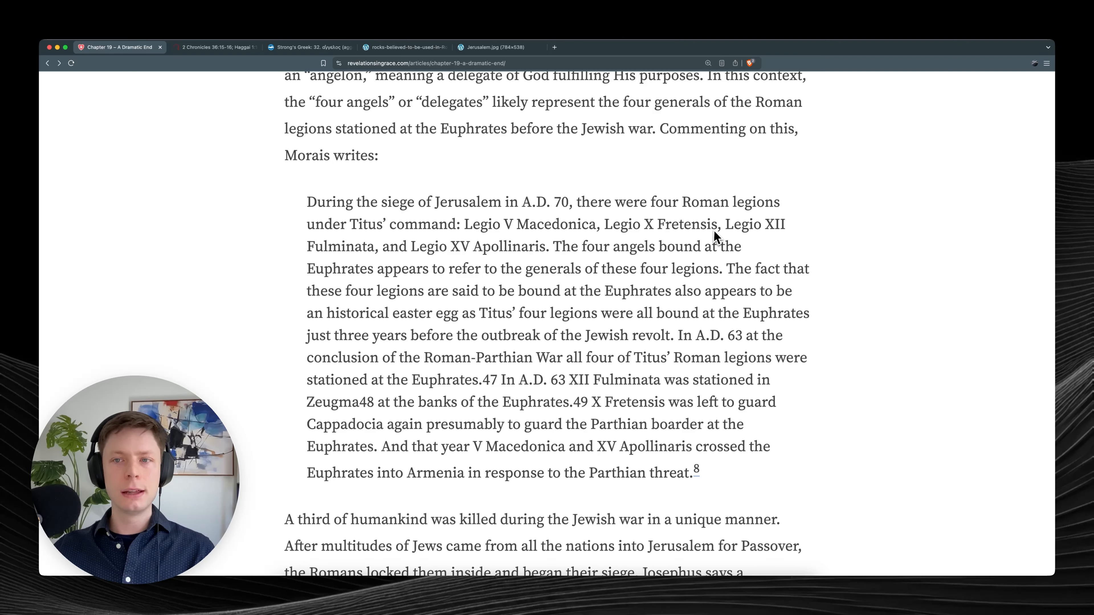
{"action": "mouse_move", "coordinate": [389, 268]}
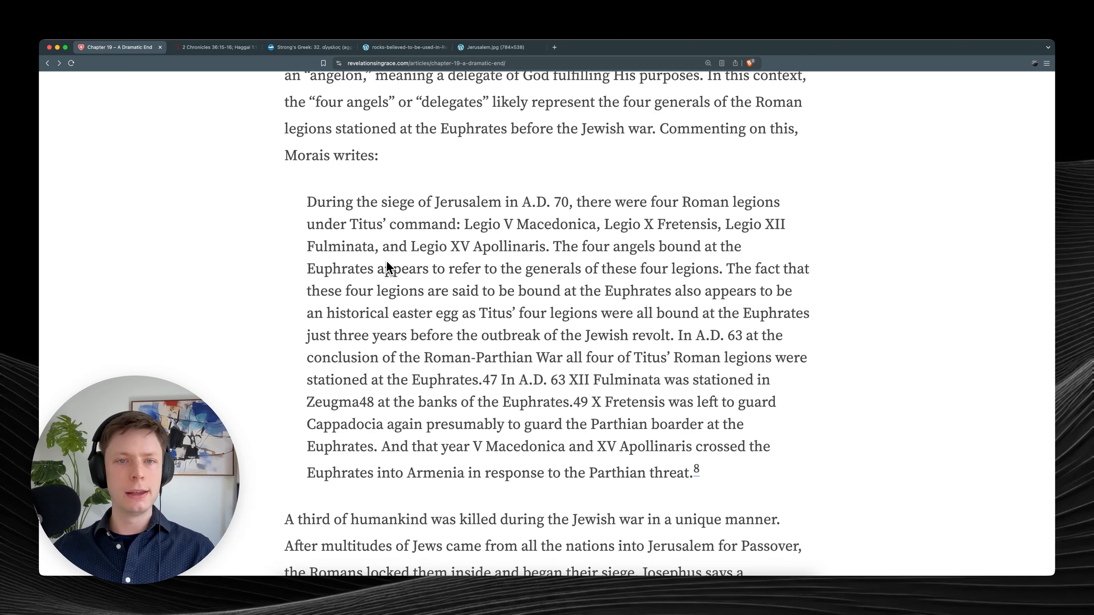
{"action": "mouse_move", "coordinate": [534, 270]}
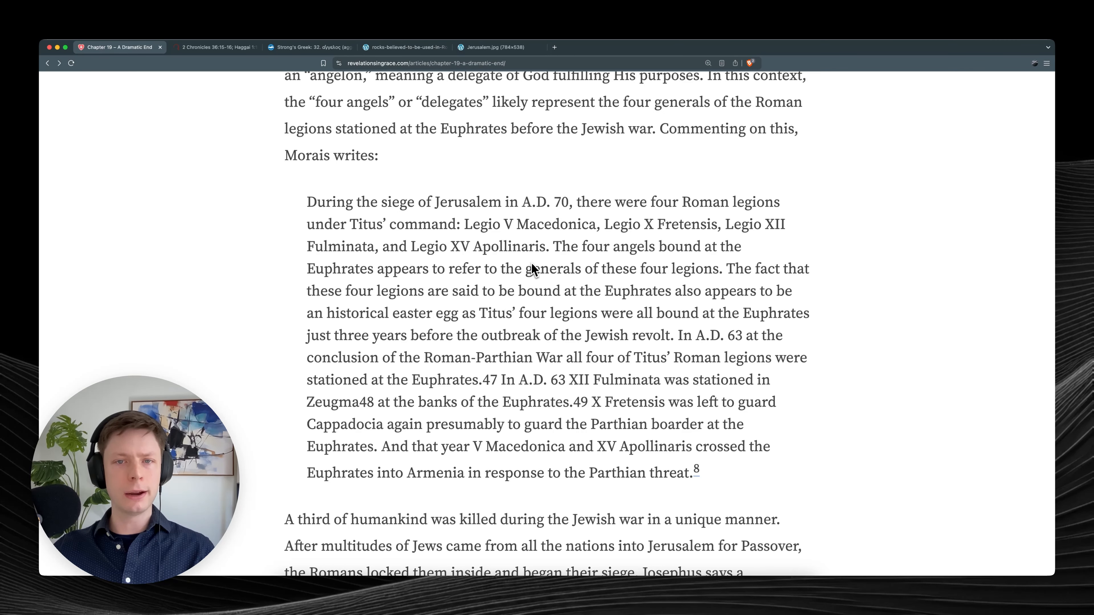
{"action": "mouse_move", "coordinate": [584, 272]}
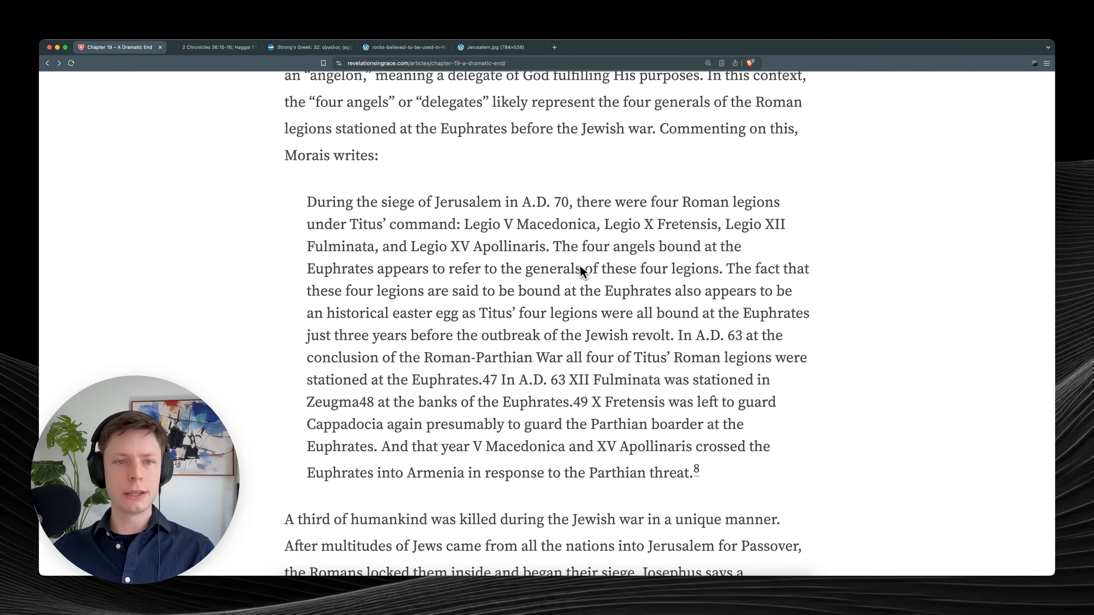
{"action": "scroll", "scroll_direction": "down", "scroll_amount": 3}
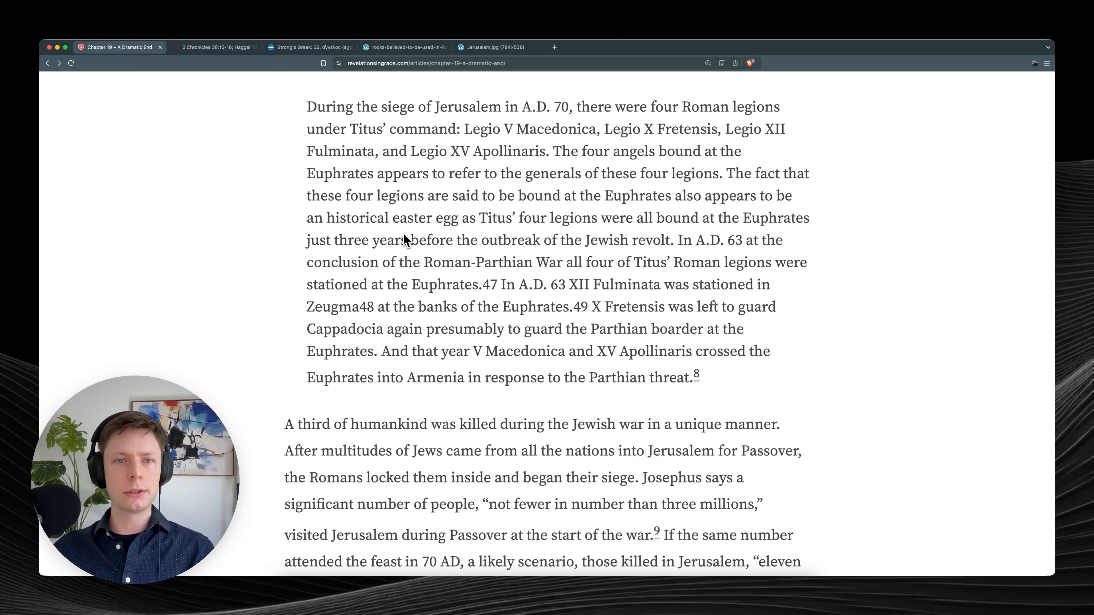
{"action": "mouse_move", "coordinate": [531, 239]}
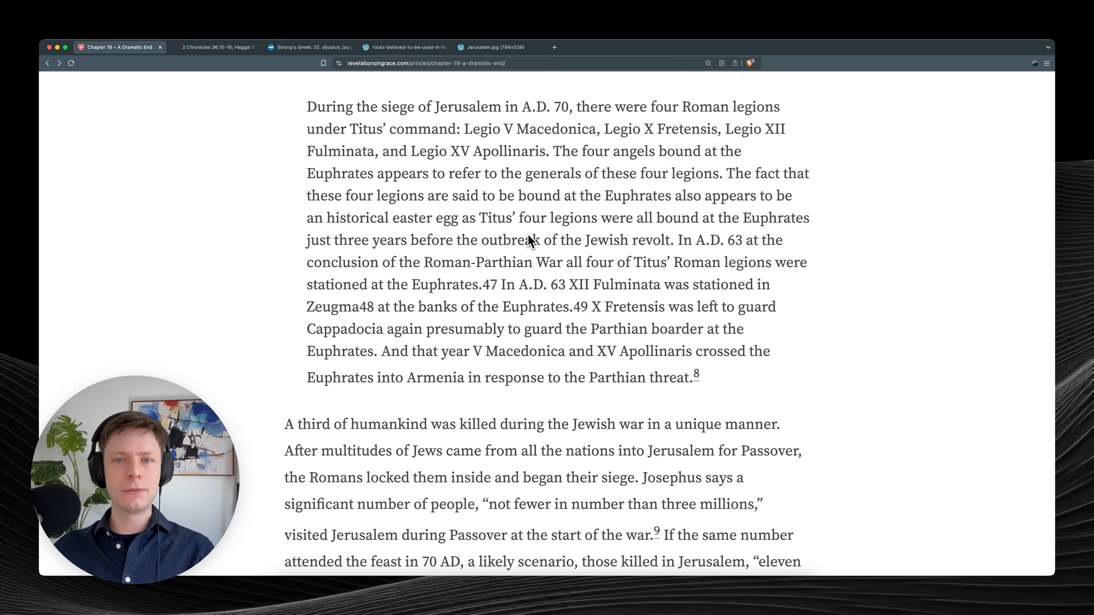
{"action": "mouse_move", "coordinate": [663, 238]}
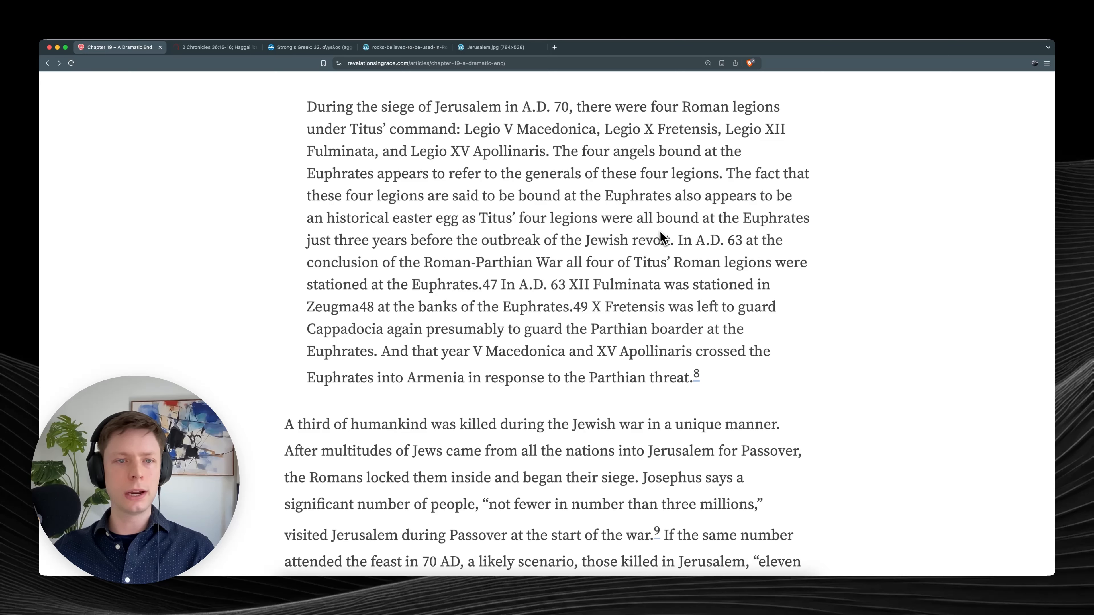
{"action": "mouse_move", "coordinate": [548, 263]}
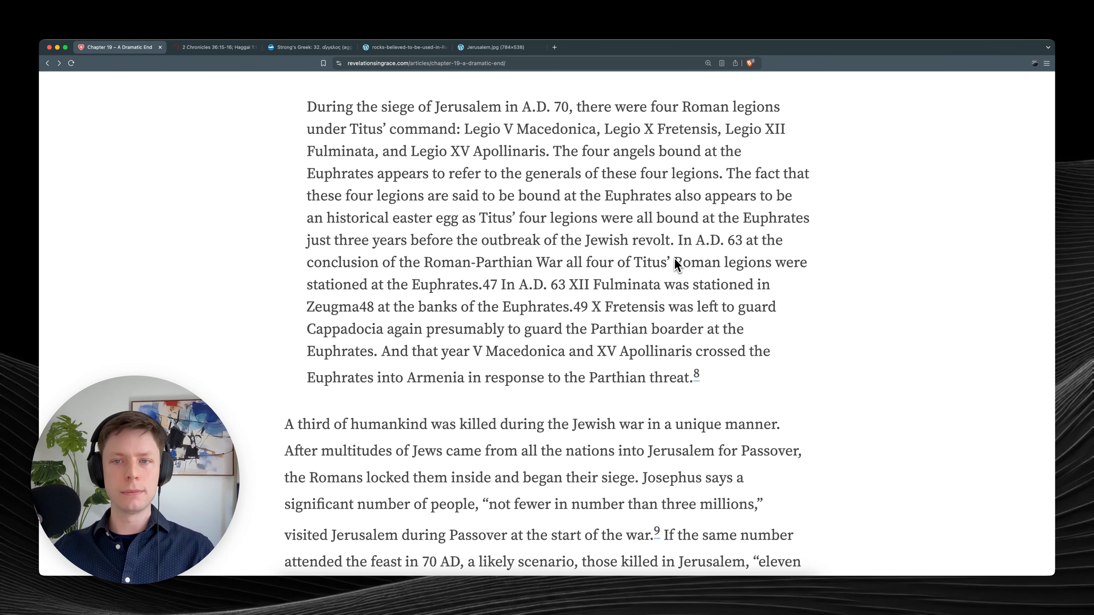
{"action": "scroll", "scroll_direction": "down", "scroll_amount": 3}
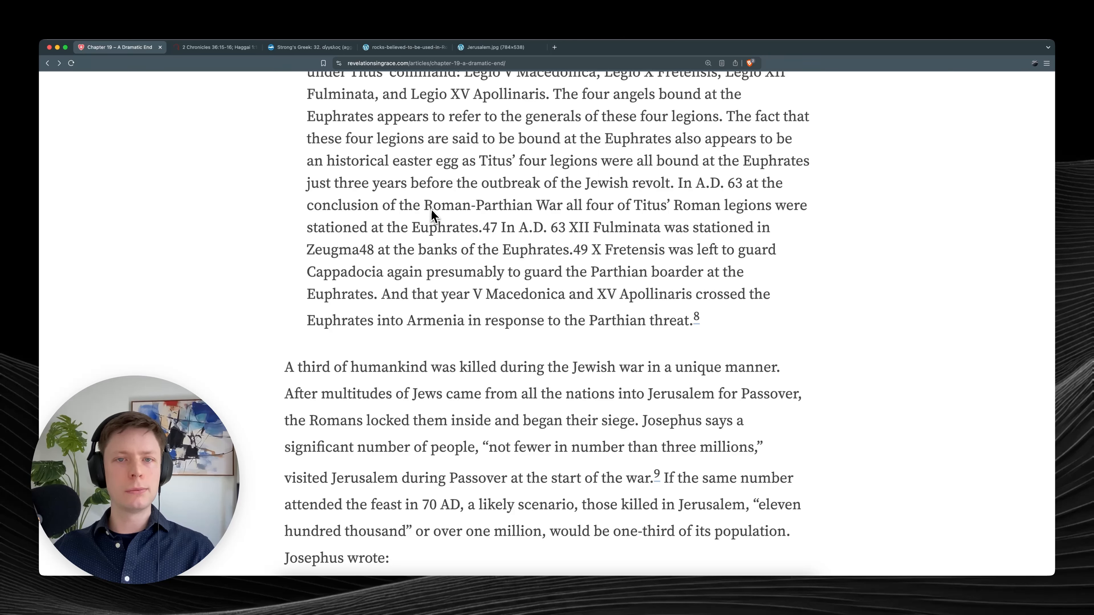
{"action": "mouse_move", "coordinate": [597, 229]}
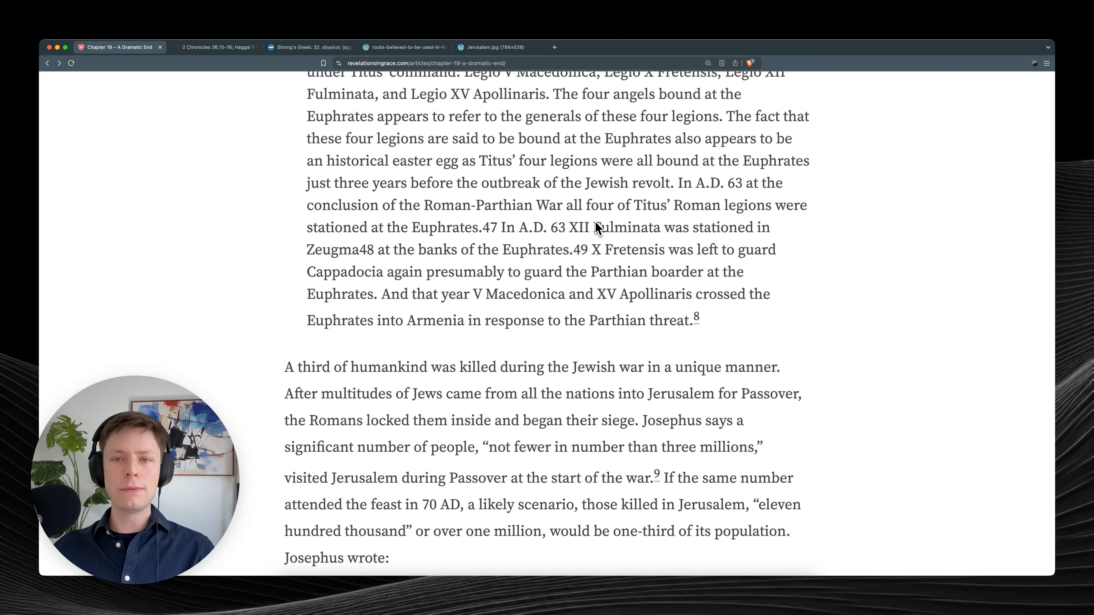
{"action": "mouse_move", "coordinate": [742, 229]}
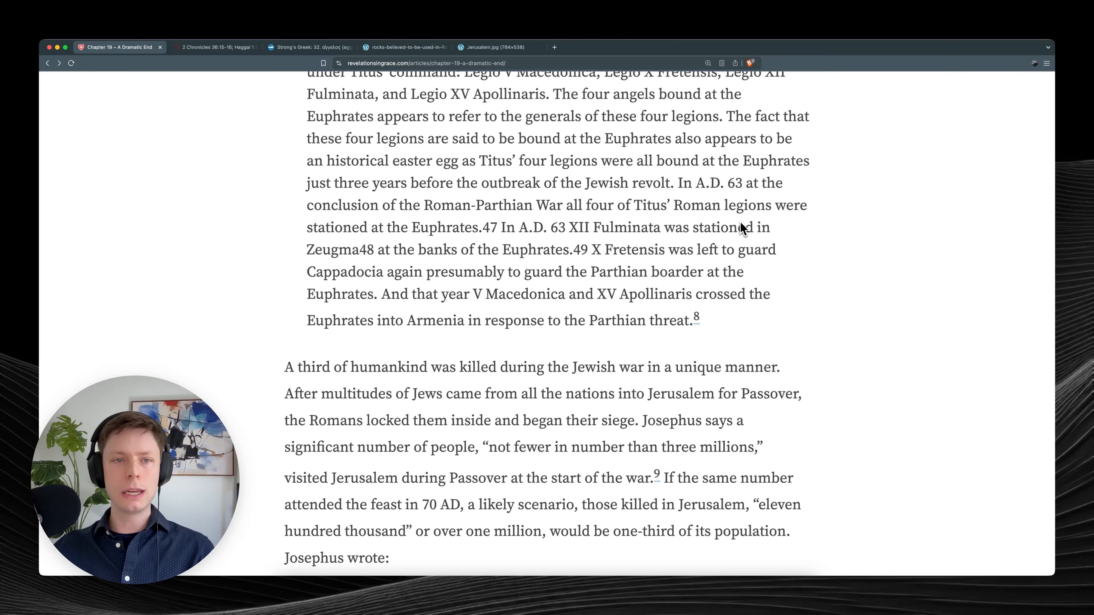
{"action": "mouse_move", "coordinate": [482, 253]}
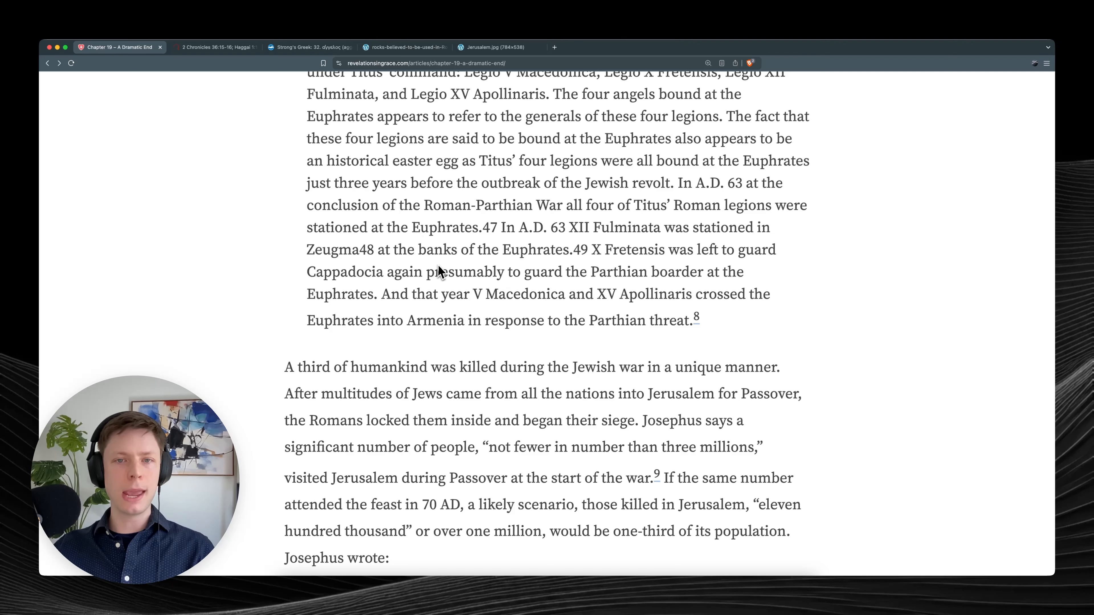
{"action": "mouse_move", "coordinate": [593, 268]}
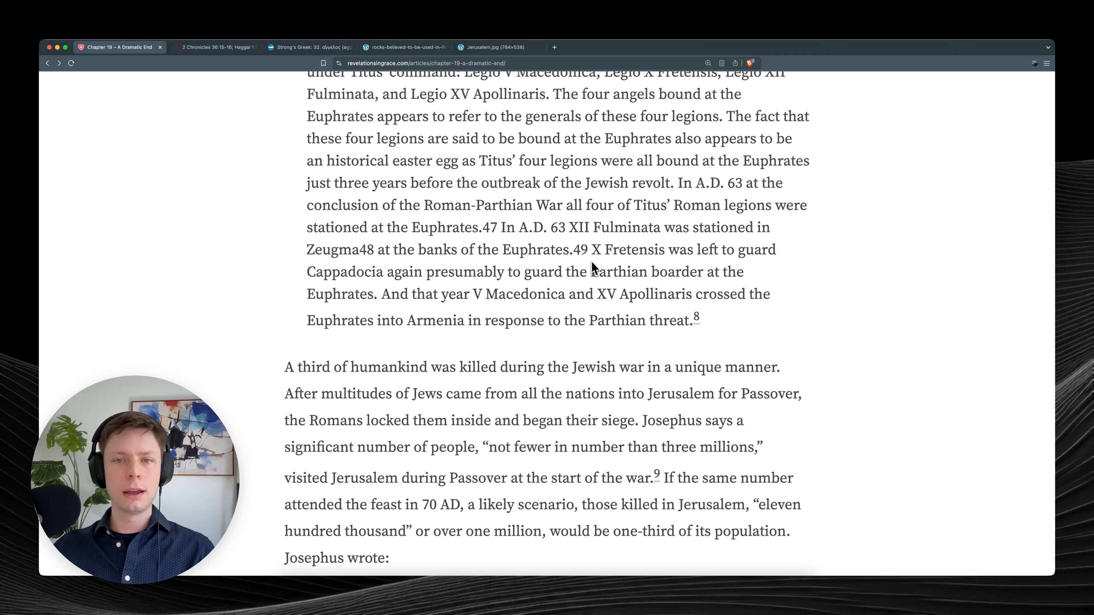
{"action": "mouse_move", "coordinate": [617, 282]}
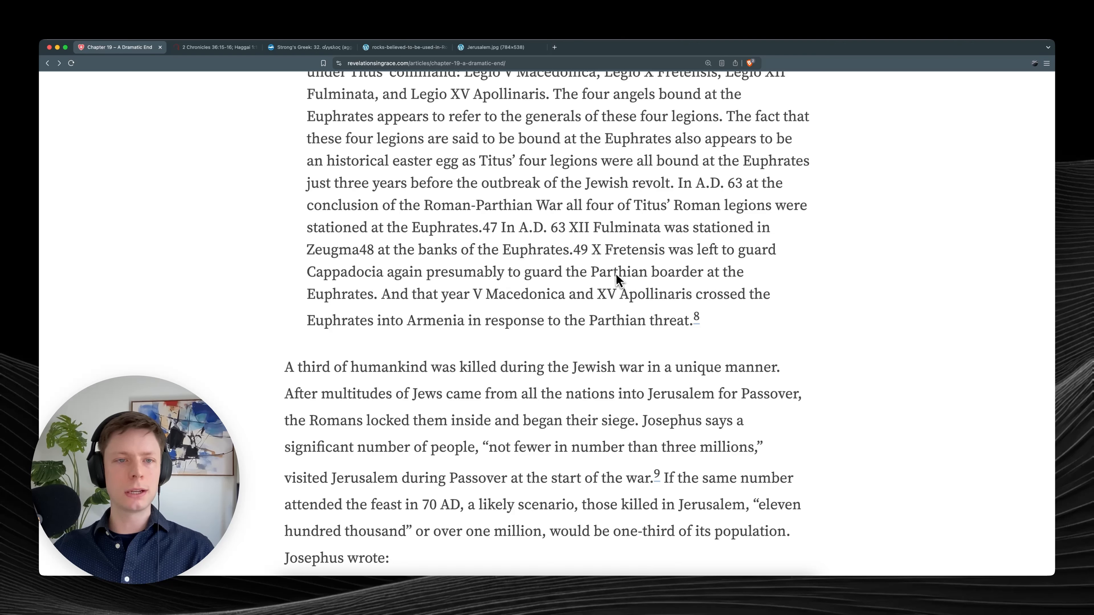
{"action": "scroll", "scroll_direction": "down", "scroll_amount": 3}
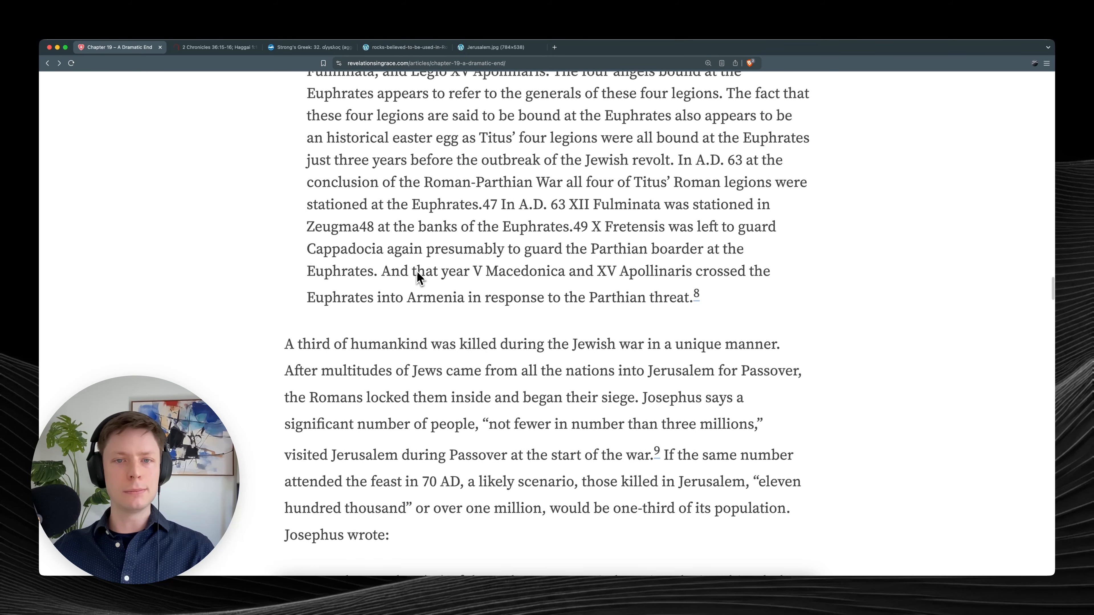
{"action": "mouse_move", "coordinate": [703, 269]}
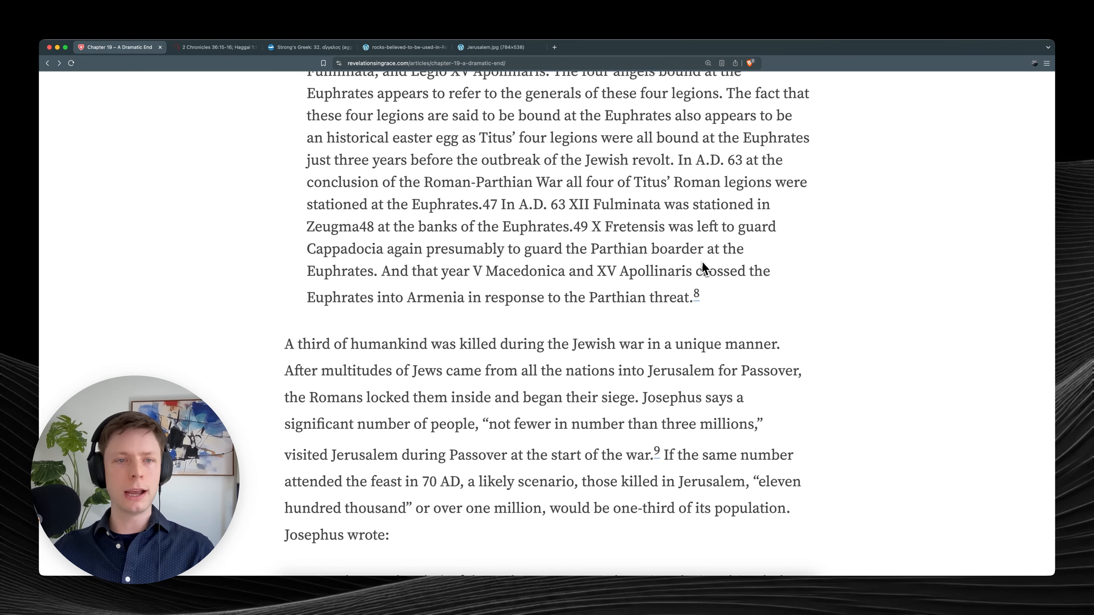
{"action": "mouse_move", "coordinate": [464, 295]}
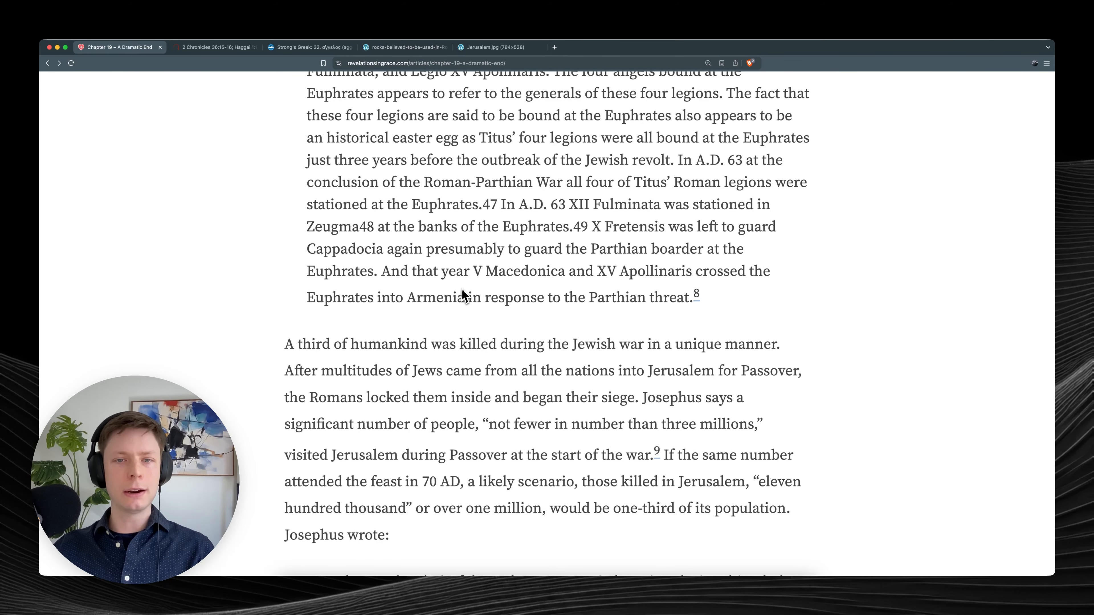
{"action": "scroll", "scroll_direction": "down", "scroll_amount": 3}
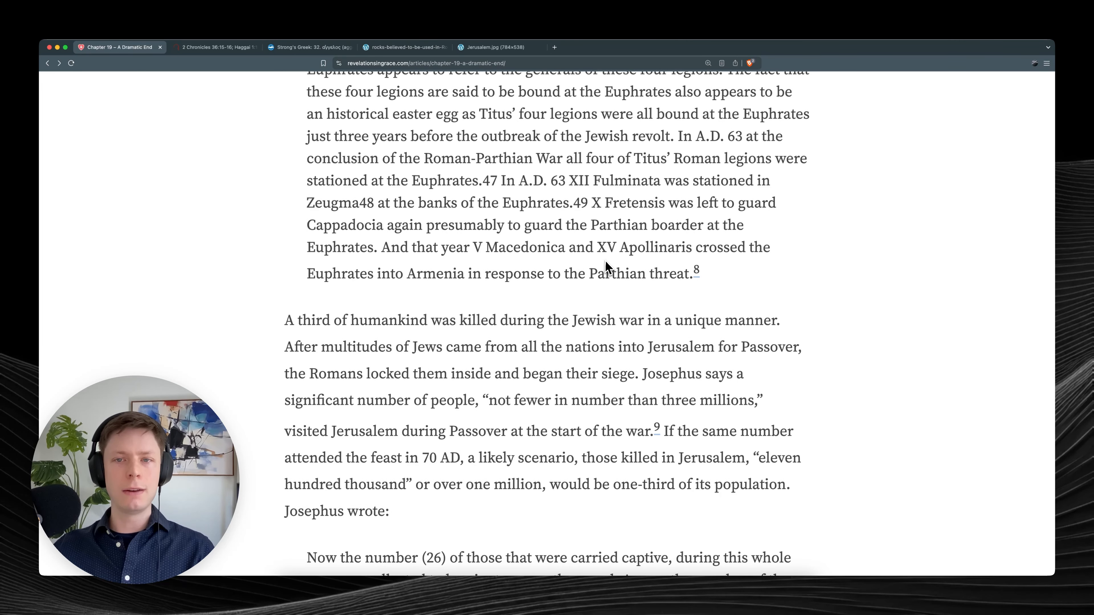
{"action": "mouse_move", "coordinate": [581, 283]}
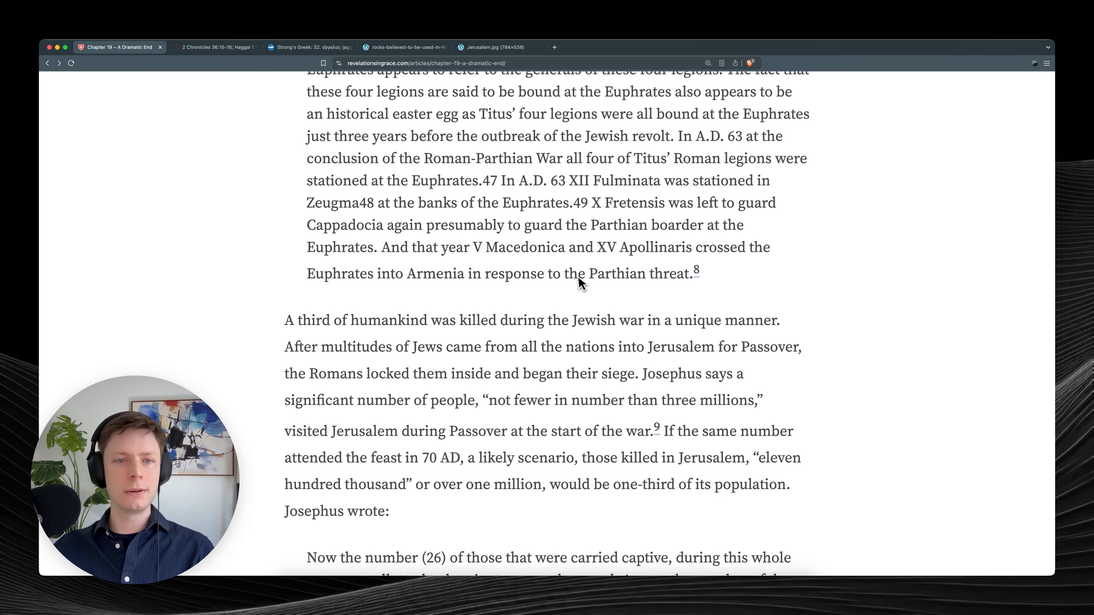
{"action": "mouse_move", "coordinate": [587, 292]}
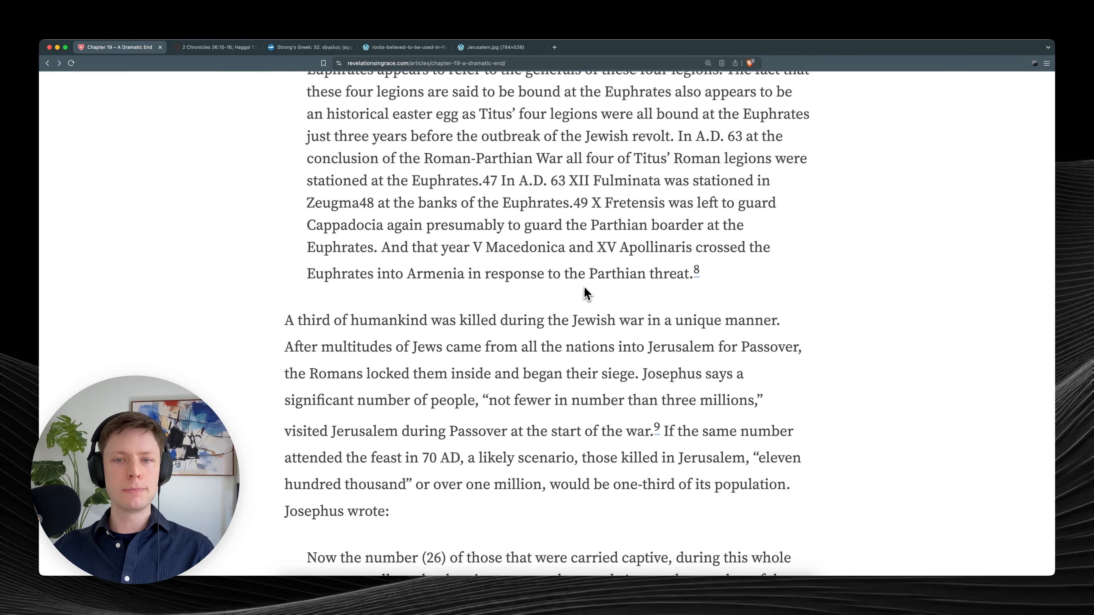
{"action": "mouse_move", "coordinate": [724, 292]}
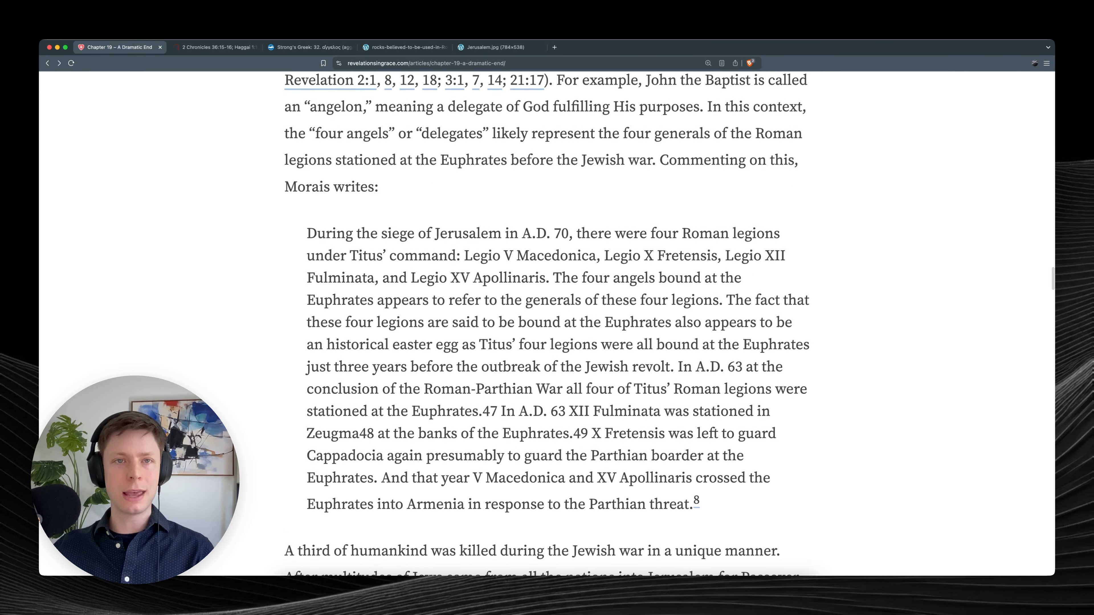
Re-read Revelation 9:14-15 and the 'angeloi' messengers paragraph above Morais' legions quote.
{"action": "scroll", "scroll_direction": "up", "scroll_amount": 3}
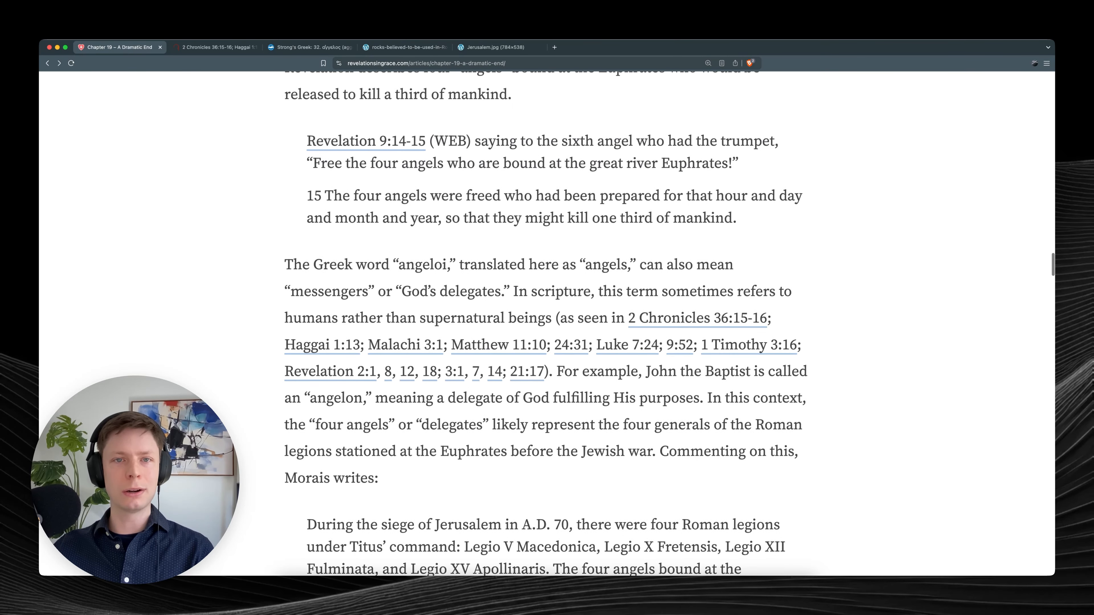
{"action": "scroll", "scroll_direction": "down", "scroll_amount": 3}
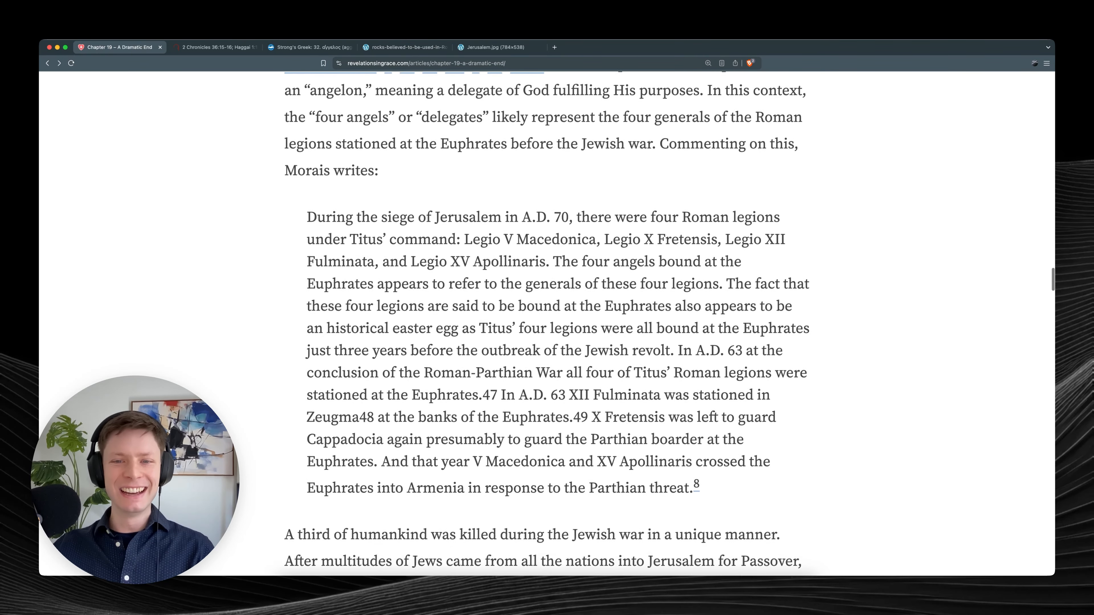
{"action": "scroll", "scroll_direction": "down", "scroll_amount": 3}
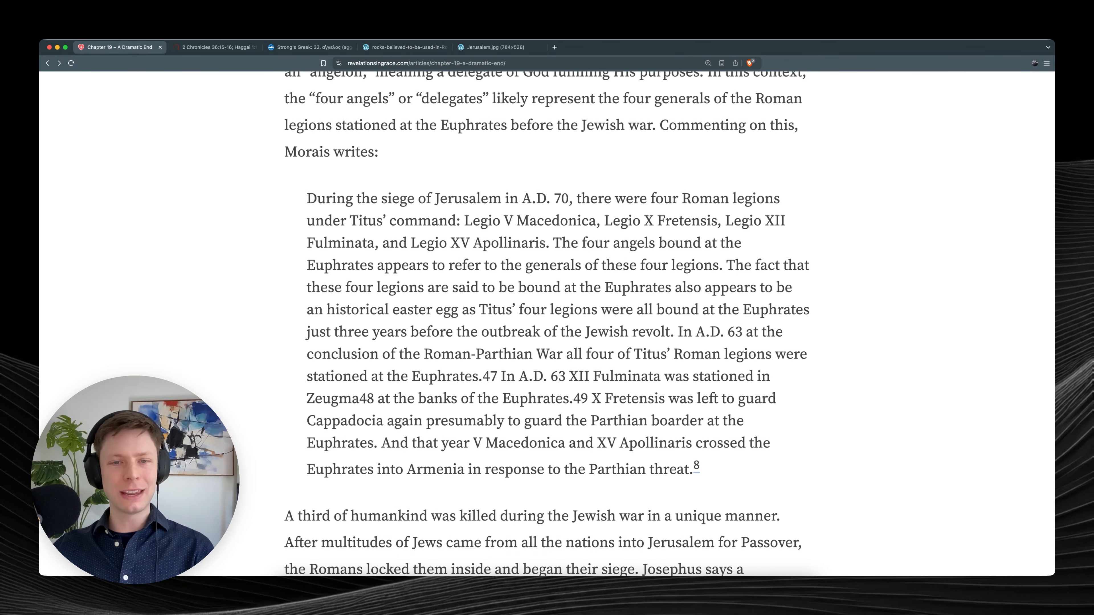
{"action": "scroll", "scroll_direction": "up", "scroll_amount": 3}
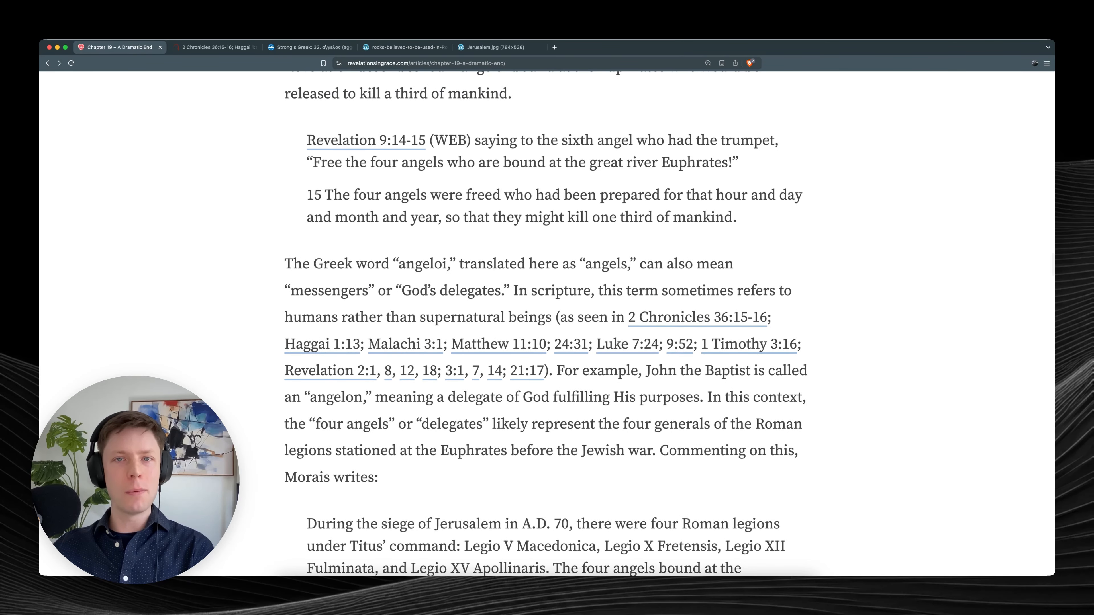
{"action": "mouse_move", "coordinate": [839, 268]}
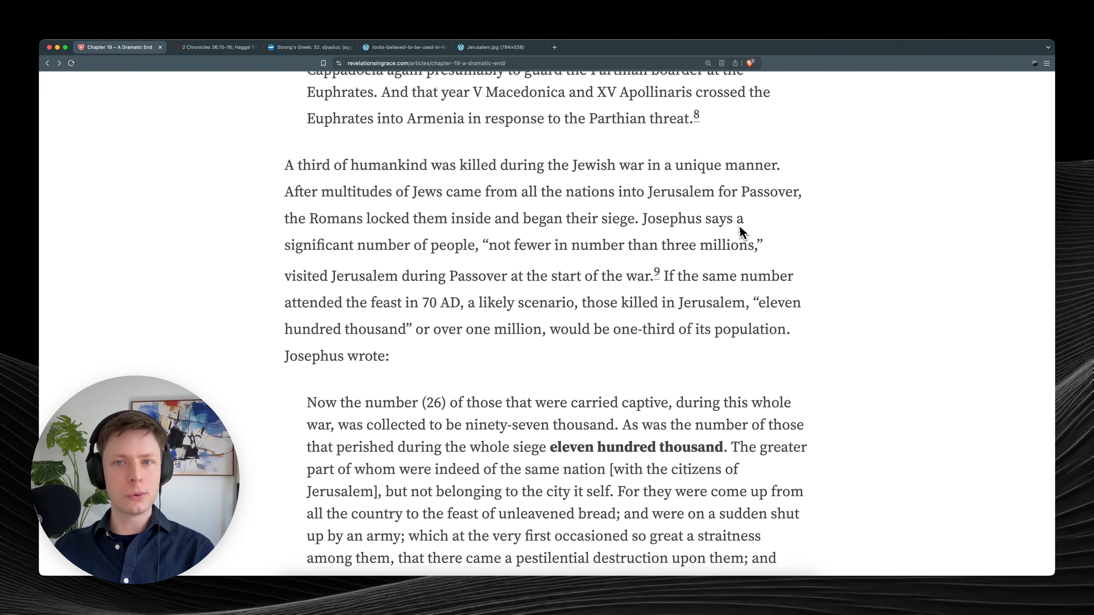
{"action": "mouse_move", "coordinate": [557, 246]}
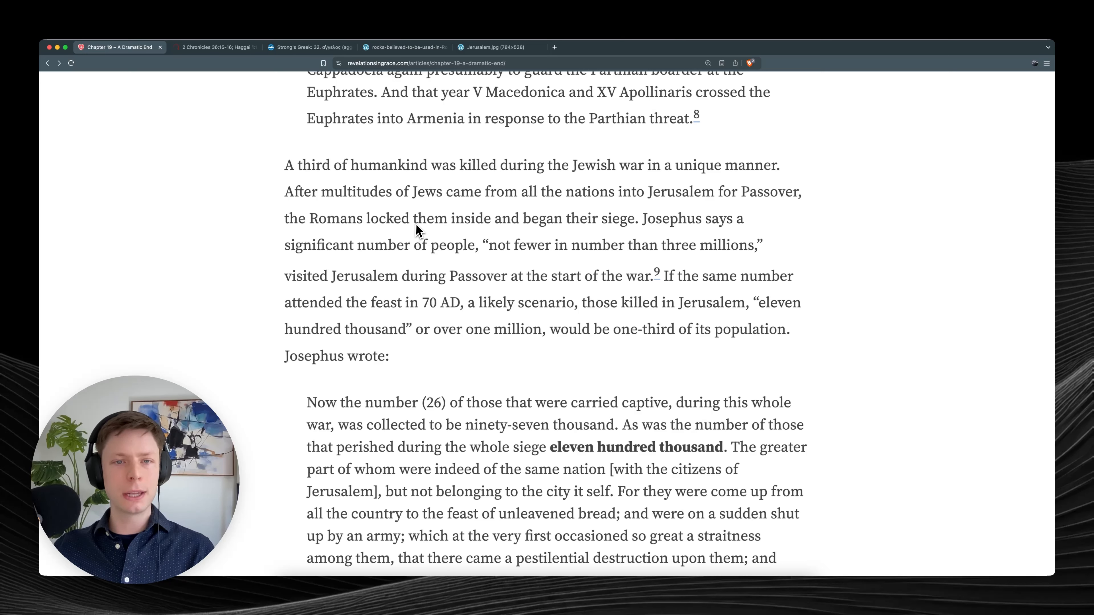
Mark the 'three millions' at Passover quote, then read down to Josephus's eleven hundred thousand block quote.
{"action": "left_click_drag", "start_coordinate": [489, 245], "coordinate": [640, 276]}
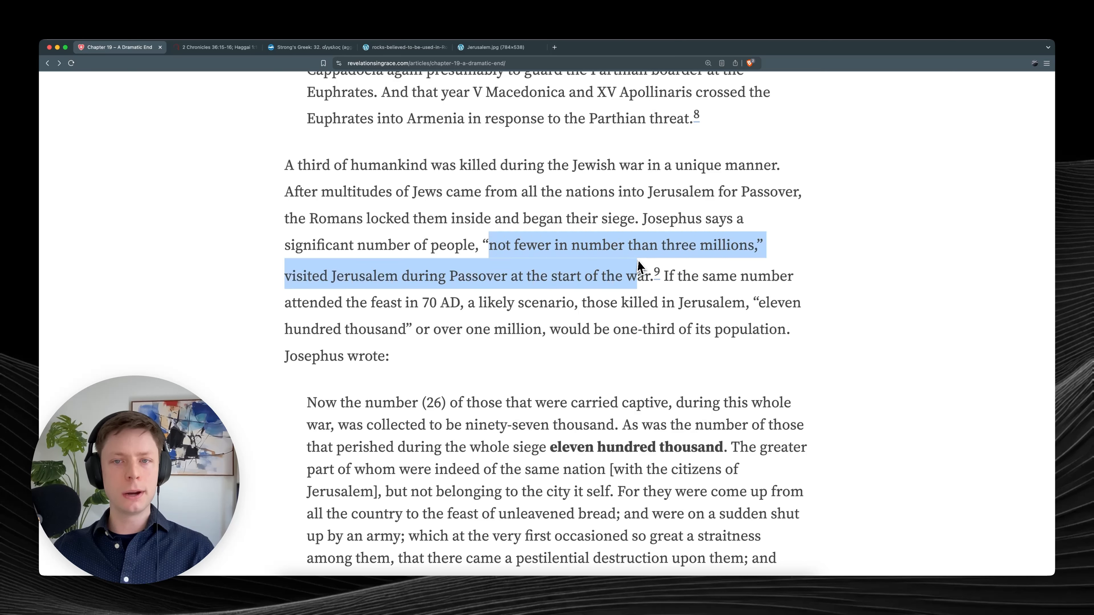
{"action": "left_click", "coordinate": [555, 289]}
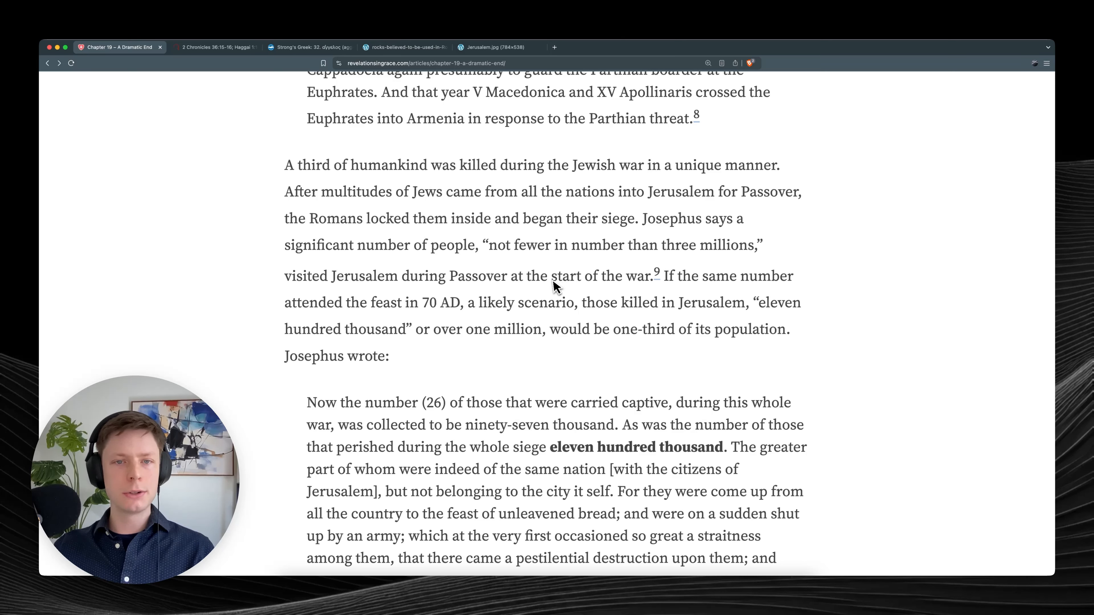
{"action": "mouse_move", "coordinate": [628, 292]}
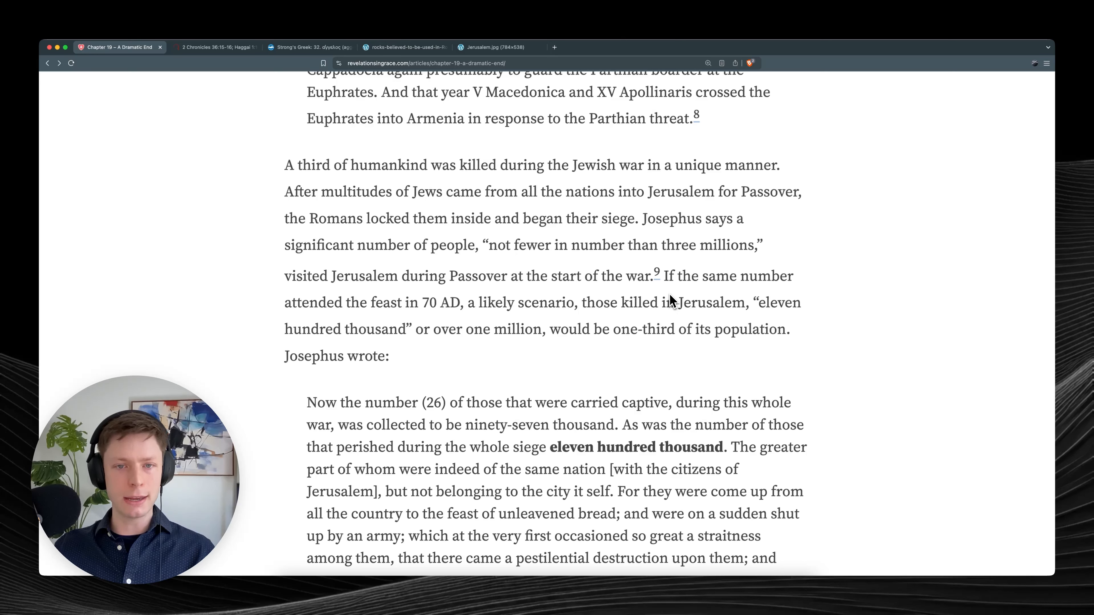
{"action": "mouse_move", "coordinate": [633, 315]}
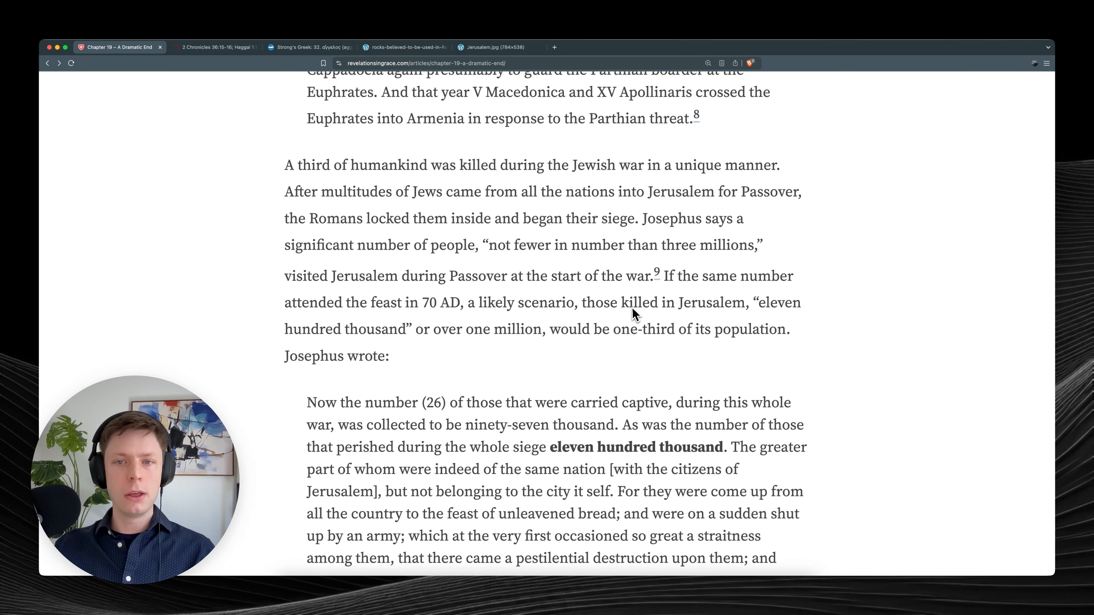
{"action": "scroll", "scroll_direction": "down", "scroll_amount": 3}
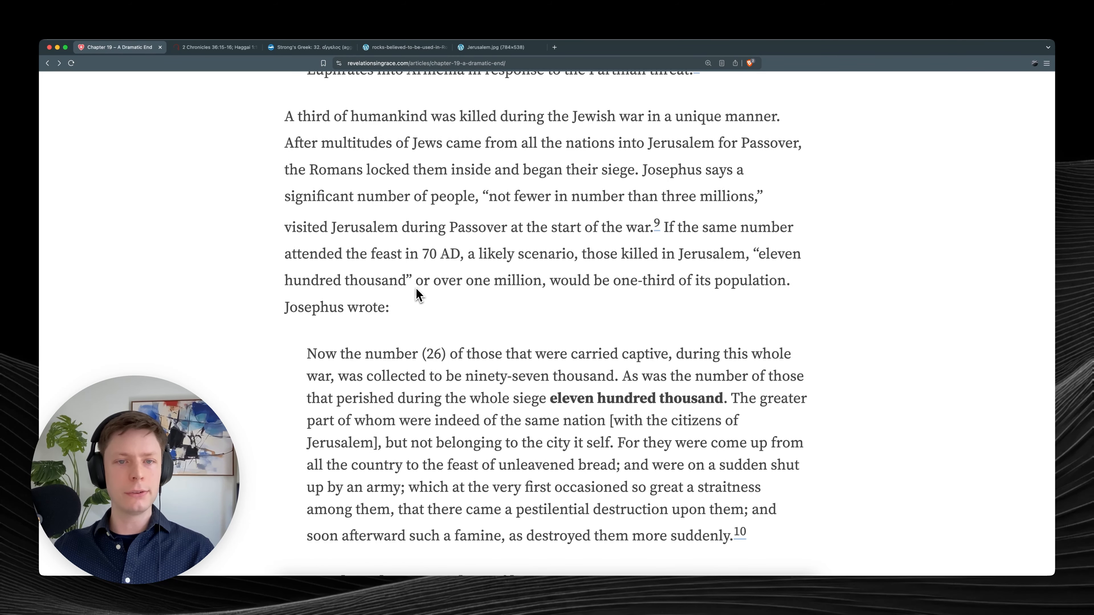
{"action": "mouse_move", "coordinate": [519, 303]}
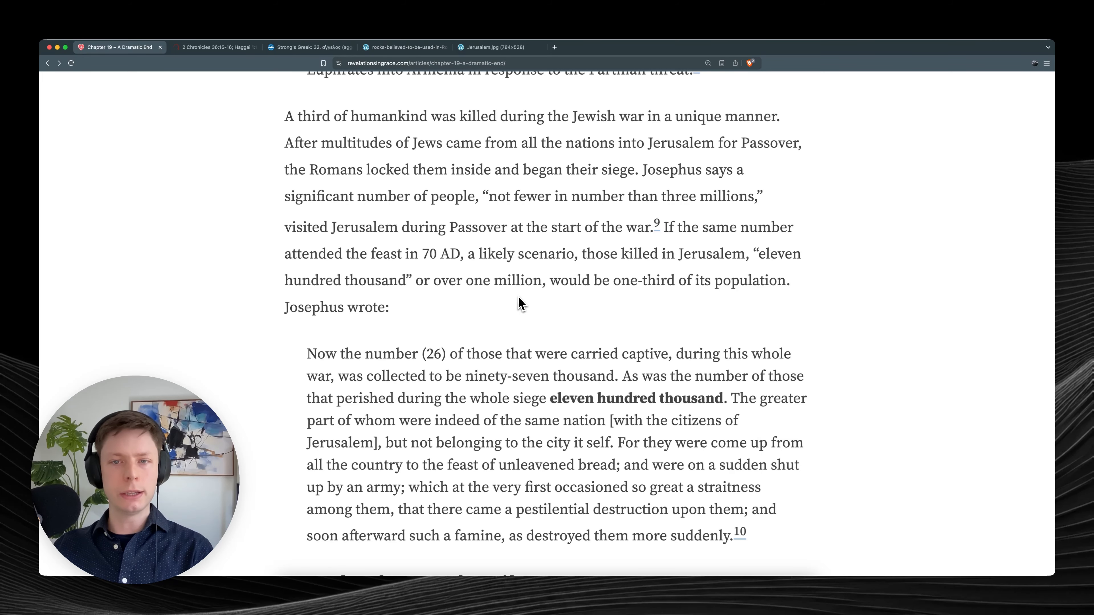
{"action": "mouse_move", "coordinate": [610, 305]}
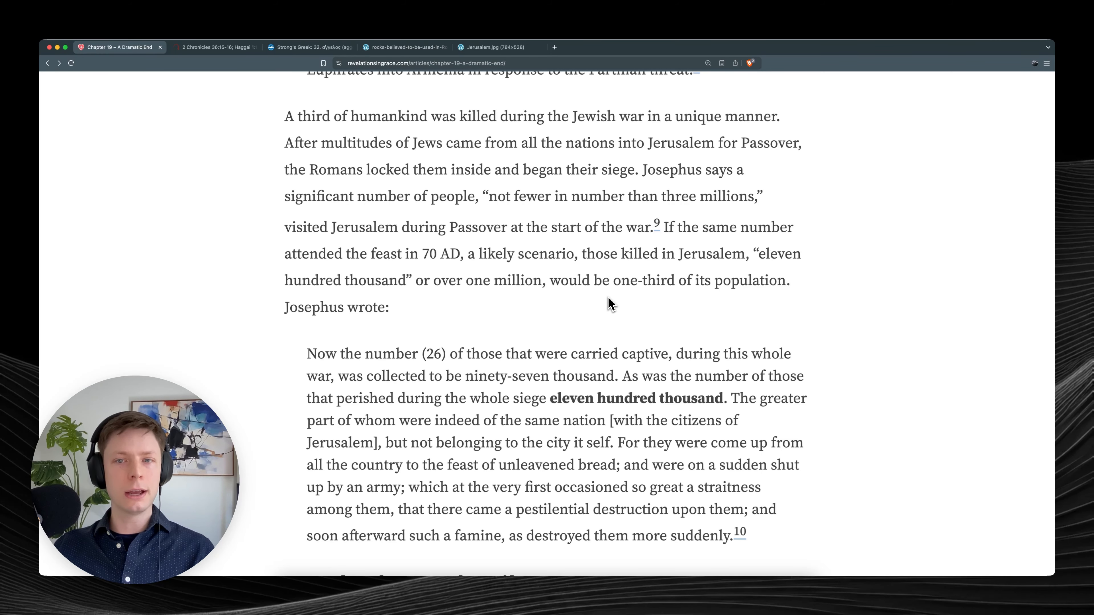
{"action": "scroll", "scroll_direction": "down", "scroll_amount": 3}
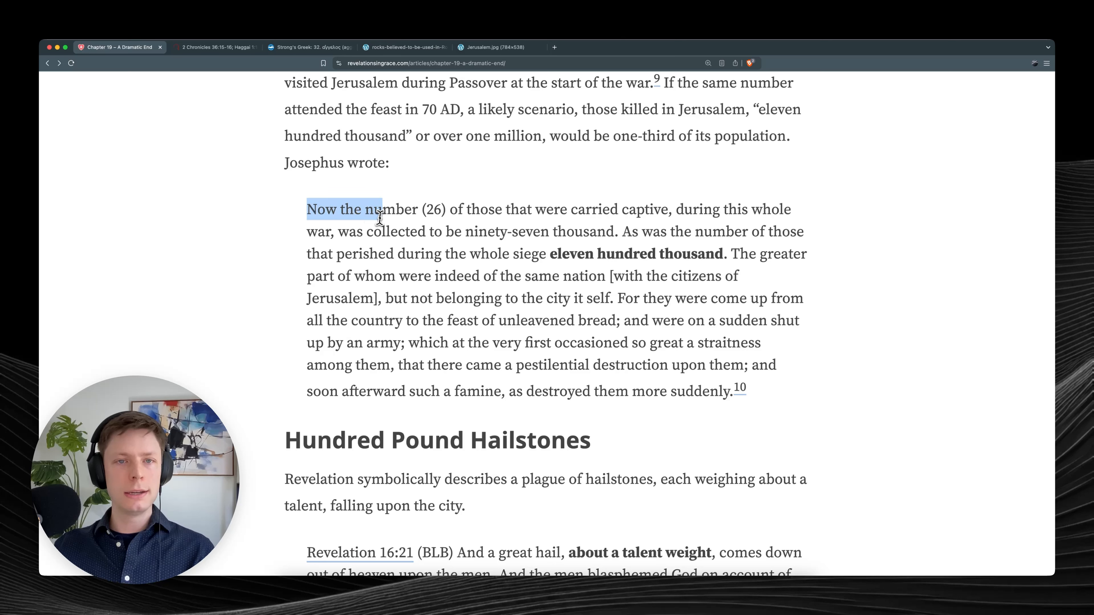
Mark Josephus's quotation through 'those carried captive' and read on to footnote 10 above Hundred Pound Hailstones.
{"action": "left_click_drag", "start_coordinate": [377, 210], "coordinate": [703, 209]}
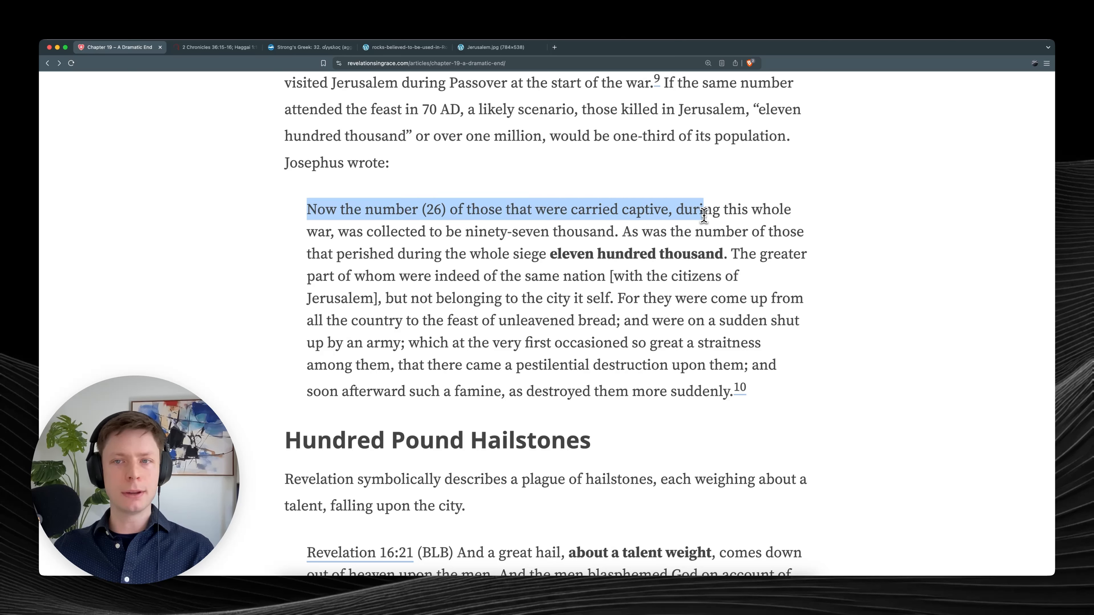
{"action": "left_click_drag", "start_coordinate": [702, 209], "coordinate": [439, 232]}
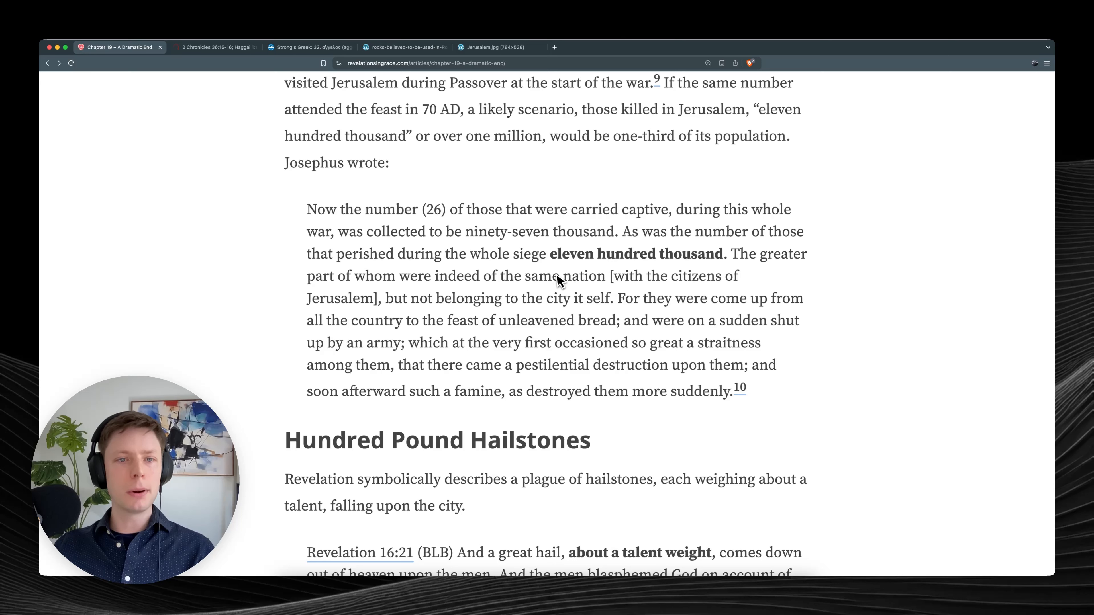
{"action": "mouse_move", "coordinate": [562, 298]}
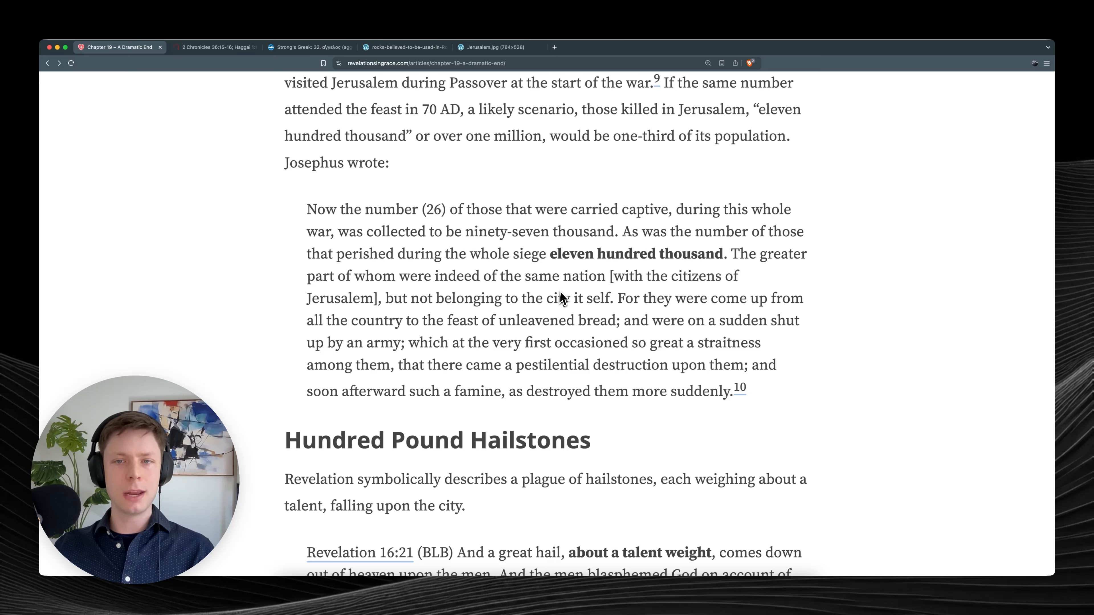
{"action": "mouse_move", "coordinate": [373, 319]}
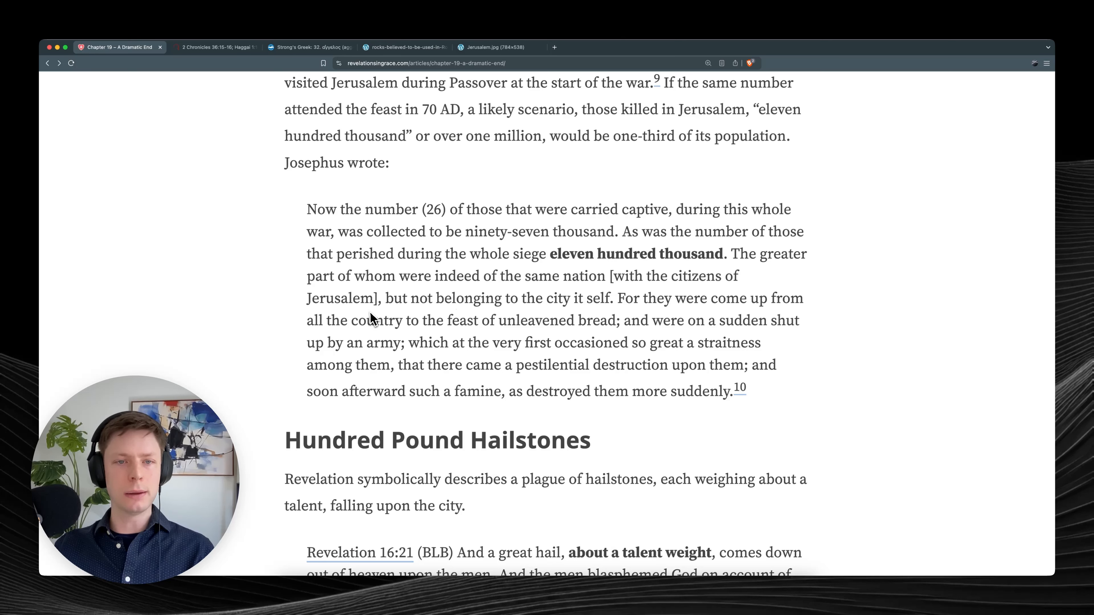
{"action": "mouse_move", "coordinate": [582, 322]}
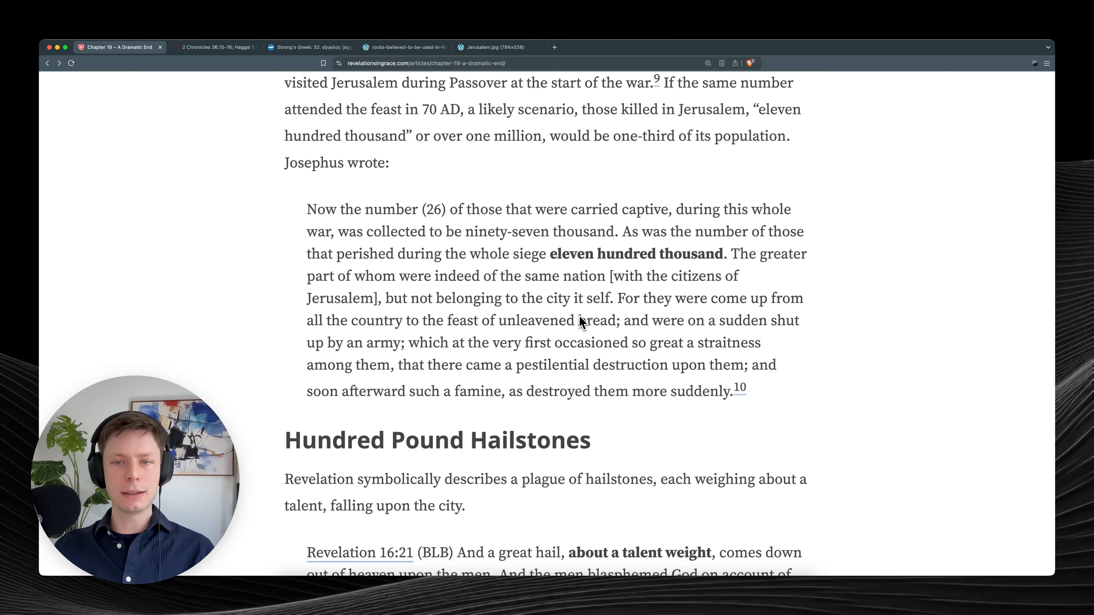
{"action": "mouse_move", "coordinate": [710, 329]}
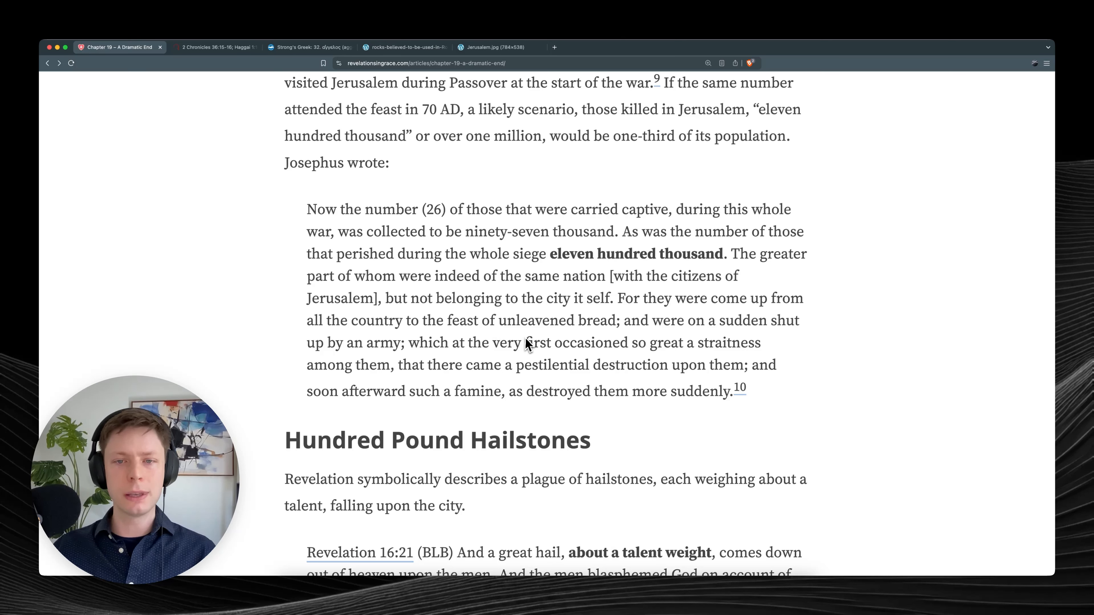
{"action": "mouse_move", "coordinate": [733, 350]}
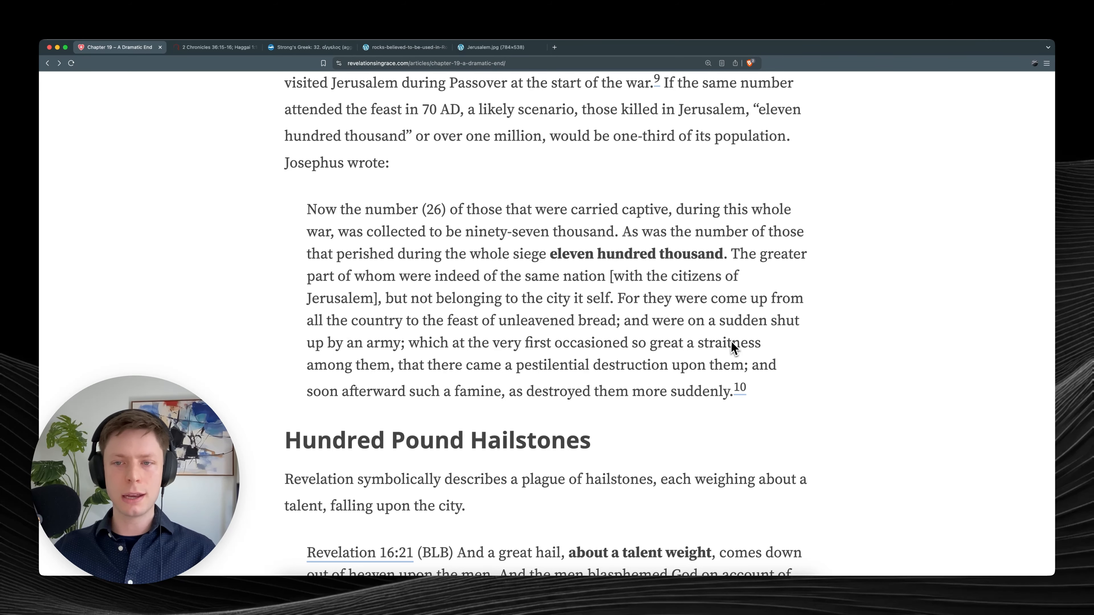
{"action": "scroll", "scroll_direction": "down", "scroll_amount": 3}
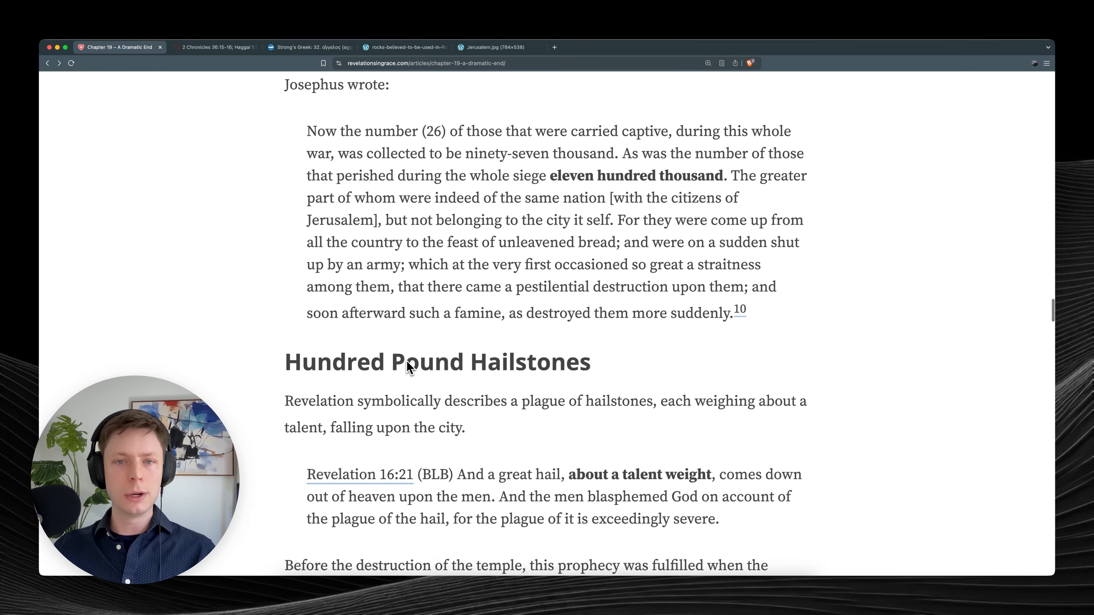
{"action": "scroll", "scroll_direction": "down", "scroll_amount": 3}
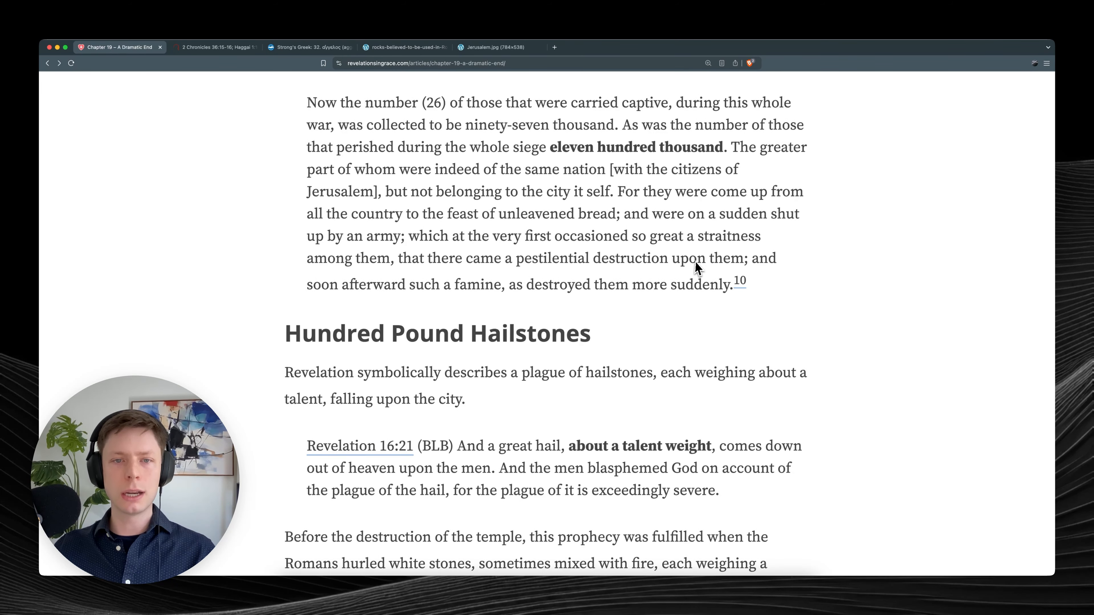
{"action": "scroll", "scroll_direction": "down", "scroll_amount": 3}
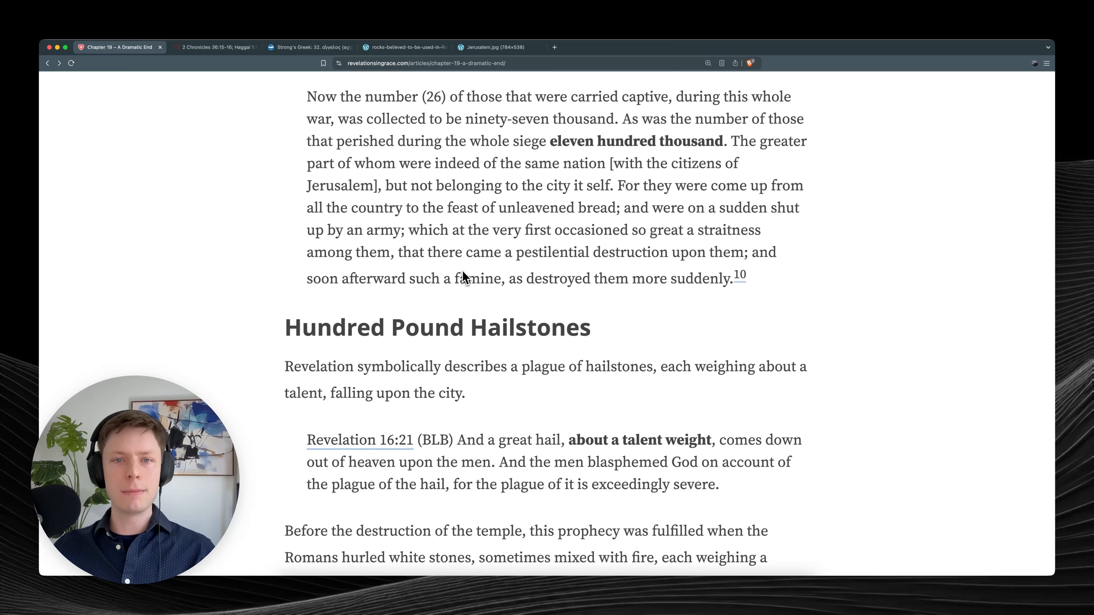
{"action": "mouse_move", "coordinate": [746, 274]}
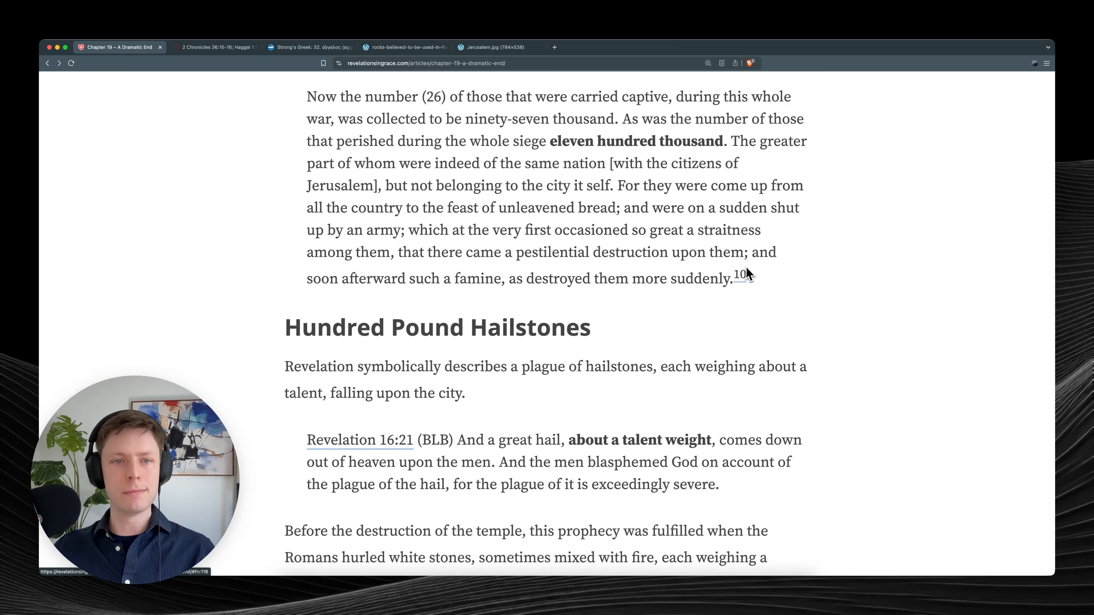
{"action": "mouse_move", "coordinate": [473, 301]}
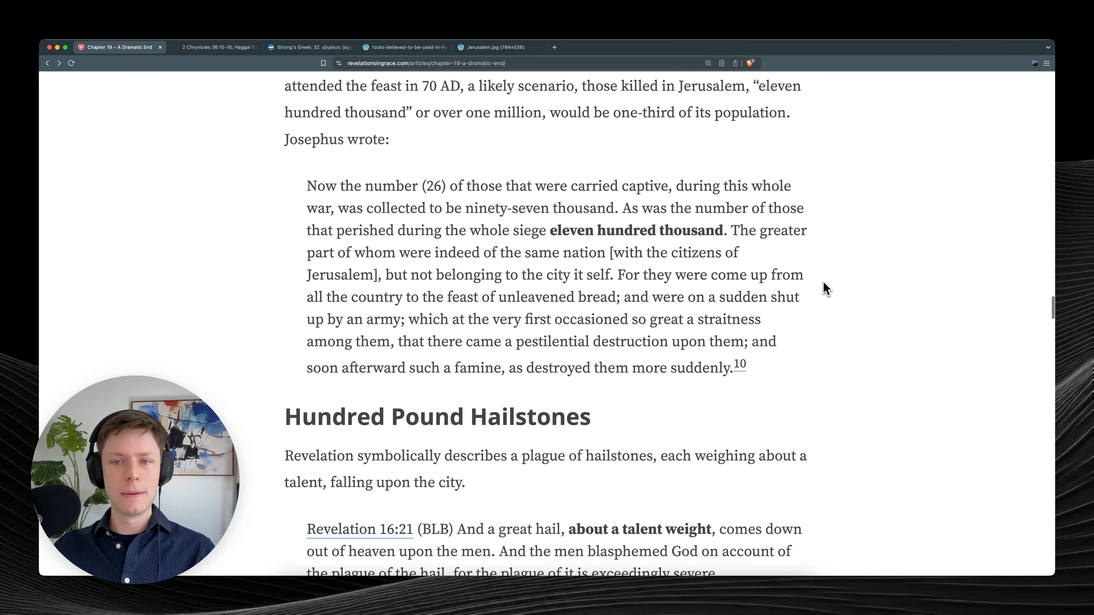
{"action": "scroll", "scroll_direction": "down", "scroll_amount": 3}
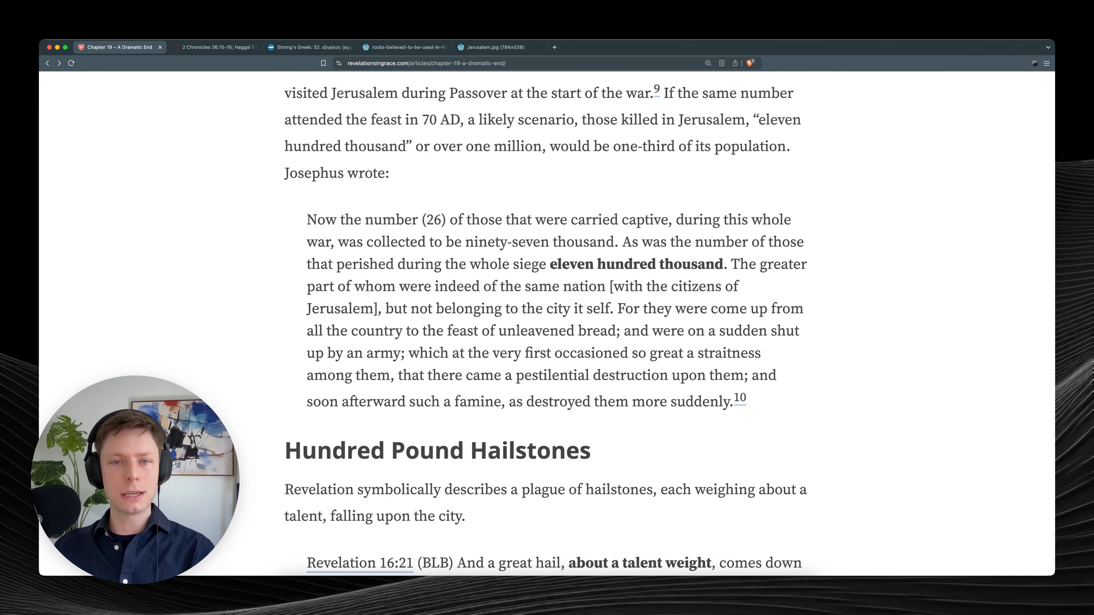
{"action": "mouse_move", "coordinate": [826, 295]}
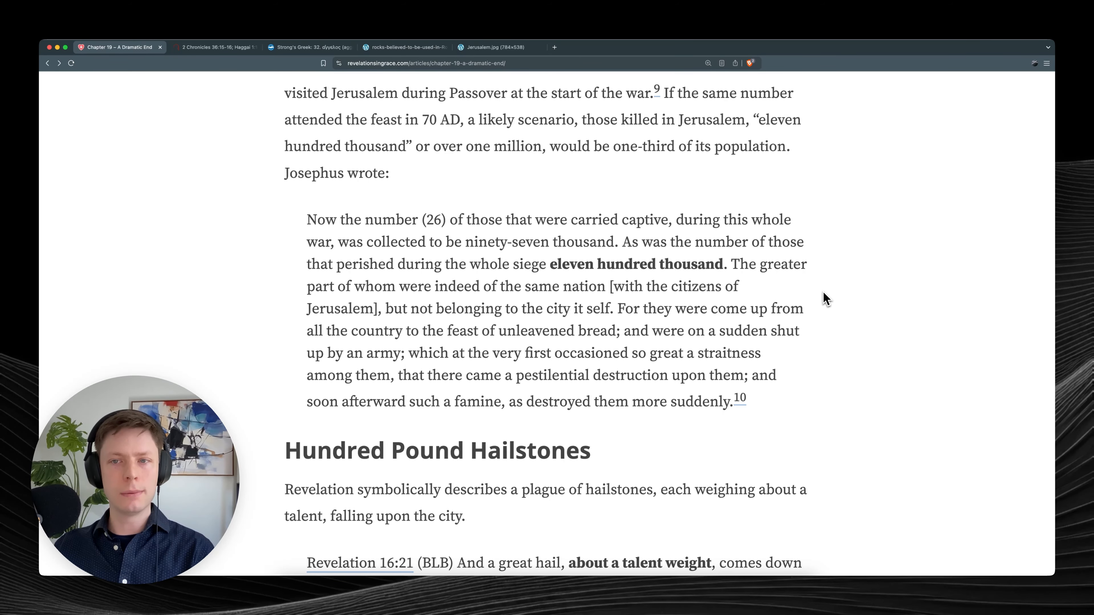
Scroll the article to the Hundred Pound Hailstones section with Revelation 16:21 and the Romans' hurled stones.
{"action": "scroll", "scroll_direction": "up", "scroll_amount": 3}
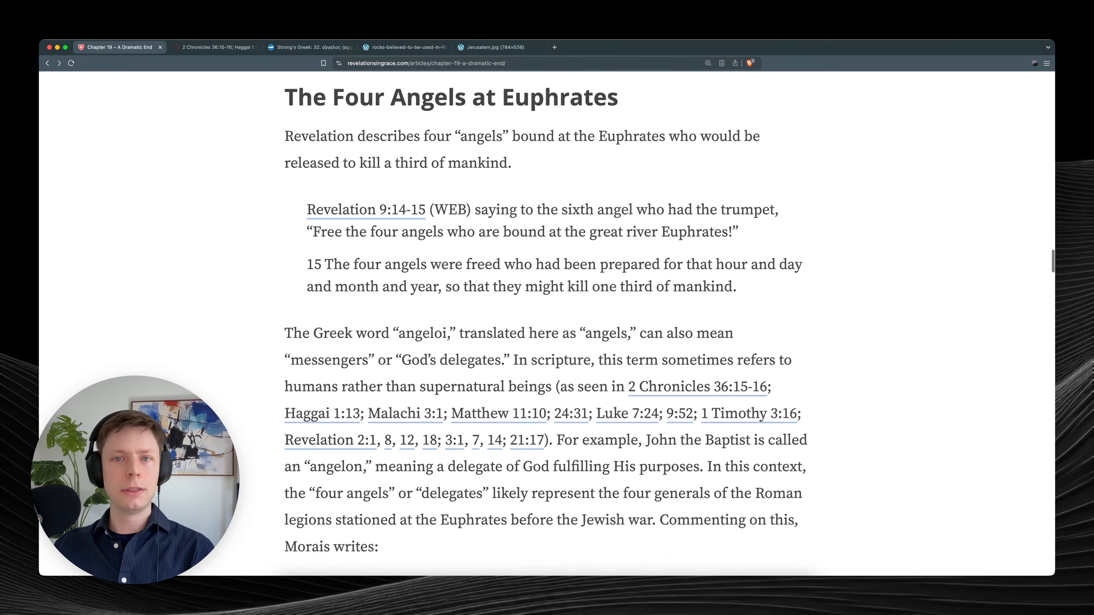
{"action": "left_click_drag", "start_coordinate": [533, 264], "coordinate": [704, 286]}
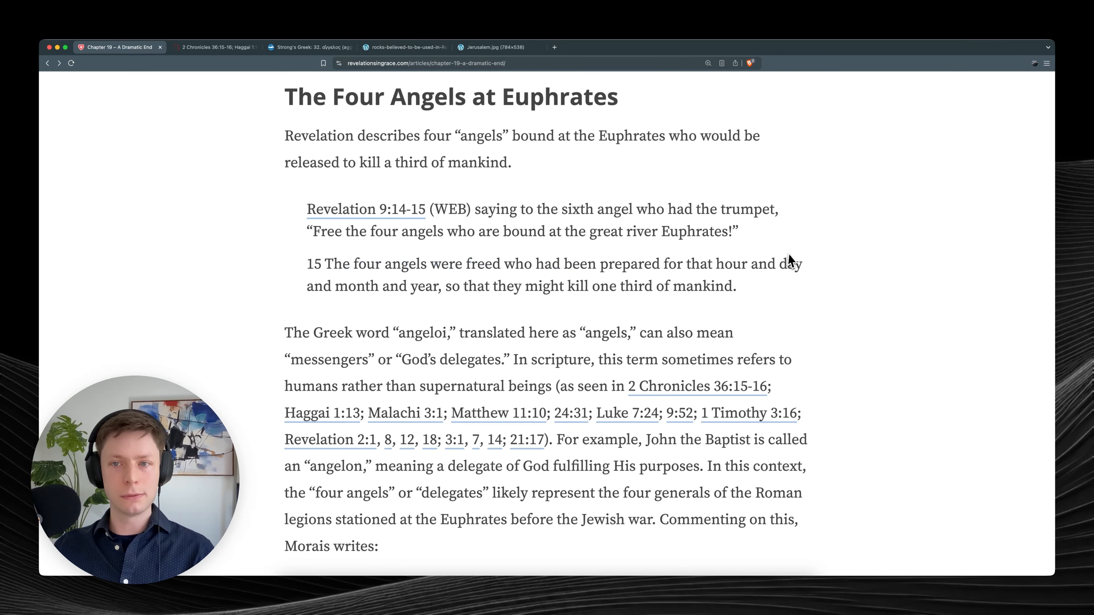
{"action": "scroll", "scroll_direction": "down", "scroll_amount": 3}
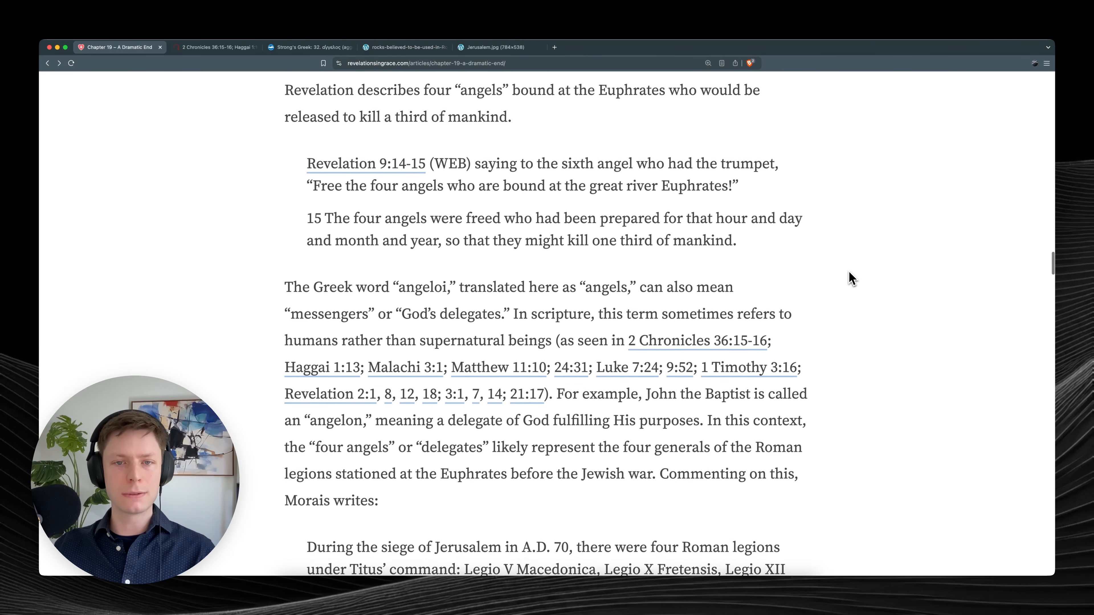
{"action": "scroll", "scroll_direction": "down", "scroll_amount": 3}
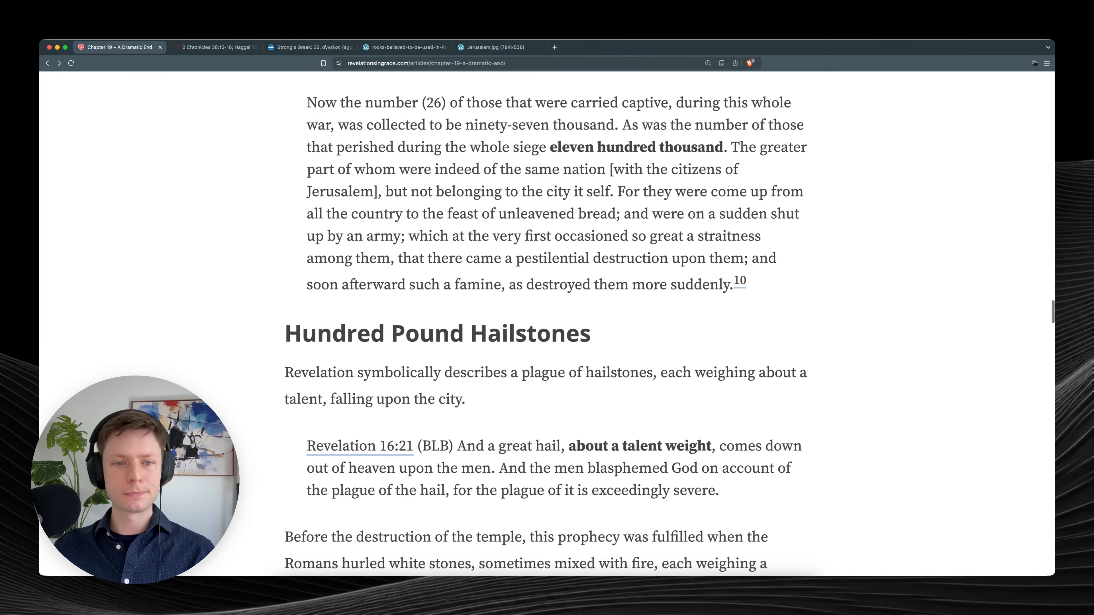
{"action": "scroll", "scroll_direction": "down", "scroll_amount": 3}
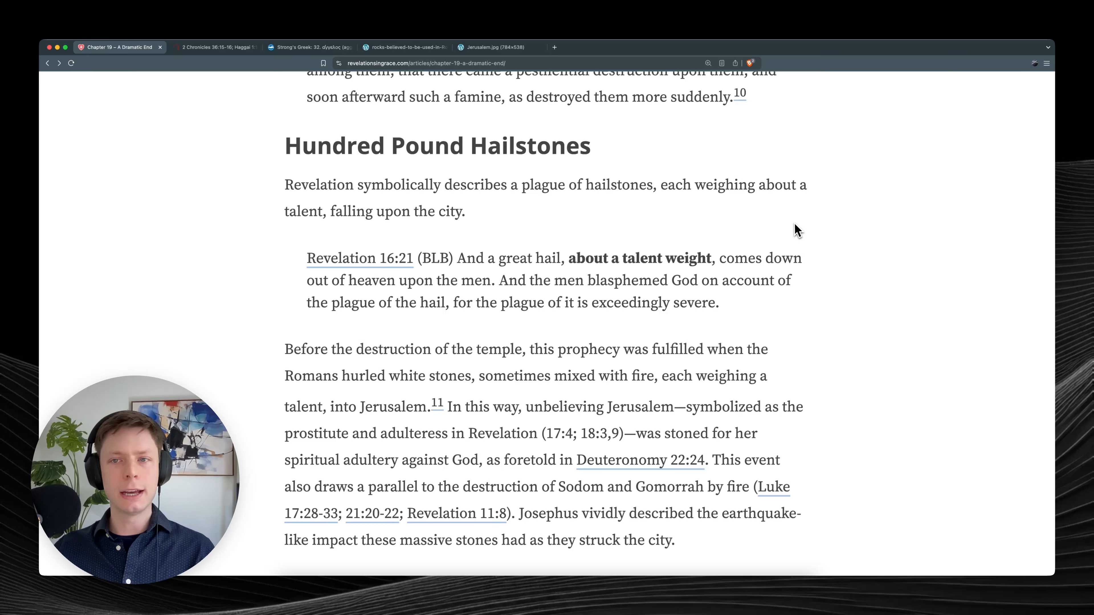
{"action": "mouse_move", "coordinate": [843, 230]}
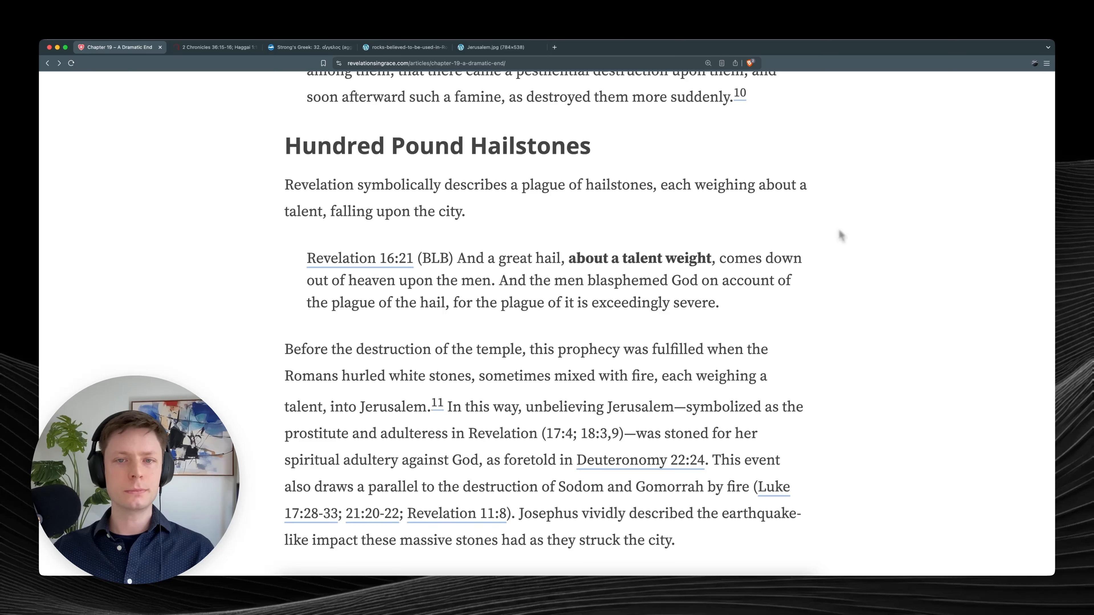
{"action": "mouse_move", "coordinate": [526, 245]}
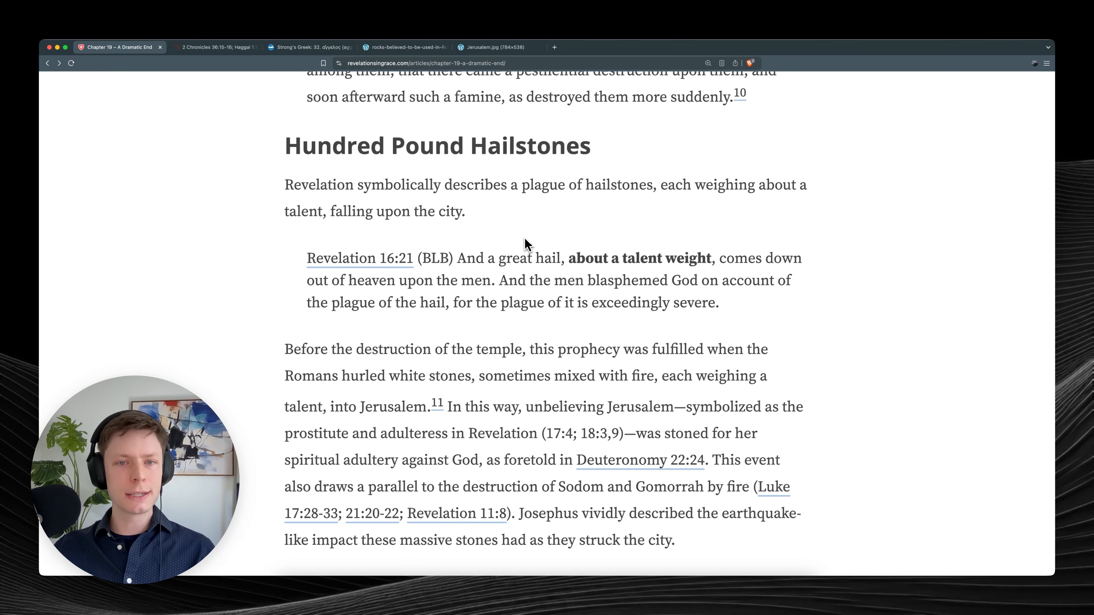
Highlight the men-blaspheming-God sentence of Revelation 16:21, clear it, and move on to Josephus's engines quote.
{"action": "scroll", "scroll_direction": "down", "scroll_amount": 3}
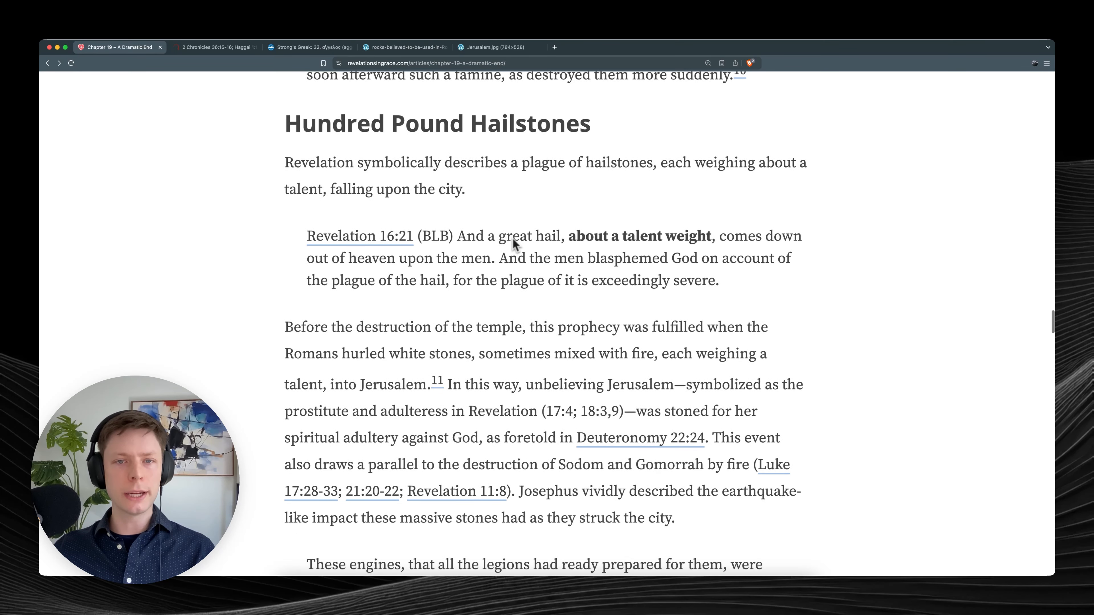
{"action": "mouse_move", "coordinate": [491, 249]}
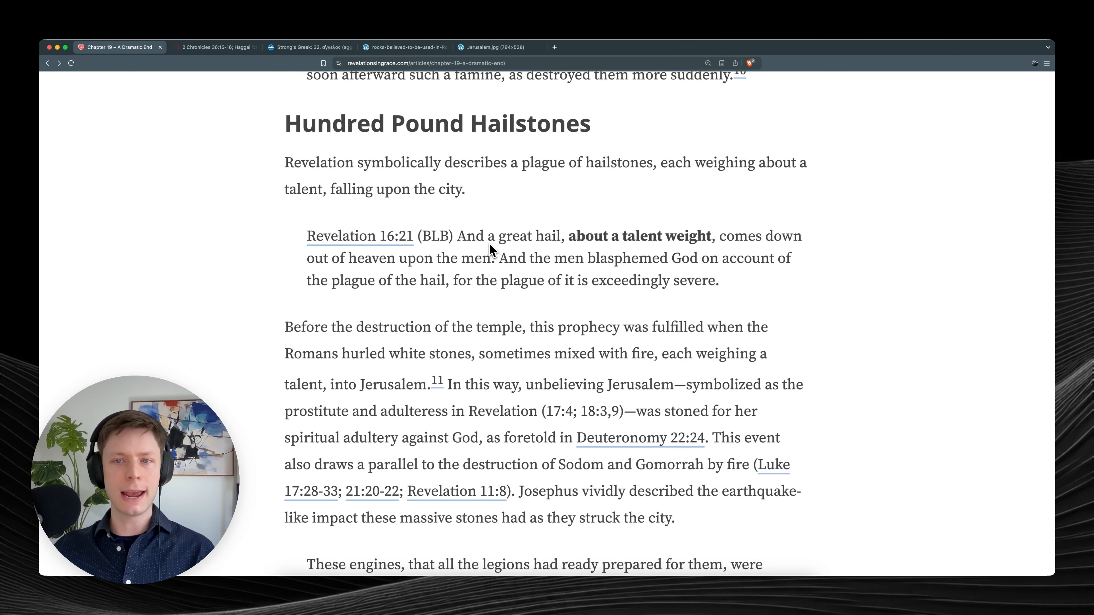
{"action": "mouse_move", "coordinate": [437, 270]}
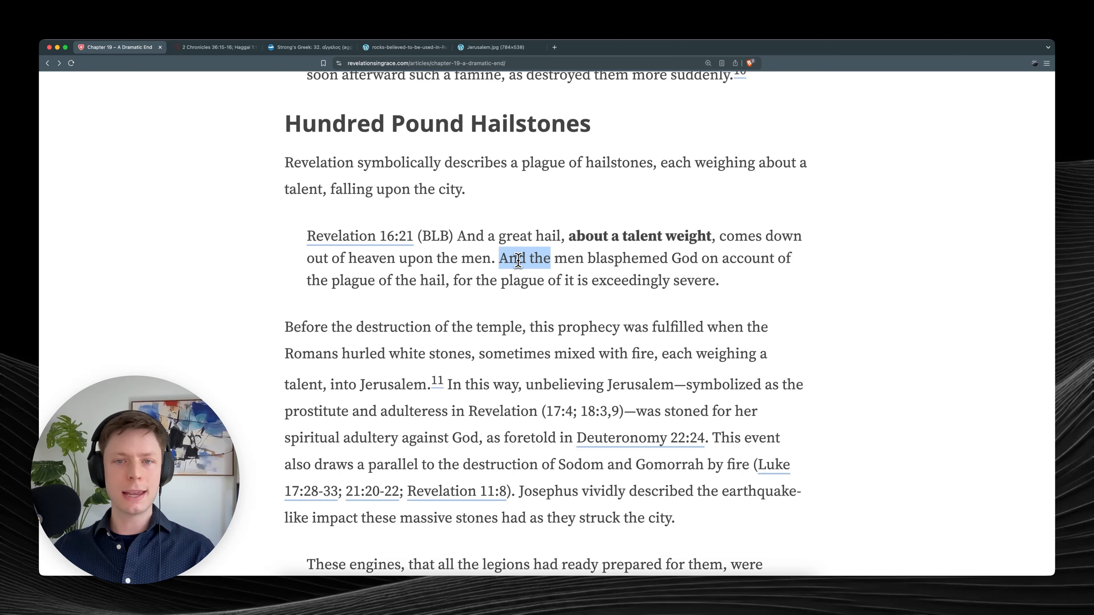
{"action": "left_click_drag", "start_coordinate": [499, 258], "coordinate": [691, 280]}
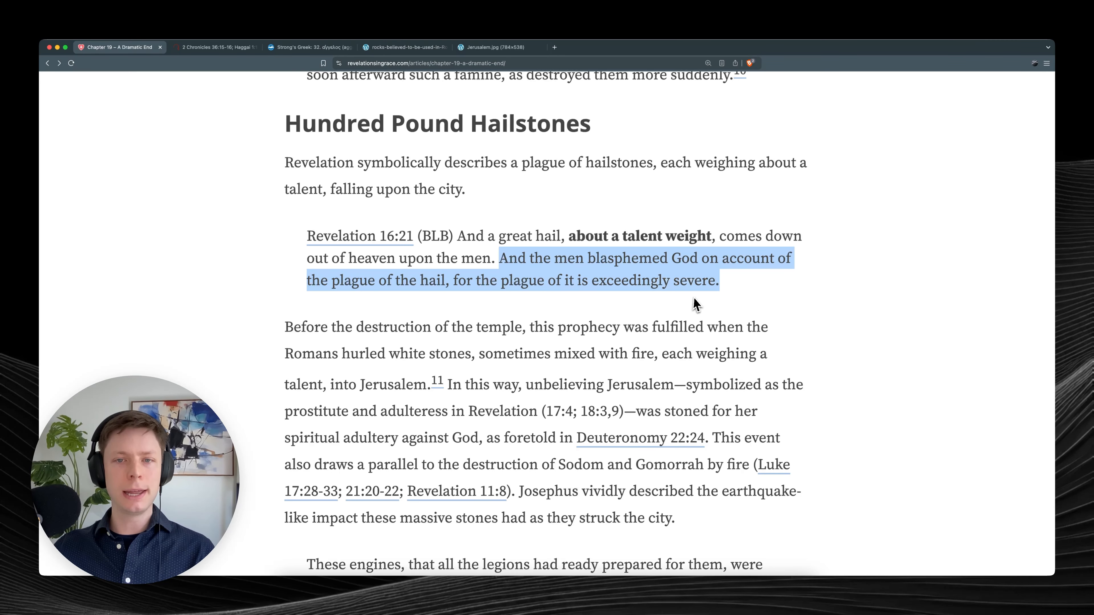
{"action": "left_click", "coordinate": [837, 261]}
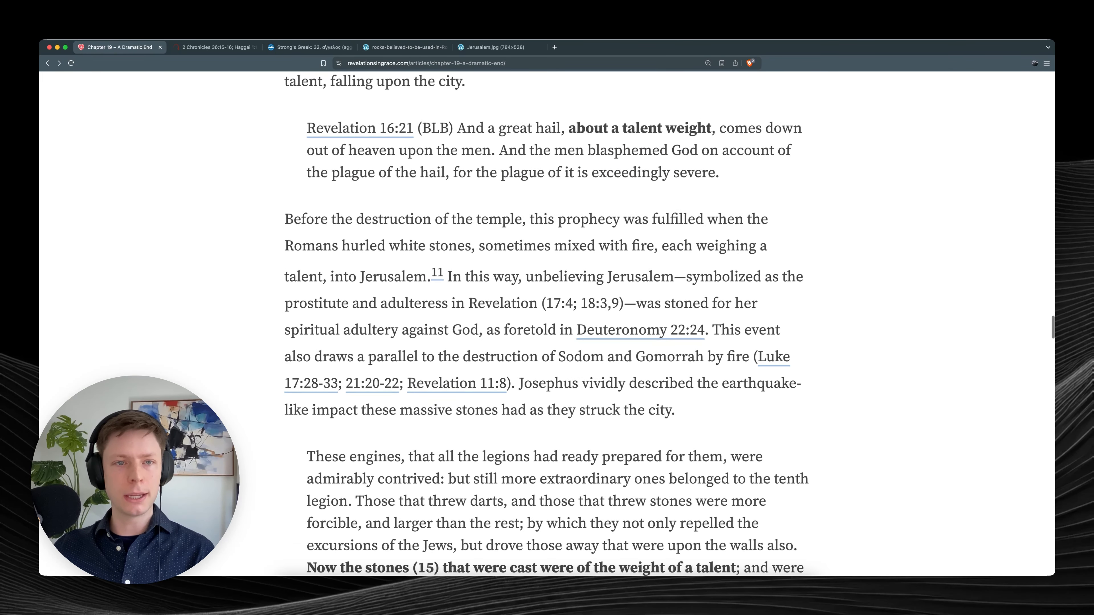
{"action": "scroll", "scroll_direction": "down", "scroll_amount": 3}
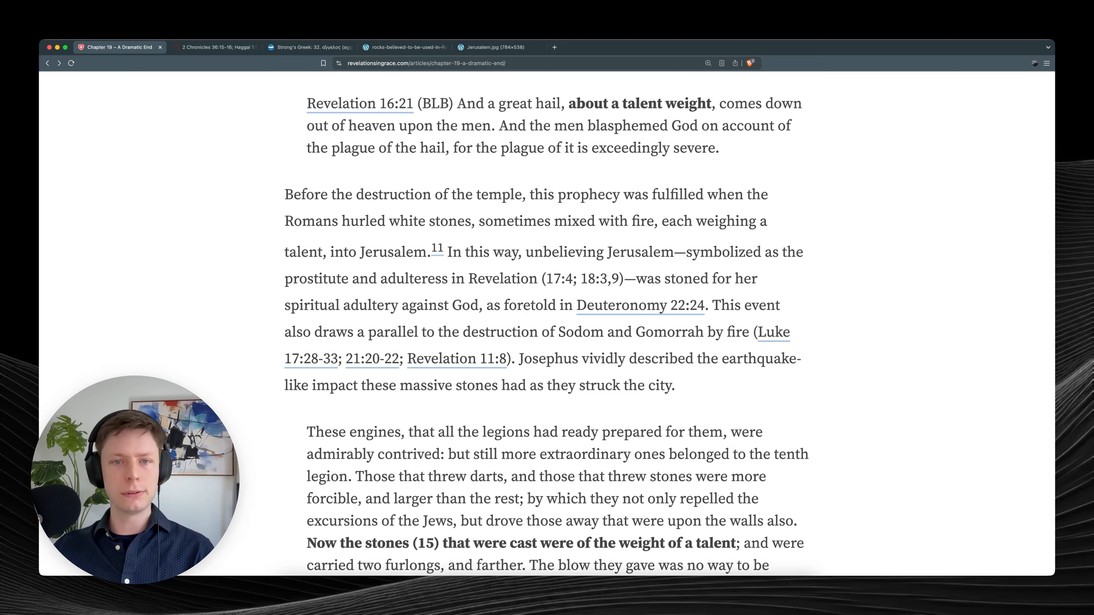
{"action": "mouse_move", "coordinate": [770, 238]}
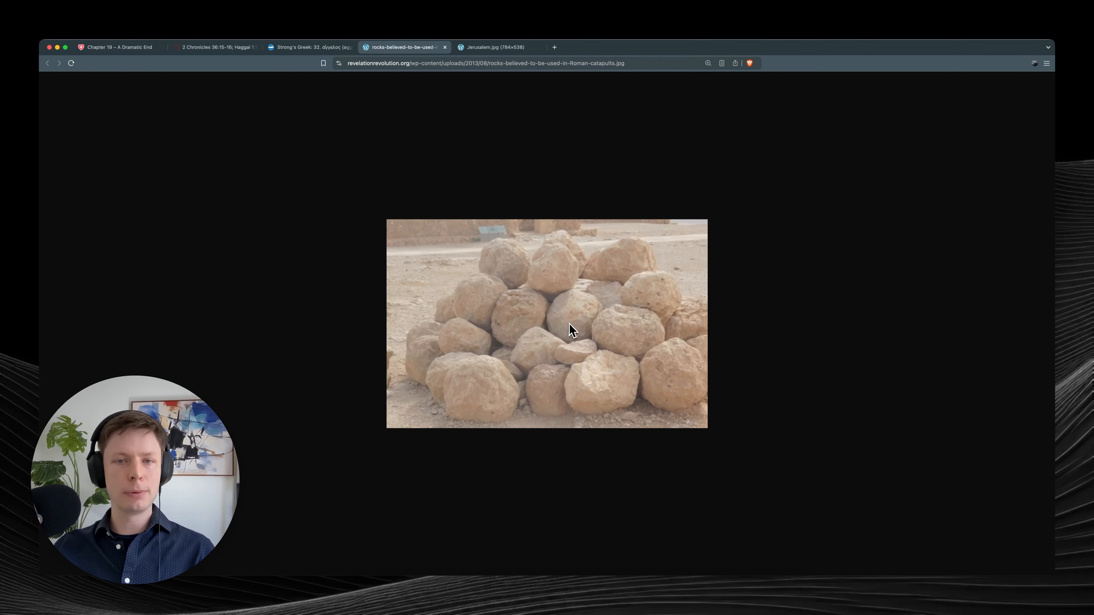
{"action": "mouse_move", "coordinate": [495, 453]}
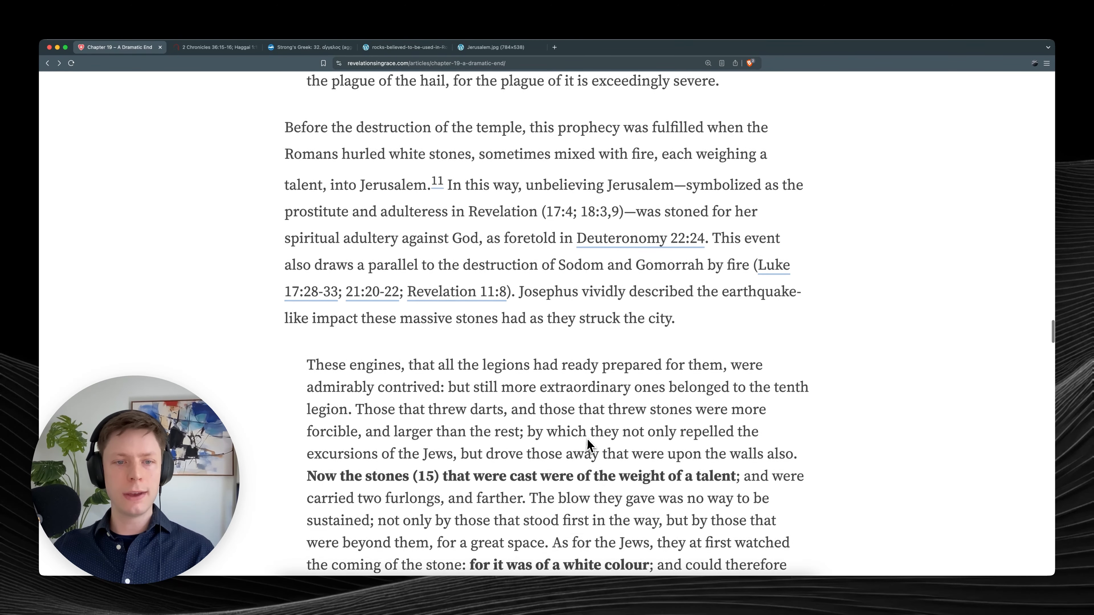
Scroll down to the indented Josephus quote about the tenth legion's talent-weight stone engines.
{"action": "scroll", "scroll_direction": "down", "scroll_amount": 3}
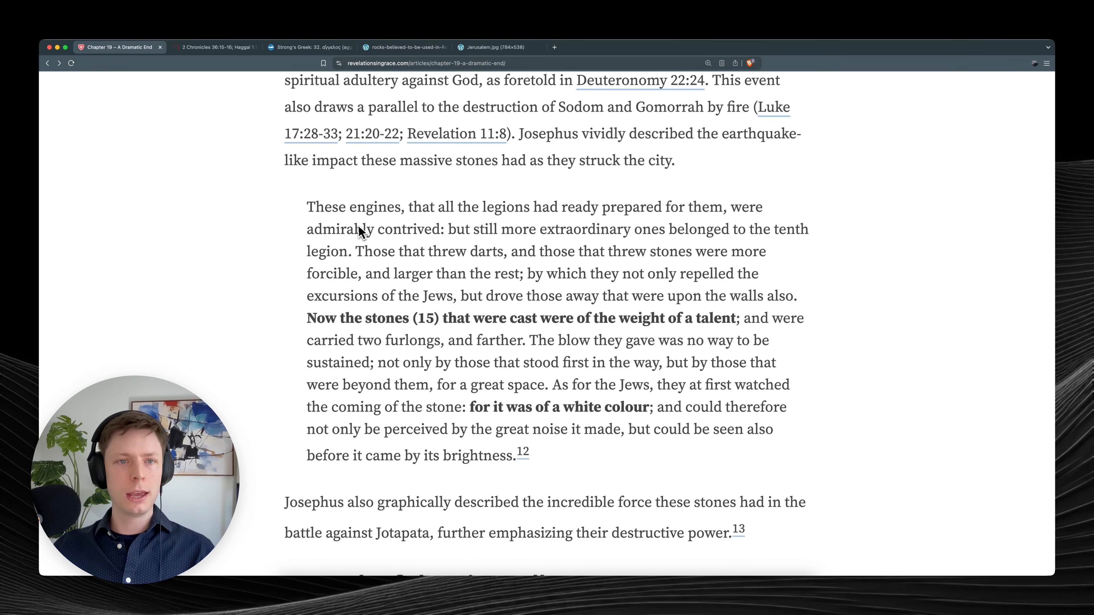
{"action": "mouse_move", "coordinate": [522, 230]}
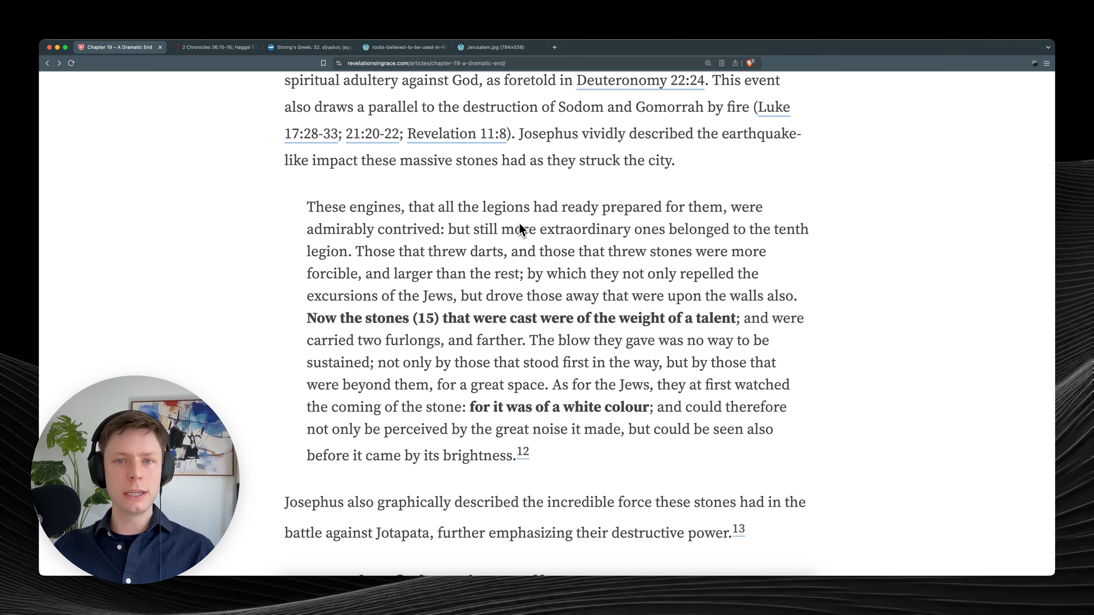
{"action": "mouse_move", "coordinate": [720, 229]}
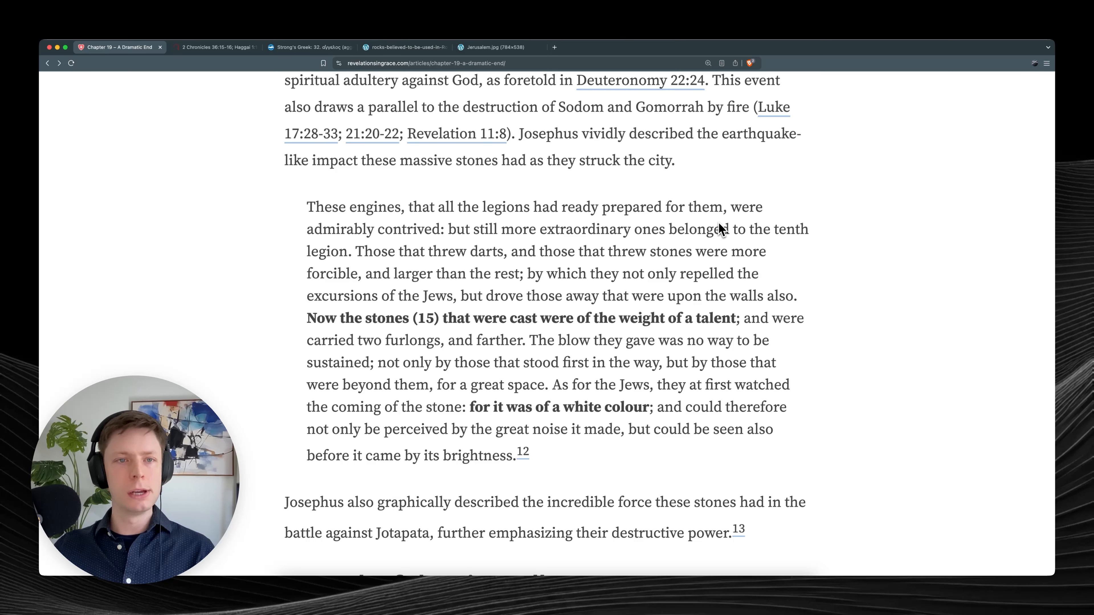
{"action": "mouse_move", "coordinate": [474, 254]}
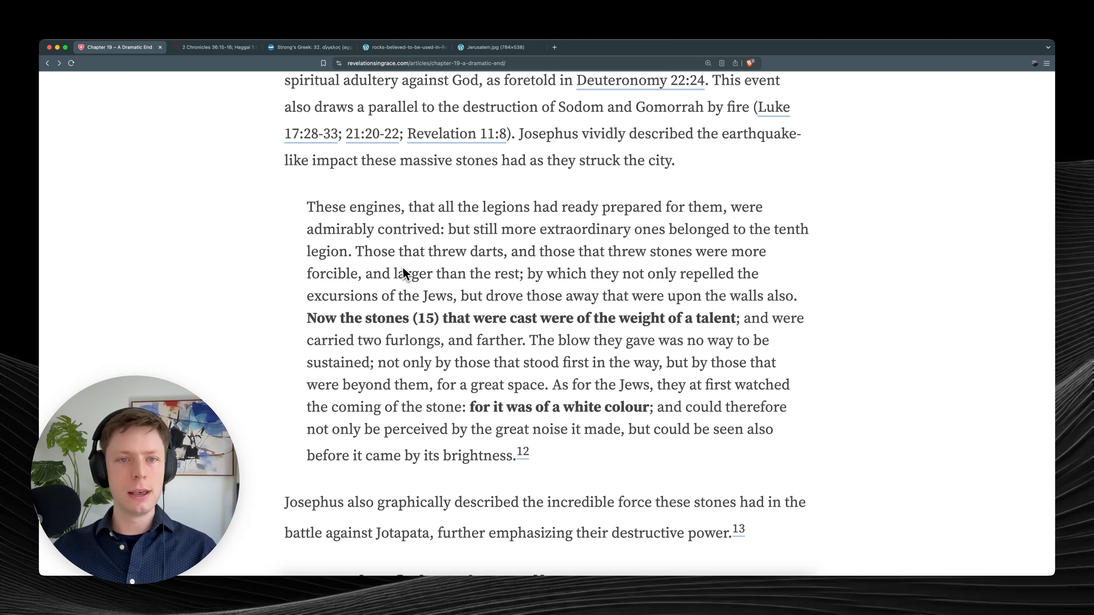
{"action": "mouse_move", "coordinate": [640, 277]}
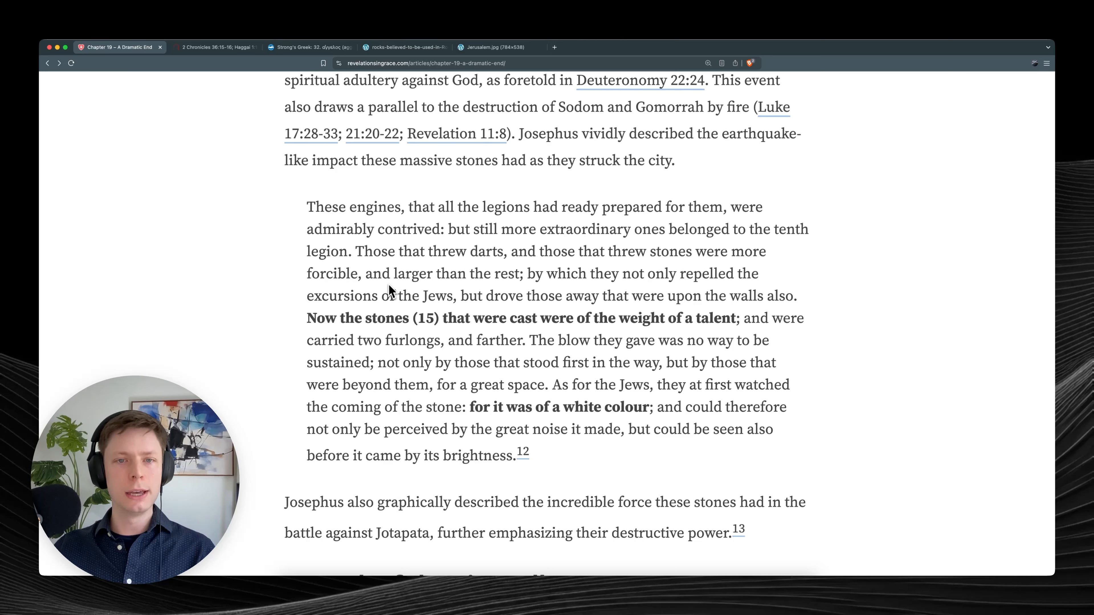
{"action": "mouse_move", "coordinate": [558, 307]}
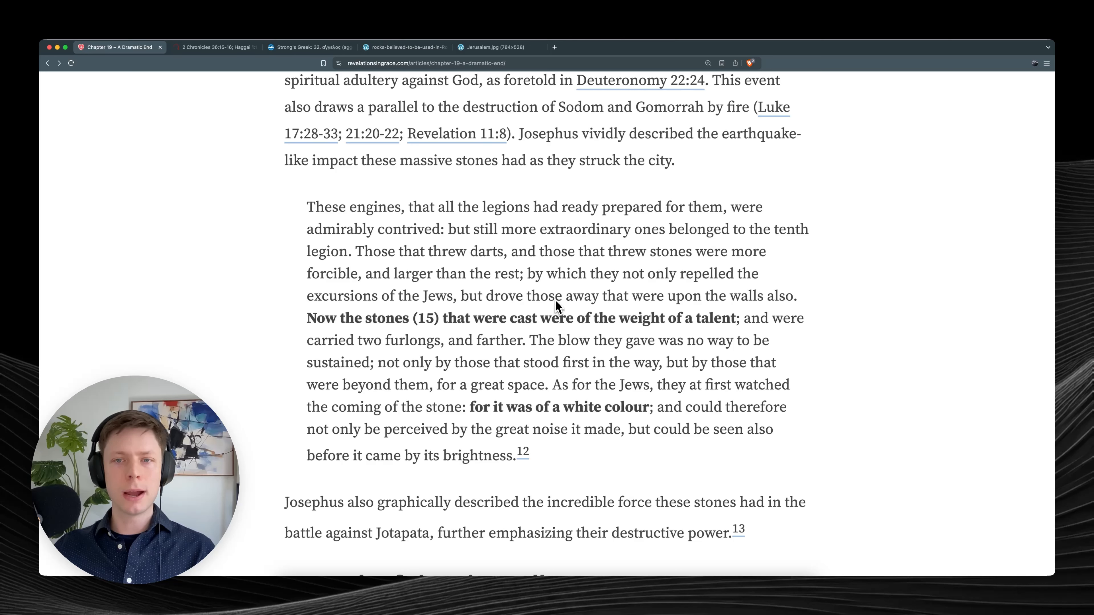
{"action": "mouse_move", "coordinate": [501, 288]}
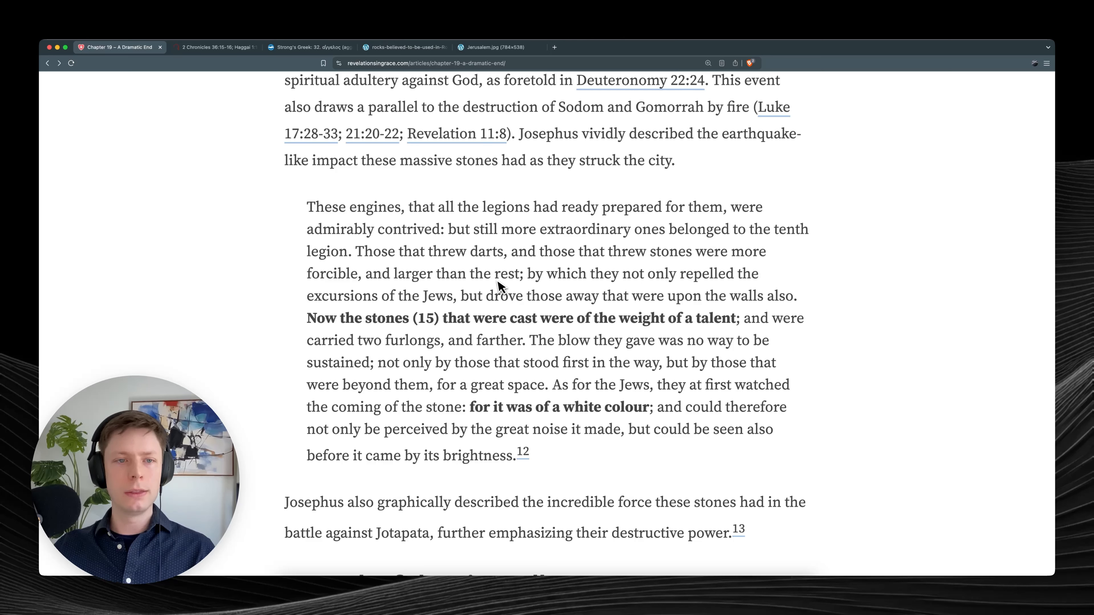
{"action": "mouse_move", "coordinate": [549, 317]}
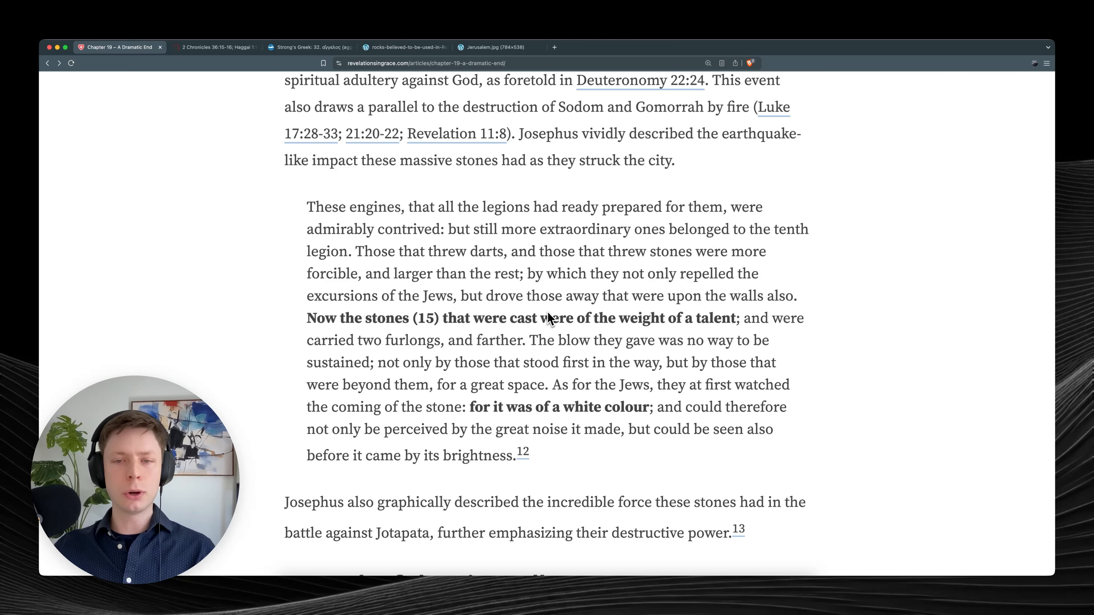
{"action": "mouse_move", "coordinate": [747, 321]}
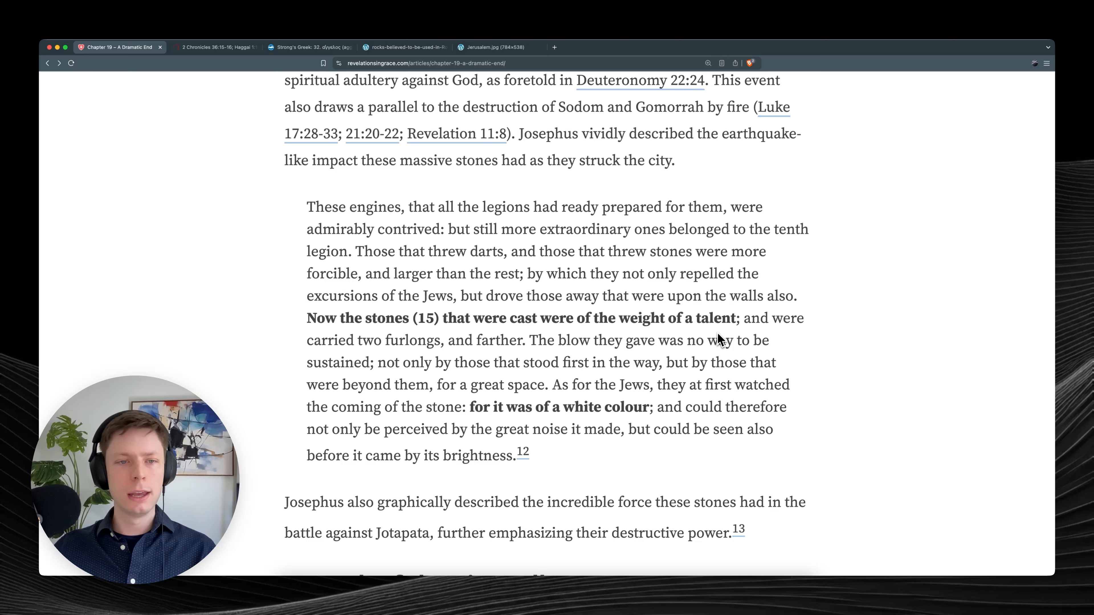
{"action": "mouse_move", "coordinate": [429, 369]}
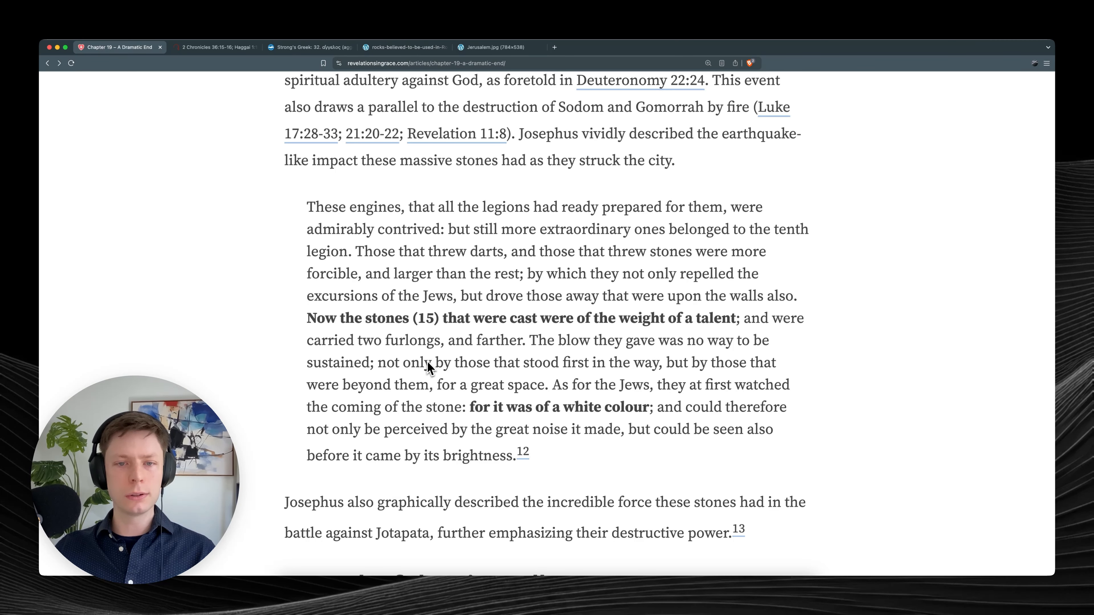
{"action": "mouse_move", "coordinate": [552, 360]}
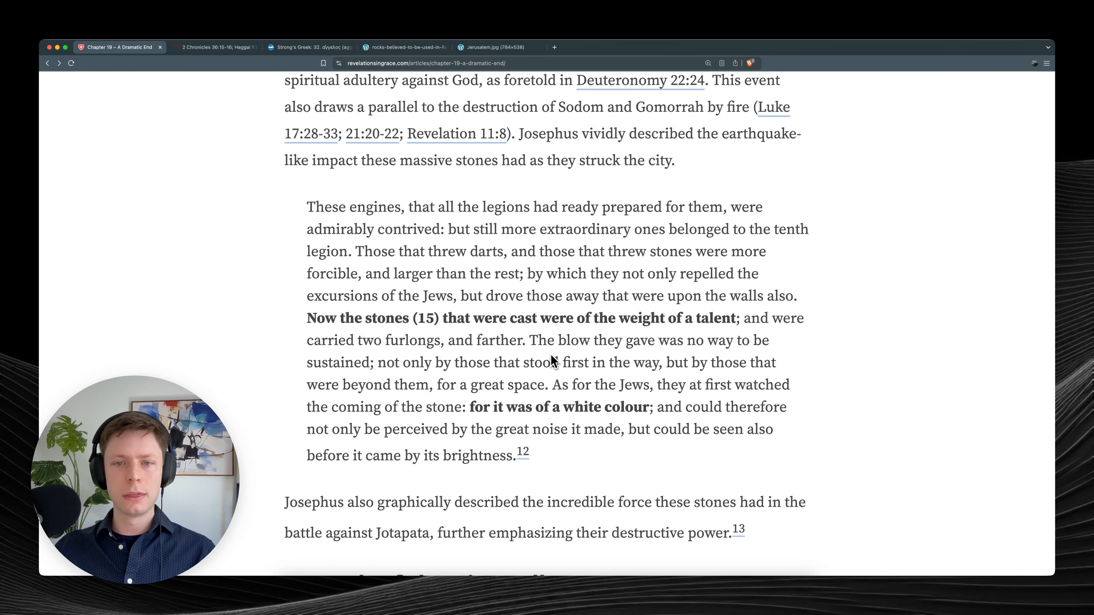
Scroll down to the 'A Tenth of the City Collapses' heading and its Revelation 11:13 earthquake verse.
{"action": "scroll", "scroll_direction": "down", "scroll_amount": 3}
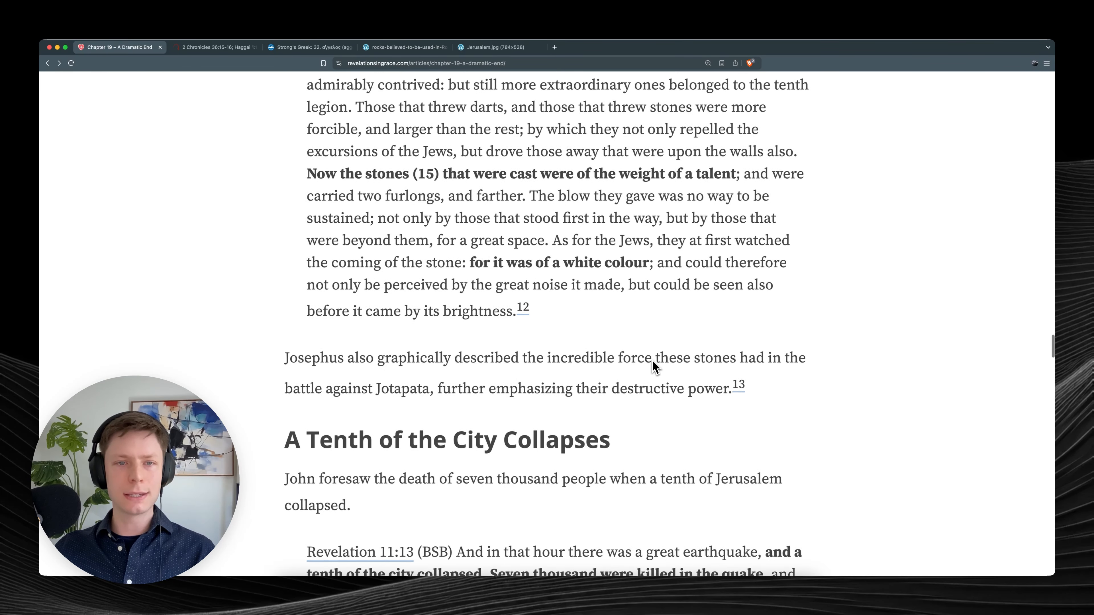
{"action": "scroll", "scroll_direction": "down", "scroll_amount": 3}
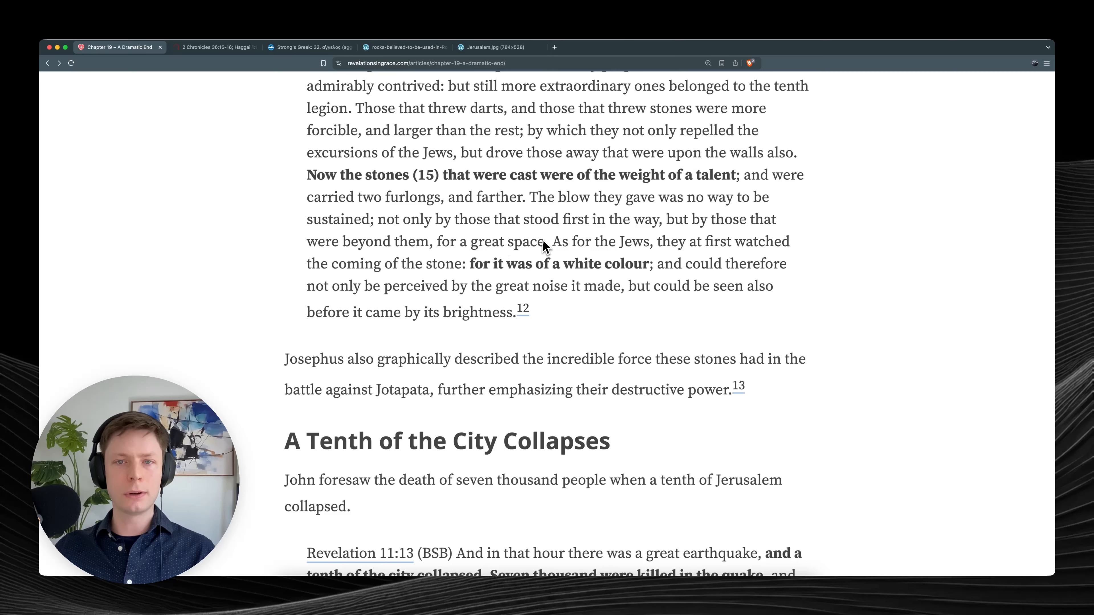
{"action": "mouse_move", "coordinate": [711, 243]}
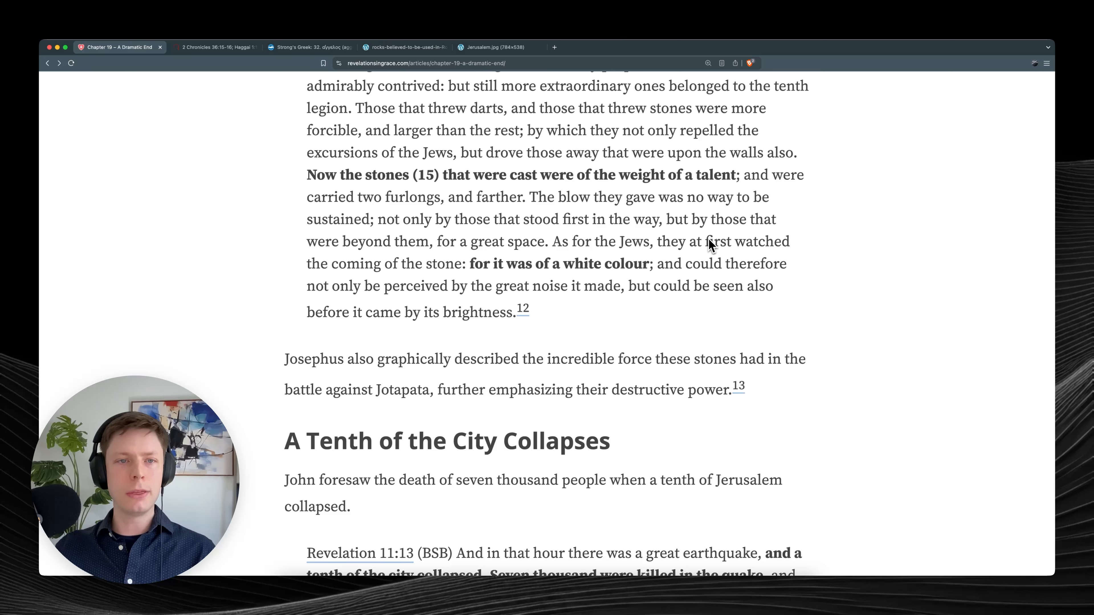
{"action": "mouse_move", "coordinate": [562, 264]}
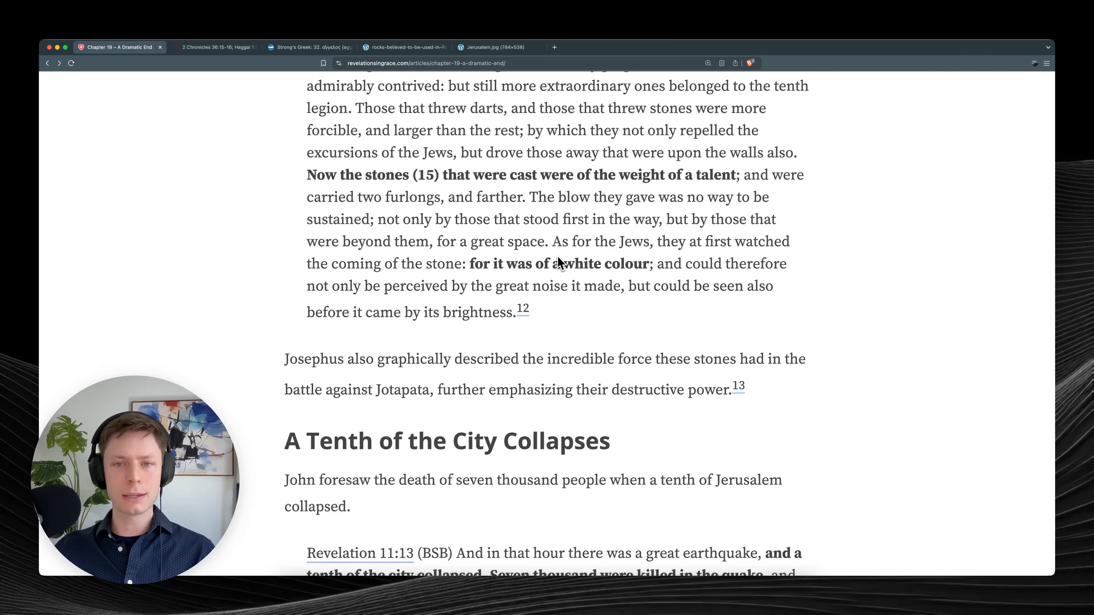
{"action": "mouse_move", "coordinate": [691, 266]}
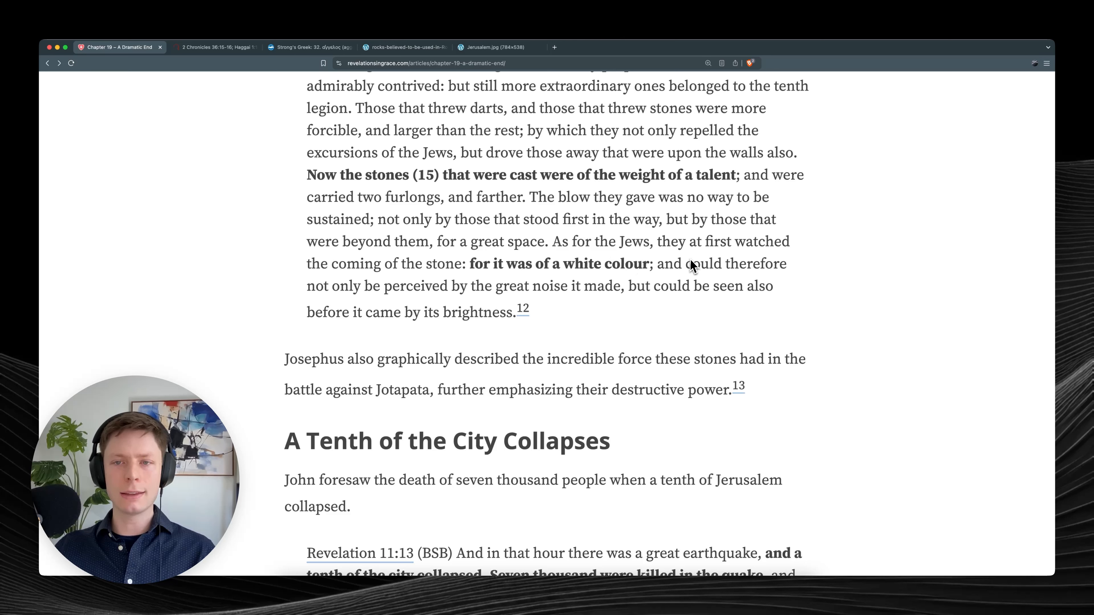
{"action": "mouse_move", "coordinate": [356, 277]}
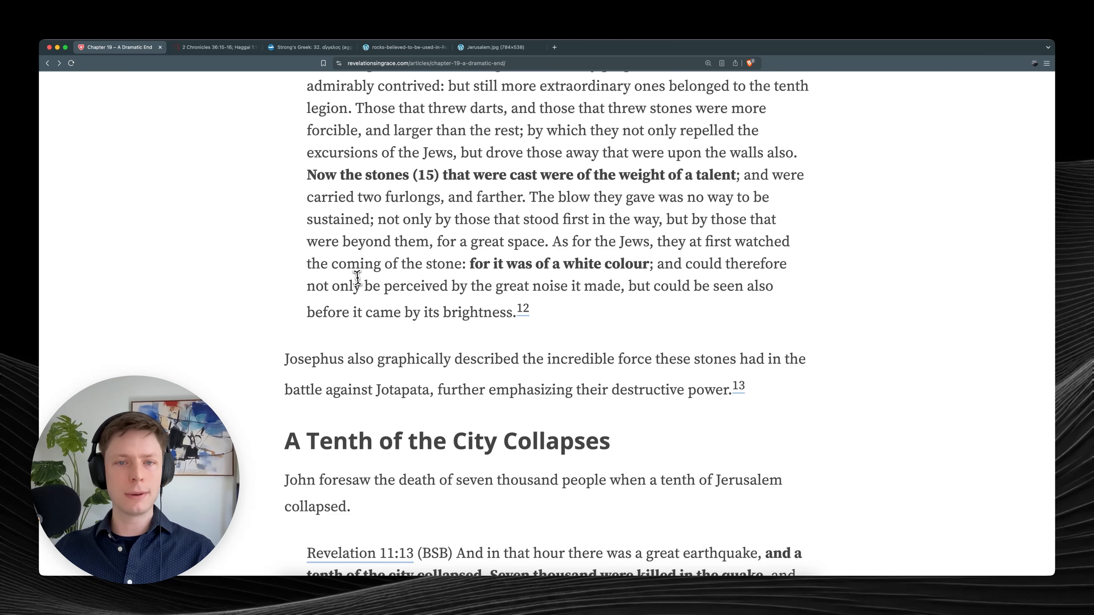
{"action": "left_click_drag", "start_coordinate": [470, 264], "coordinate": [649, 263]}
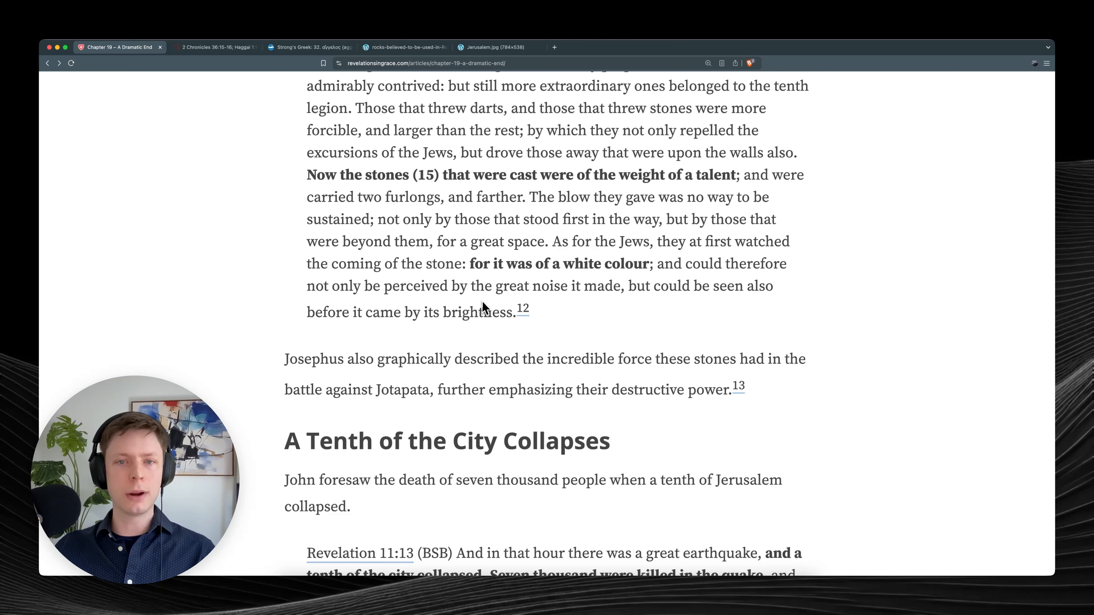
{"action": "mouse_move", "coordinate": [579, 309]}
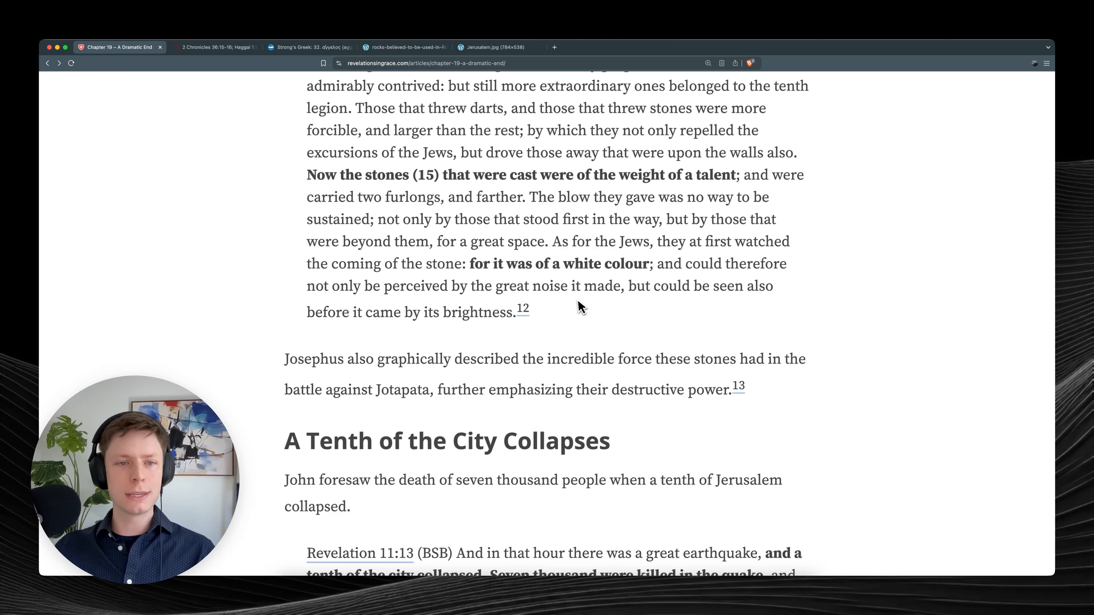
{"action": "mouse_move", "coordinate": [487, 337]}
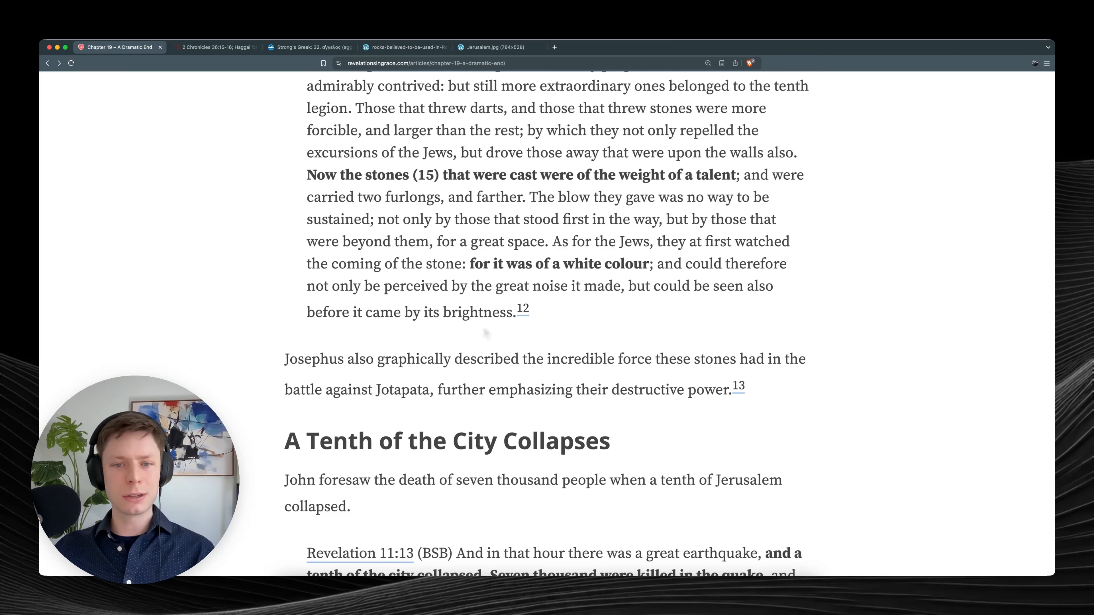
{"action": "mouse_move", "coordinate": [478, 347]}
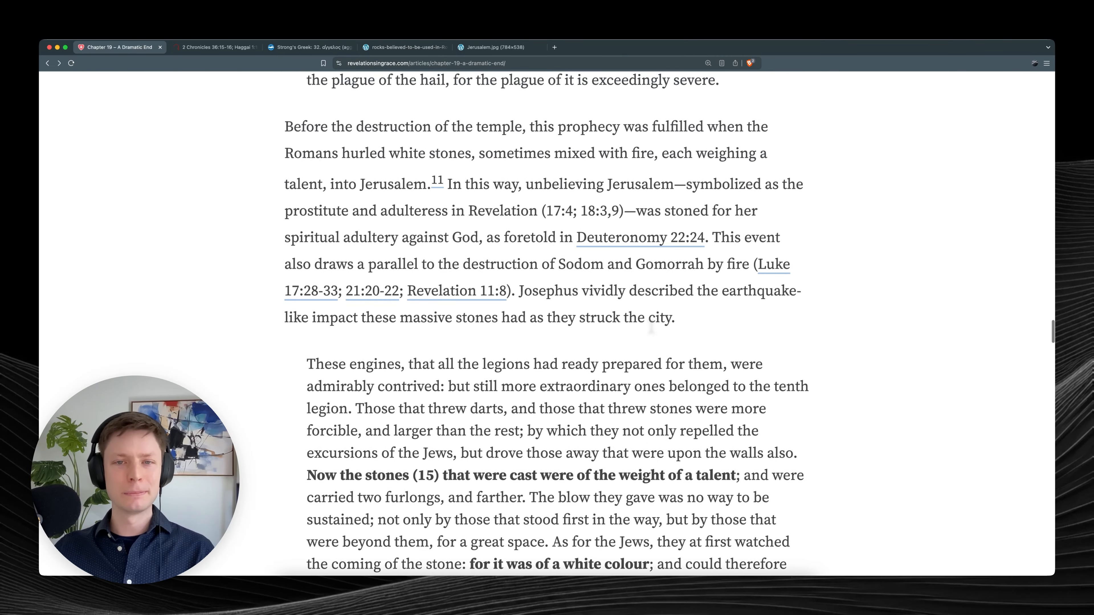
Return to the Revelation 16:21 hail verse and the white-stones paragraph citing Deuteronomy 22:24 and Luke.
{"action": "scroll", "scroll_direction": "up", "scroll_amount": 3}
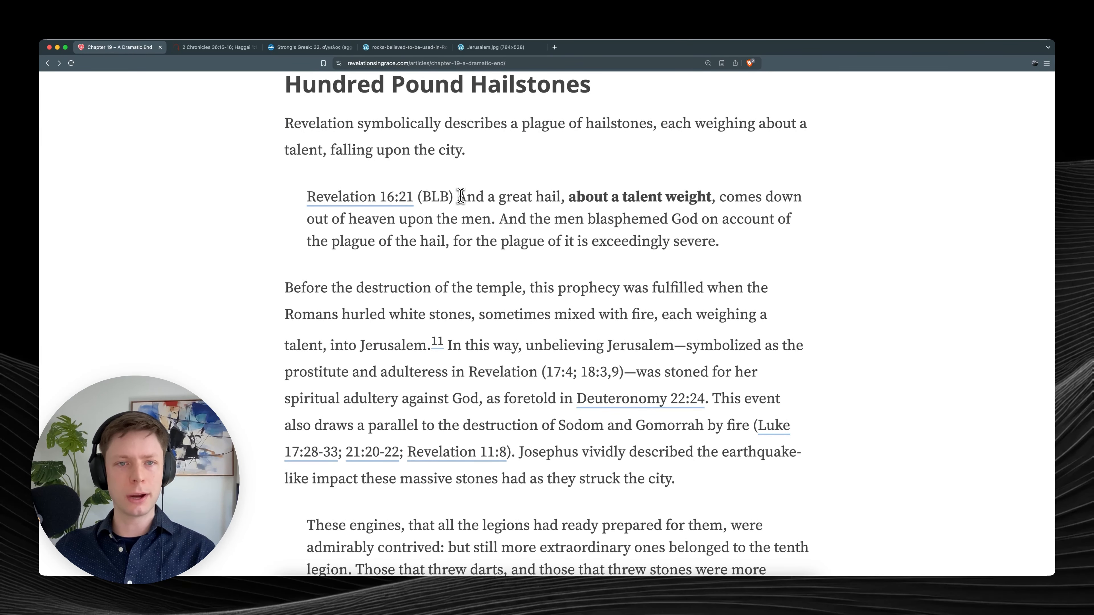
{"action": "left_click_drag", "start_coordinate": [457, 196], "coordinate": [715, 196]}
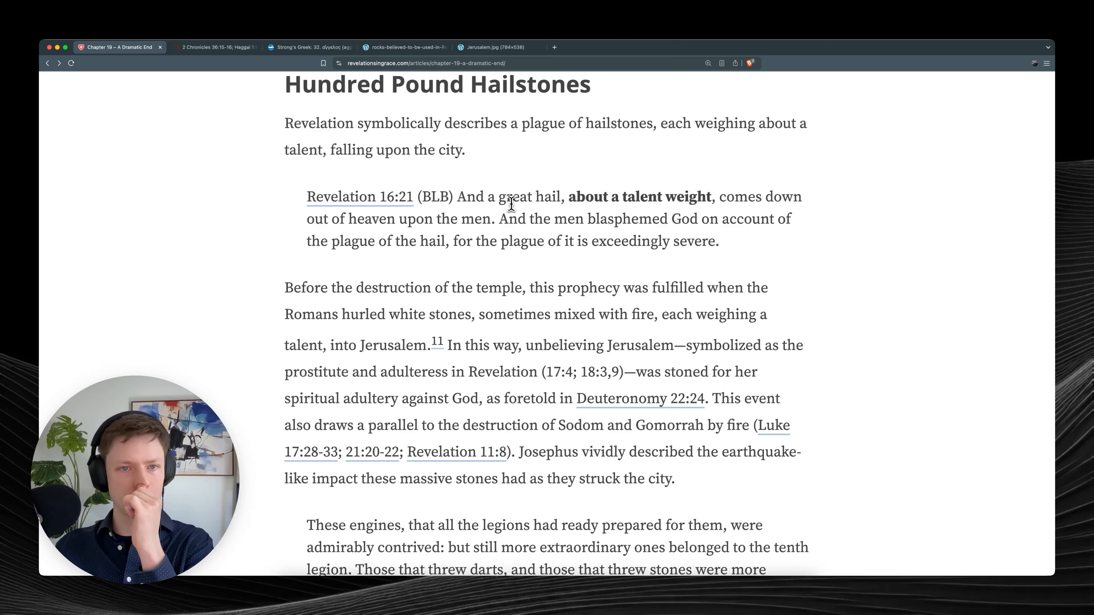
{"action": "scroll", "scroll_direction": "down", "scroll_amount": 3}
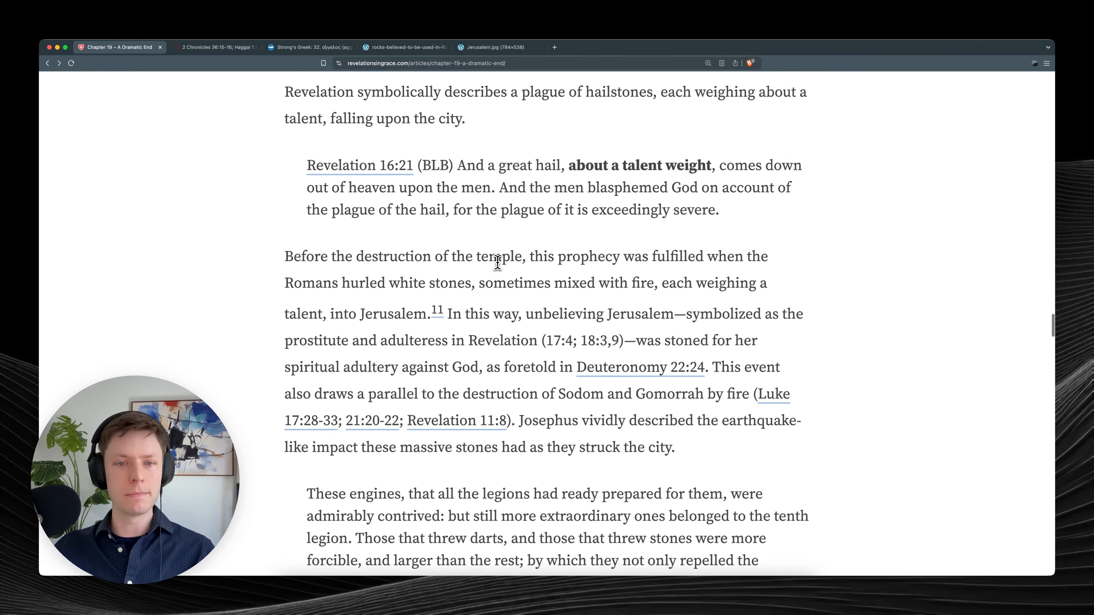
{"action": "scroll", "scroll_direction": "down", "scroll_amount": 3}
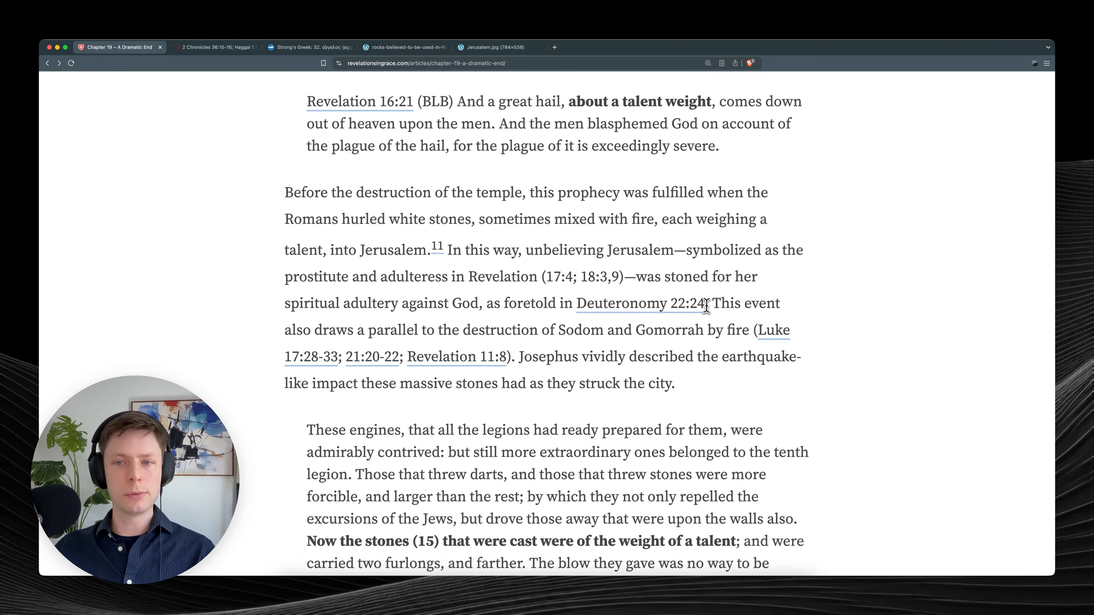
{"action": "mouse_move", "coordinate": [674, 335]}
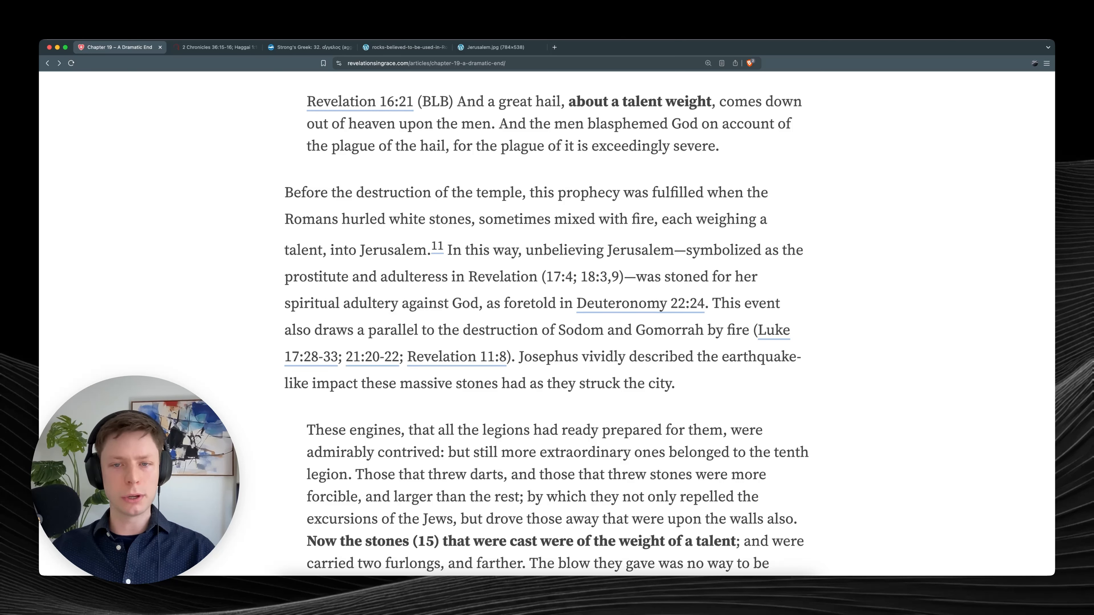
{"action": "mouse_move", "coordinate": [707, 354]}
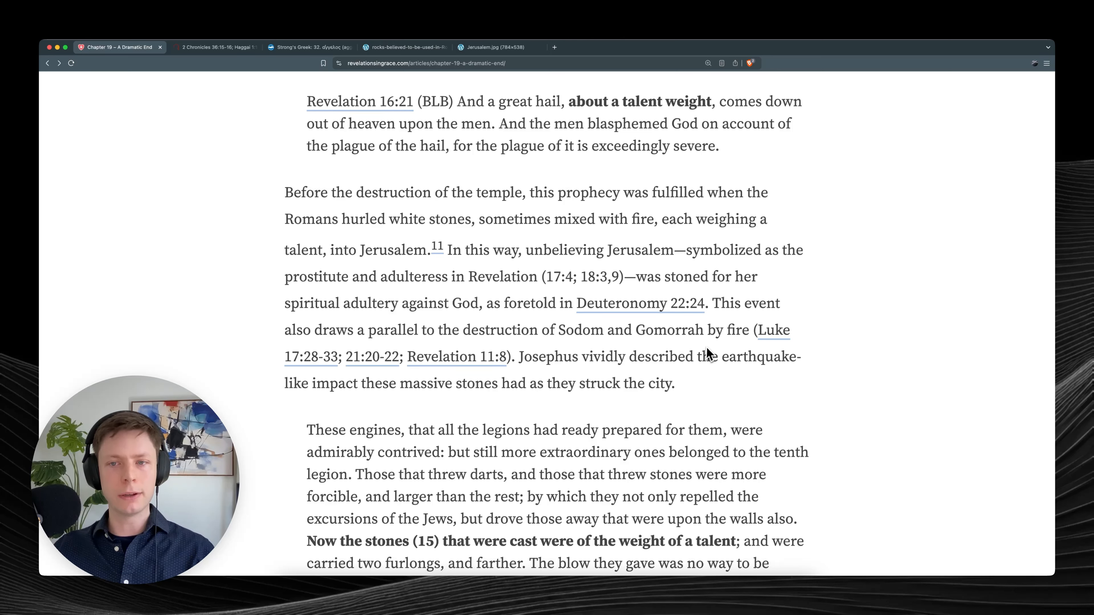
{"action": "mouse_move", "coordinate": [519, 348]}
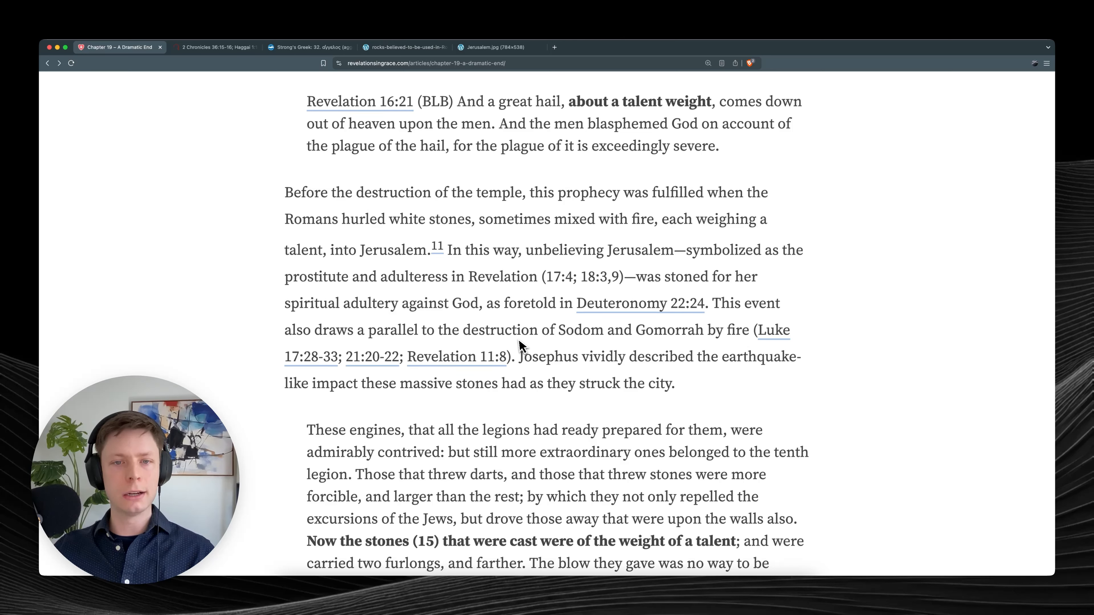
{"action": "mouse_move", "coordinate": [457, 356]}
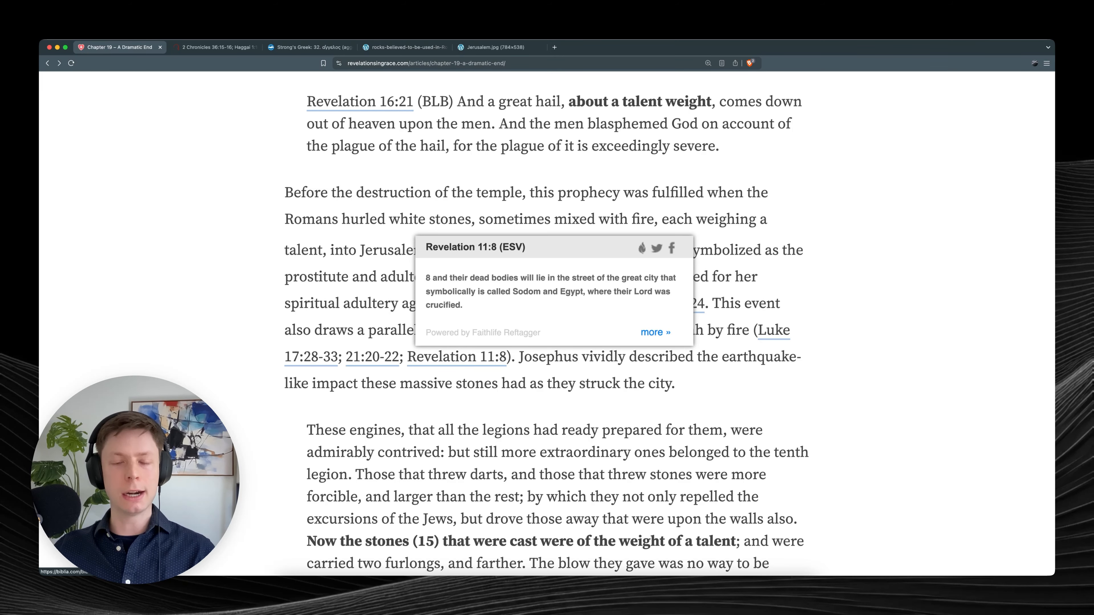
{"action": "mouse_move", "coordinate": [477, 365]}
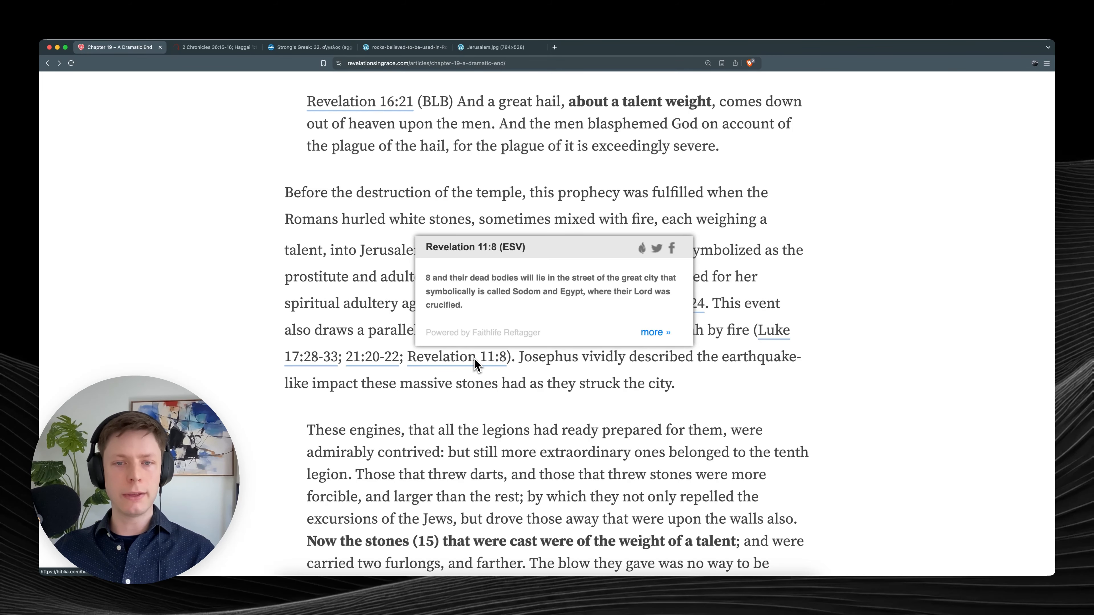
Highlight the Revelation 11:13 quotation and its great-earthquake phrase in turn while reading the tenth-of-the-city paragraph.
{"action": "scroll", "scroll_direction": "down", "scroll_amount": 3}
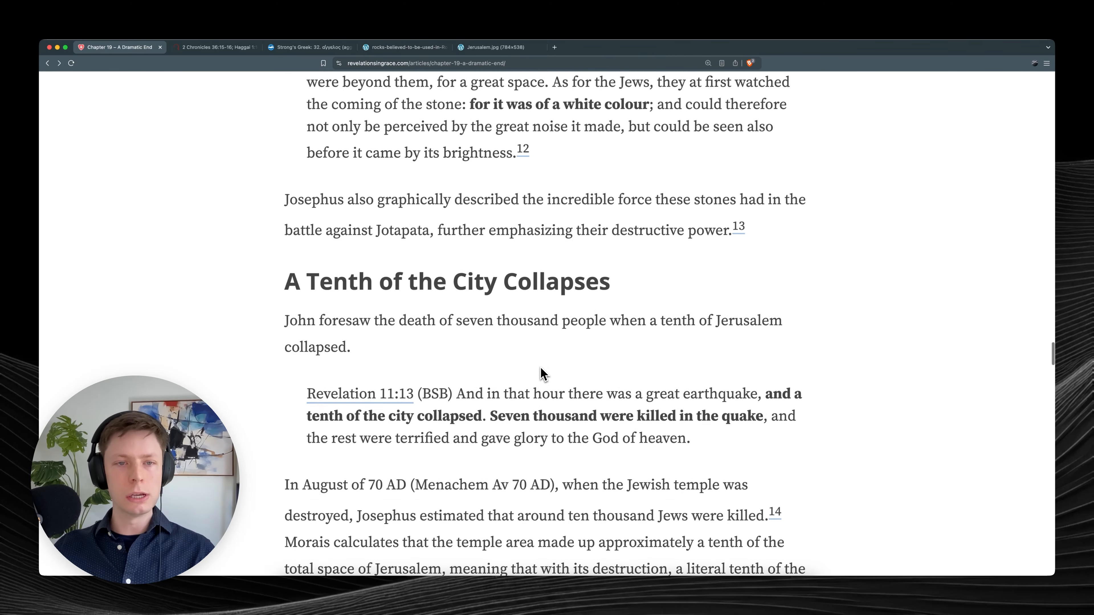
{"action": "scroll", "scroll_direction": "down", "scroll_amount": 3}
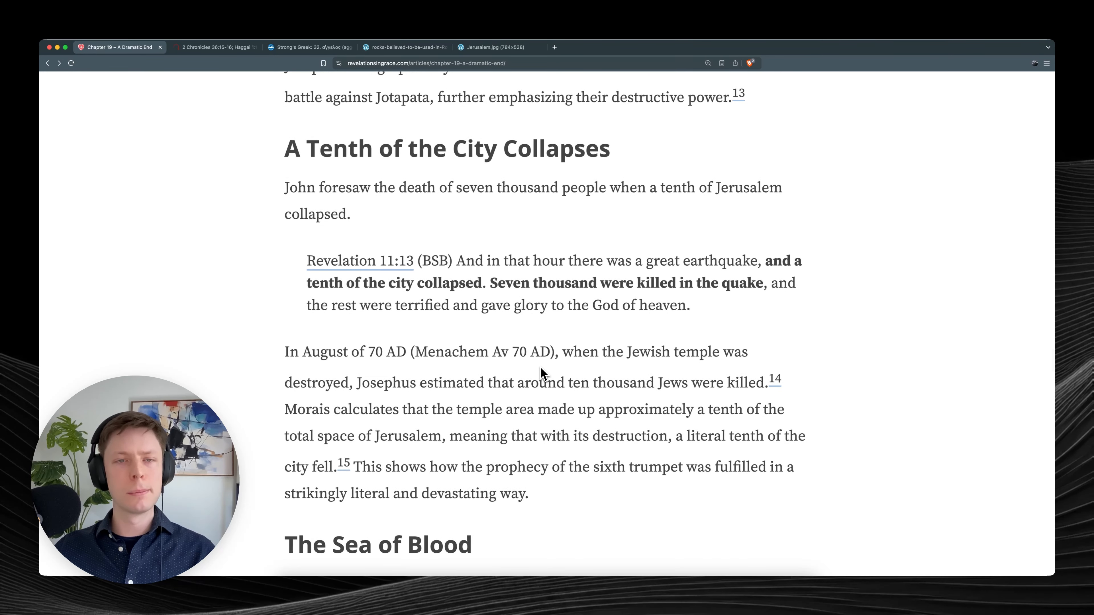
{"action": "mouse_move", "coordinate": [527, 283]}
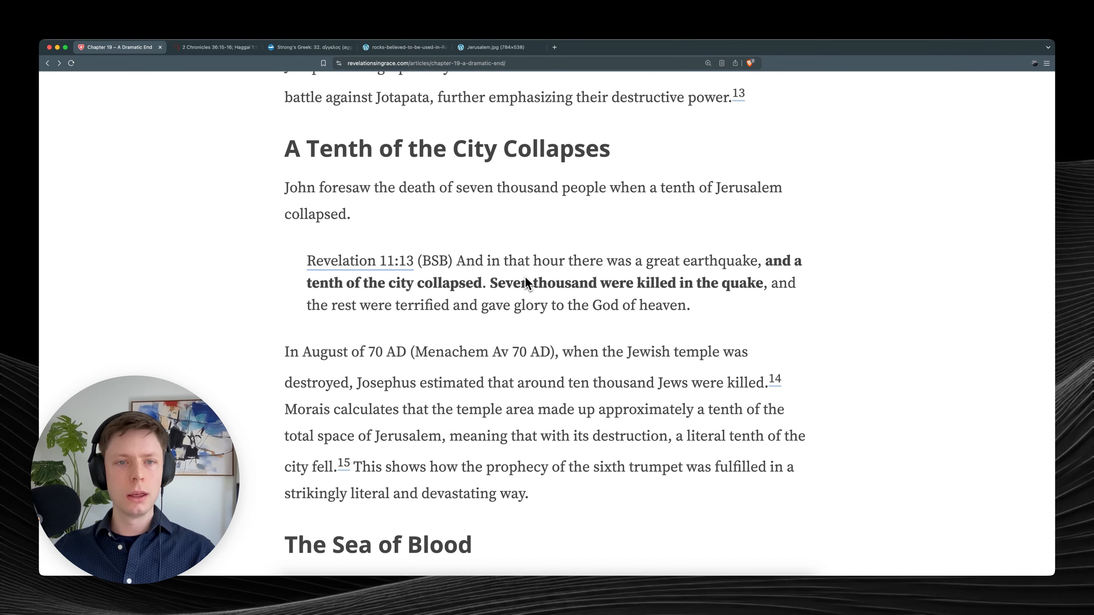
{"action": "mouse_move", "coordinate": [467, 272]}
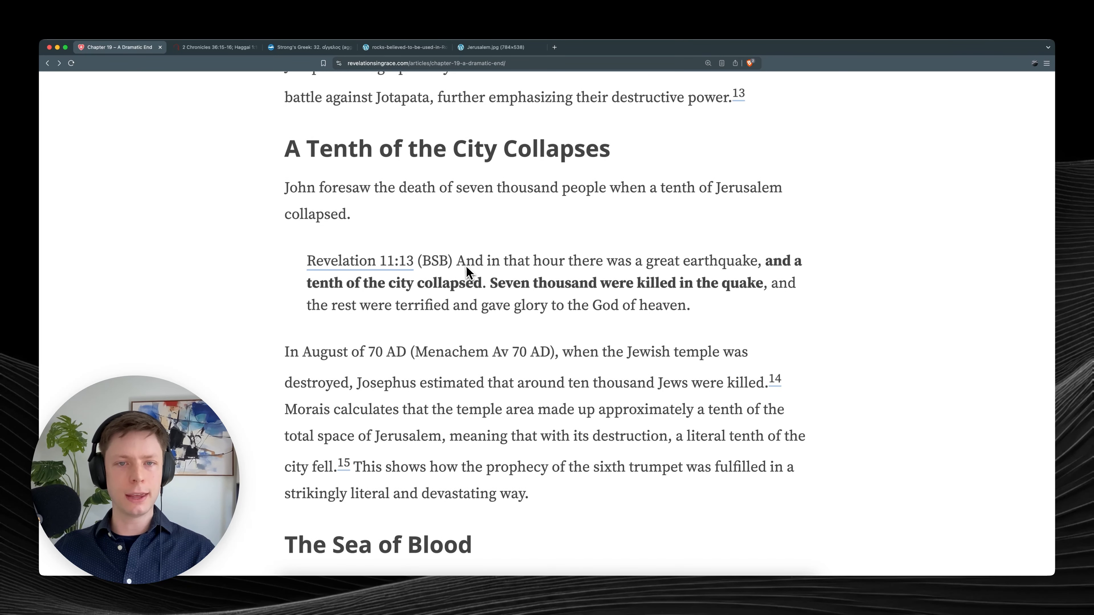
{"action": "left_click_drag", "start_coordinate": [456, 260], "coordinate": [715, 260]}
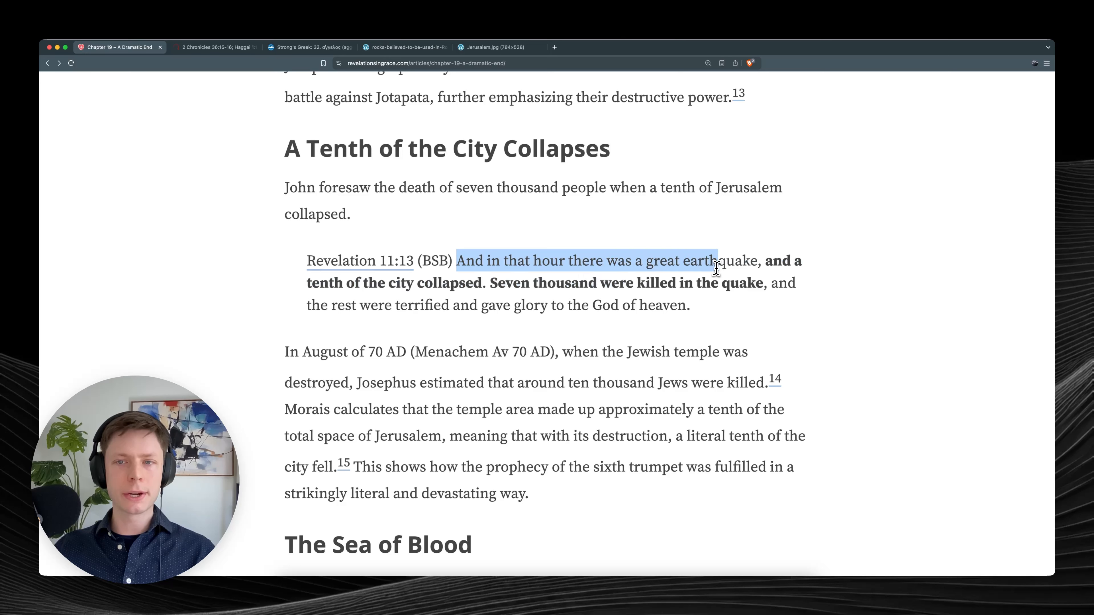
{"action": "left_click_drag", "start_coordinate": [717, 260], "coordinate": [626, 282]}
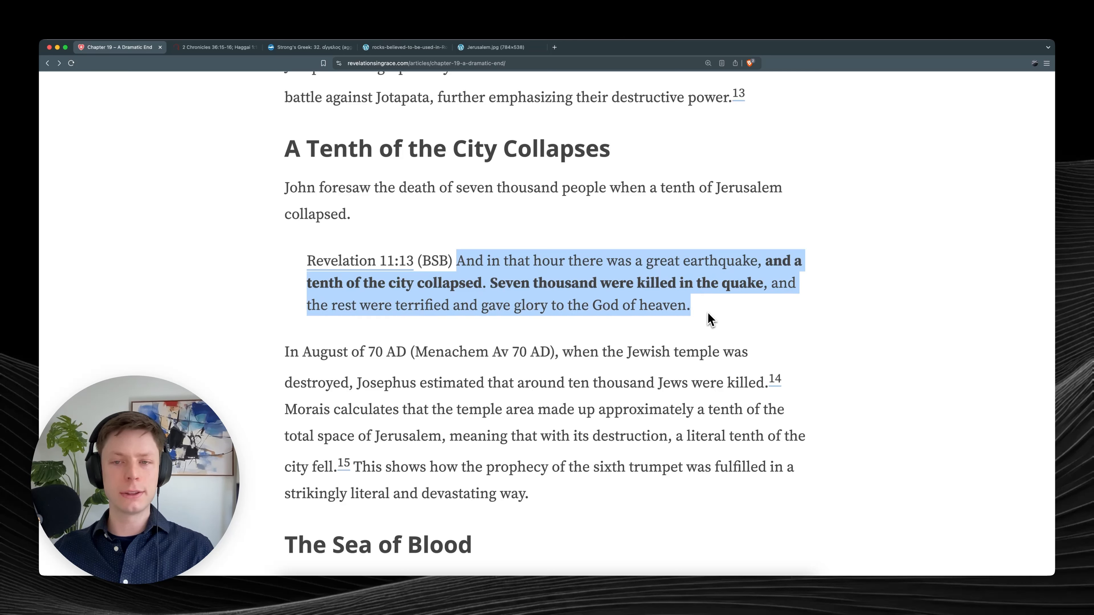
{"action": "left_click", "coordinate": [710, 320]}
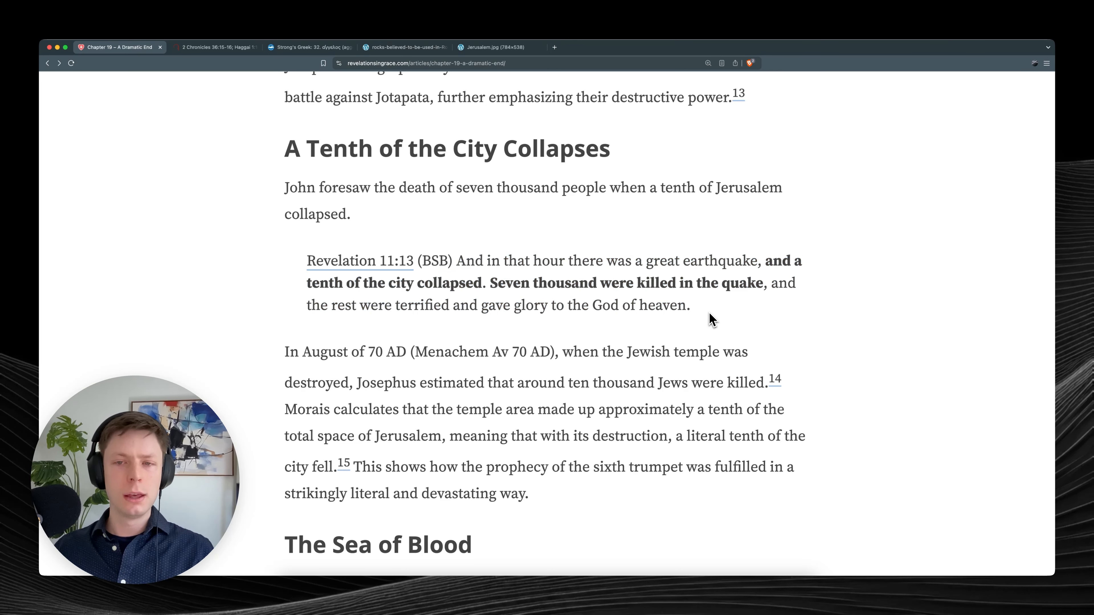
{"action": "left_click_drag", "start_coordinate": [596, 260], "coordinate": [745, 260]}
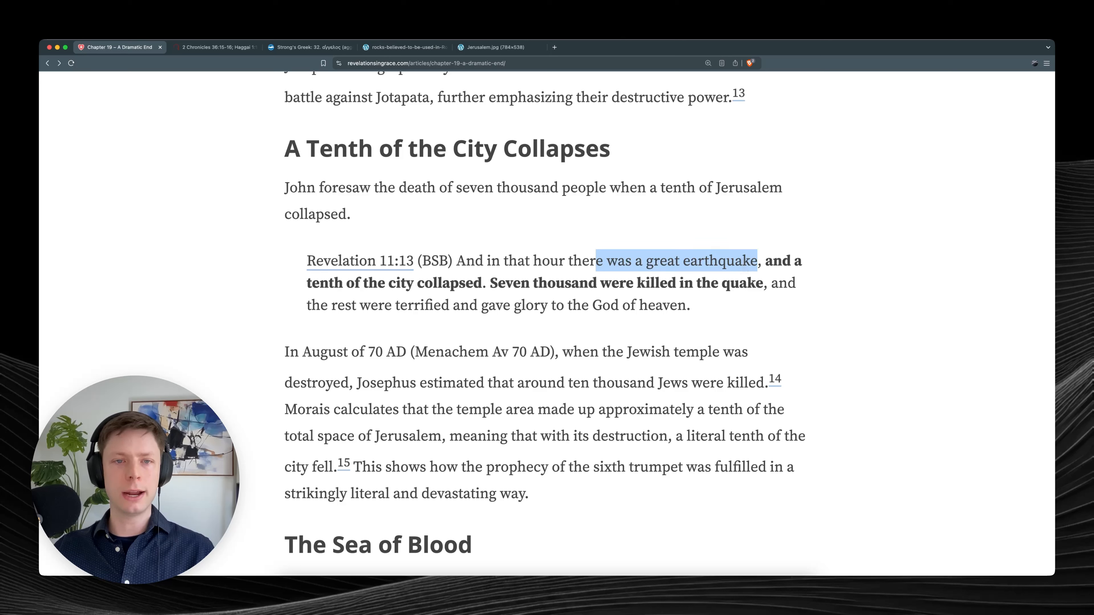
{"action": "left_click", "coordinate": [767, 271]}
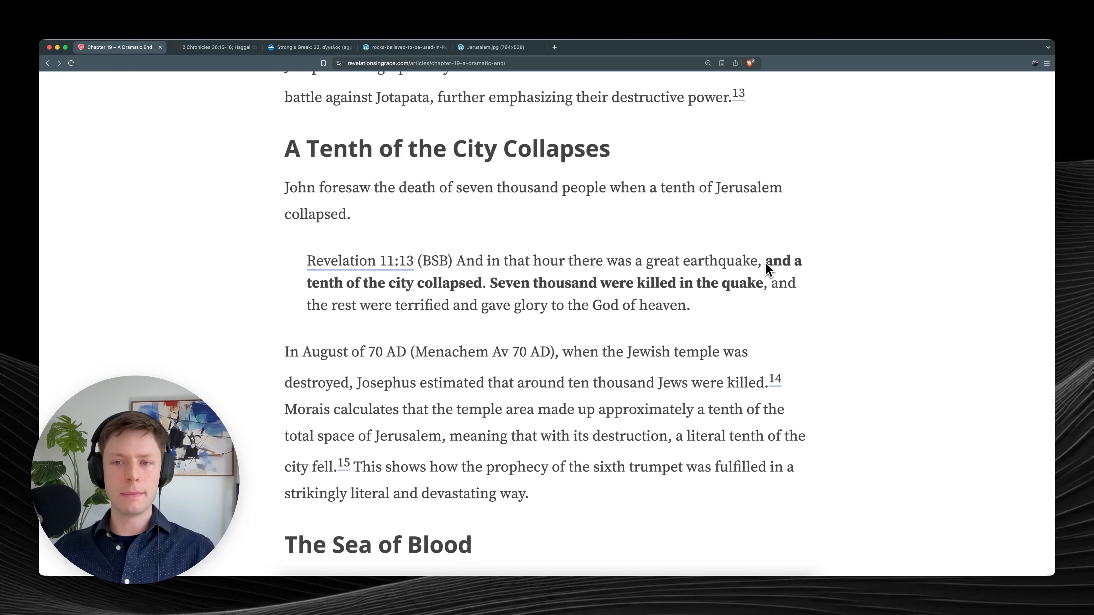
{"action": "left_click_drag", "start_coordinate": [762, 260], "coordinate": [479, 282]}
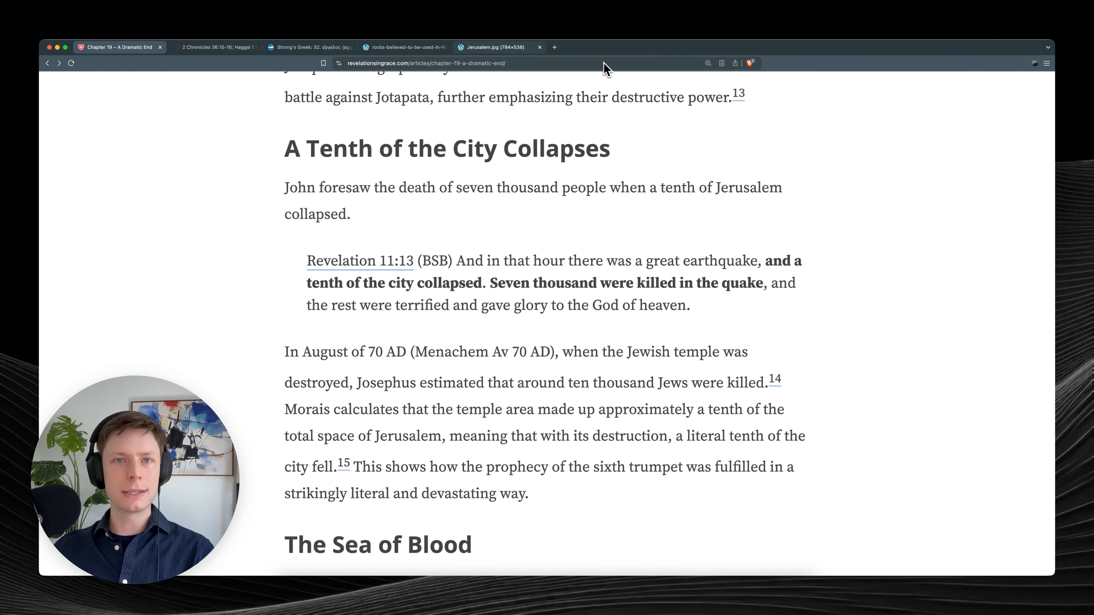
Switch to the Jerusalem.jpg tab showing the map of first-century Jerusalem and its temple.
{"action": "left_click", "coordinate": [497, 47]}
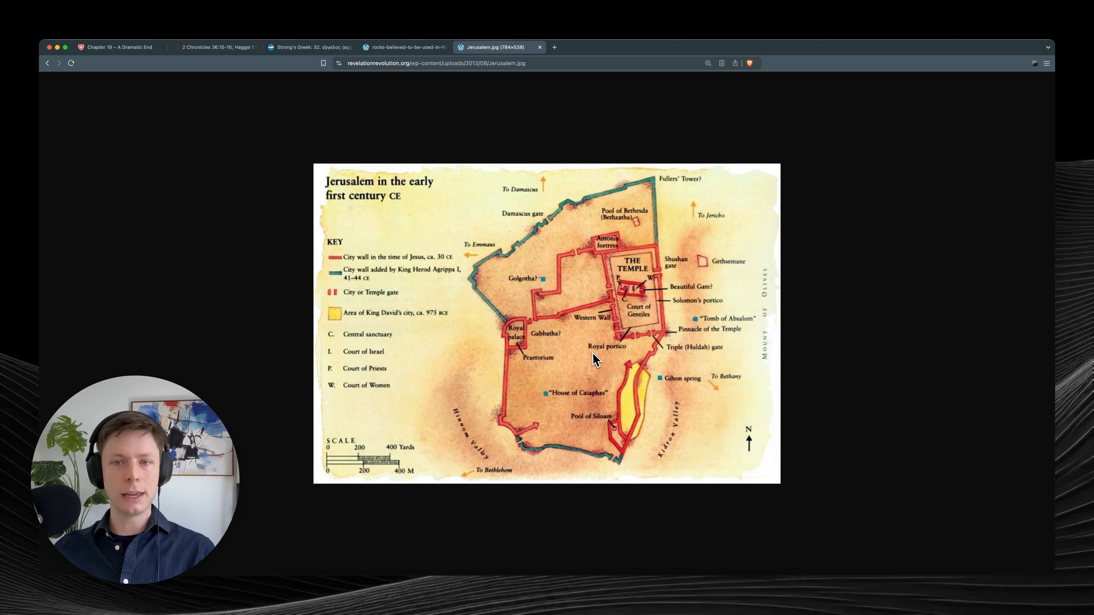
{"action": "mouse_move", "coordinate": [633, 293]}
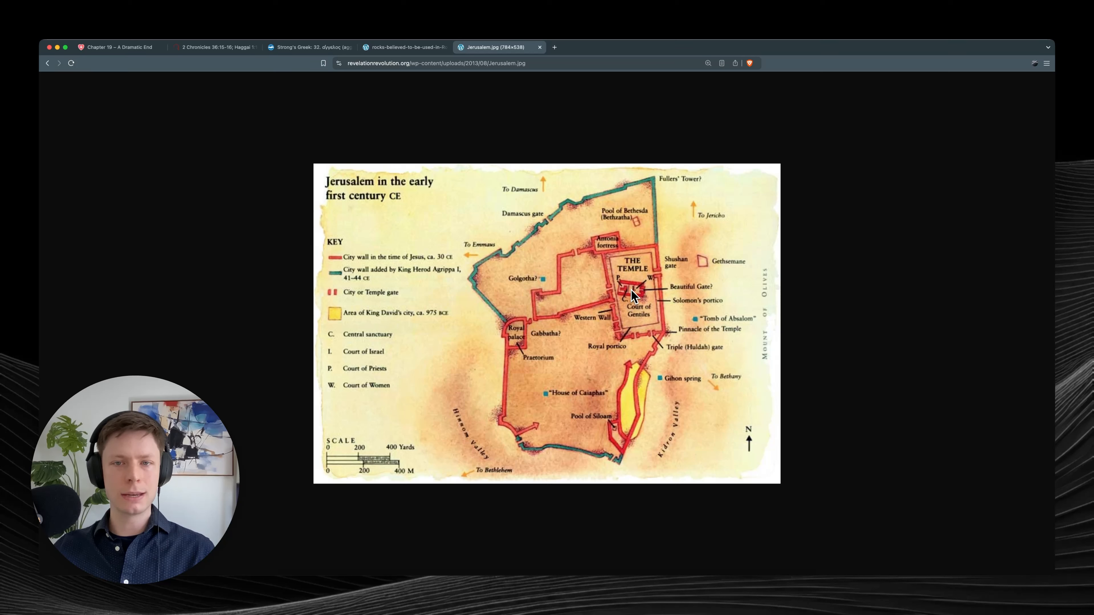
{"action": "mouse_move", "coordinate": [610, 391]}
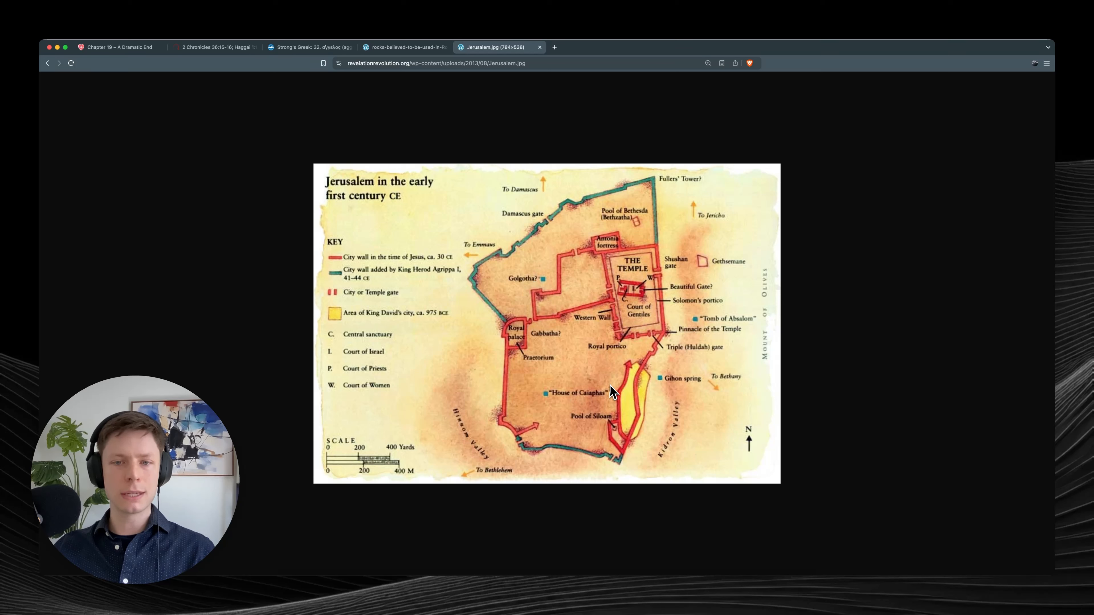
Return to the Chapter 19 article and highlight the city-collapsing and seven-thousand-killed phrases of Revelation 11:13.
{"action": "left_click", "coordinate": [119, 46]}
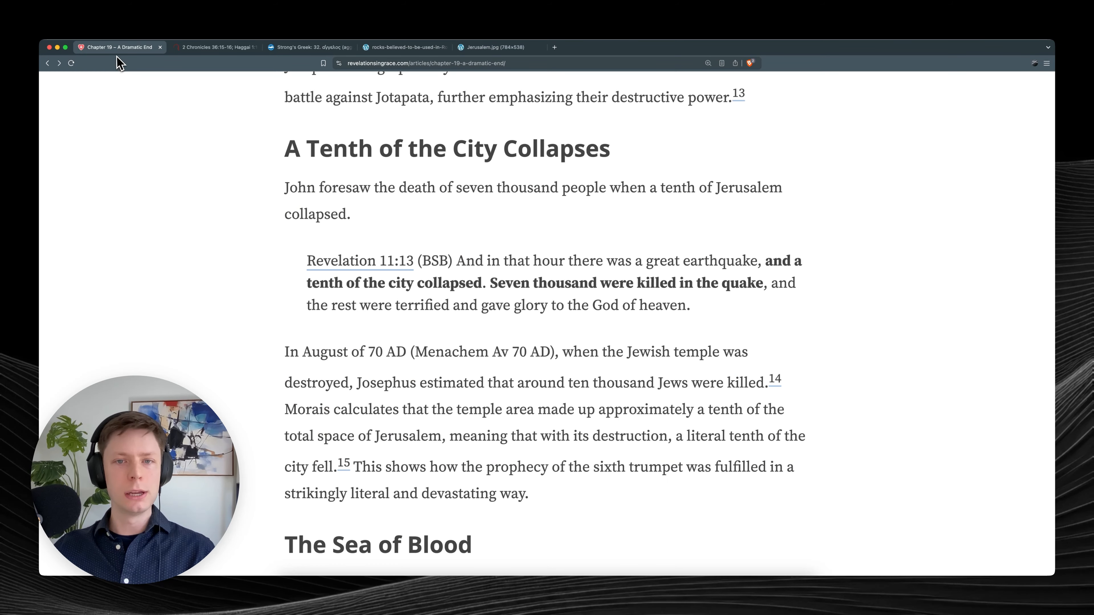
{"action": "mouse_move", "coordinate": [659, 288]}
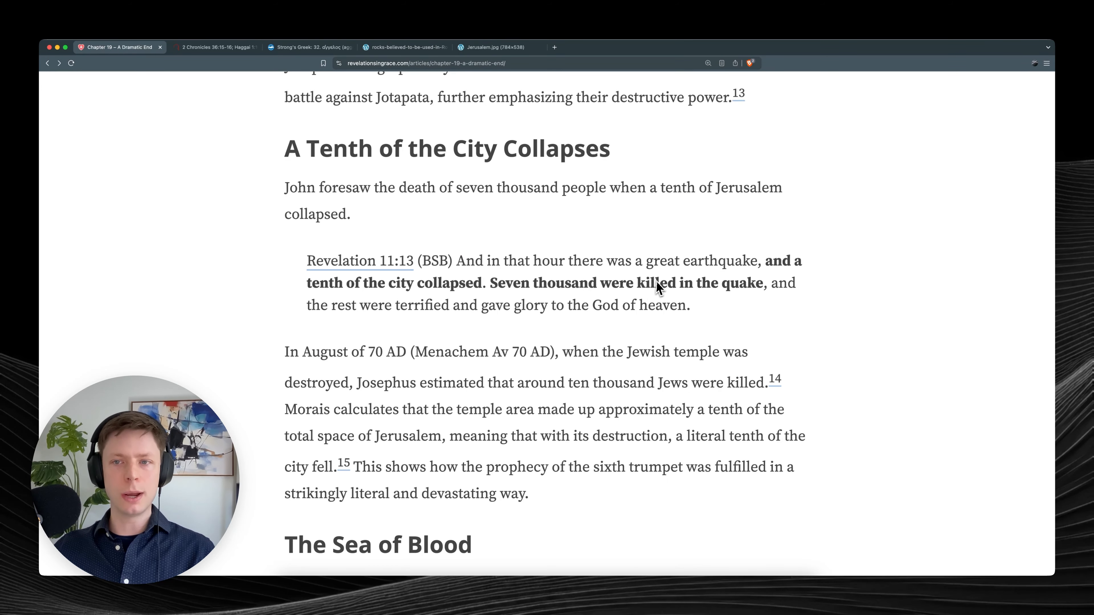
{"action": "left_click_drag", "start_coordinate": [765, 260], "coordinate": [478, 282]}
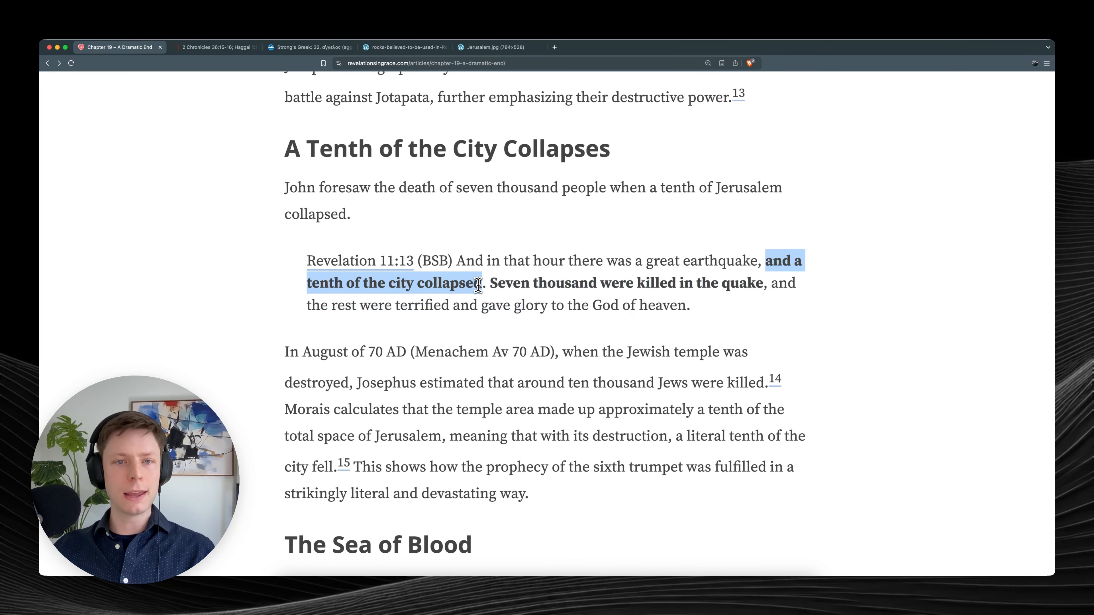
{"action": "left_click", "coordinate": [489, 283]}
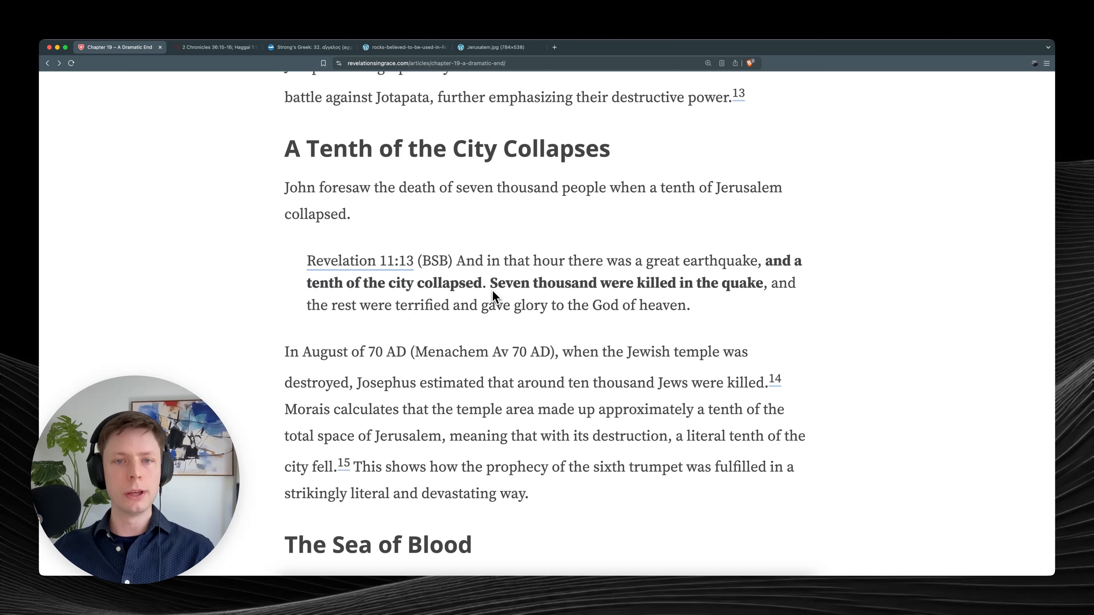
{"action": "left_click_drag", "start_coordinate": [491, 283], "coordinate": [752, 282]}
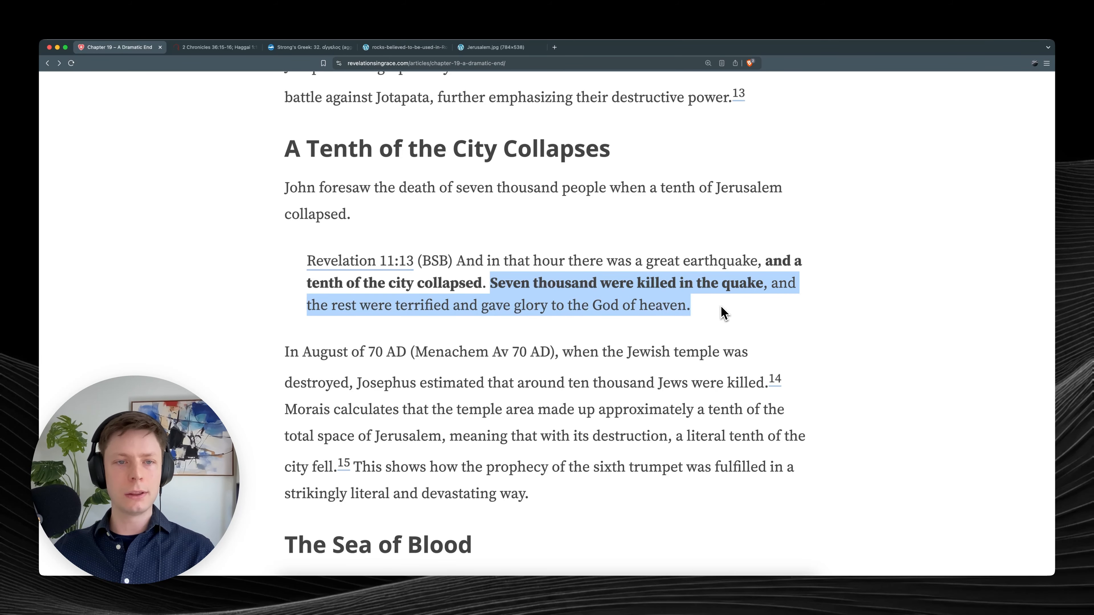
Highlight the Josephus attribution line and continue down to The Sea of Blood section's Joppa quote.
{"action": "scroll", "scroll_direction": "down", "scroll_amount": 3}
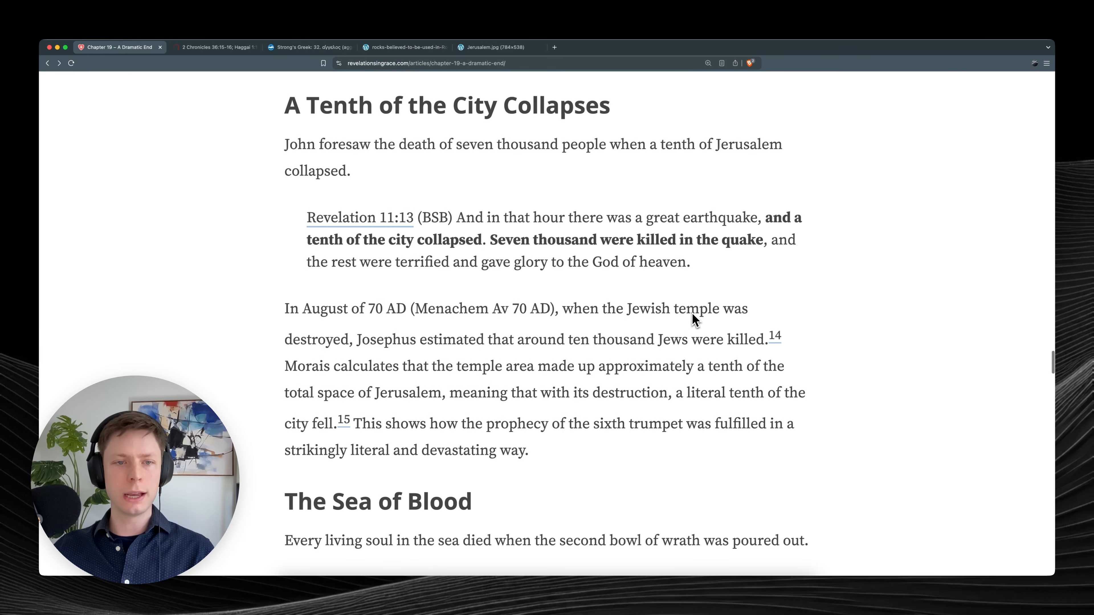
{"action": "scroll", "scroll_direction": "down", "scroll_amount": 3}
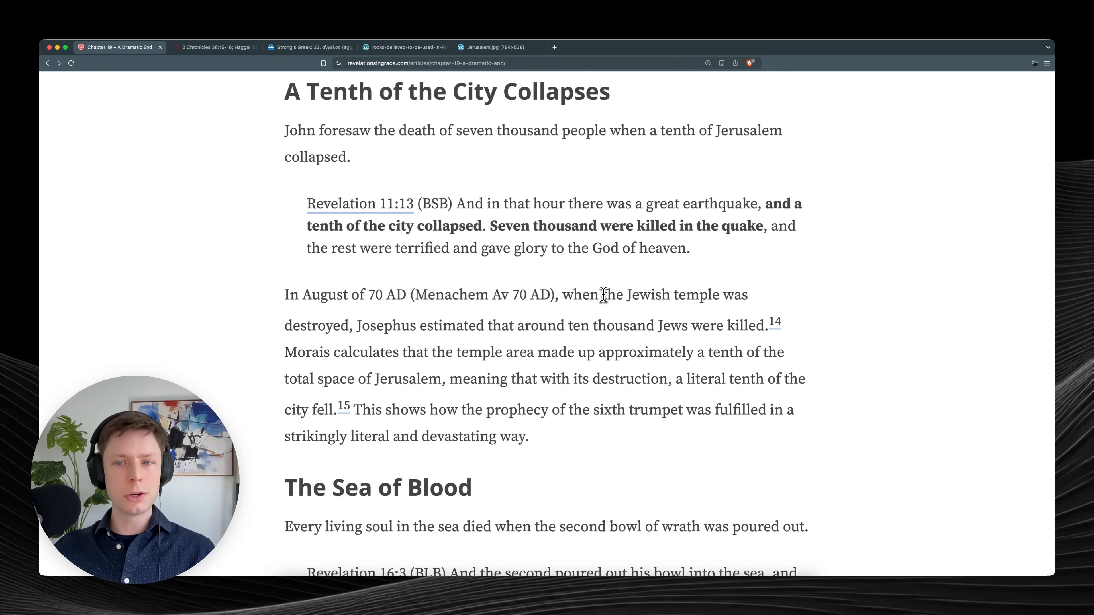
{"action": "double_click", "coordinate": [366, 326]}
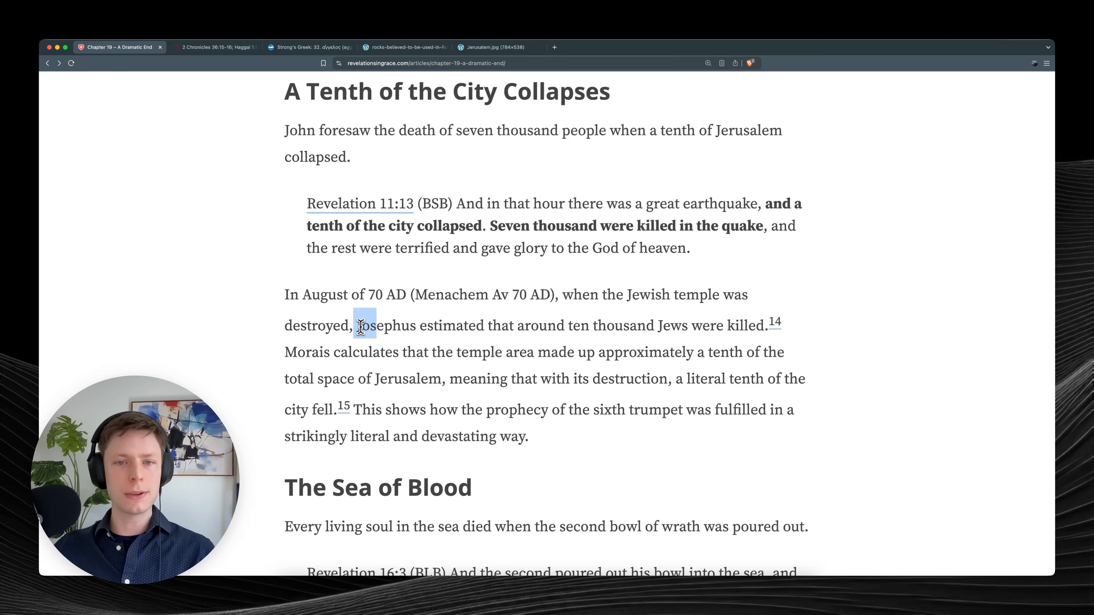
{"action": "left_click_drag", "start_coordinate": [358, 326], "coordinate": [752, 326]}
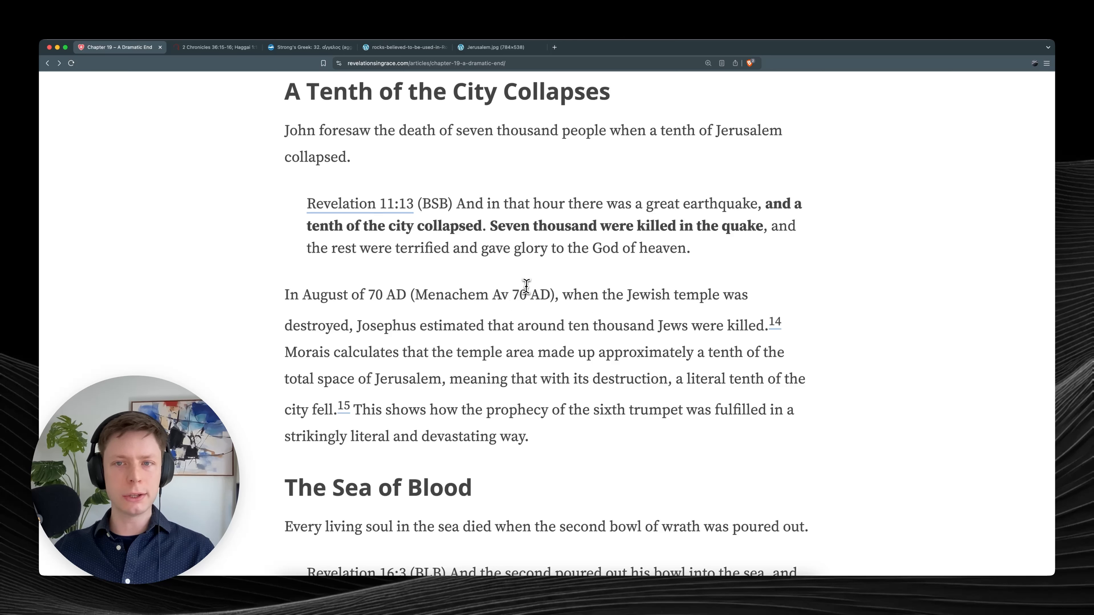
{"action": "mouse_move", "coordinate": [661, 220]}
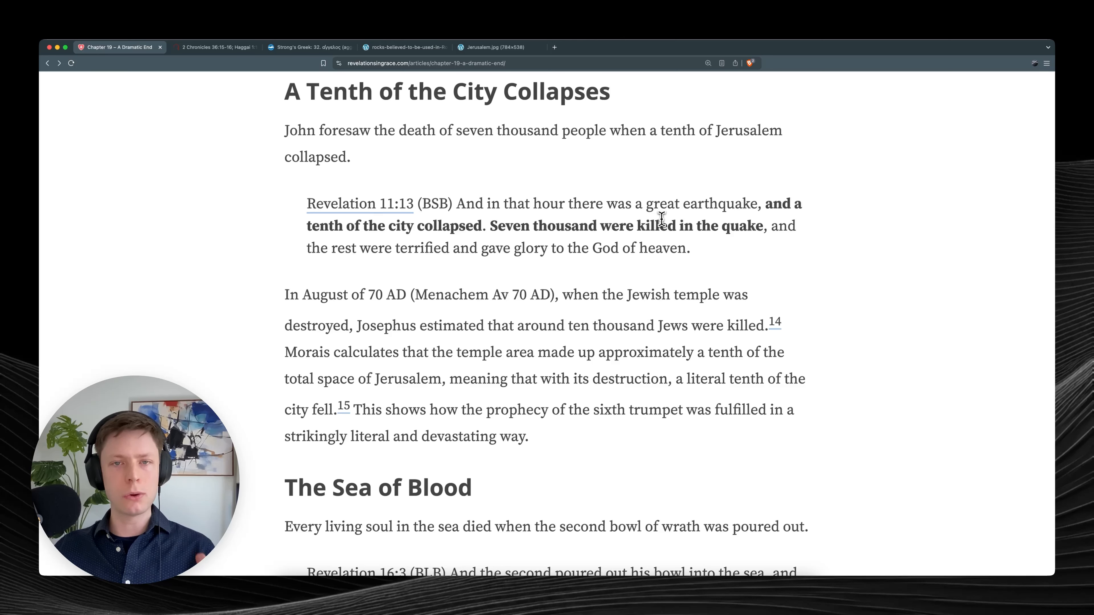
{"action": "mouse_move", "coordinate": [565, 285]}
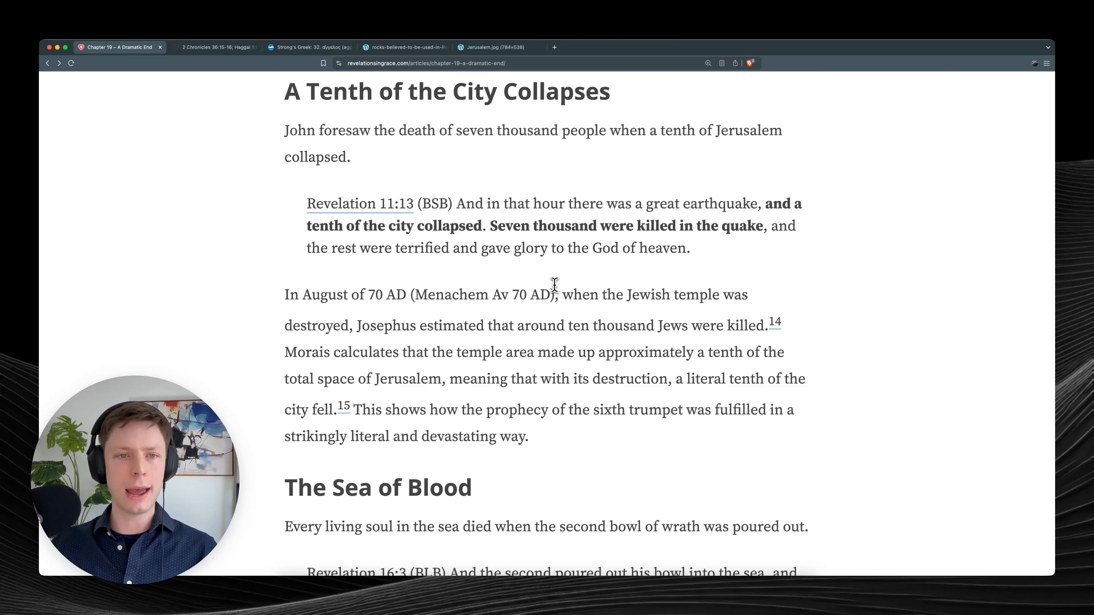
{"action": "mouse_move", "coordinate": [528, 301]}
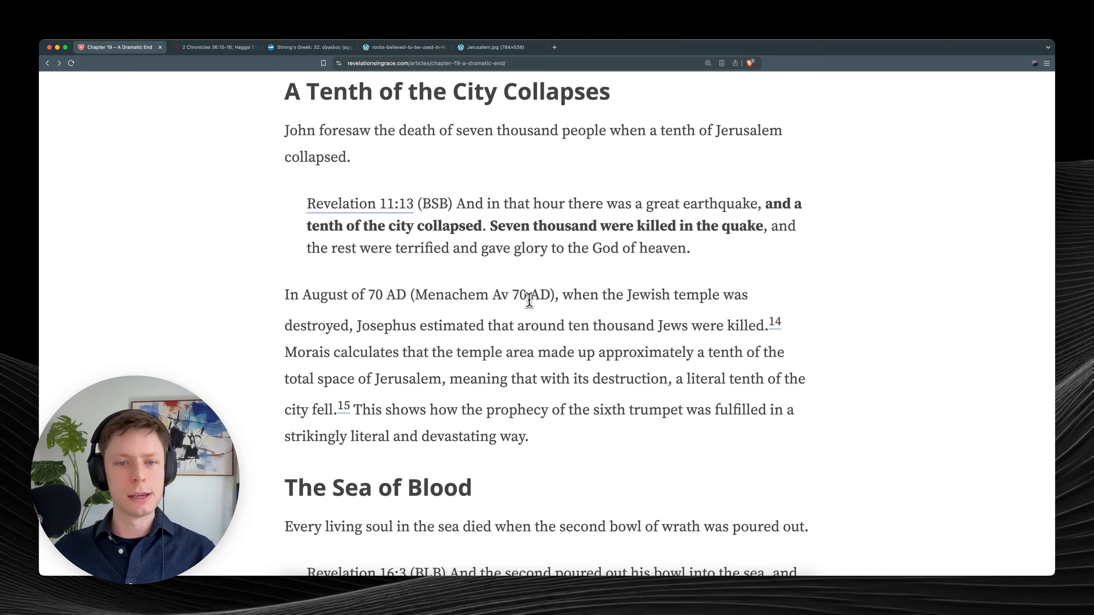
{"action": "mouse_move", "coordinate": [535, 369]}
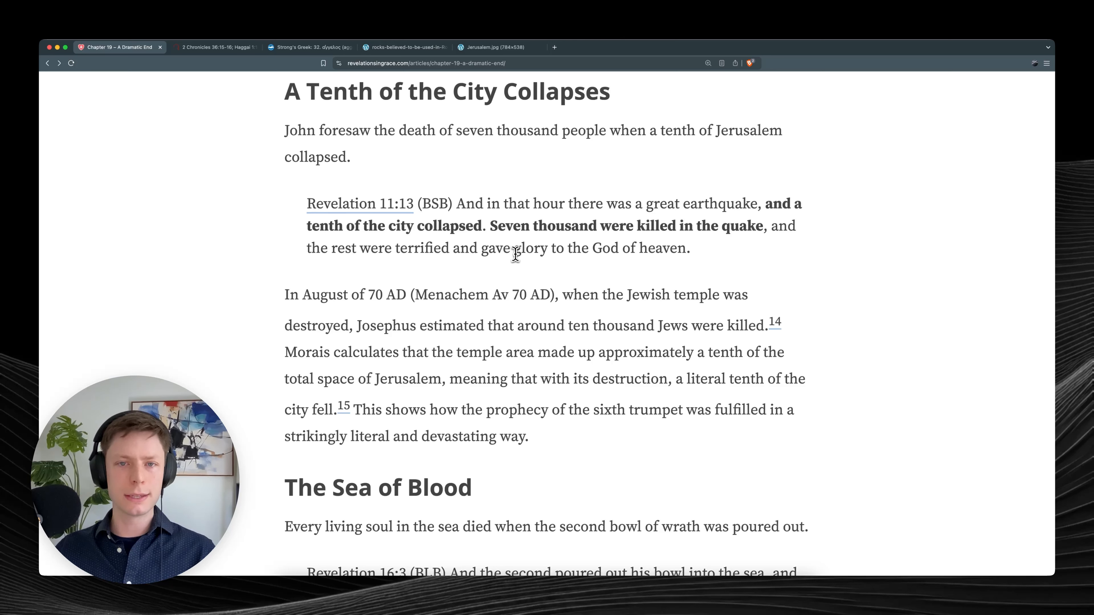
{"action": "scroll", "scroll_direction": "down", "scroll_amount": 3}
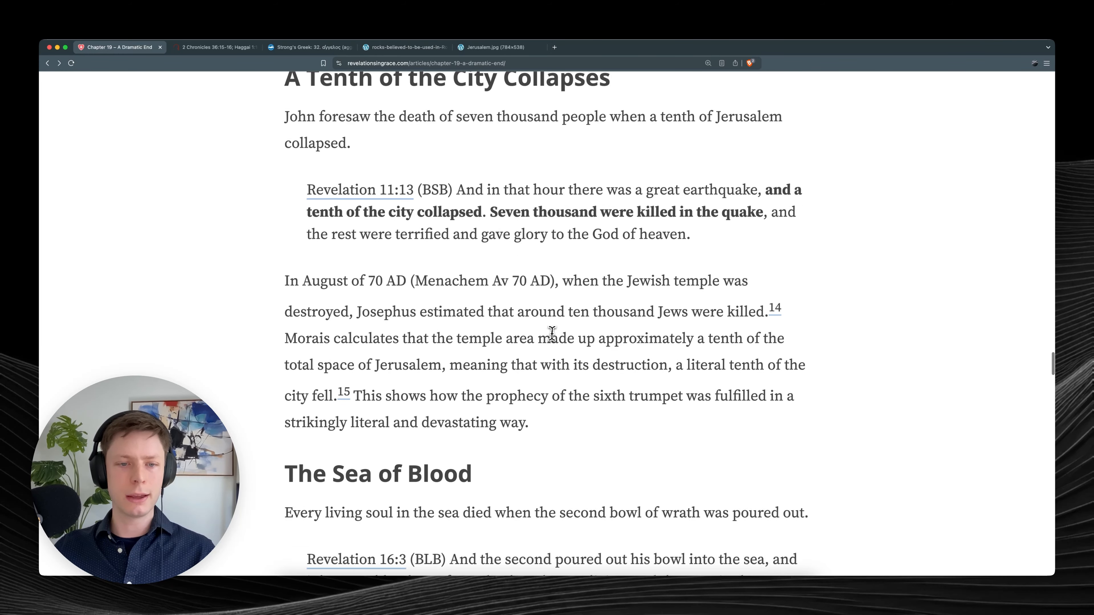
{"action": "scroll", "scroll_direction": "down", "scroll_amount": 3}
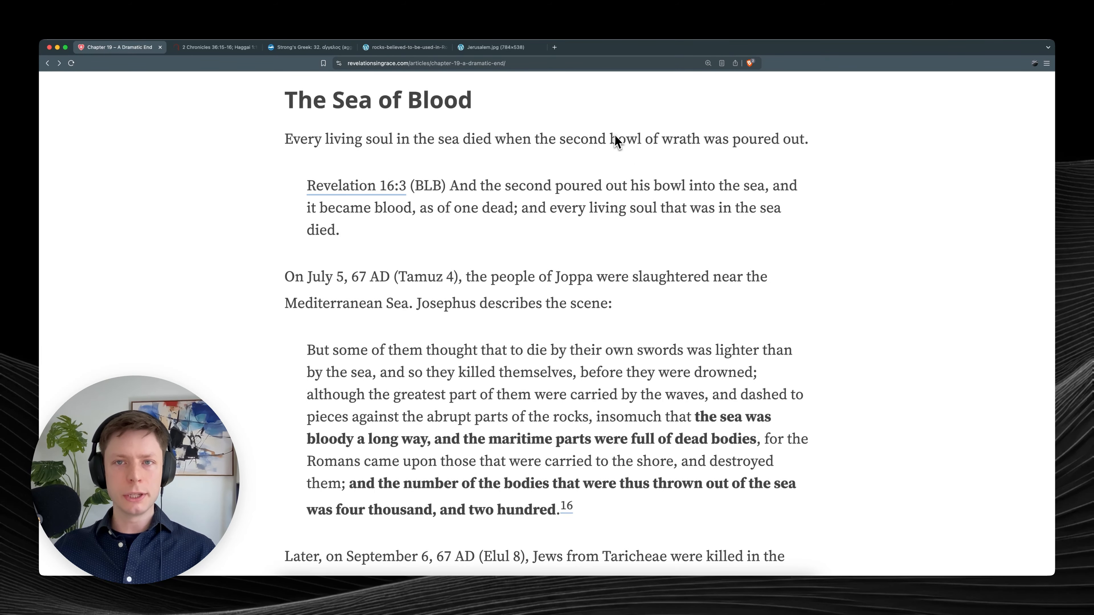
{"action": "mouse_move", "coordinate": [562, 133]}
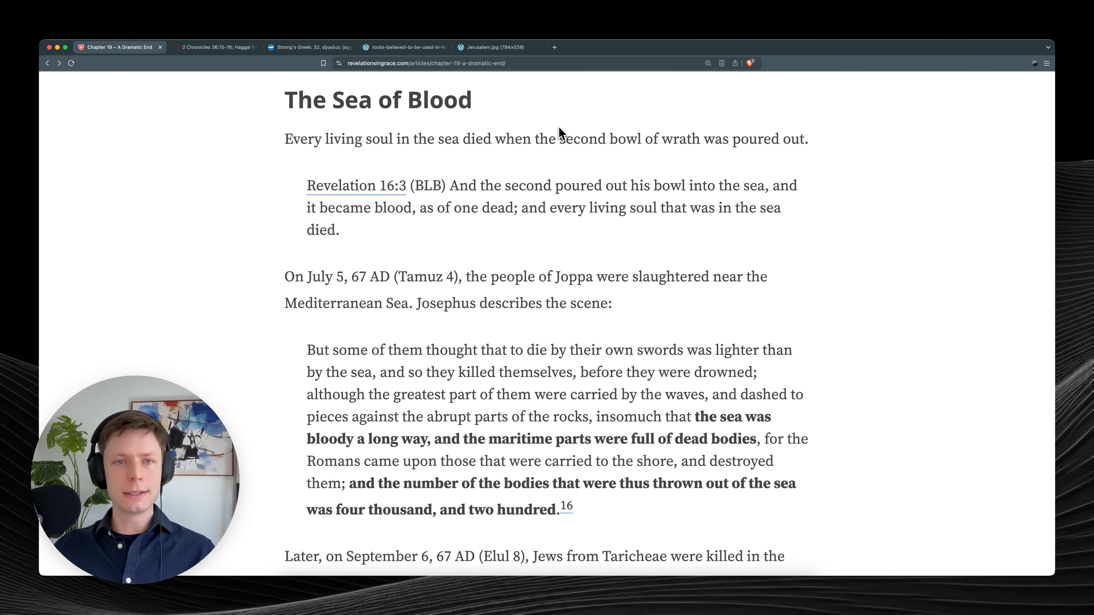
Highlight the Revelation 16:3 sea-turned-to-blood verse and move down to the Taricheae paragraph and Sea of Galilee quote.
{"action": "scroll", "scroll_direction": "down", "scroll_amount": 3}
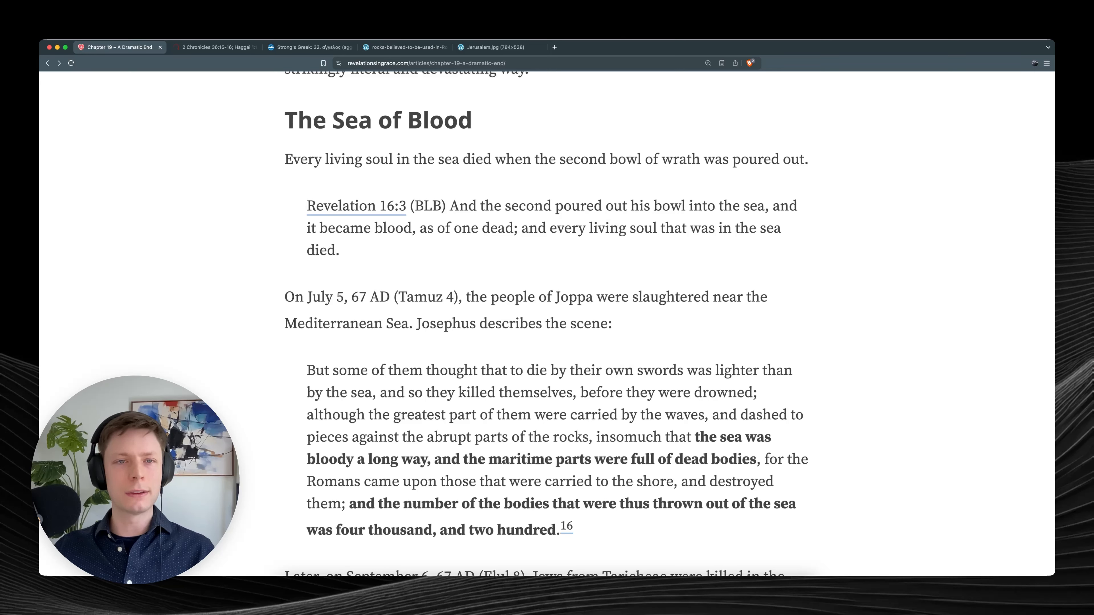
{"action": "mouse_move", "coordinate": [563, 203]}
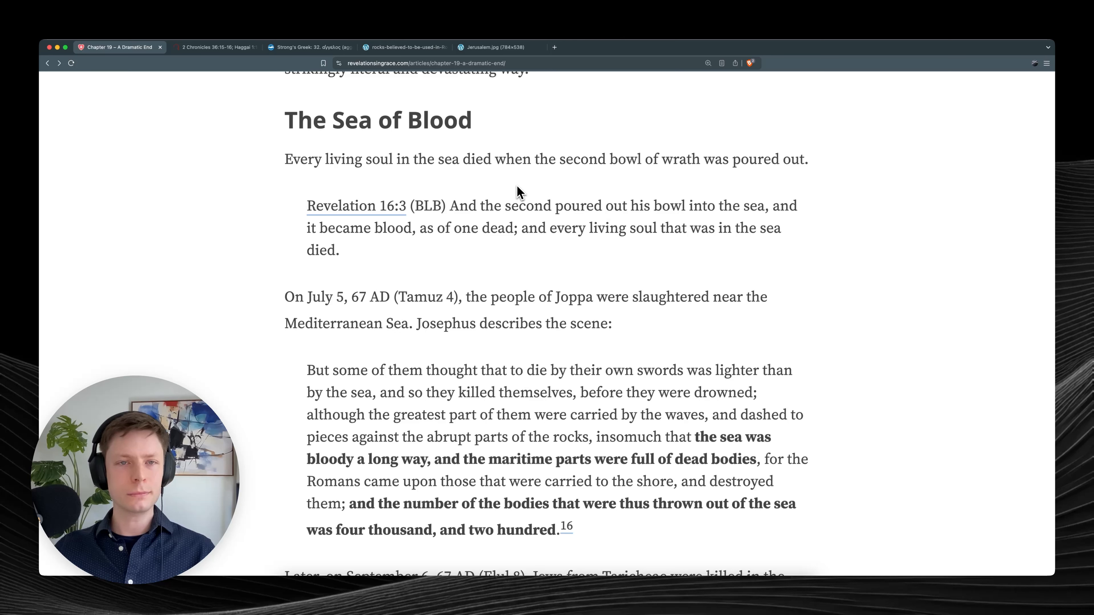
{"action": "mouse_move", "coordinate": [476, 197]}
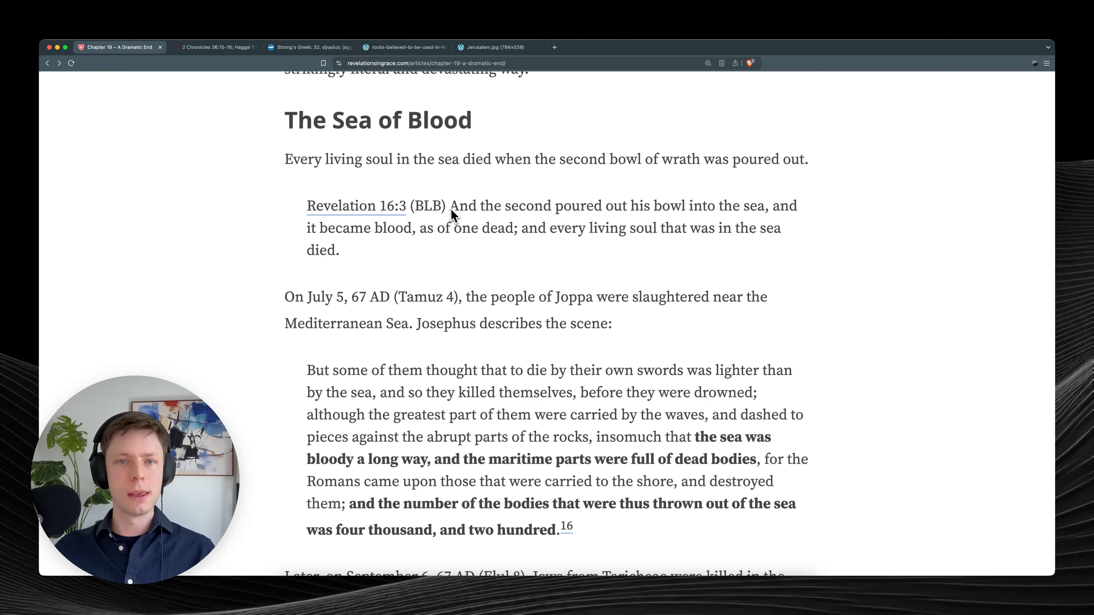
{"action": "left_click_drag", "start_coordinate": [448, 205], "coordinate": [761, 227]}
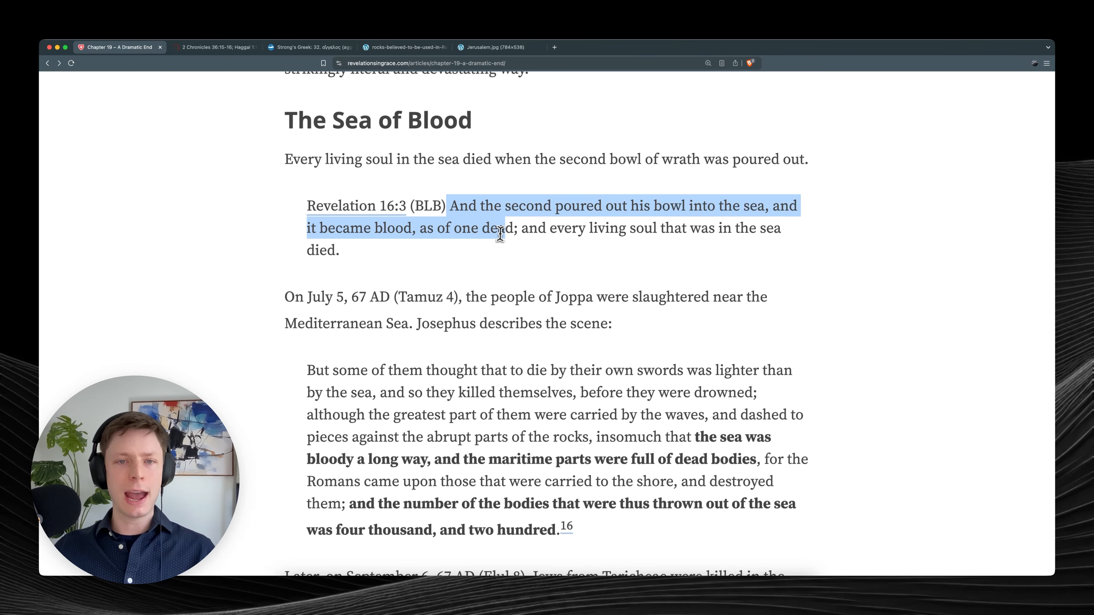
{"action": "left_click_drag", "start_coordinate": [499, 235], "coordinate": [780, 228]}
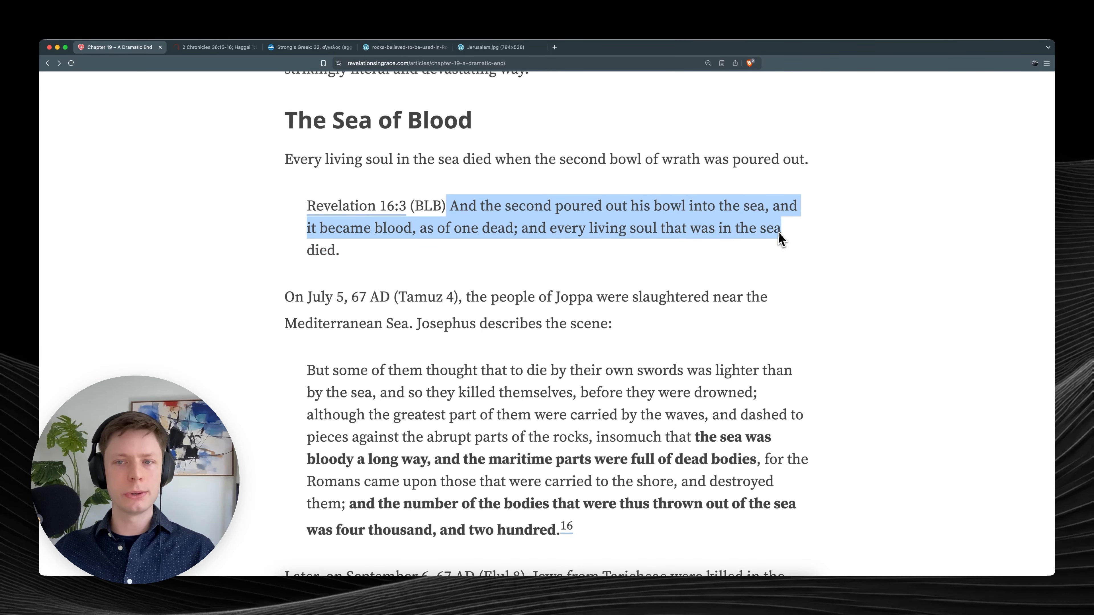
{"action": "scroll", "scroll_direction": "down", "scroll_amount": 3}
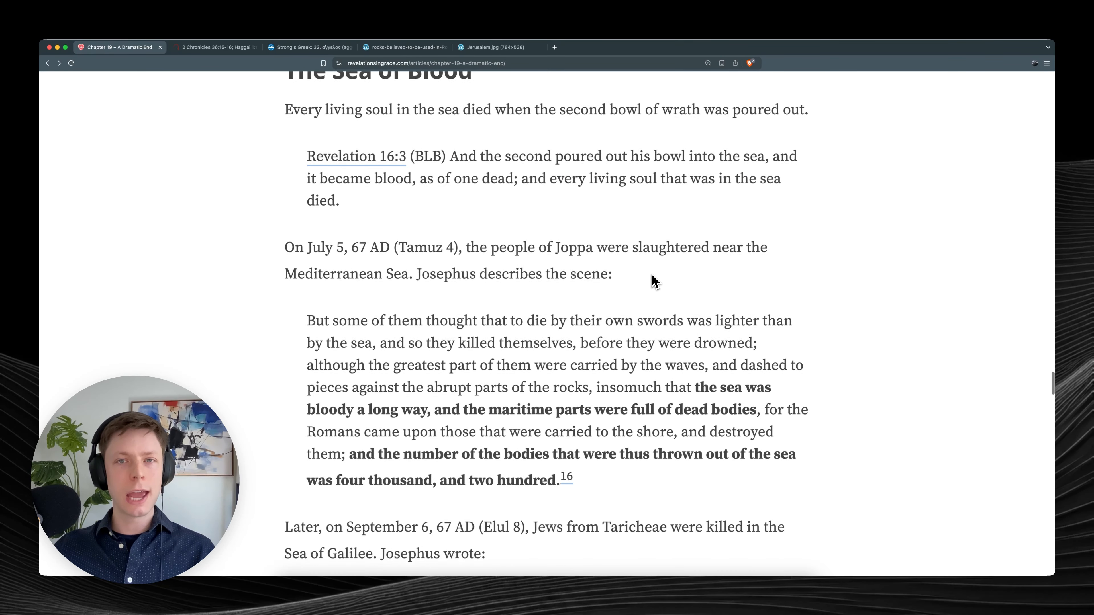
{"action": "scroll", "scroll_direction": "down", "scroll_amount": 3}
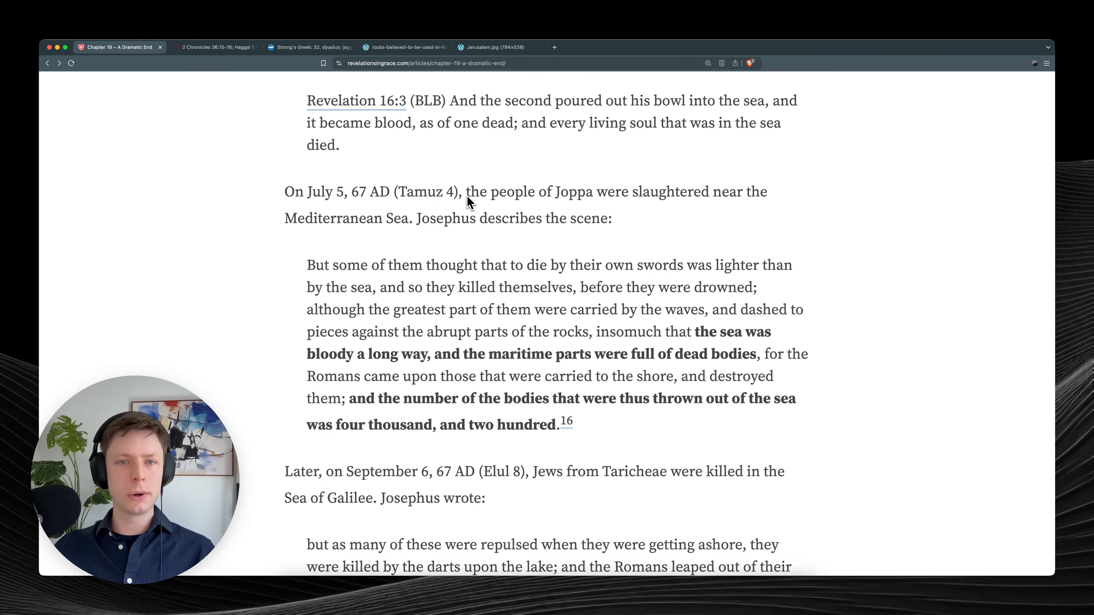
{"action": "mouse_move", "coordinate": [736, 219]}
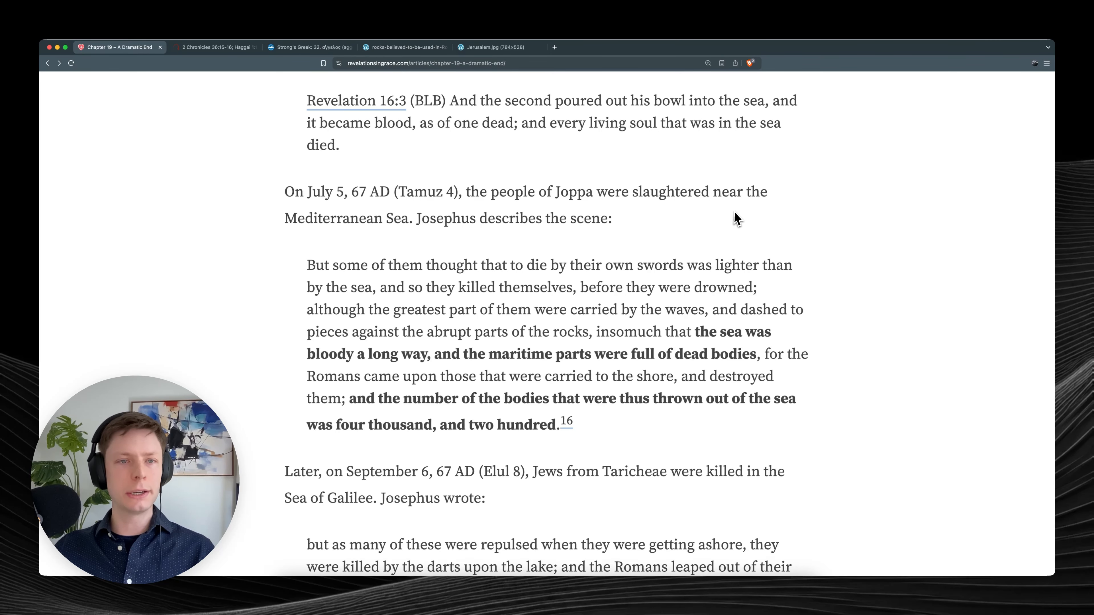
Scroll to Josephus's Taricheae quote on the bloody lake and four thousand two hundred bodies thrown ashore.
{"action": "scroll", "scroll_direction": "down", "scroll_amount": 3}
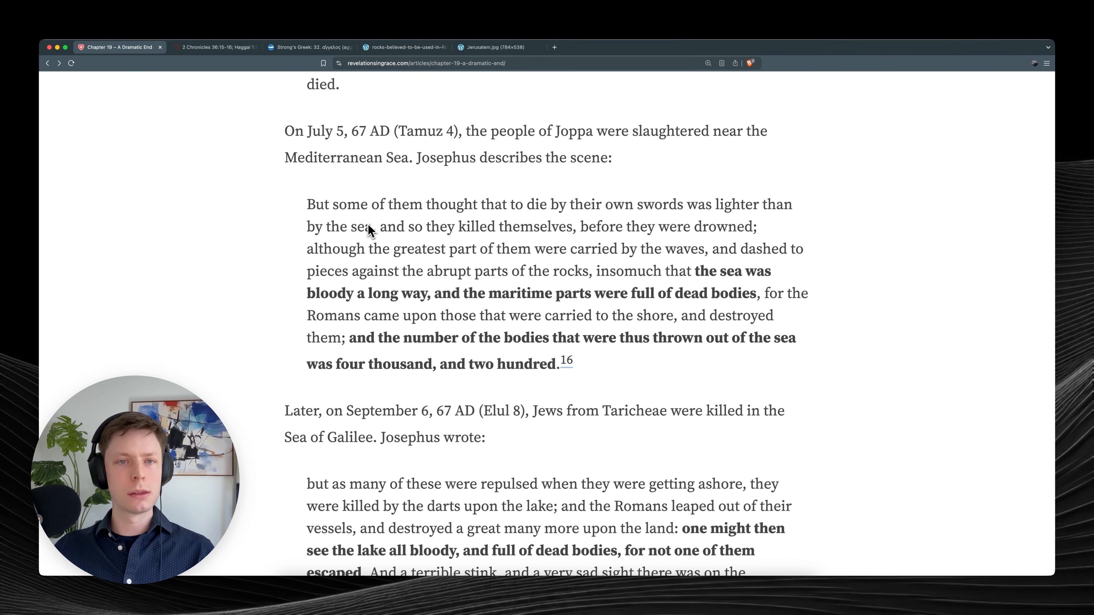
{"action": "mouse_move", "coordinate": [547, 232]}
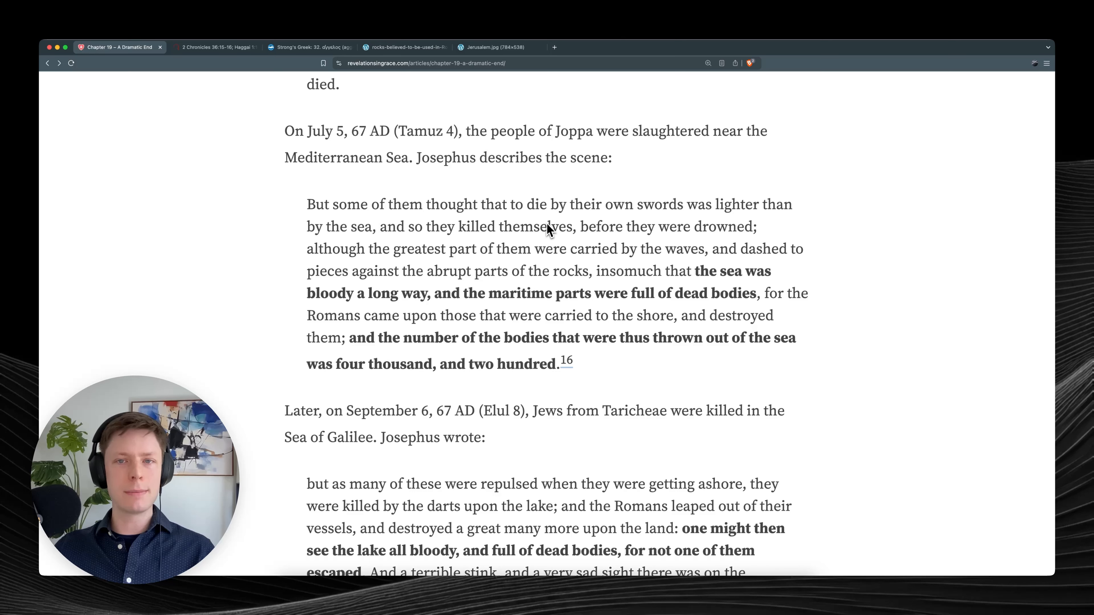
{"action": "mouse_move", "coordinate": [388, 242]}
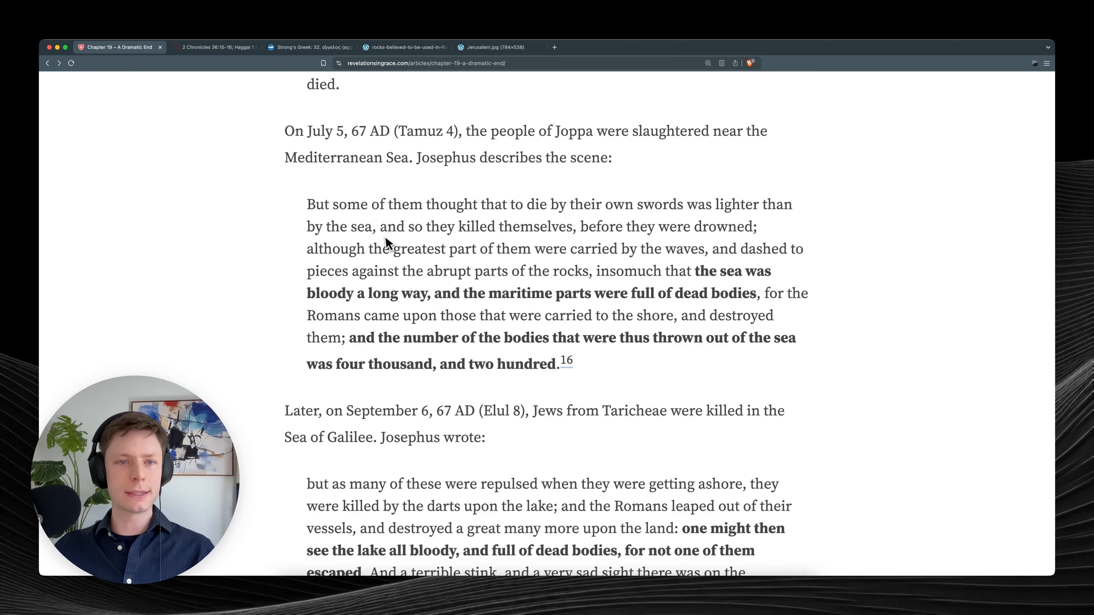
{"action": "mouse_move", "coordinate": [628, 251]}
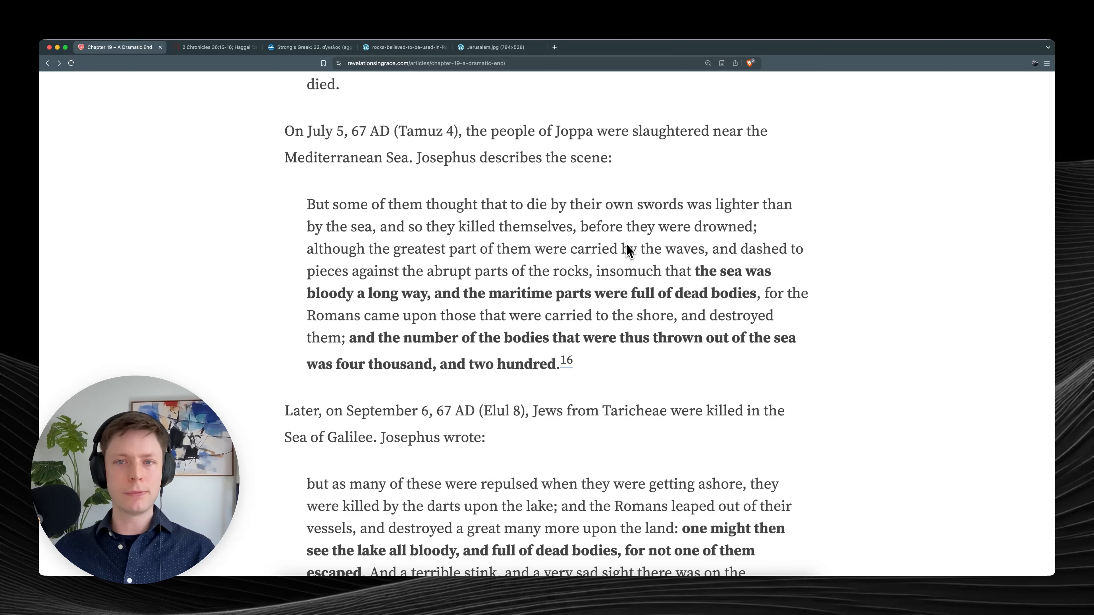
{"action": "mouse_move", "coordinate": [441, 265]}
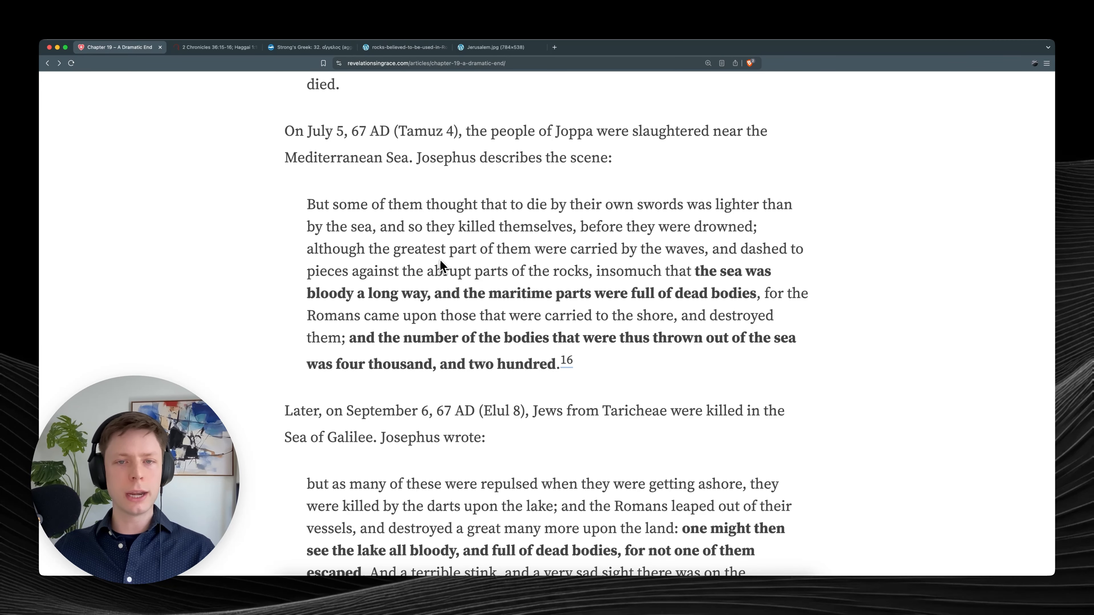
{"action": "mouse_move", "coordinate": [747, 273]}
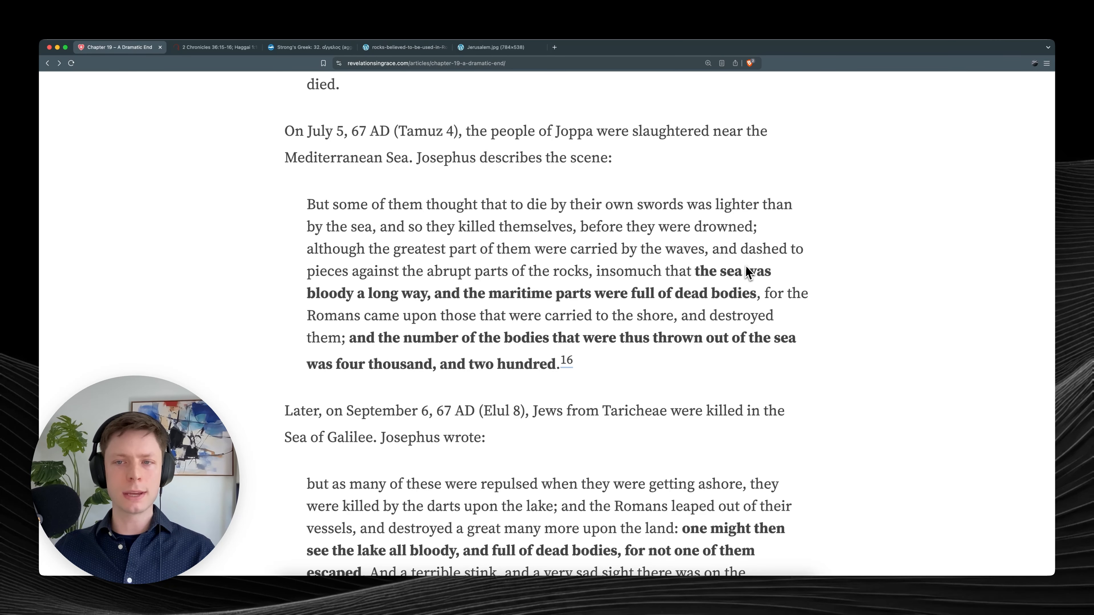
{"action": "scroll", "scroll_direction": "down", "scroll_amount": 3}
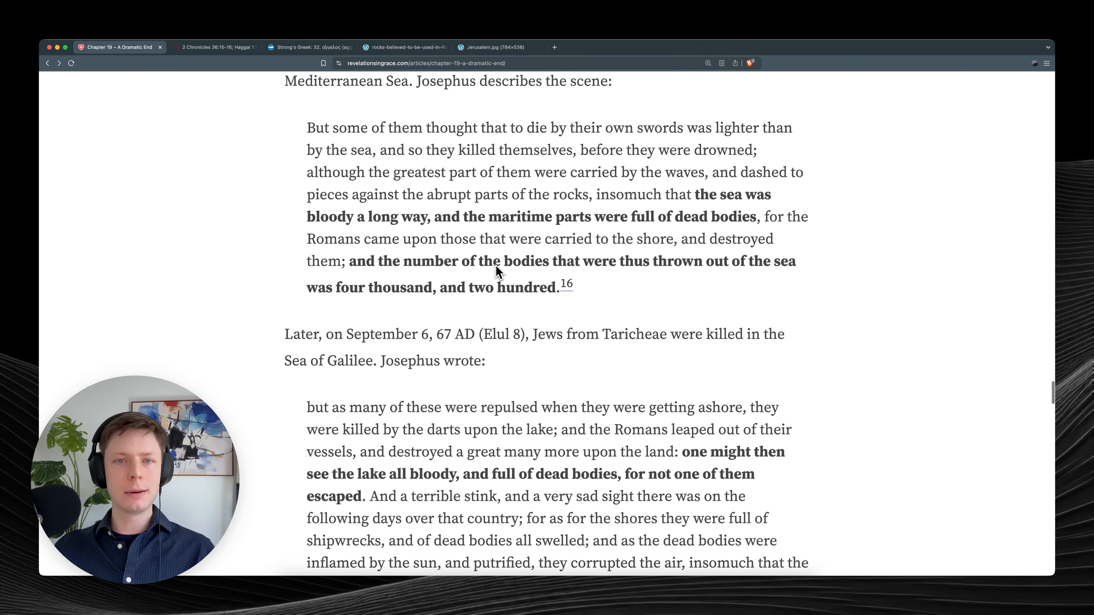
{"action": "mouse_move", "coordinate": [655, 215]}
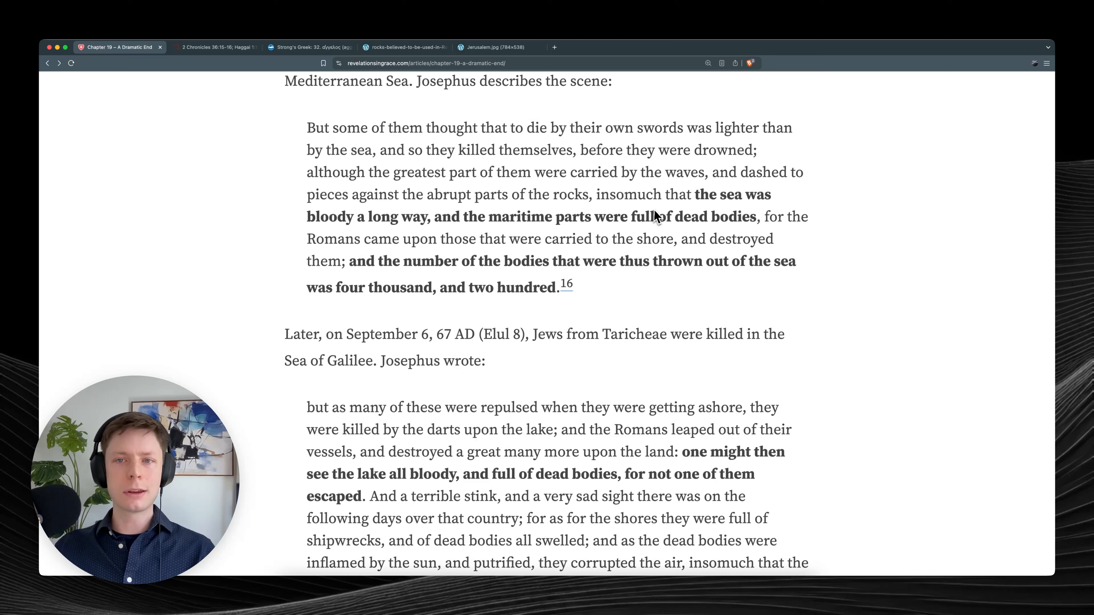
{"action": "mouse_move", "coordinate": [404, 237]}
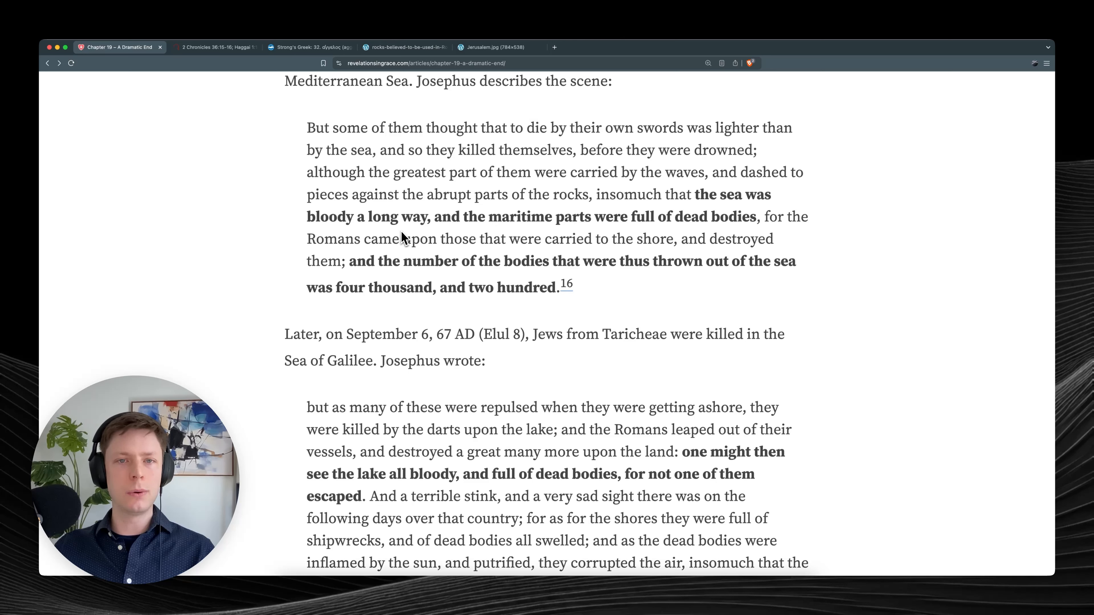
{"action": "mouse_move", "coordinate": [670, 239]}
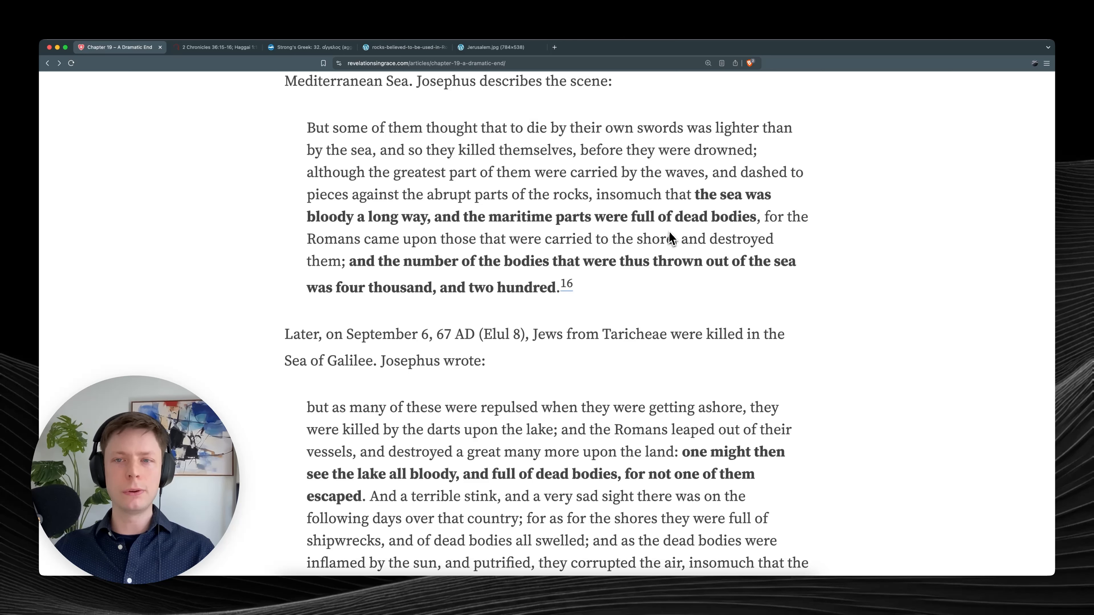
{"action": "mouse_move", "coordinate": [466, 249]}
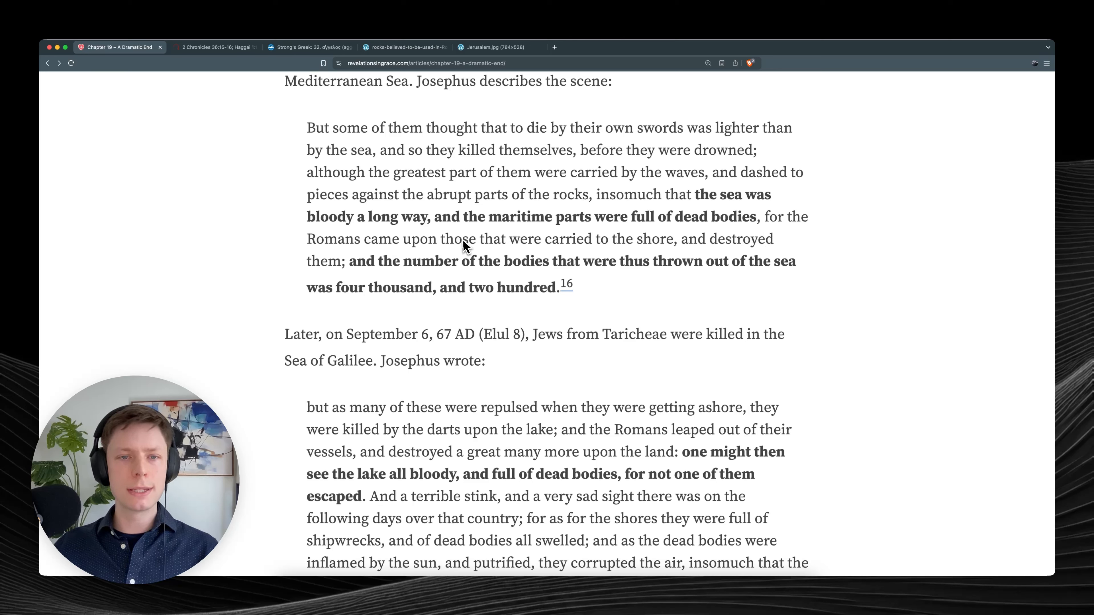
{"action": "mouse_move", "coordinate": [640, 255]}
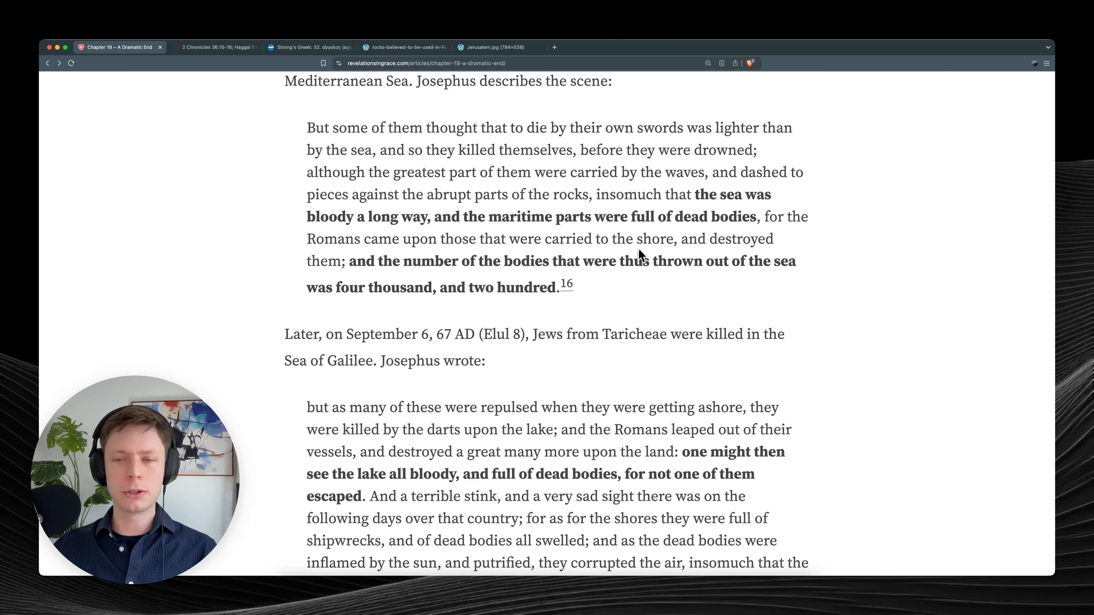
{"action": "mouse_move", "coordinate": [410, 292]}
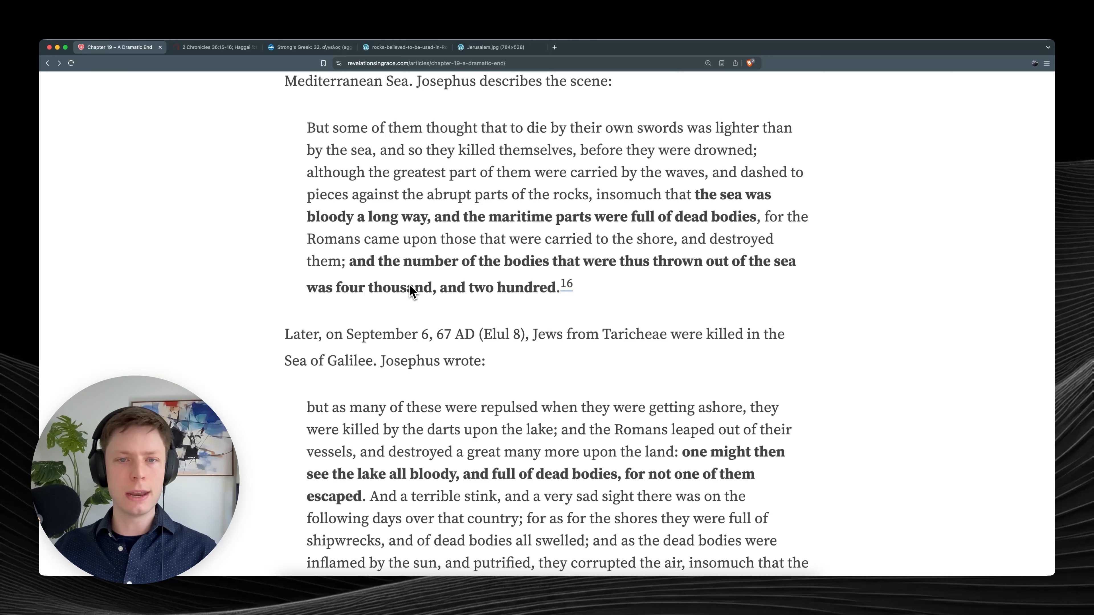
{"action": "mouse_move", "coordinate": [699, 286]}
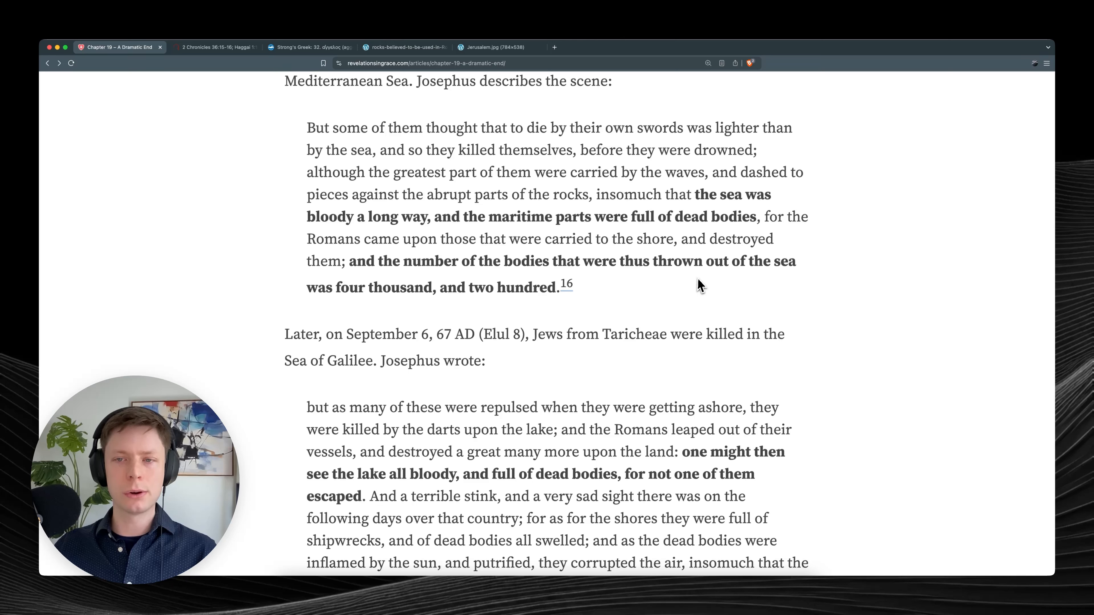
{"action": "mouse_move", "coordinate": [459, 321]}
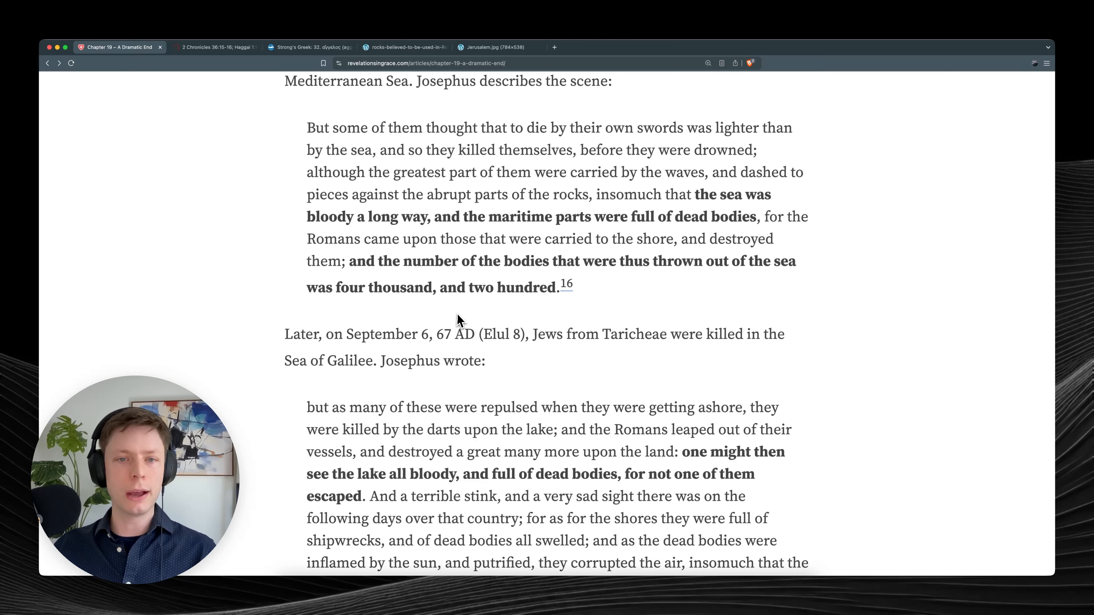
{"action": "mouse_move", "coordinate": [627, 293]}
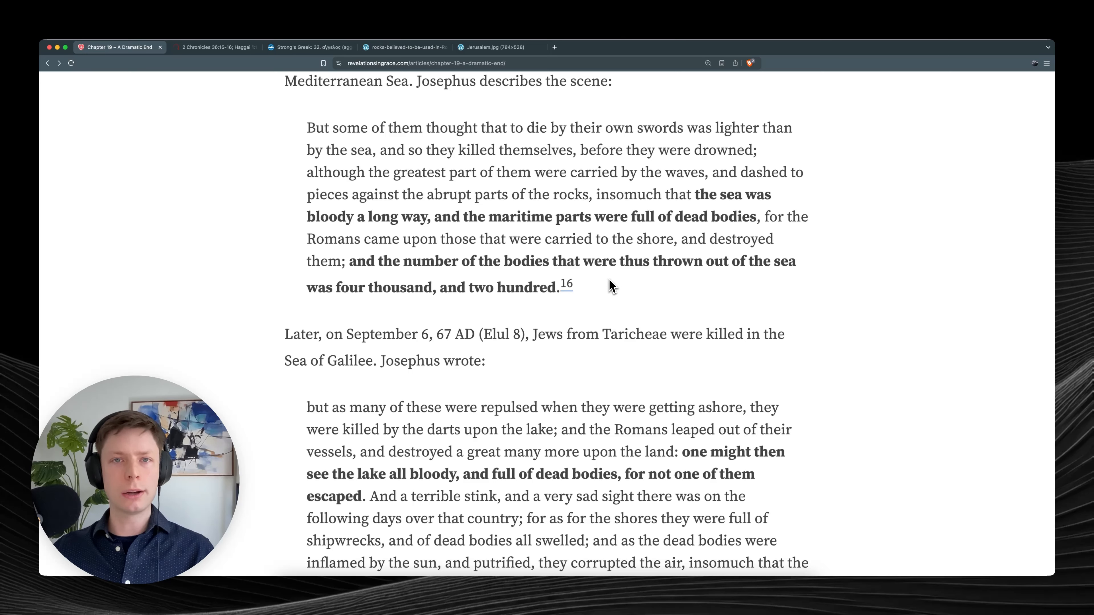
{"action": "mouse_move", "coordinate": [604, 291]}
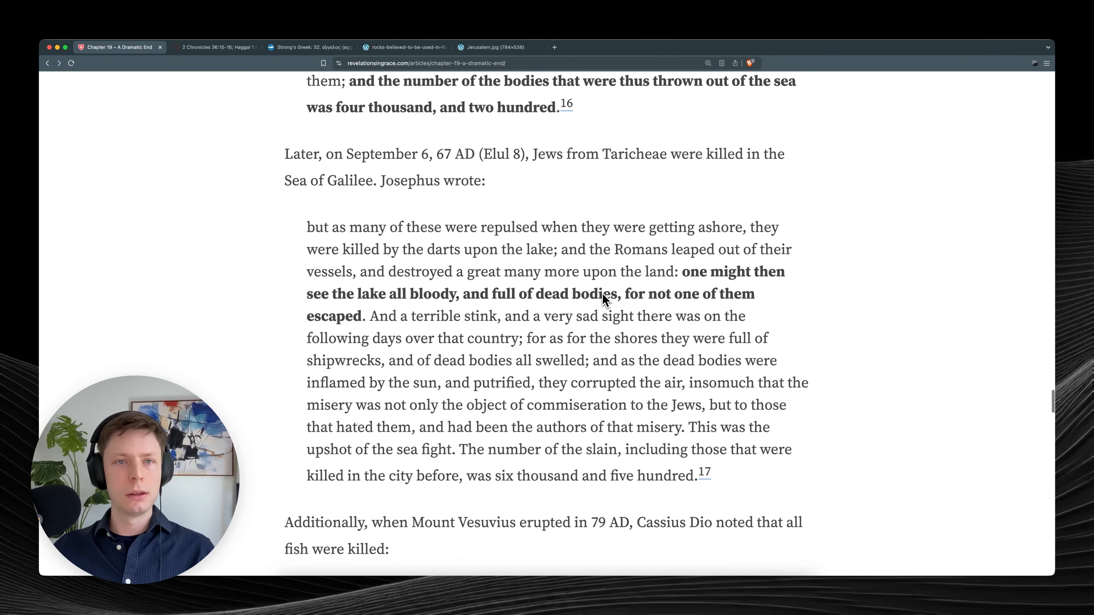
{"action": "mouse_move", "coordinate": [523, 172]}
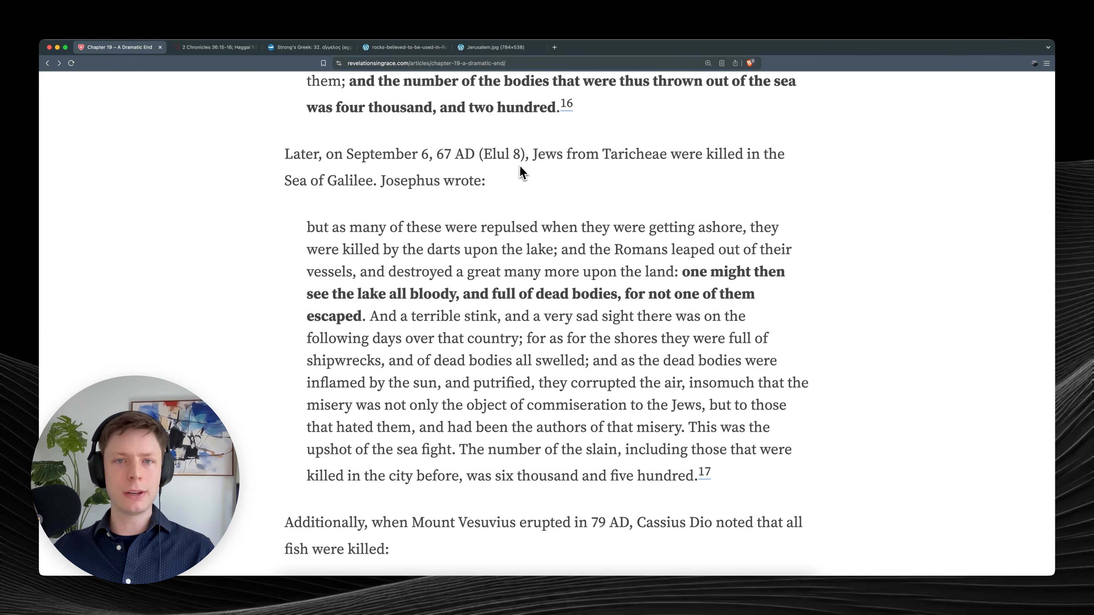
Read past the Sea of Galilee quote's six thousand five hundred slain to Cassius Dio's Vesuvius fish-killing note.
{"action": "left_click_drag", "start_coordinate": [533, 154], "coordinate": [665, 154]}
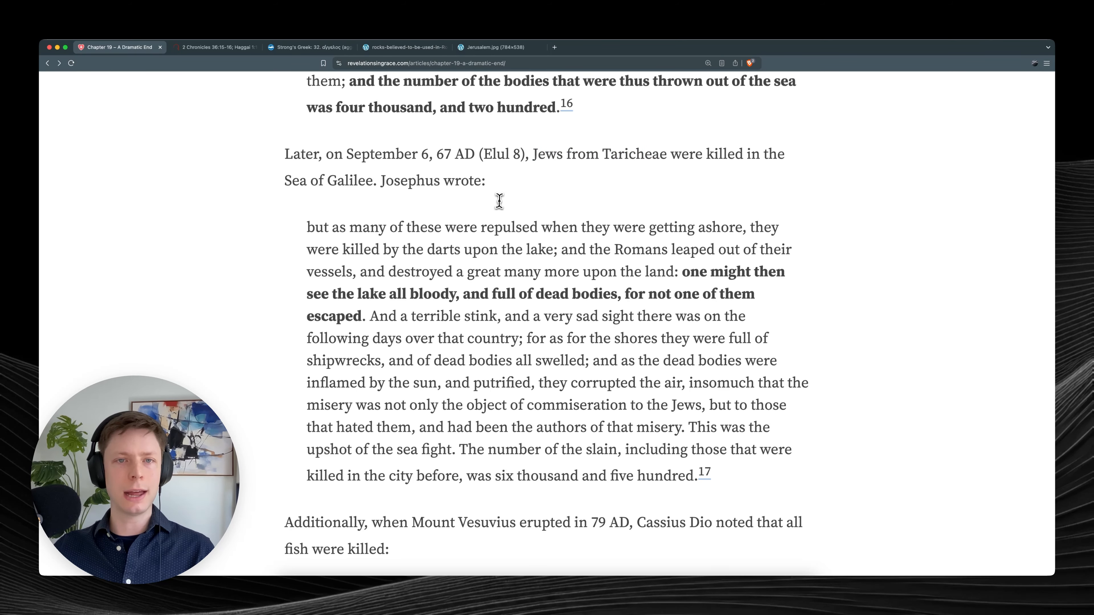
{"action": "scroll", "scroll_direction": "down", "scroll_amount": 3}
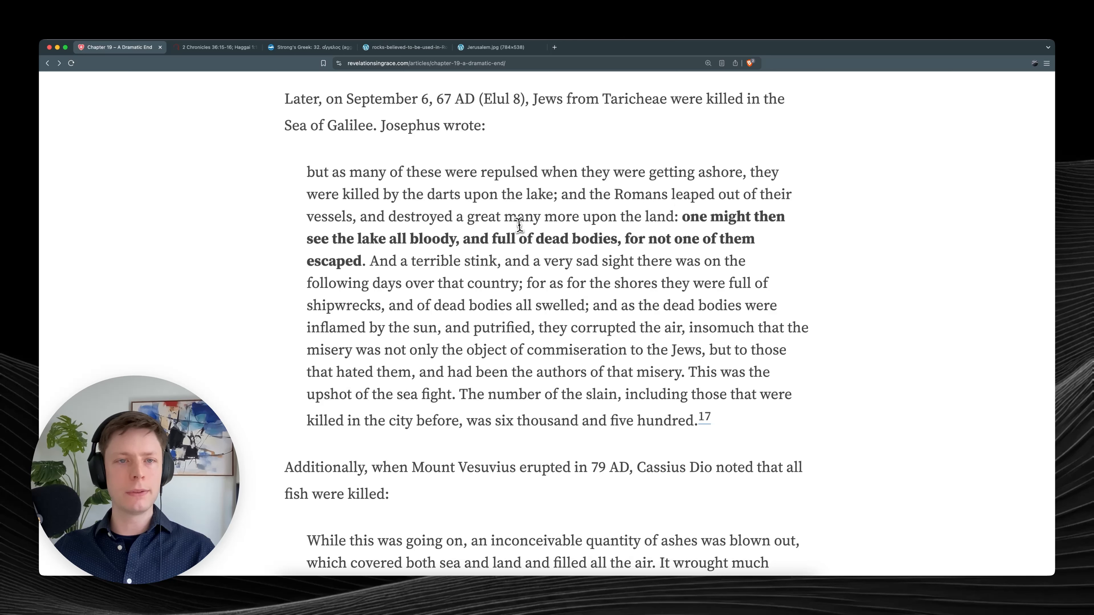
{"action": "mouse_move", "coordinate": [558, 233]}
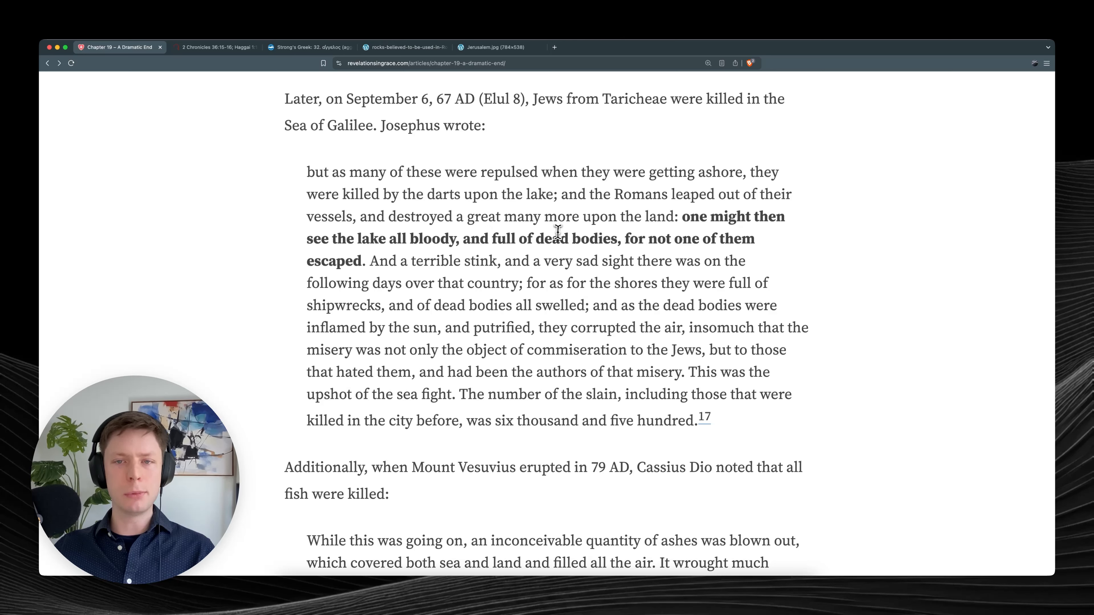
{"action": "mouse_move", "coordinate": [579, 249]}
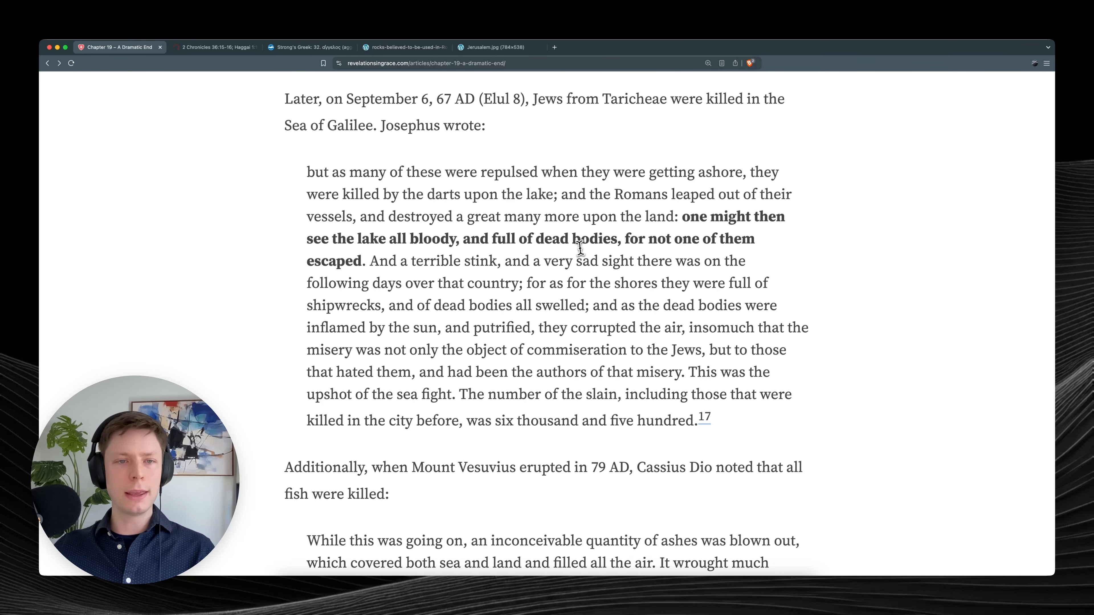
{"action": "scroll", "scroll_direction": "down", "scroll_amount": 3}
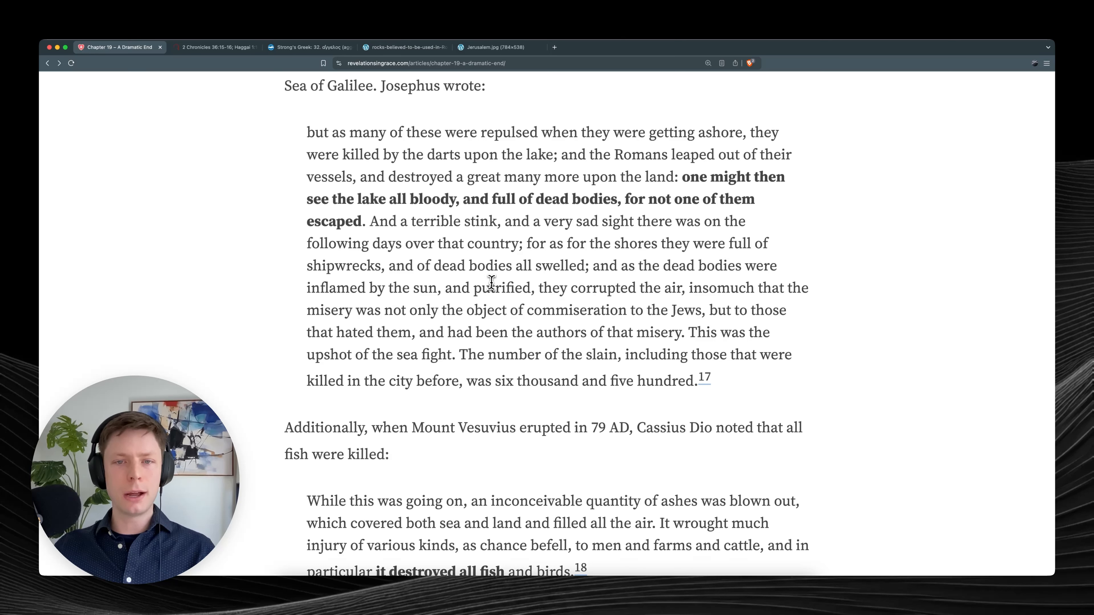
{"action": "mouse_move", "coordinate": [707, 286]}
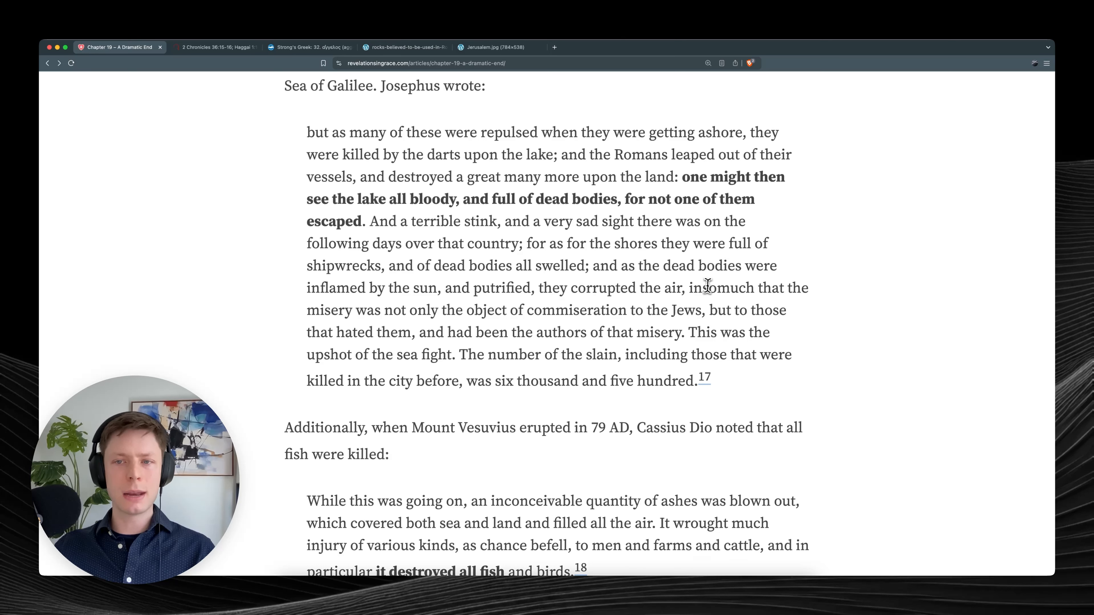
{"action": "mouse_move", "coordinate": [452, 301]}
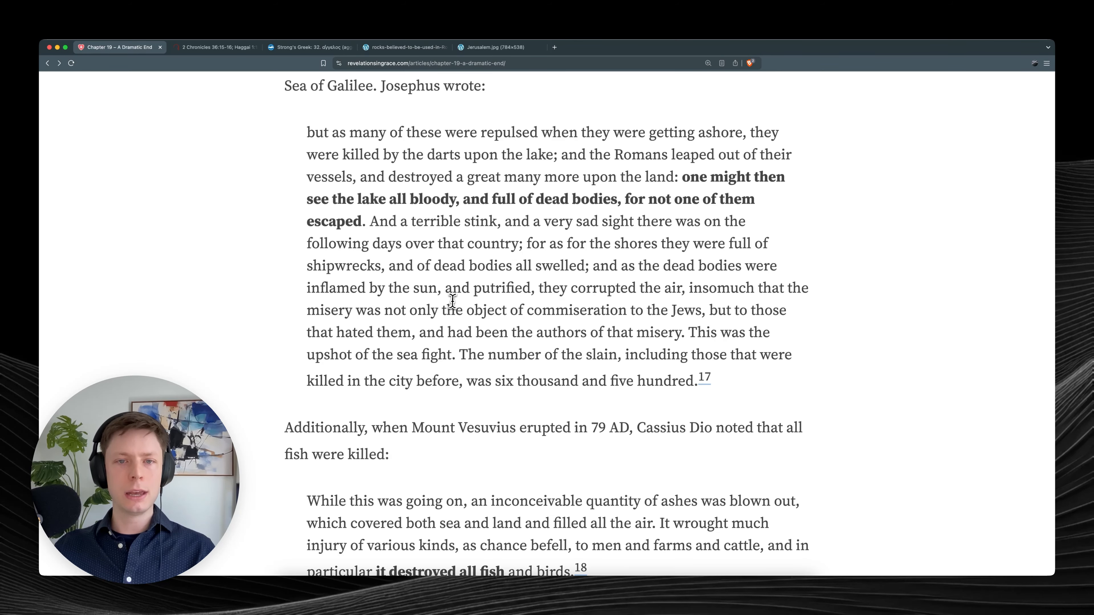
{"action": "mouse_move", "coordinate": [672, 304]}
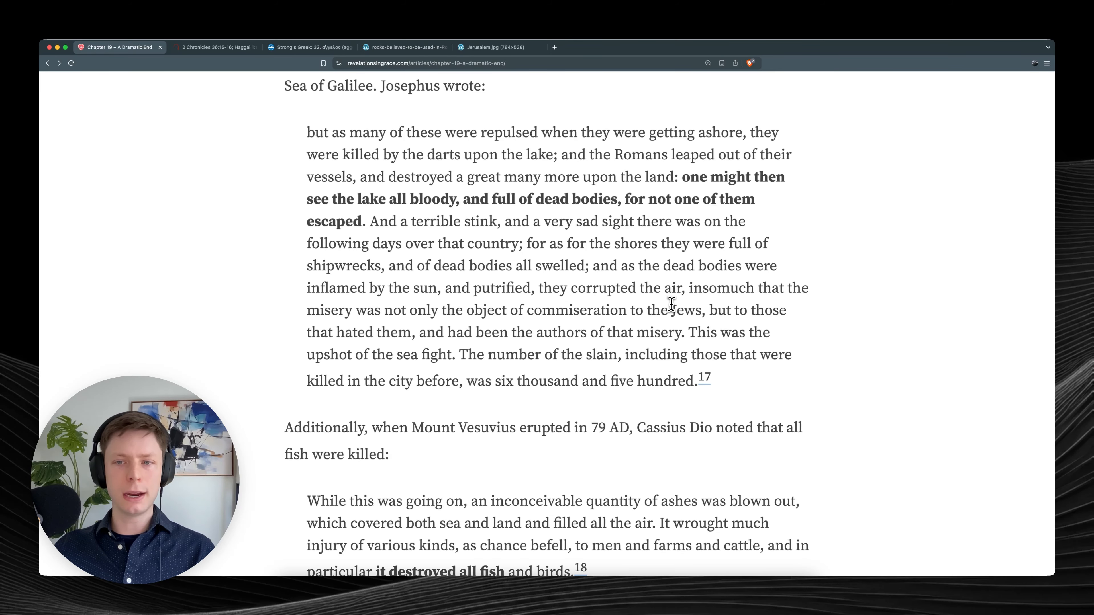
{"action": "scroll", "scroll_direction": "down", "scroll_amount": 3}
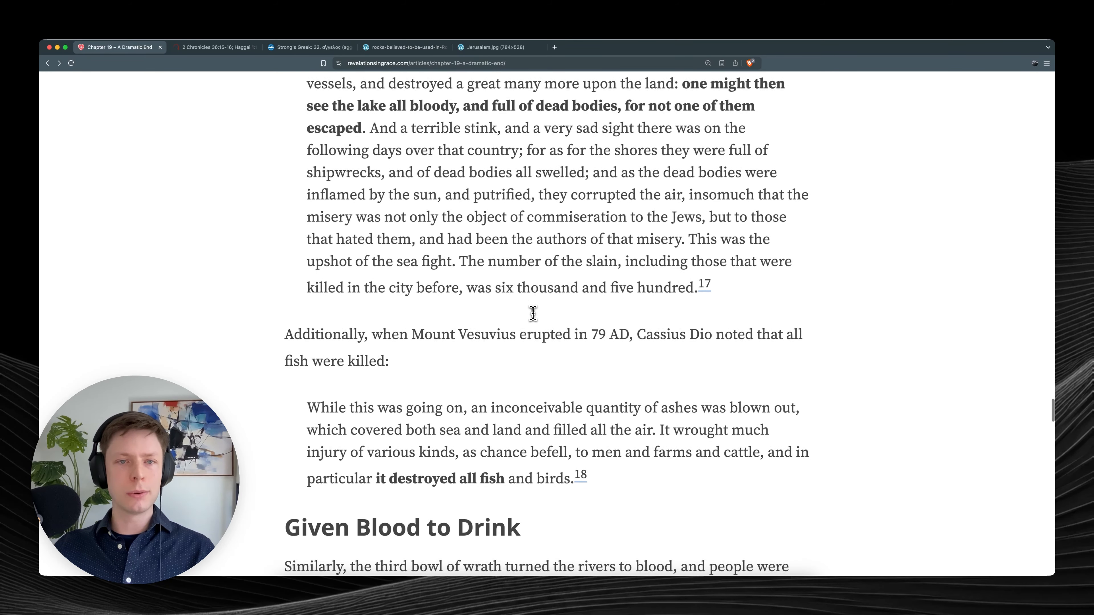
{"action": "scroll", "scroll_direction": "down", "scroll_amount": 3}
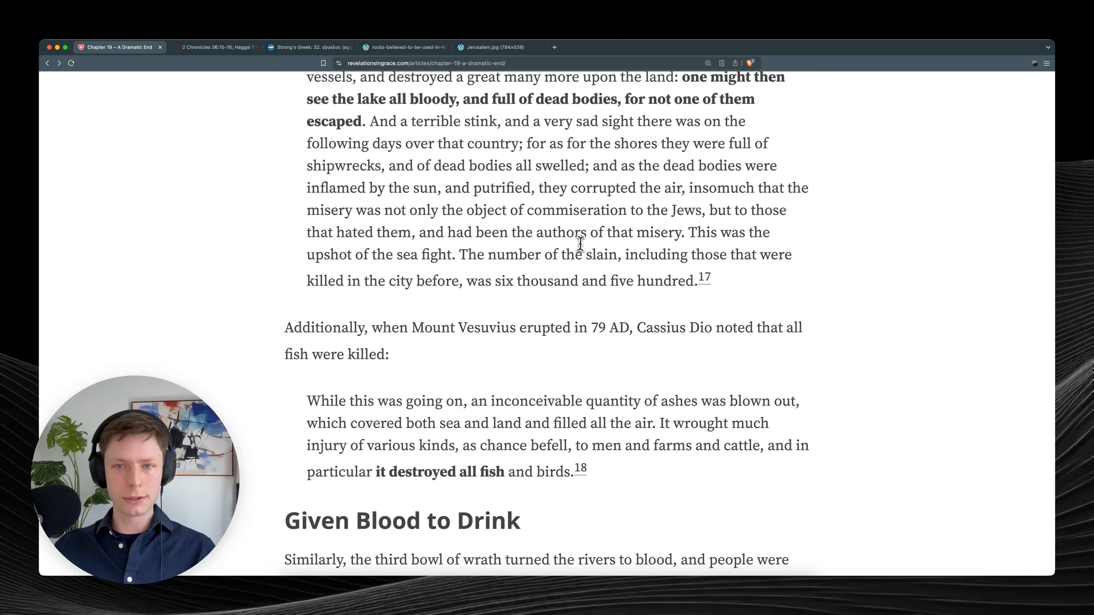
{"action": "mouse_move", "coordinate": [541, 260]}
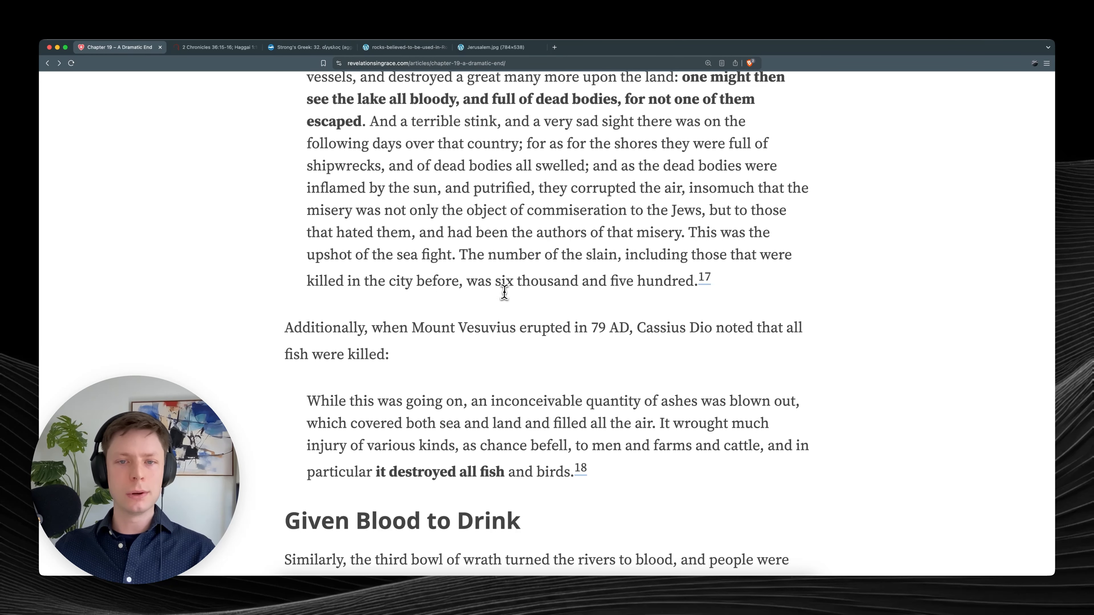
{"action": "scroll", "scroll_direction": "down", "scroll_amount": 3}
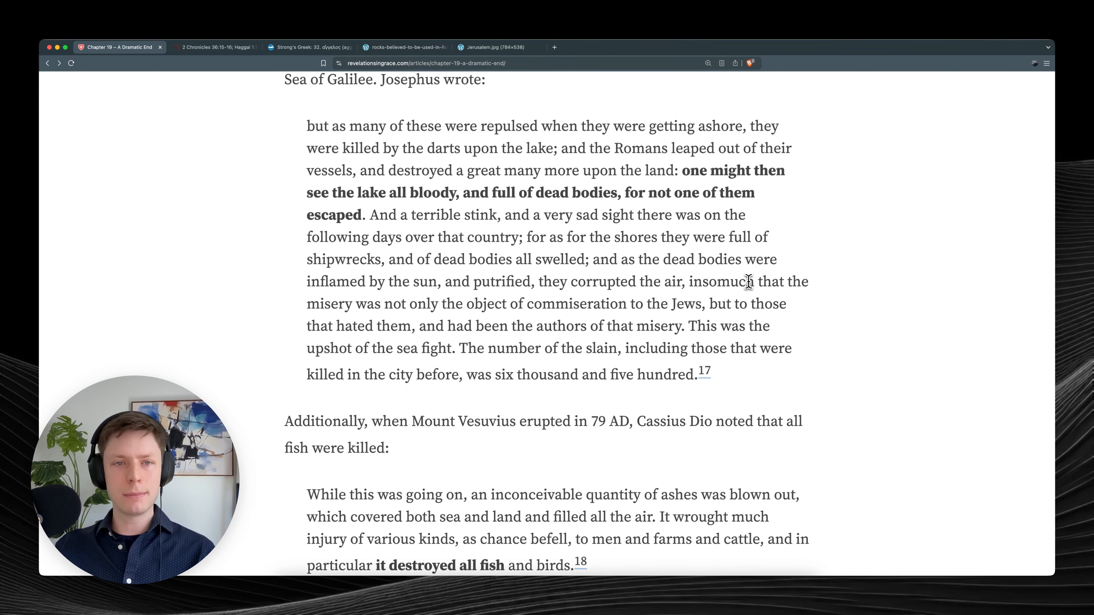
{"action": "mouse_move", "coordinate": [837, 258]}
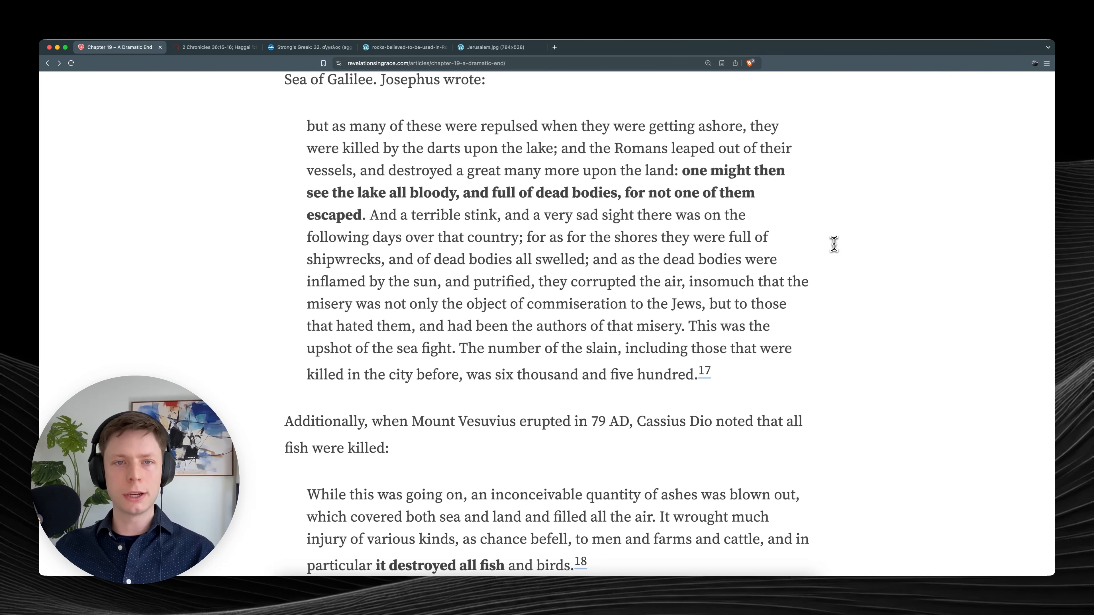
{"action": "mouse_move", "coordinate": [510, 227]}
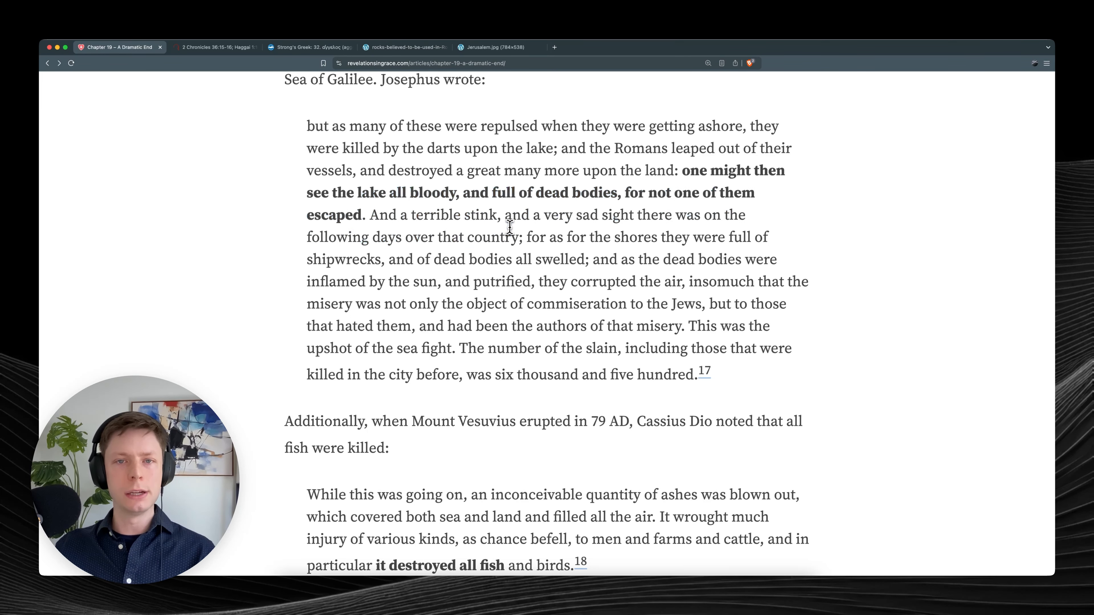
Scroll to Cassius Dio's Vesuvius quote and highlight its opening lines.
{"action": "scroll", "scroll_direction": "down", "scroll_amount": 3}
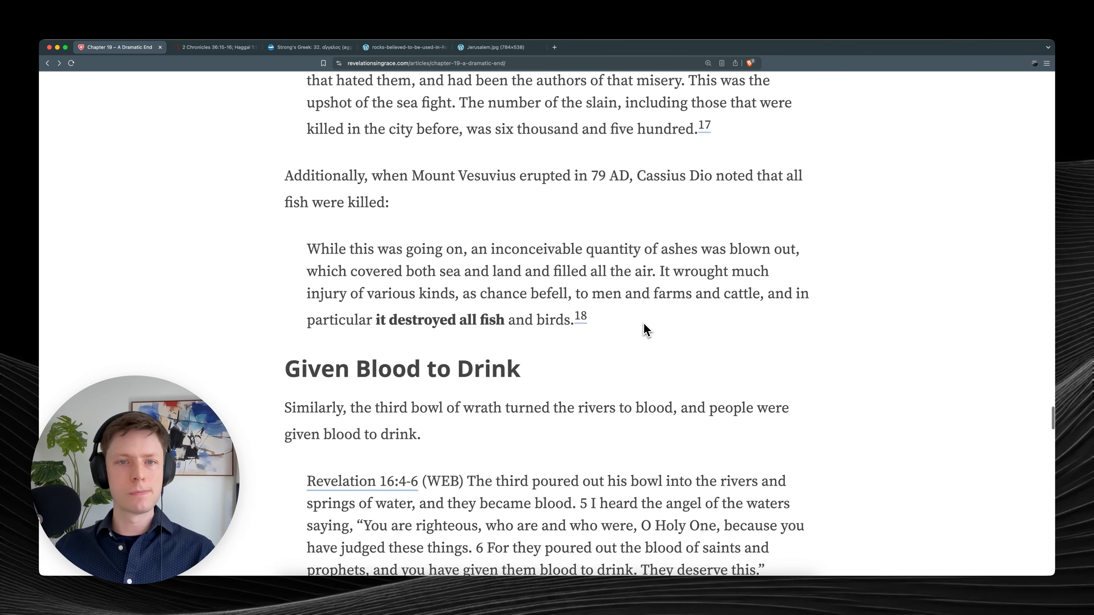
{"action": "scroll", "scroll_direction": "down", "scroll_amount": 3}
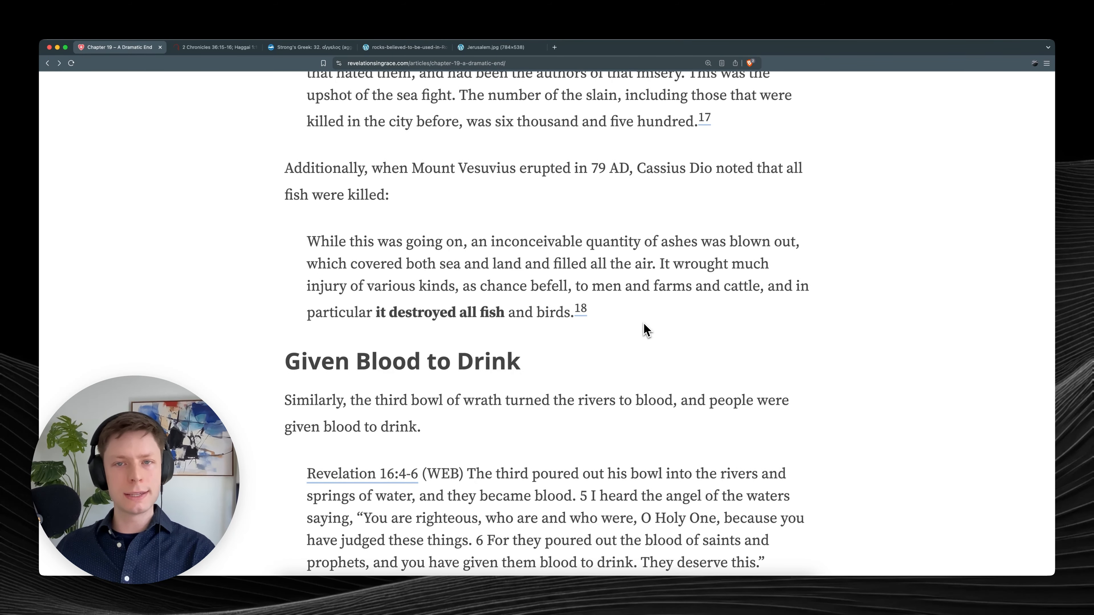
{"action": "mouse_move", "coordinate": [584, 255]}
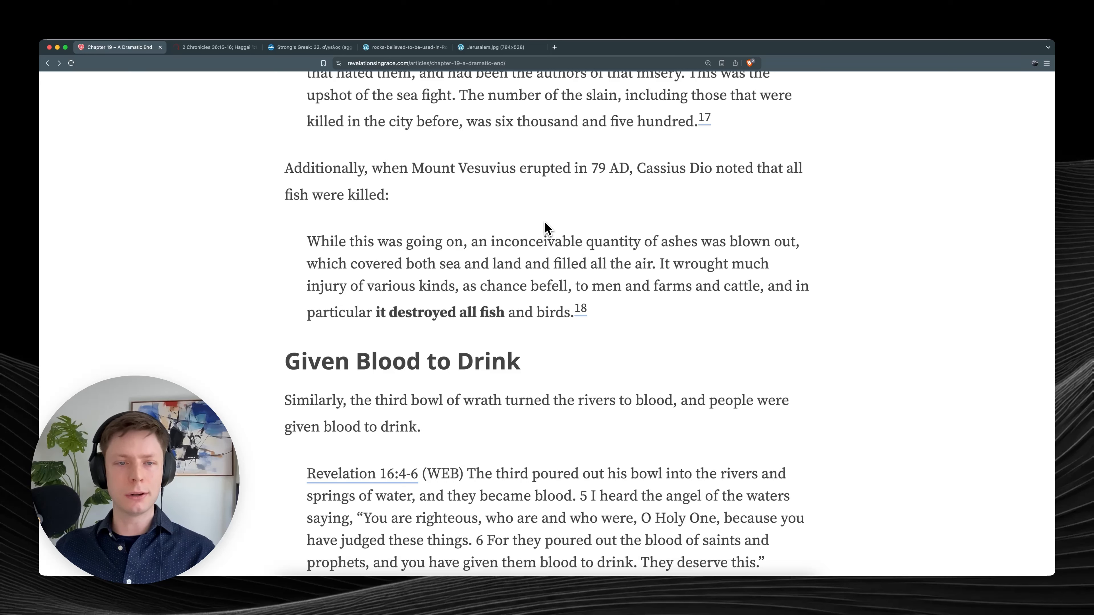
{"action": "mouse_move", "coordinate": [310, 248]}
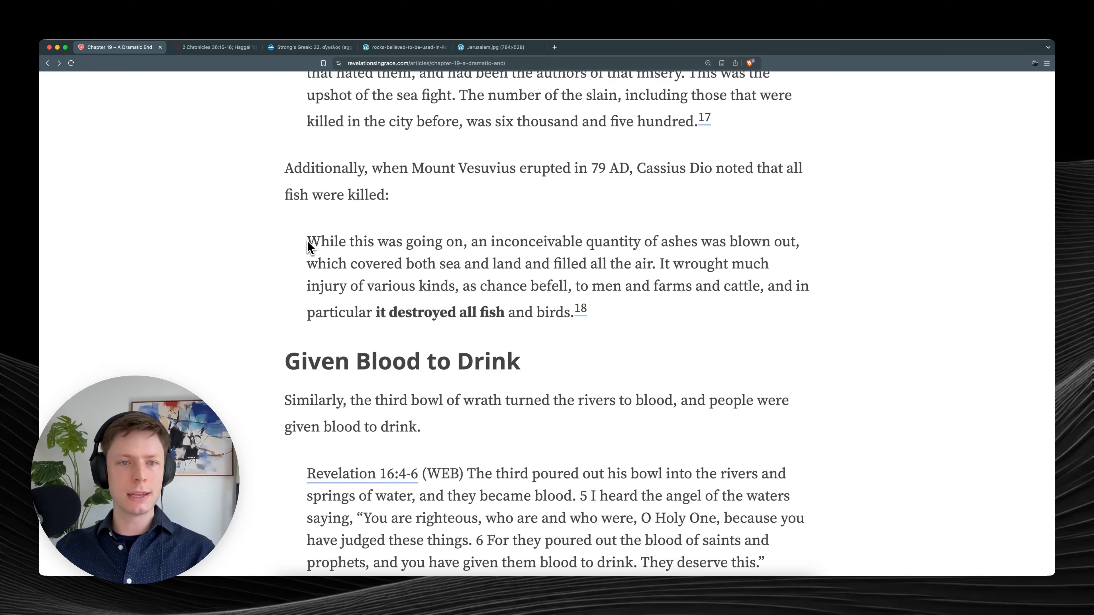
{"action": "left_click_drag", "start_coordinate": [307, 242], "coordinate": [576, 242]}
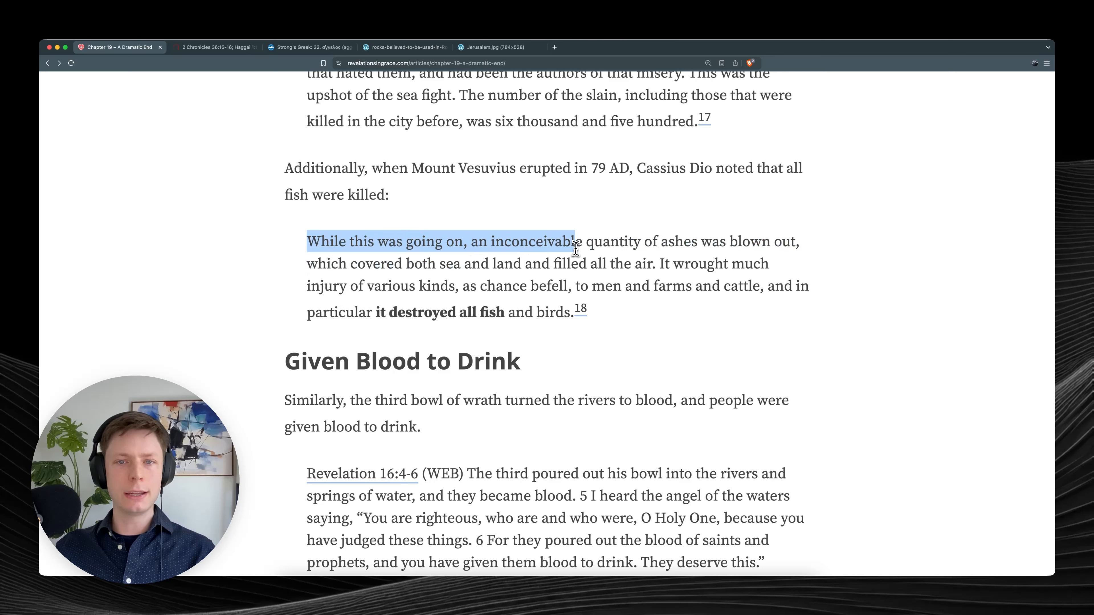
{"action": "left_click_drag", "start_coordinate": [575, 241], "coordinate": [768, 264]}
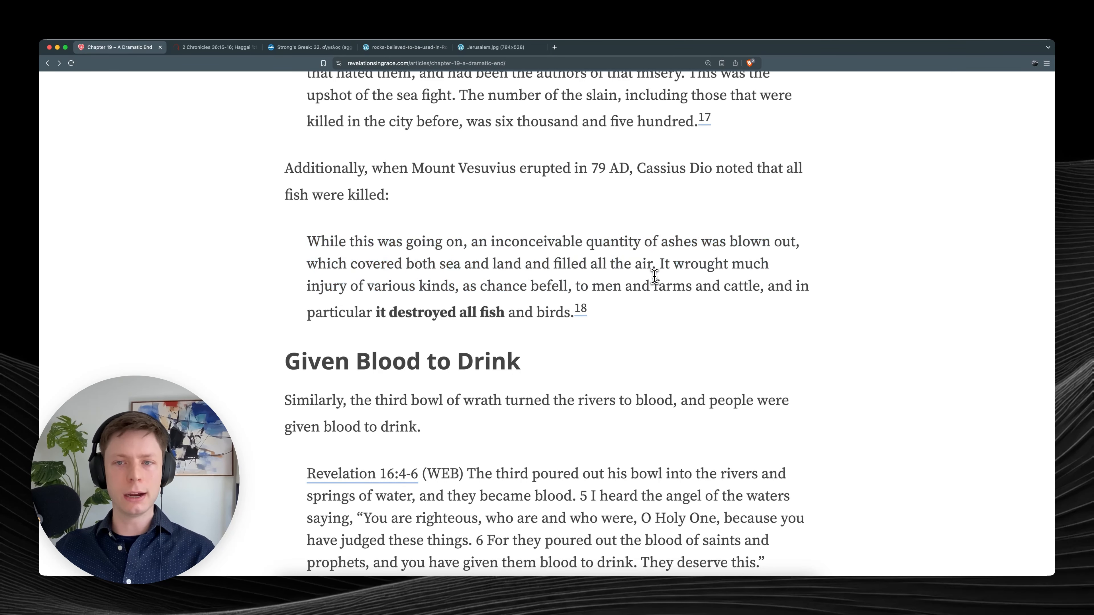
Bring the 'Given Blood to Drink' heading into view, settling back at Revelation 16:3.
{"action": "scroll", "scroll_direction": "down", "scroll_amount": 3}
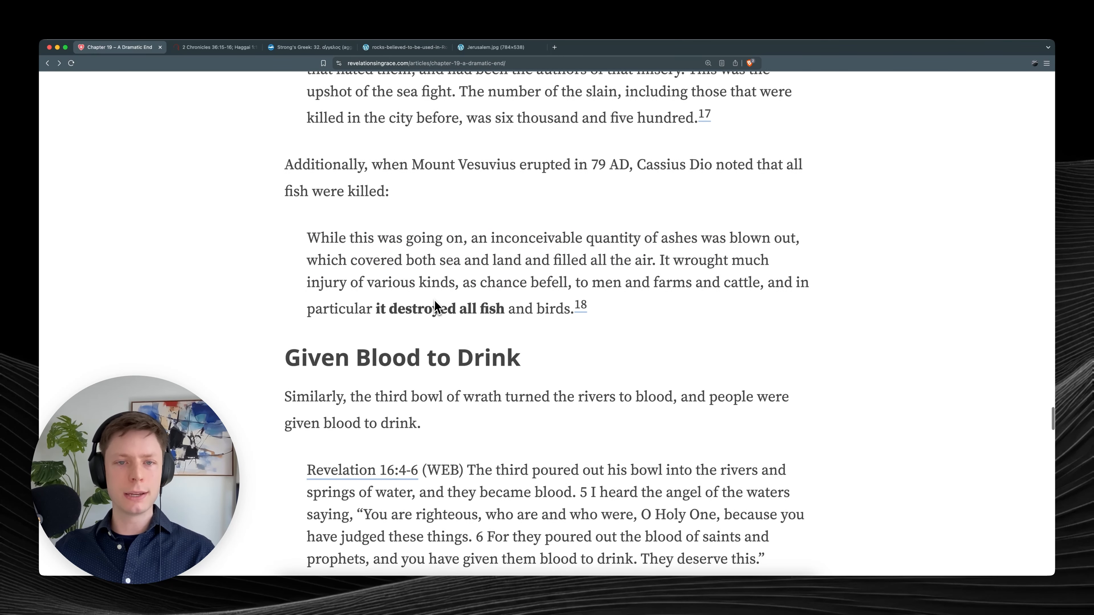
{"action": "scroll", "scroll_direction": "down", "scroll_amount": 3}
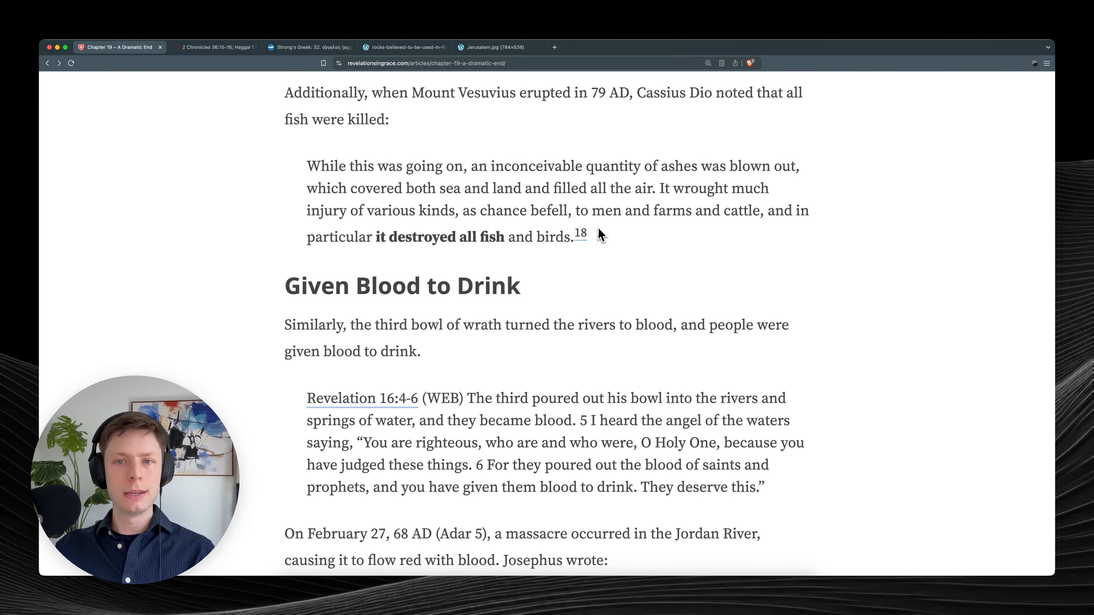
{"action": "scroll", "scroll_direction": "down", "scroll_amount": 3}
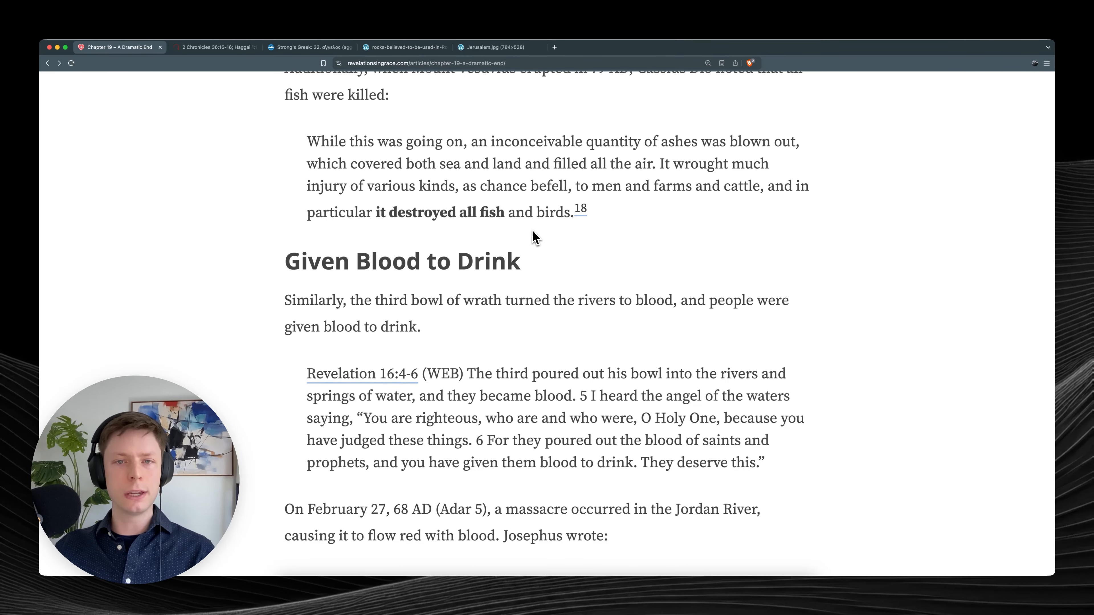
{"action": "scroll", "scroll_direction": "up", "scroll_amount": 3}
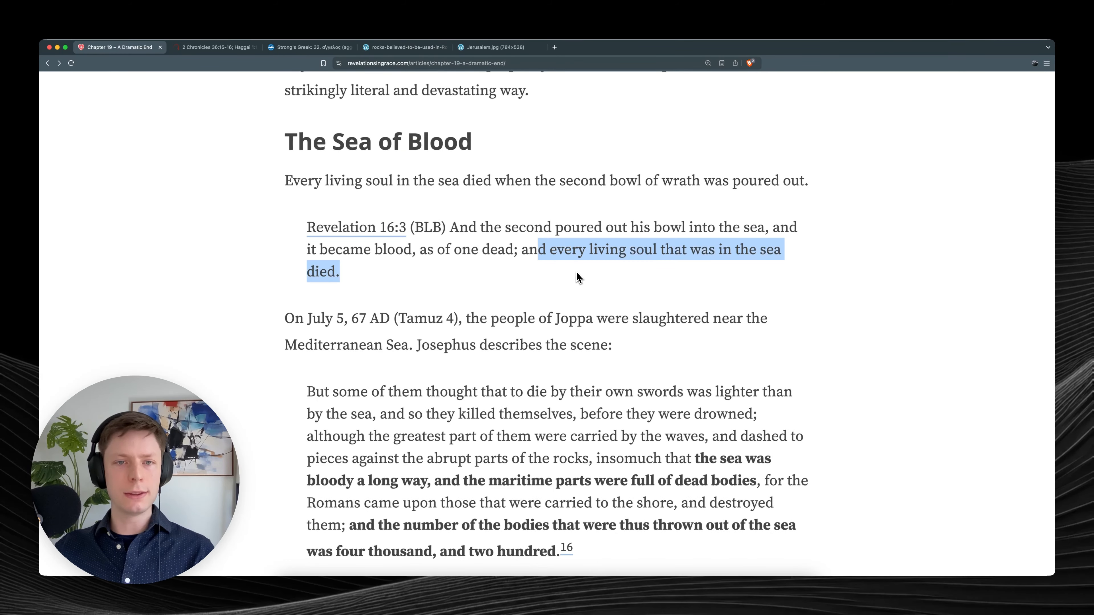
{"action": "scroll", "scroll_direction": "down", "scroll_amount": 3}
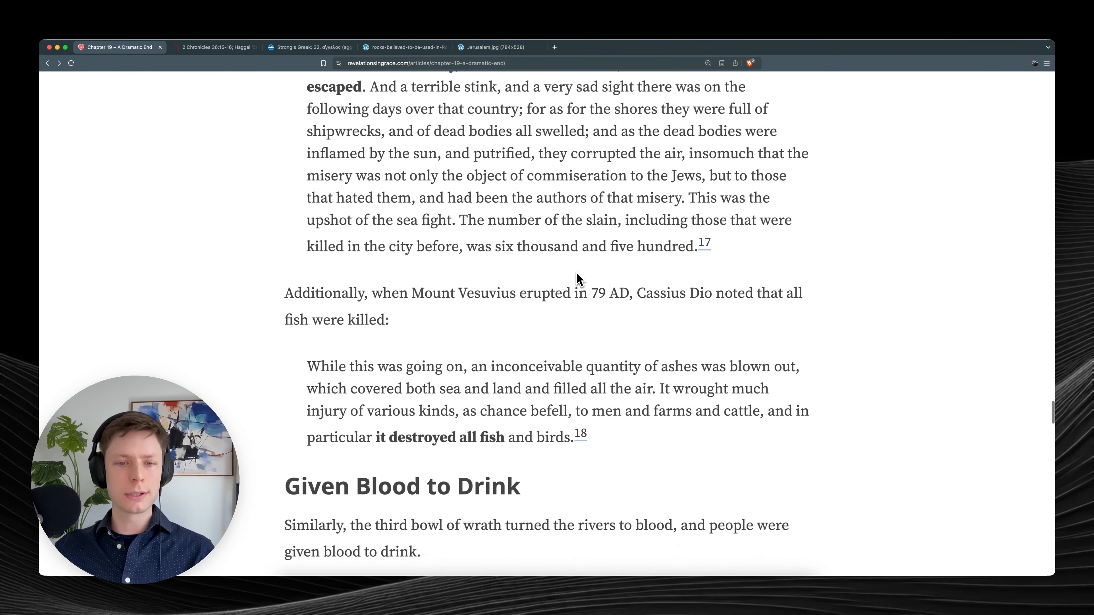
{"action": "scroll", "scroll_direction": "down", "scroll_amount": 3}
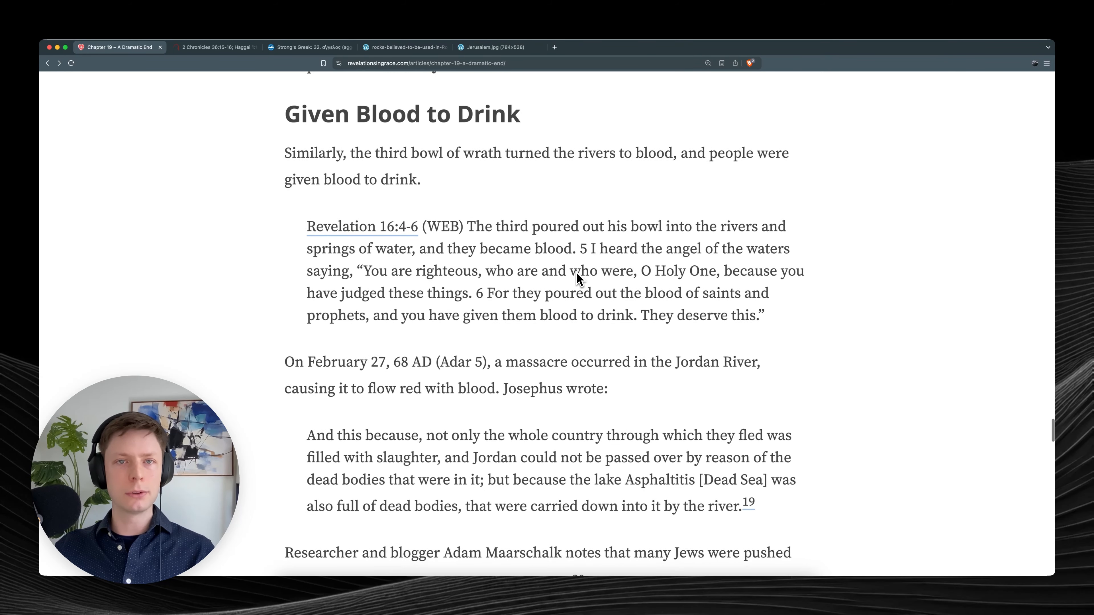
{"action": "scroll", "scroll_direction": "down", "scroll_amount": 3}
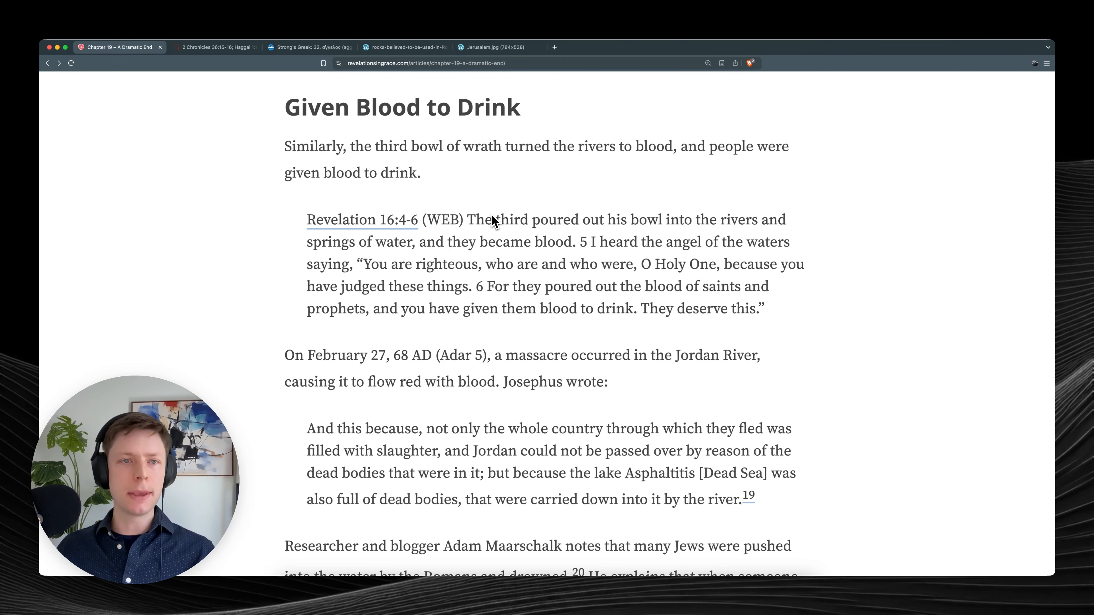
Highlight the opening verses of Revelation 16:4-6, then clear the selection.
{"action": "scroll", "scroll_direction": "down", "scroll_amount": 3}
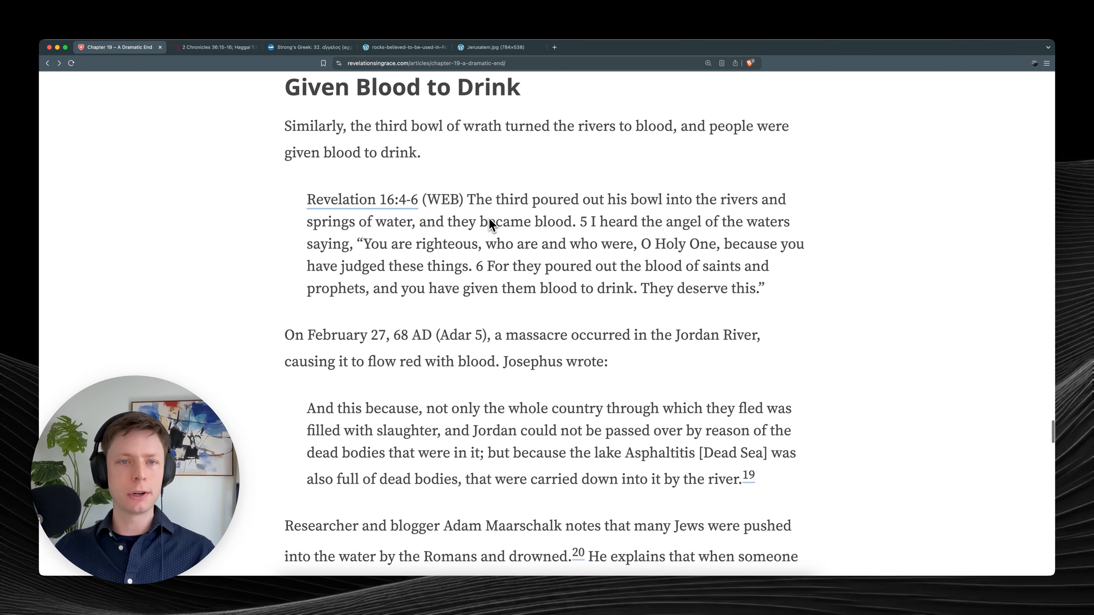
{"action": "left_click_drag", "start_coordinate": [469, 199], "coordinate": [587, 243]}
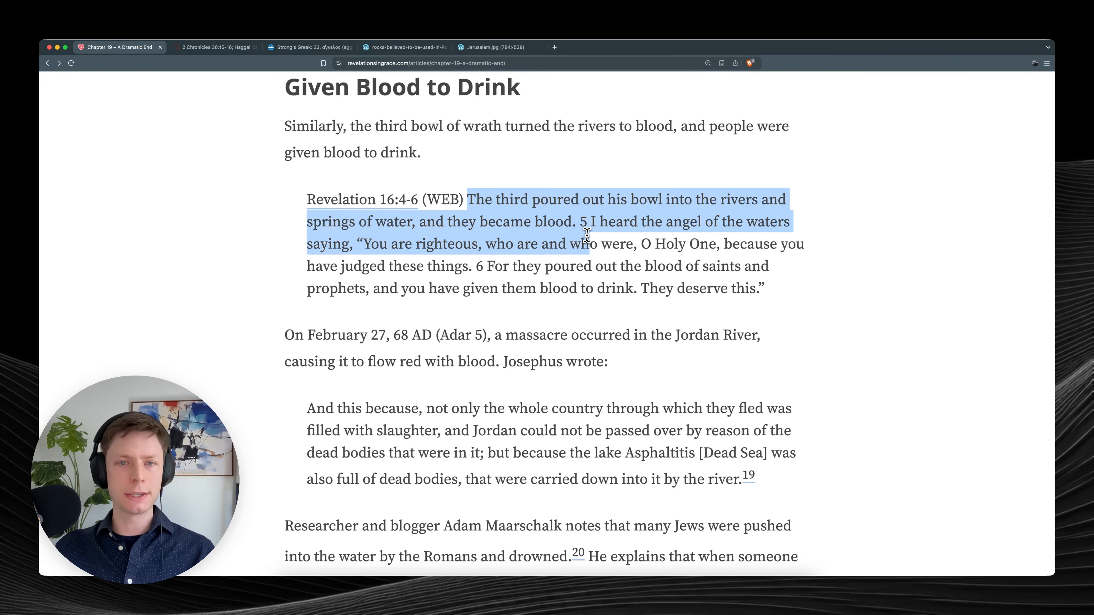
{"action": "left_click", "coordinate": [513, 222]}
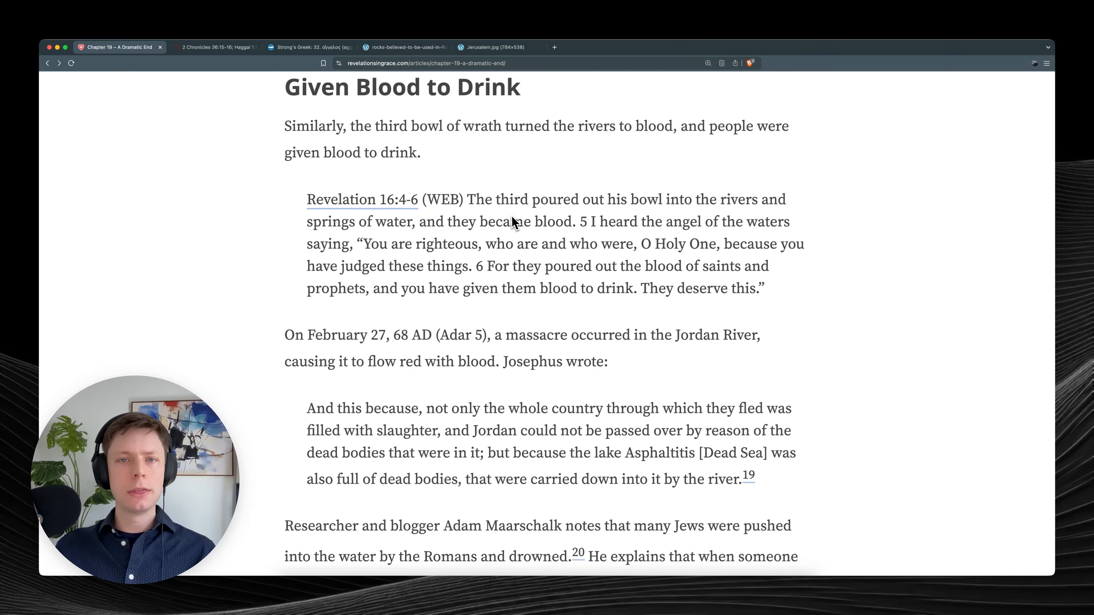
{"action": "mouse_move", "coordinate": [701, 219]}
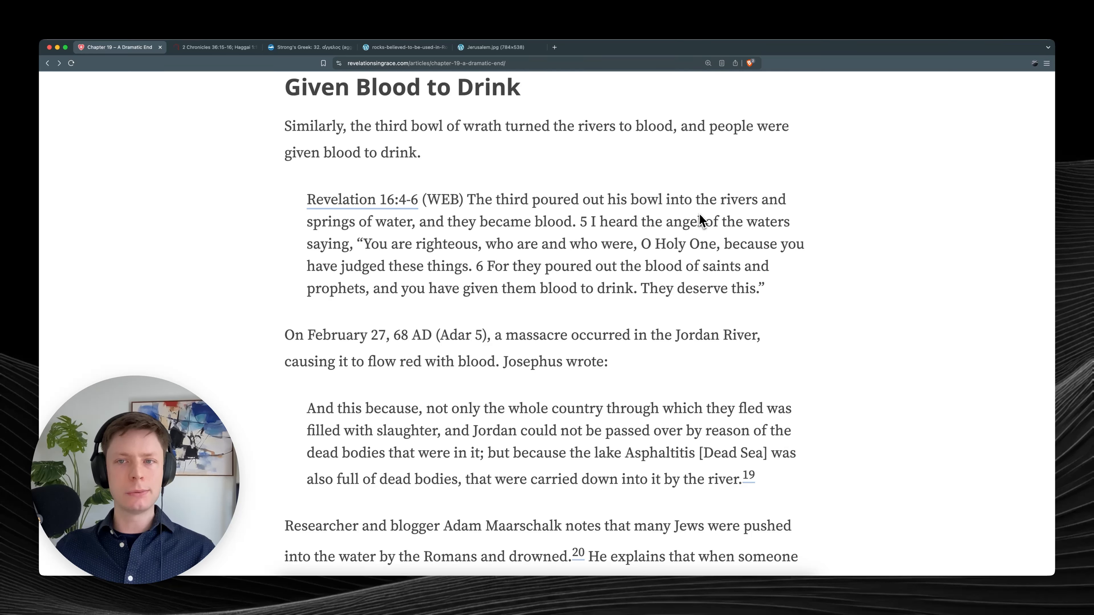
{"action": "mouse_move", "coordinate": [513, 242]}
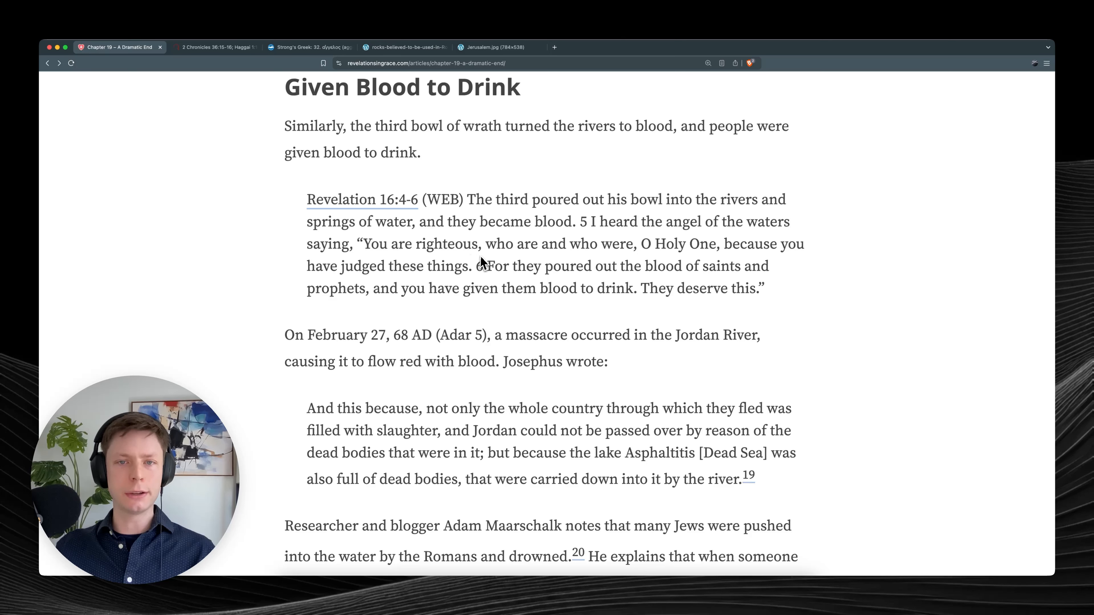
{"action": "mouse_move", "coordinate": [662, 267]}
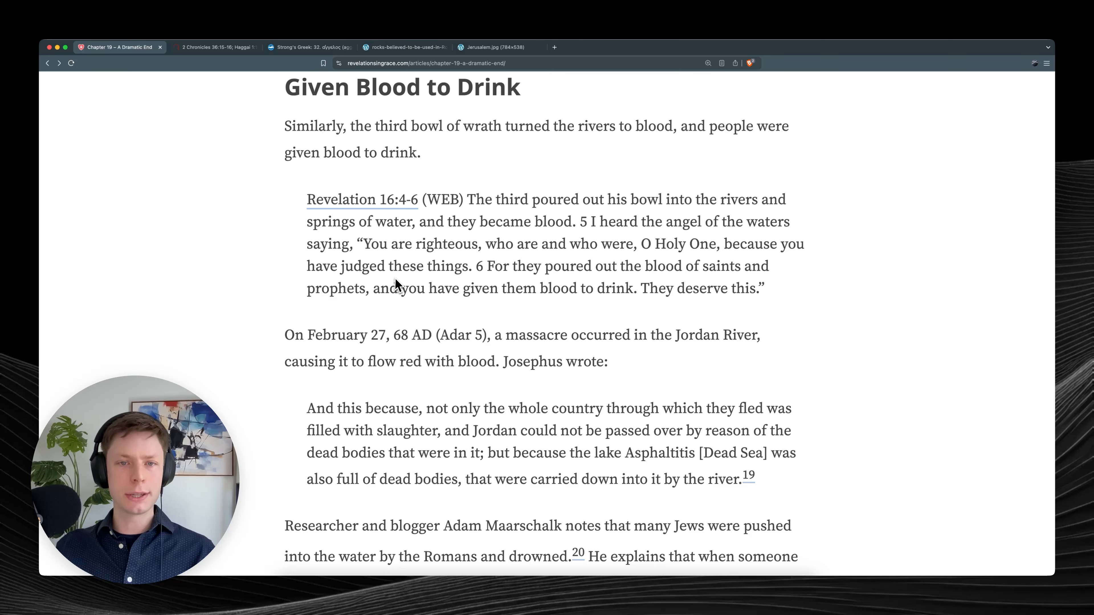
{"action": "mouse_move", "coordinate": [694, 287]}
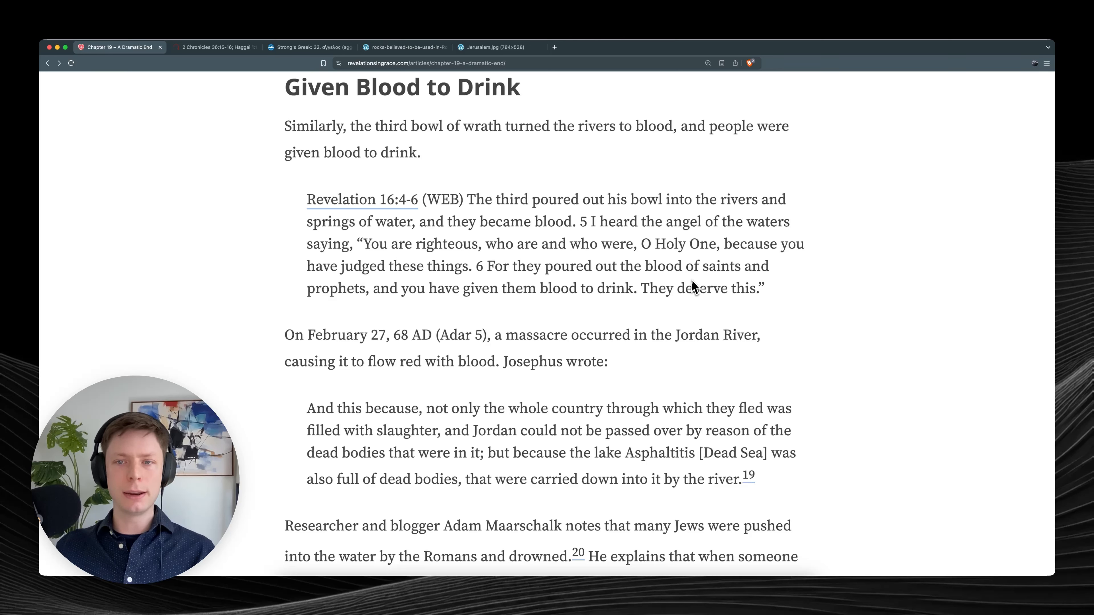
{"action": "mouse_move", "coordinate": [476, 314]}
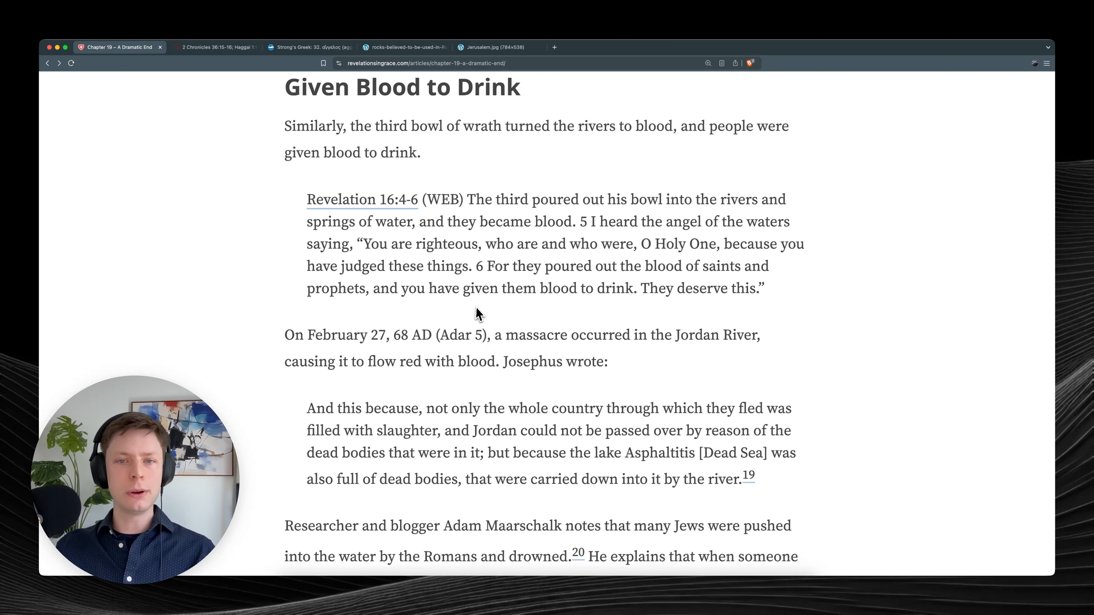
{"action": "mouse_move", "coordinate": [748, 311]}
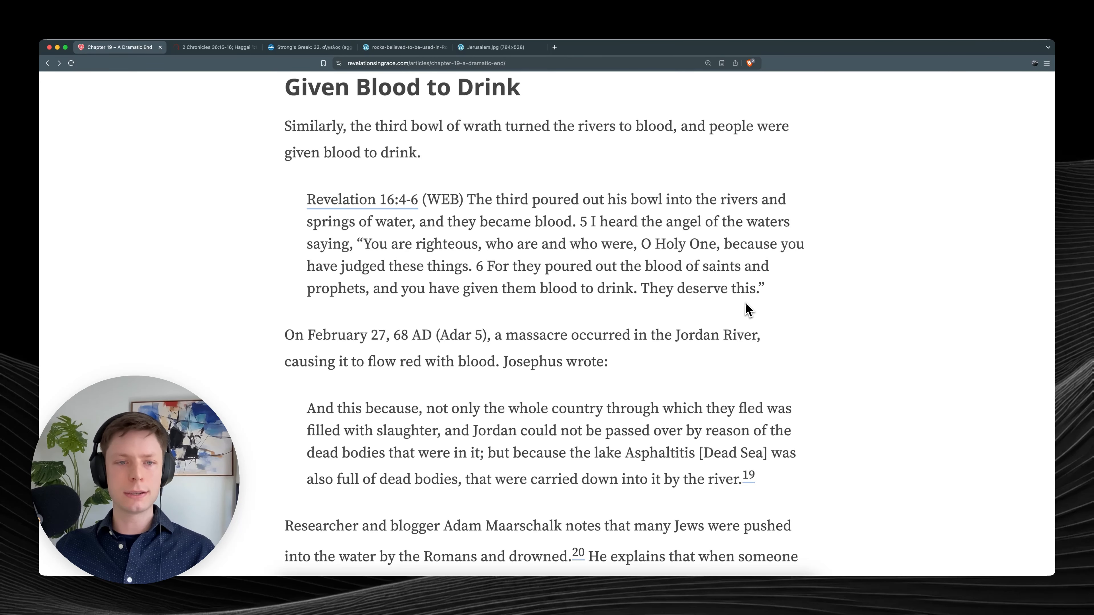
Read down through the Jordan River massacre sentence, clearing its highlight.
{"action": "scroll", "scroll_direction": "down", "scroll_amount": 3}
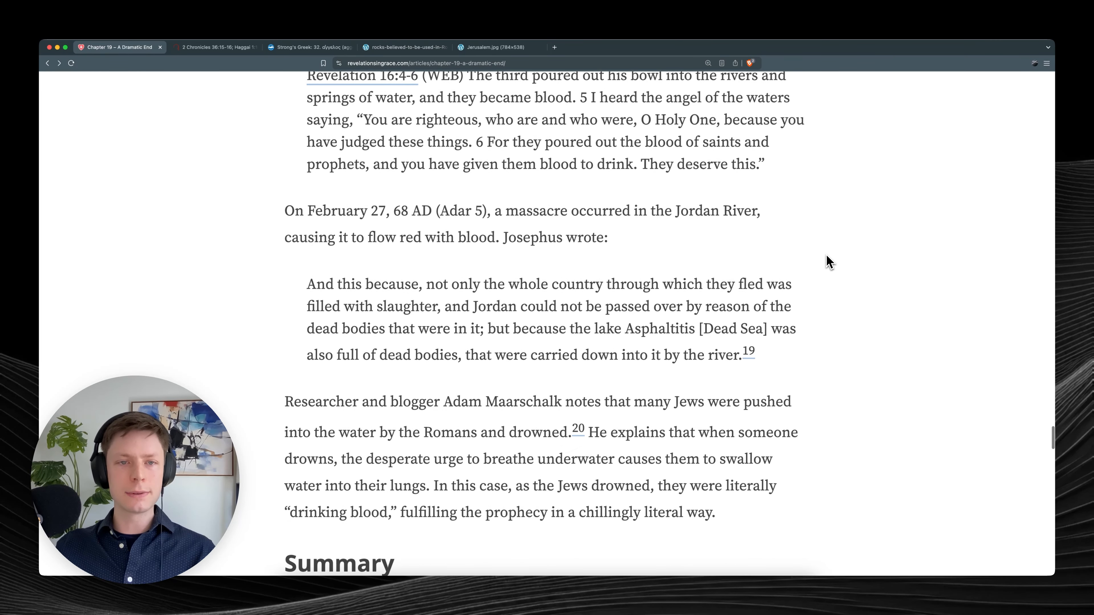
{"action": "scroll", "scroll_direction": "down", "scroll_amount": 3}
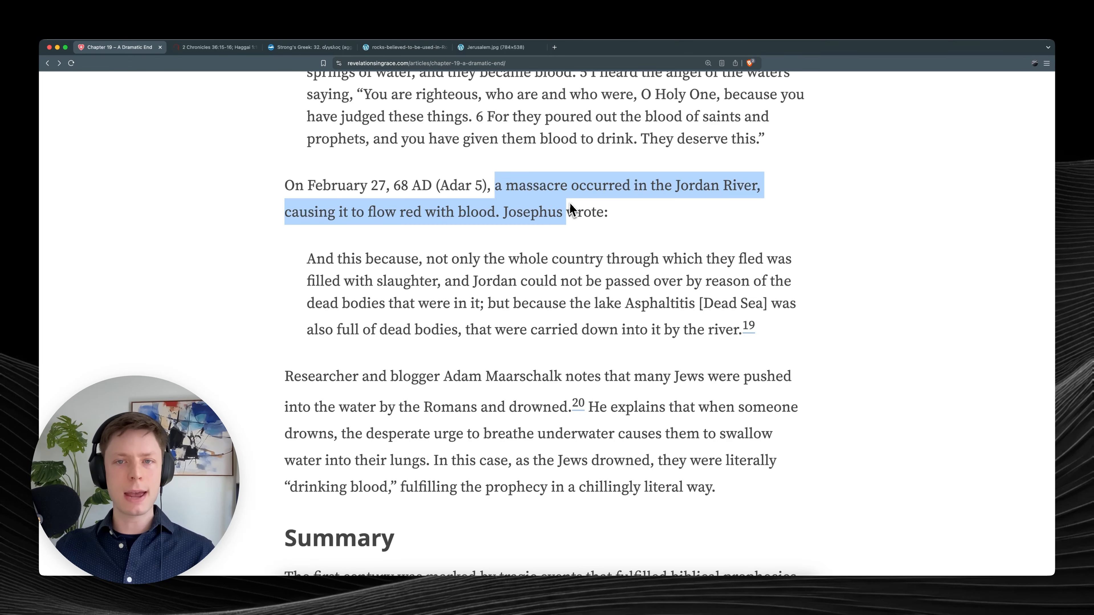
{"action": "left_click", "coordinate": [773, 199]}
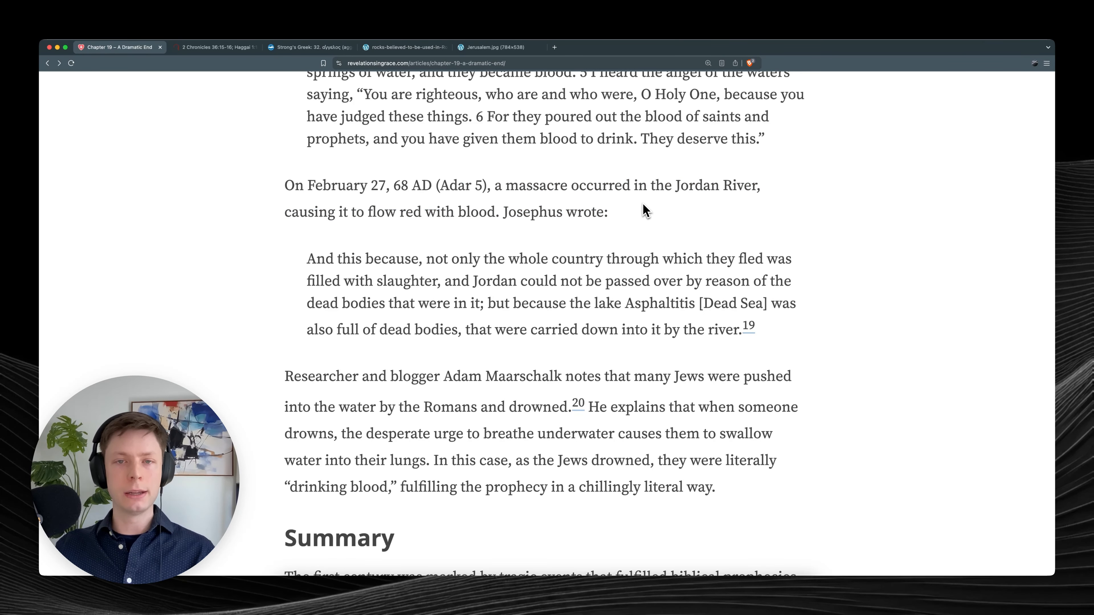
{"action": "scroll", "scroll_direction": "down", "scroll_amount": 3}
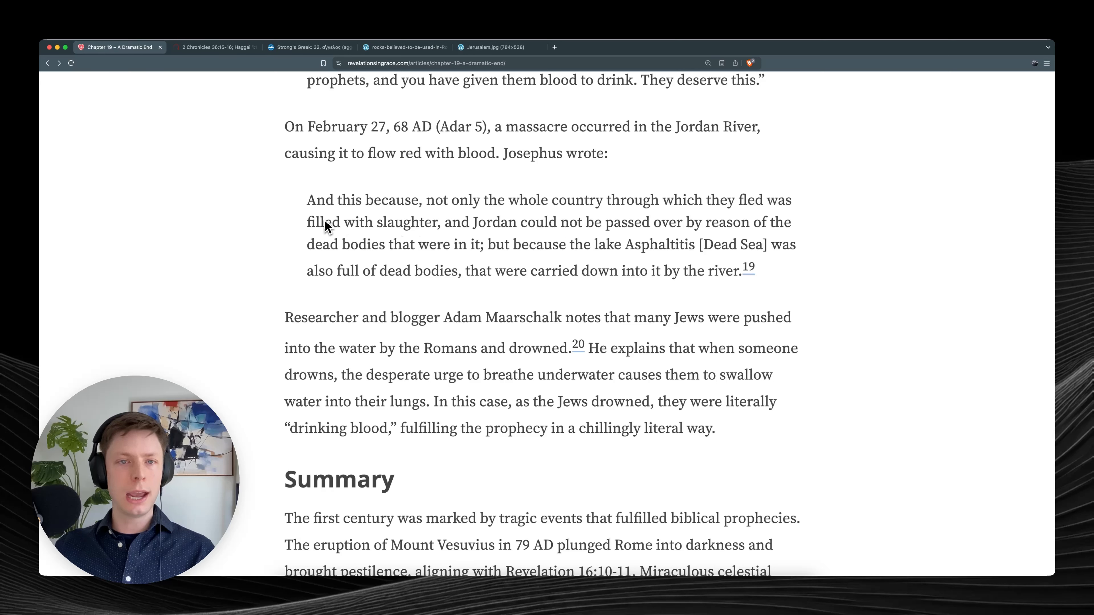
Highlight Josephus's Jordan dead-bodies quote, clear it, and continue toward the Summary.
{"action": "left_click_drag", "start_coordinate": [307, 200], "coordinate": [634, 200]}
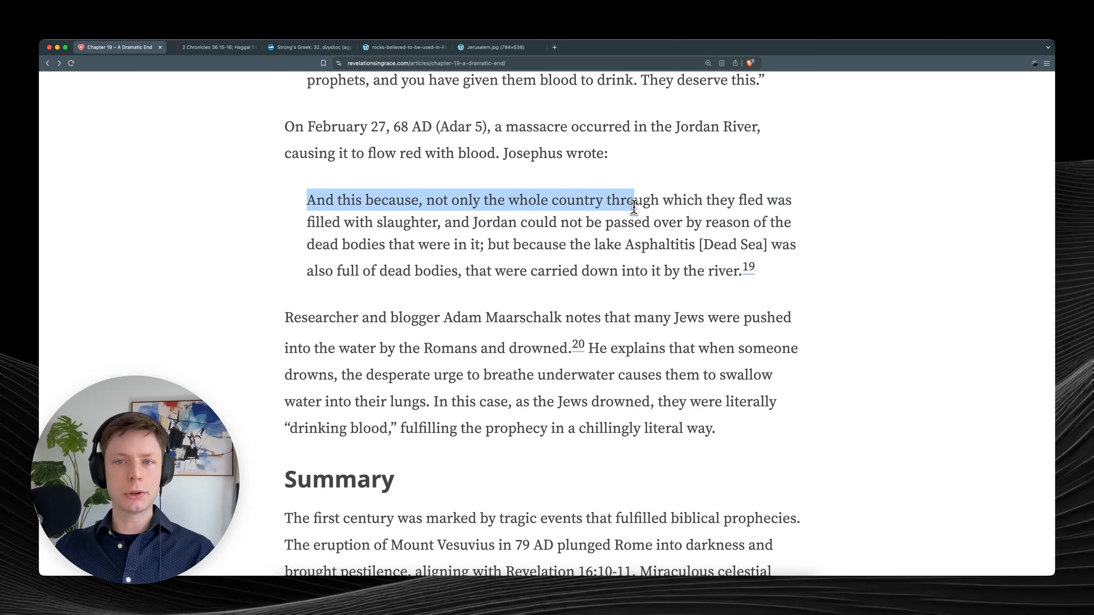
{"action": "left_click_drag", "start_coordinate": [632, 200], "coordinate": [450, 222]}
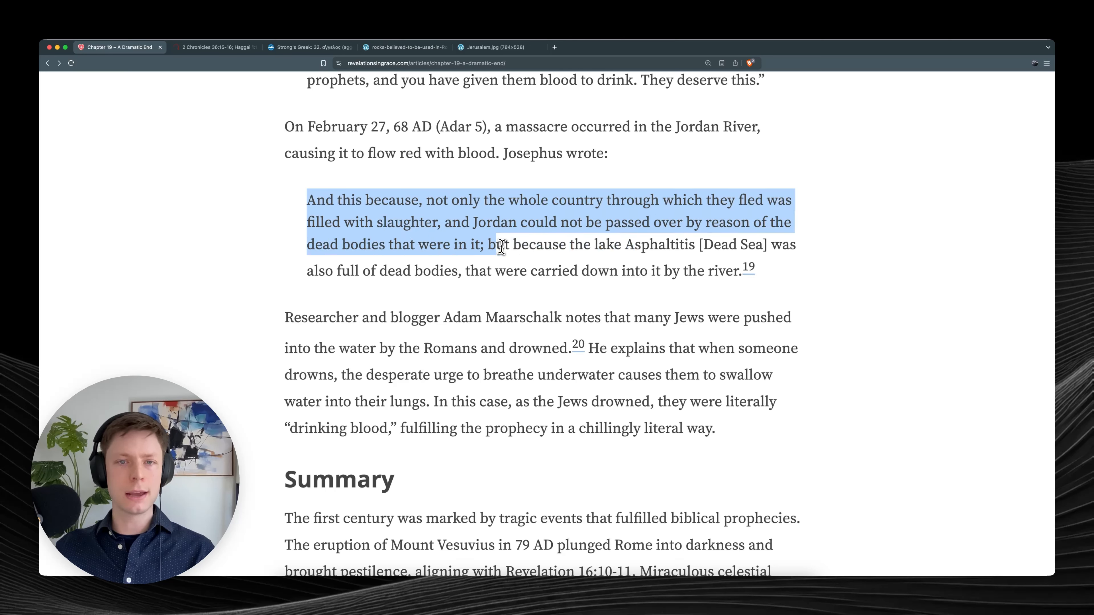
{"action": "left_click", "coordinate": [636, 251]}
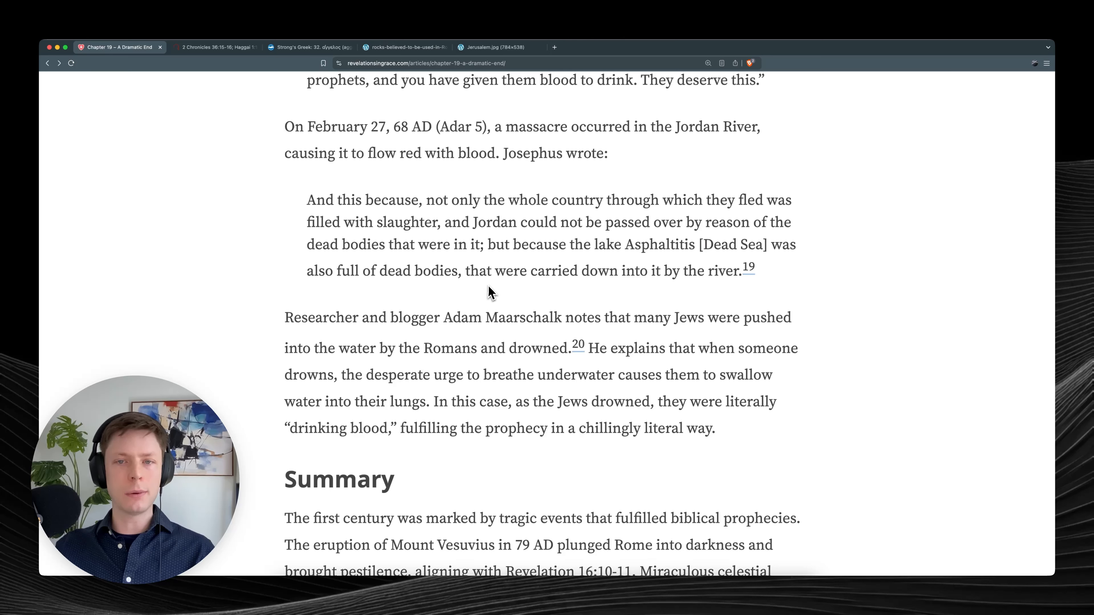
{"action": "mouse_move", "coordinate": [734, 293]}
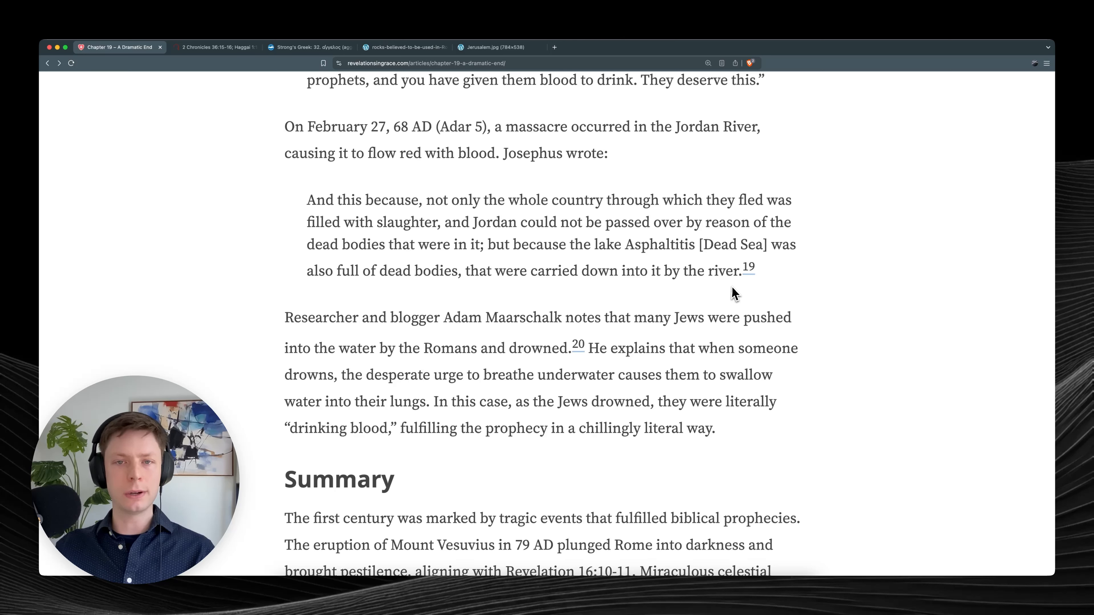
{"action": "mouse_move", "coordinate": [811, 273]}
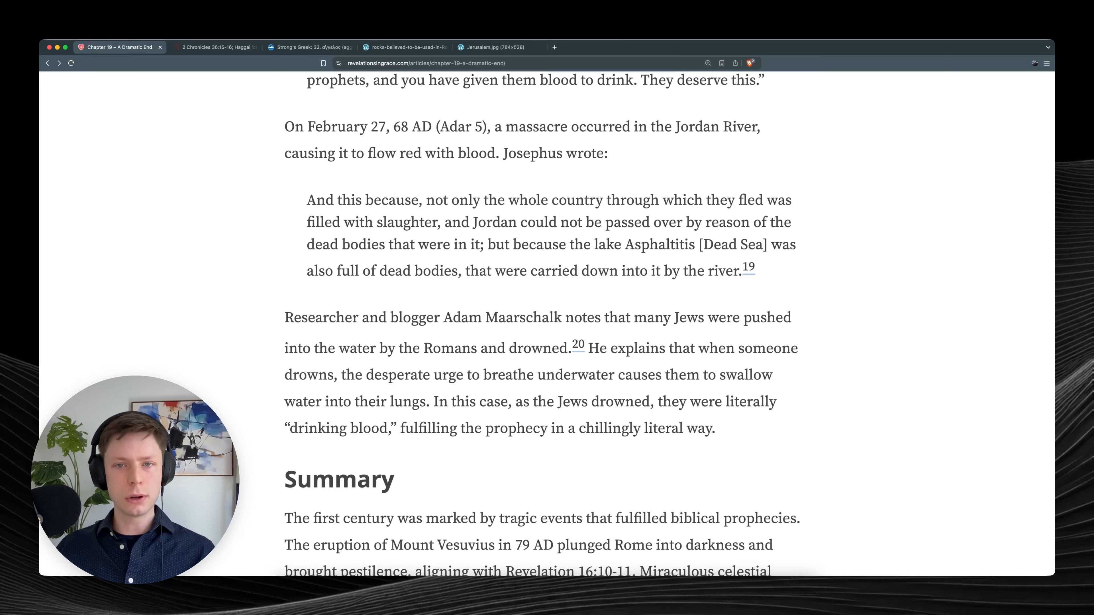
{"action": "mouse_move", "coordinate": [811, 273]}
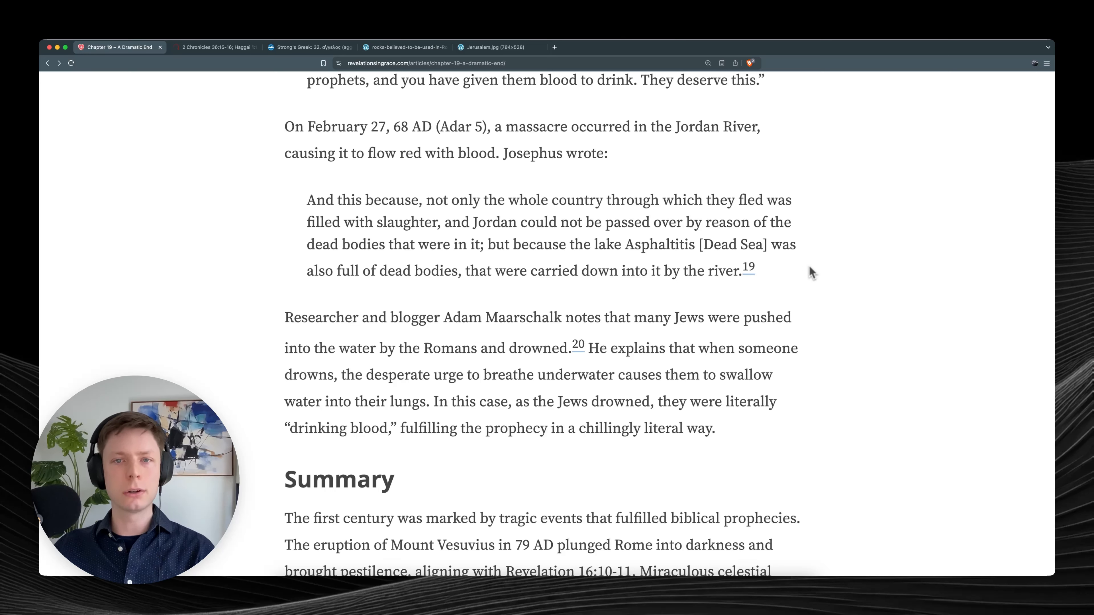
{"action": "mouse_move", "coordinate": [823, 257]}
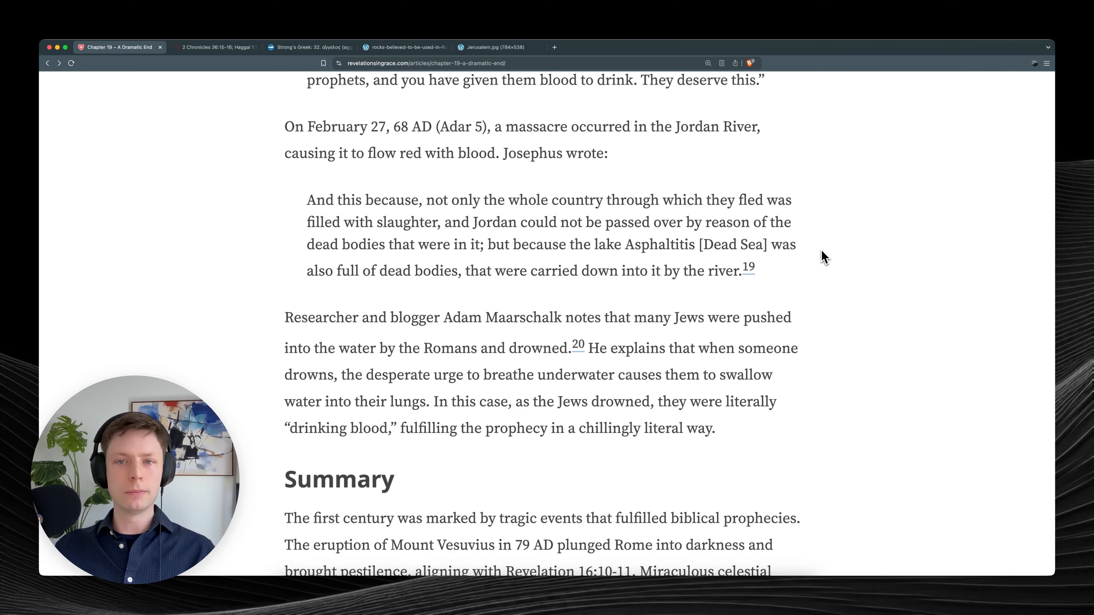
{"action": "scroll", "scroll_direction": "down", "scroll_amount": 3}
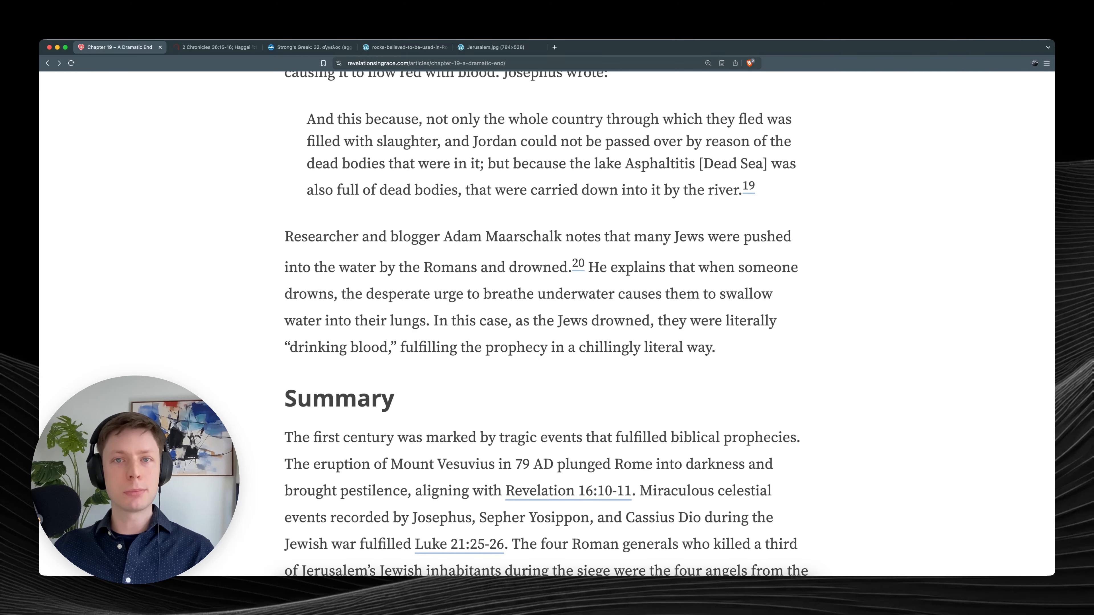
{"action": "scroll", "scroll_direction": "down", "scroll_amount": 3}
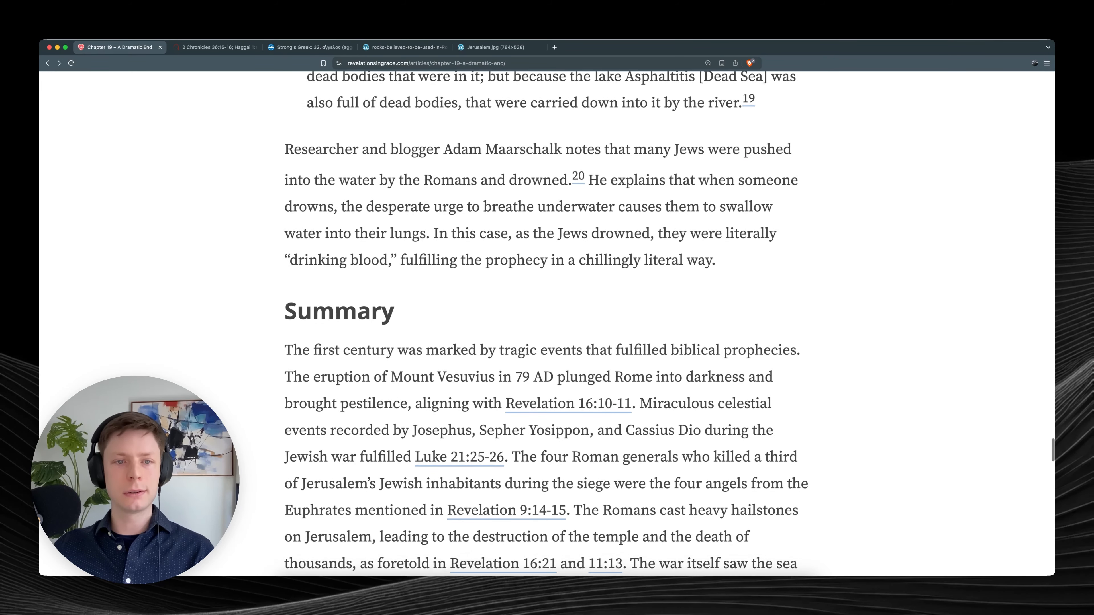
{"action": "scroll", "scroll_direction": "down", "scroll_amount": 3}
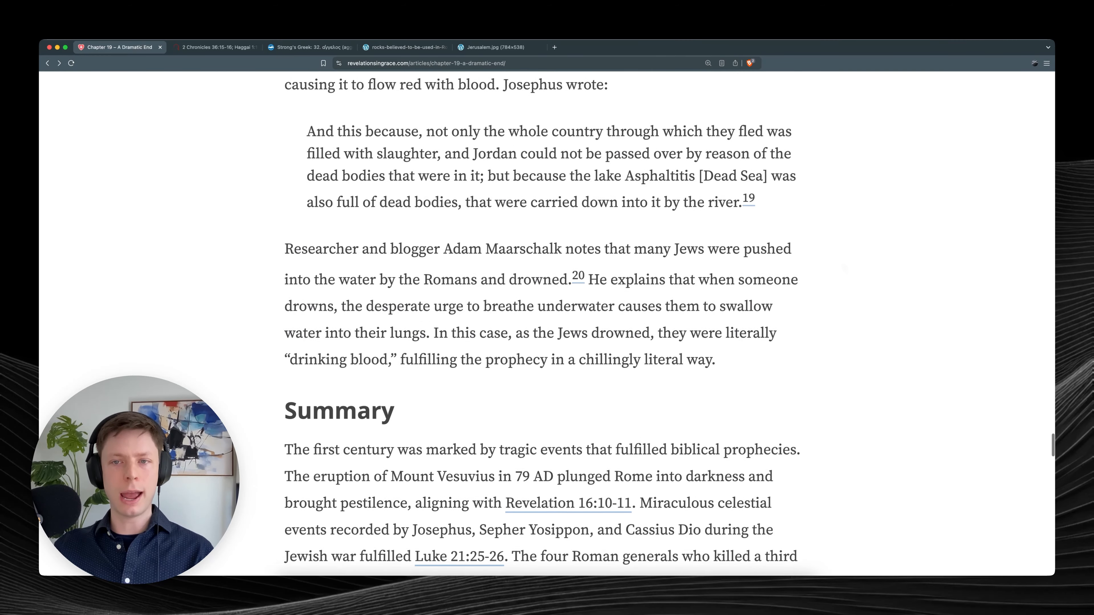
{"action": "scroll", "scroll_direction": "up", "scroll_amount": 3}
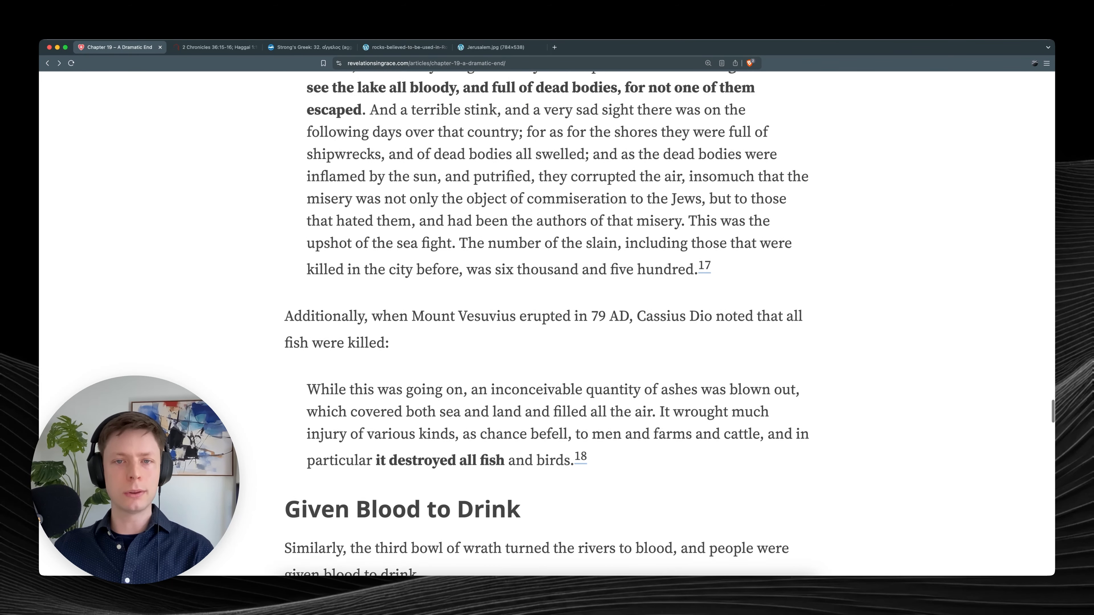
{"action": "scroll", "scroll_direction": "down", "scroll_amount": 3}
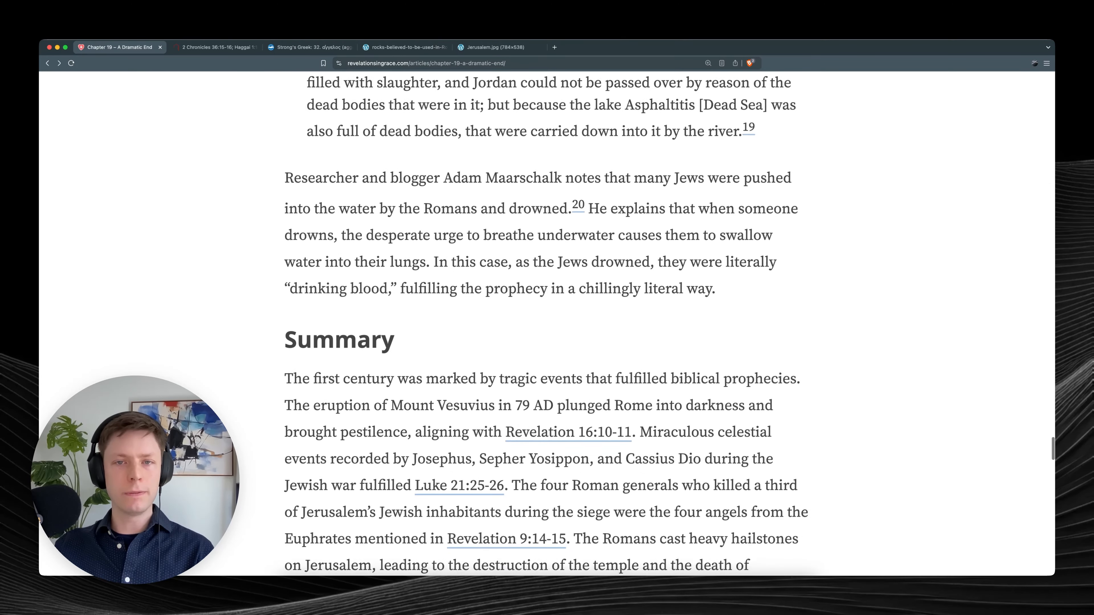
{"action": "scroll", "scroll_direction": "down", "scroll_amount": 3}
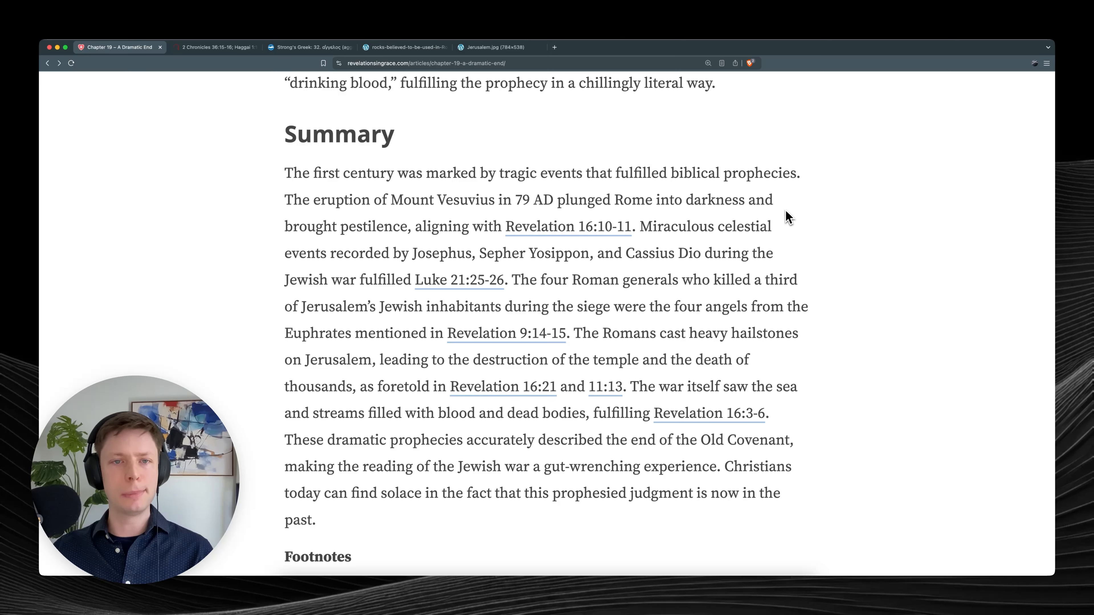
{"action": "mouse_move", "coordinate": [817, 230]}
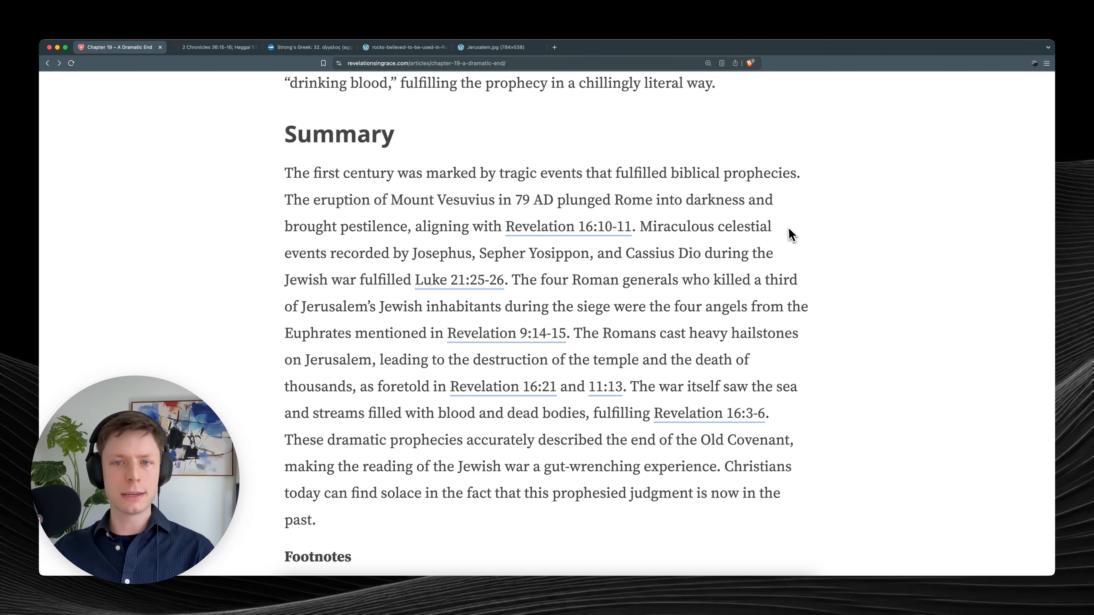
Select a phrase in the Summary and scroll down to the Footnotes' first entry.
{"action": "scroll", "scroll_direction": "down", "scroll_amount": 3}
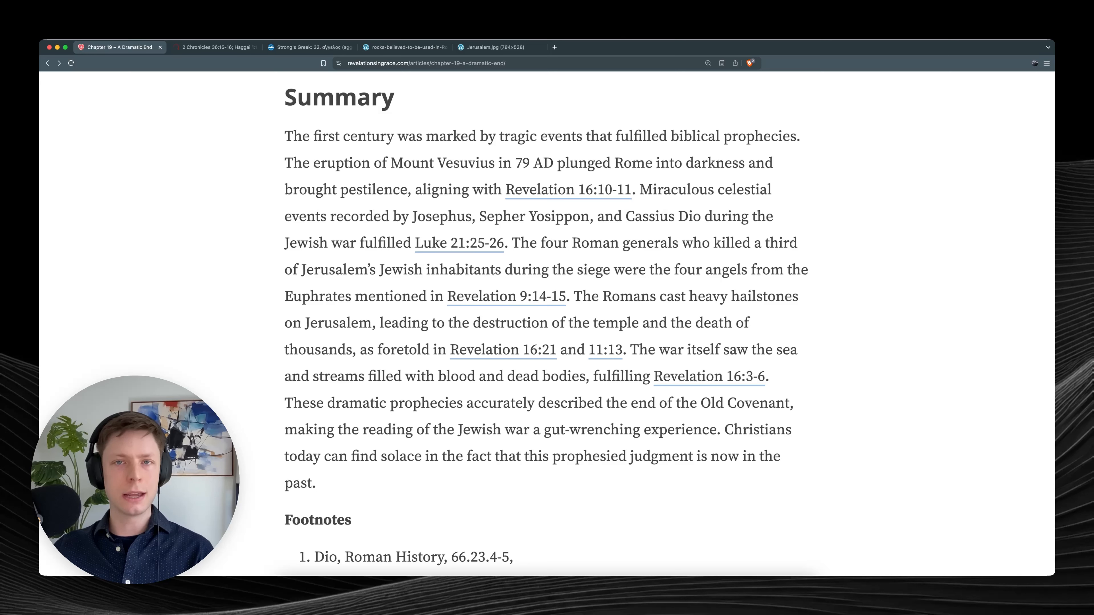
{"action": "double_click", "coordinate": [646, 190]}
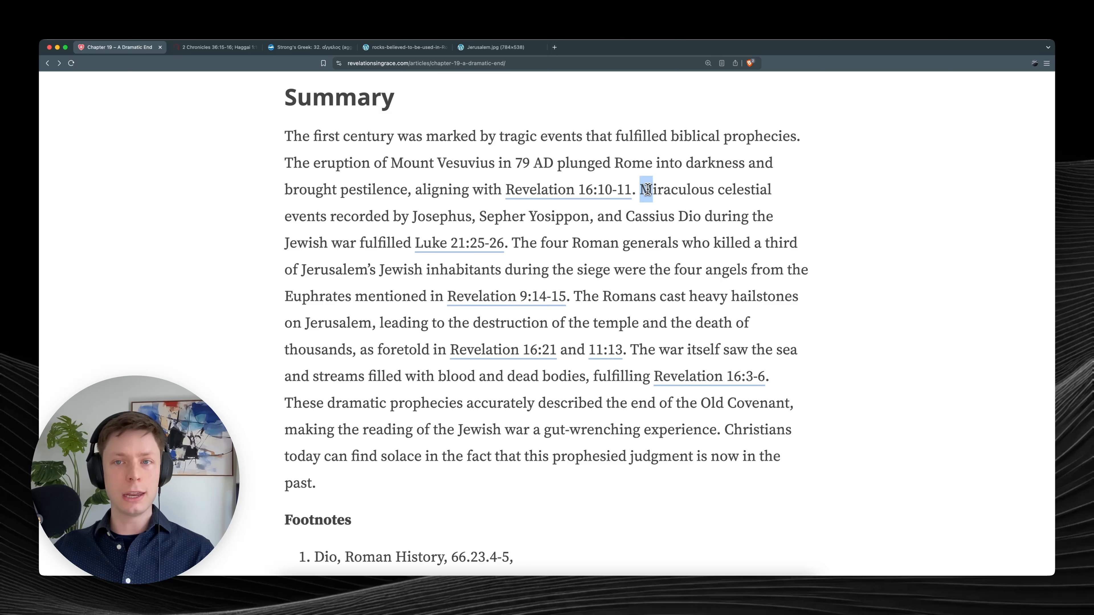
{"action": "left_click_drag", "start_coordinate": [641, 189], "coordinate": [774, 189]}
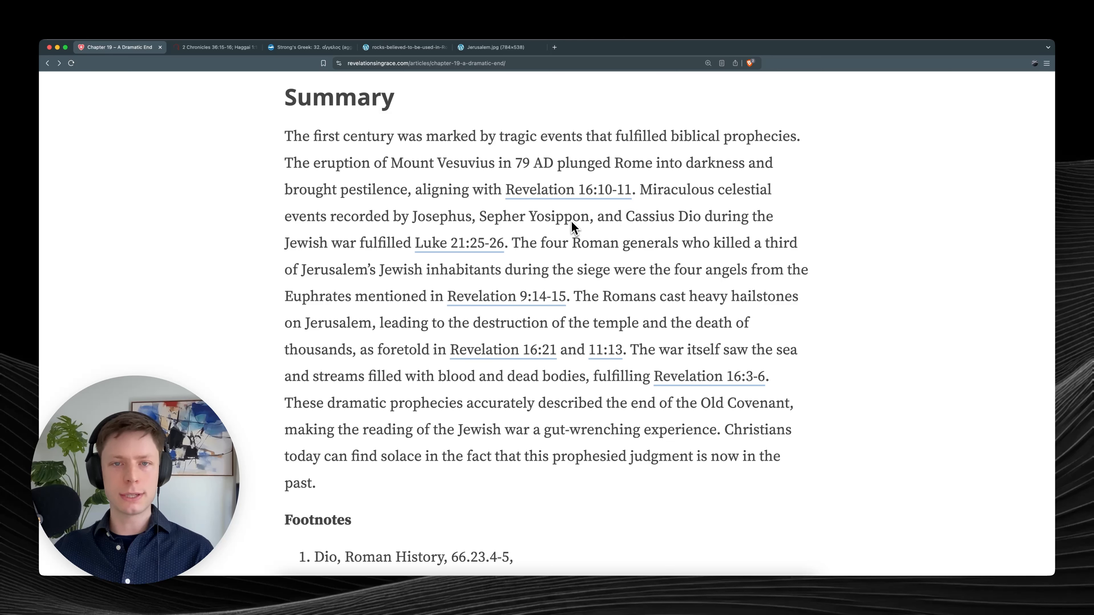
{"action": "mouse_move", "coordinate": [580, 241]}
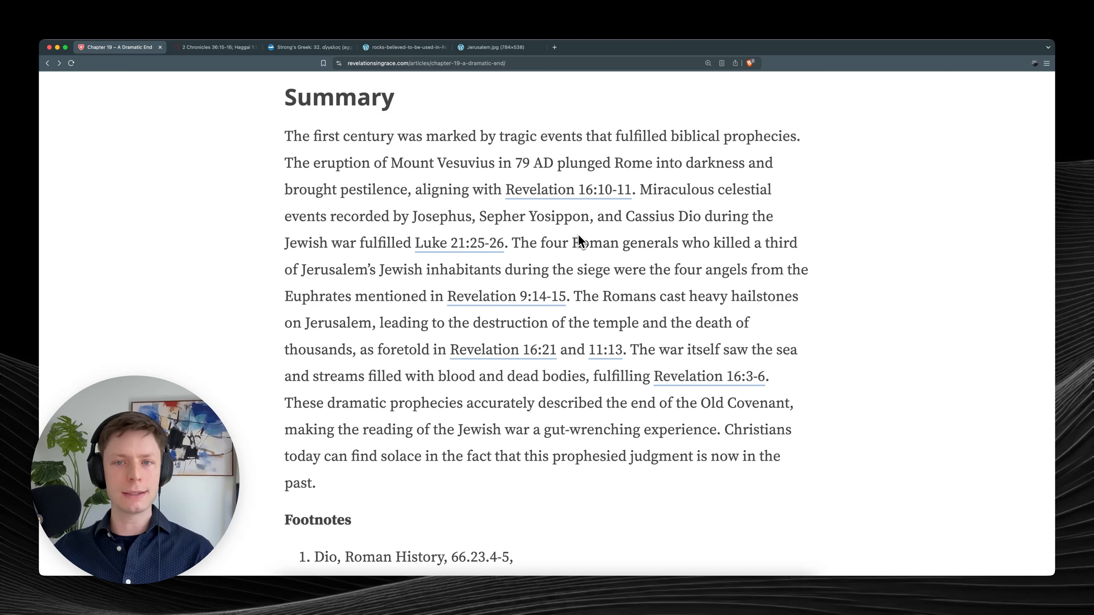
{"action": "mouse_move", "coordinate": [560, 256]}
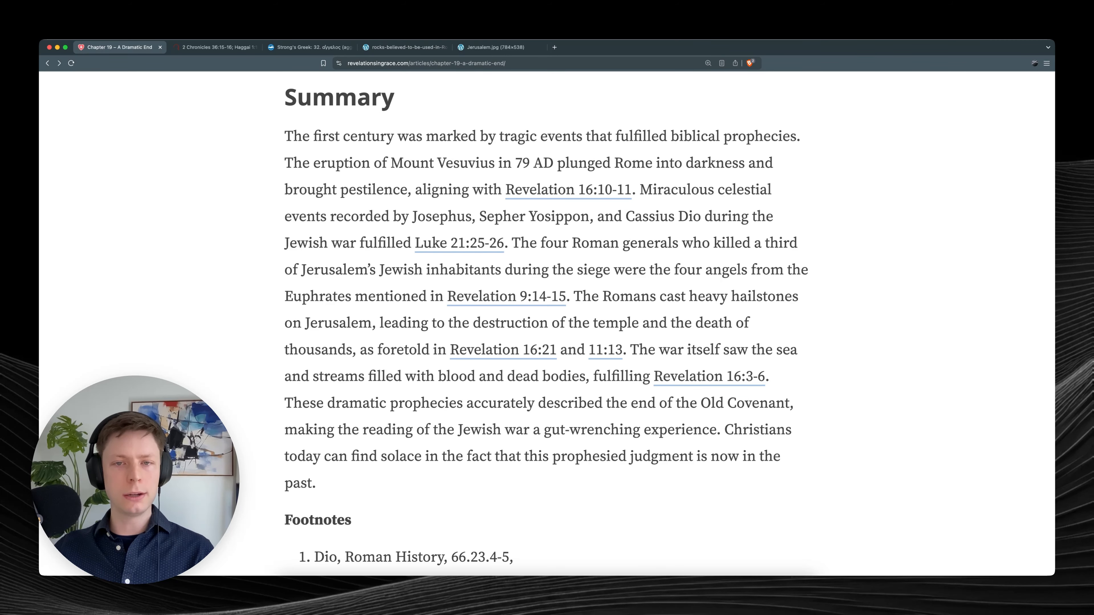
{"action": "mouse_move", "coordinate": [574, 288]}
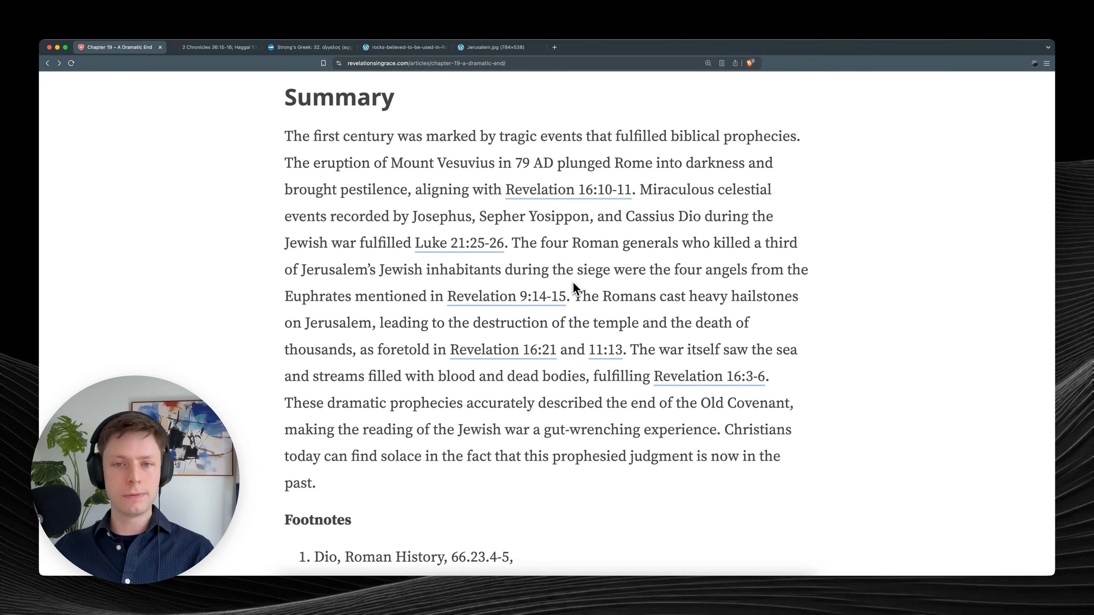
{"action": "scroll", "scroll_direction": "down", "scroll_amount": 3}
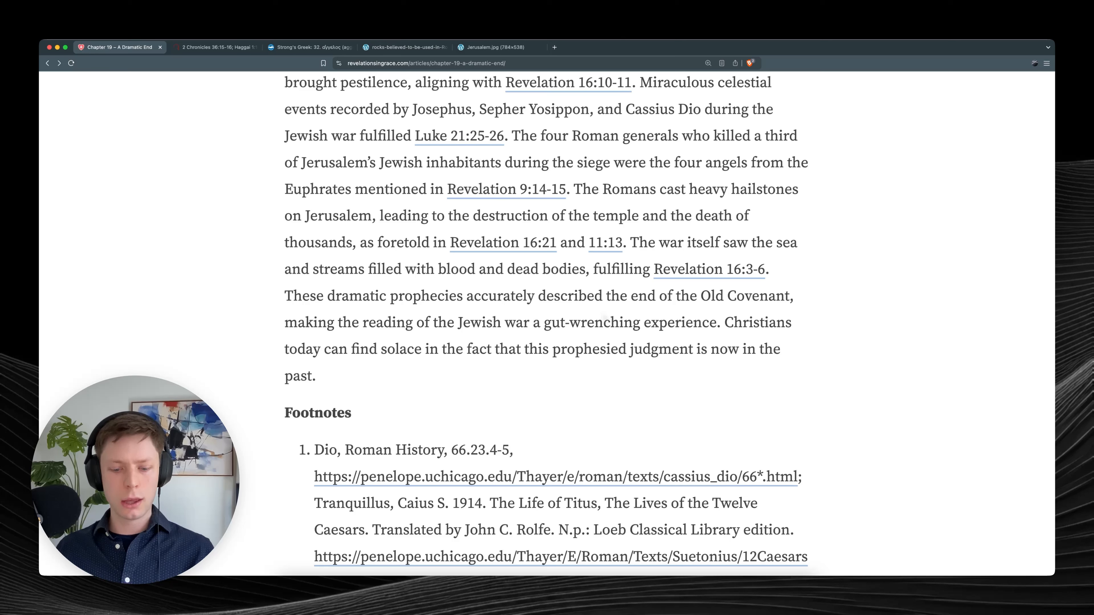
{"action": "mouse_move", "coordinate": [603, 321]}
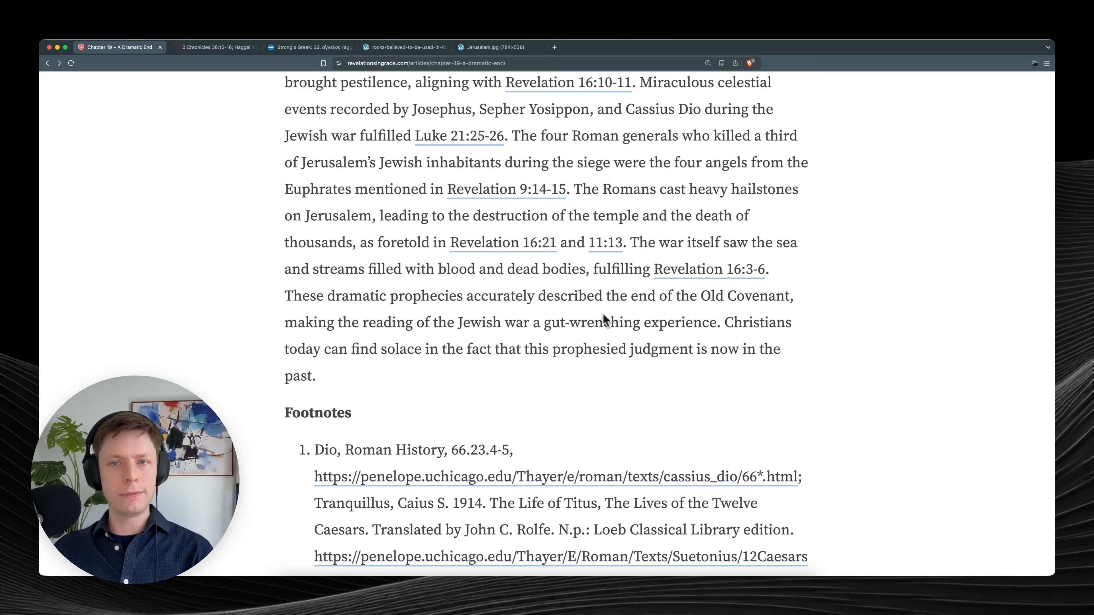
{"action": "mouse_move", "coordinate": [589, 199]}
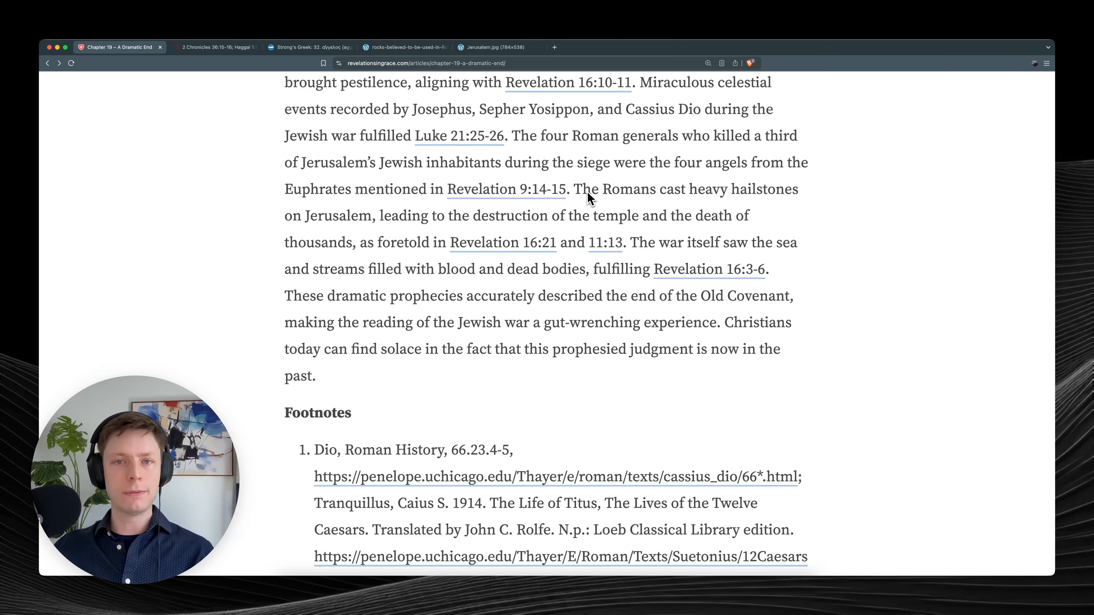
{"action": "mouse_move", "coordinate": [606, 215]}
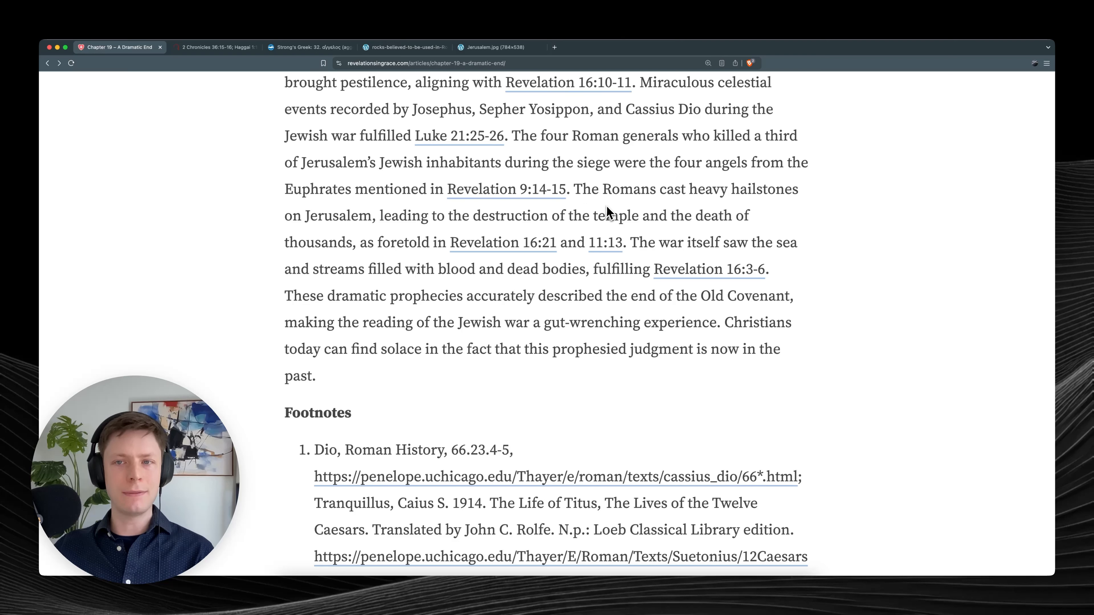
{"action": "mouse_move", "coordinate": [672, 211]}
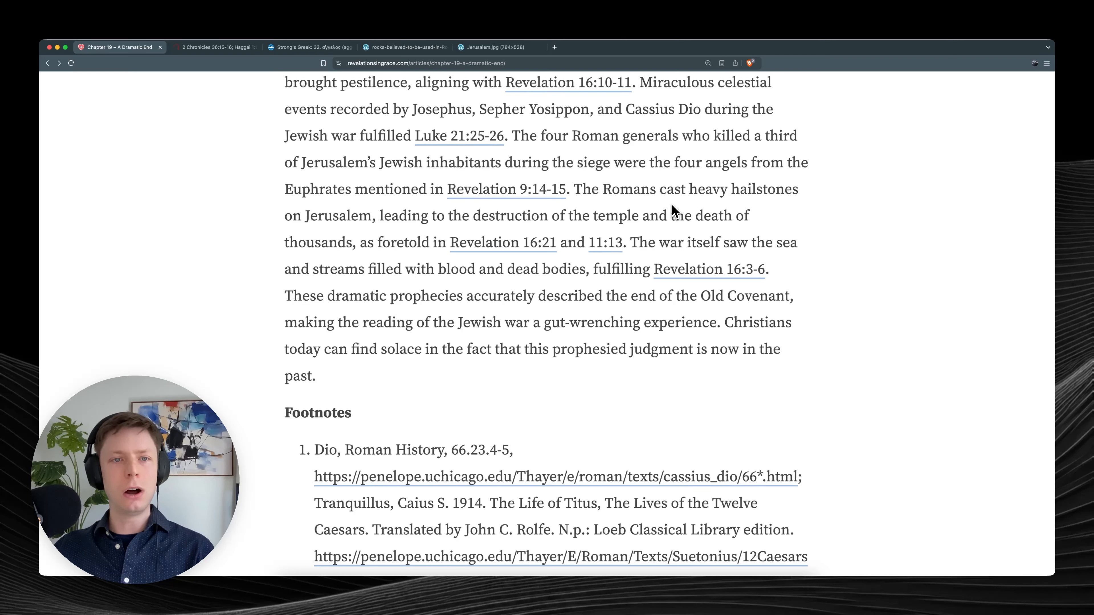
{"action": "mouse_move", "coordinate": [649, 217]}
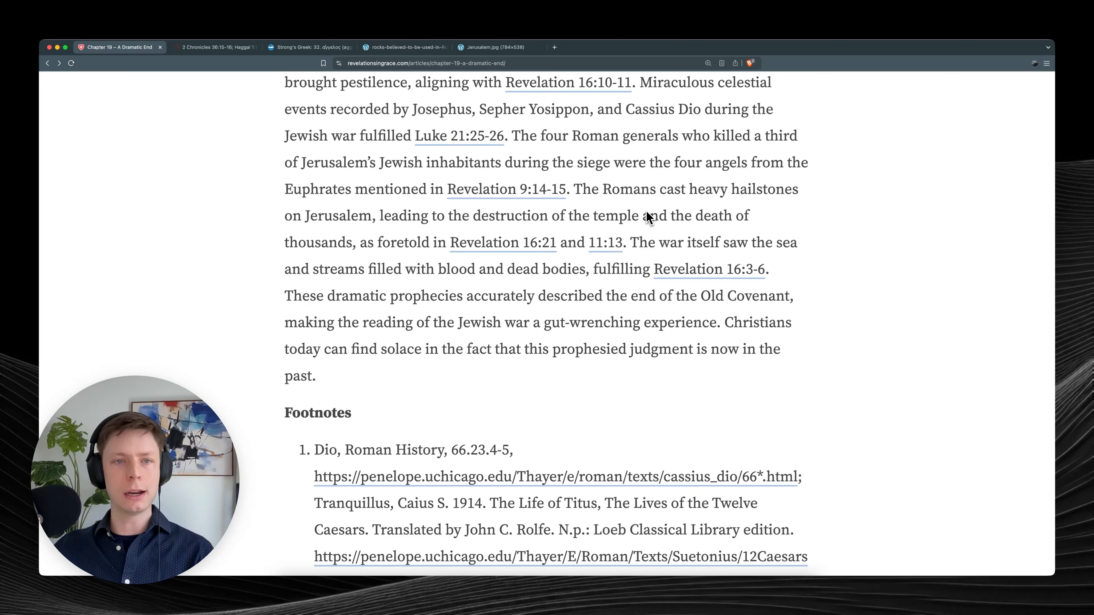
{"action": "mouse_move", "coordinate": [623, 224]}
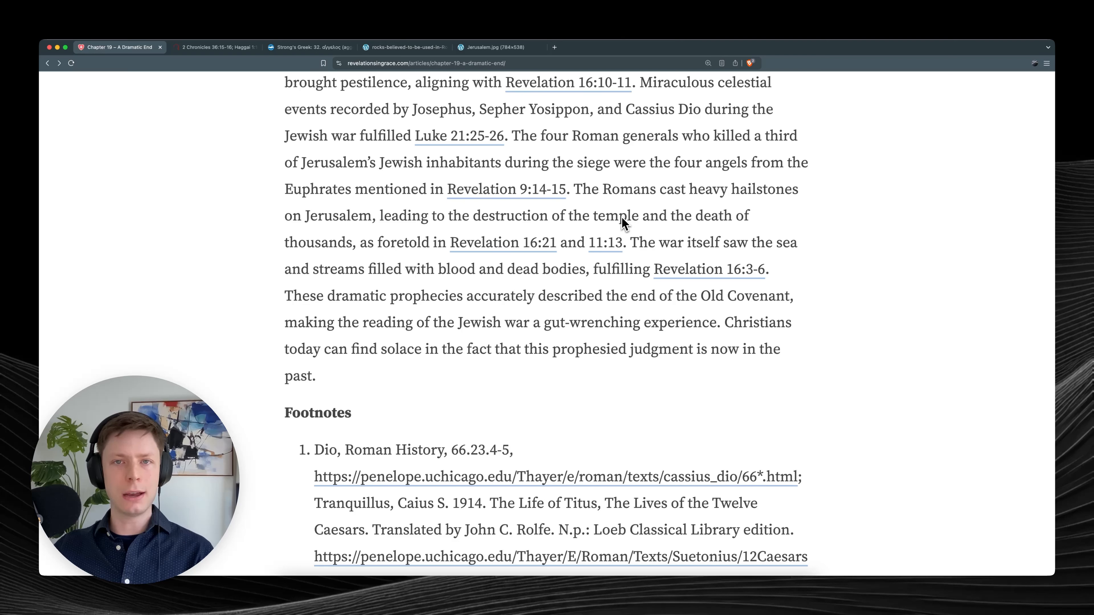
{"action": "mouse_move", "coordinate": [640, 221]}
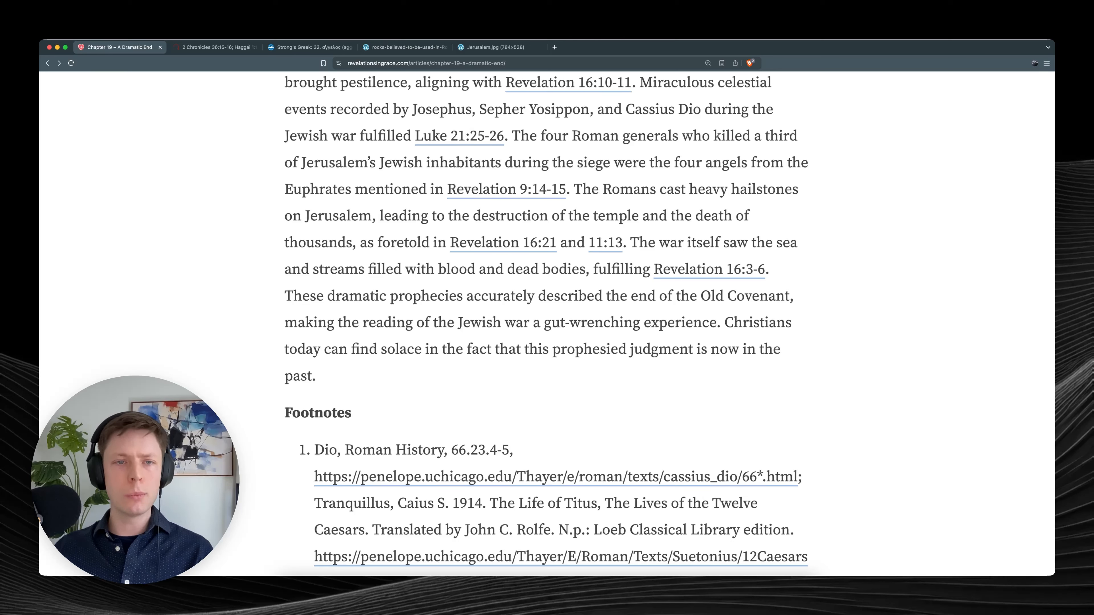
{"action": "mouse_move", "coordinate": [652, 223]}
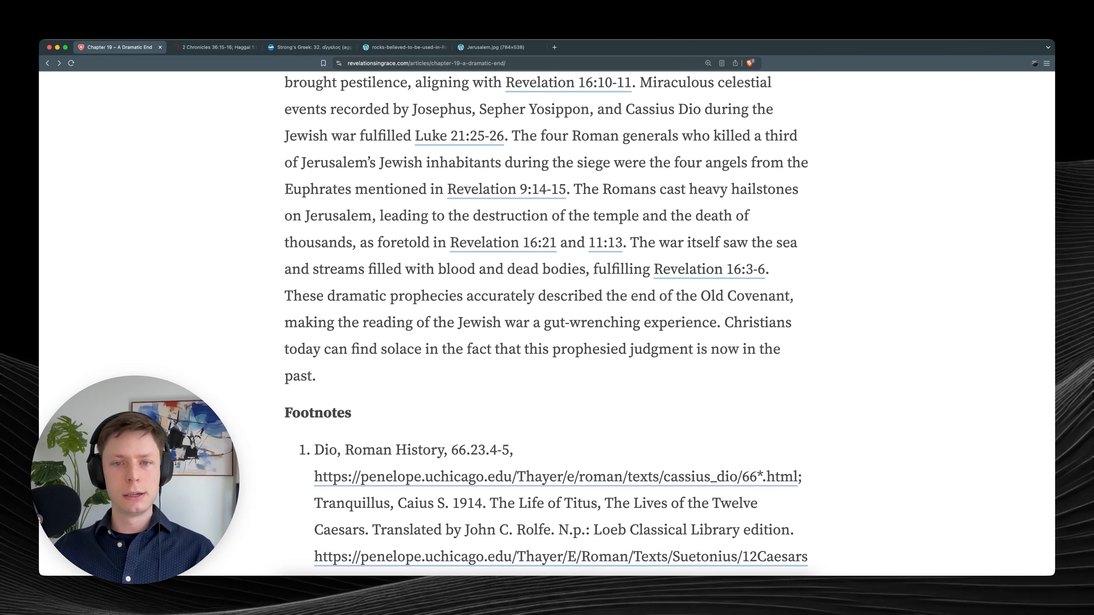
Scroll down so footnote 1 ends at 8.3 and footnote 2 (War 5.1.1) appears.
{"action": "scroll", "scroll_direction": "down", "scroll_amount": 3}
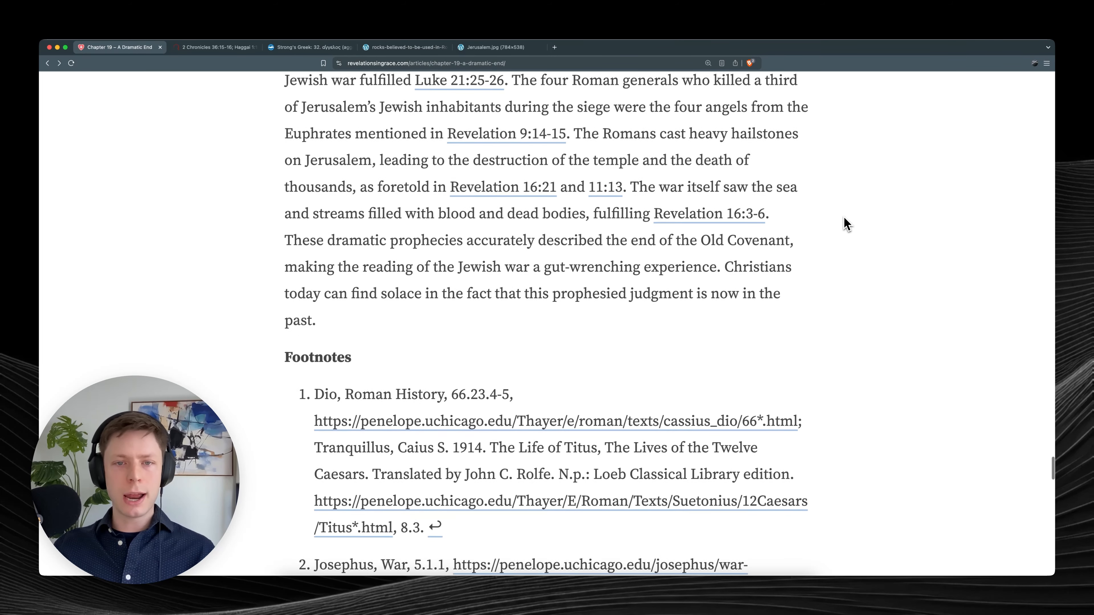
{"action": "scroll", "scroll_direction": "down", "scroll_amount": 3}
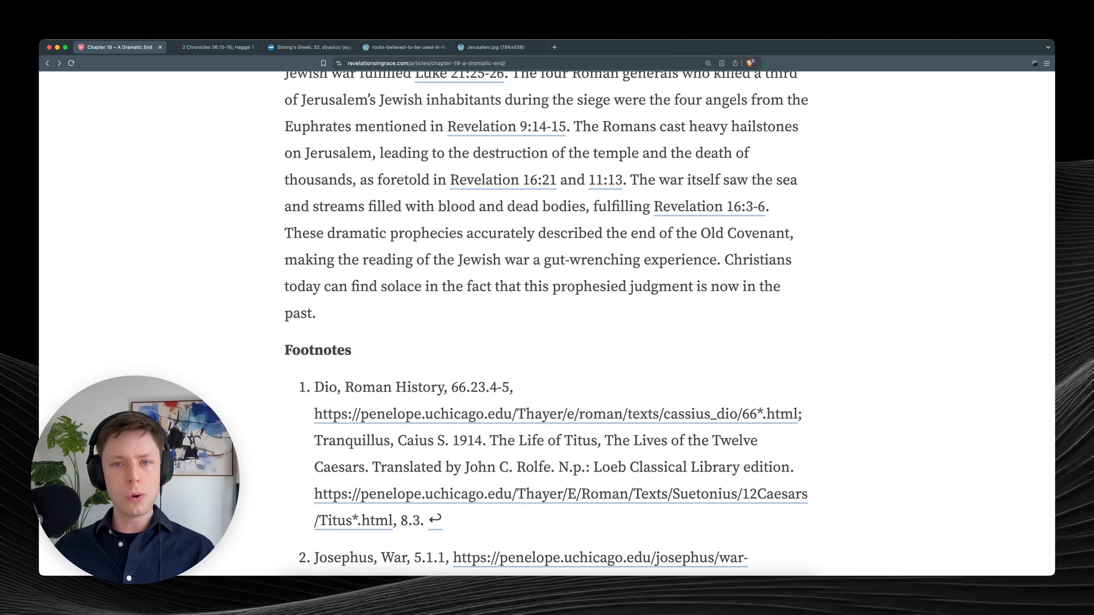
{"action": "mouse_move", "coordinate": [839, 229]}
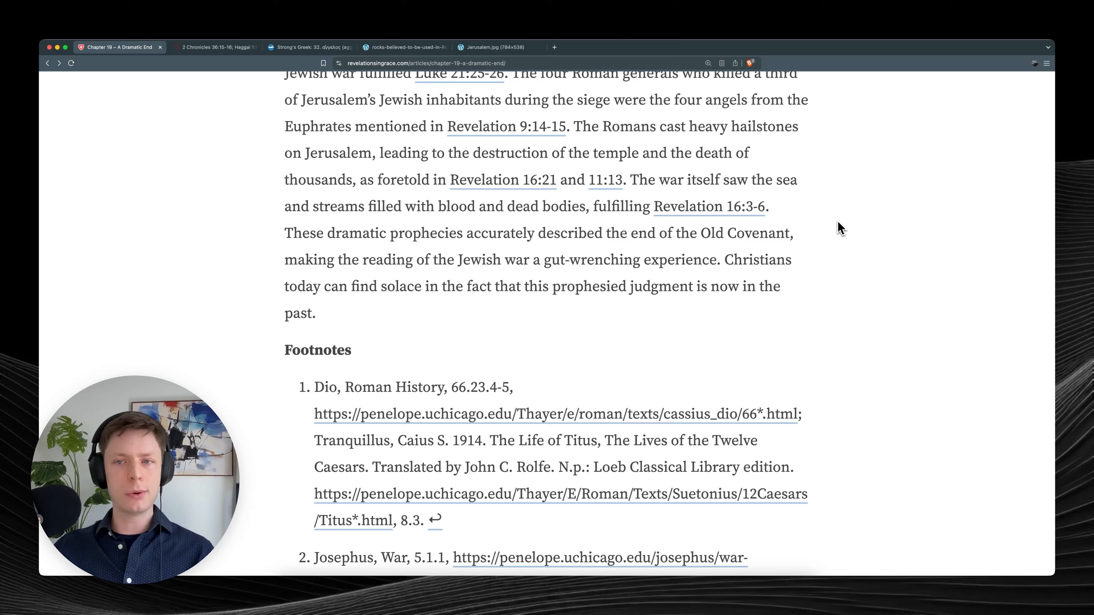
{"action": "mouse_move", "coordinate": [826, 252]}
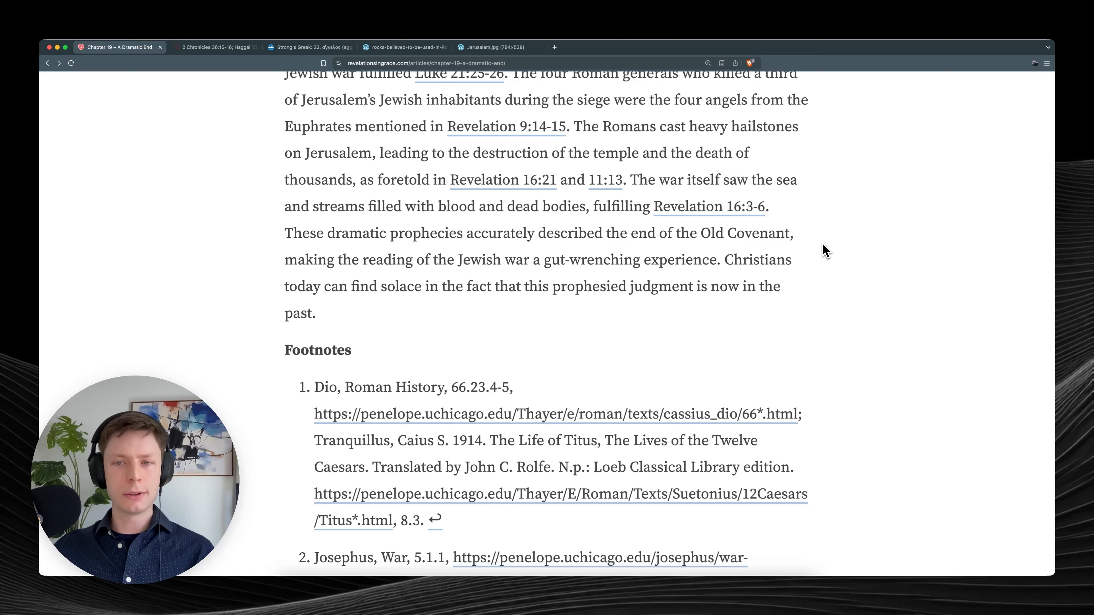
{"action": "mouse_move", "coordinate": [816, 240]}
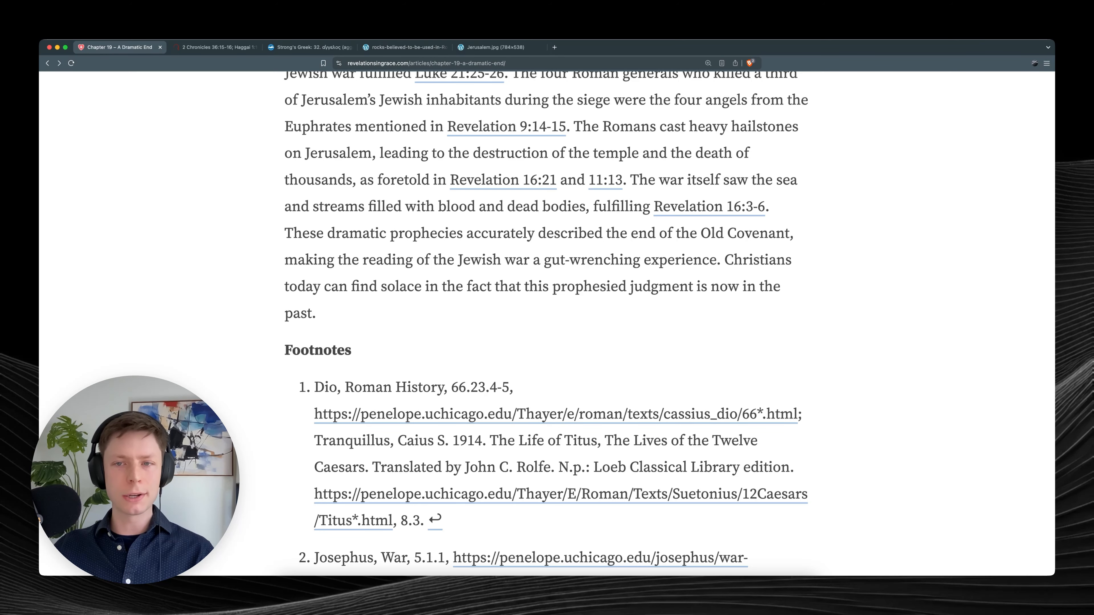
{"action": "mouse_move", "coordinate": [818, 236]}
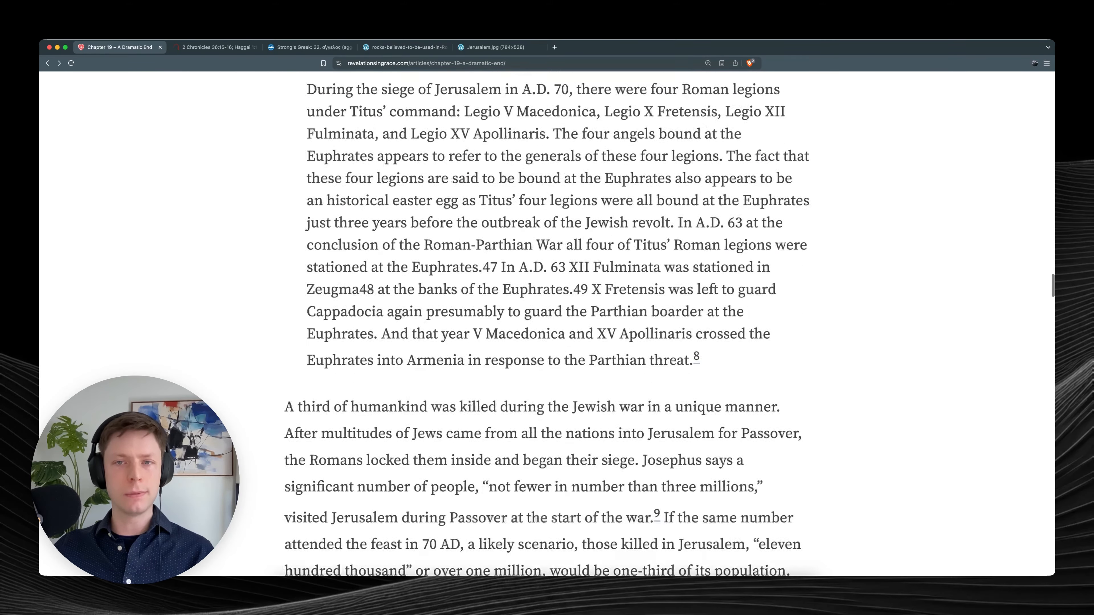
Scroll back to the article's title, author and opening line at the page top.
{"action": "scroll", "scroll_direction": "up", "scroll_amount": 3}
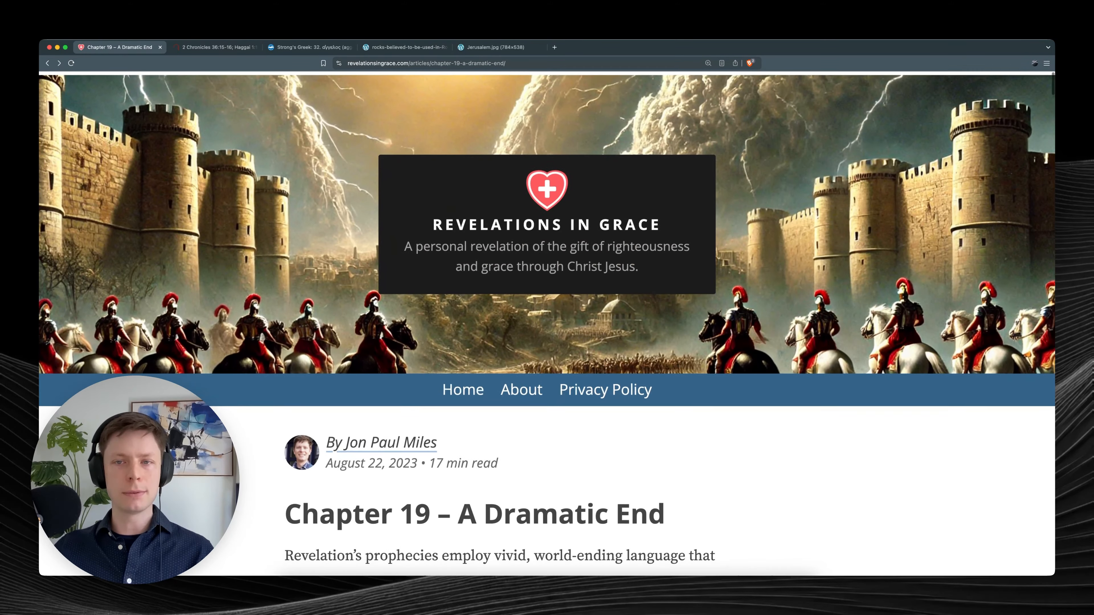
{"action": "scroll", "scroll_direction": "down", "scroll_amount": 3}
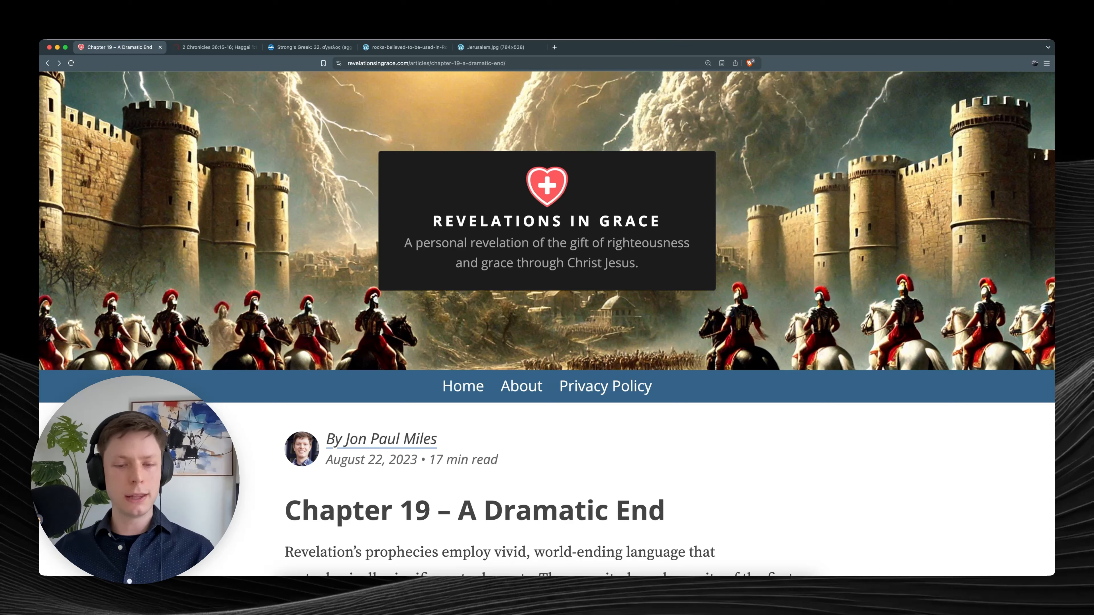
{"action": "scroll", "scroll_direction": "down", "scroll_amount": 3}
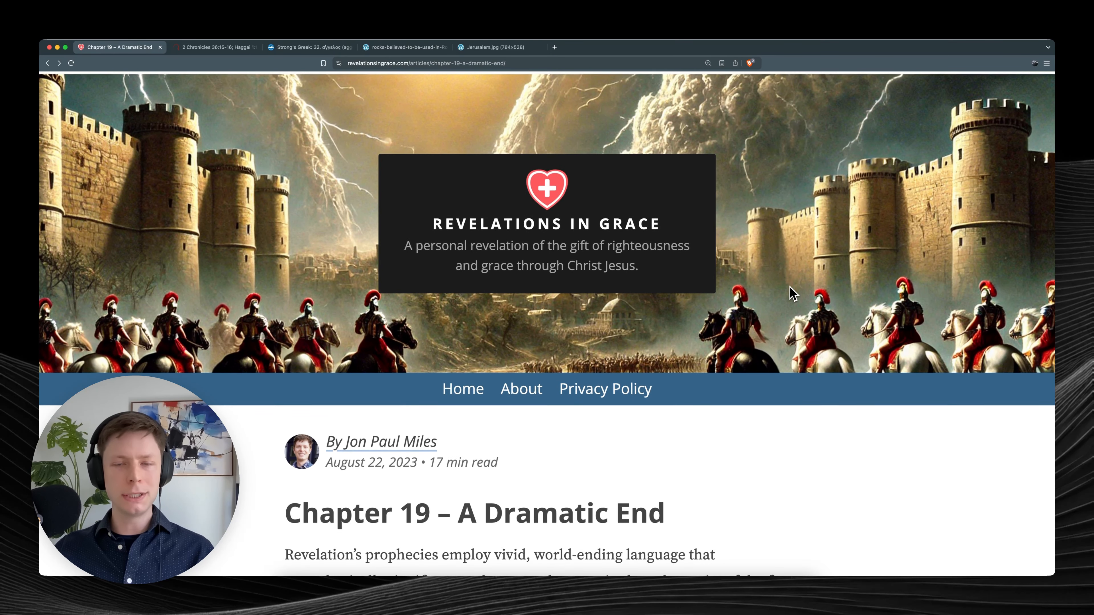
{"action": "scroll", "scroll_direction": "down", "scroll_amount": 3}
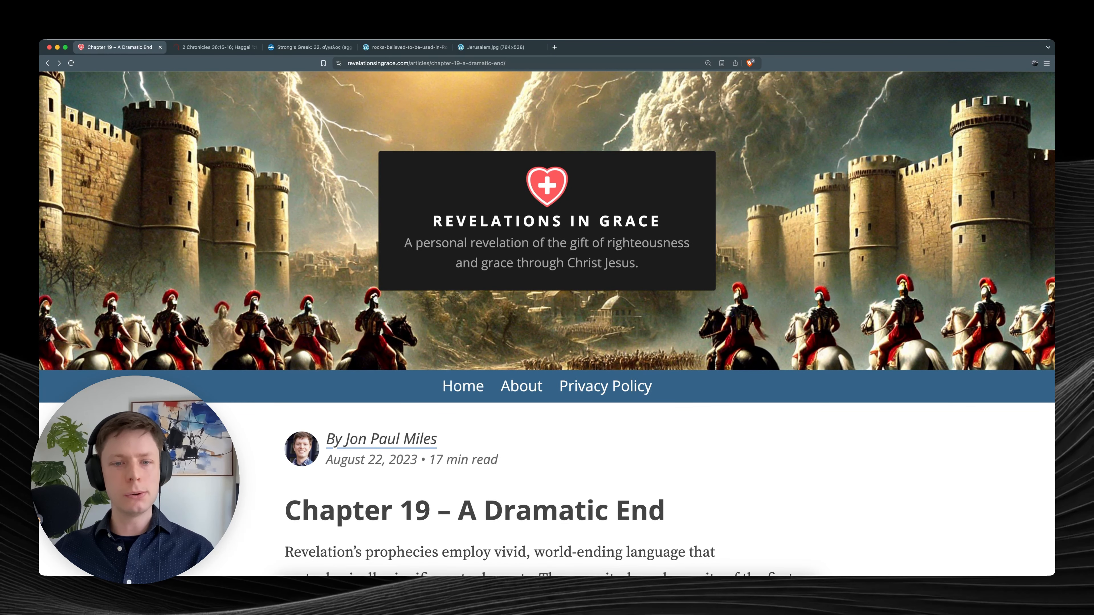
{"action": "mouse_move", "coordinate": [766, 338]}
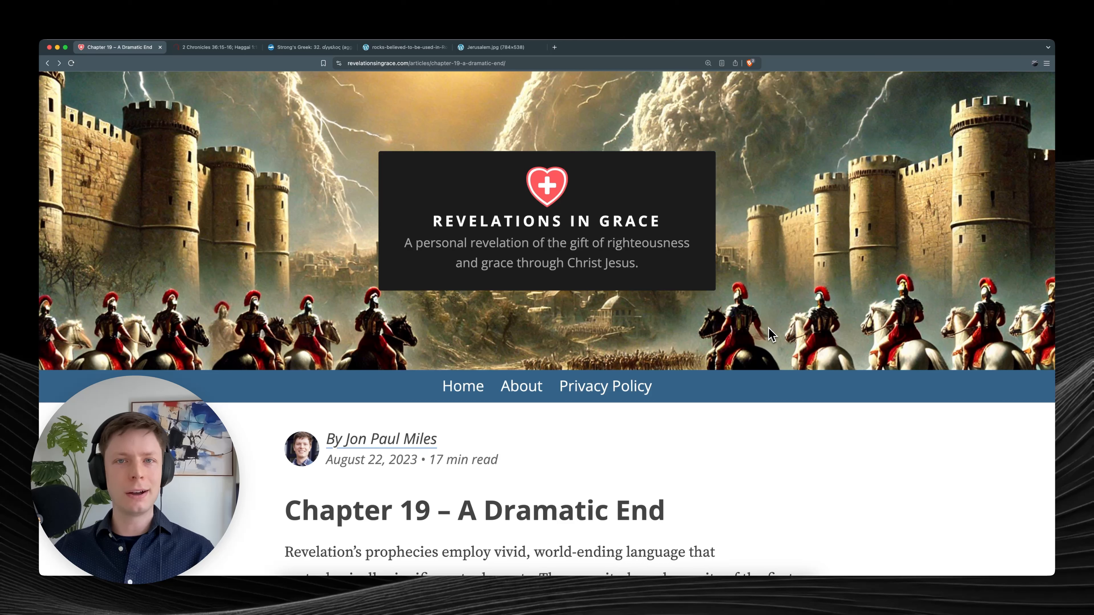
{"action": "mouse_move", "coordinate": [796, 306]}
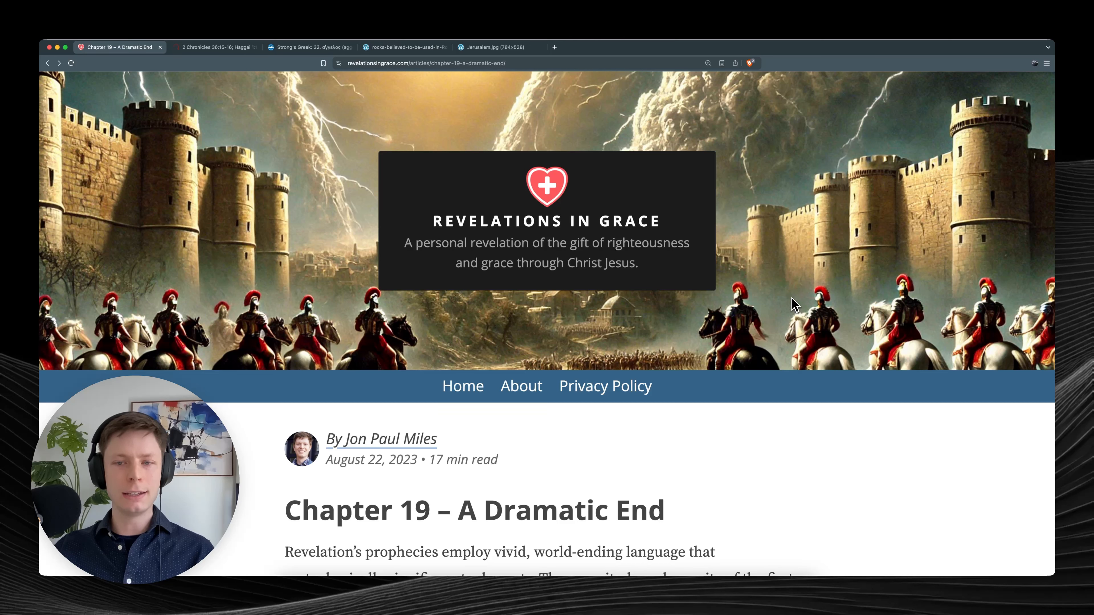